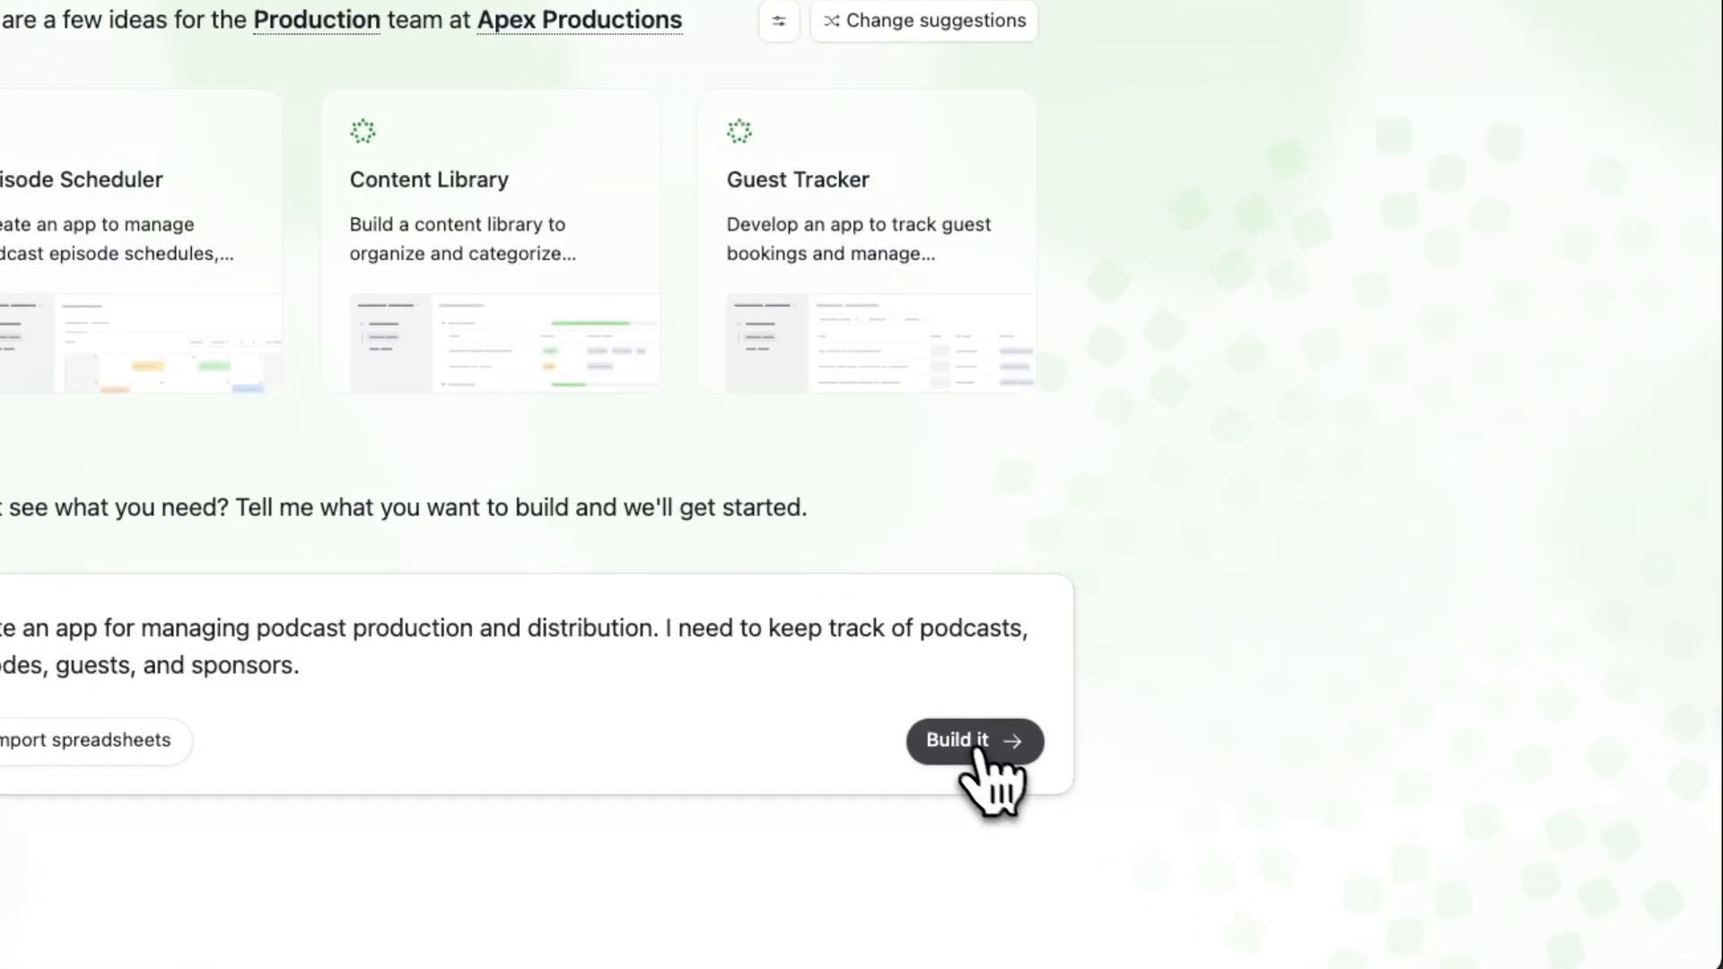
Return to the app-building start page and begin typing 'Podcast' in the prompt.
left_click(974, 740)
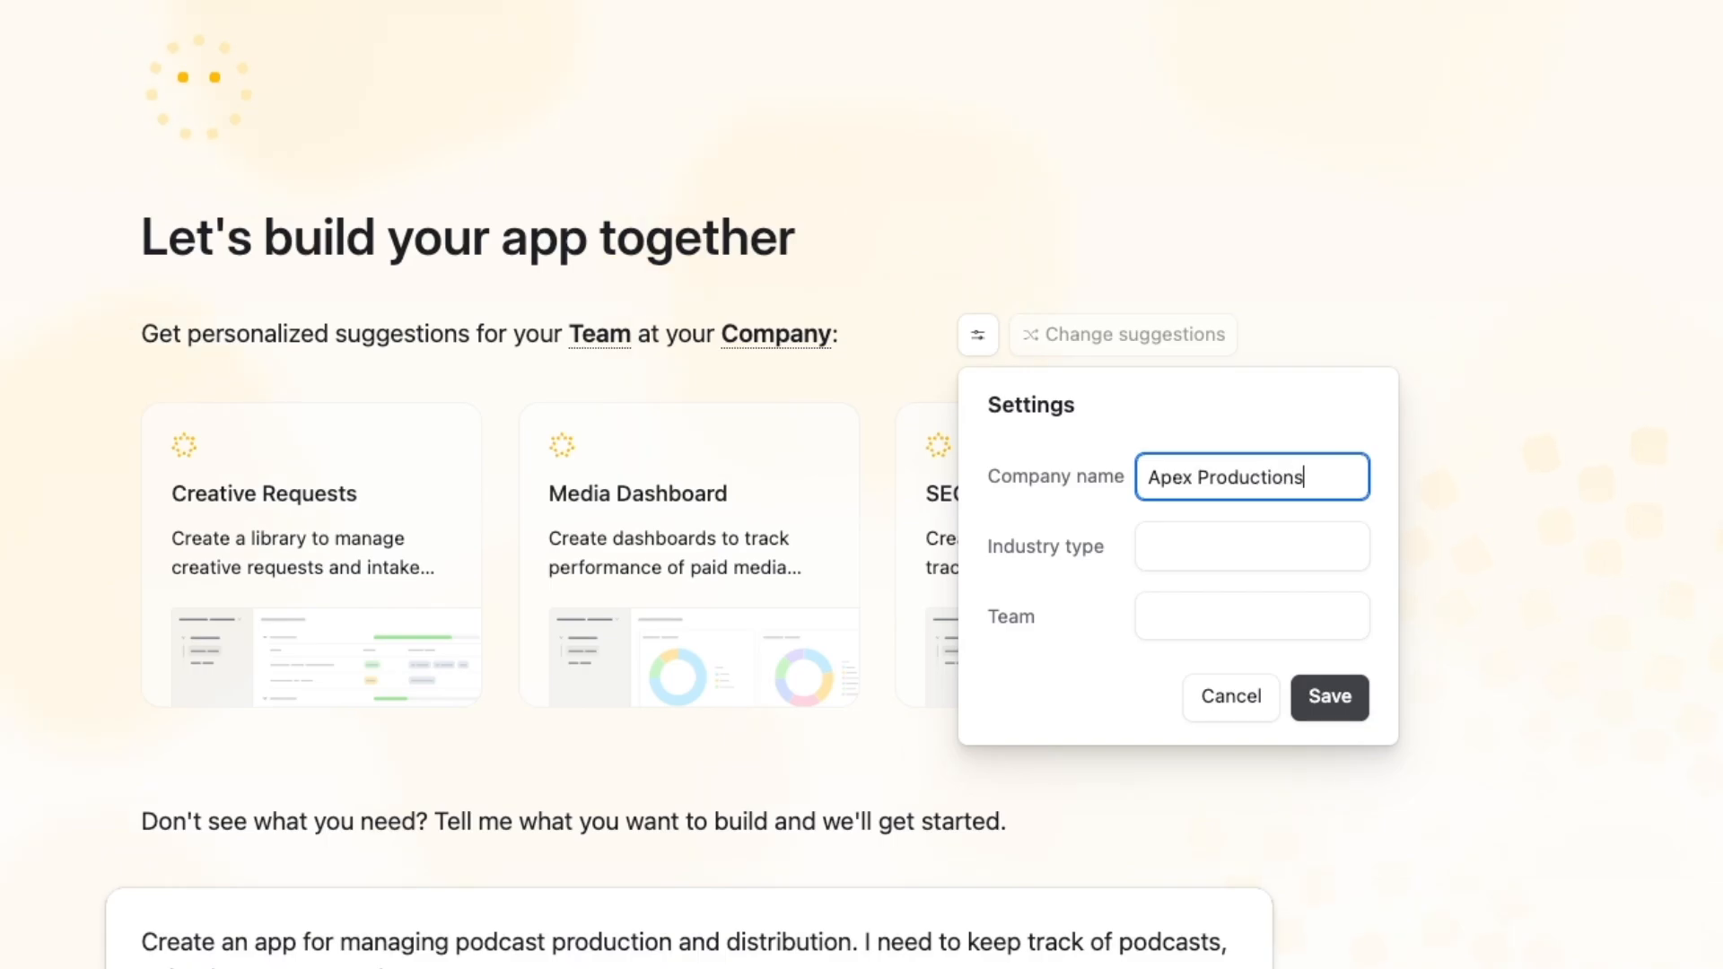
type("Podcast")
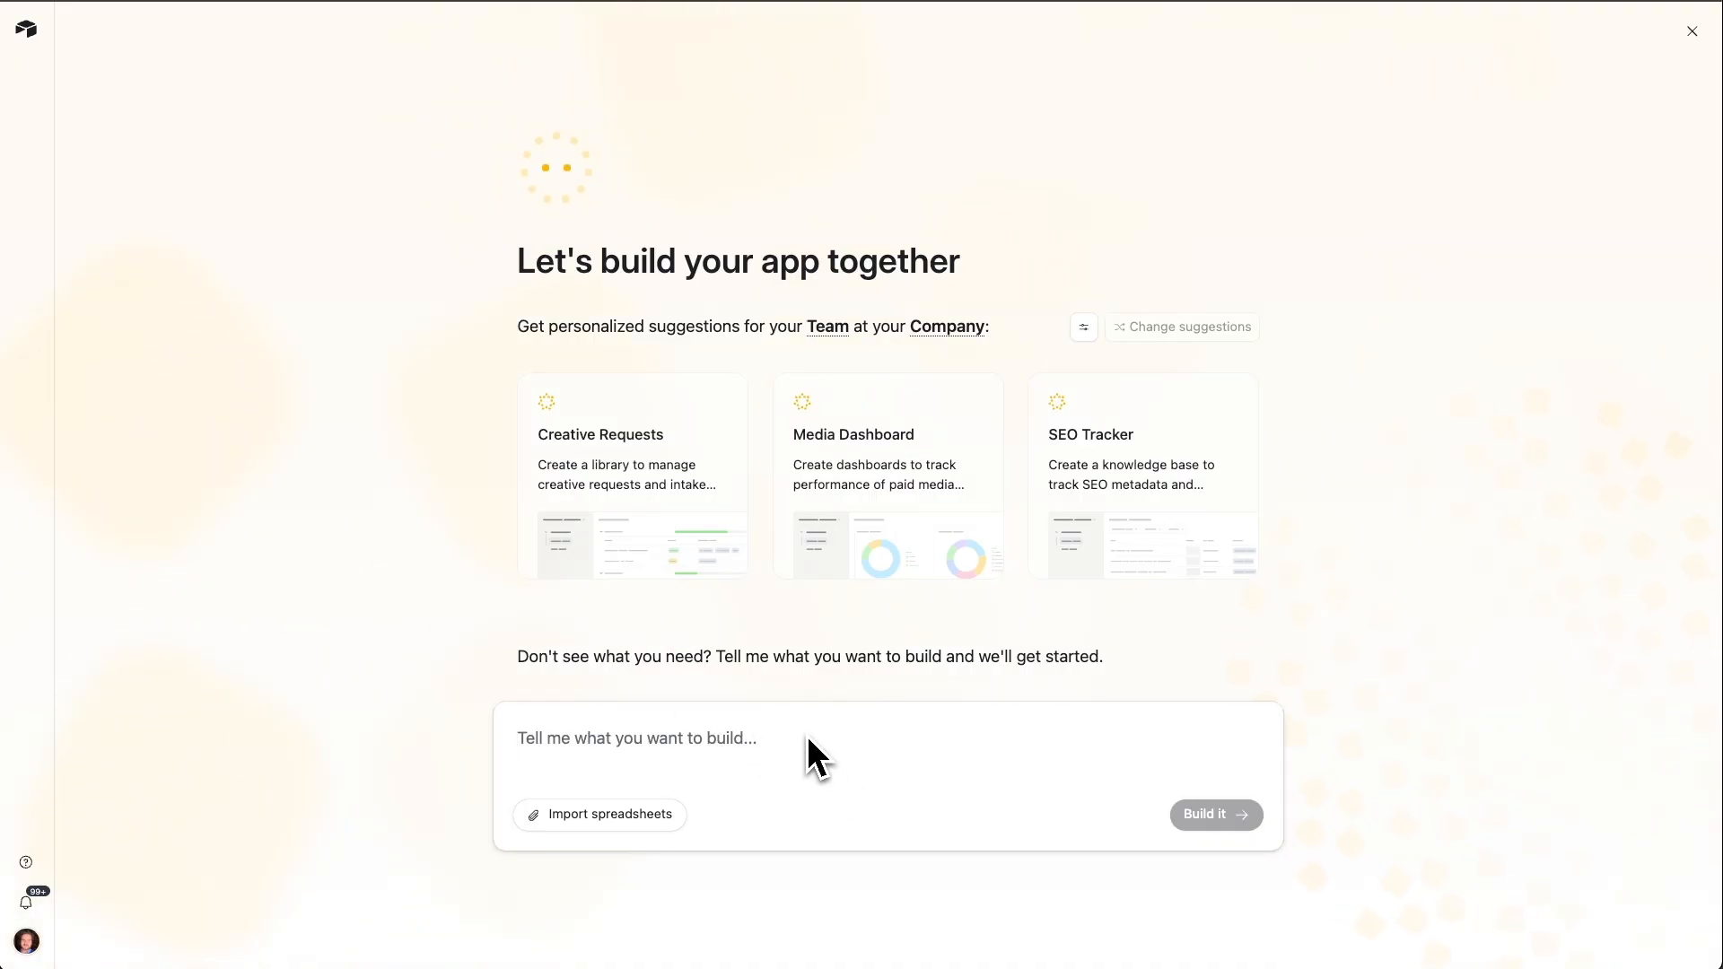
Describe a podcast production app and personalise for Apex Productions, Podcast industry, Production team.
type("Create an app for managing podcast production and distribution. I need to keep track of podcasts, episodes, guests, and sponsors.")
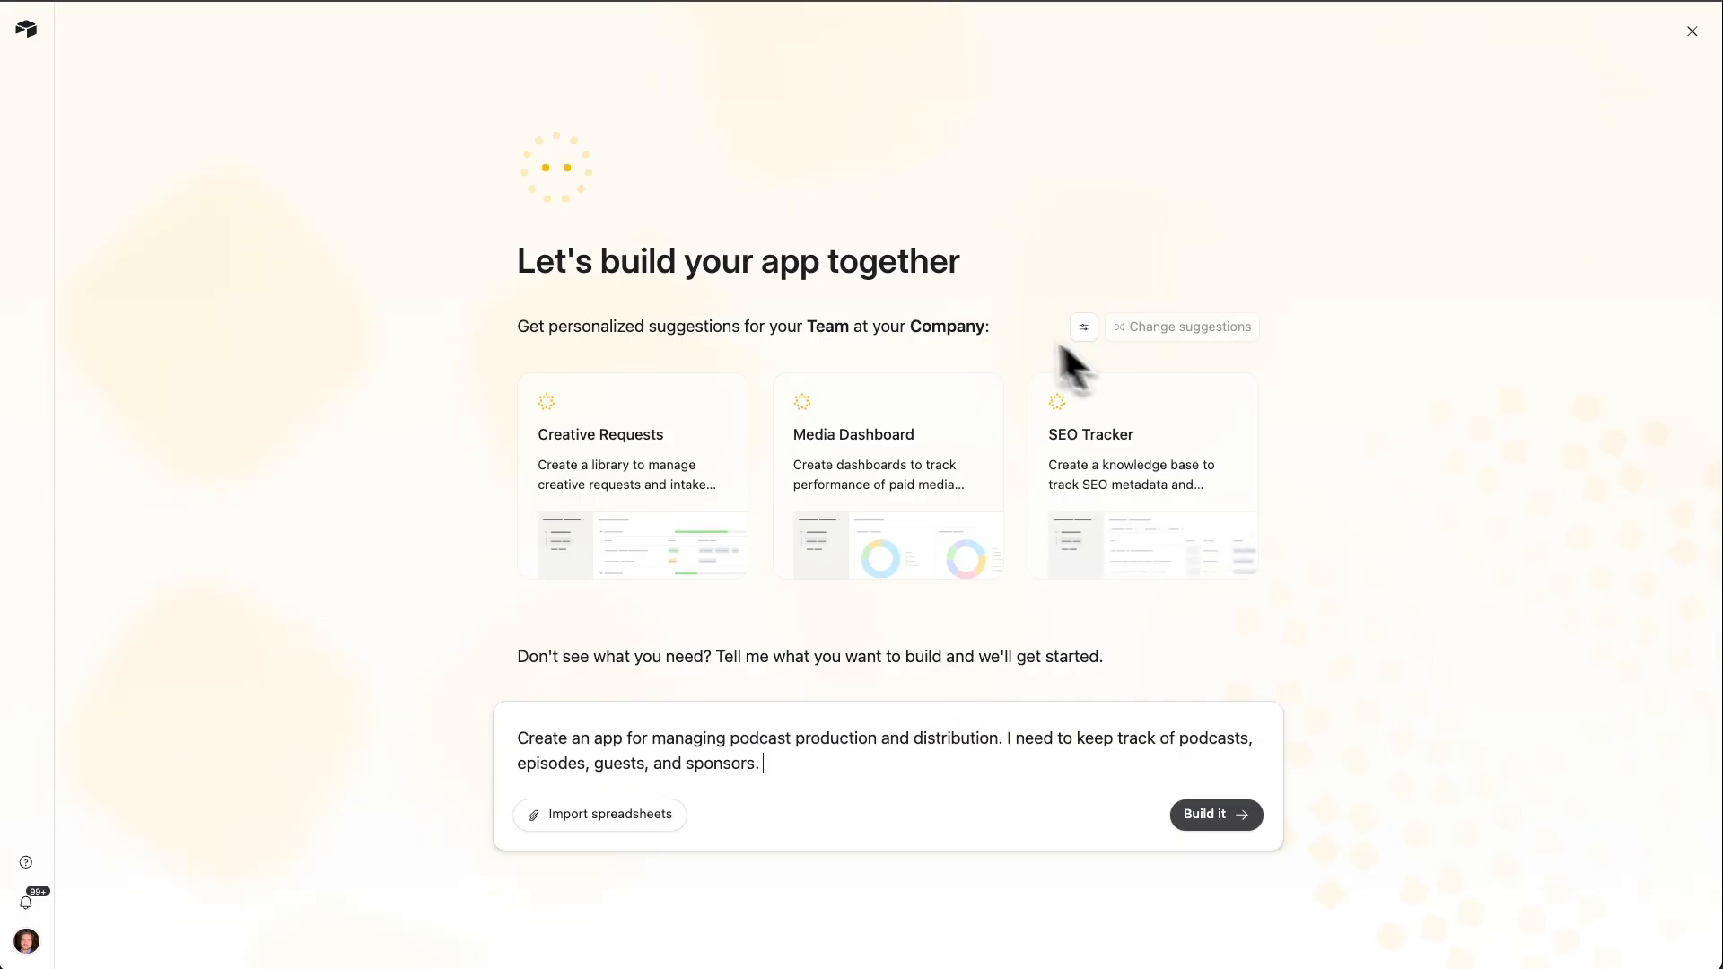
mouse_move(1123, 362)
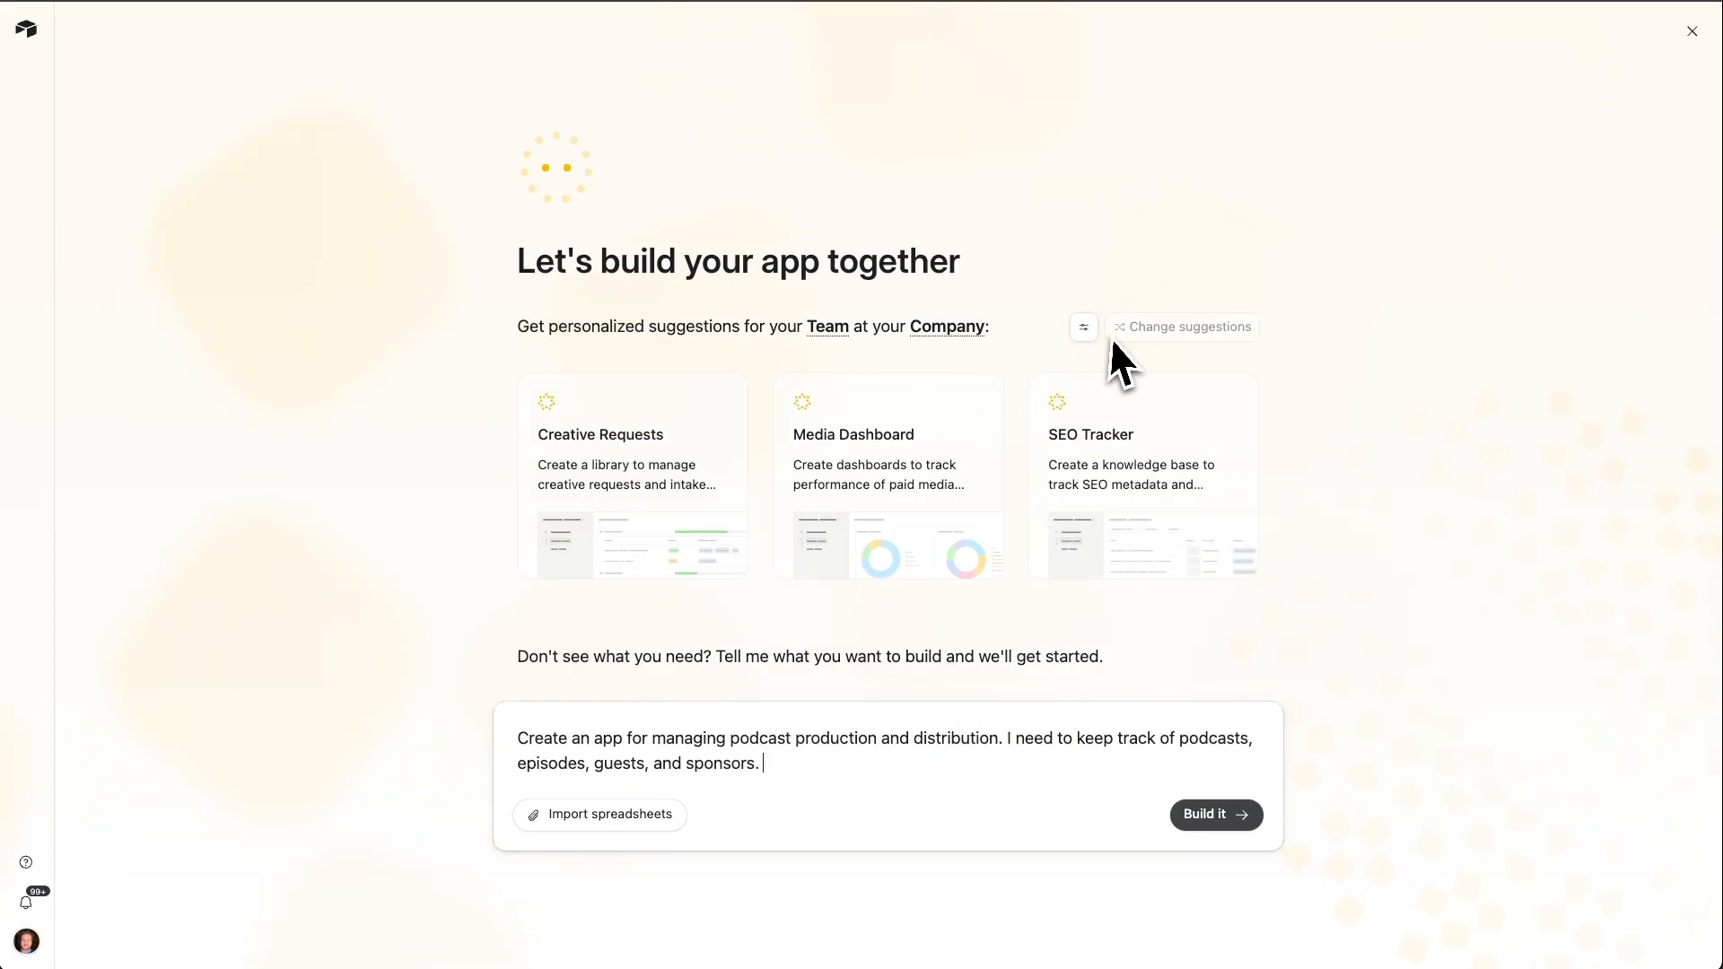
left_click(1083, 327)
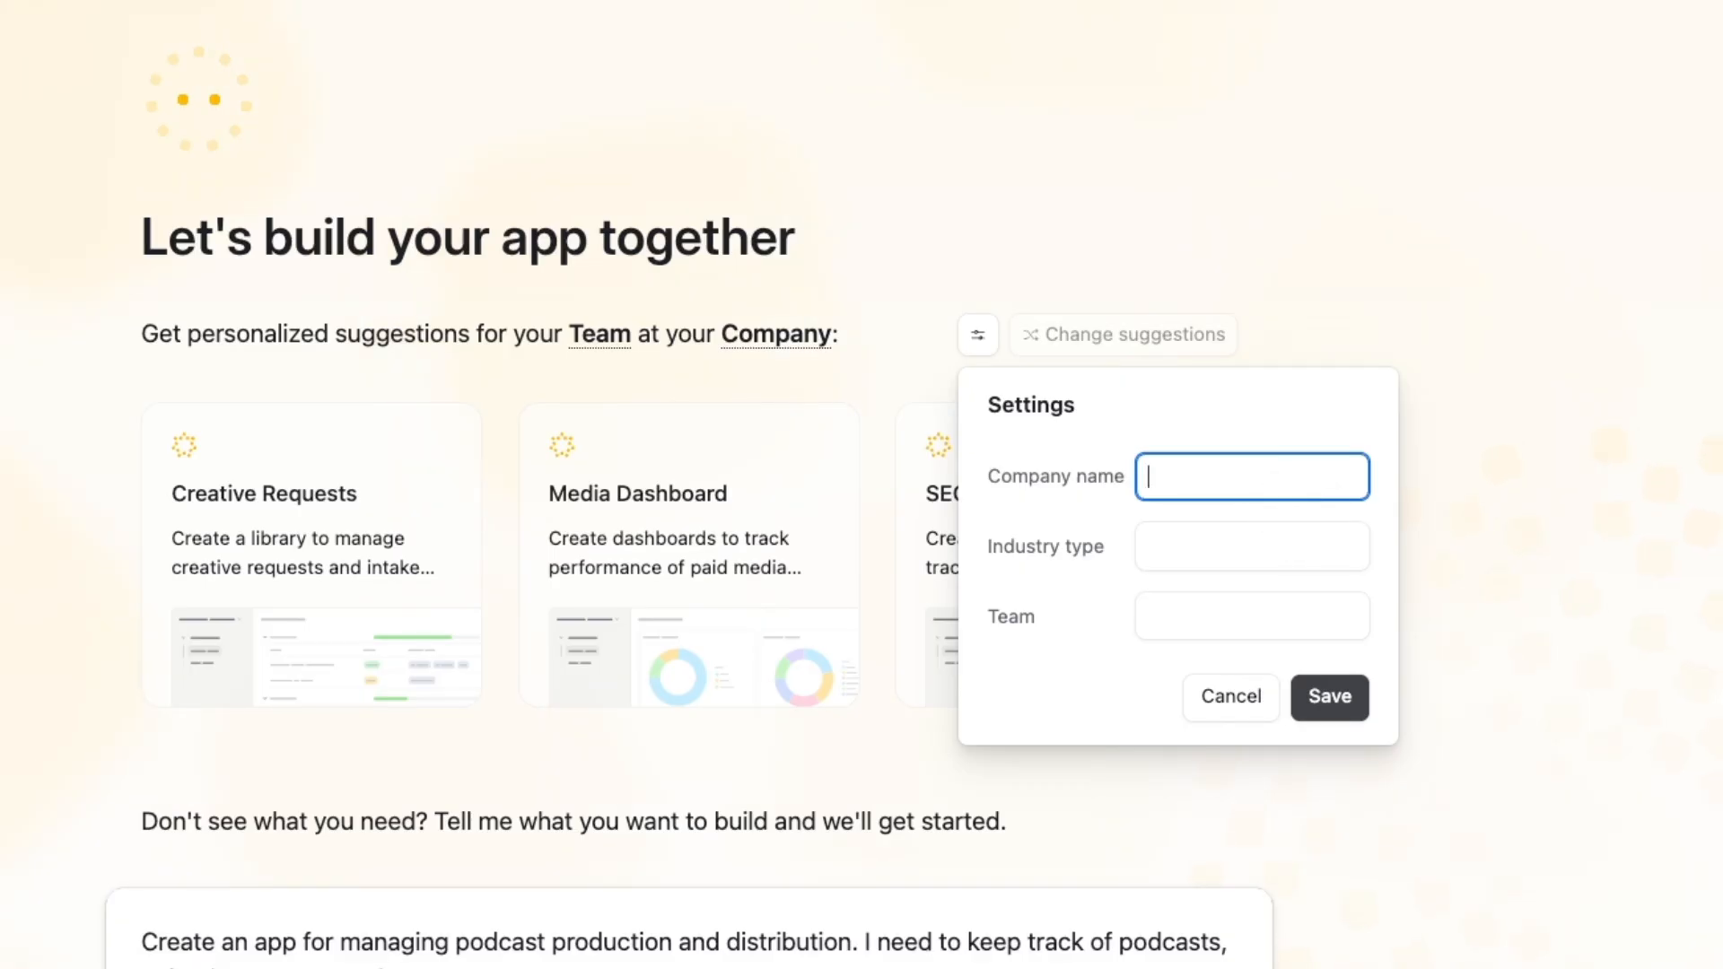
type("Apex Productions")
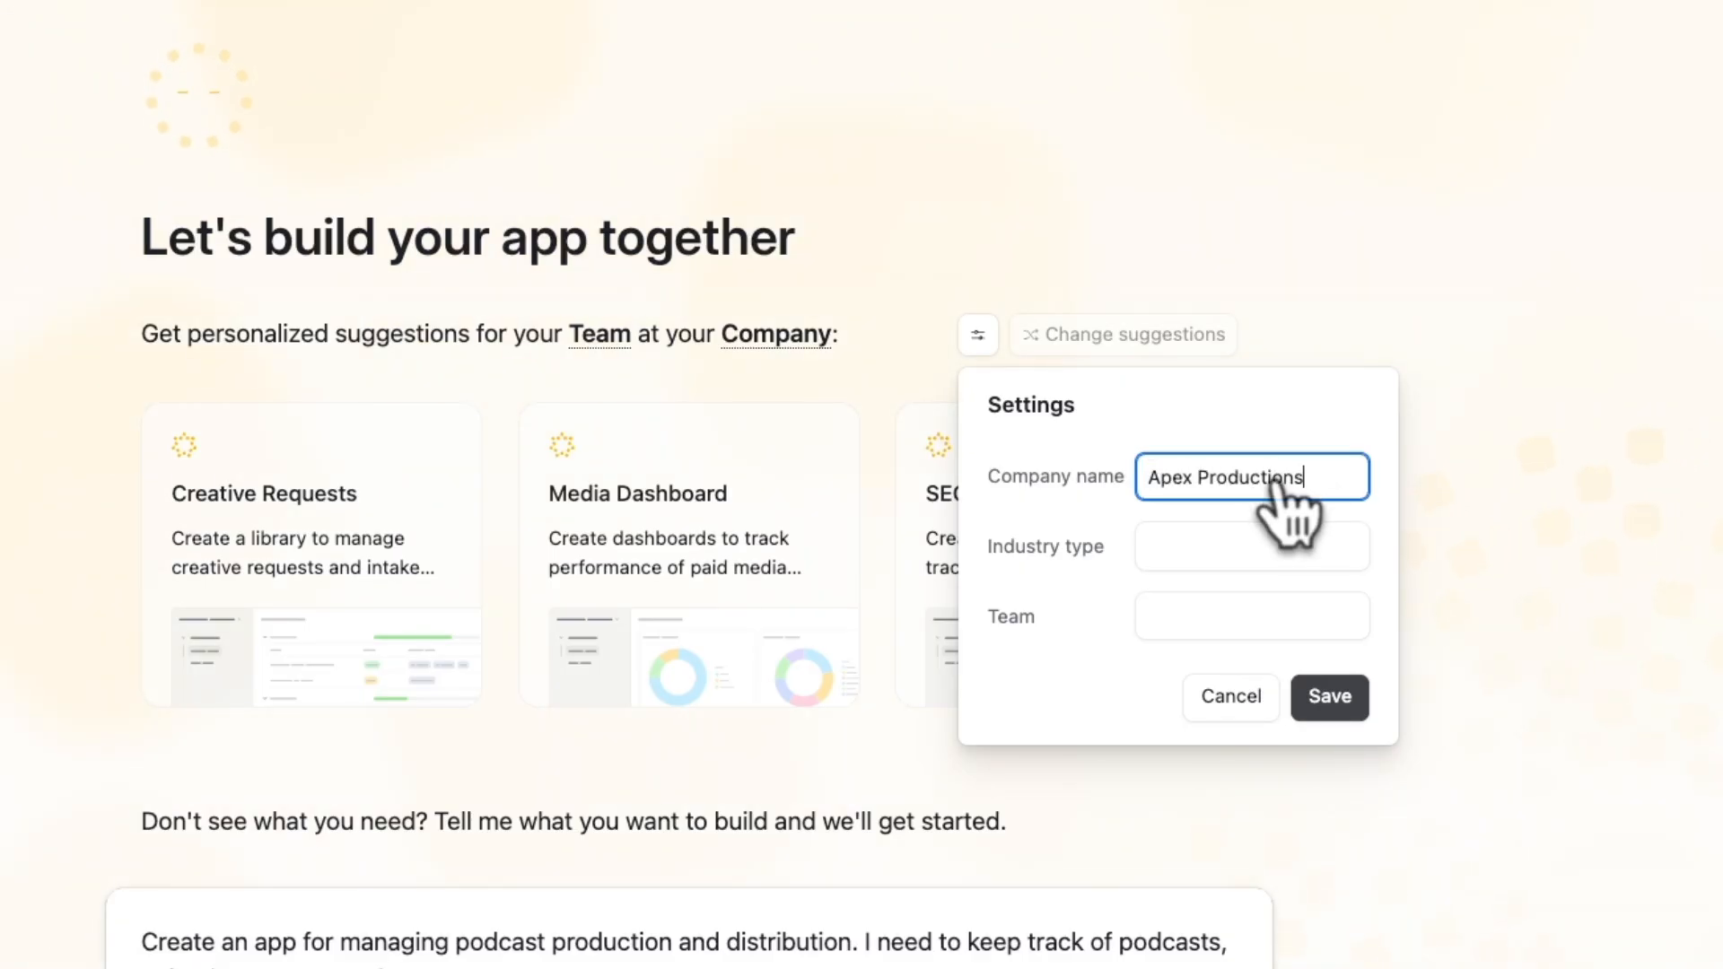
type("Podcas")
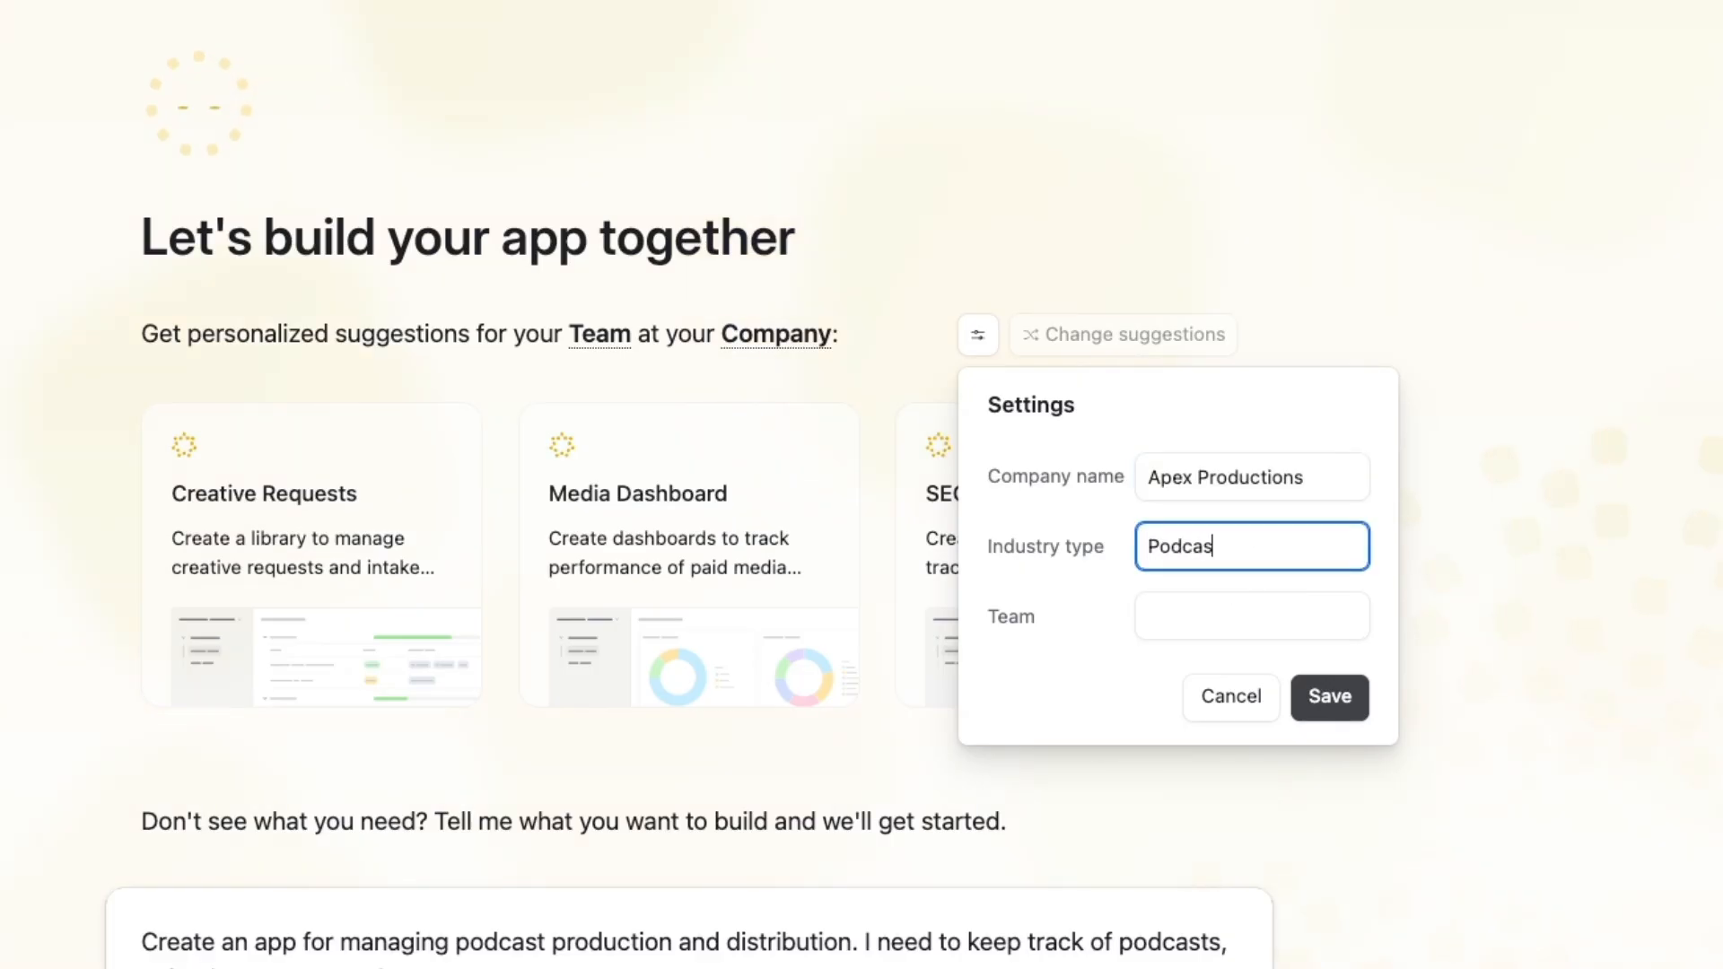
type("t")
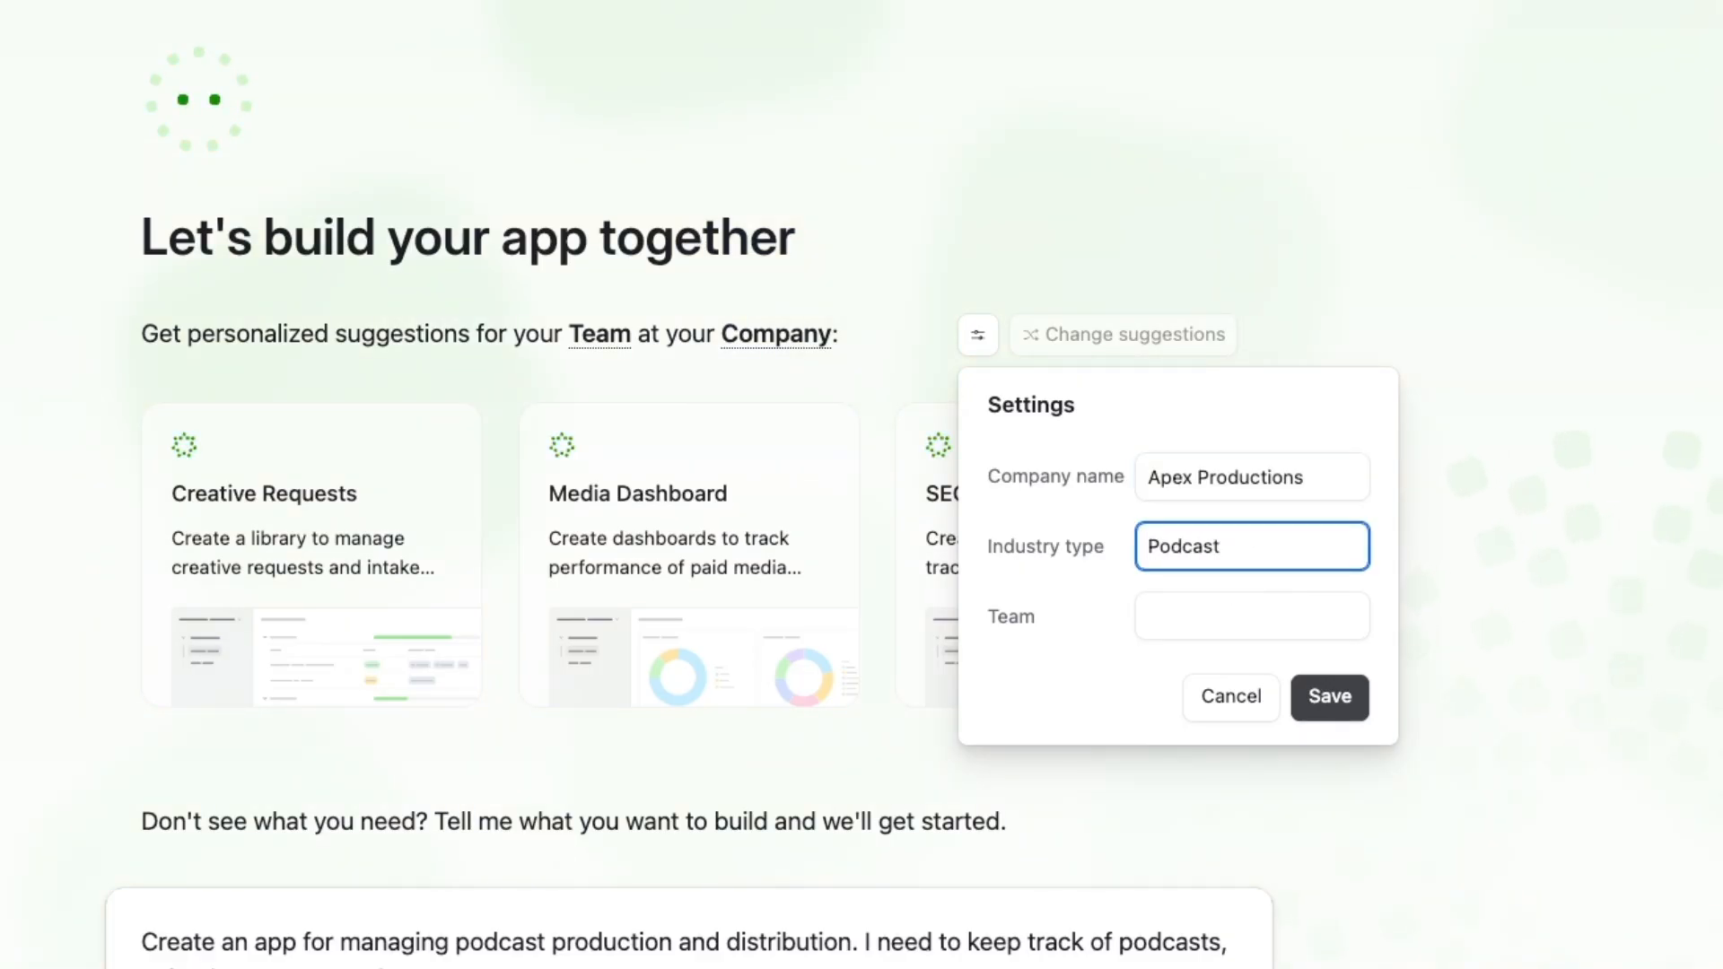
type("Pro")
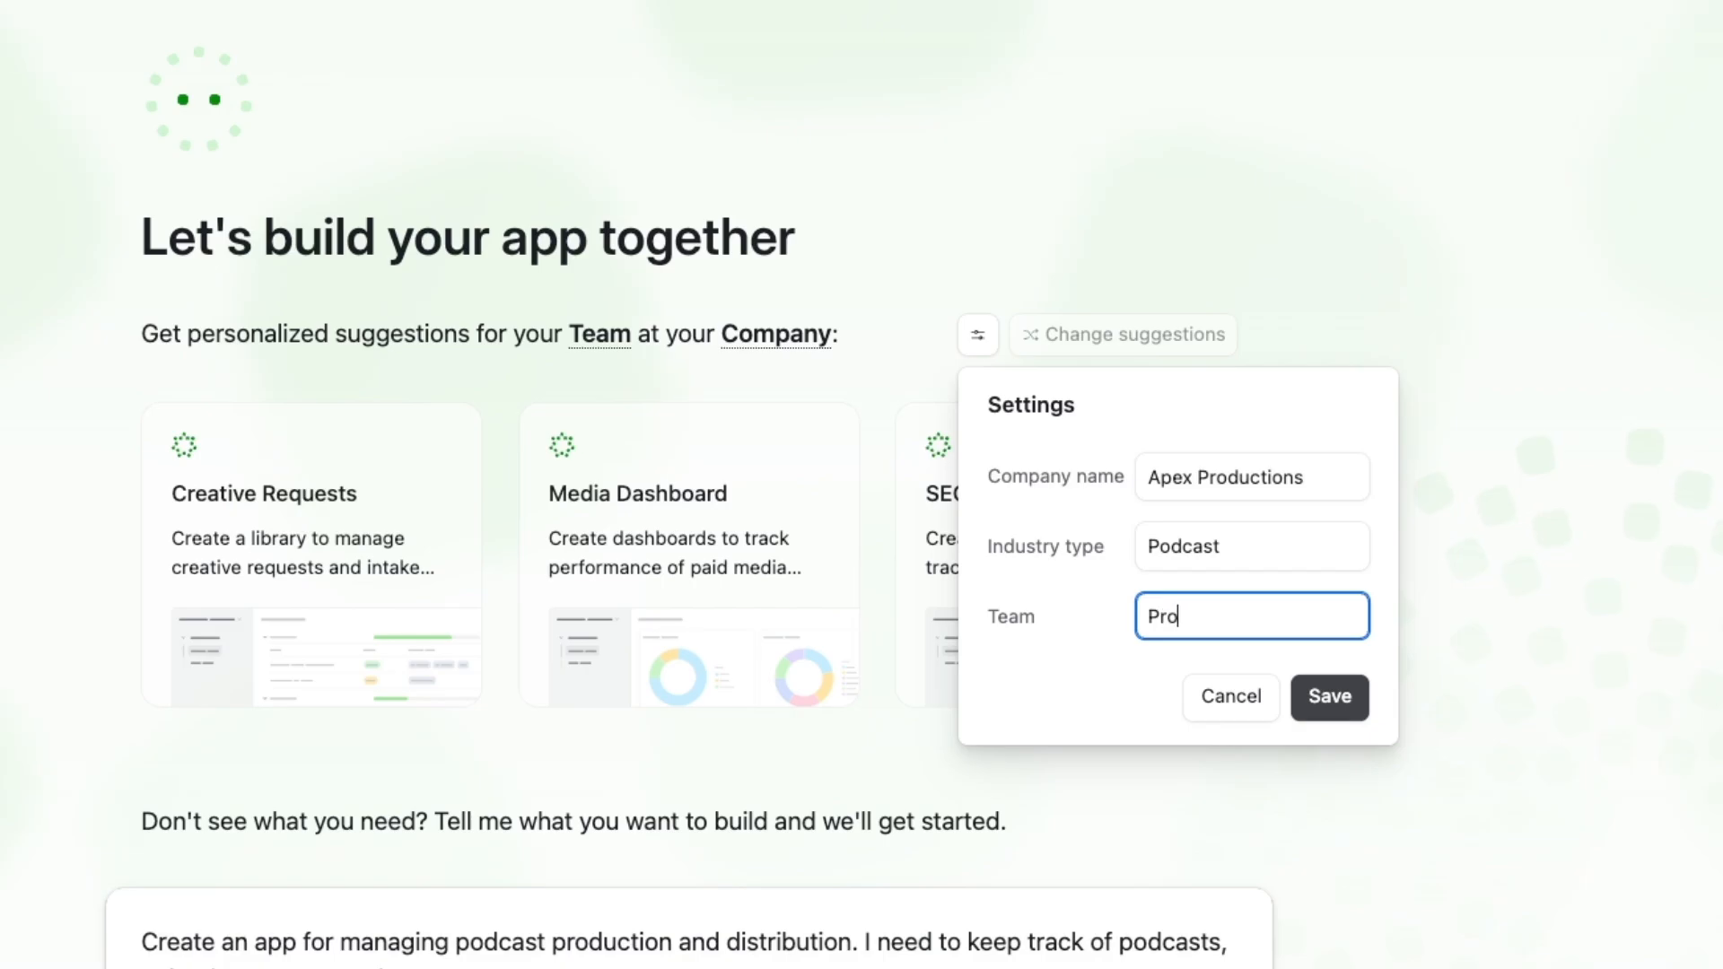
left_click(1329, 698)
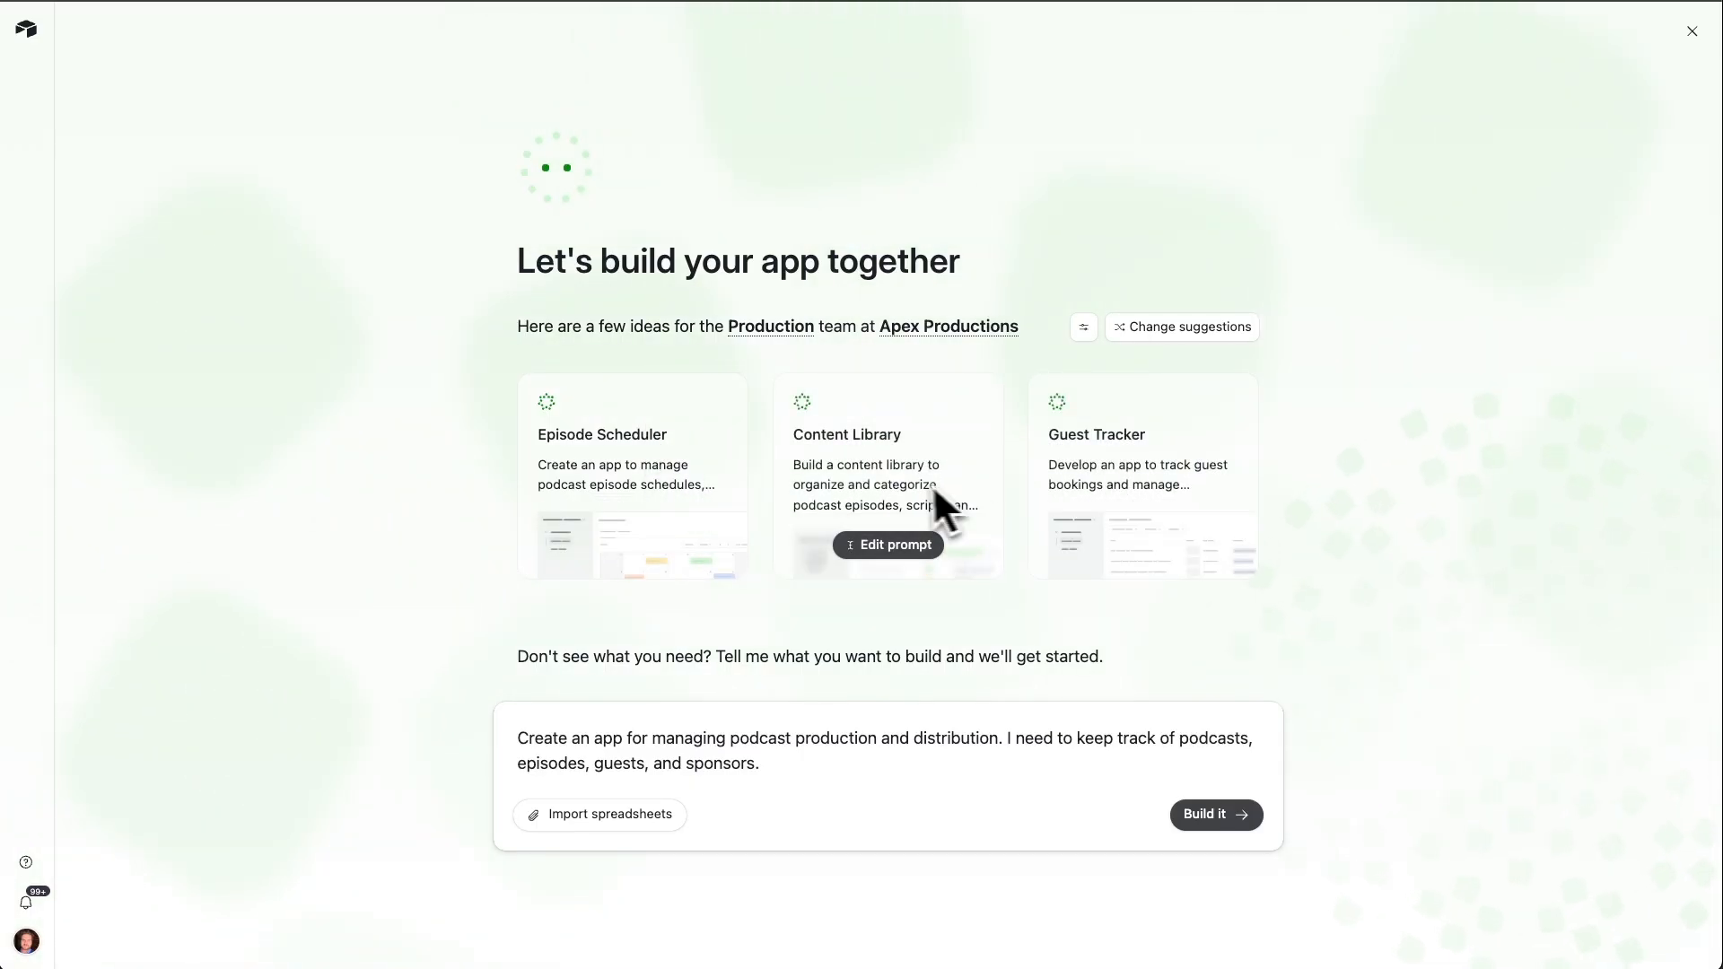
mouse_move(780, 349)
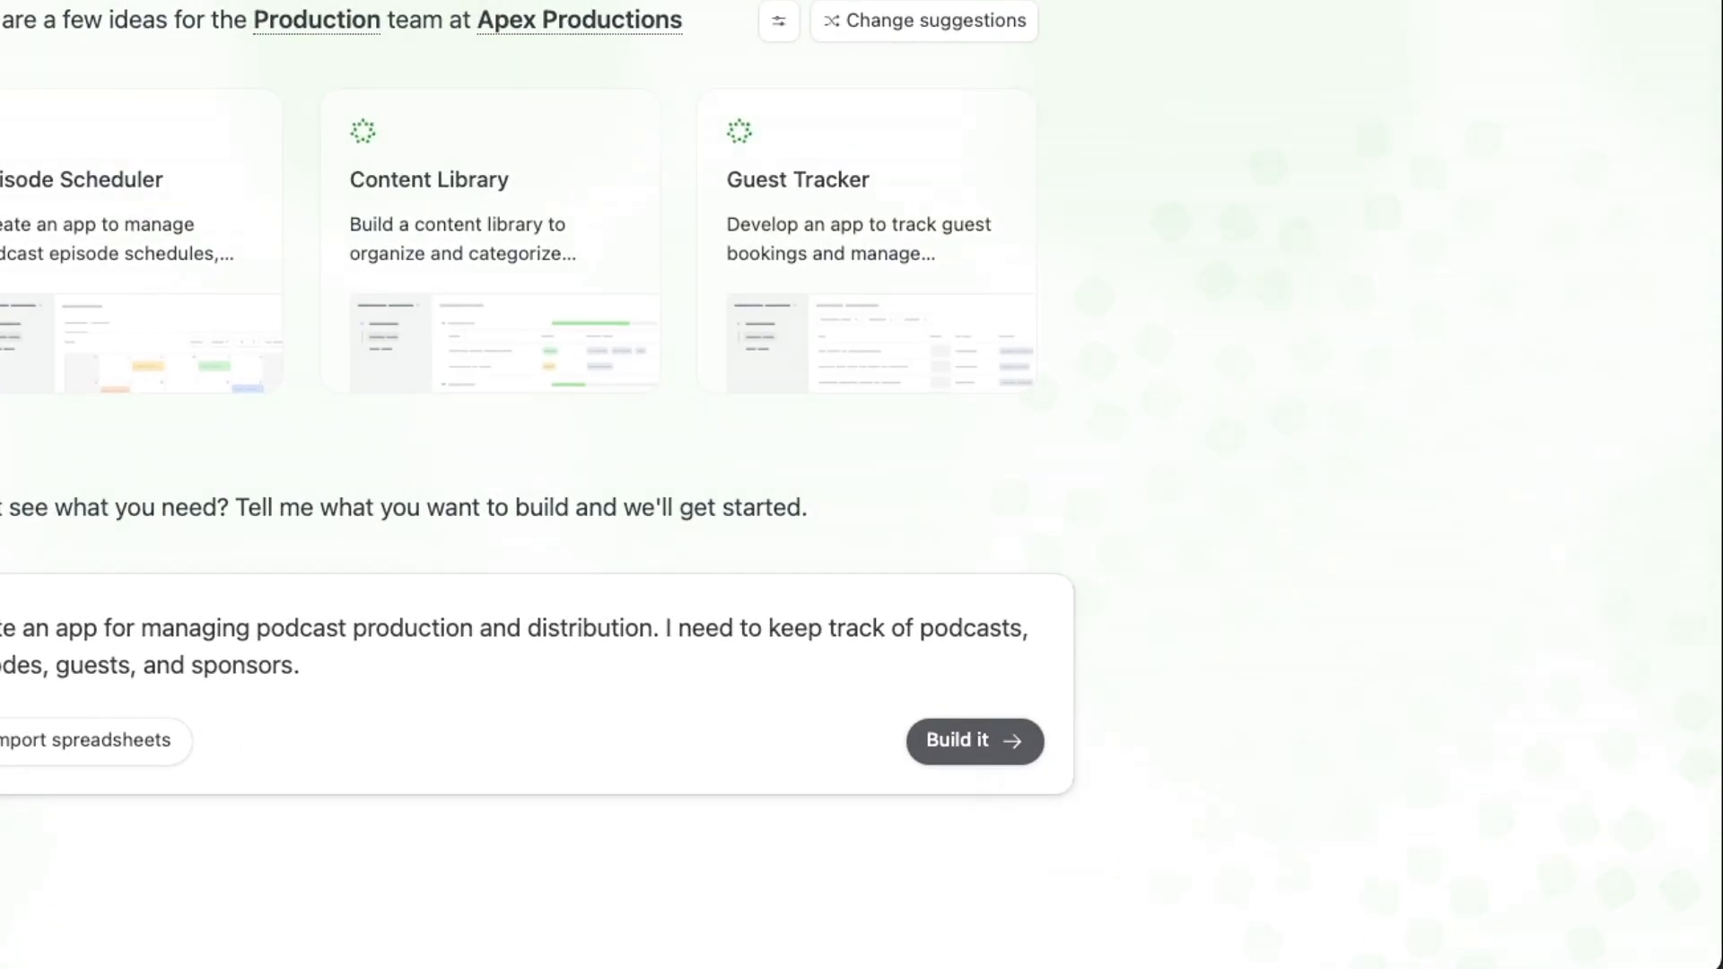
left_click(974, 741)
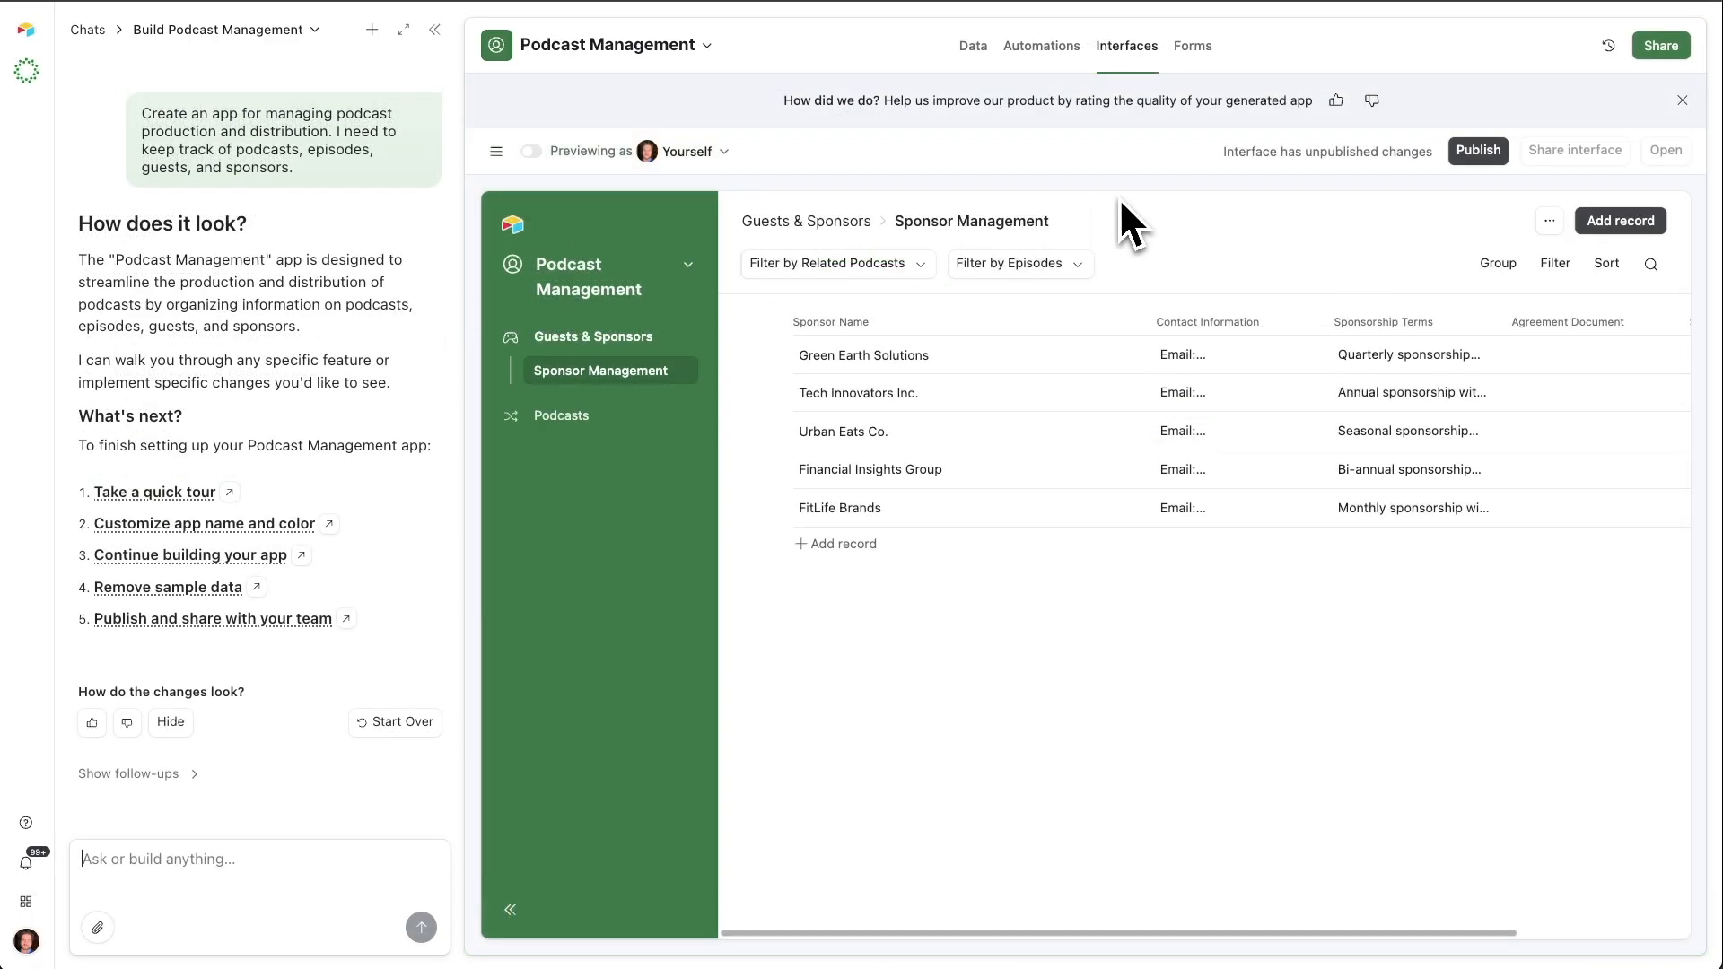
mouse_move(971, 651)
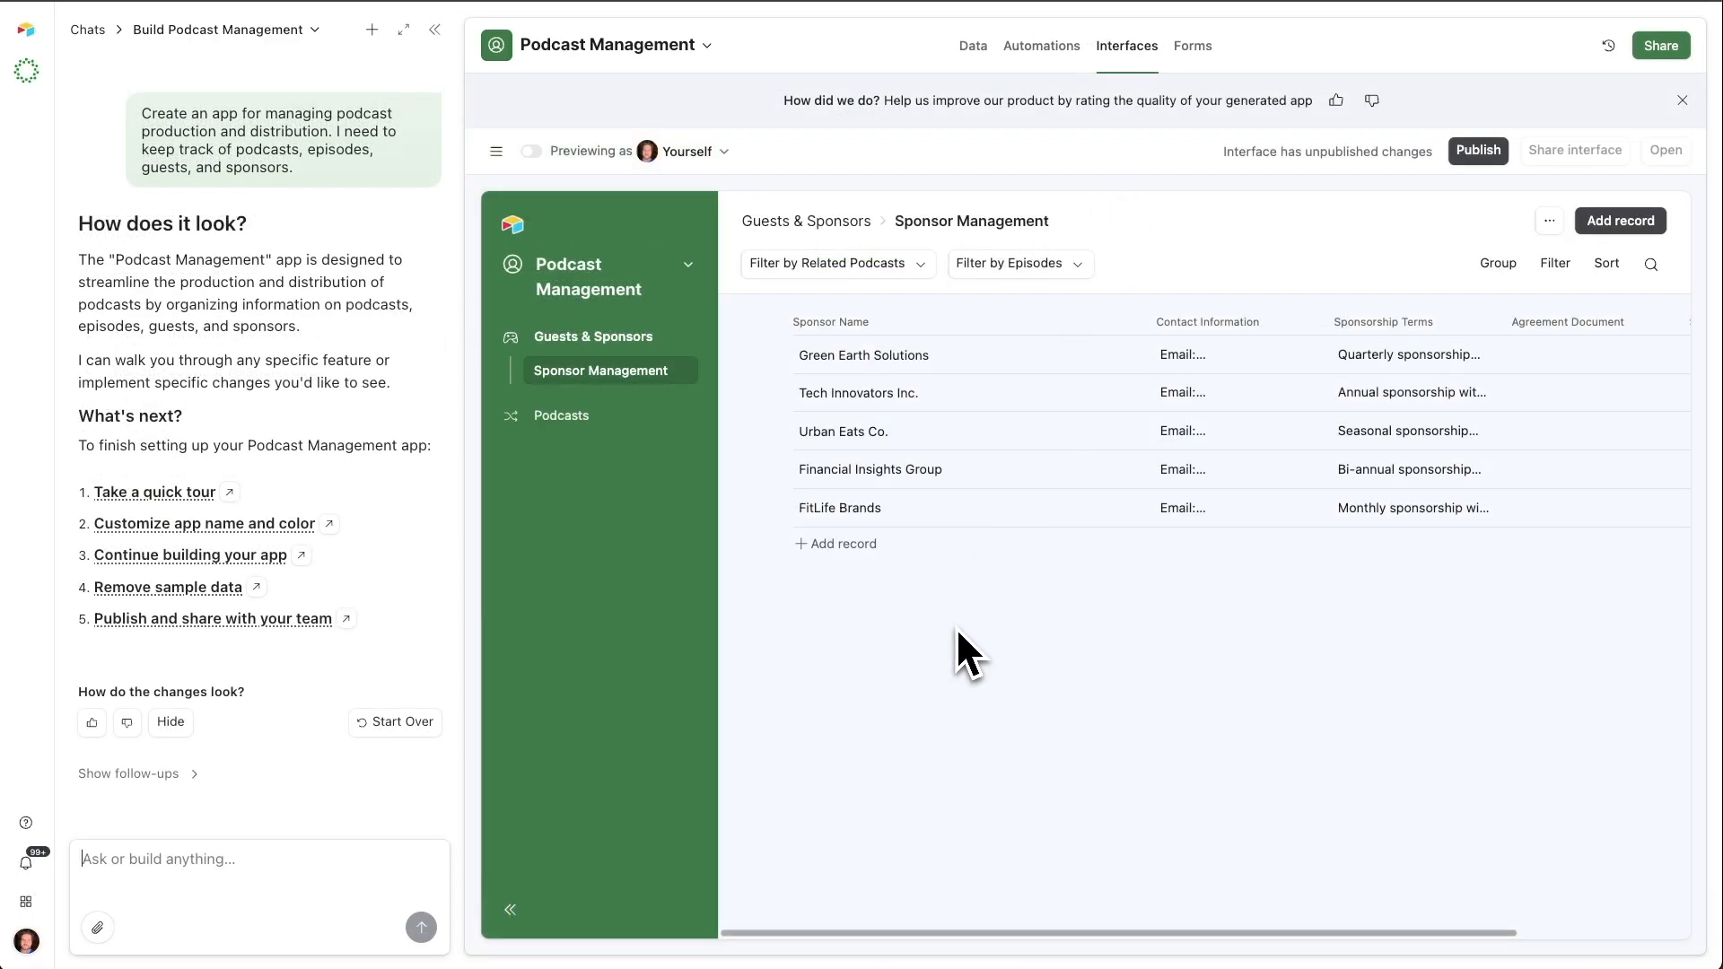
mouse_move(644, 358)
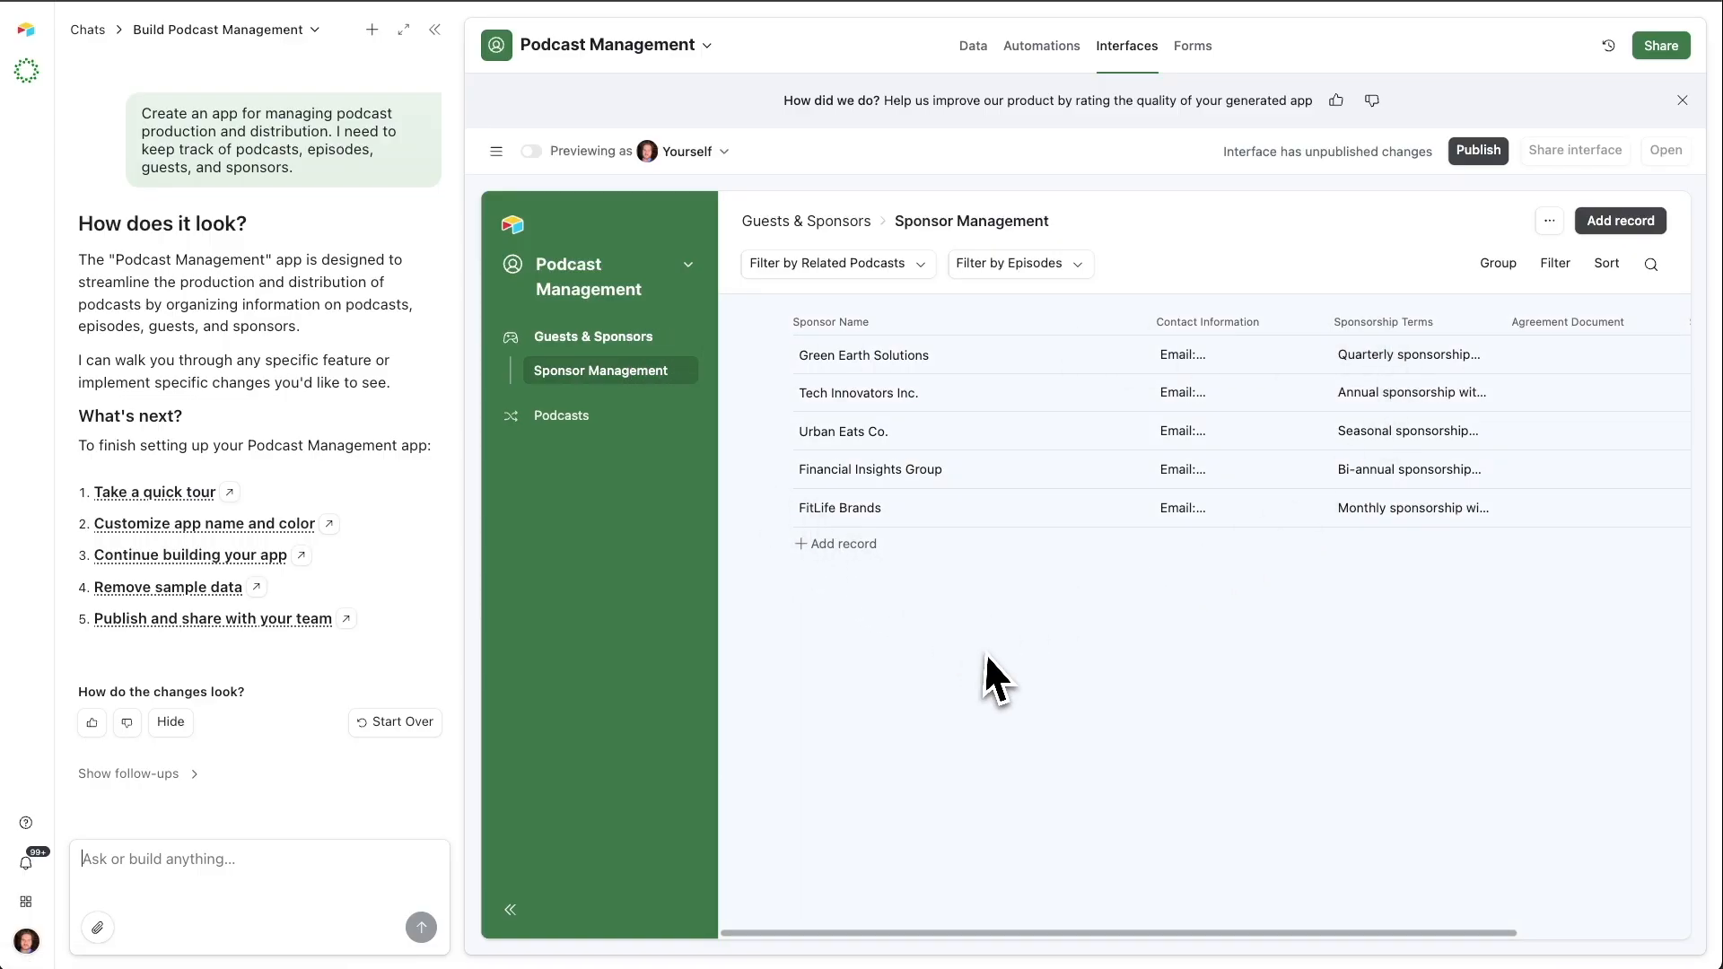
Browse the Podcast List and Release Calendar pages, then start the guided tour.
left_click(562, 415)
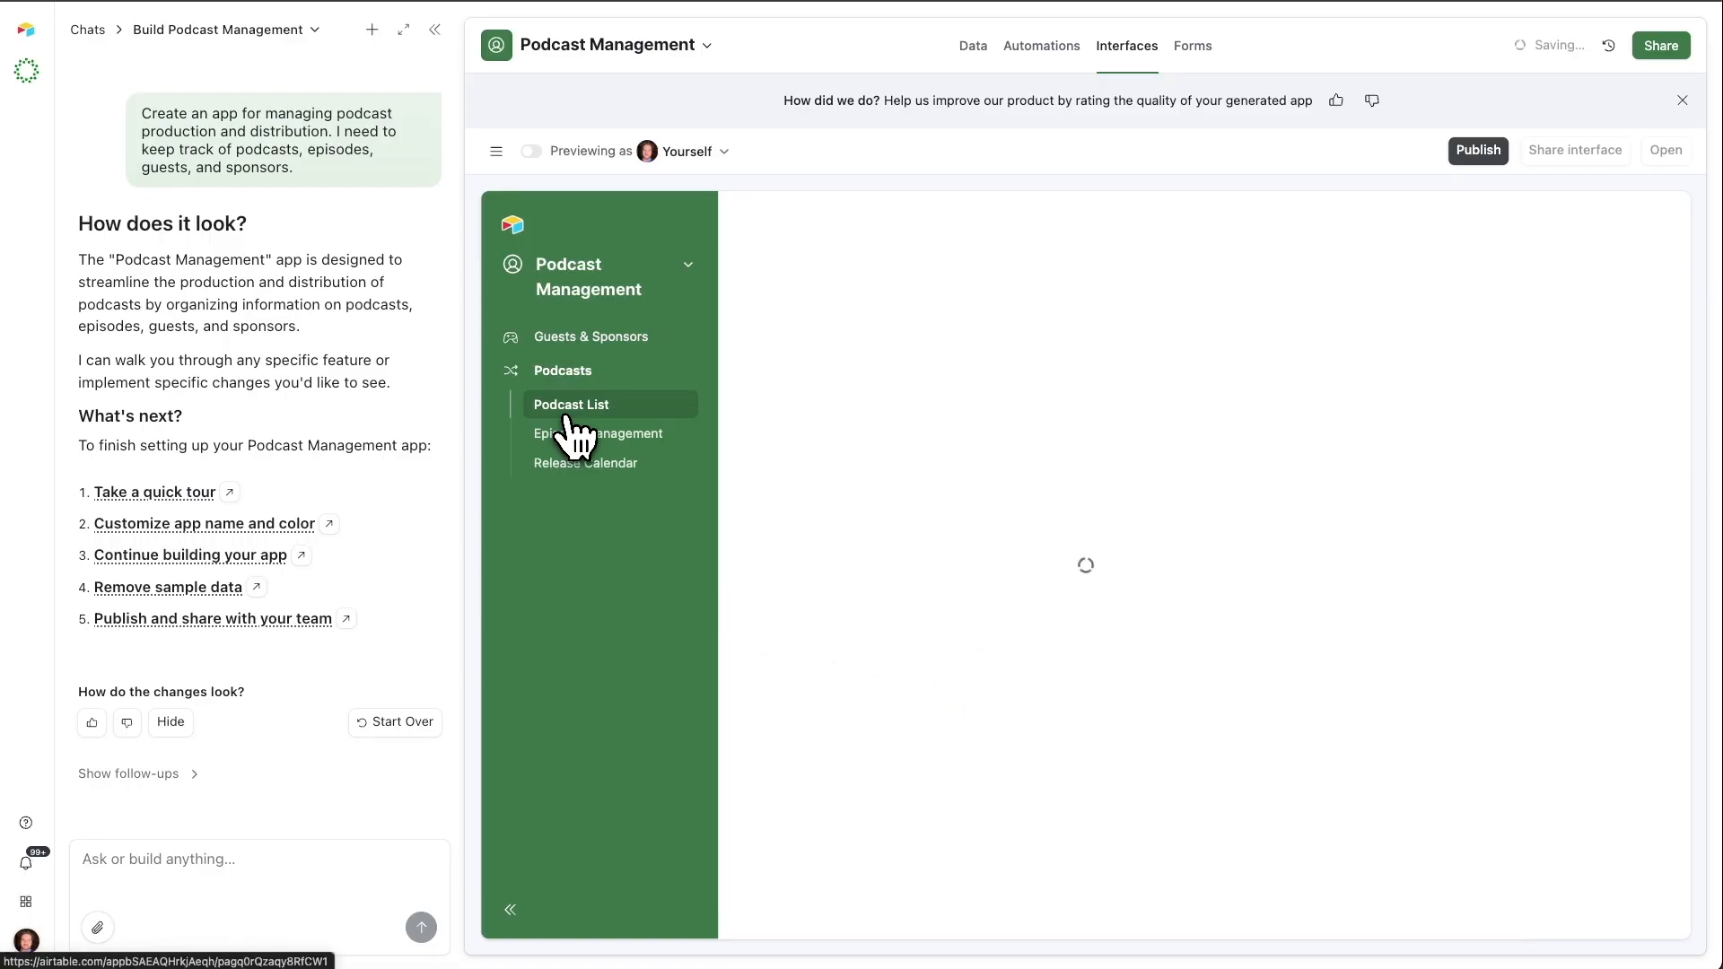
left_click(571, 405)
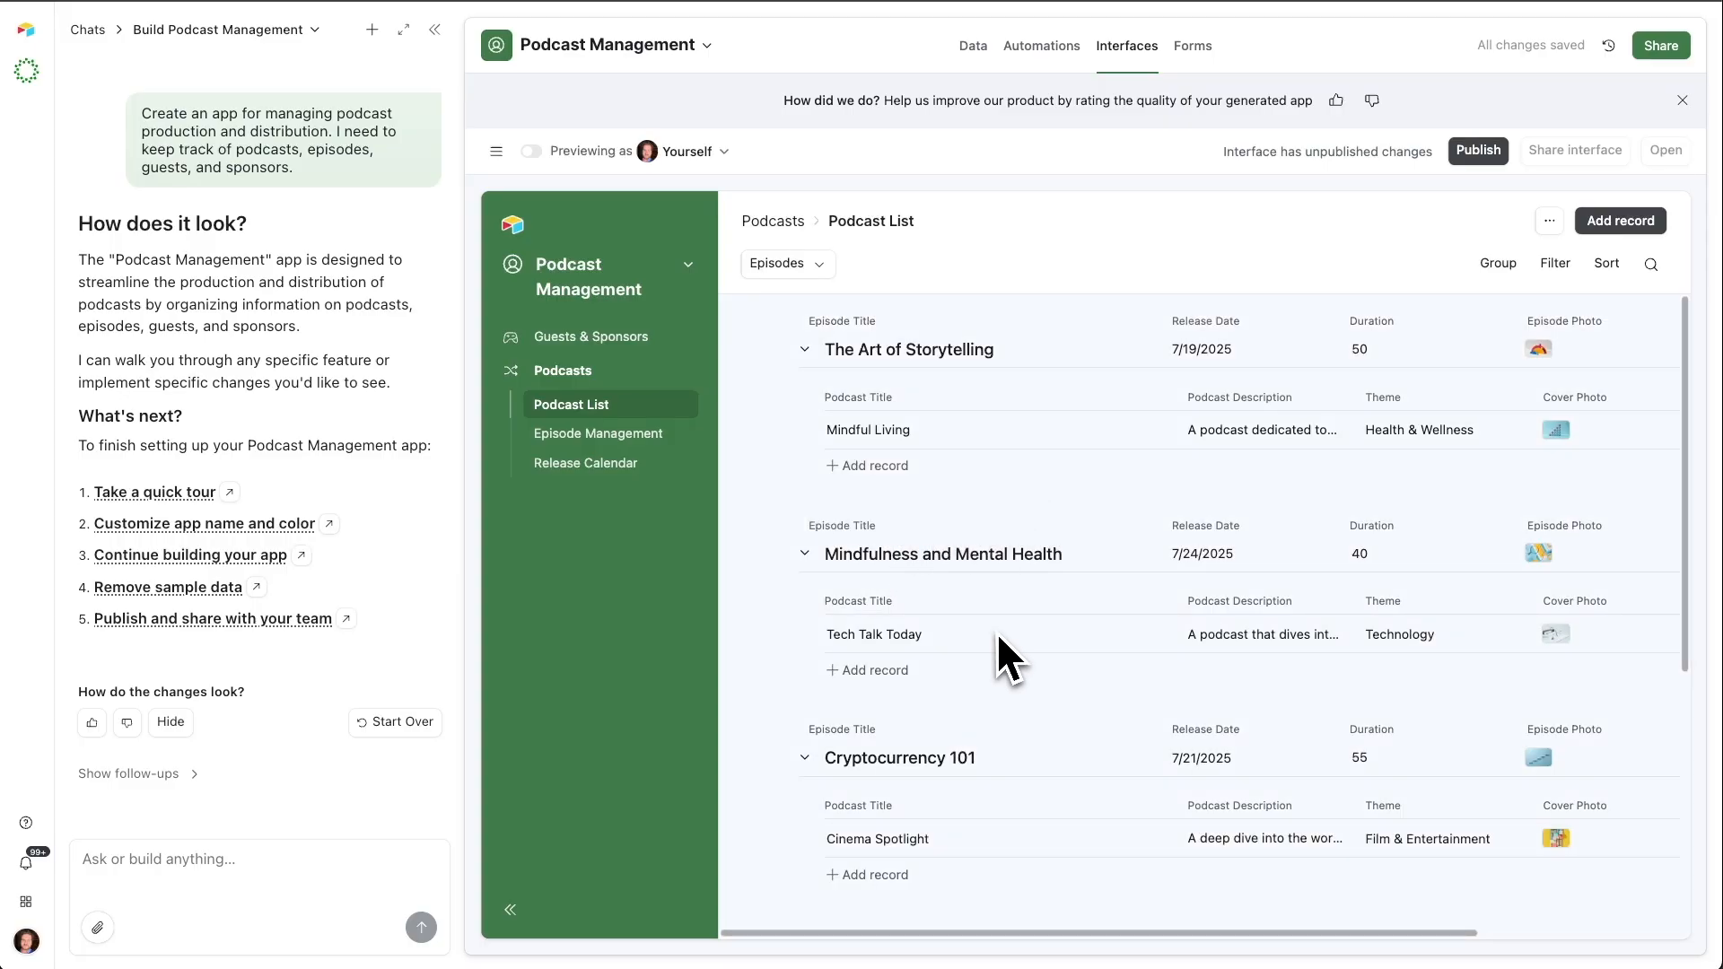
mouse_move(943, 686)
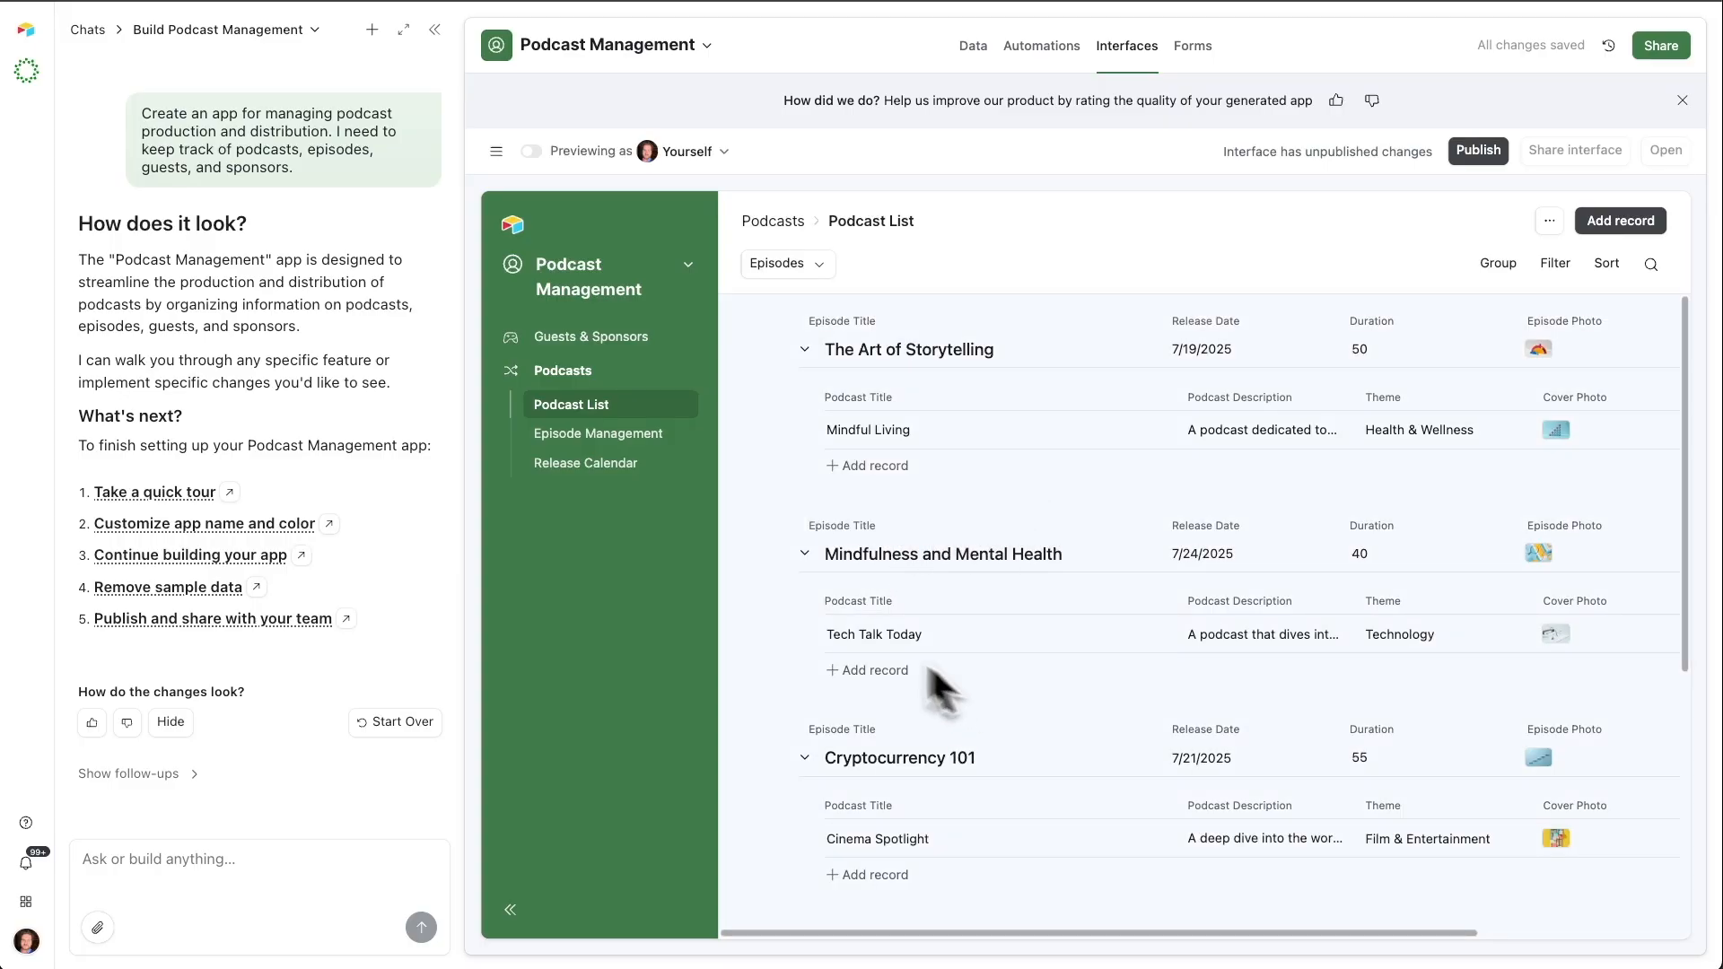
left_click(586, 463)
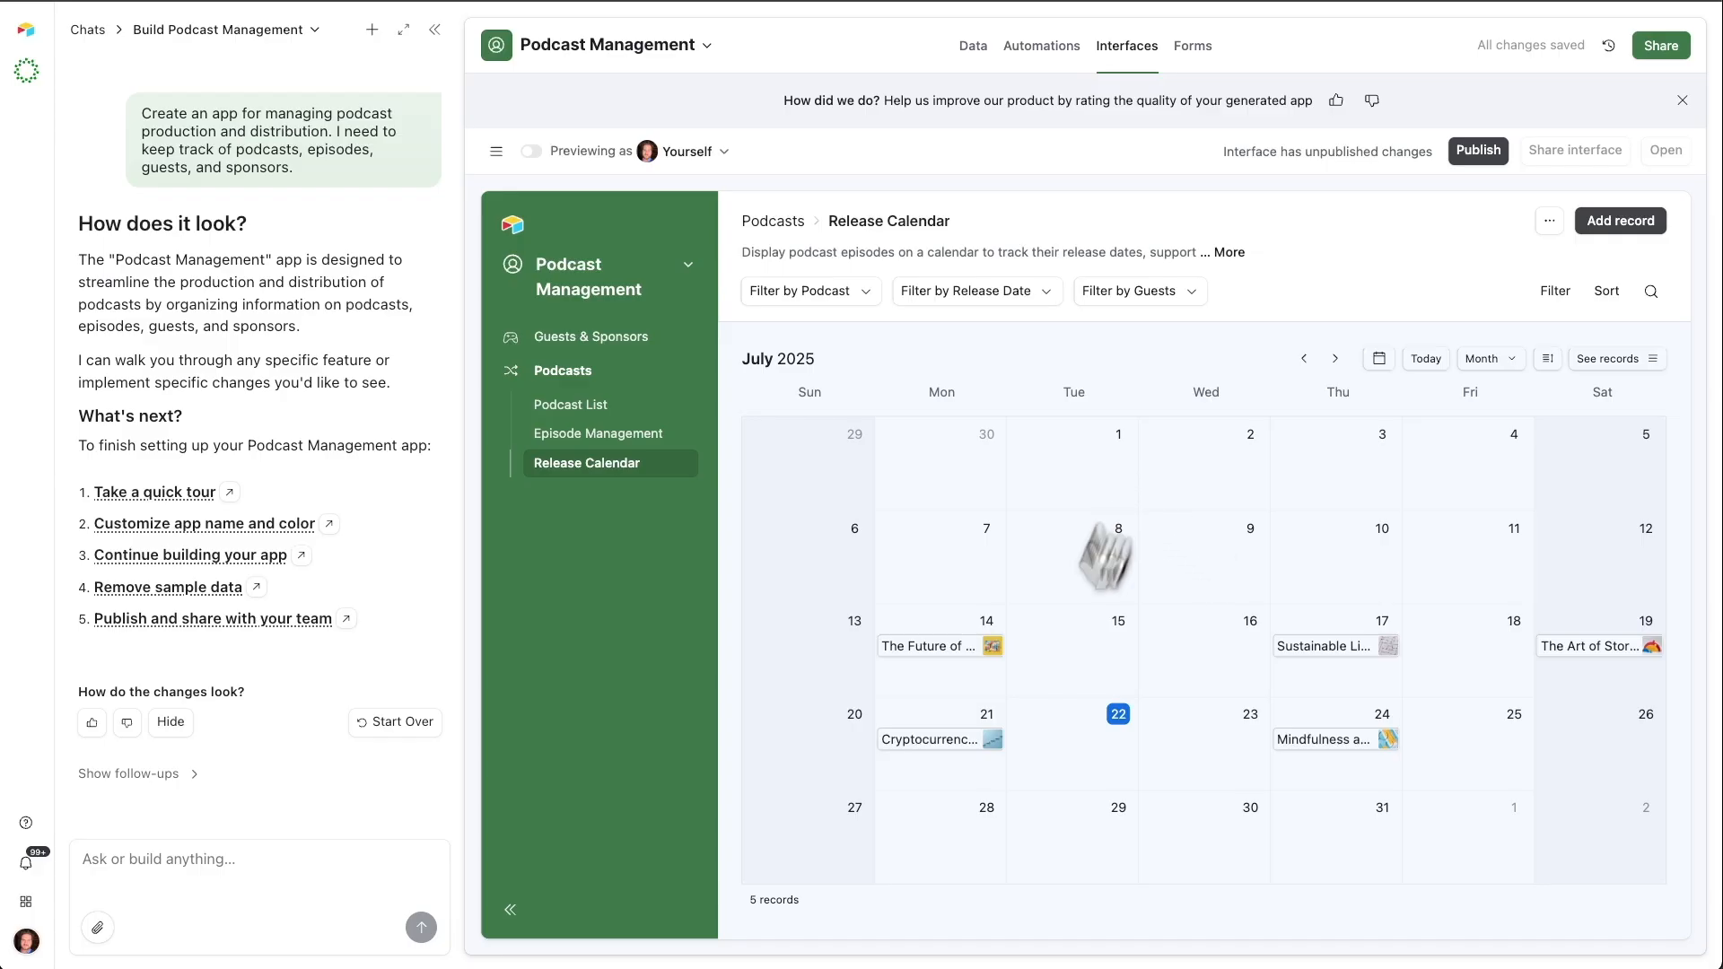
left_click(971, 44)
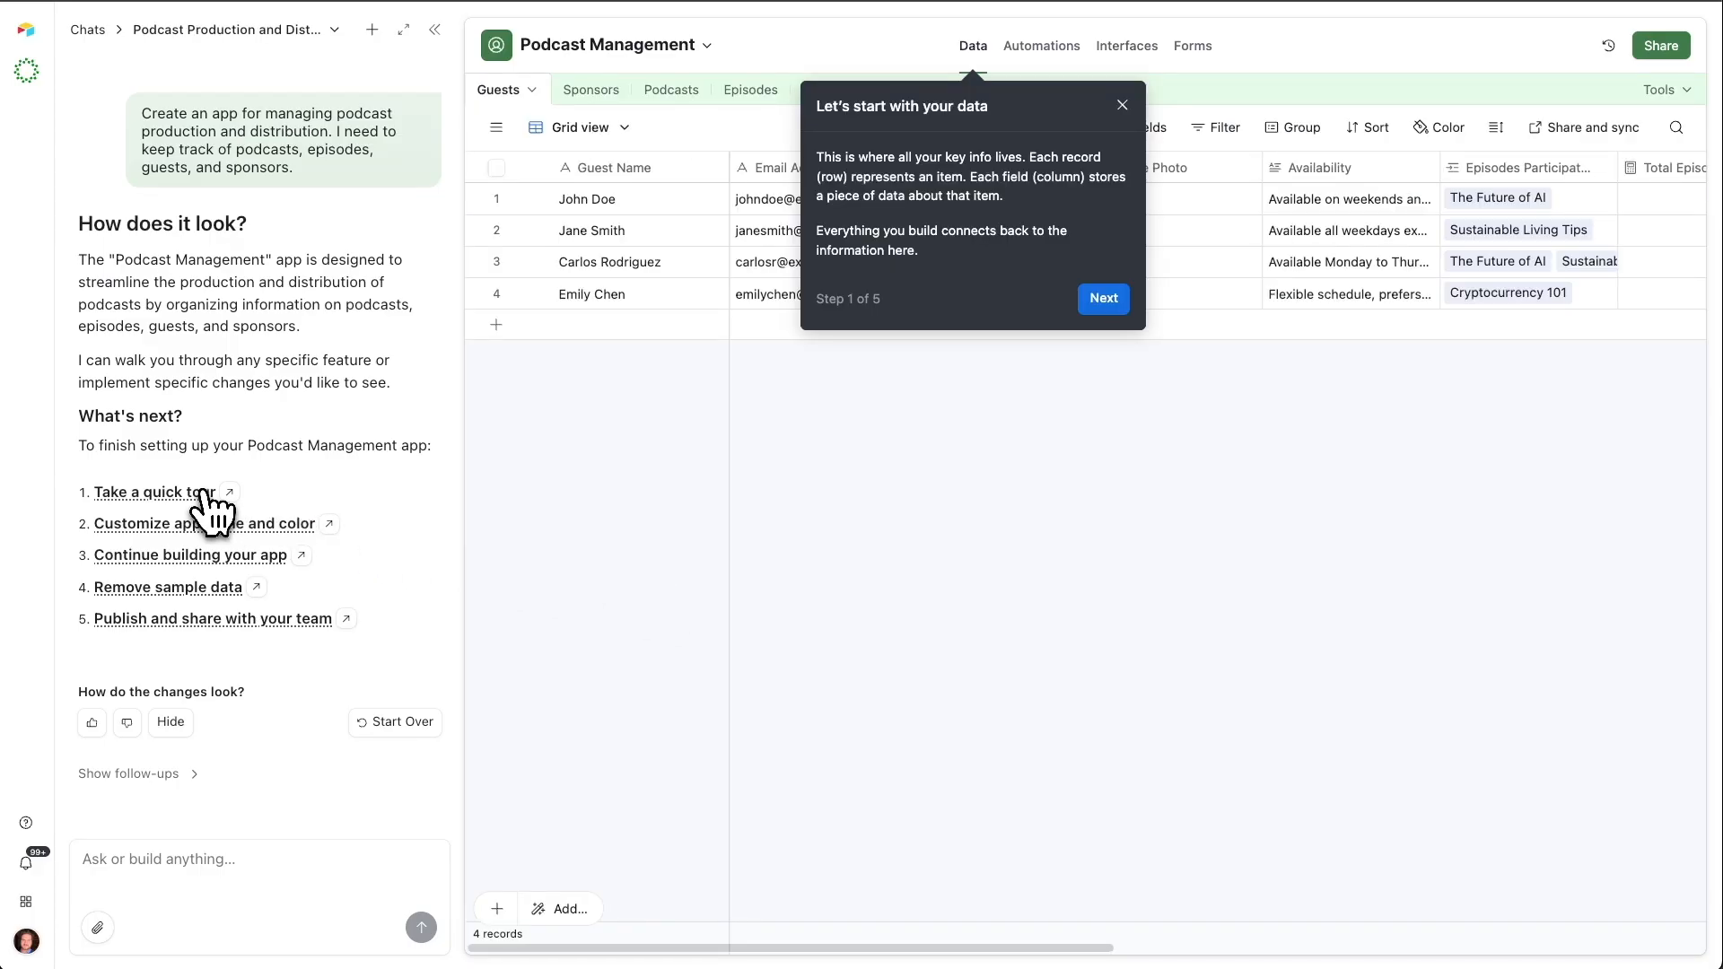
mouse_move(931, 505)
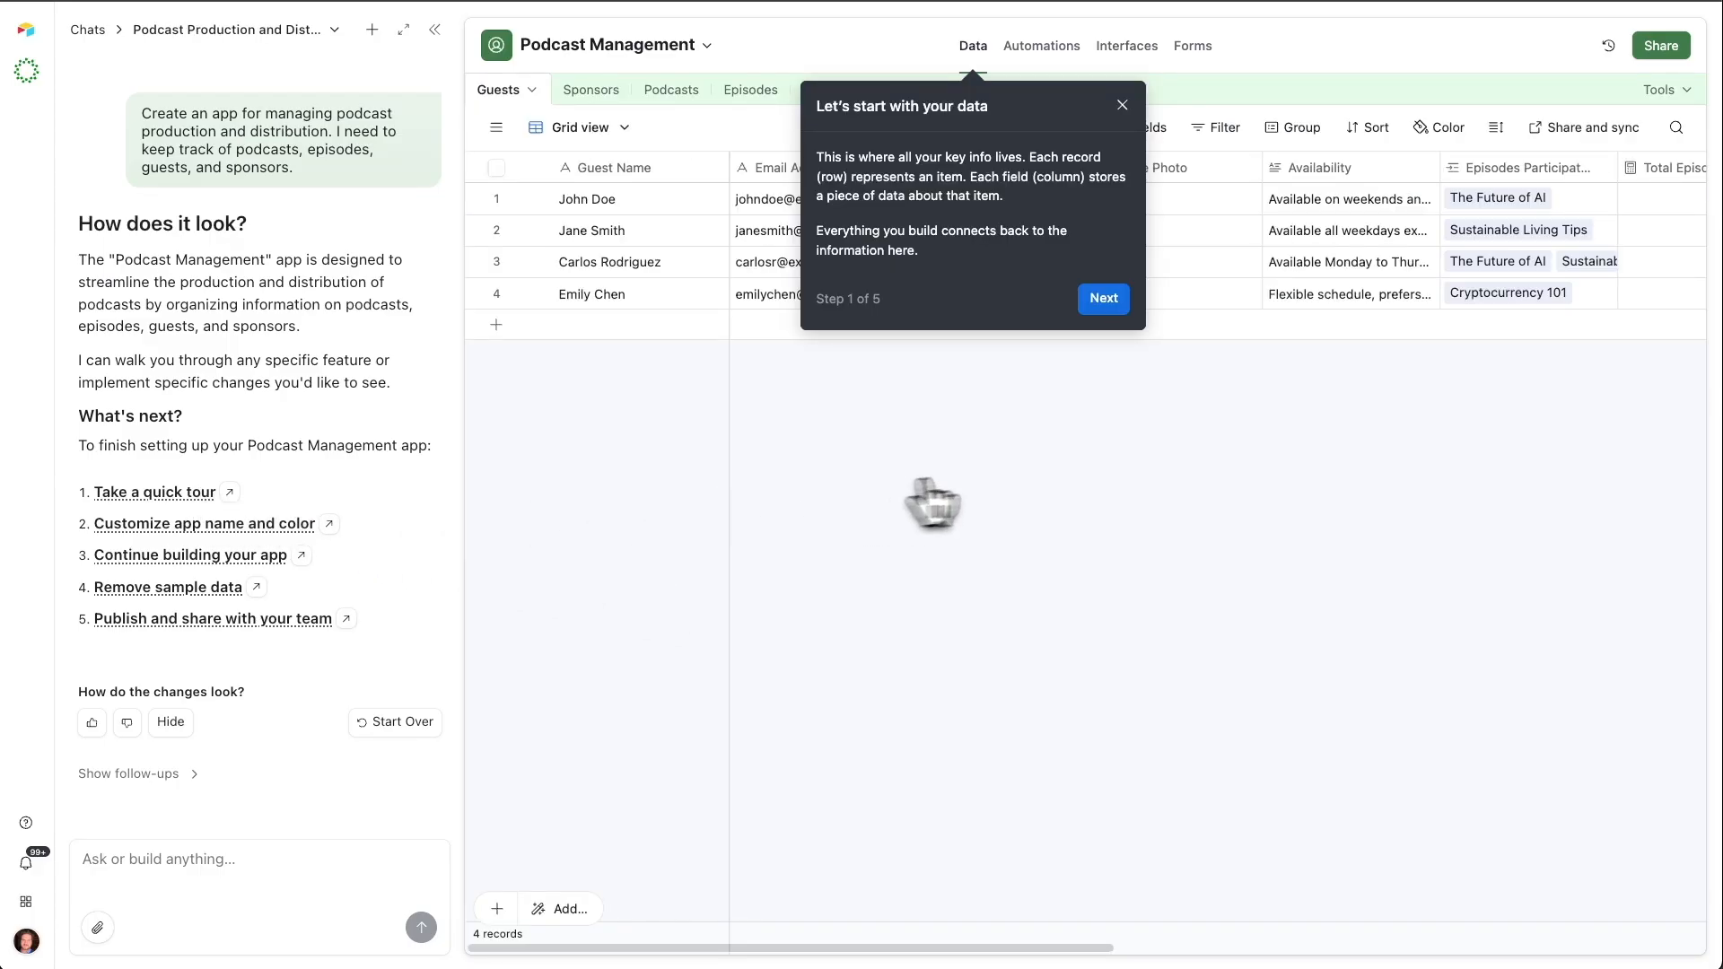
mouse_move(1049, 479)
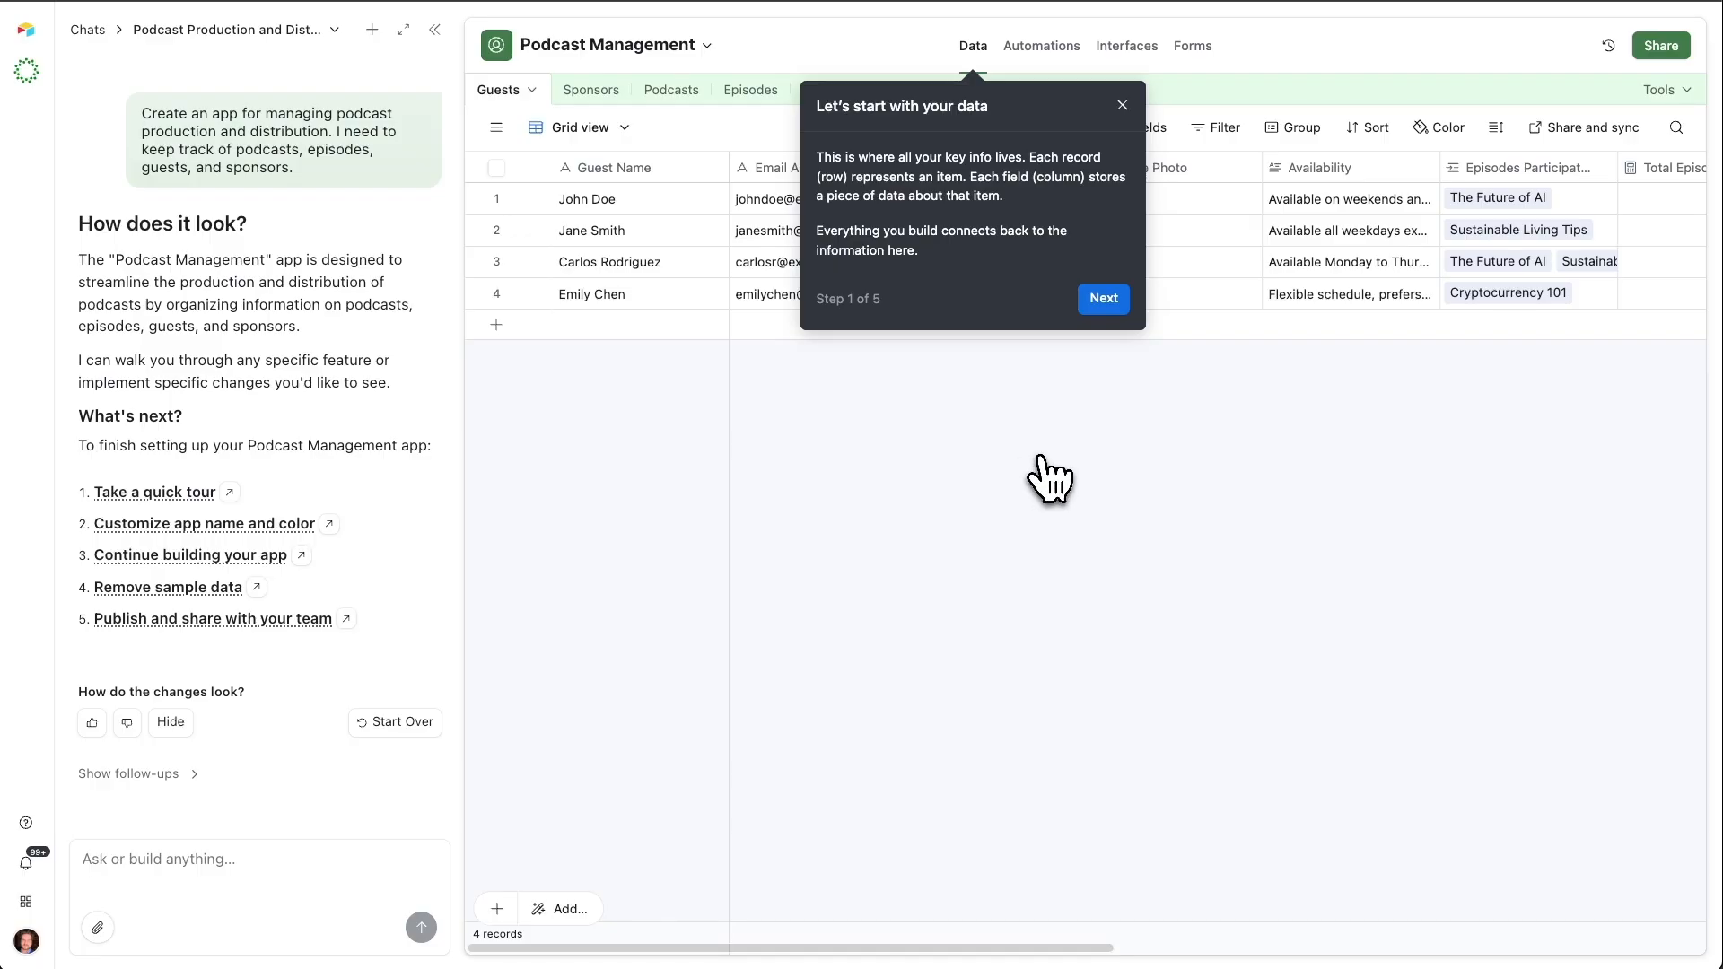
mouse_move(1103, 429)
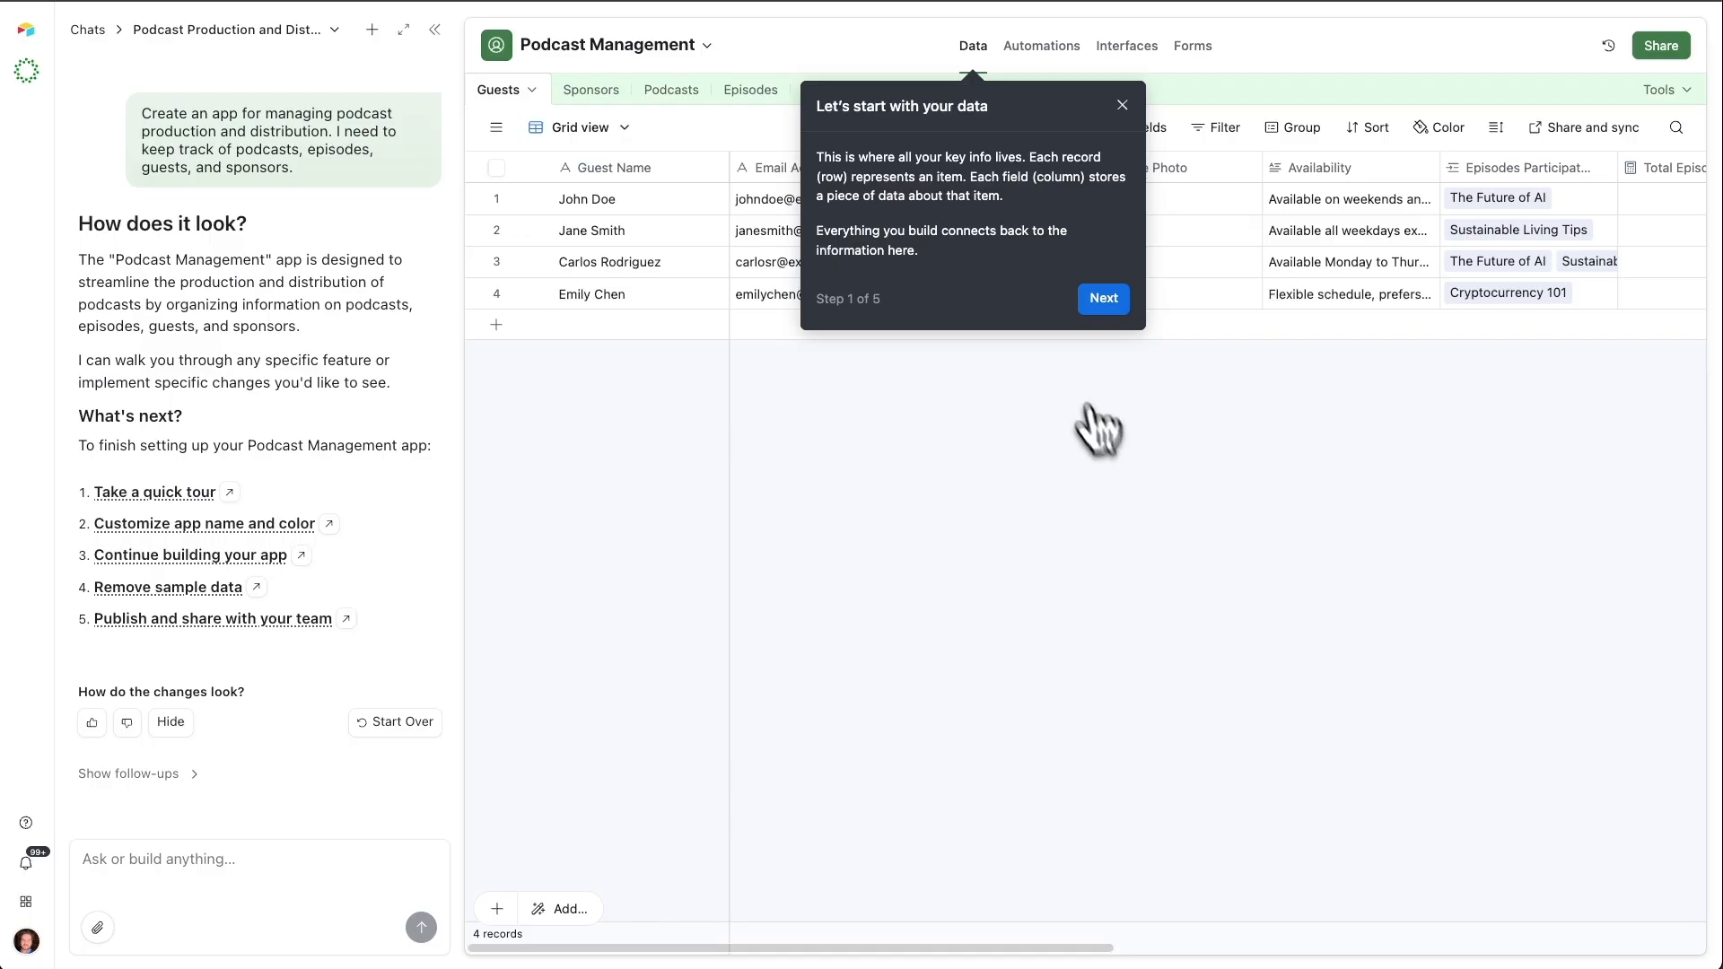
mouse_move(1005, 77)
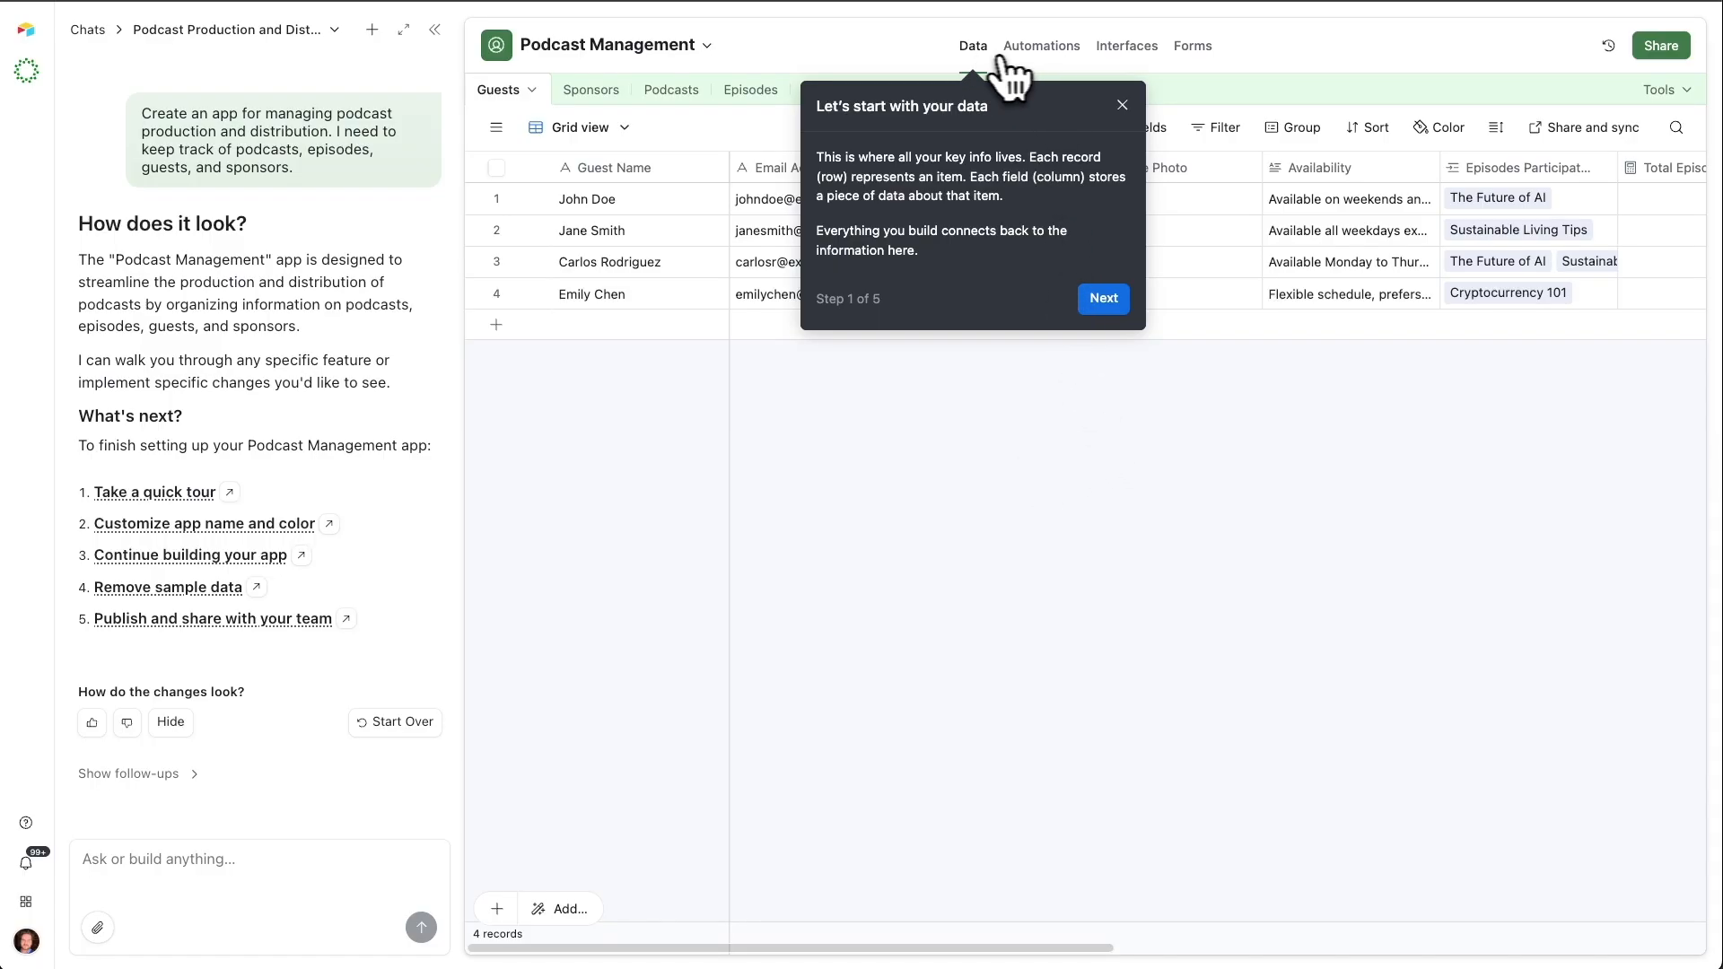
mouse_move(1049, 116)
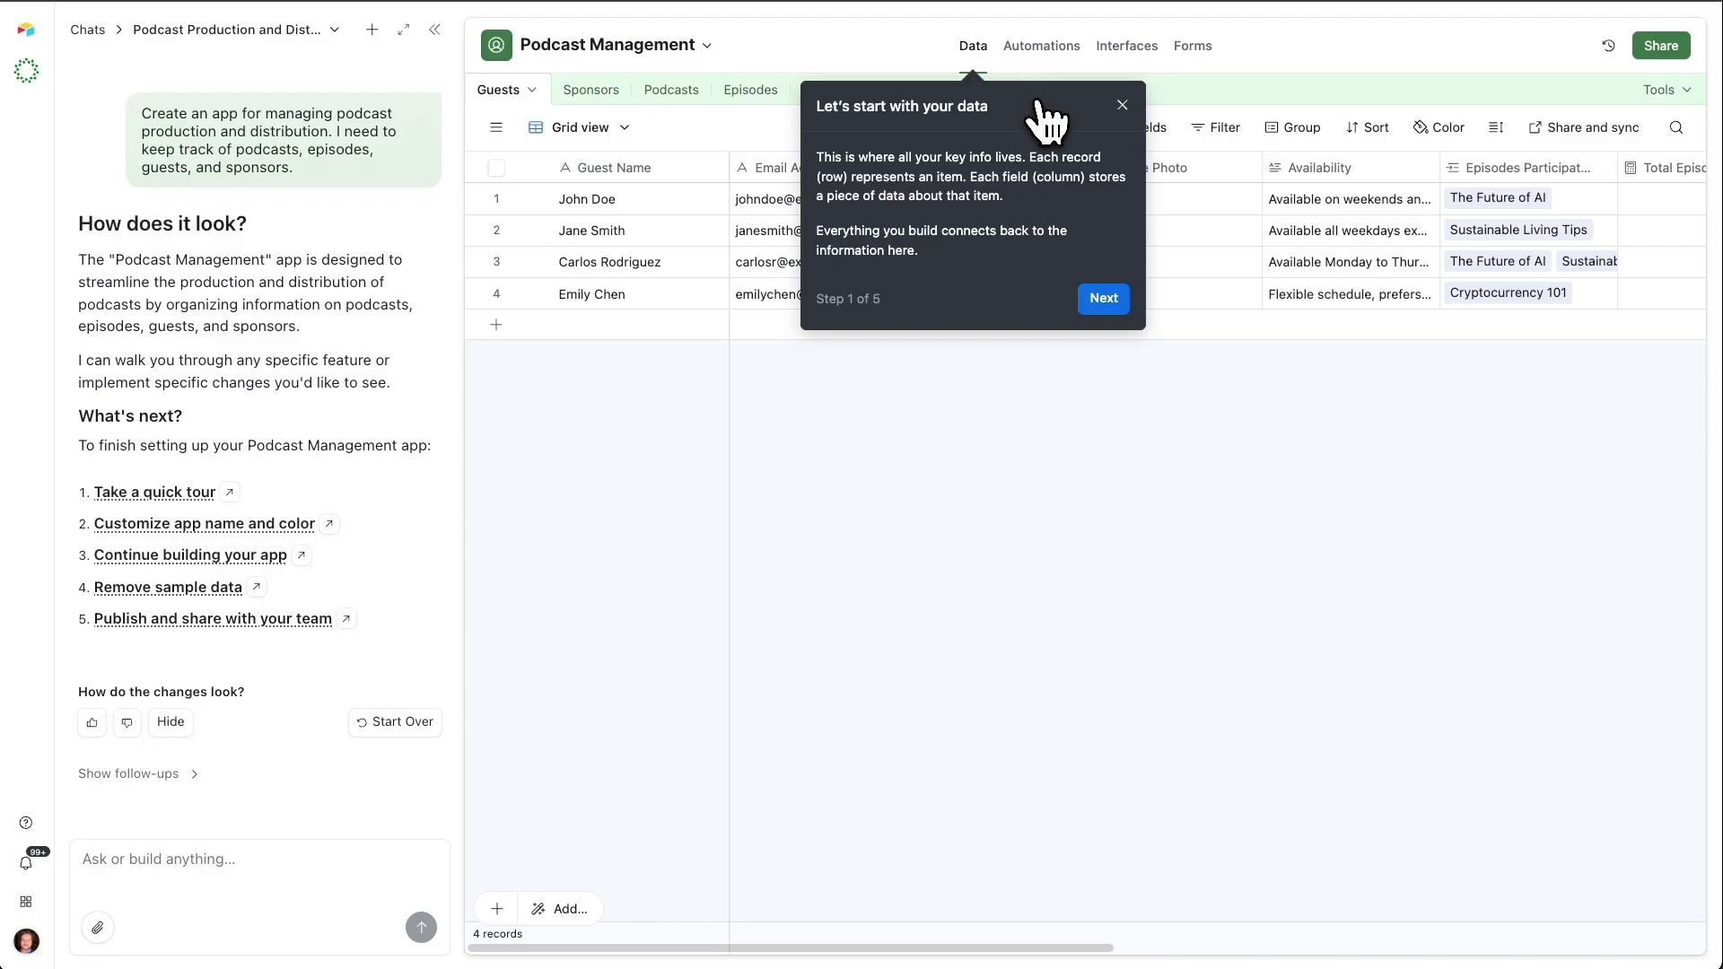
mouse_move(534, 121)
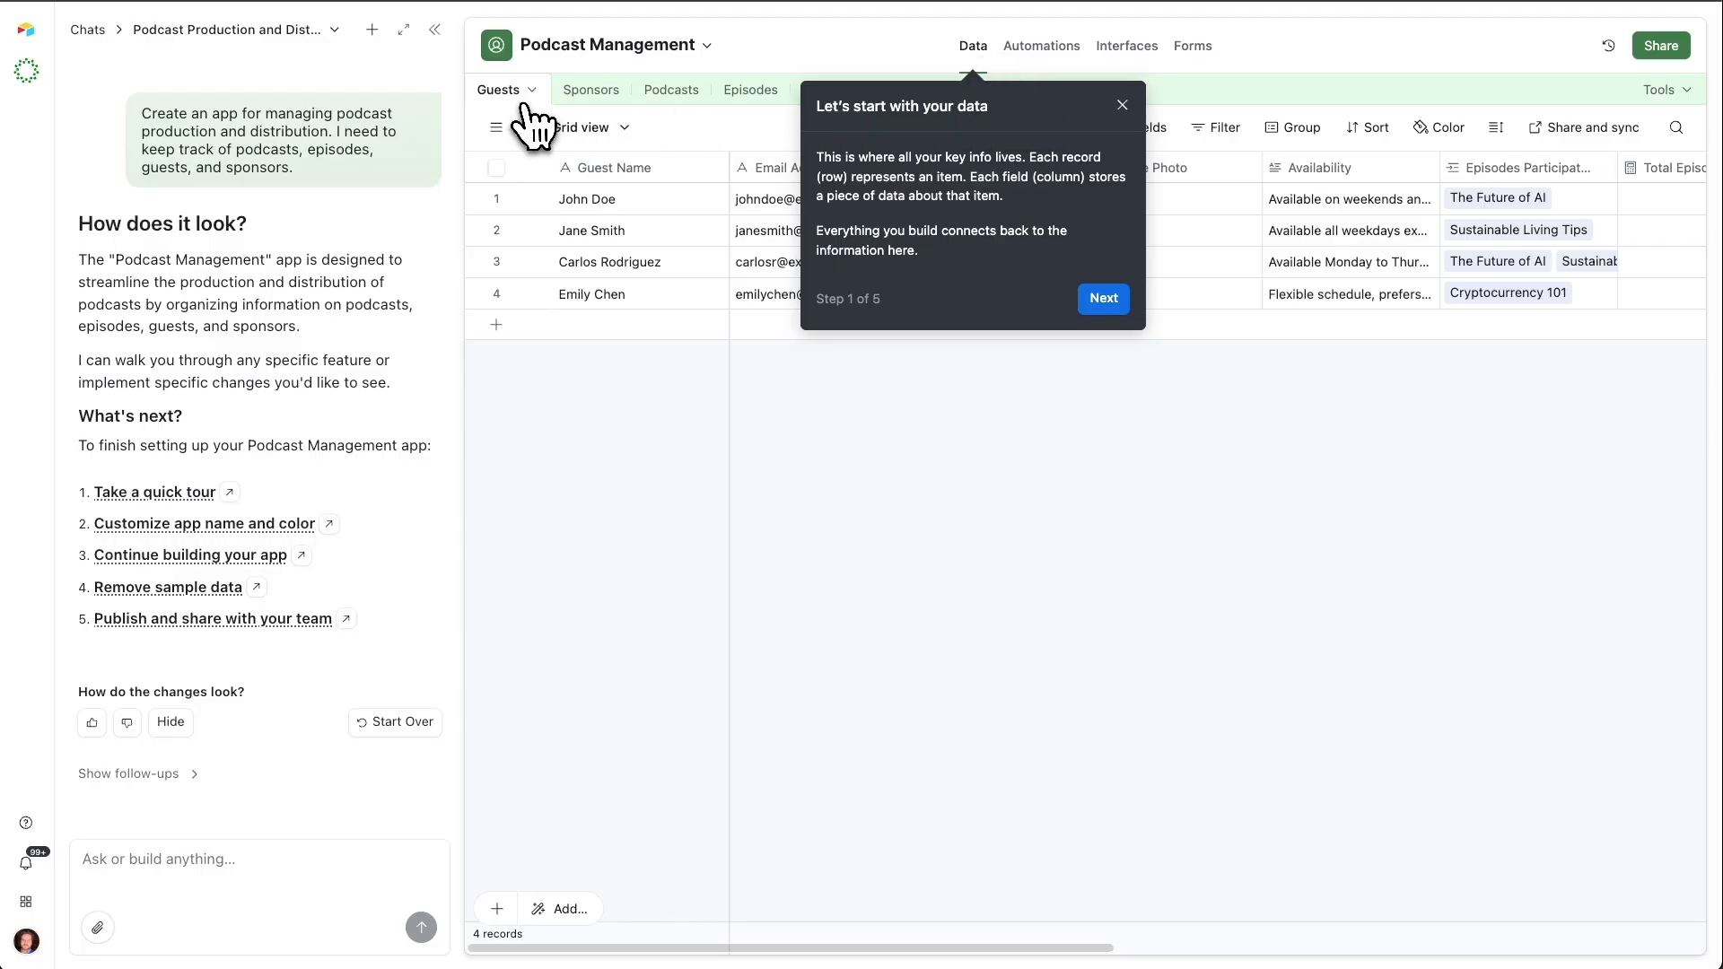
mouse_move(780, 134)
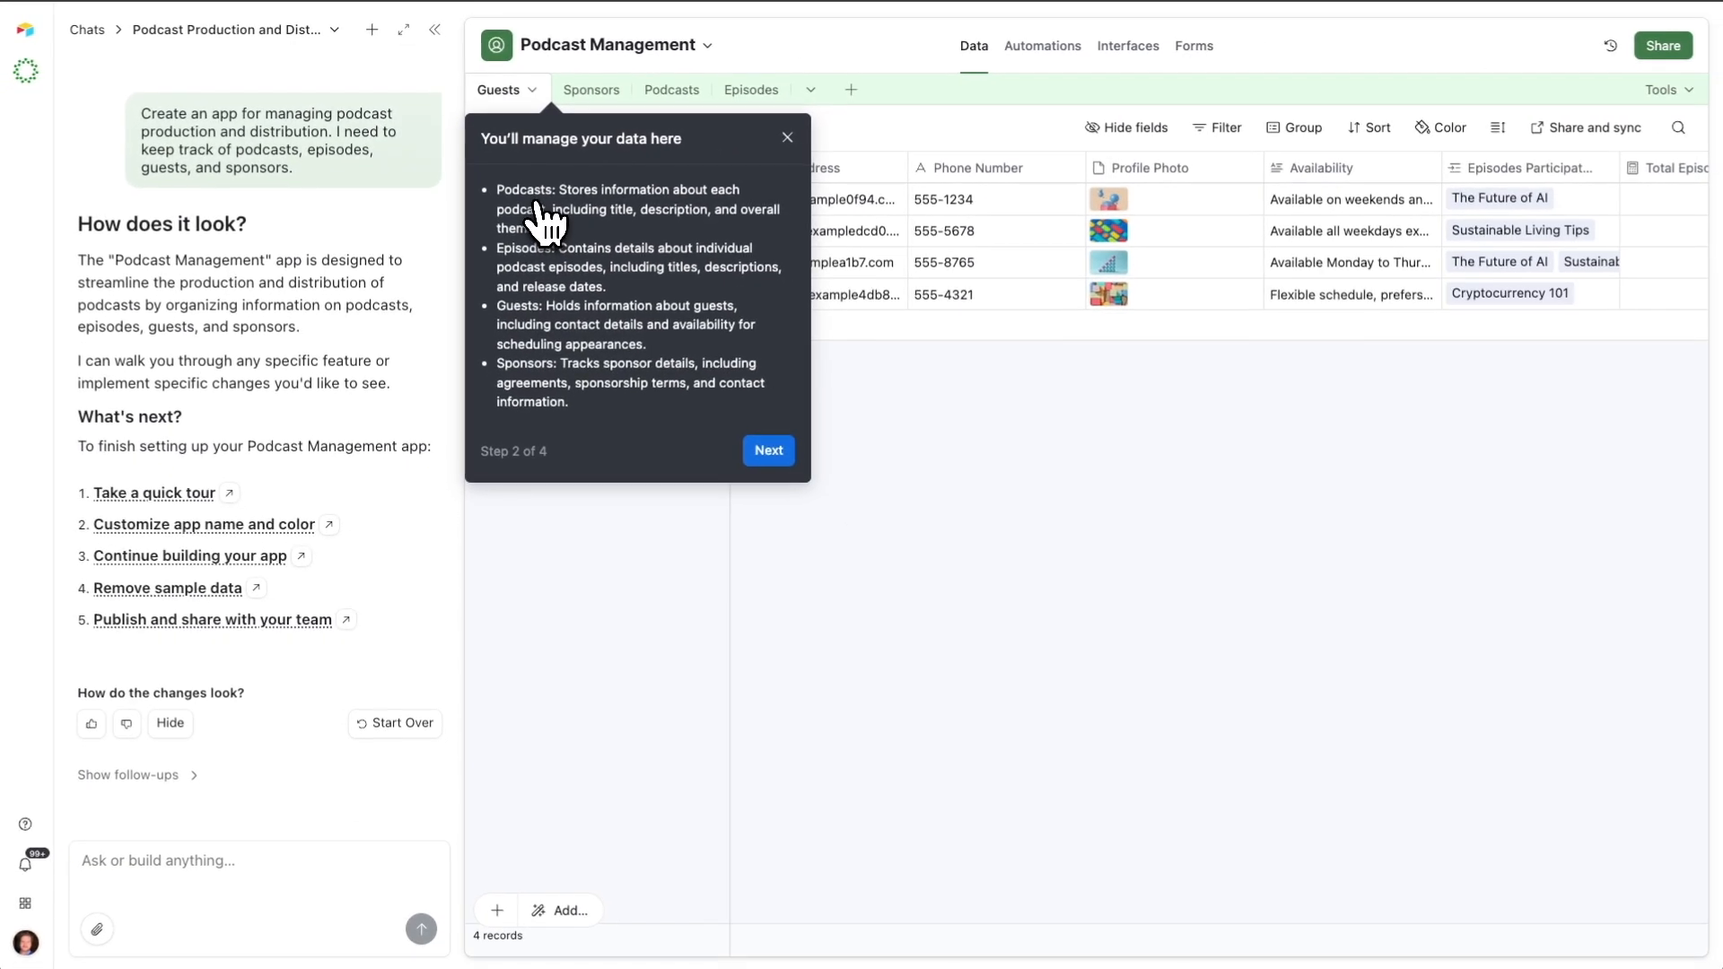
mouse_move(819, 483)
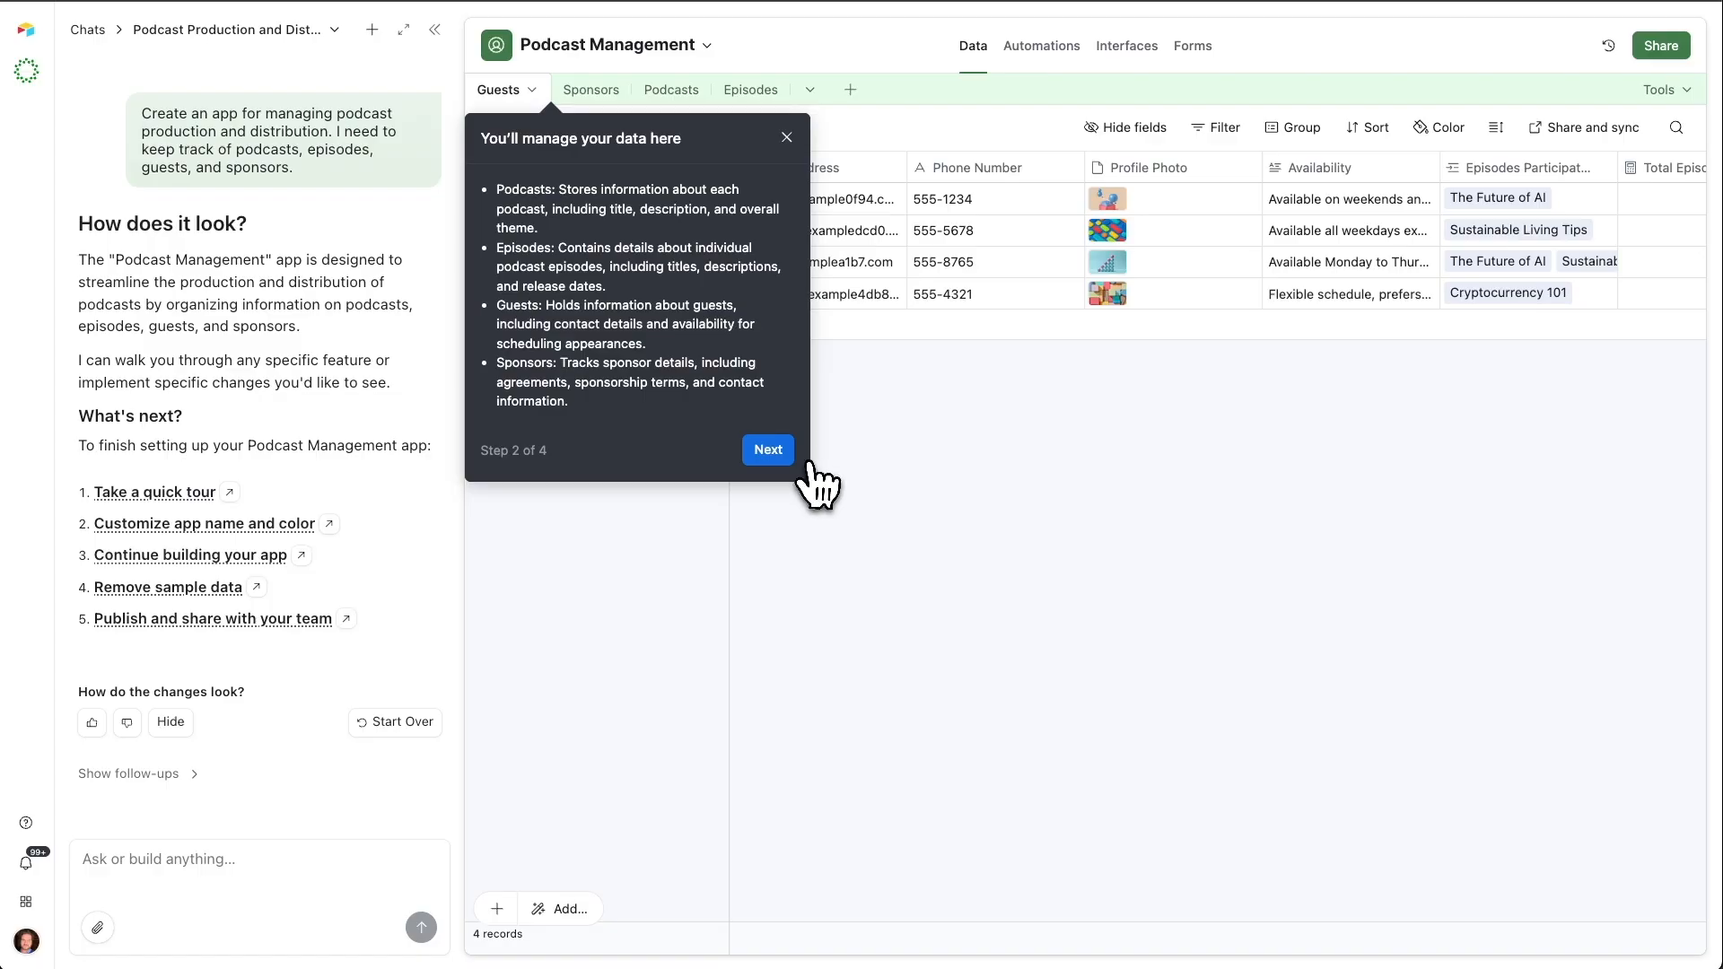
Advance the tour through the 'Share your data with interfaces' step.
left_click(767, 449)
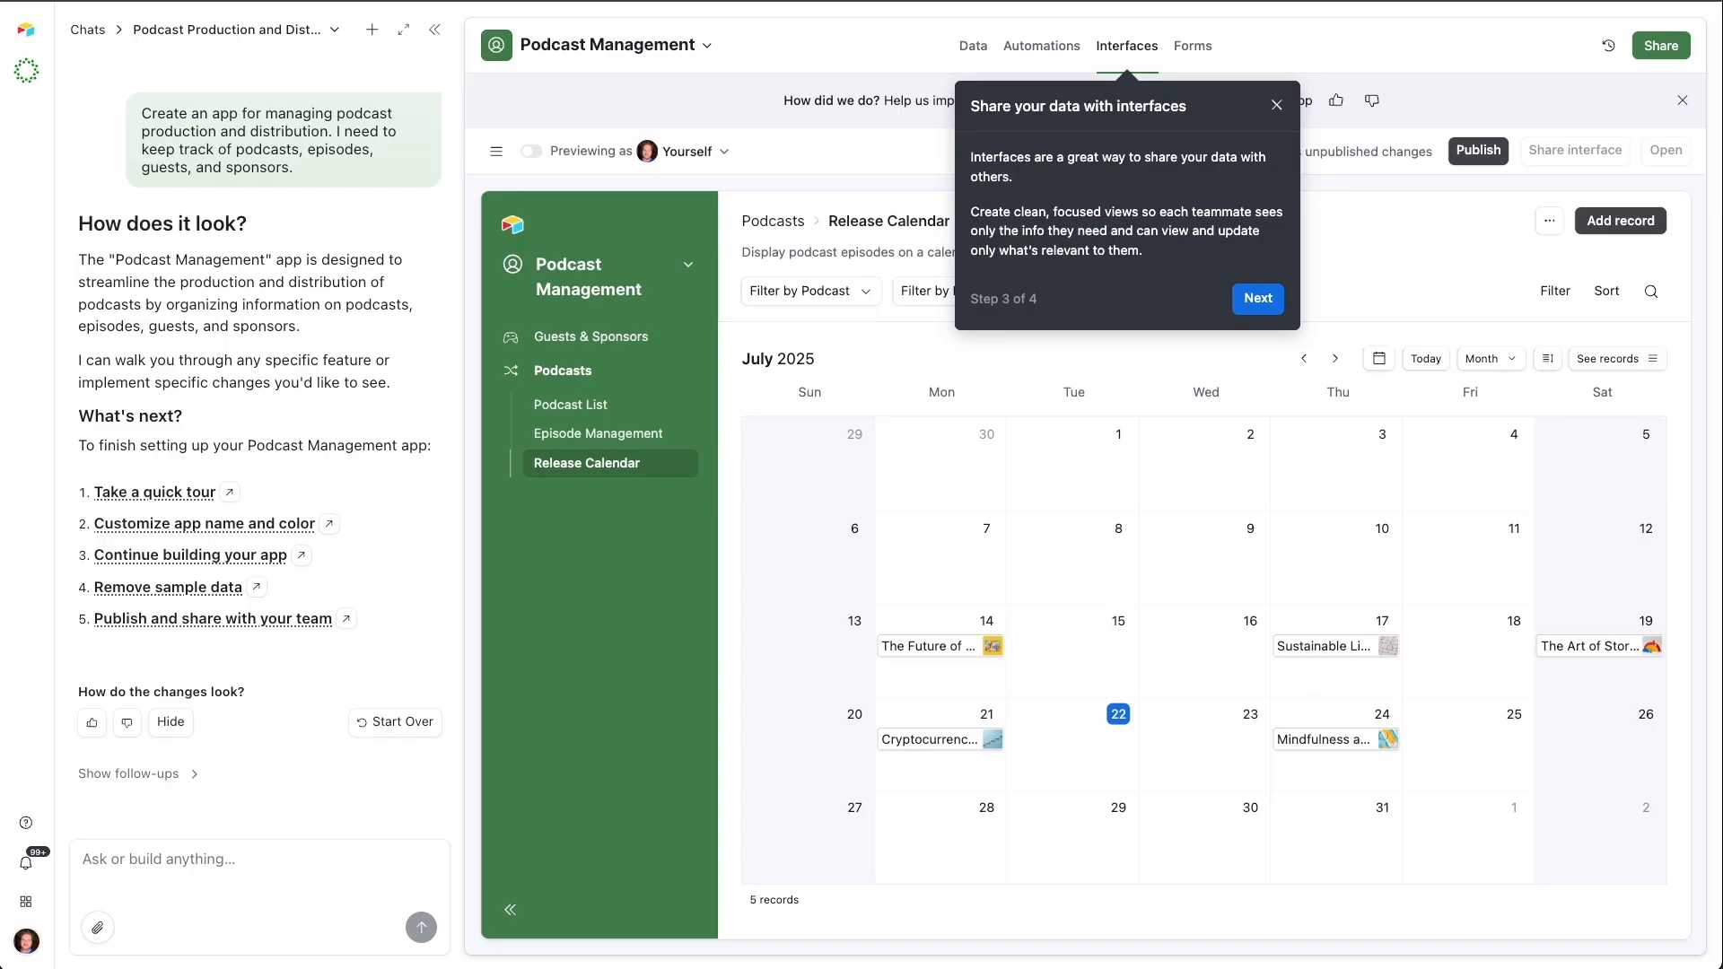
mouse_move(1325, 303)
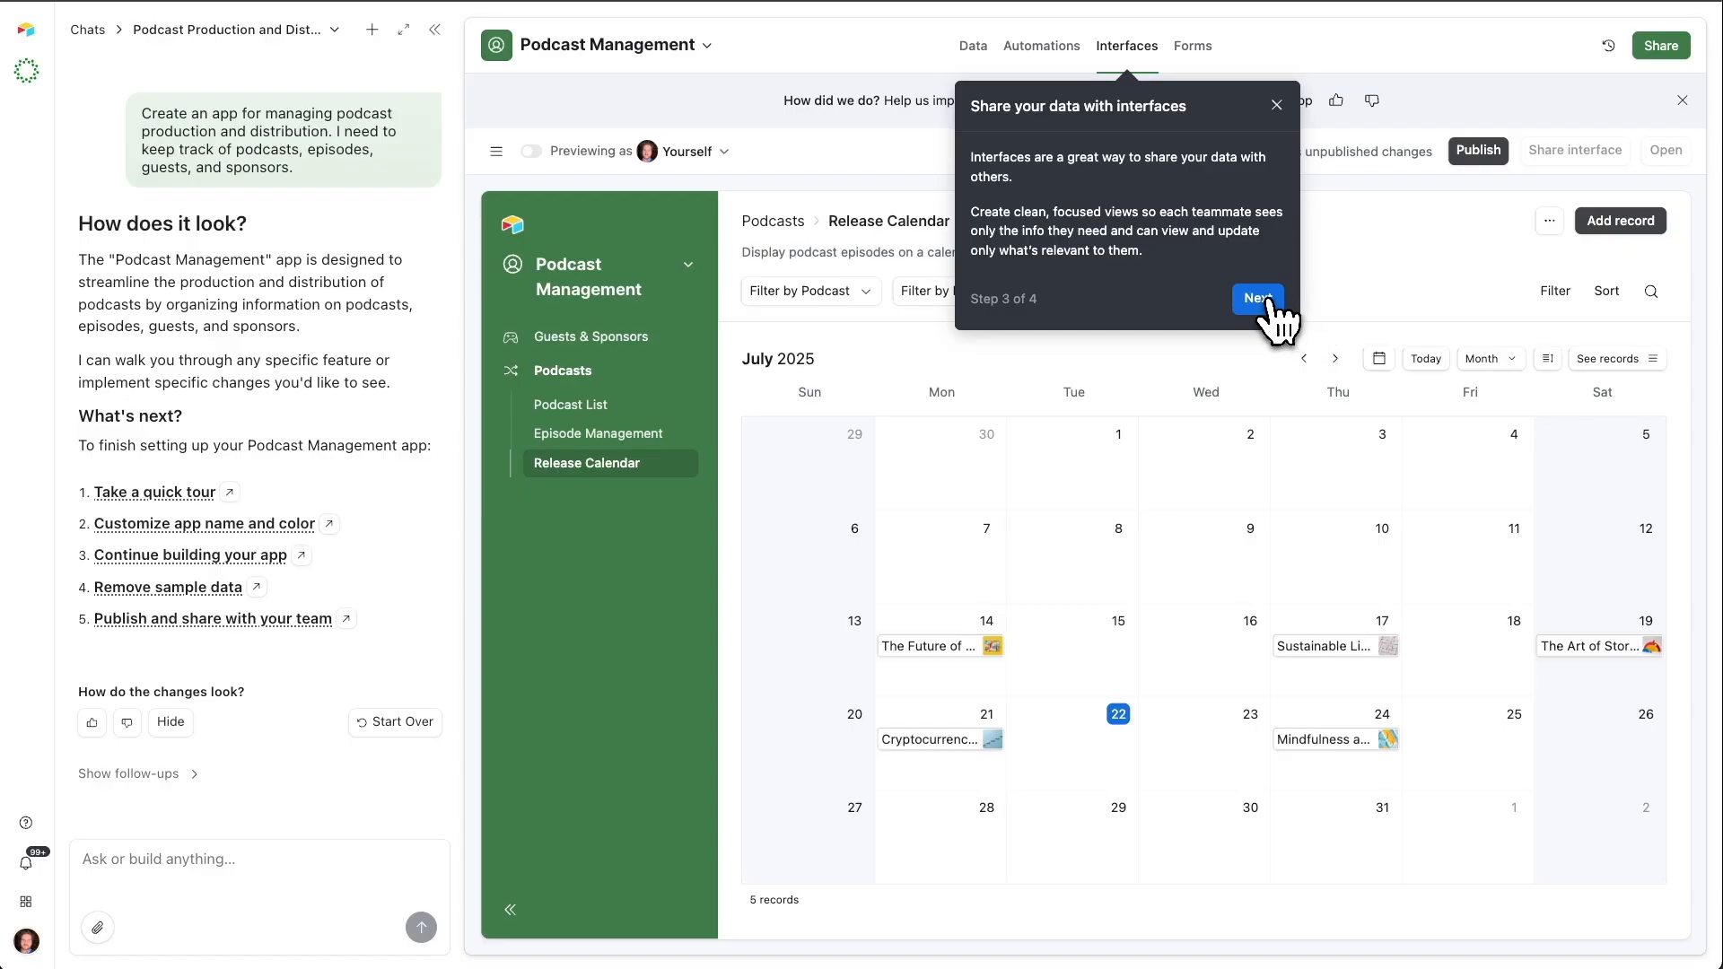
mouse_move(1258, 298)
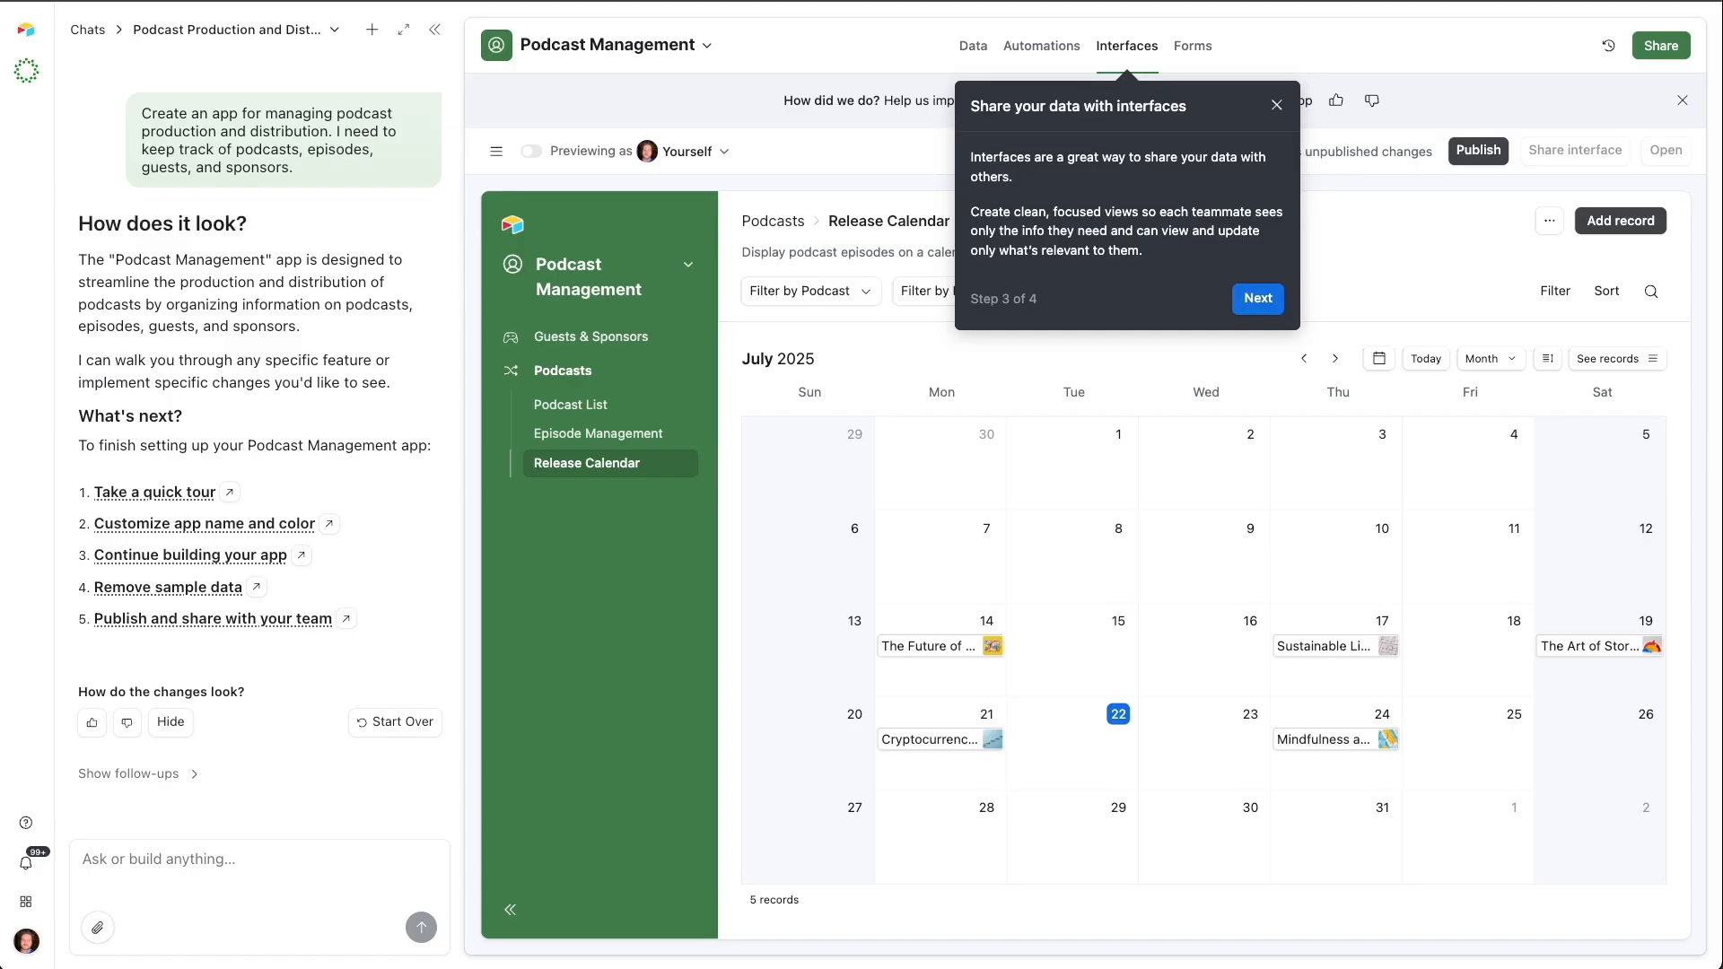
left_click(1276, 104)
type("Podcast Operations")
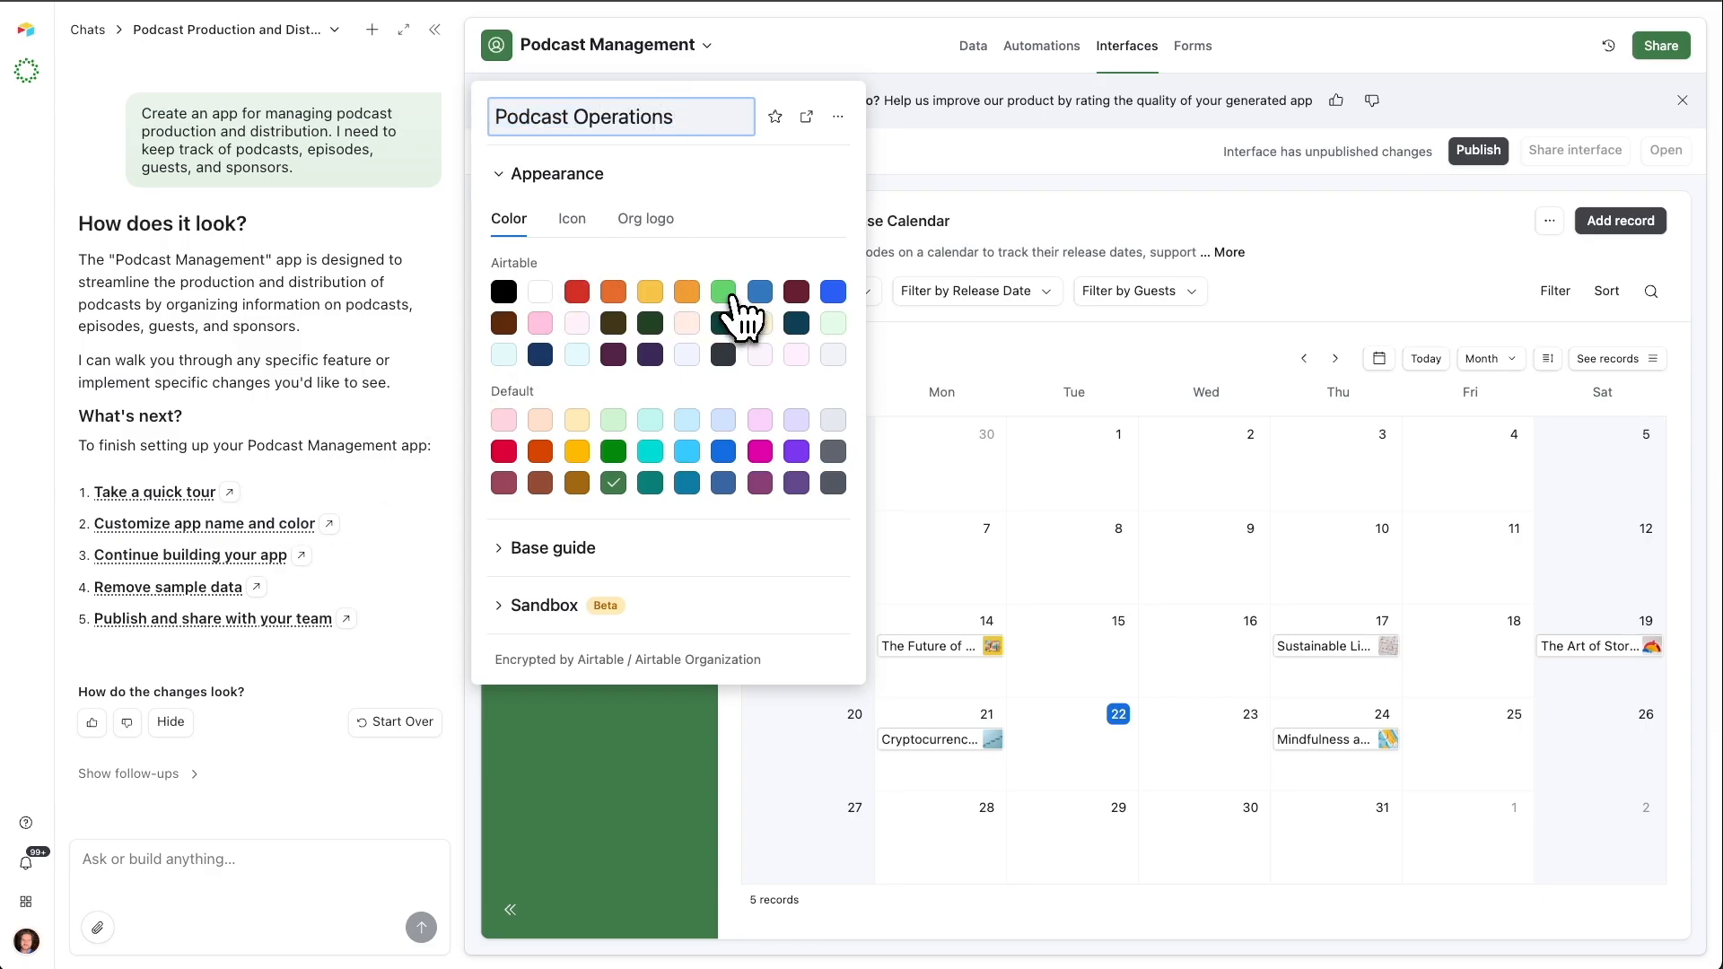
Set the app colour and microphone icon, then return to the data tables.
left_click(723, 291)
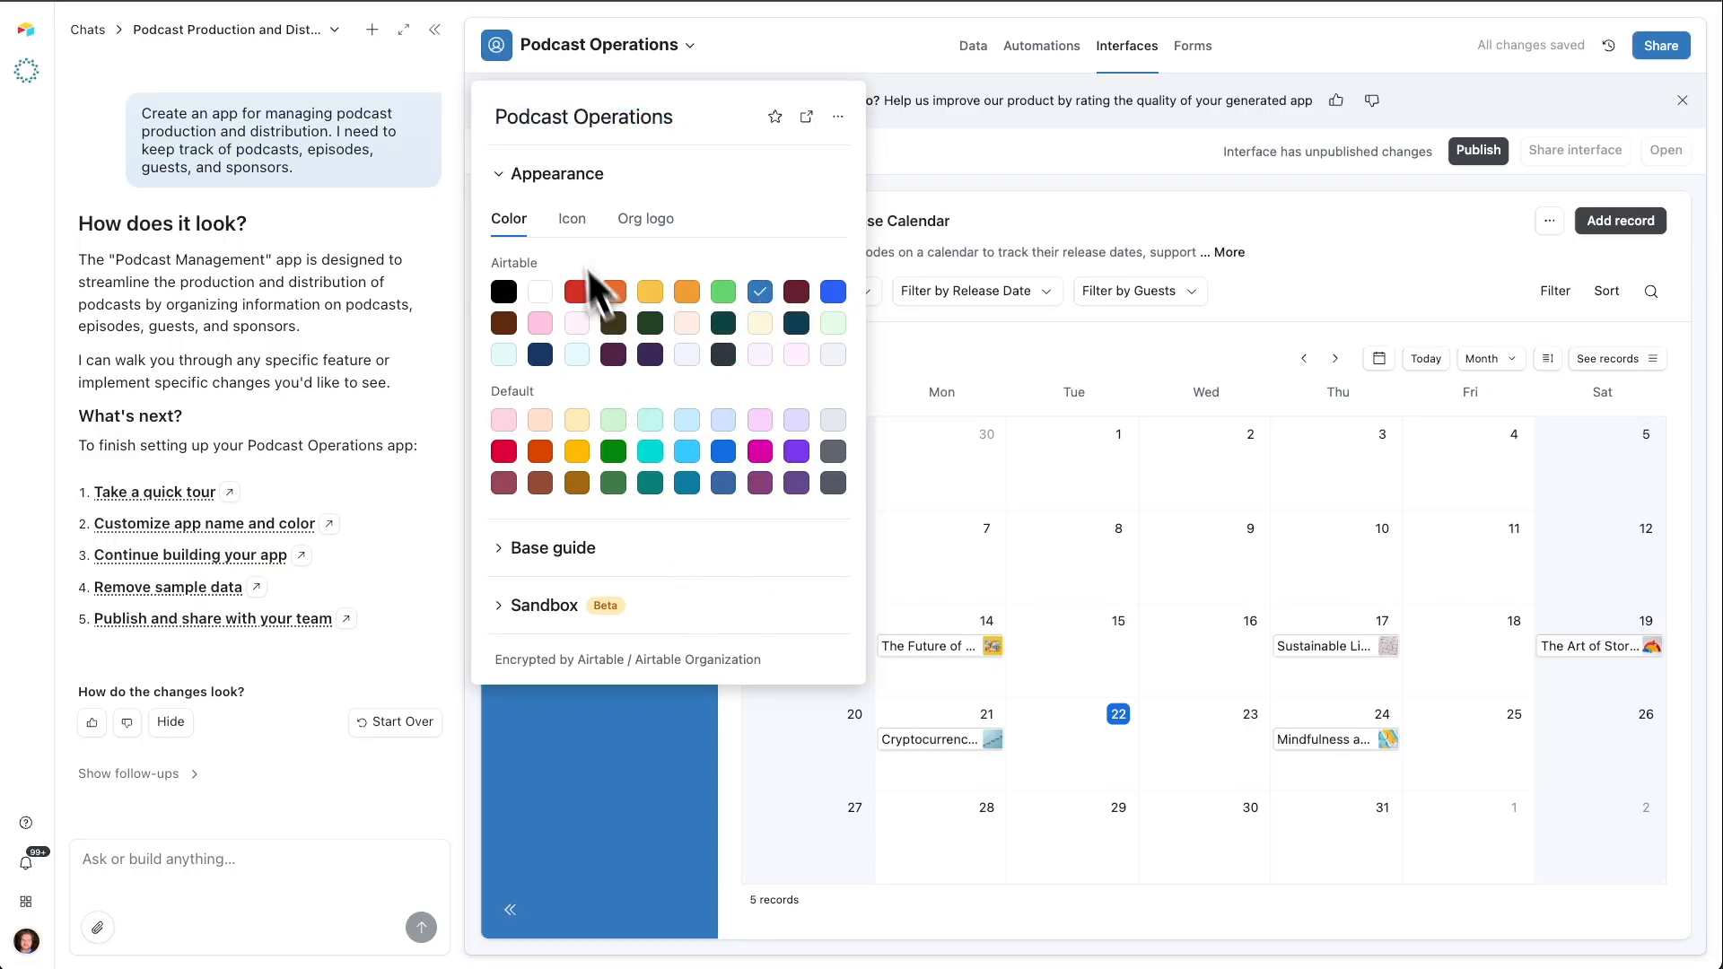
left_click(572, 217)
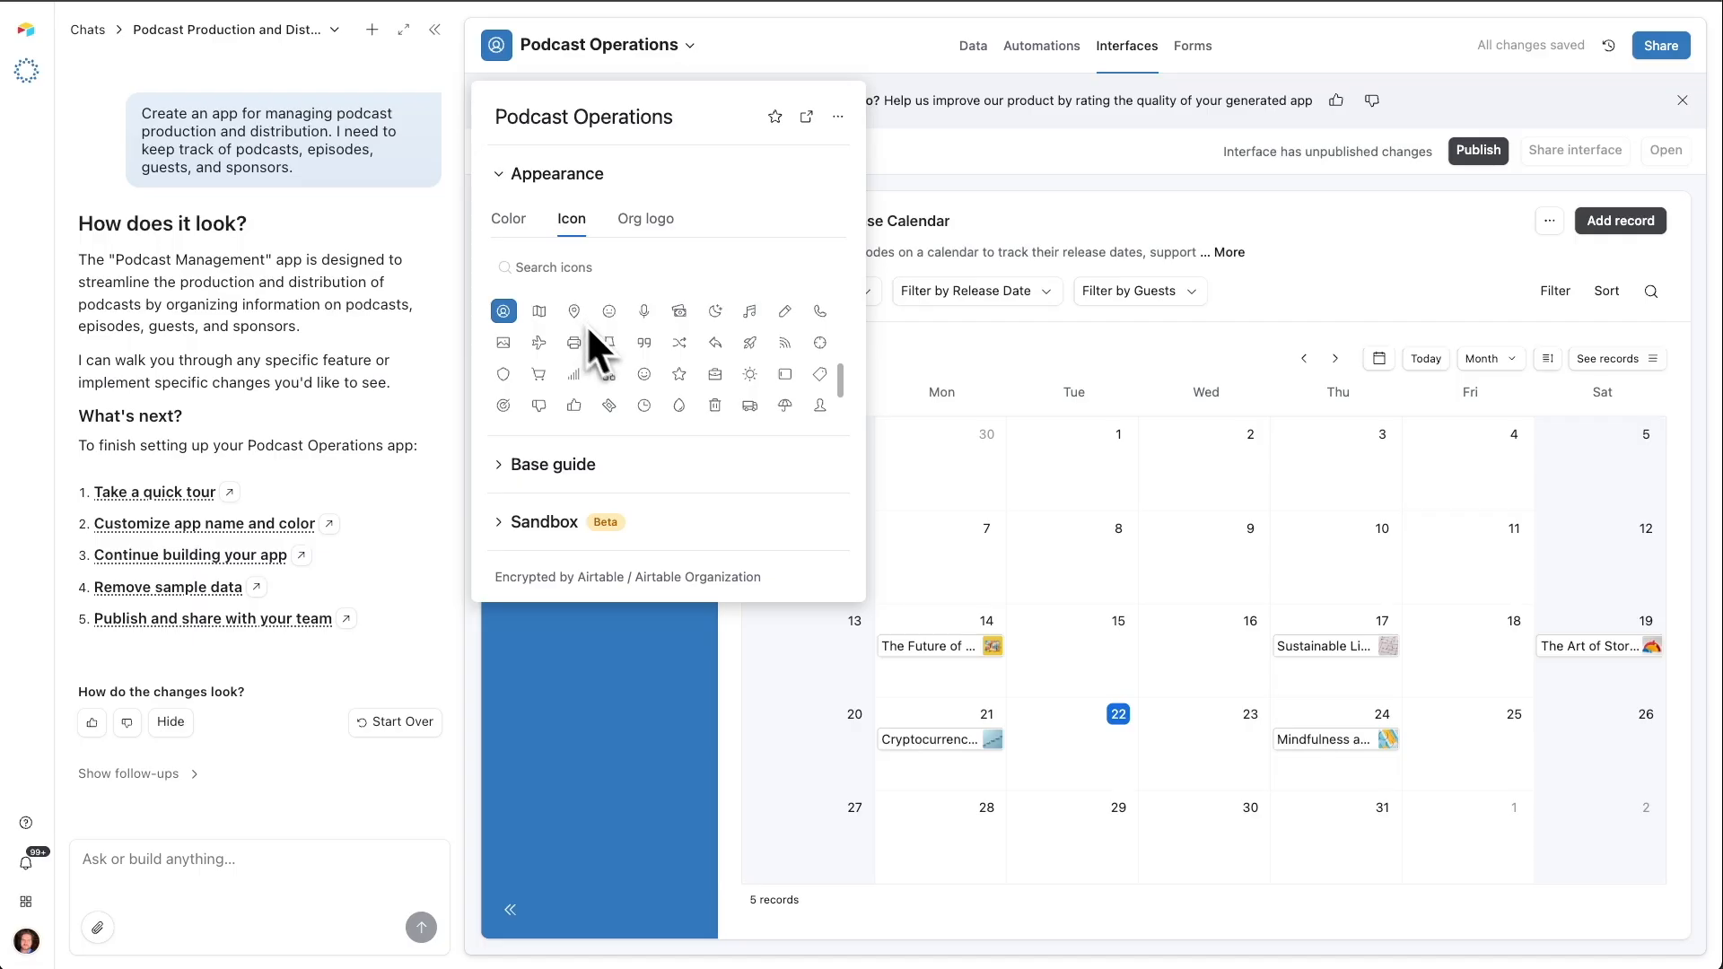
left_click(640, 311)
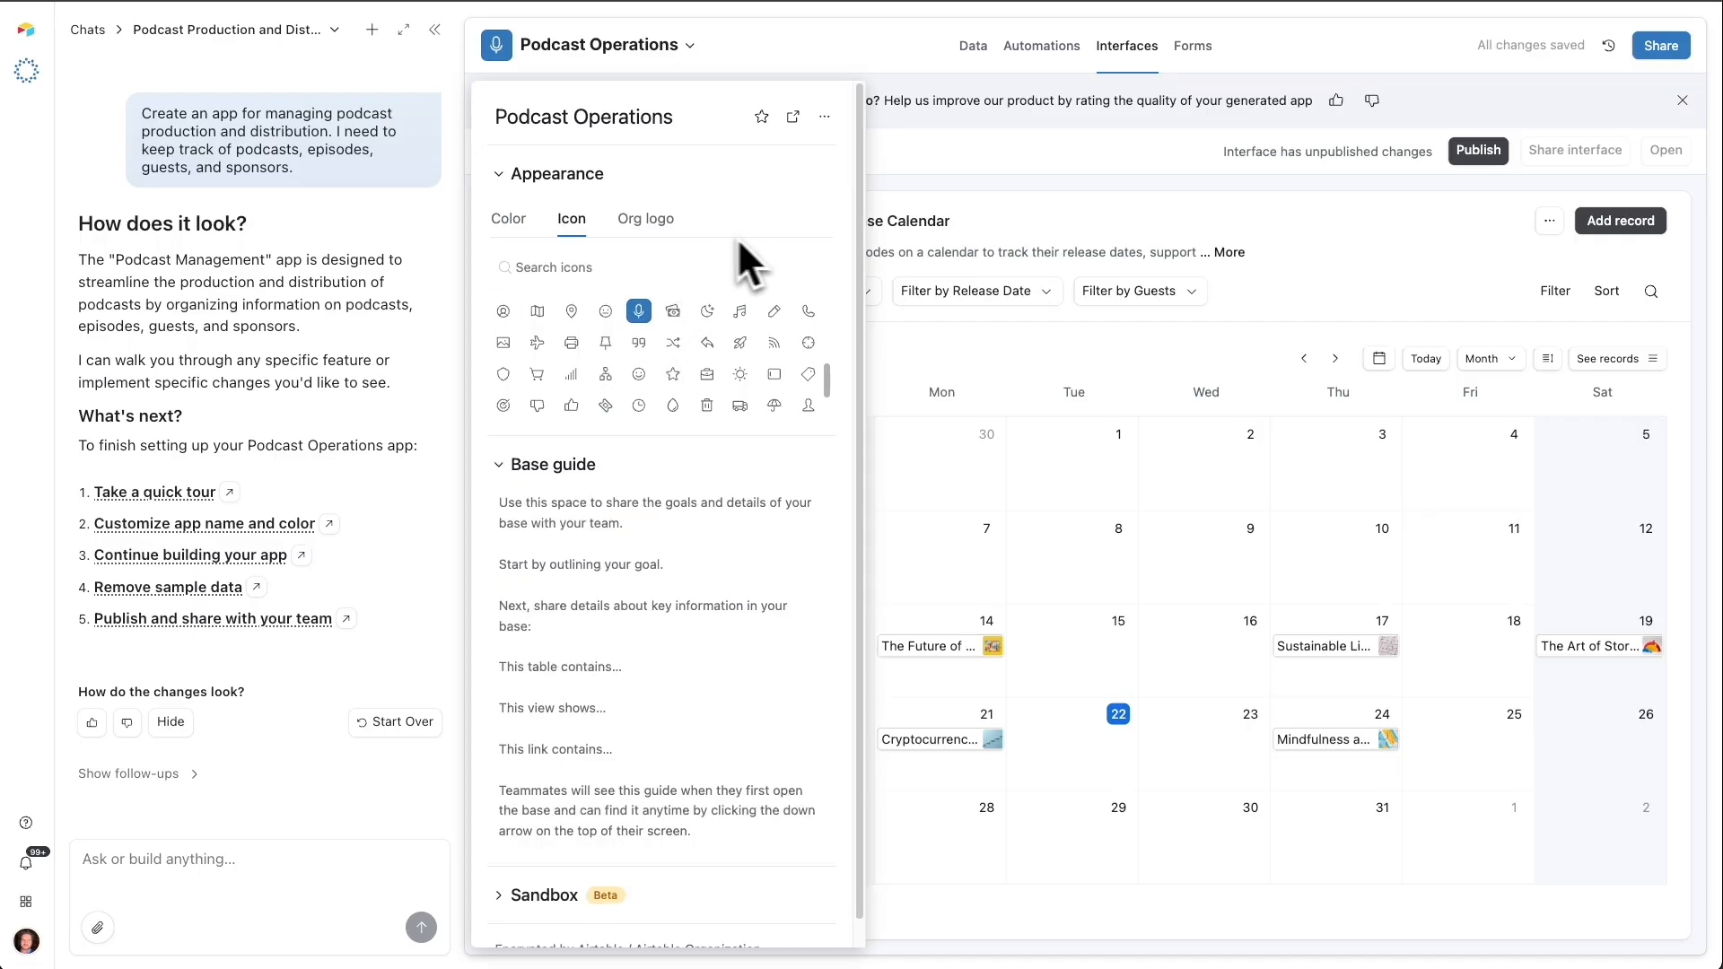
left_click(973, 45)
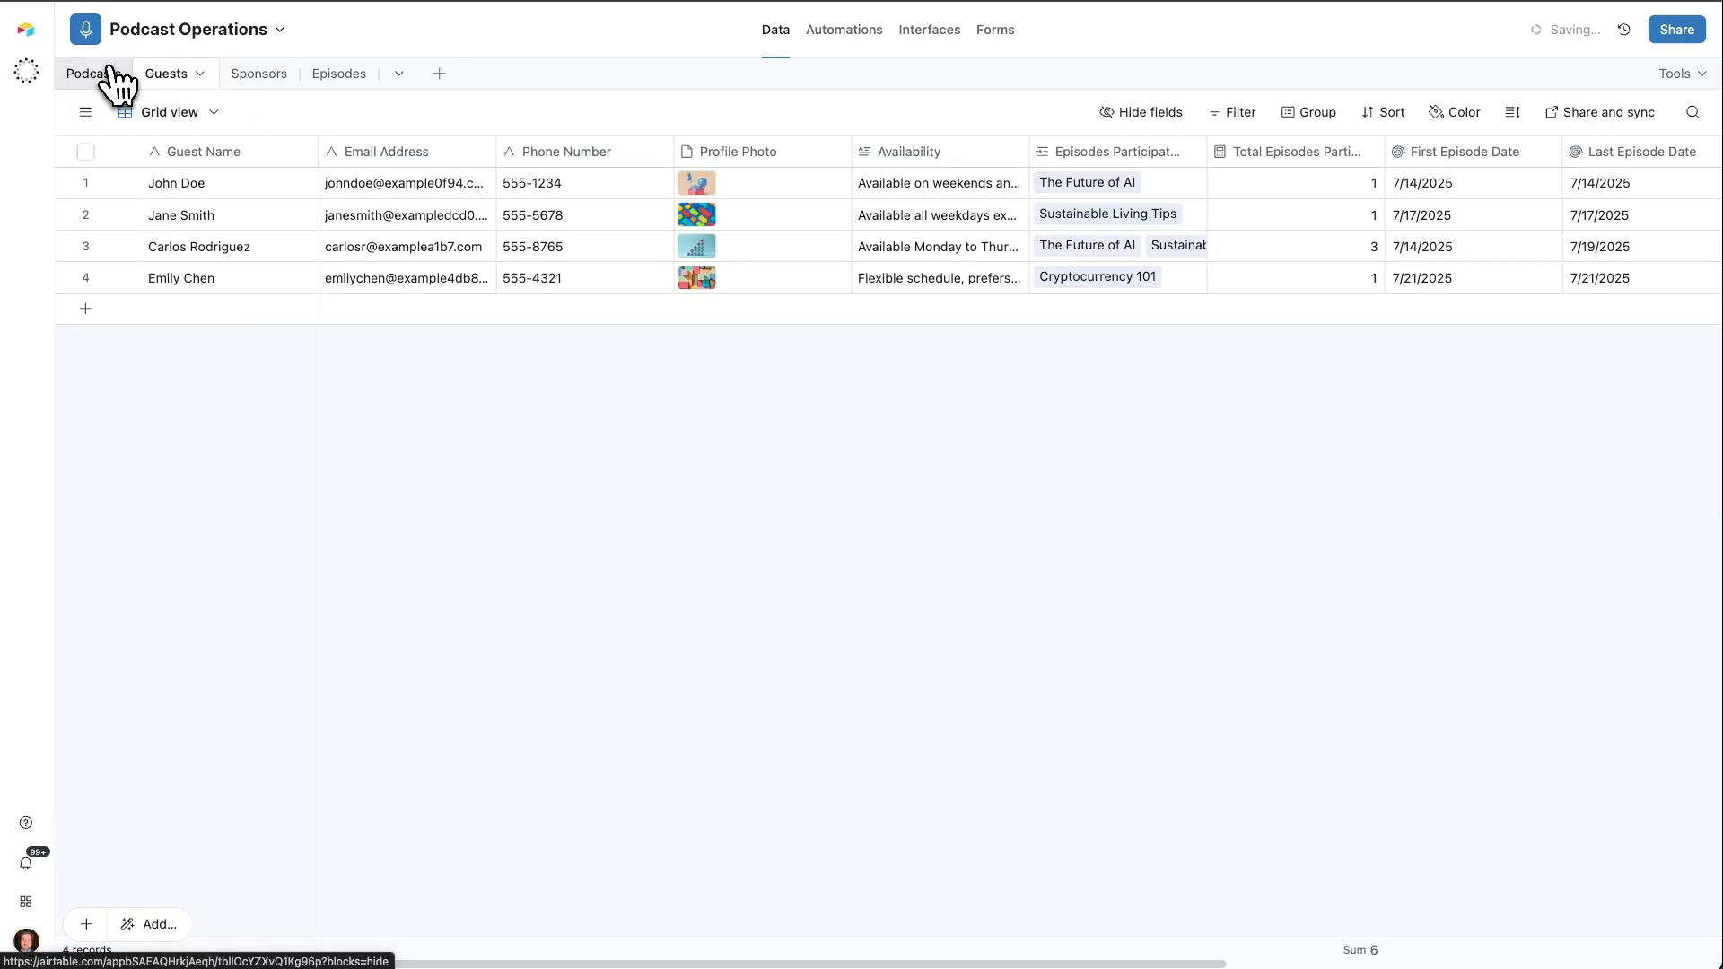
Review the Podcasts Episodes link and Tech Talk Today's linked episodes, then open Episodes.
left_click(92, 74)
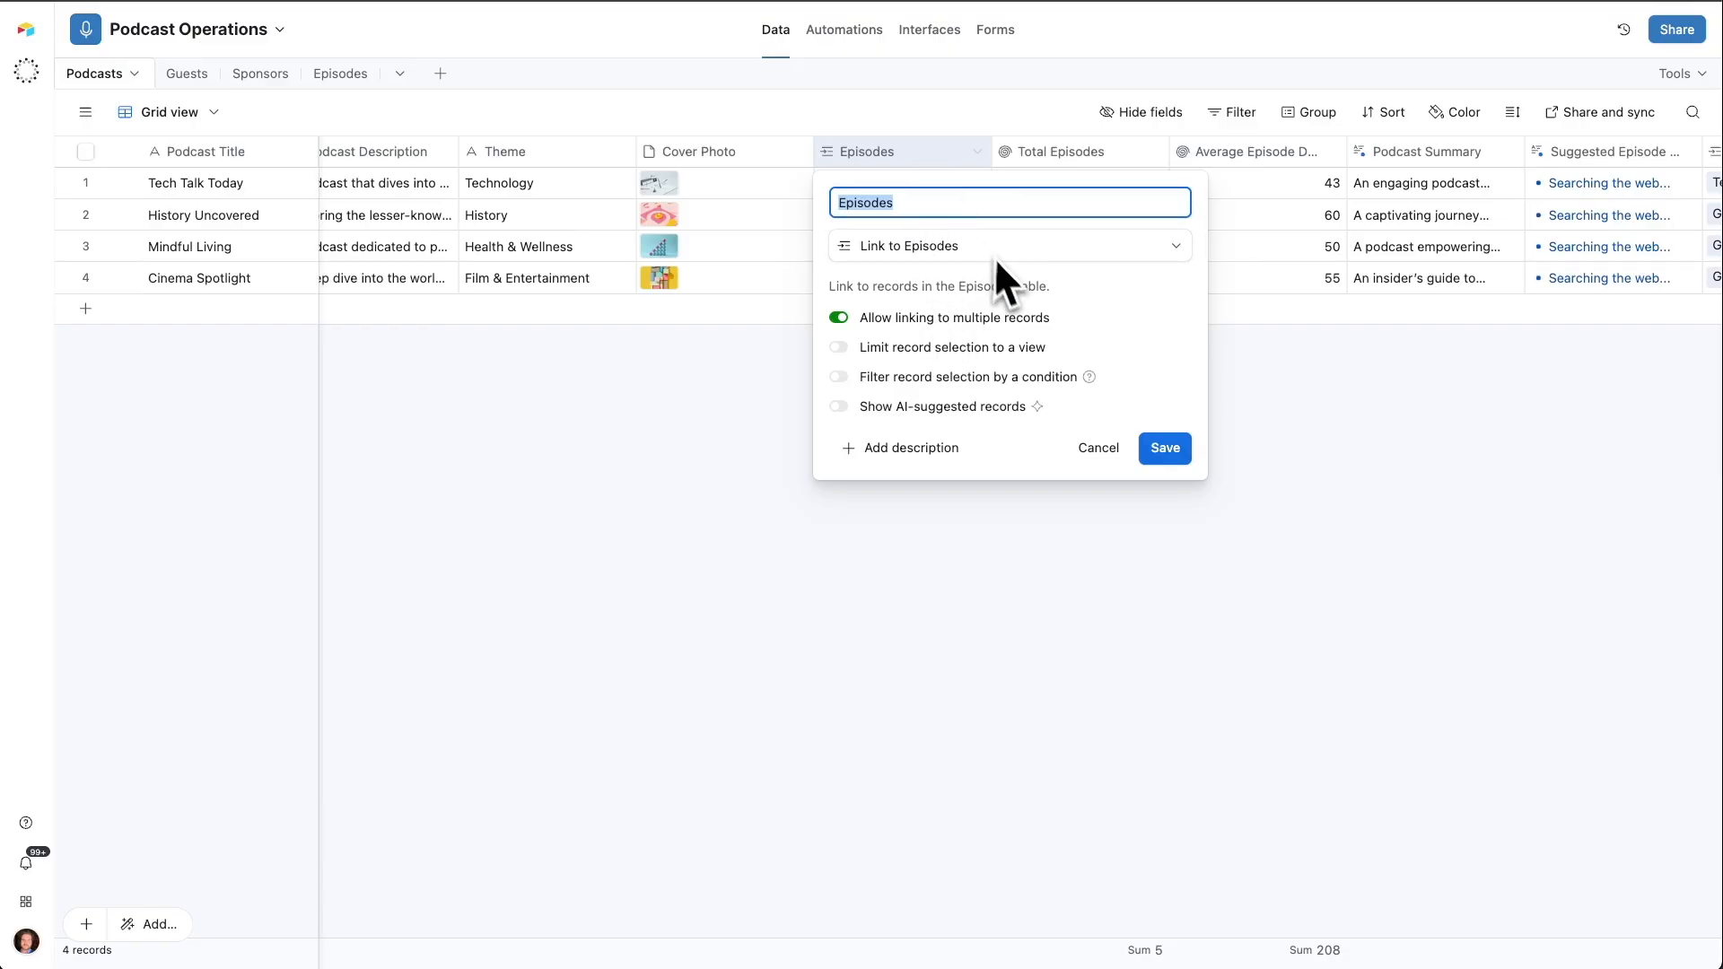
mouse_move(976, 248)
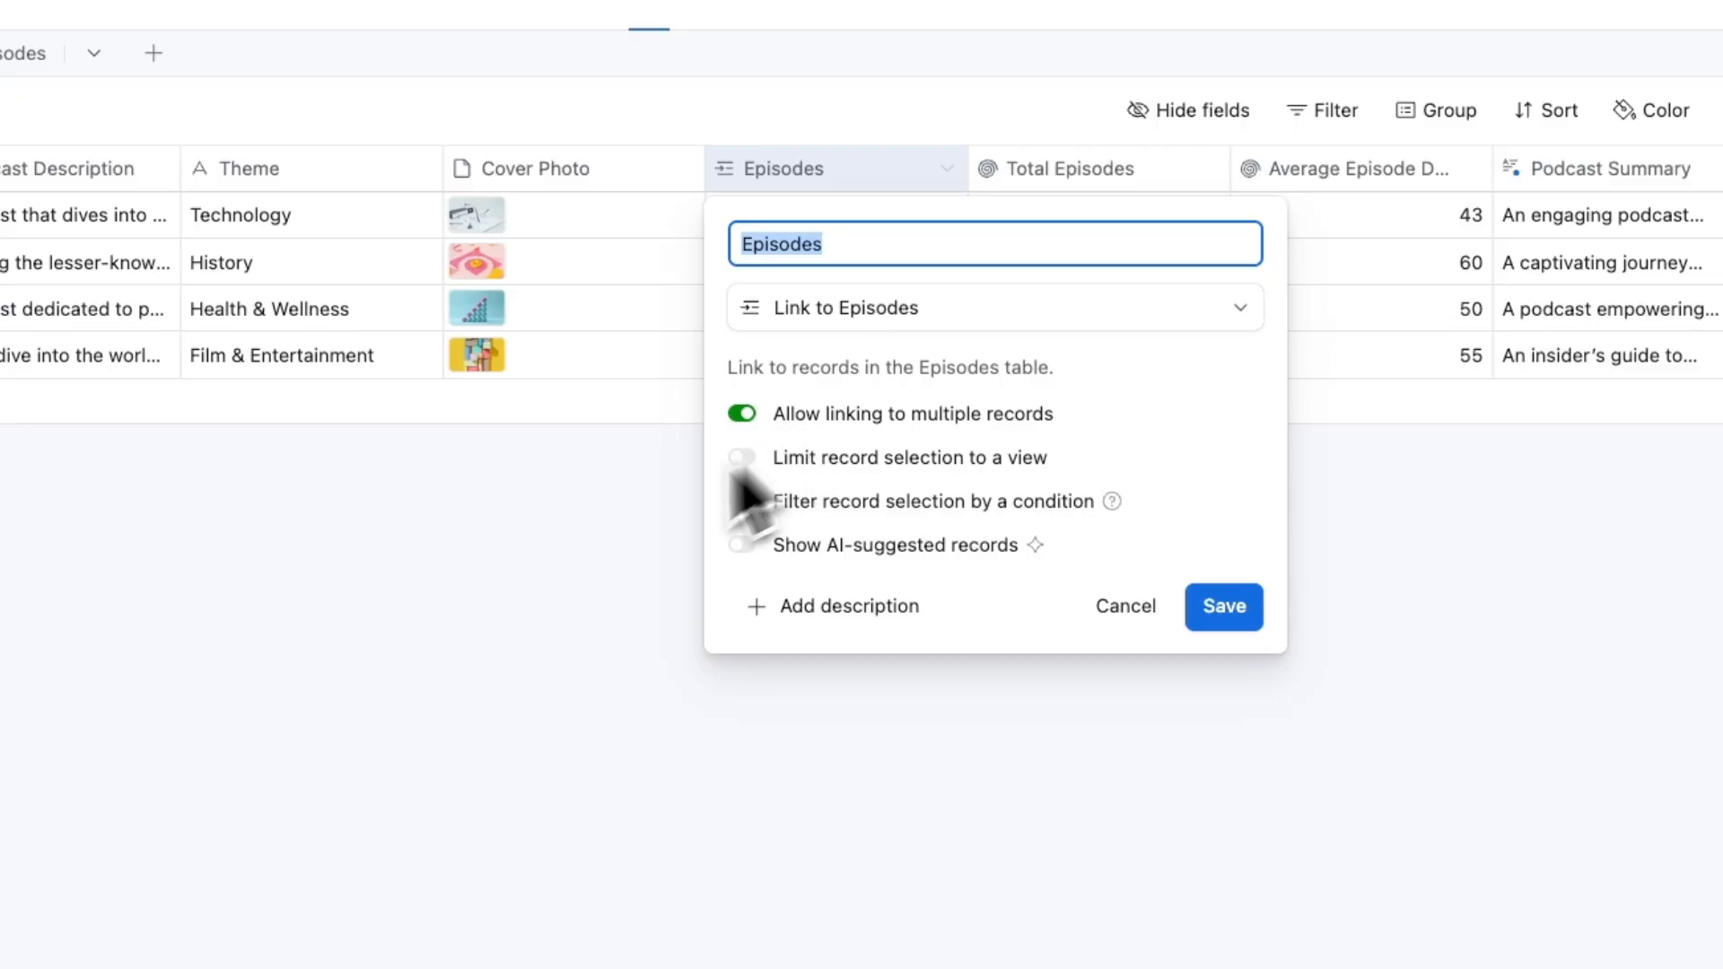
left_click(1222, 606)
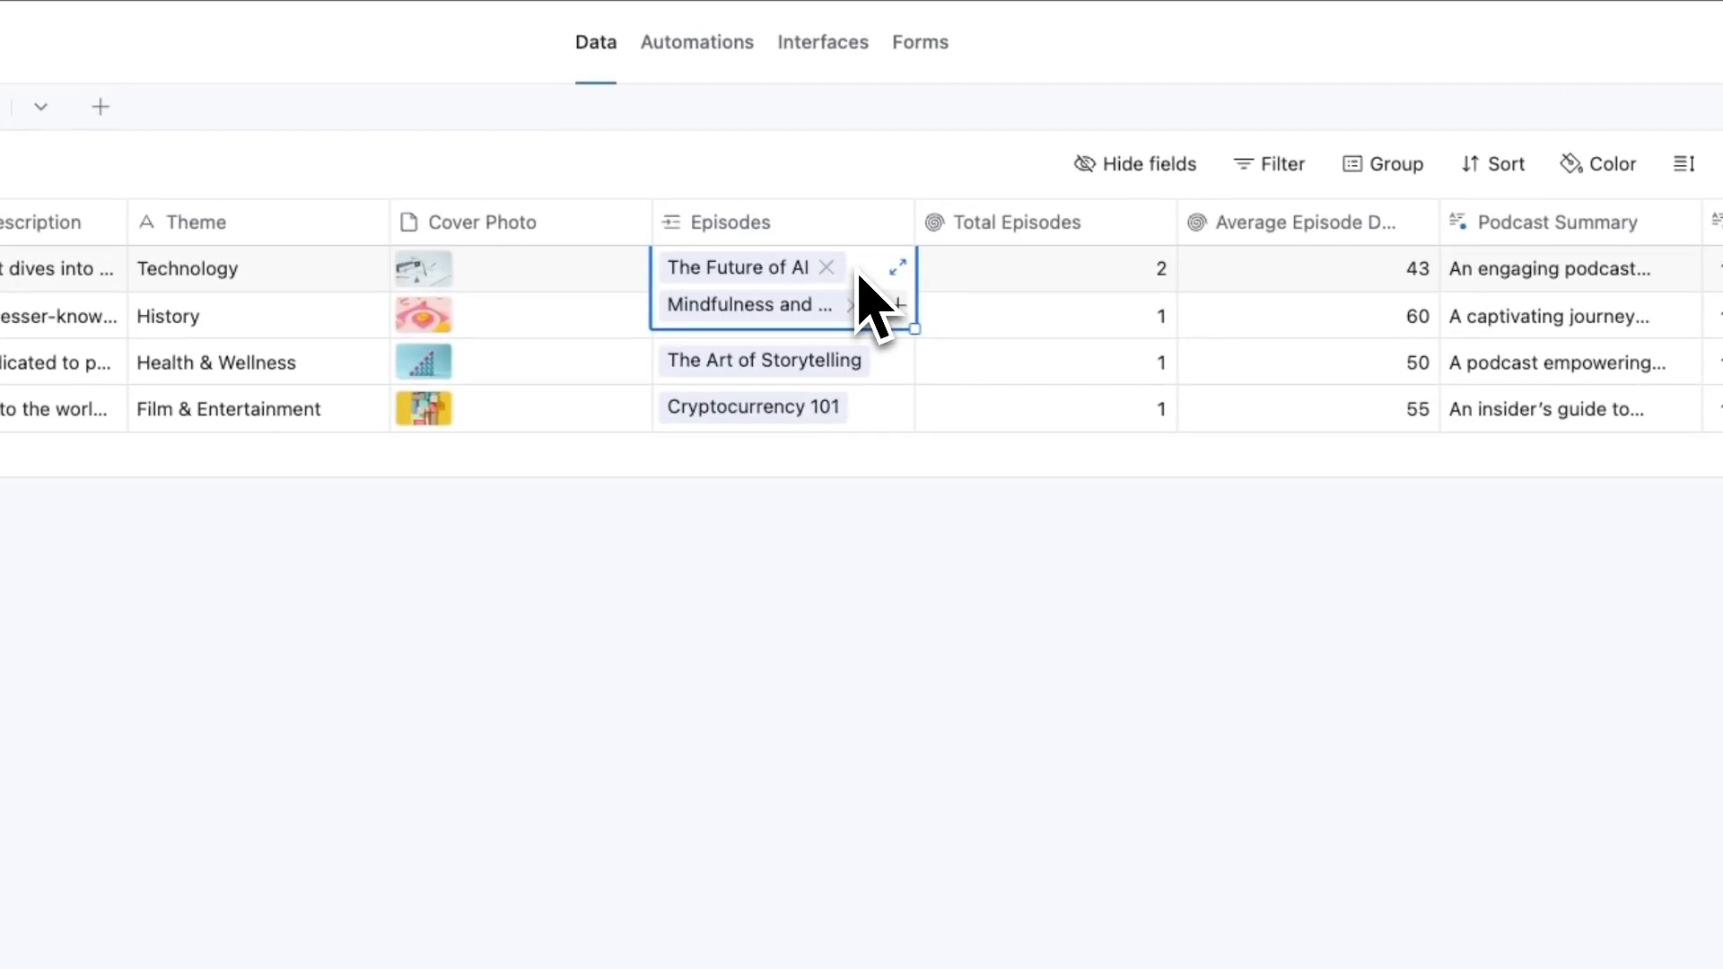
left_click(898, 268)
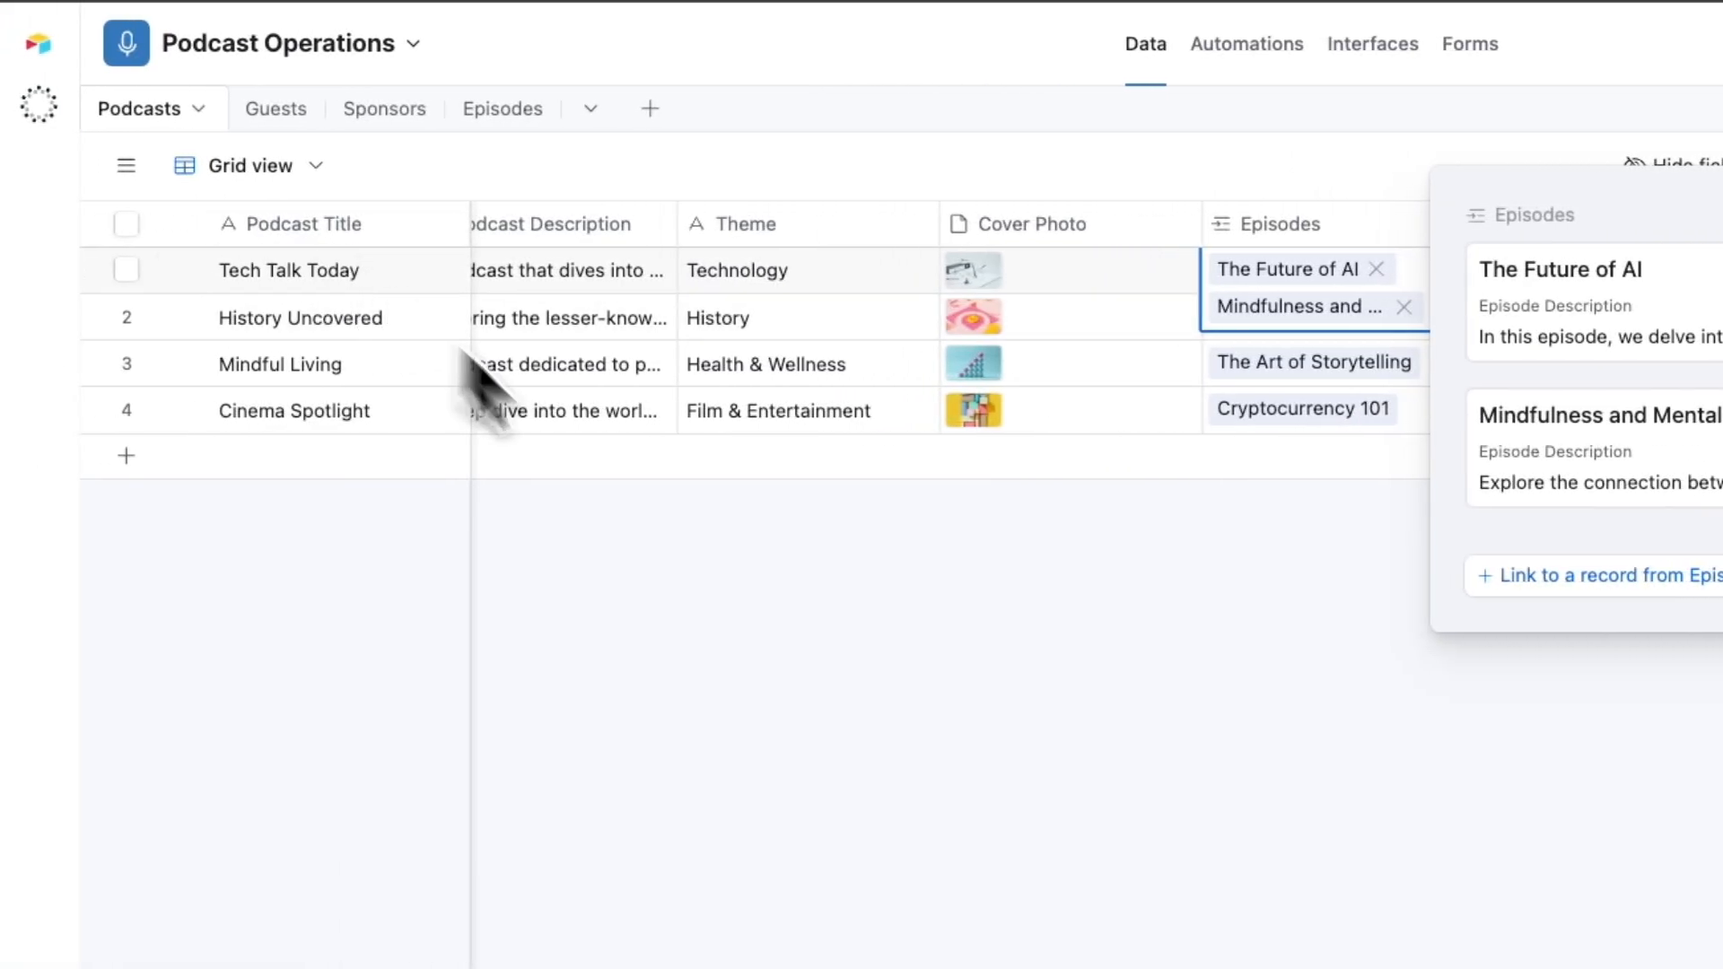
left_click(503, 108)
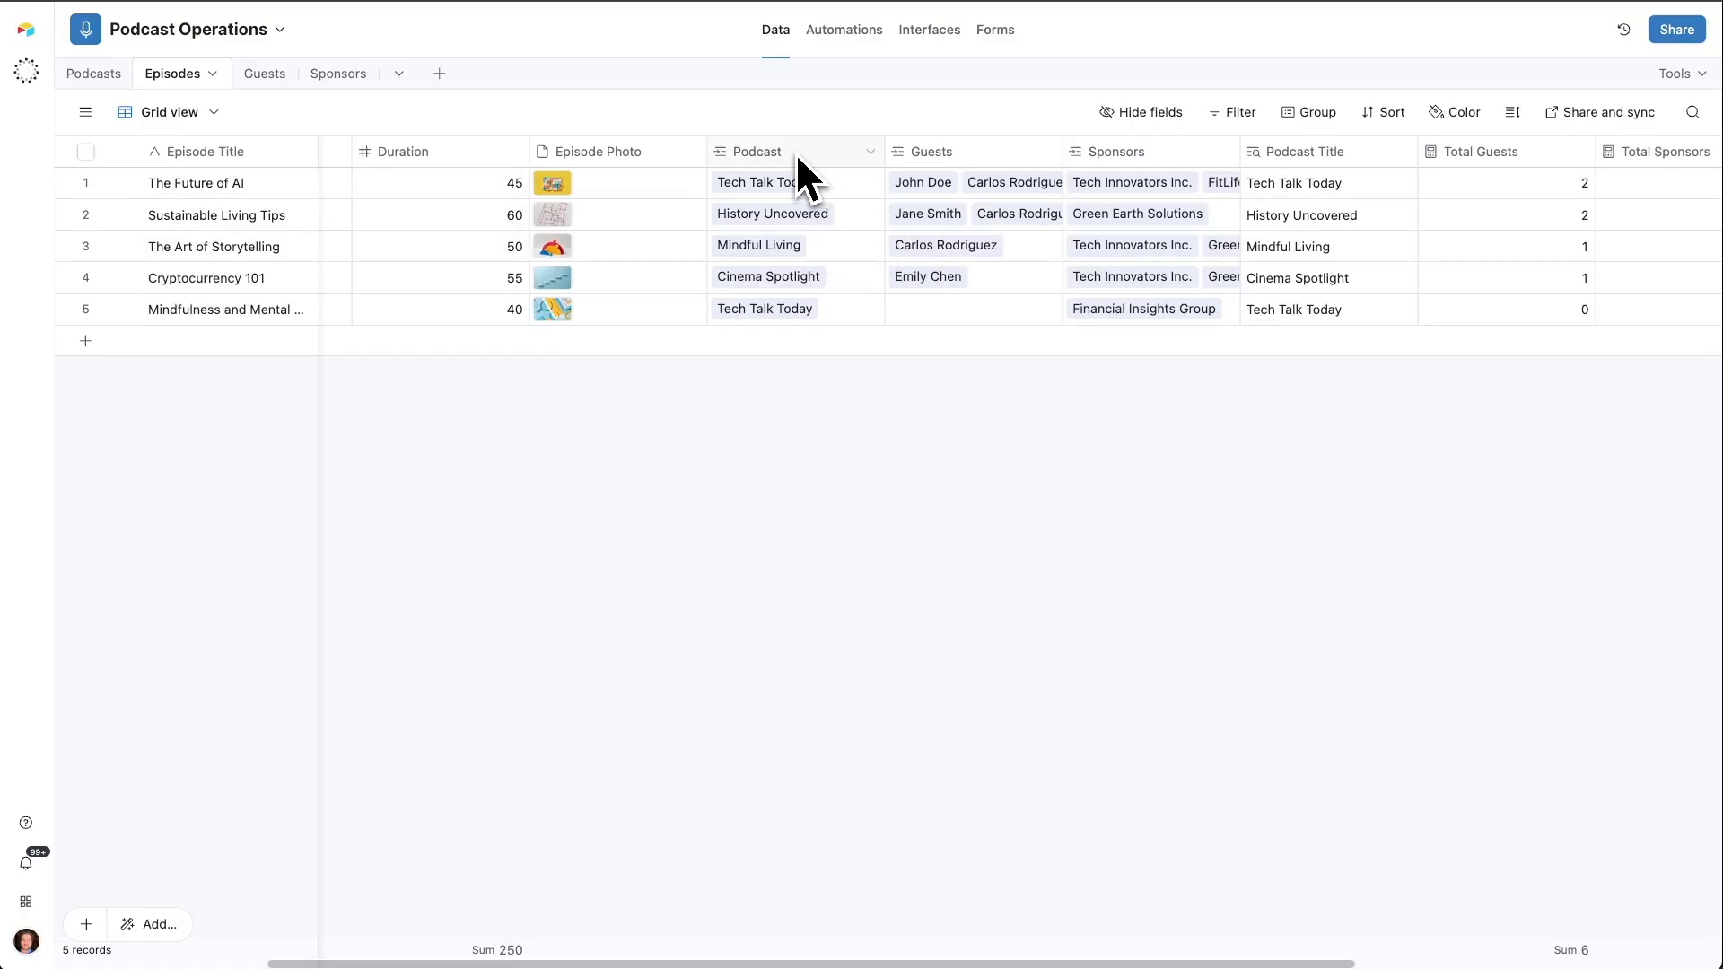
Confirm the single-record Podcast link and review guests John Doe and Carlos Rodriguez.
left_click(871, 150)
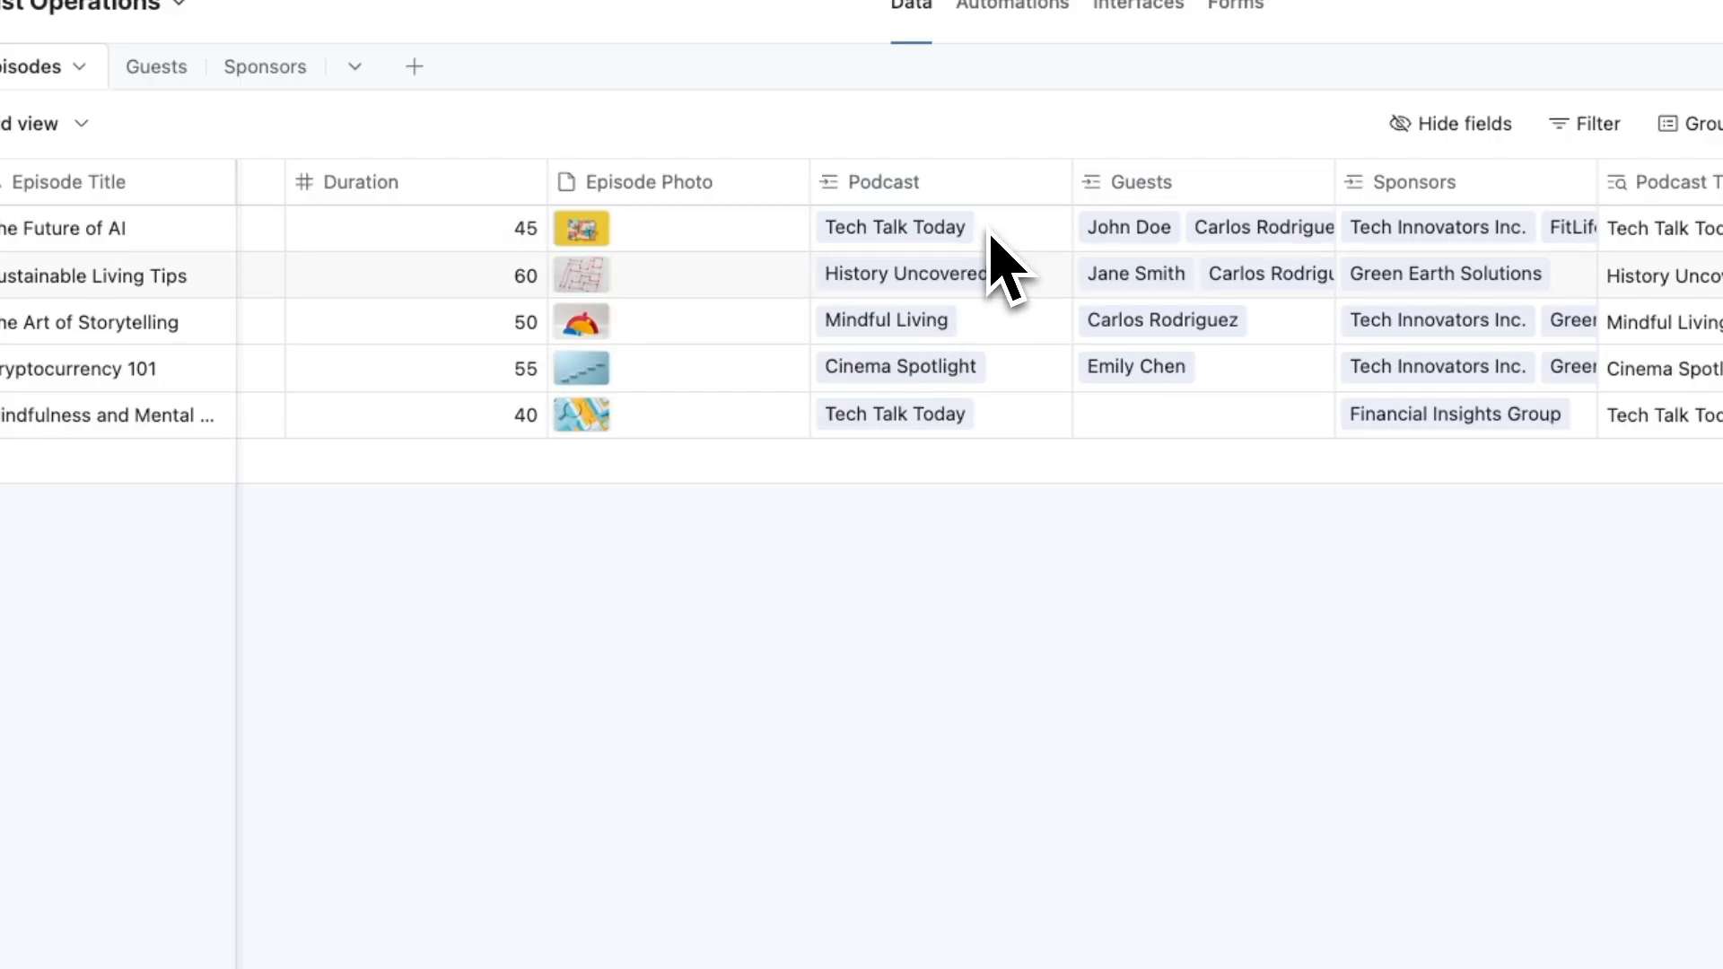
left_click(926, 181)
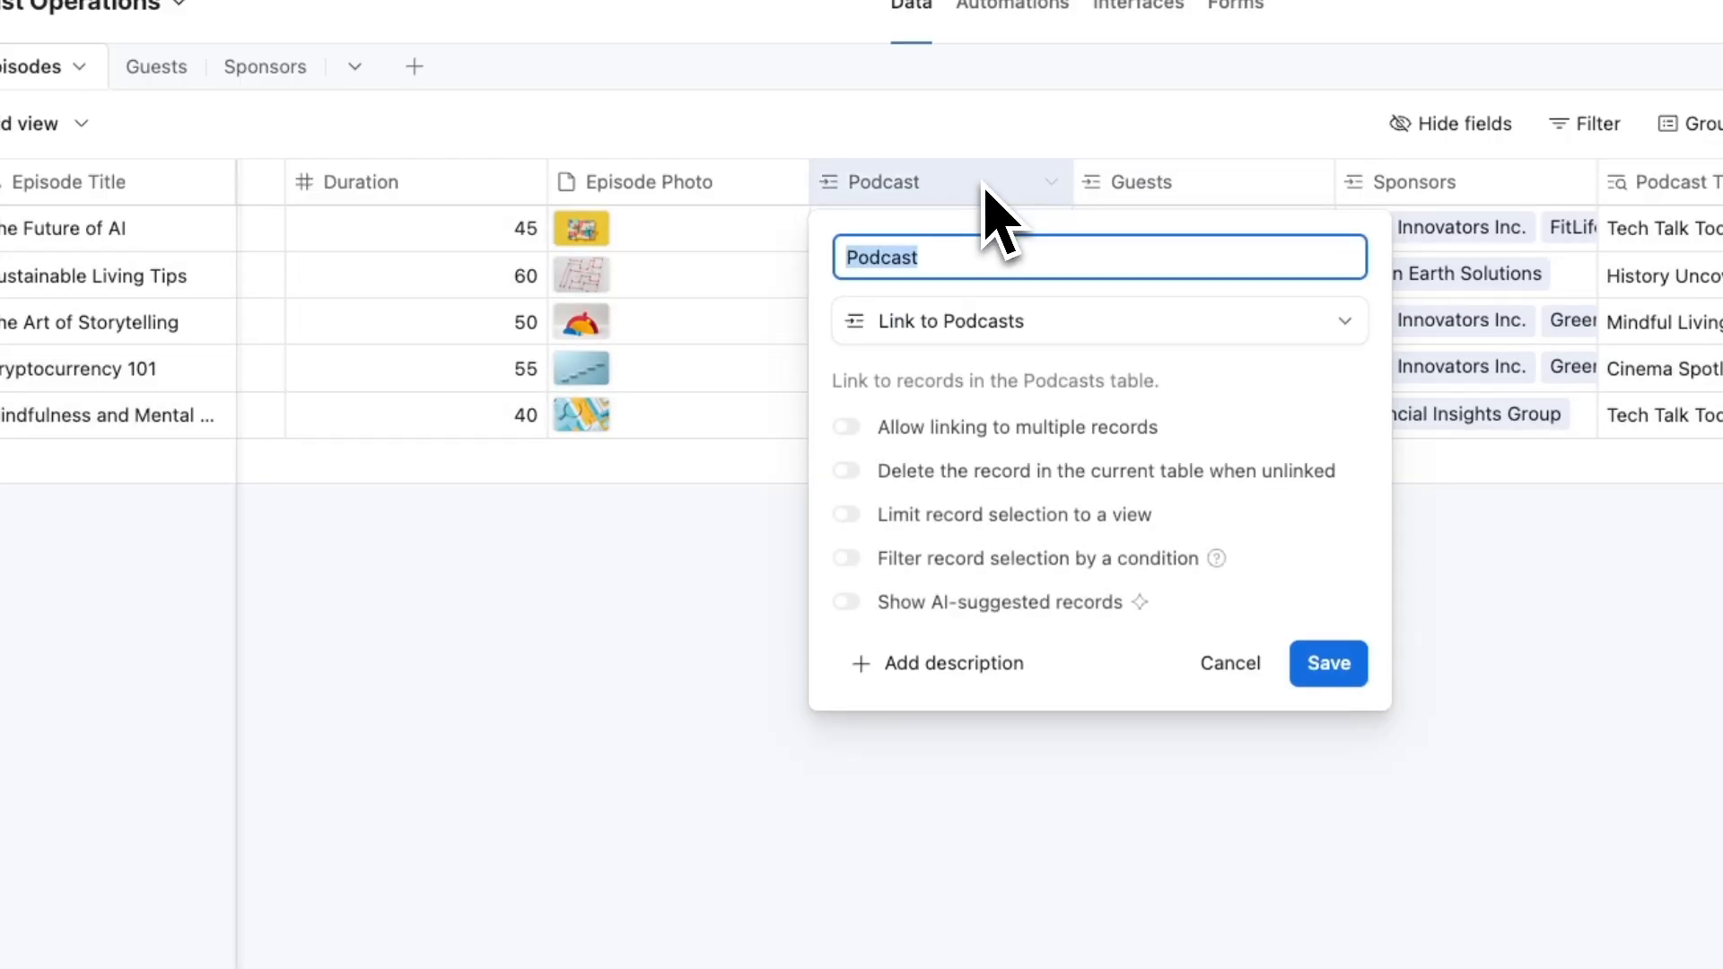
mouse_move(901, 473)
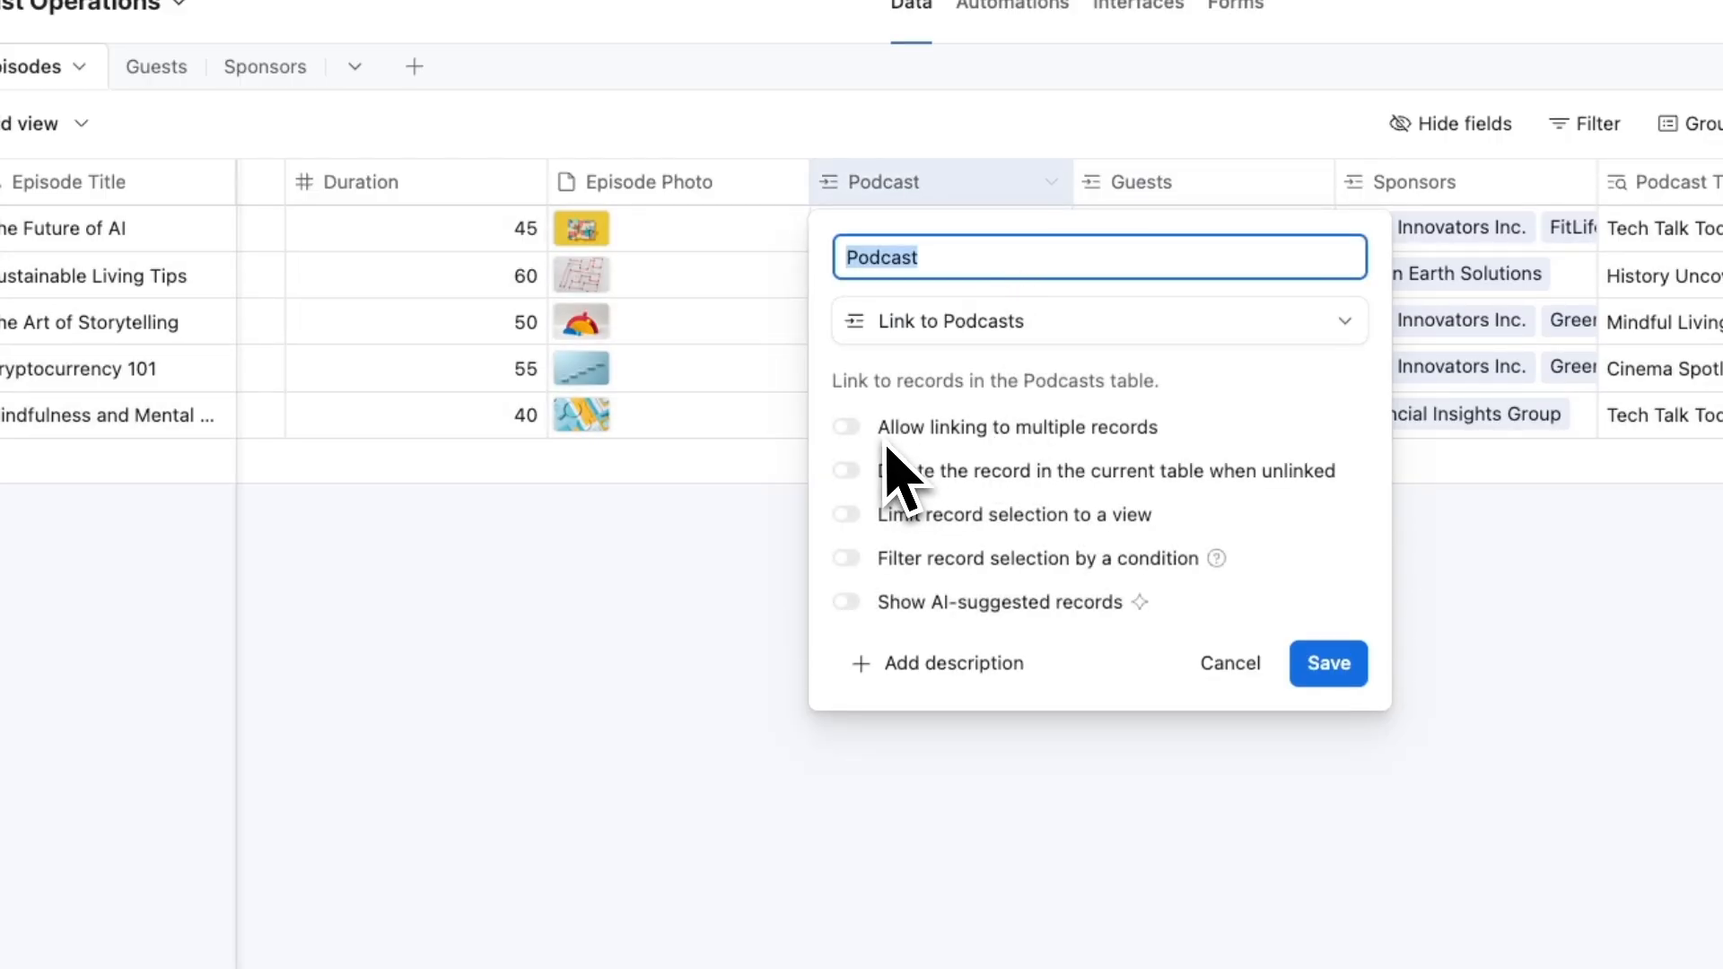
mouse_move(710, 610)
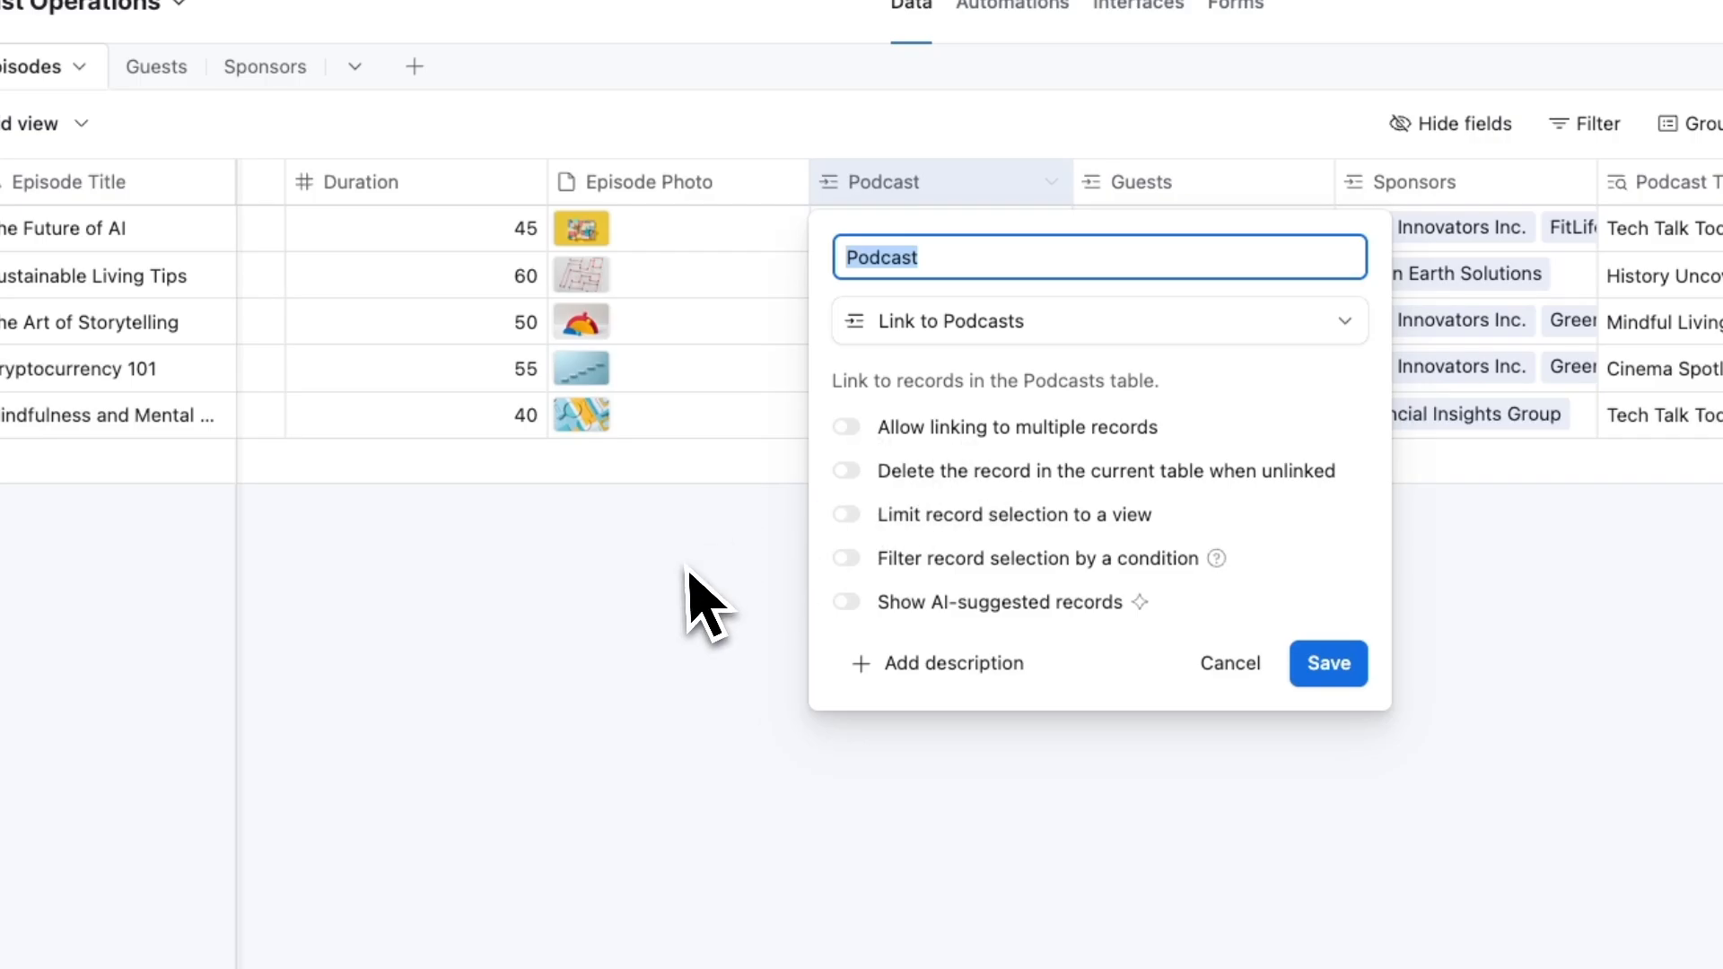
left_click(1327, 662)
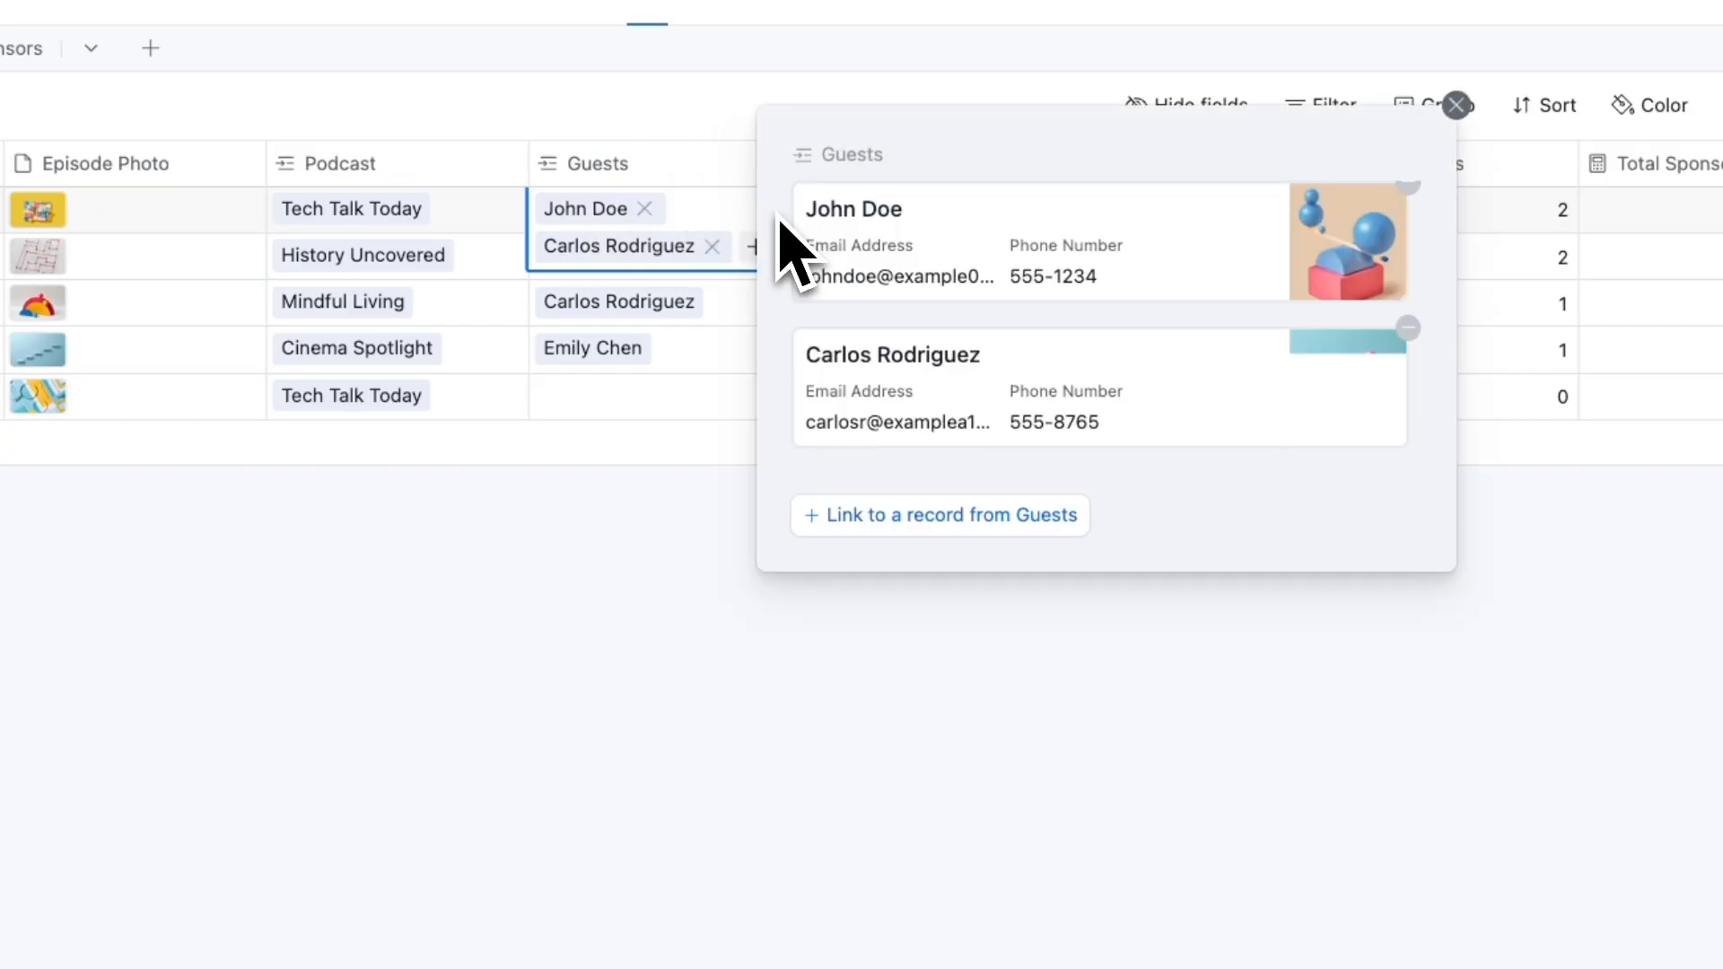
left_click(1455, 106)
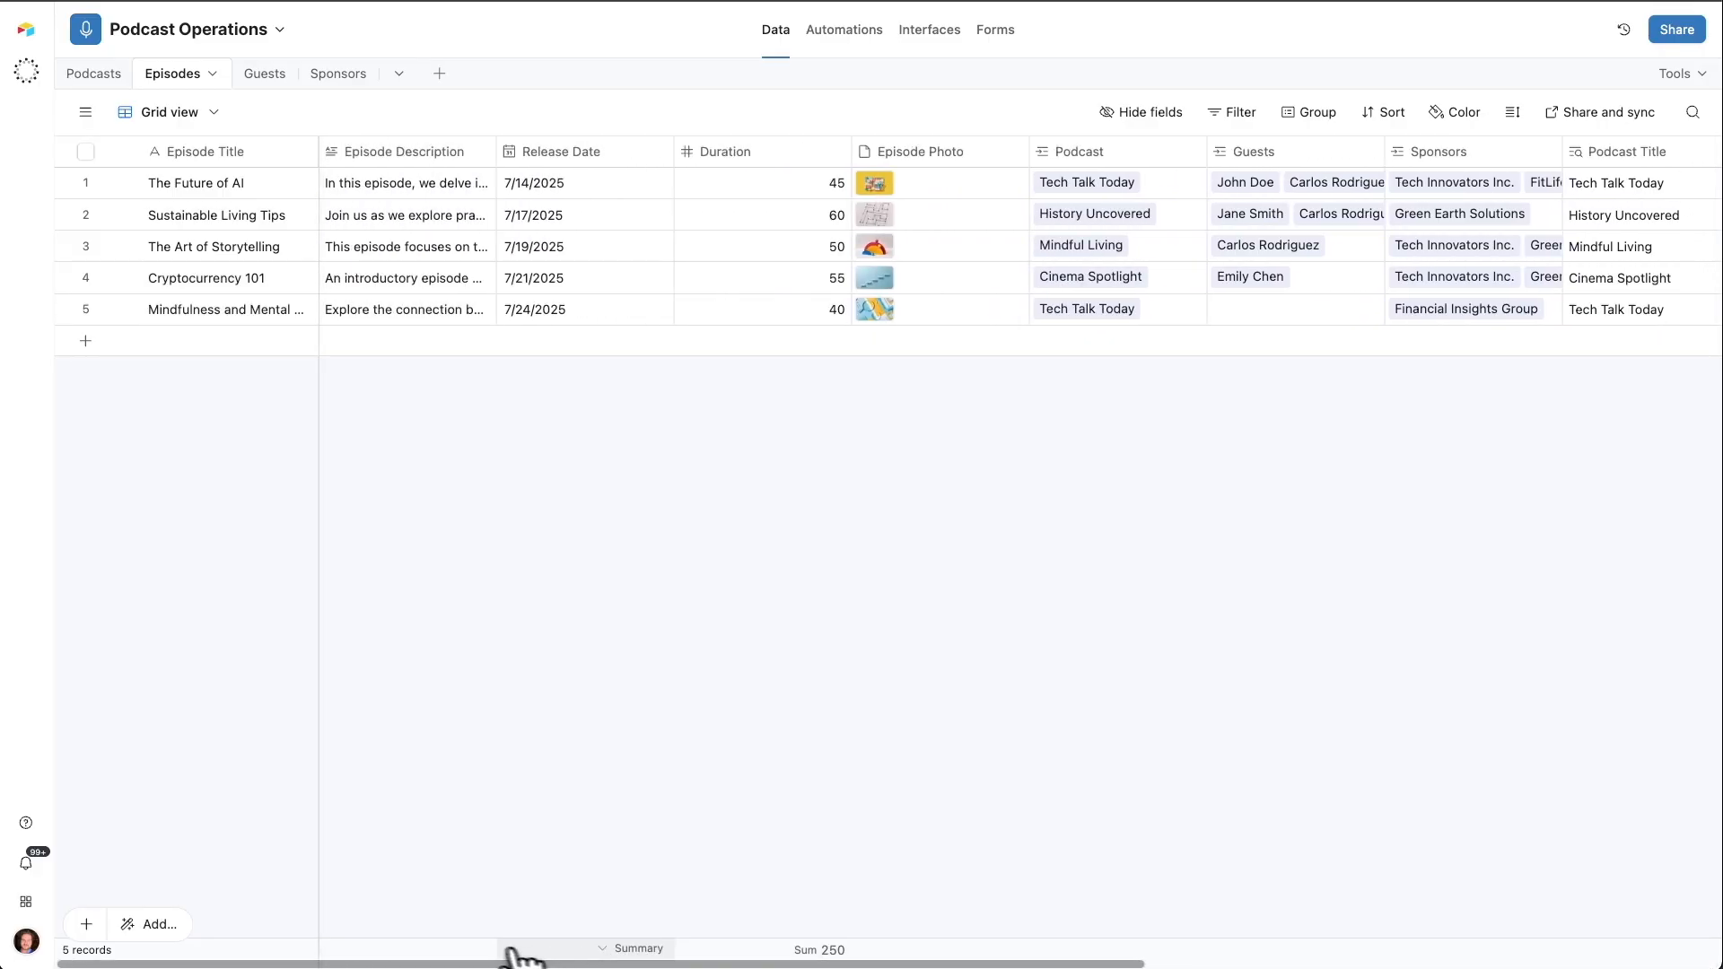
left_click(838, 150)
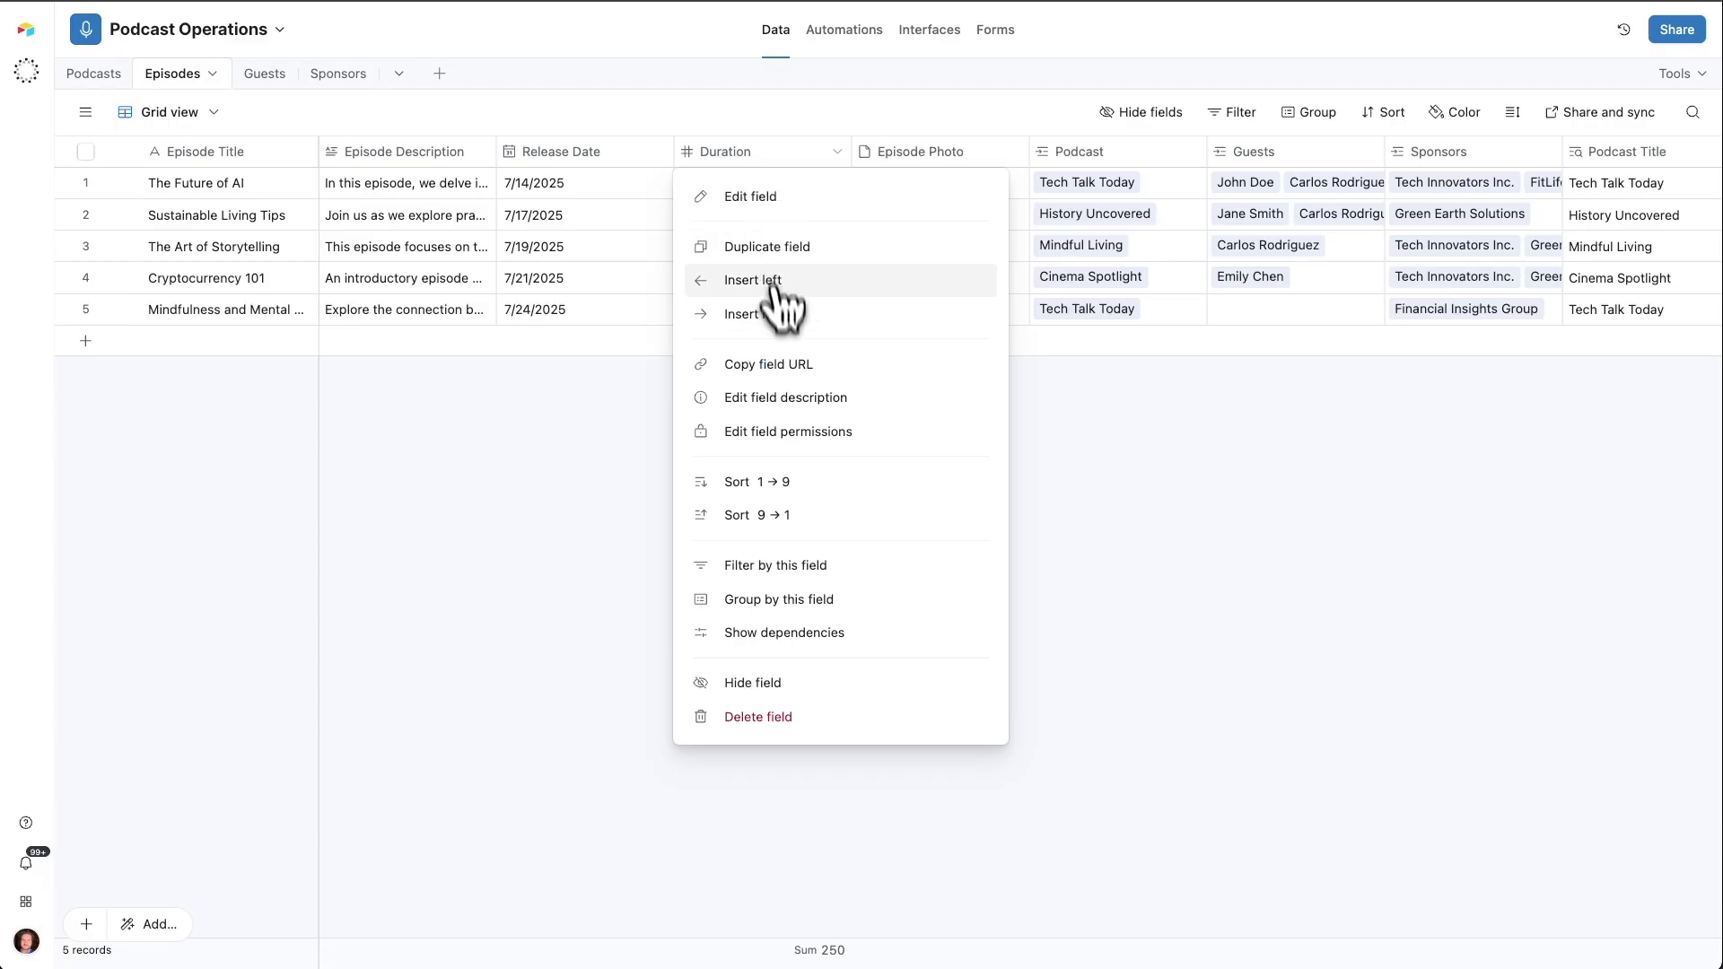
Insert a long-text field named Transcript to the left of Duration.
left_click(752, 280)
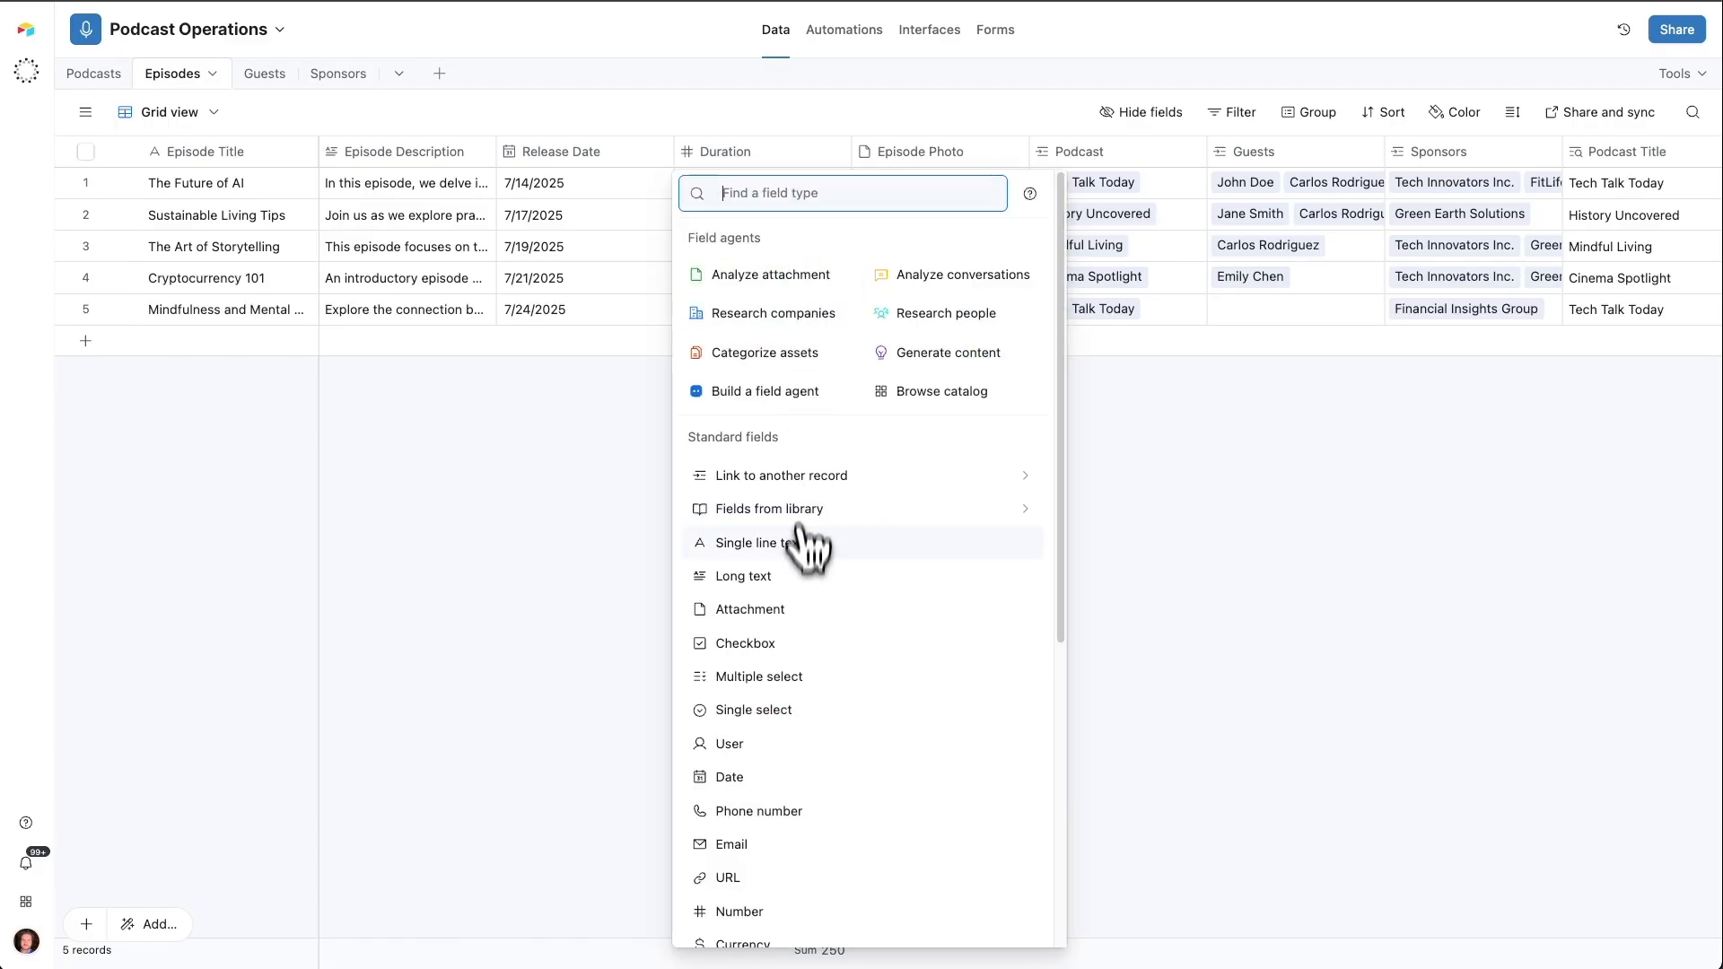
left_click(744, 576)
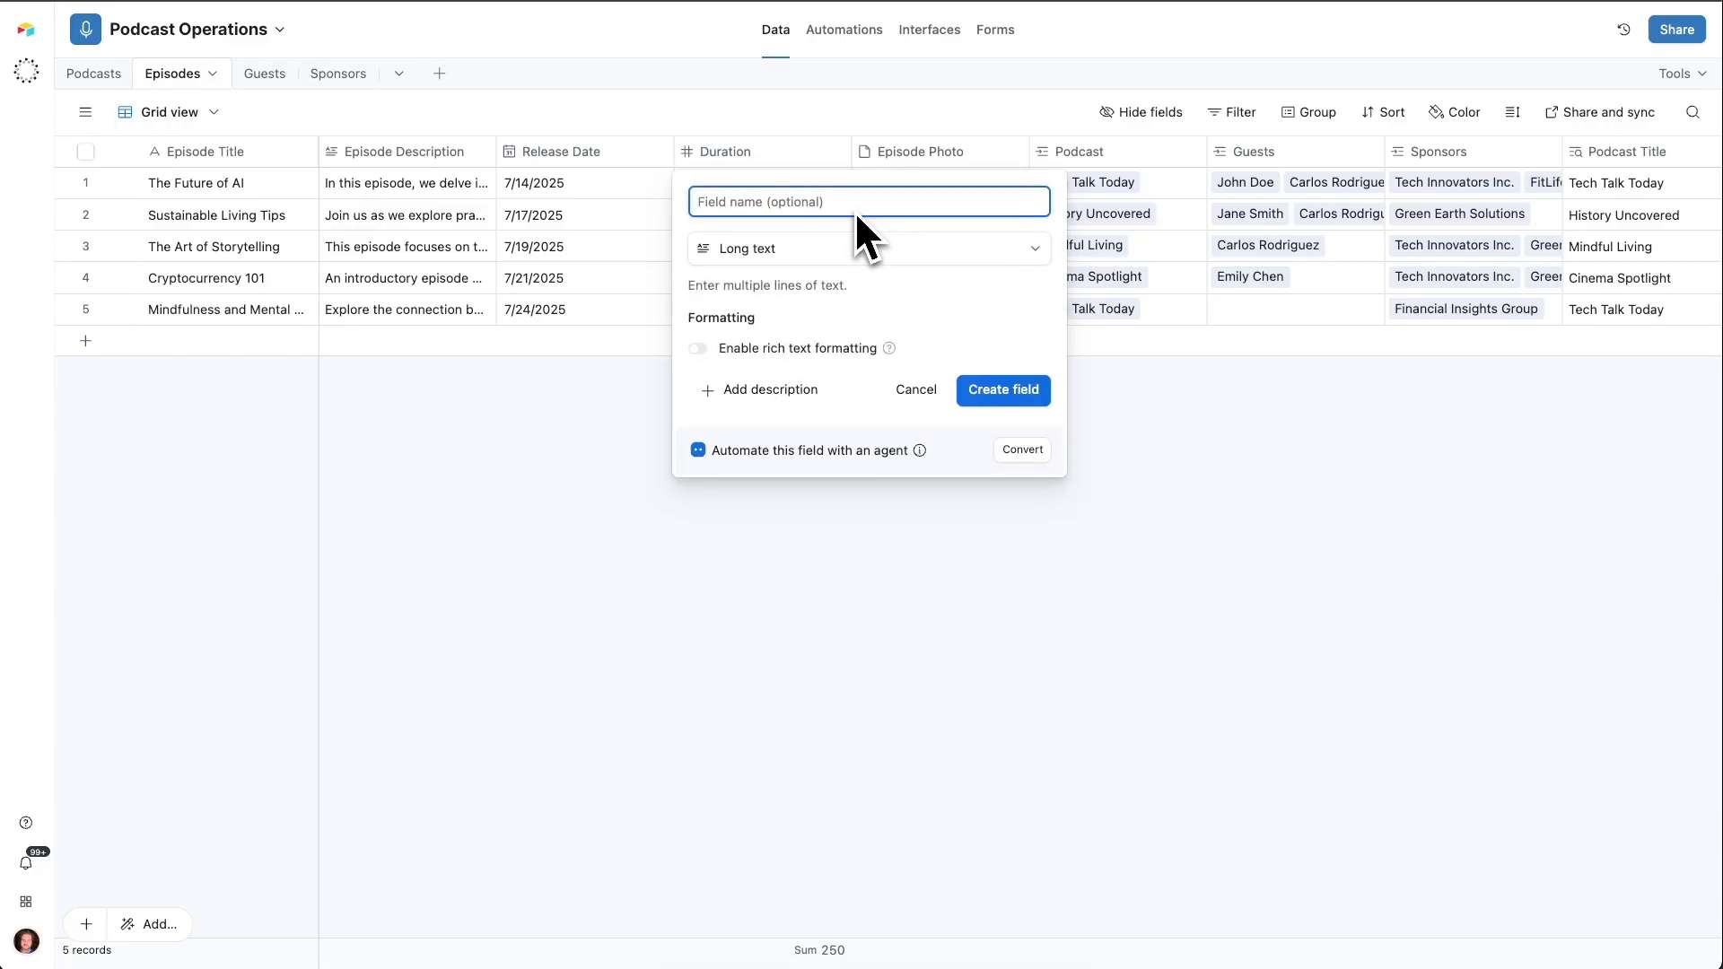
type("Transcrip")
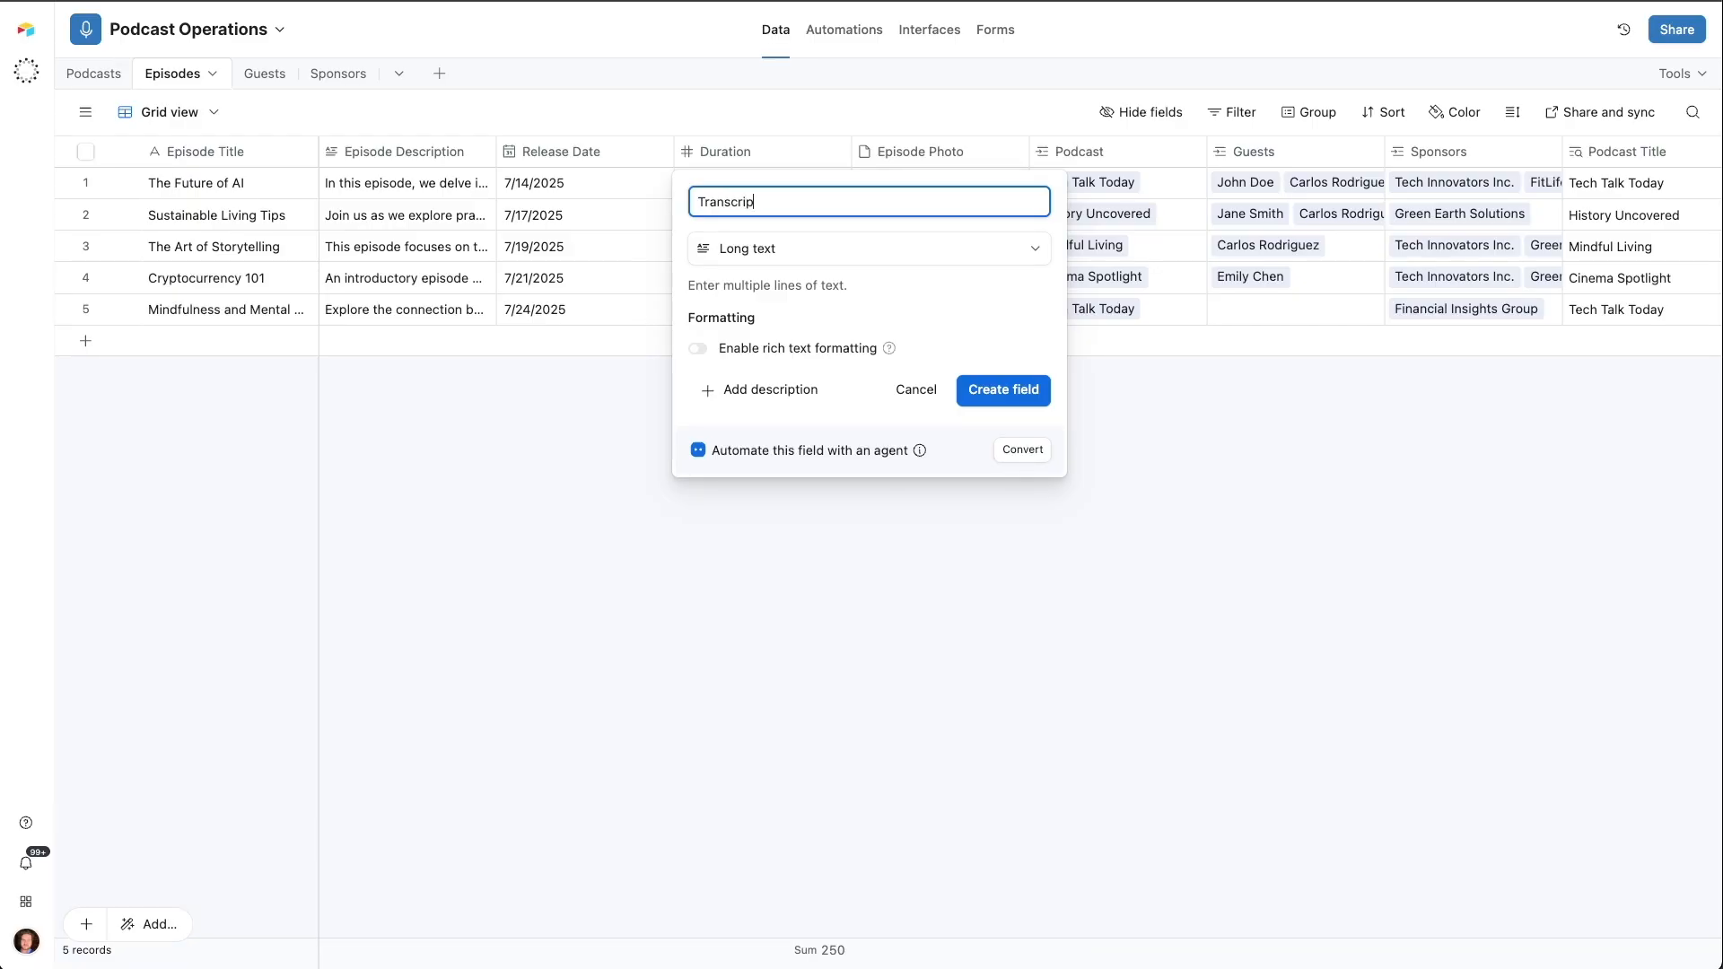
left_click(1001, 390)
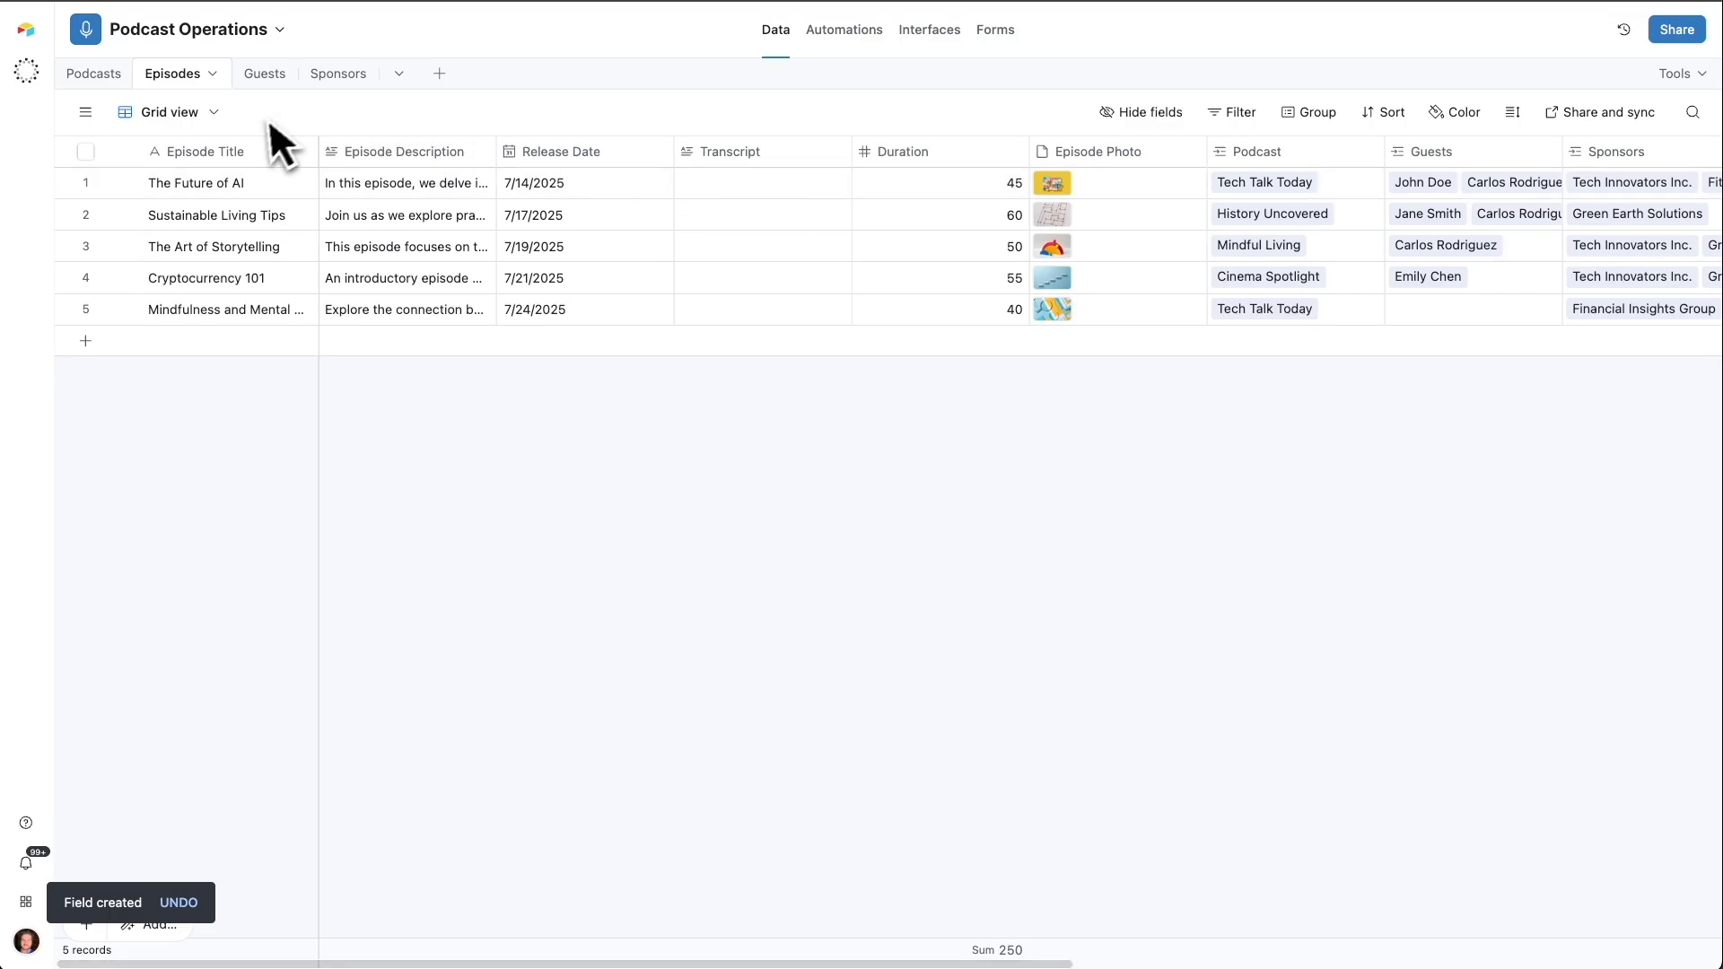
Check that Guests' Episodes Participated field links to multiple Episodes records.
left_click(245, 72)
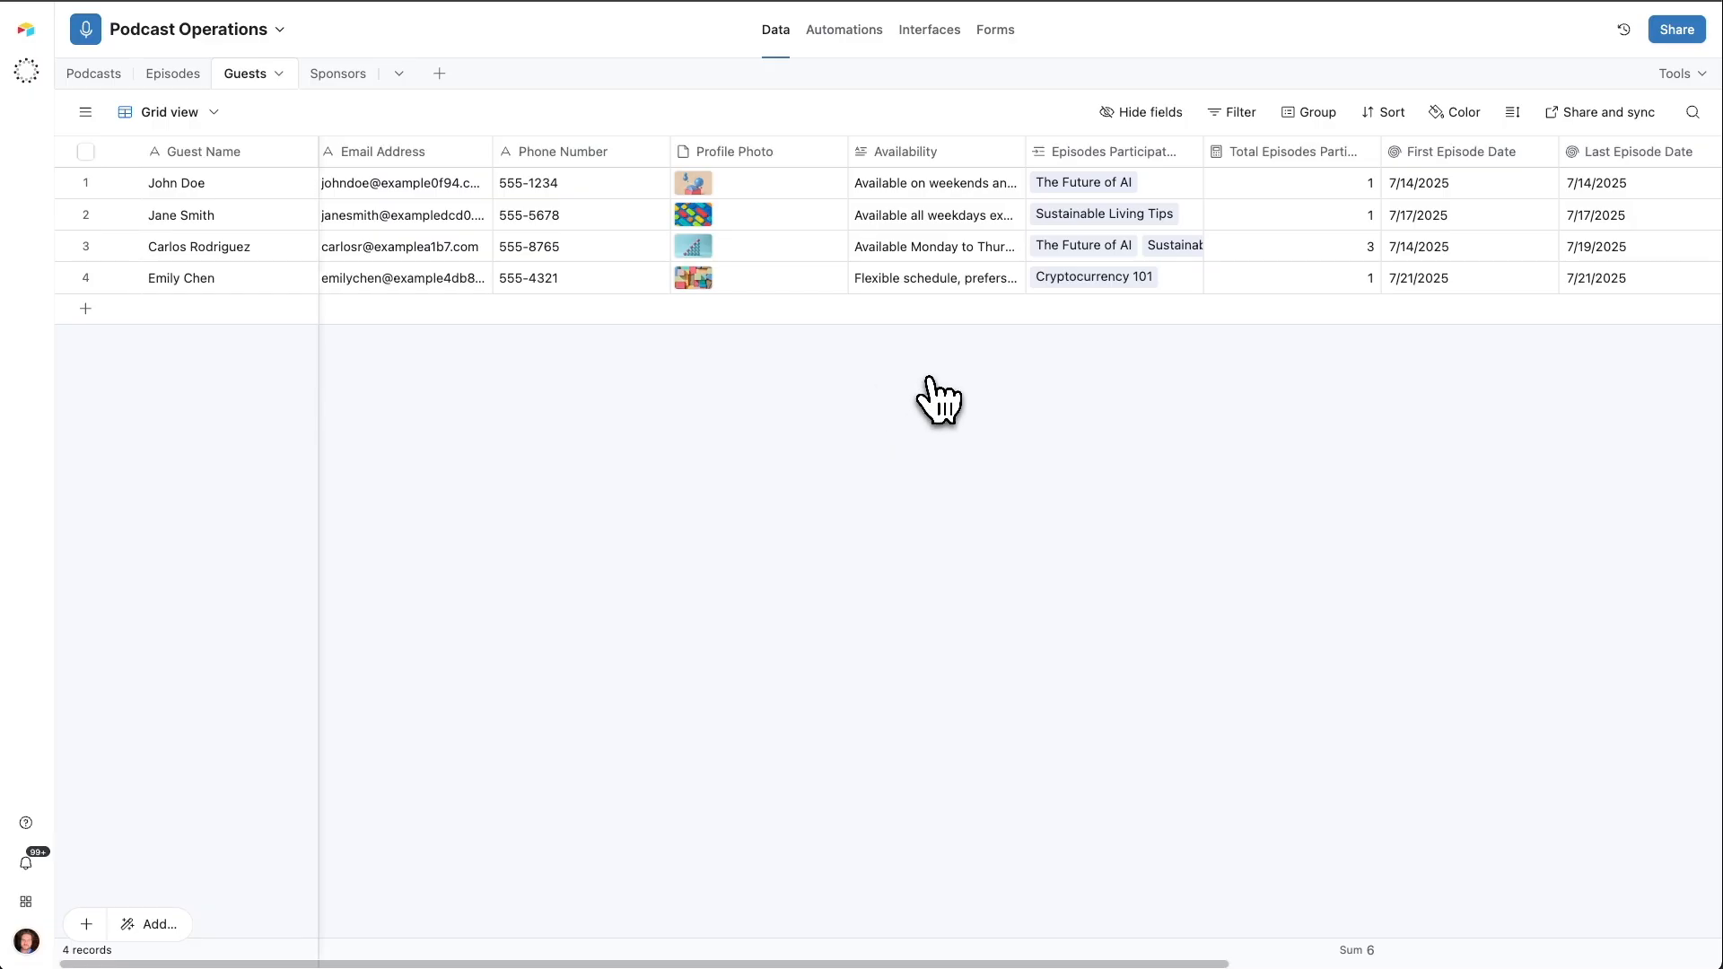
left_click(894, 151)
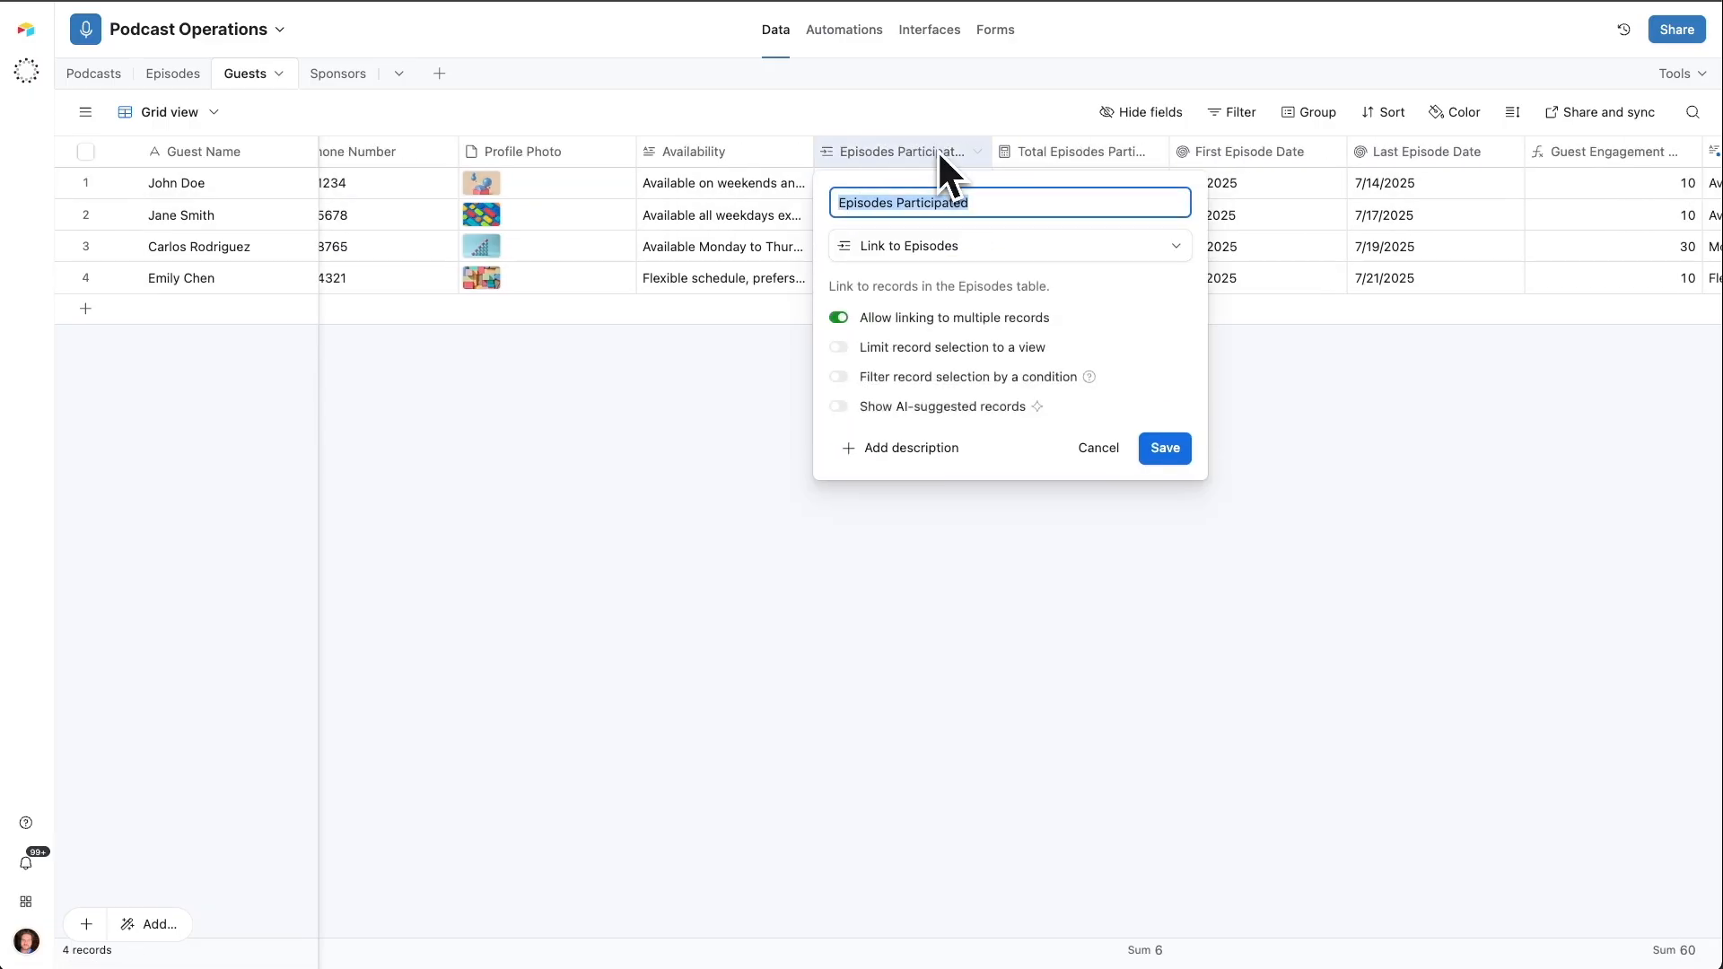
left_click(1164, 449)
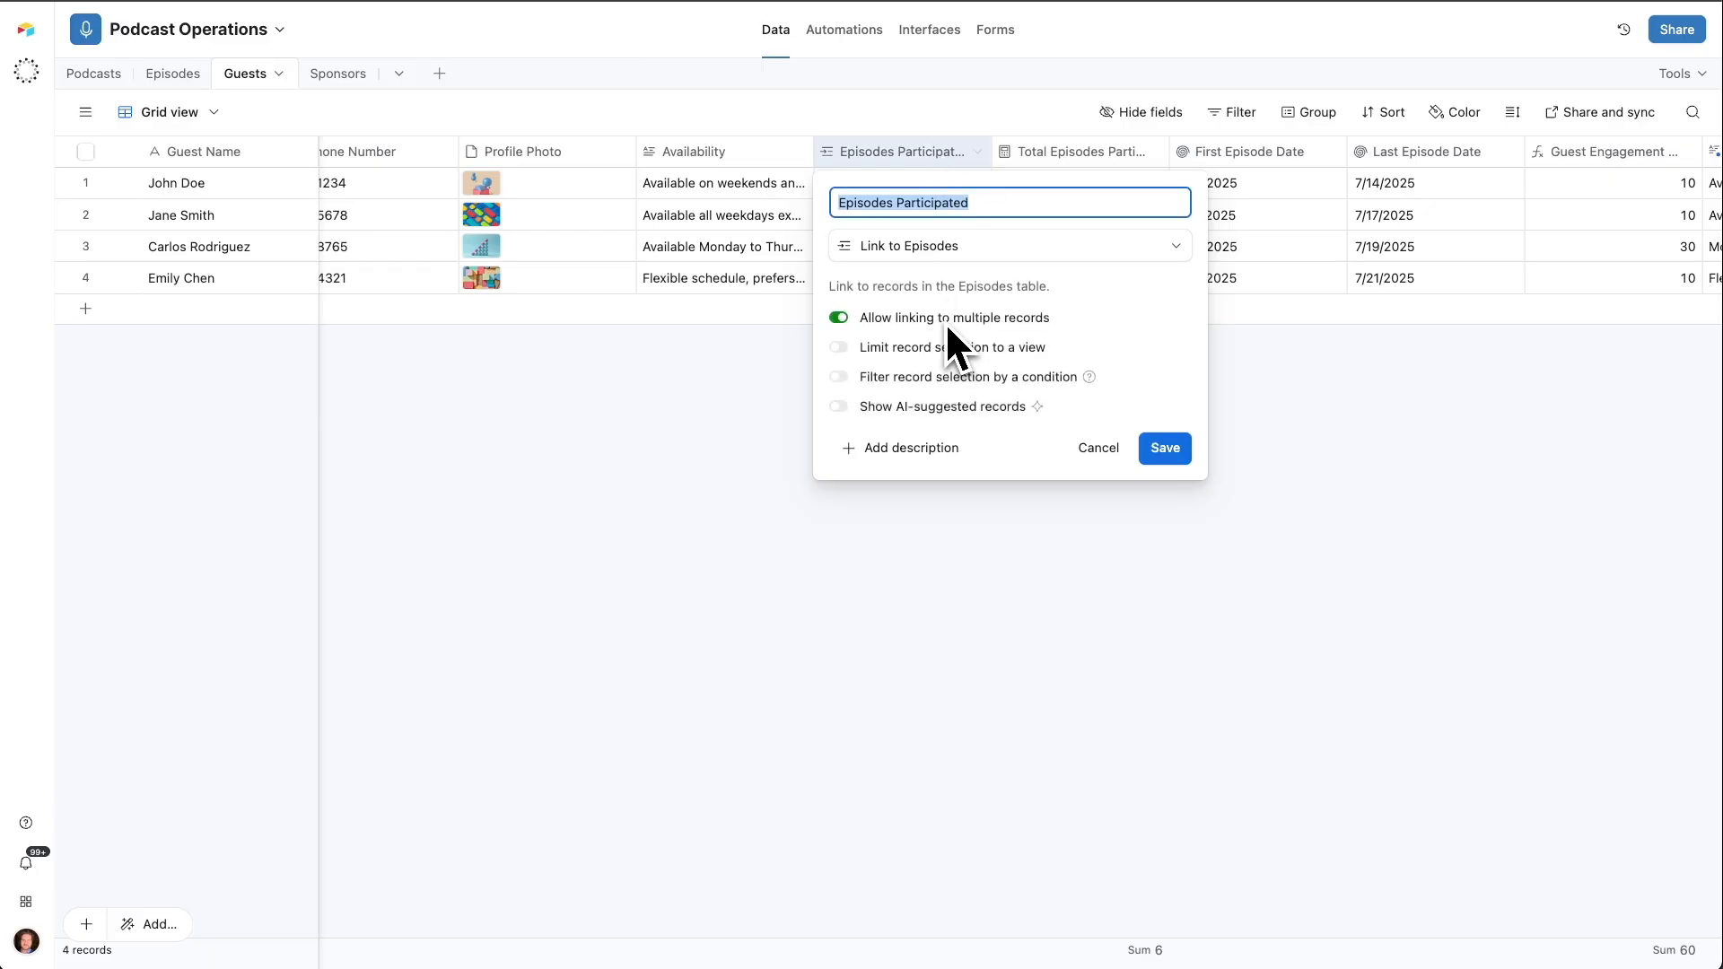
left_click(1164, 448)
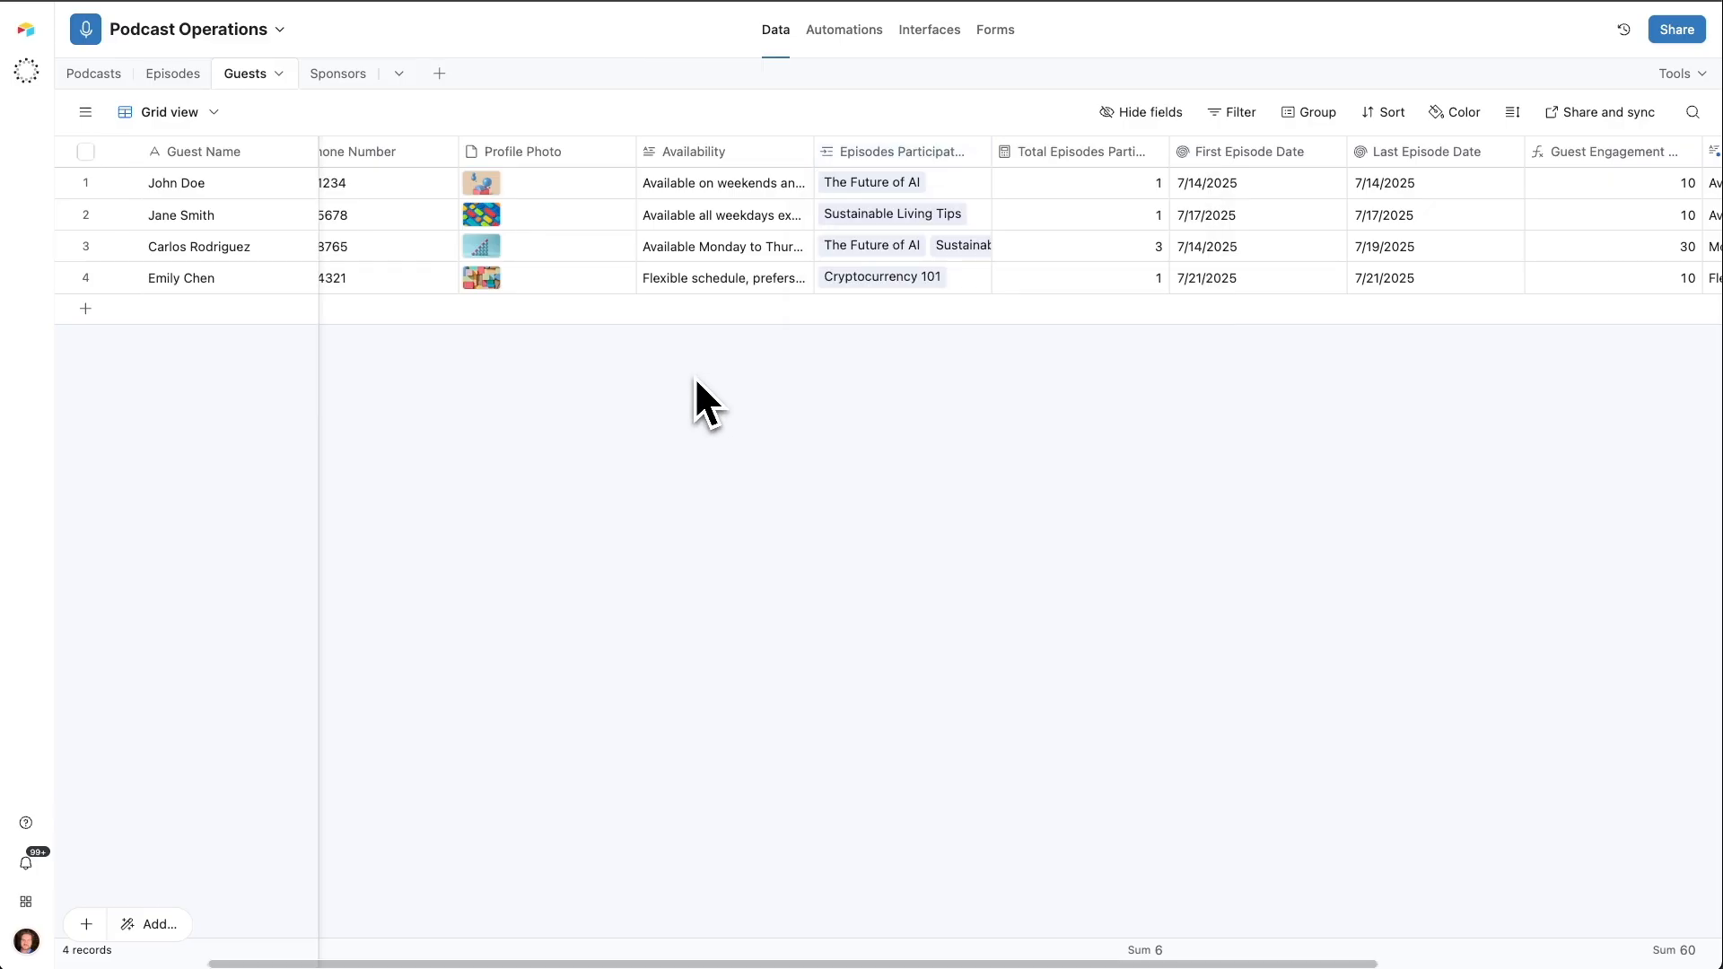
mouse_move(338, 73)
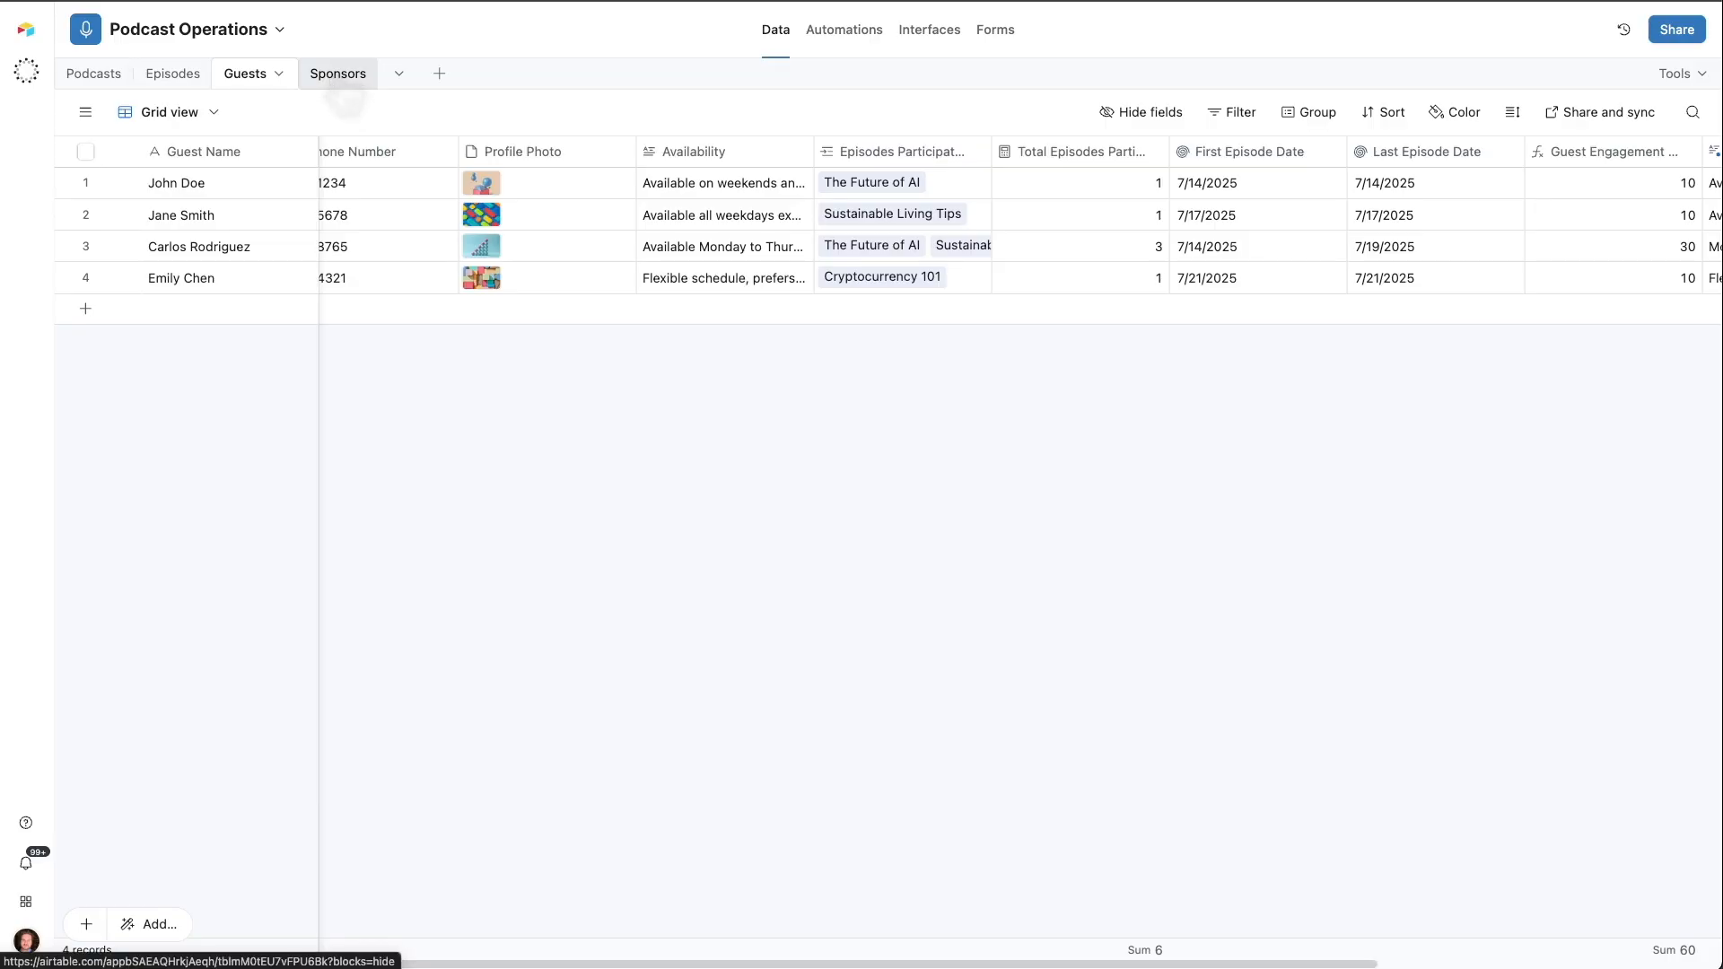
Add a rich-text long-text Ad Read field before Agreement Document in Sponsors.
left_click(337, 72)
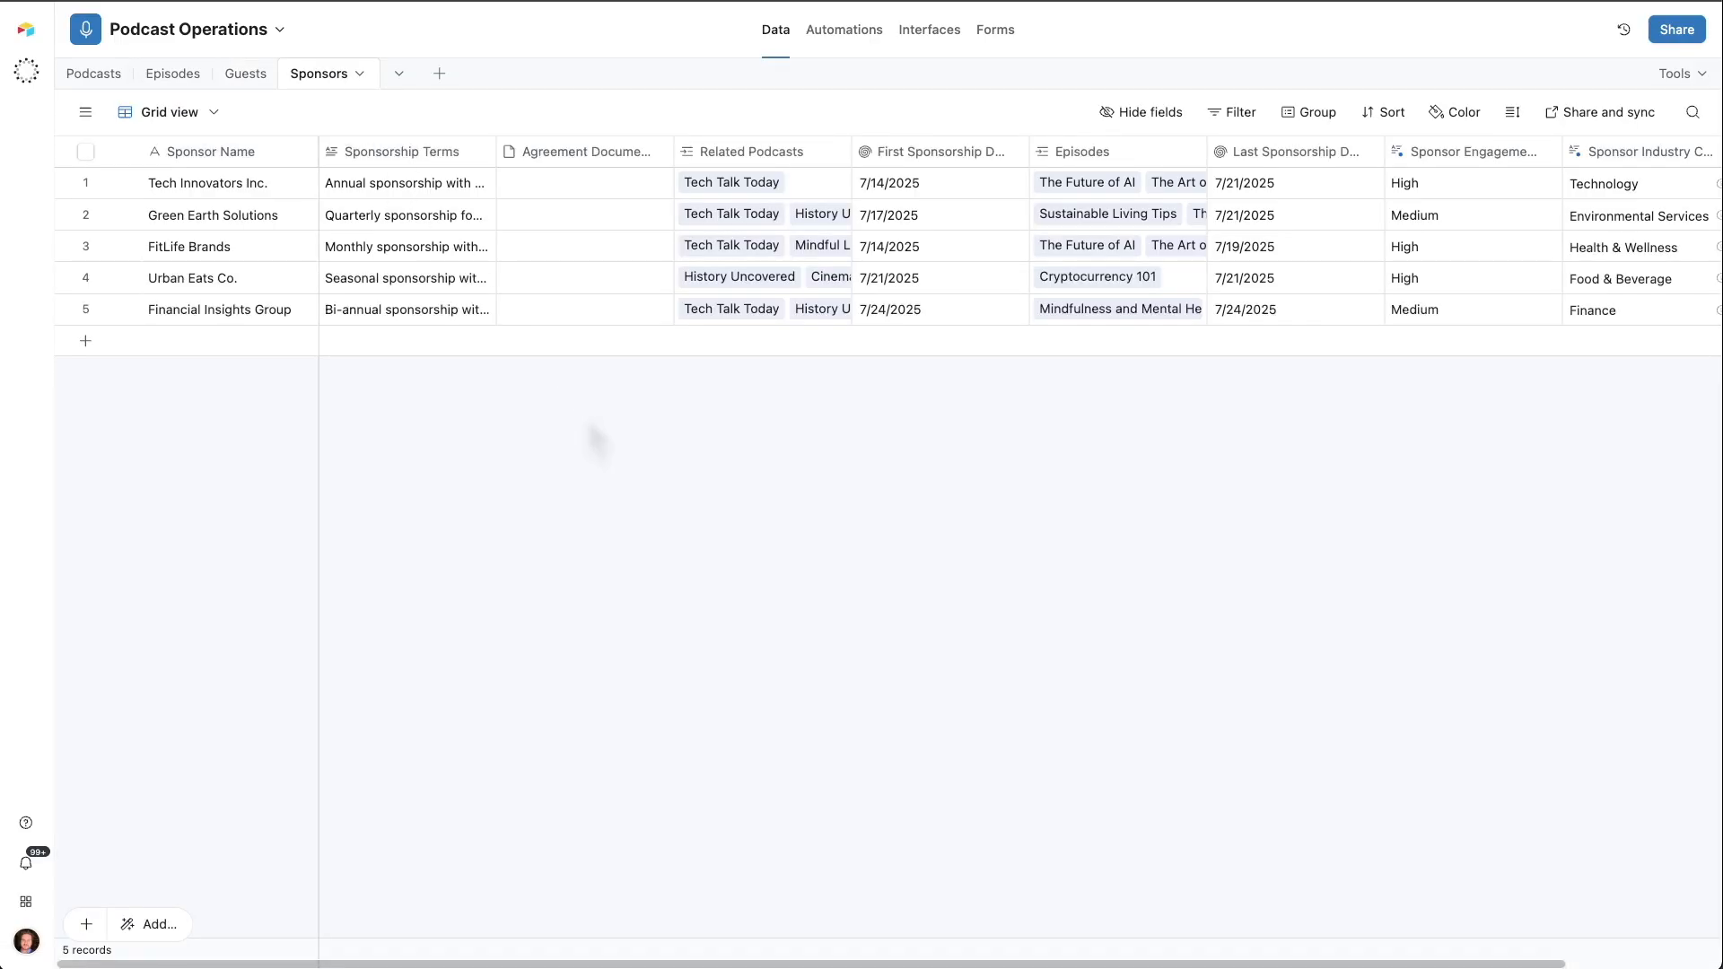
left_click(660, 152)
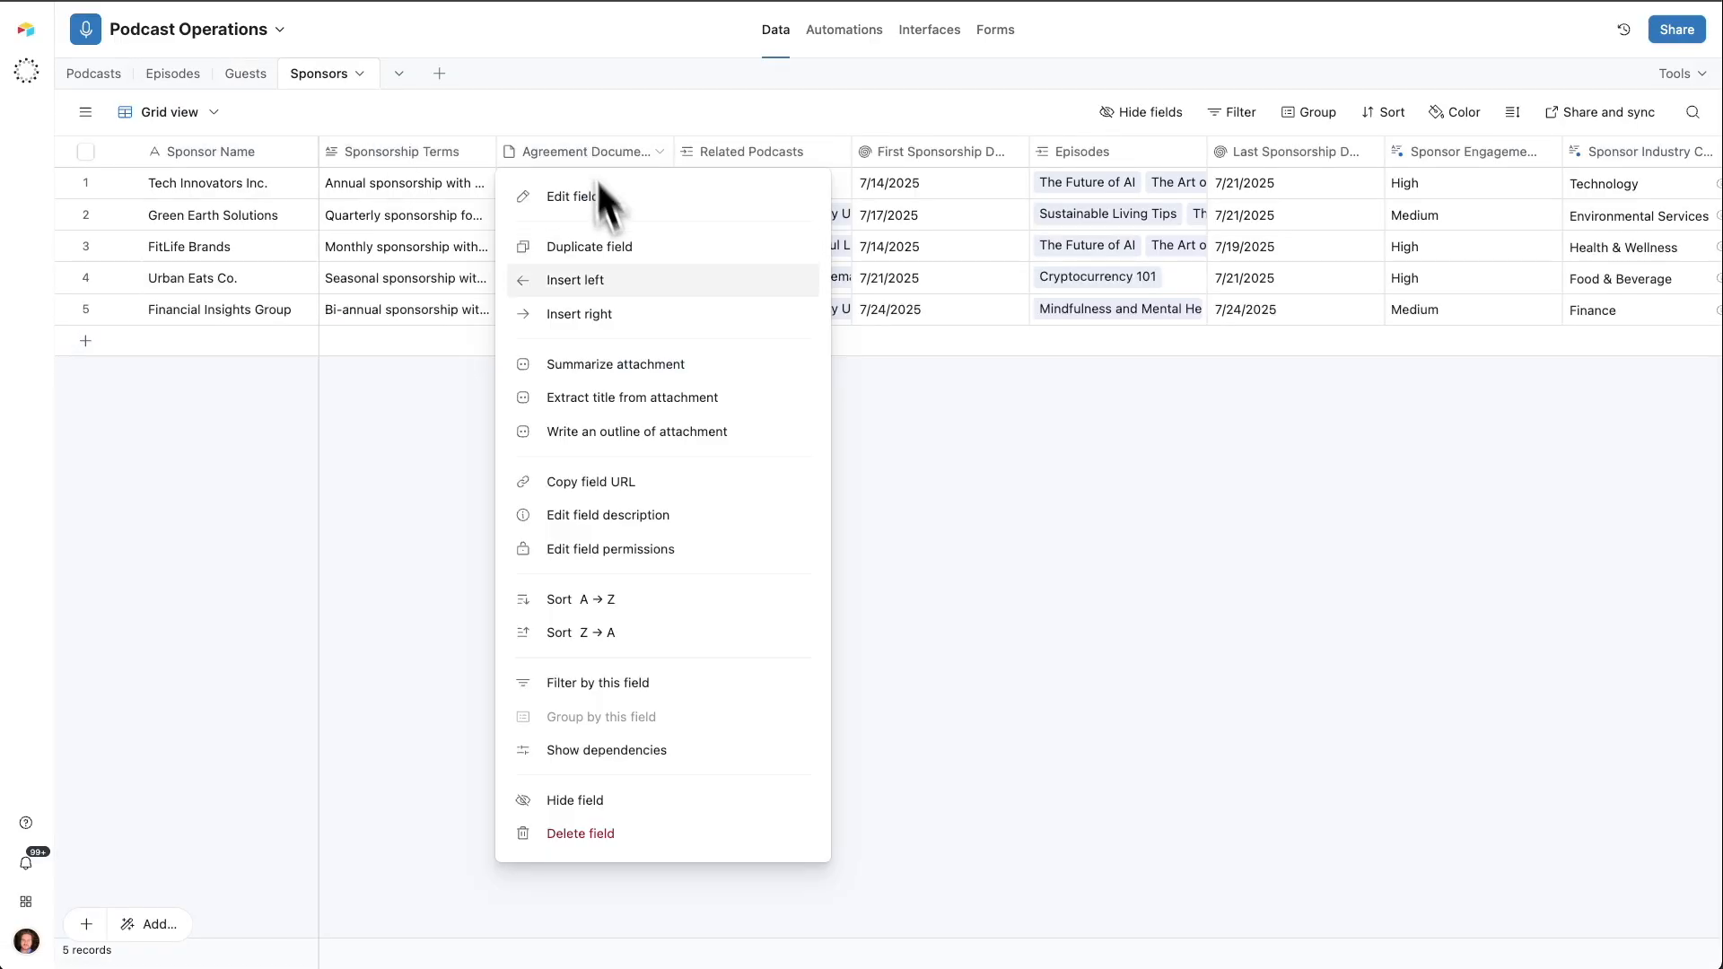
left_click(572, 195)
type("Ad Read")
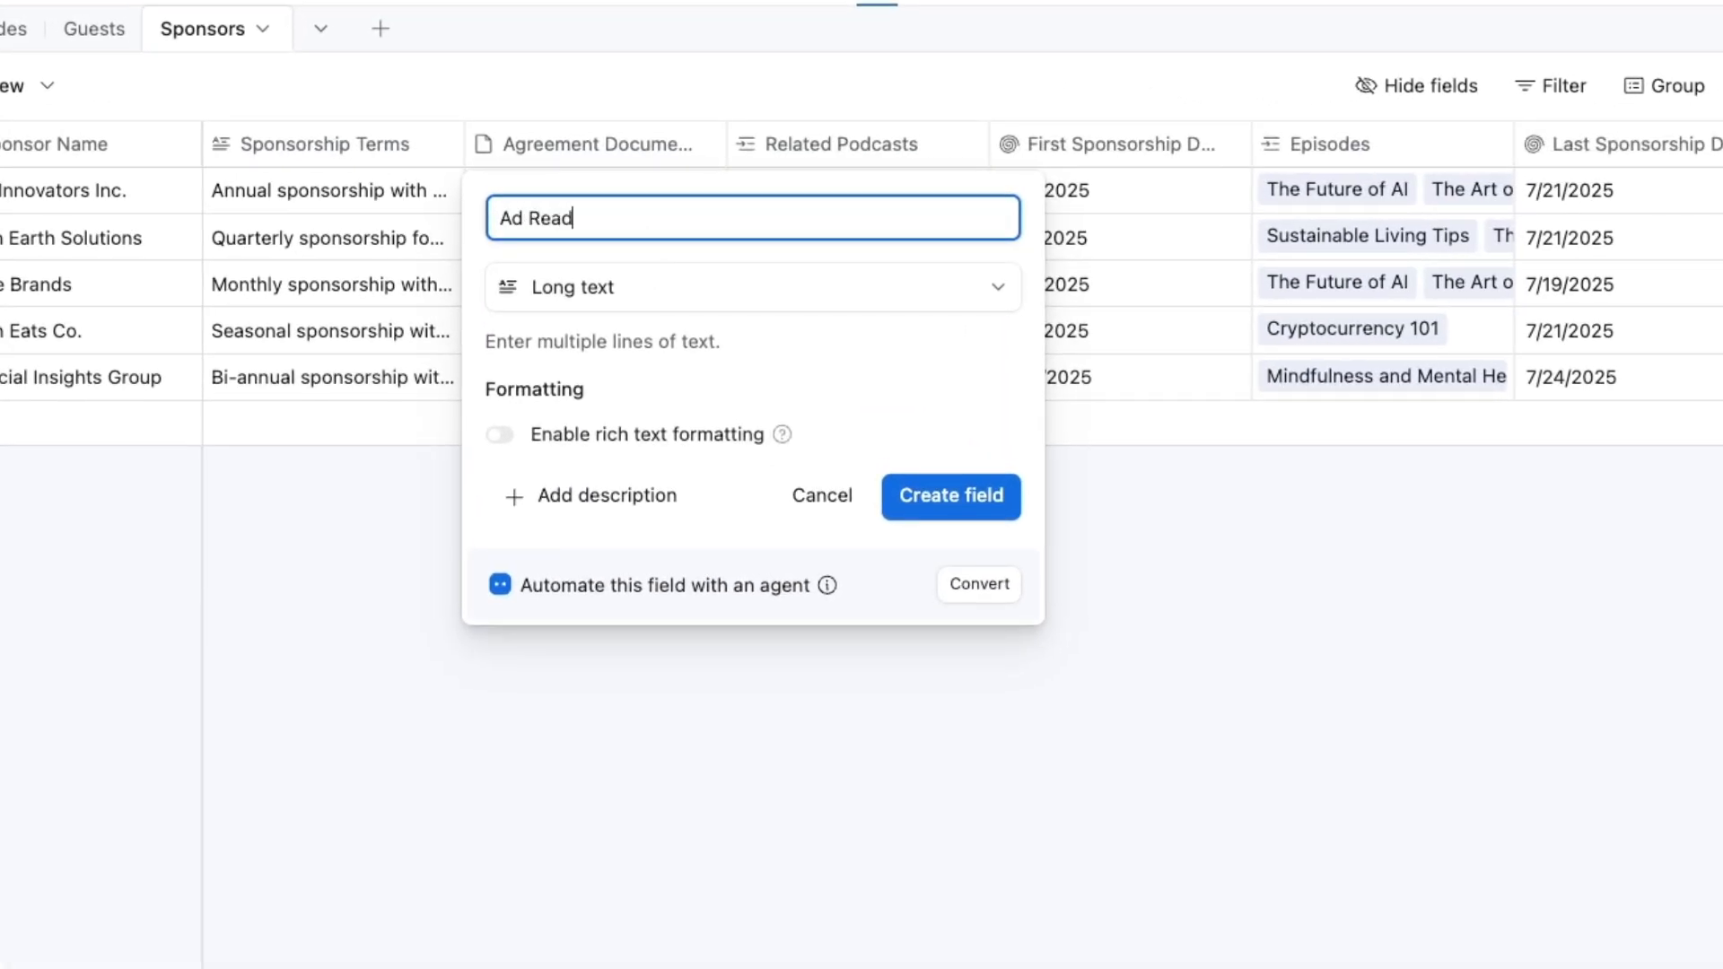
left_click(498, 435)
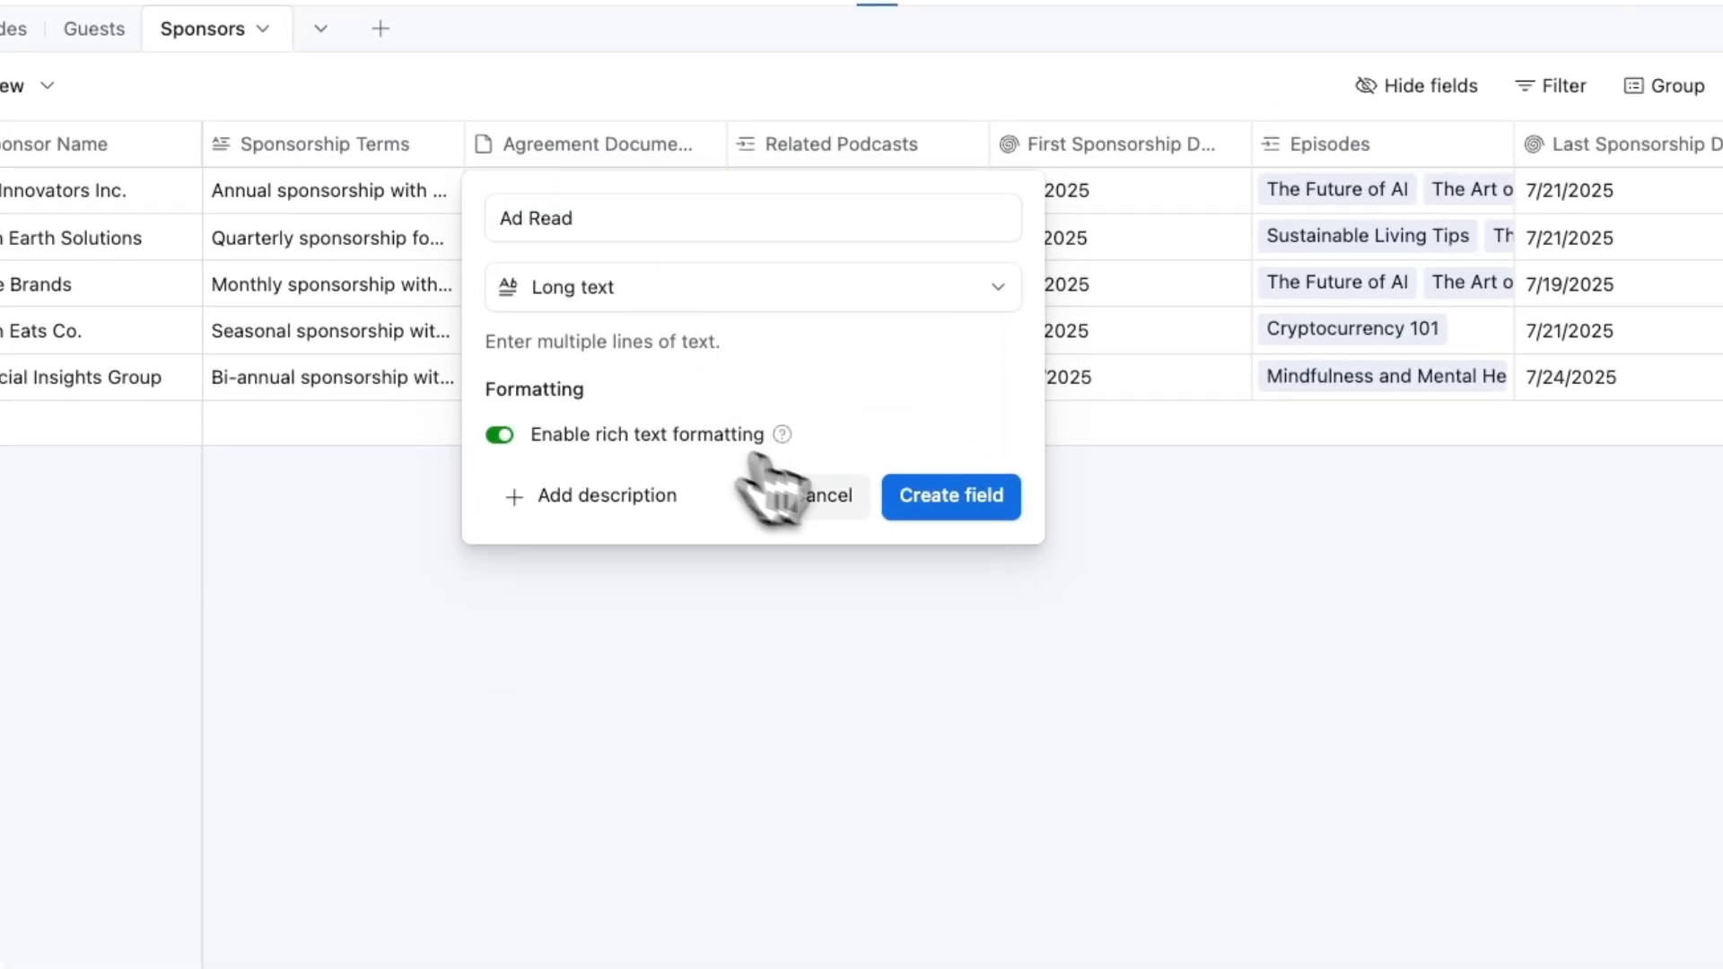
left_click(950, 495)
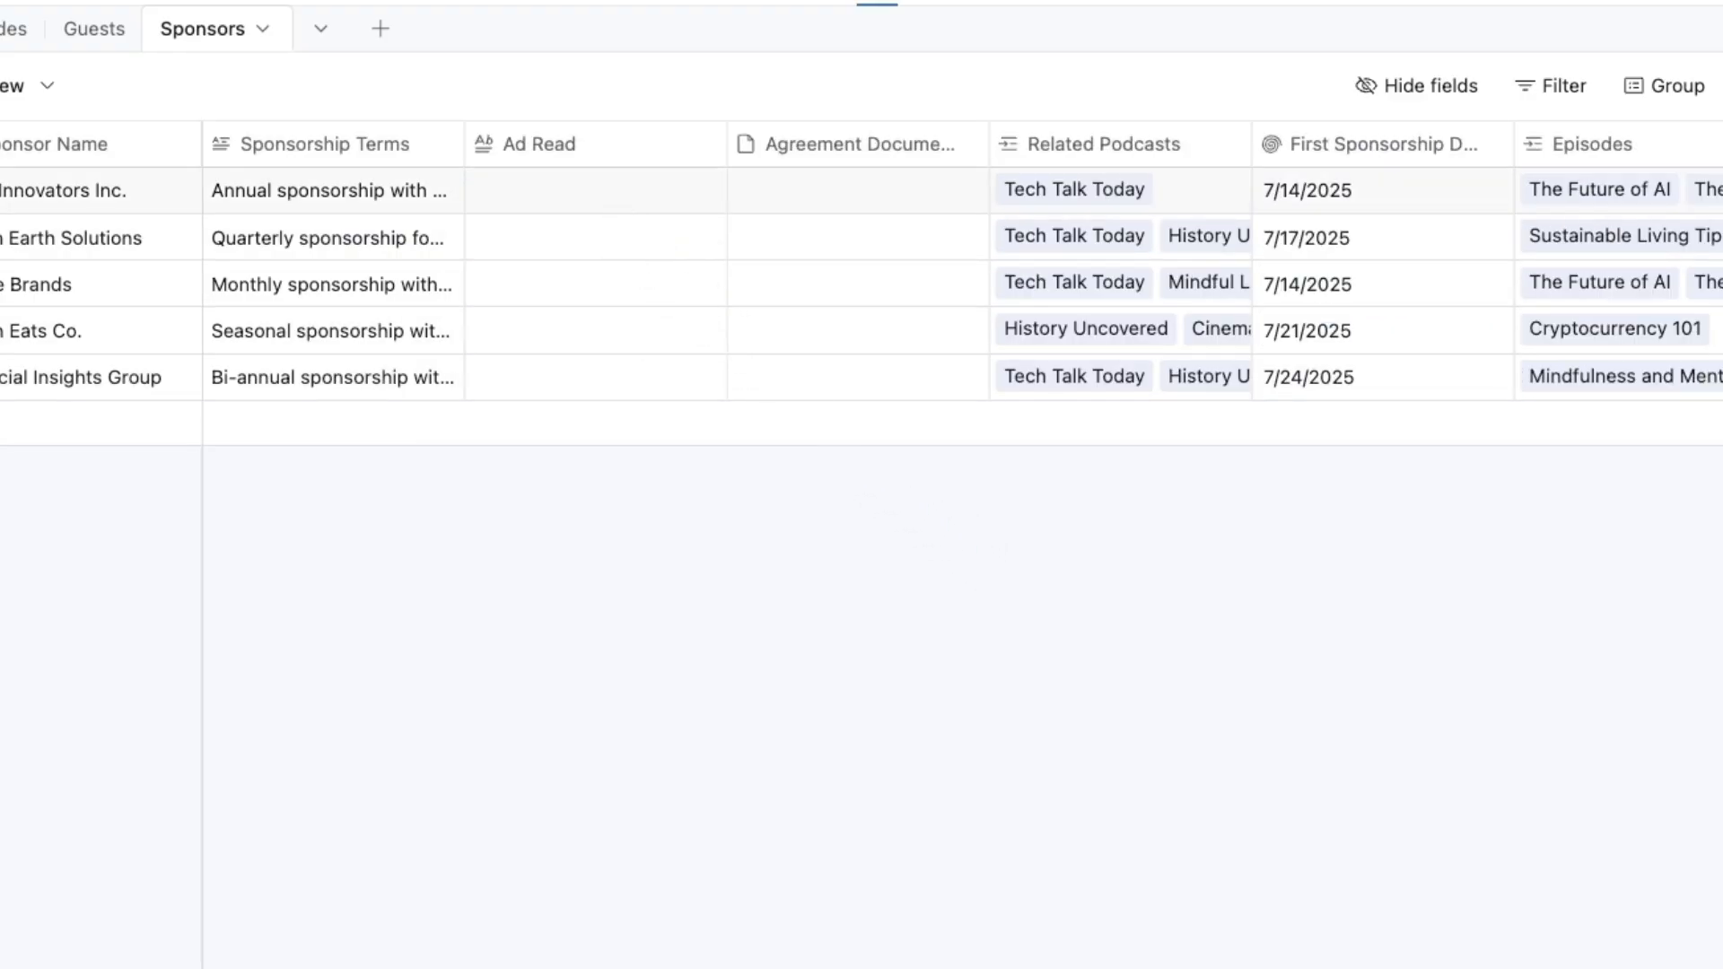
Enter 'Example' as Green Earth Solutions' ad read and return to Episodes.
left_click(593, 237)
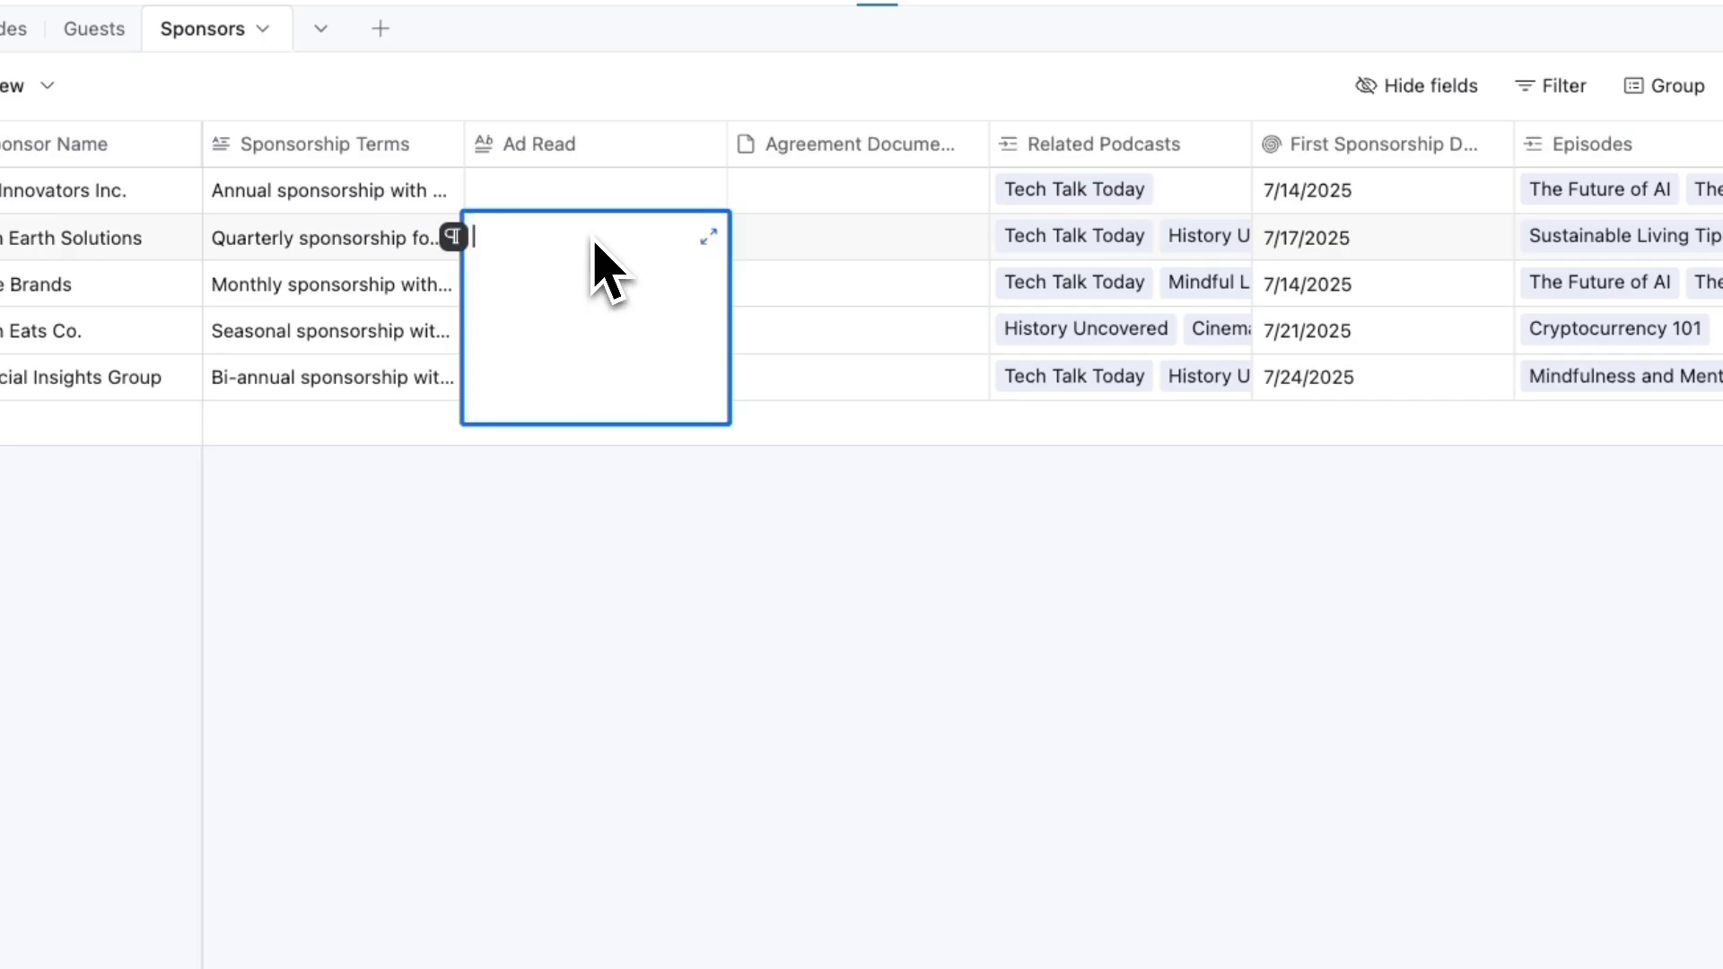
type("Example ad read")
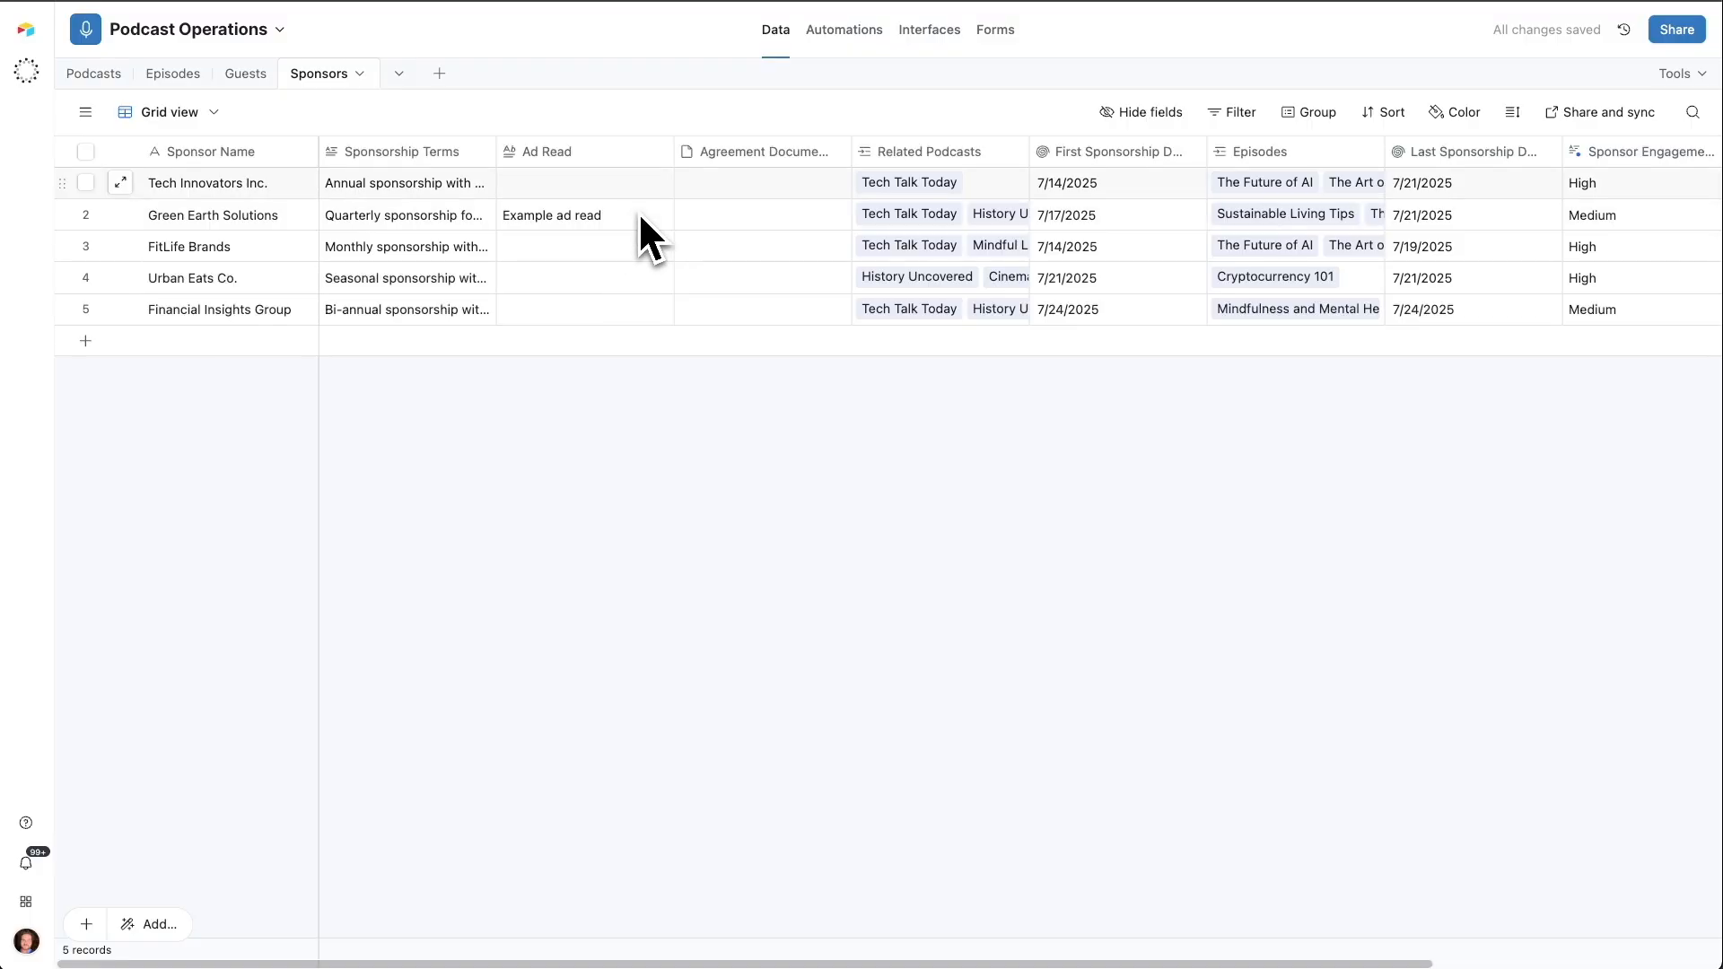
left_click(173, 72)
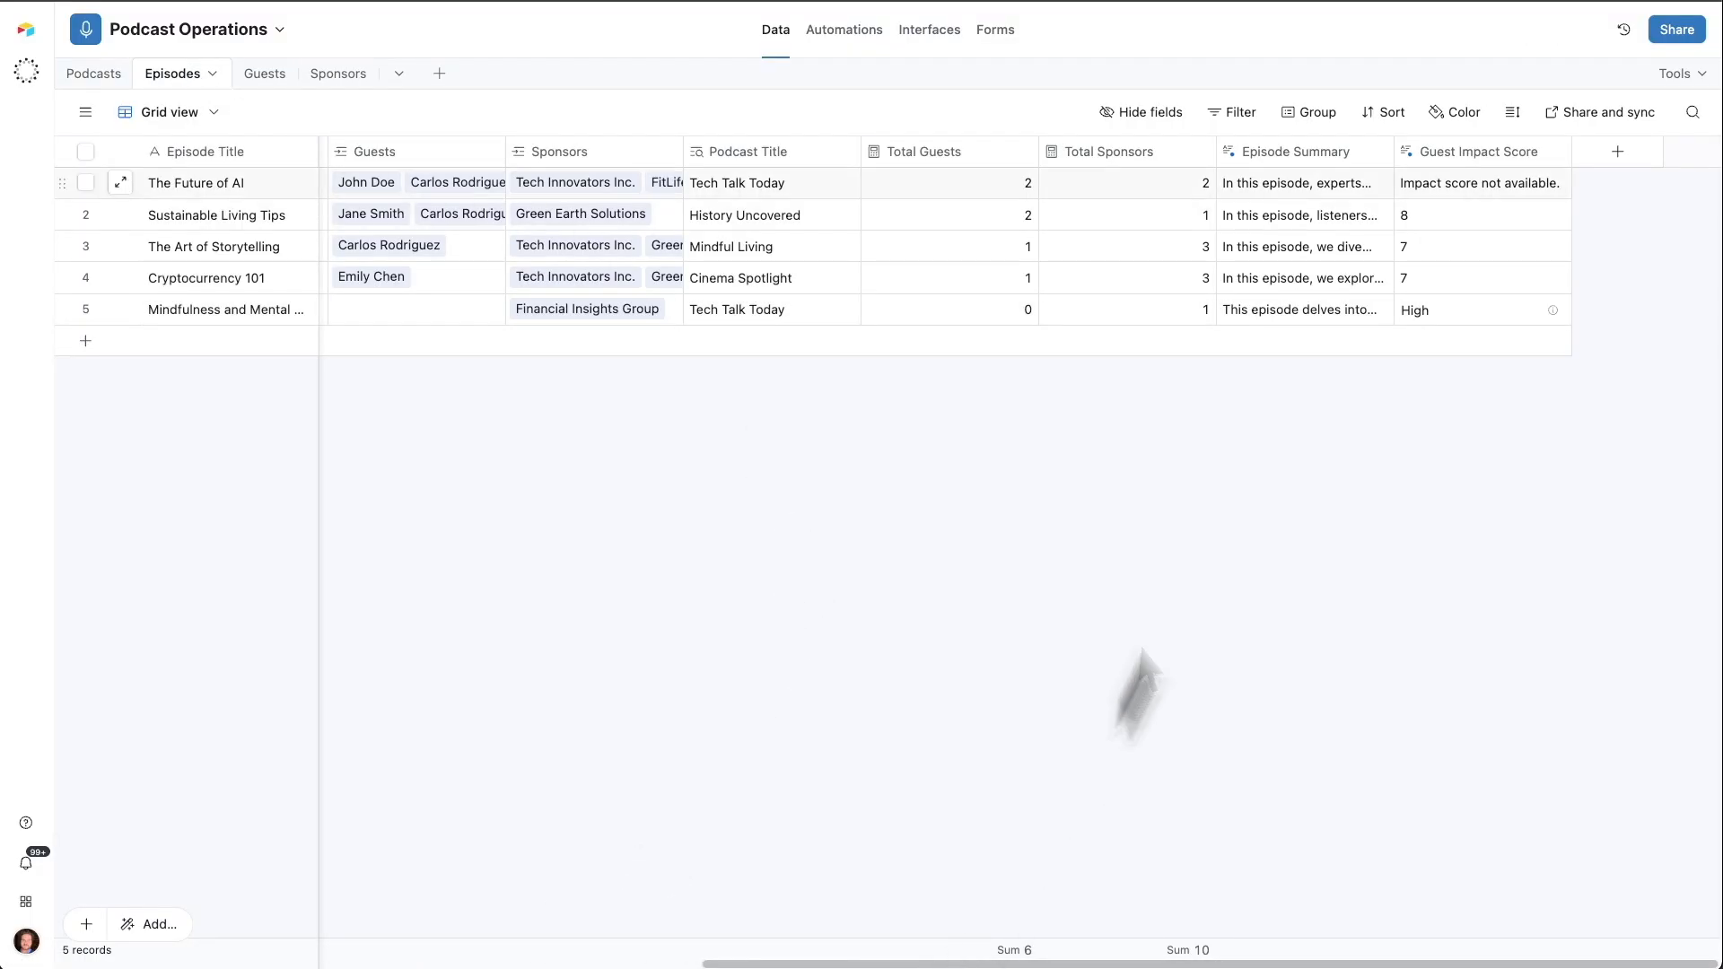
mouse_move(838, 187)
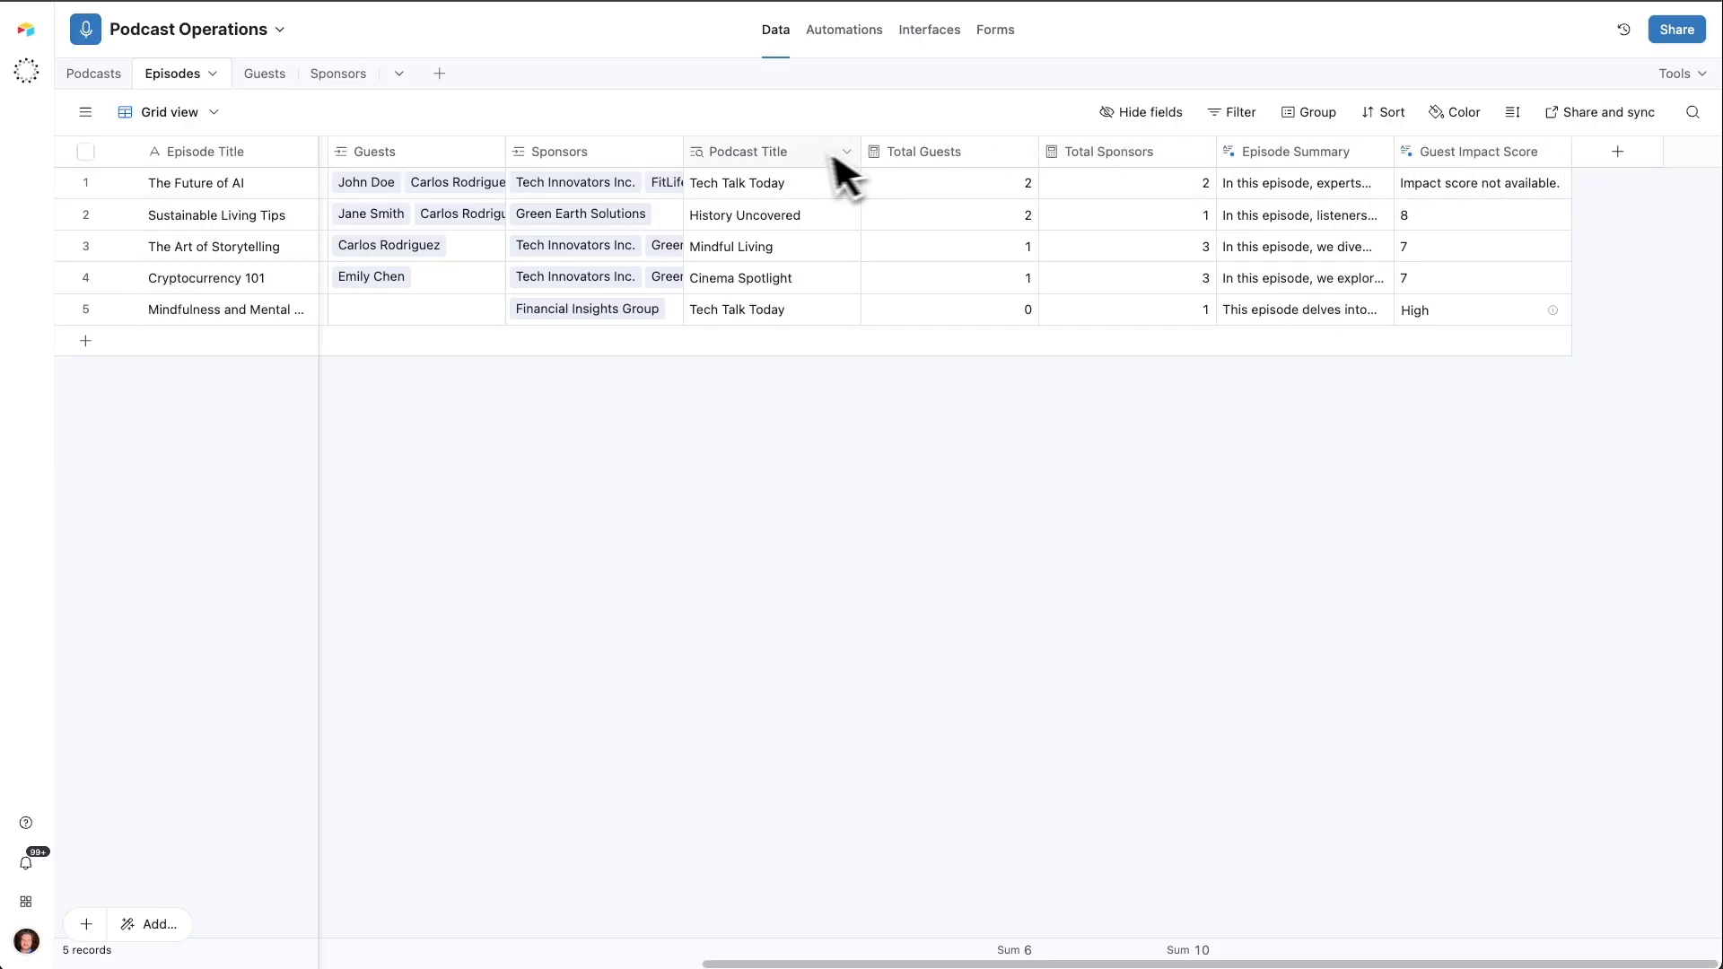
Insert an 'Ad read' lookup field left of Podcast Title, pulling Sponsors → Ad Read.
left_click(845, 152)
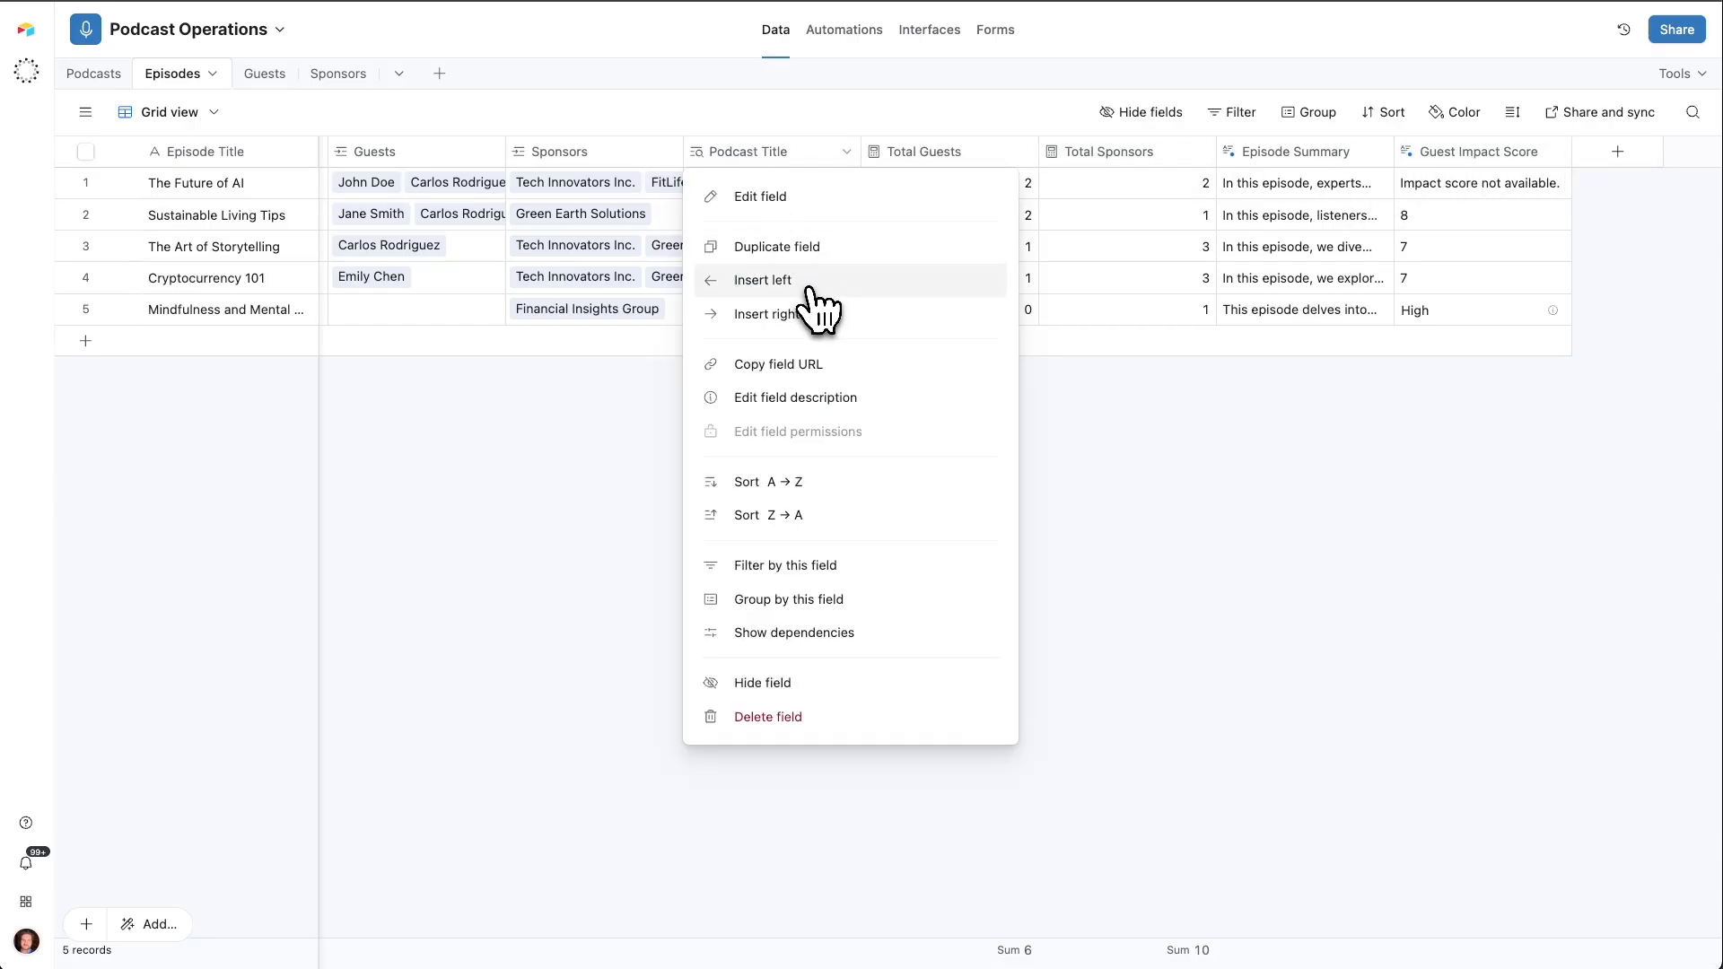
left_click(762, 279)
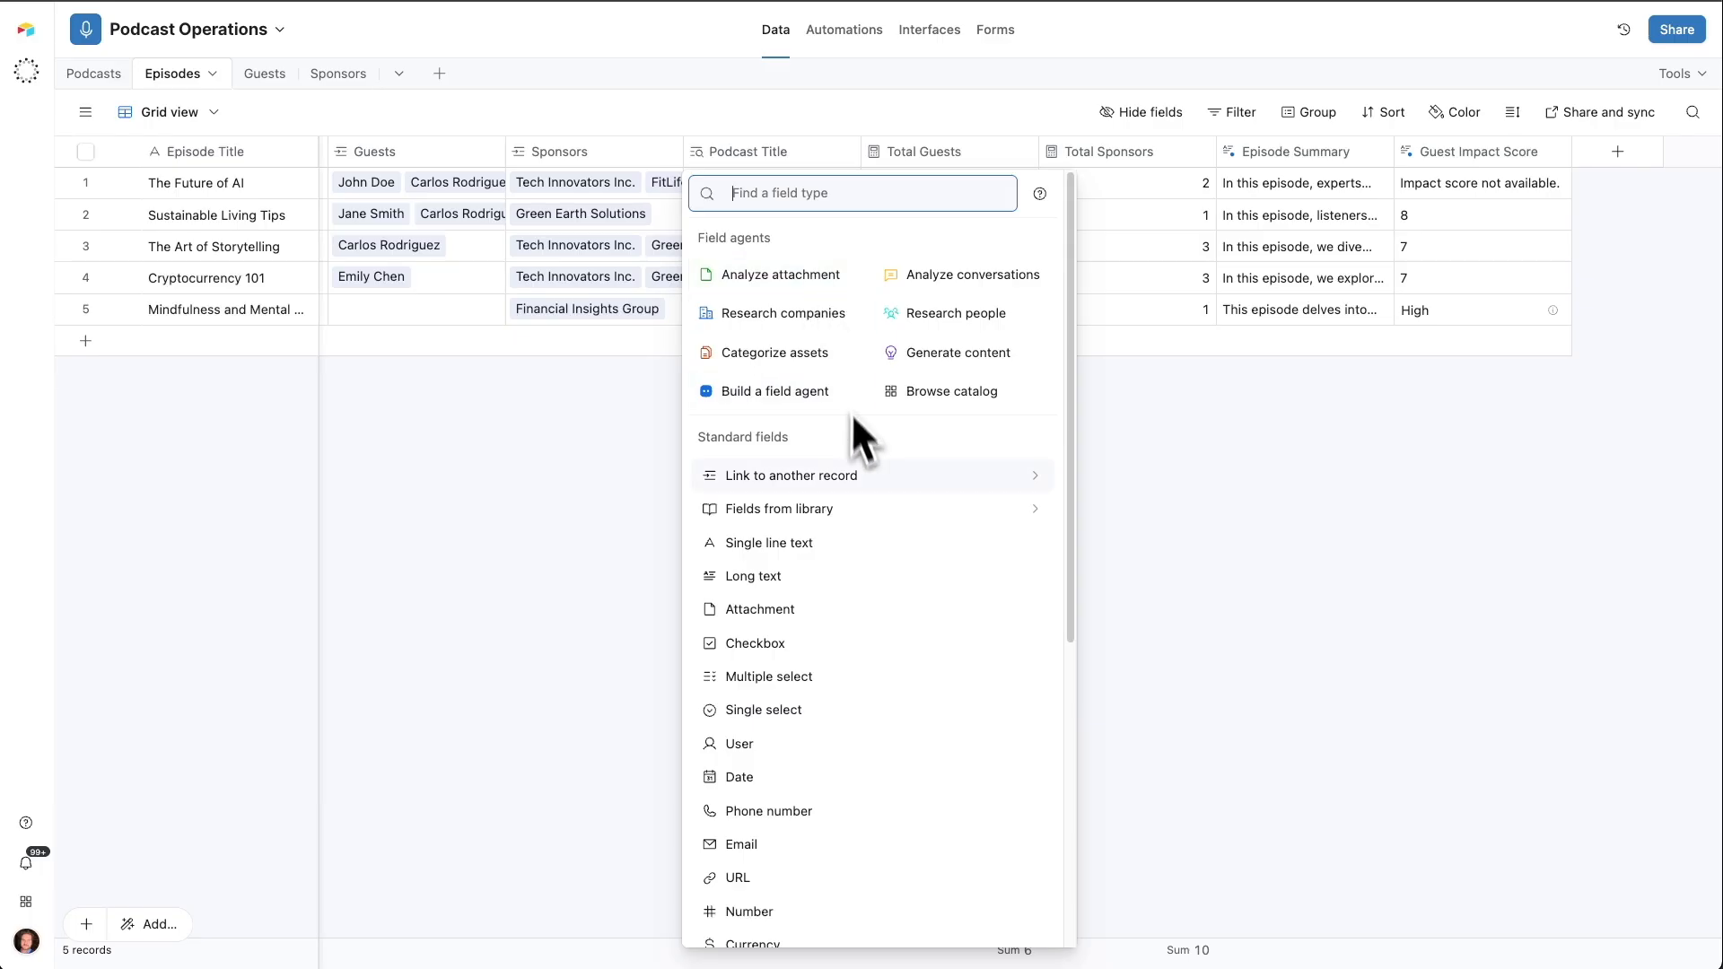
type("look")
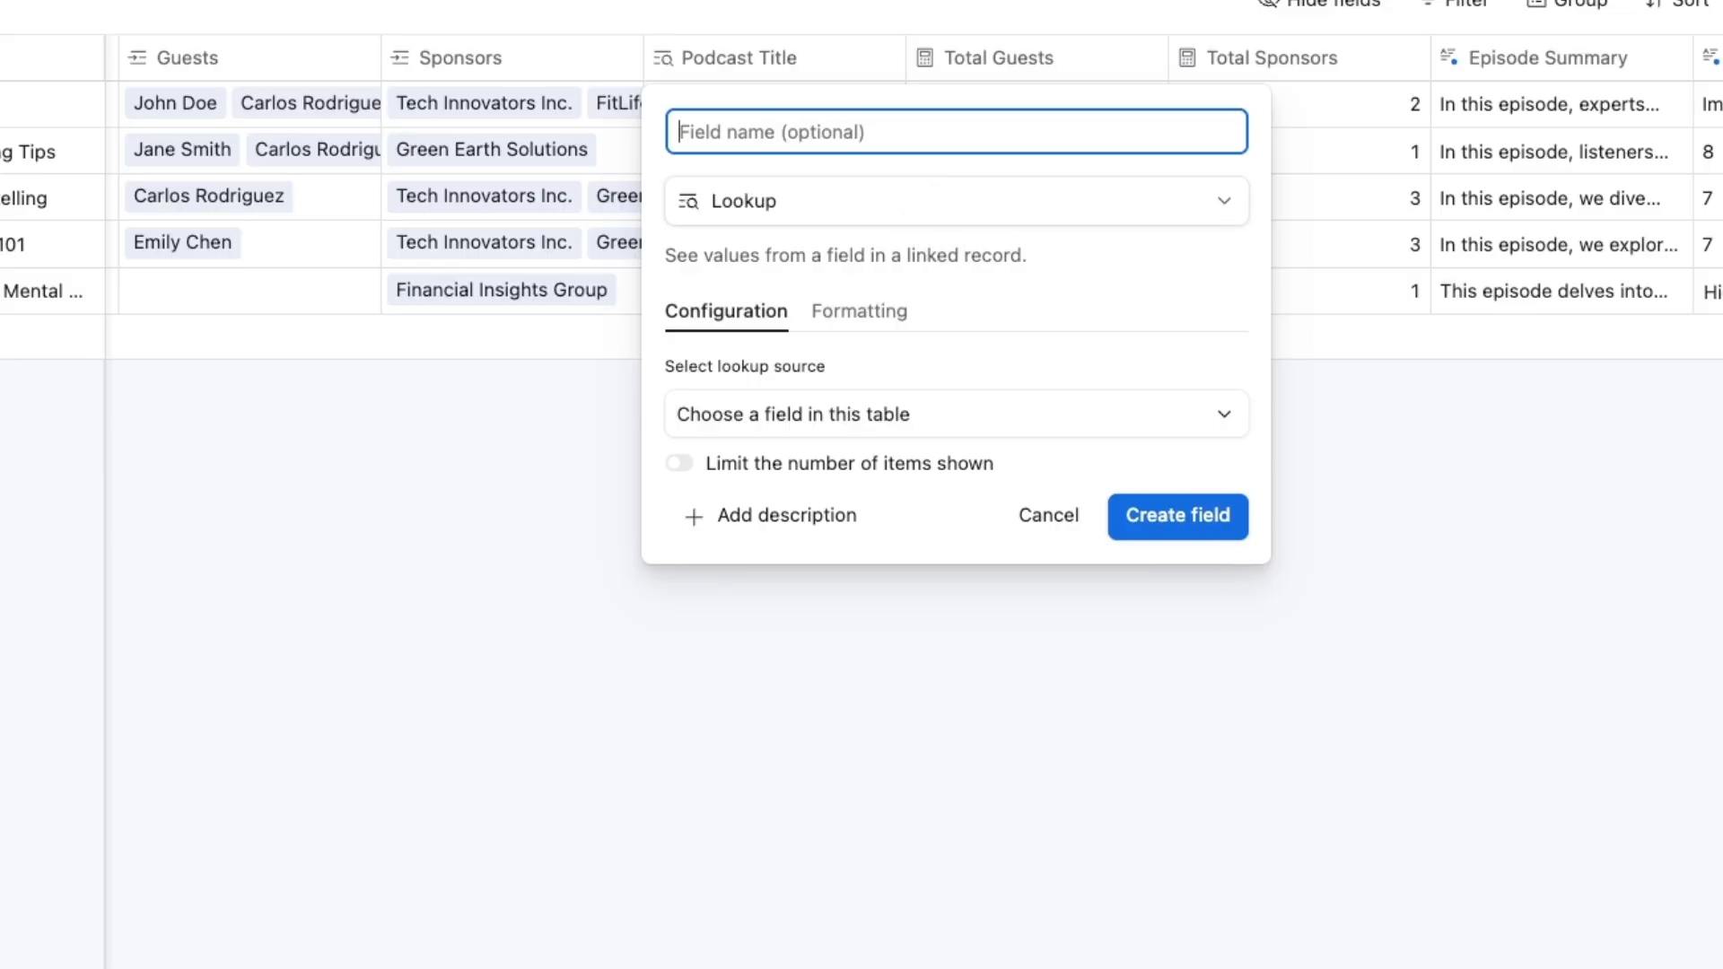
type("Ad read")
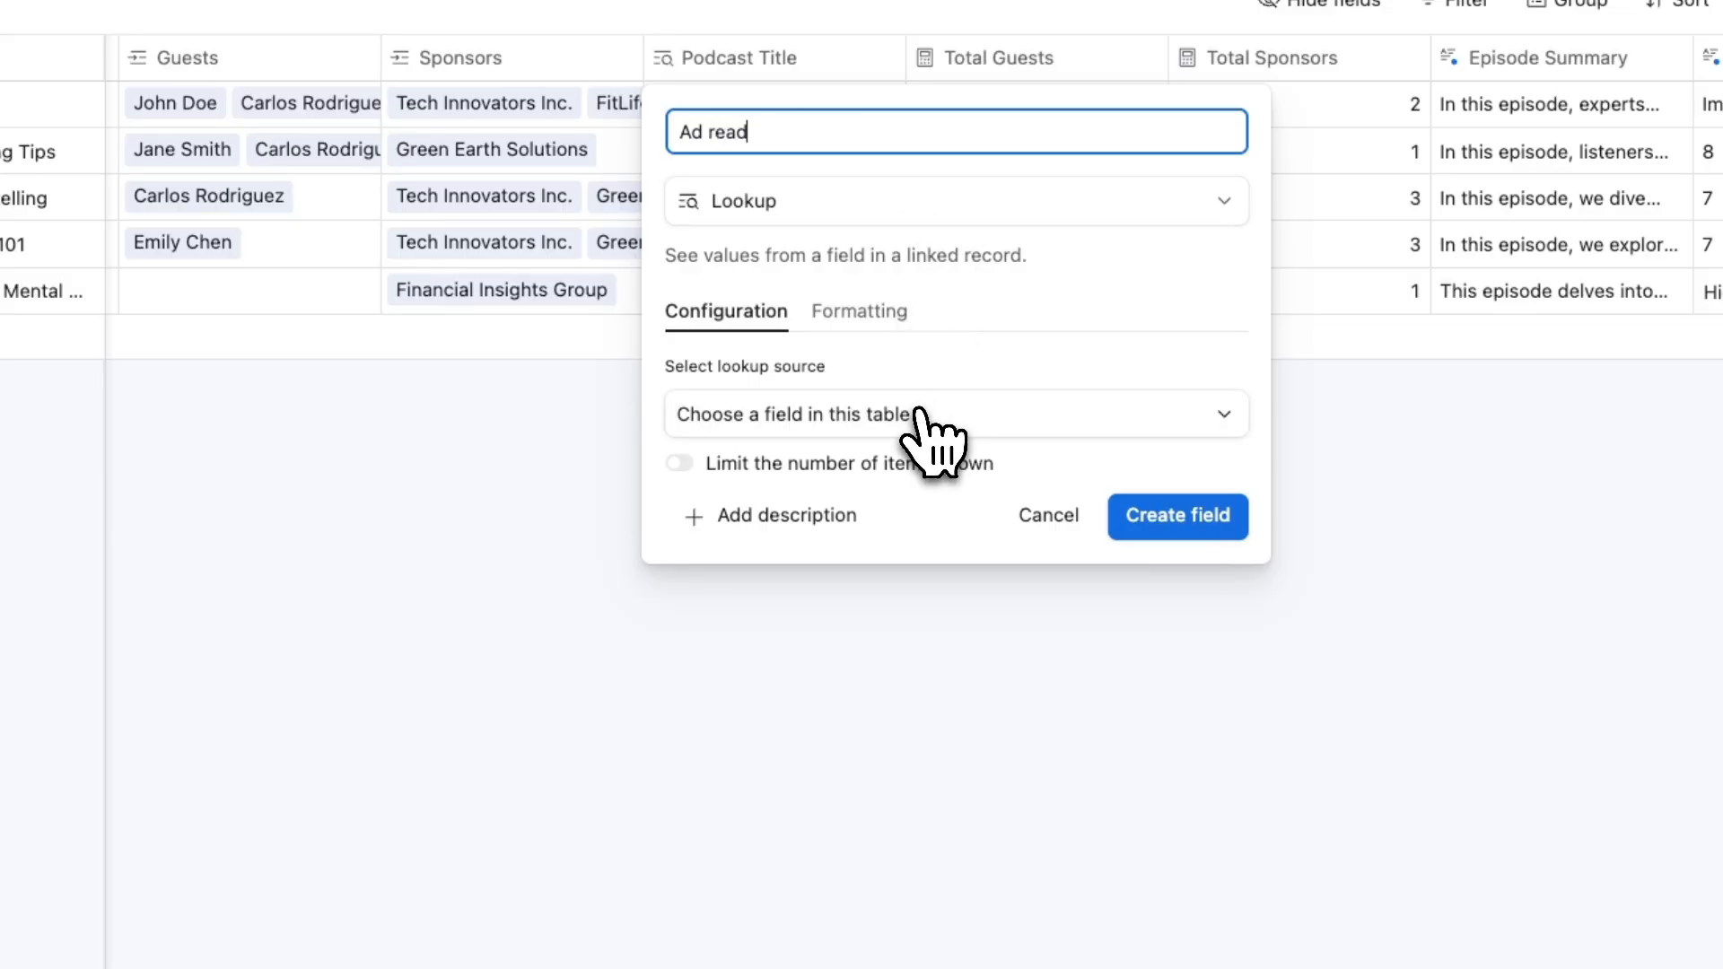
left_click(954, 414)
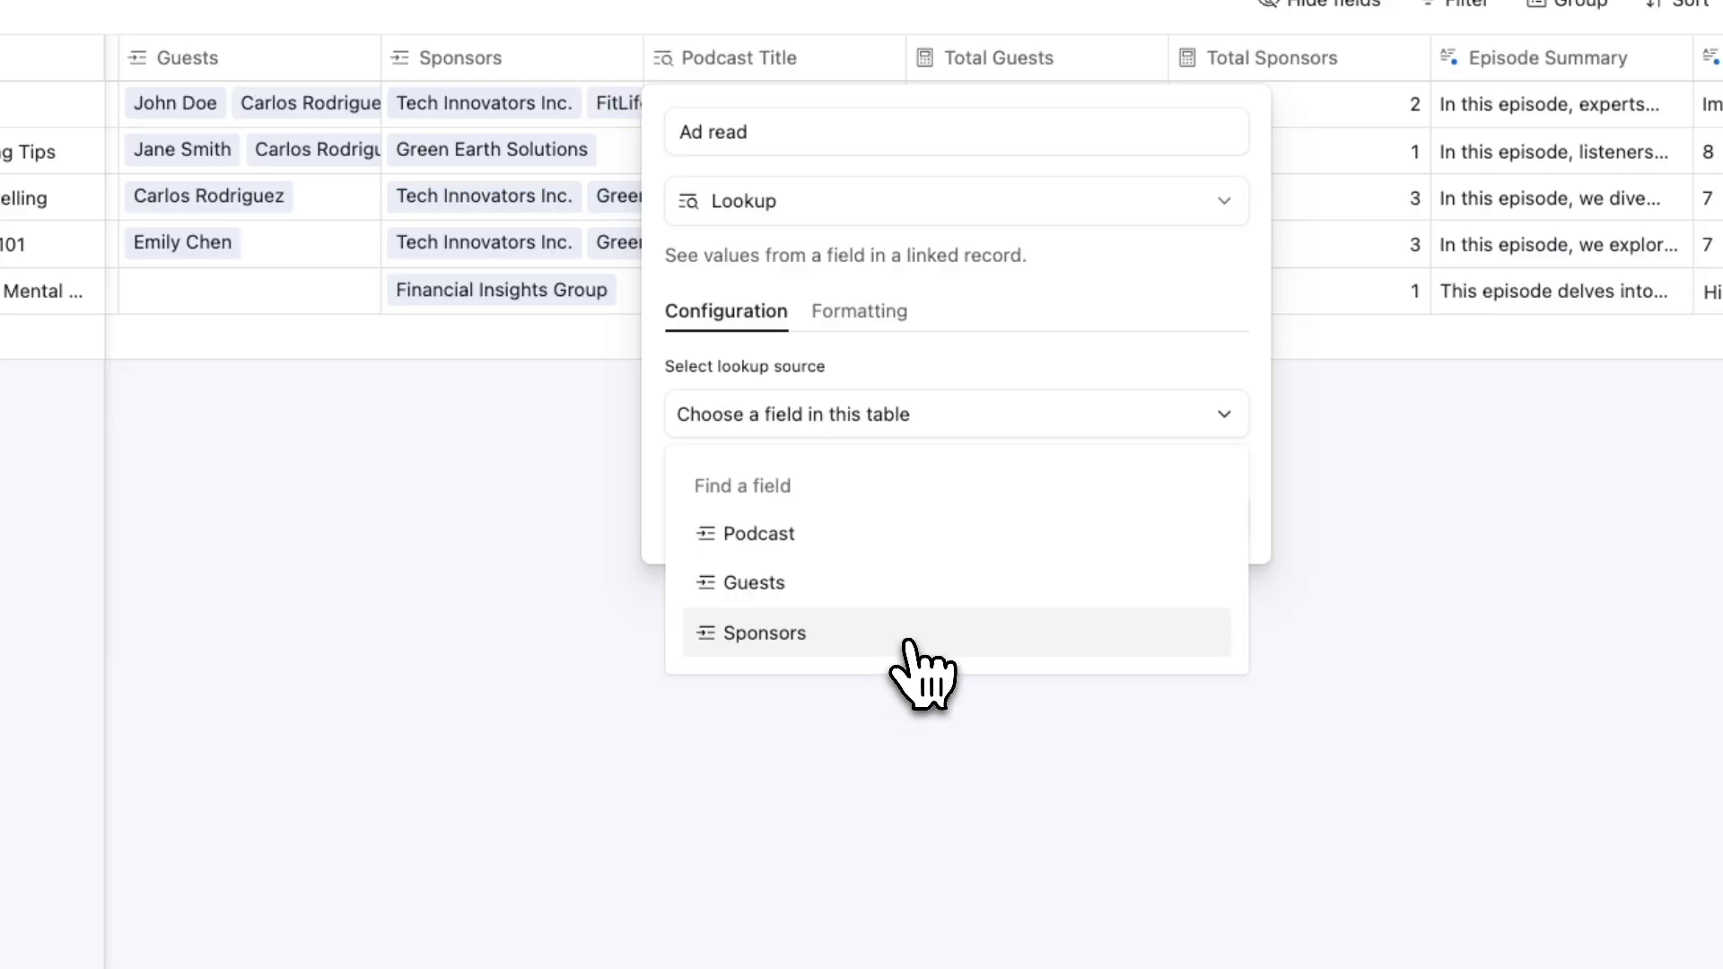
left_click(765, 632)
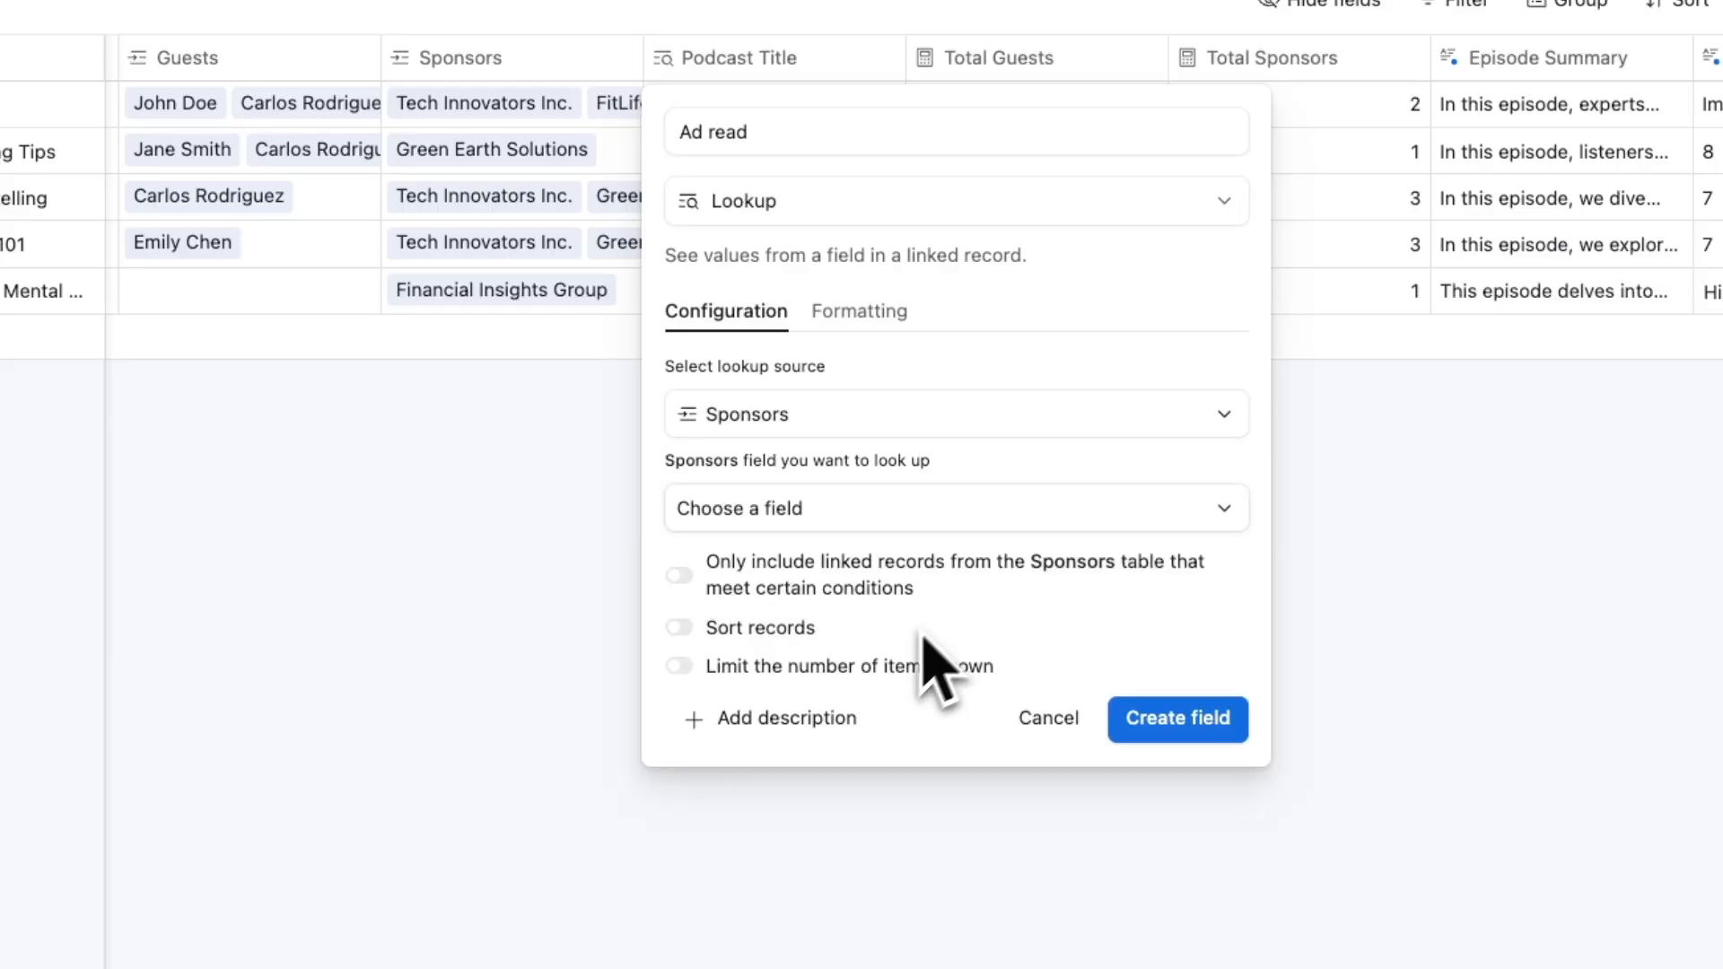
left_click(954, 508)
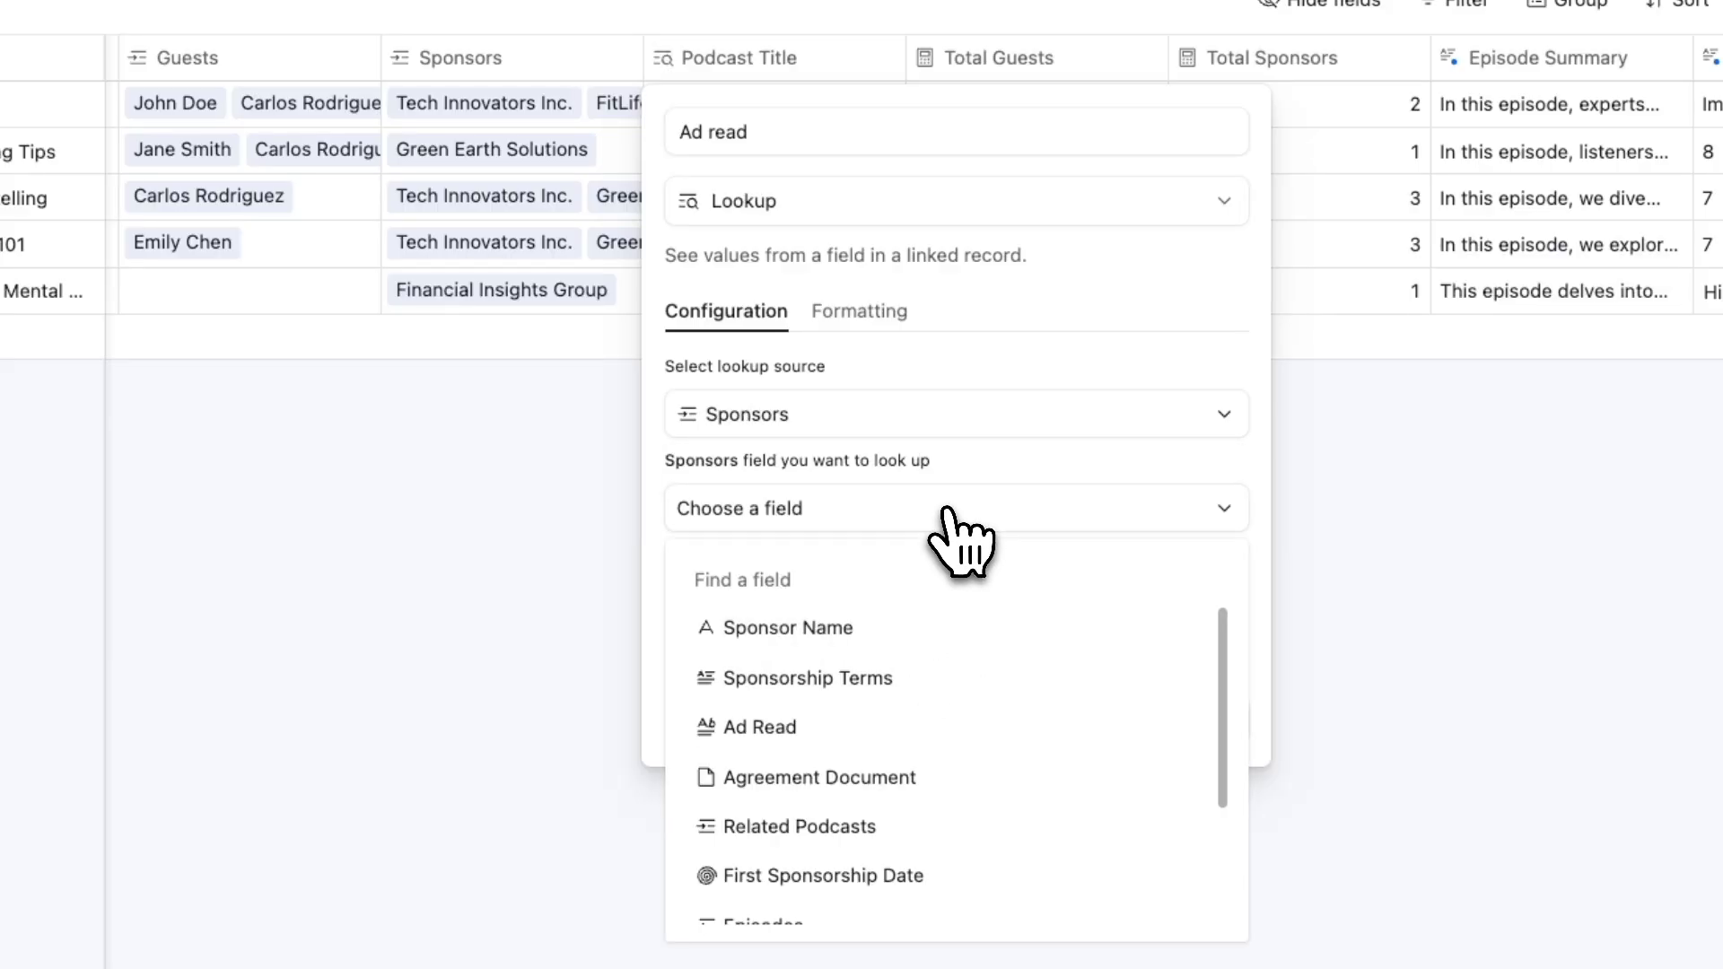
left_click(759, 726)
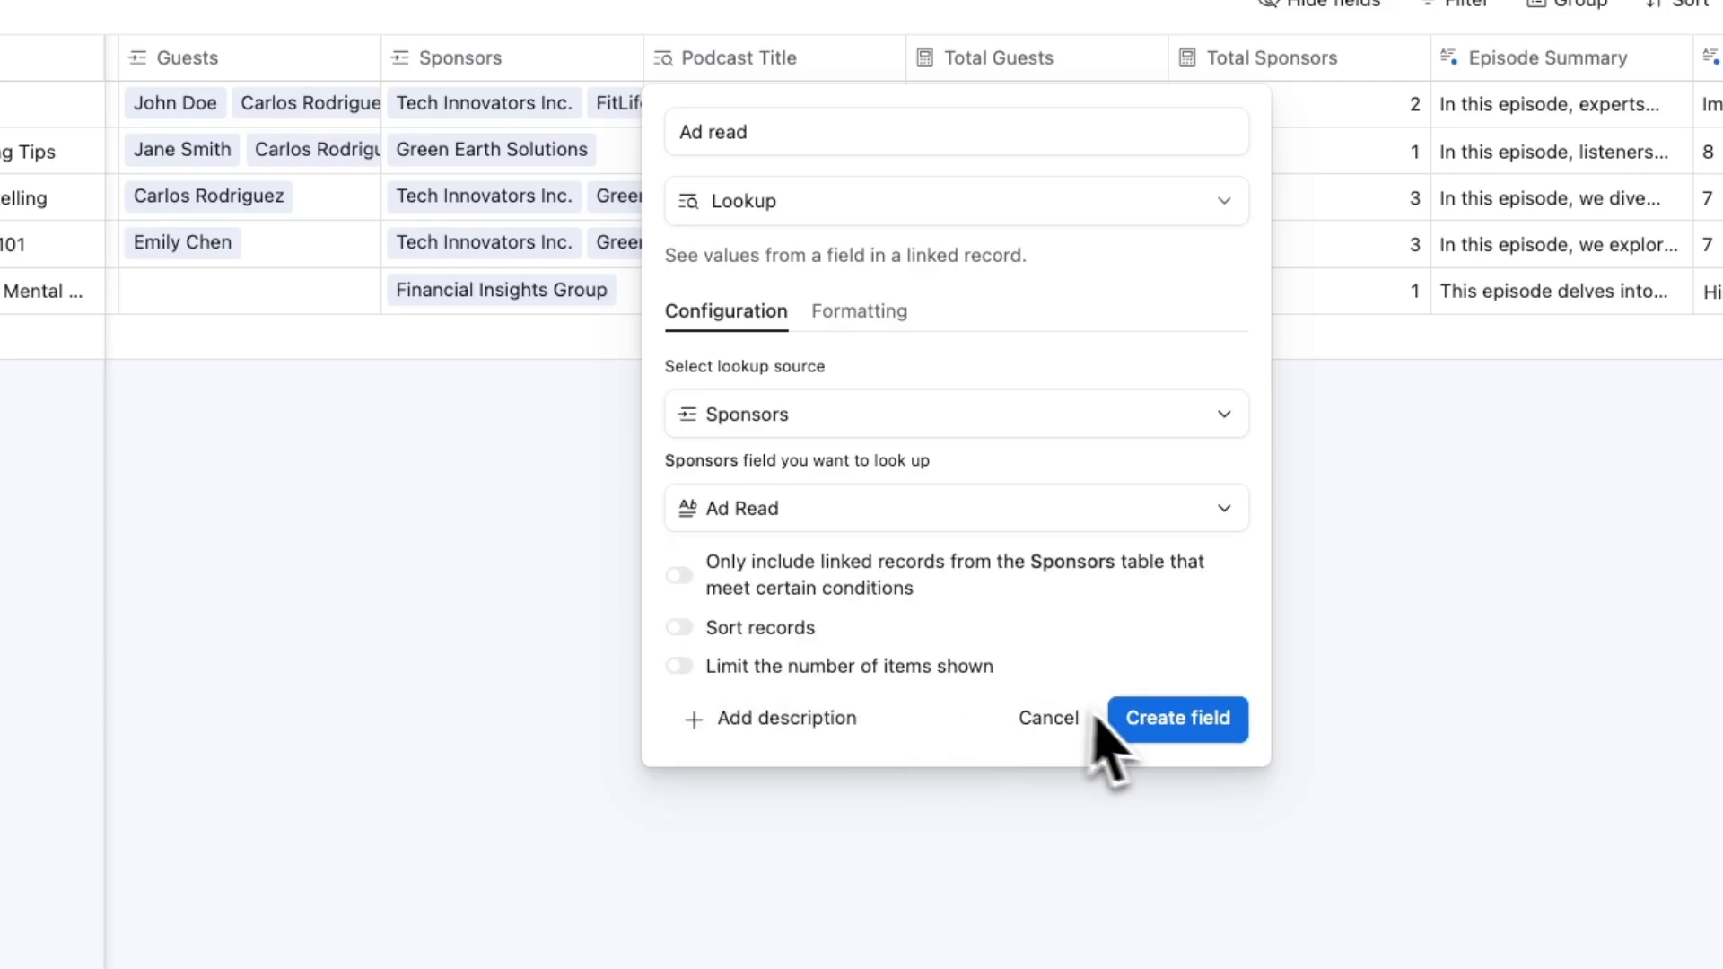
left_click(1176, 718)
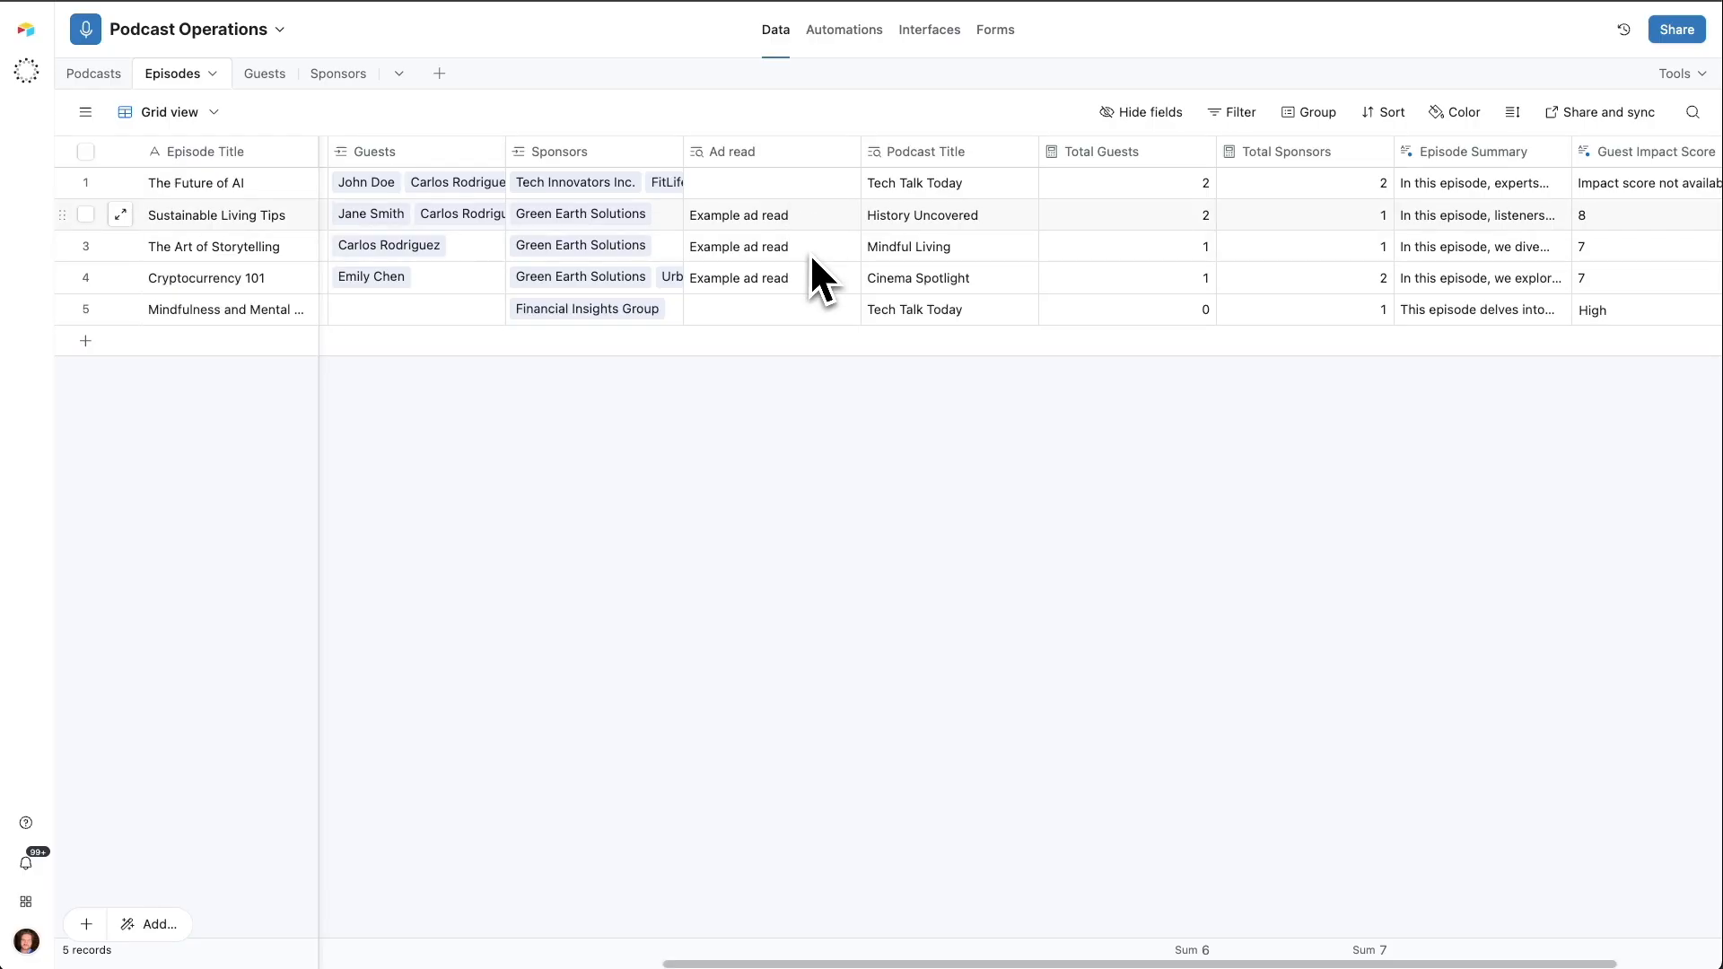
left_click(338, 72)
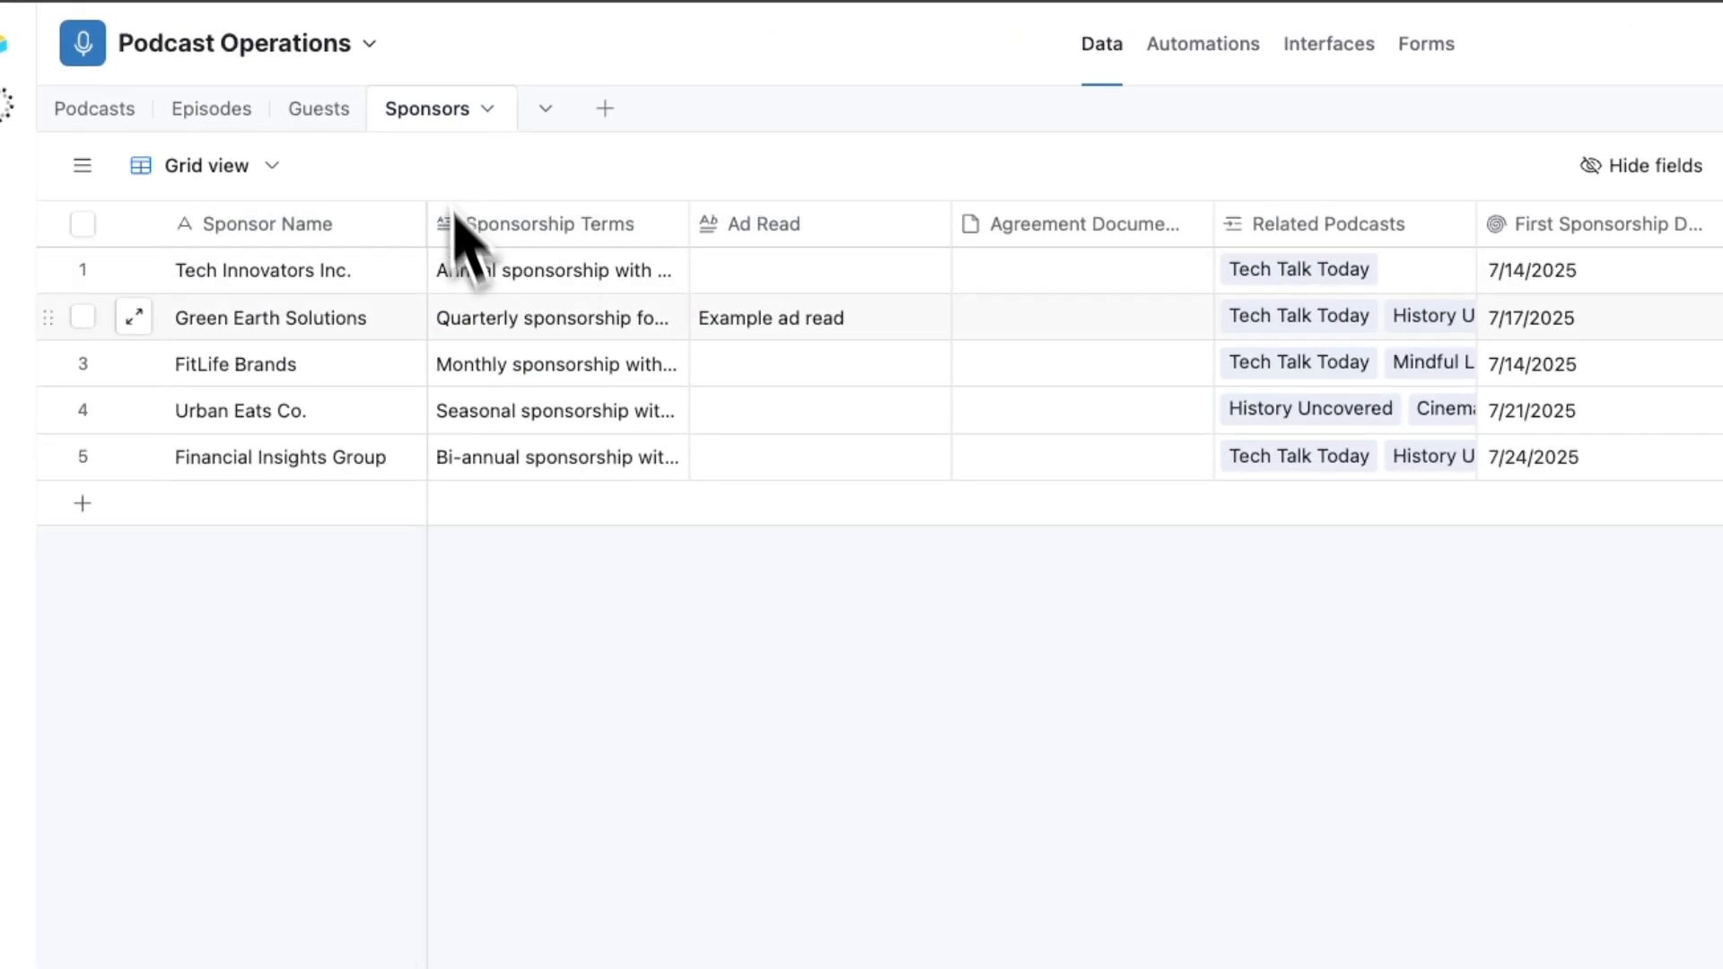
left_click(210, 108)
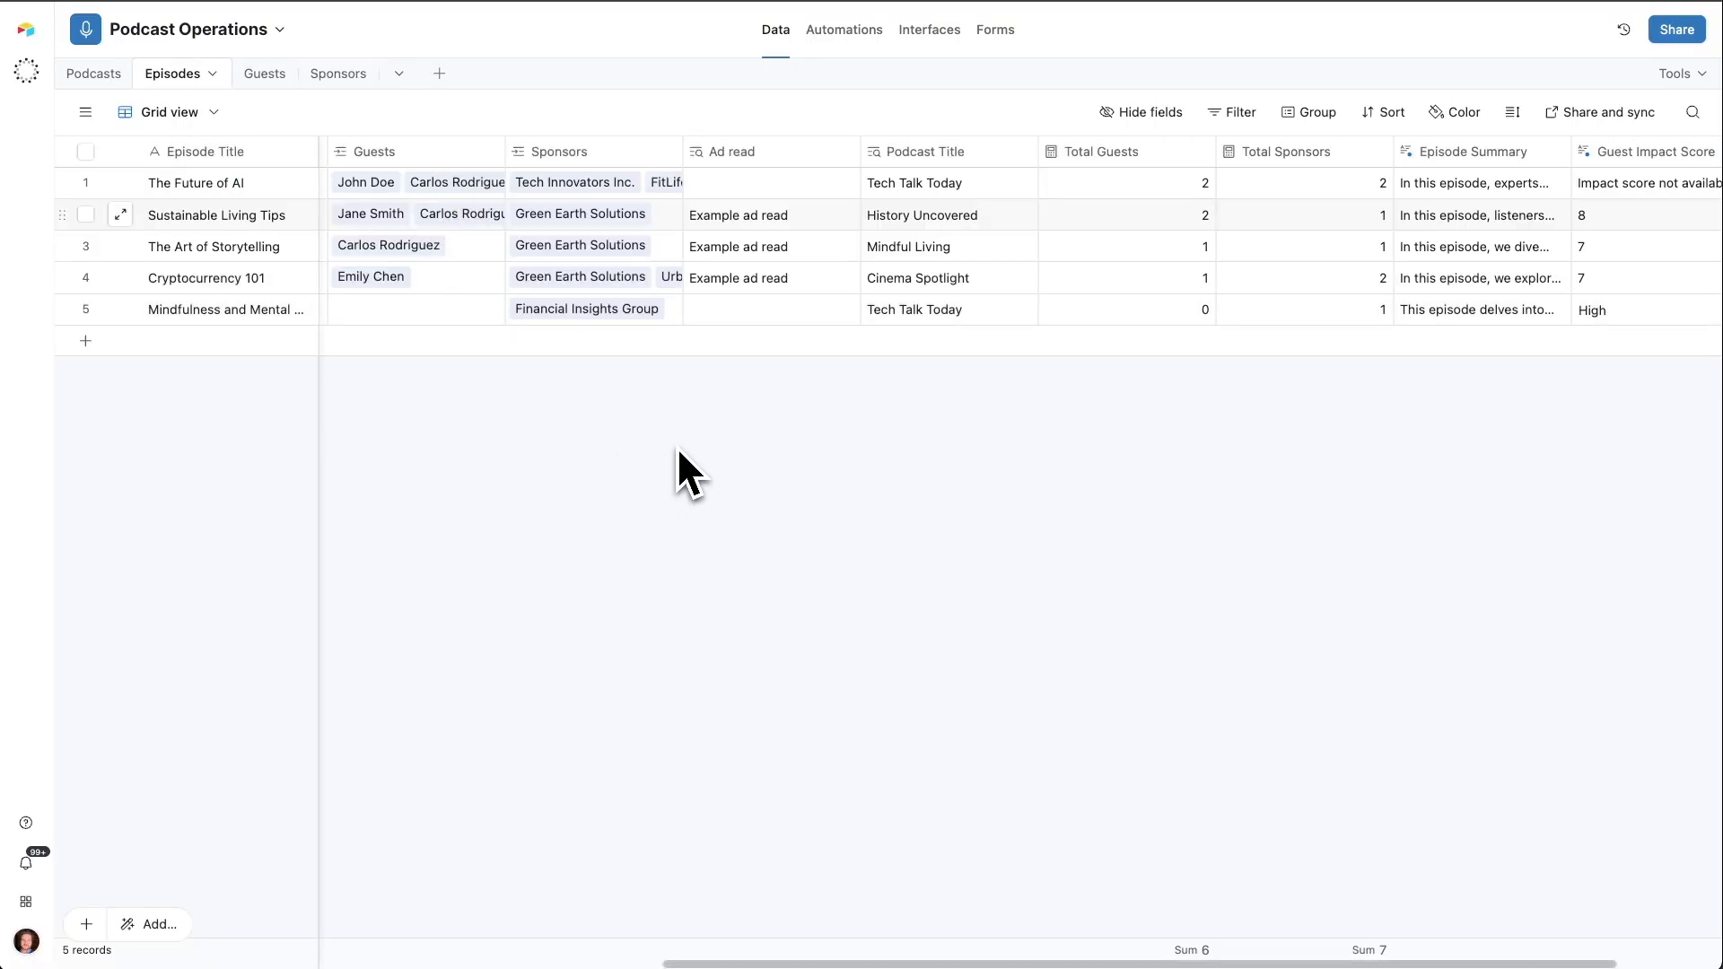
mouse_move(93, 74)
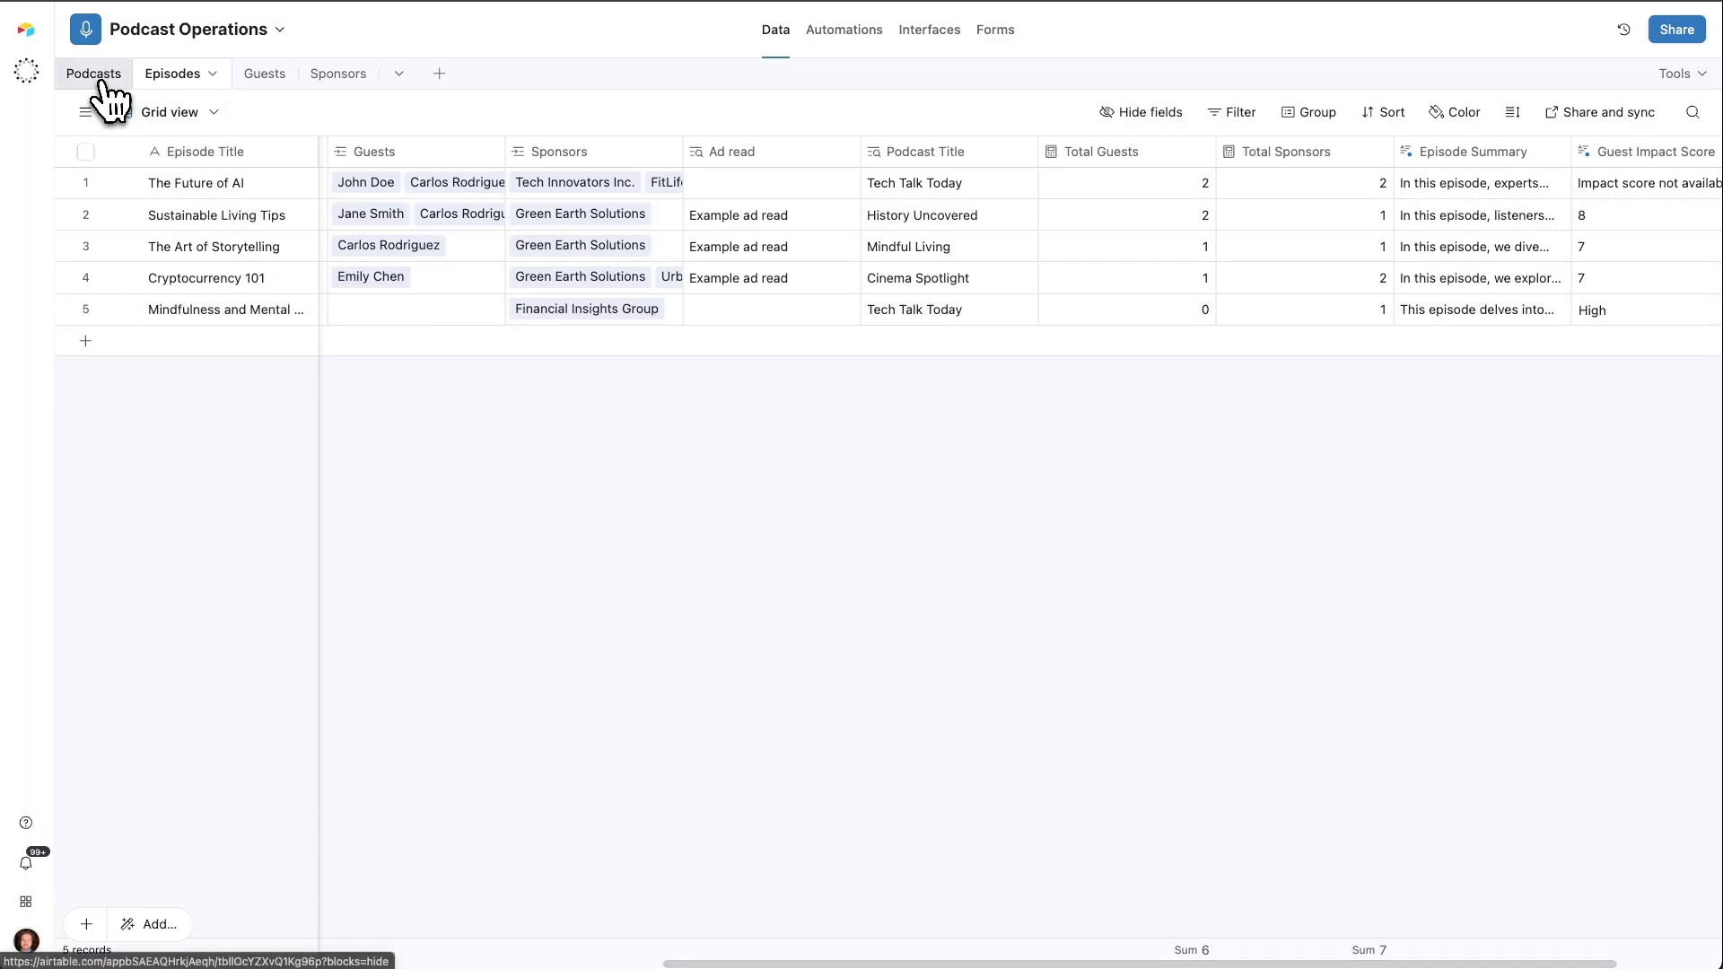
From the Podcasts tab, ask Omni to 'Add an interface to review episodes' and browse the result.
left_click(93, 73)
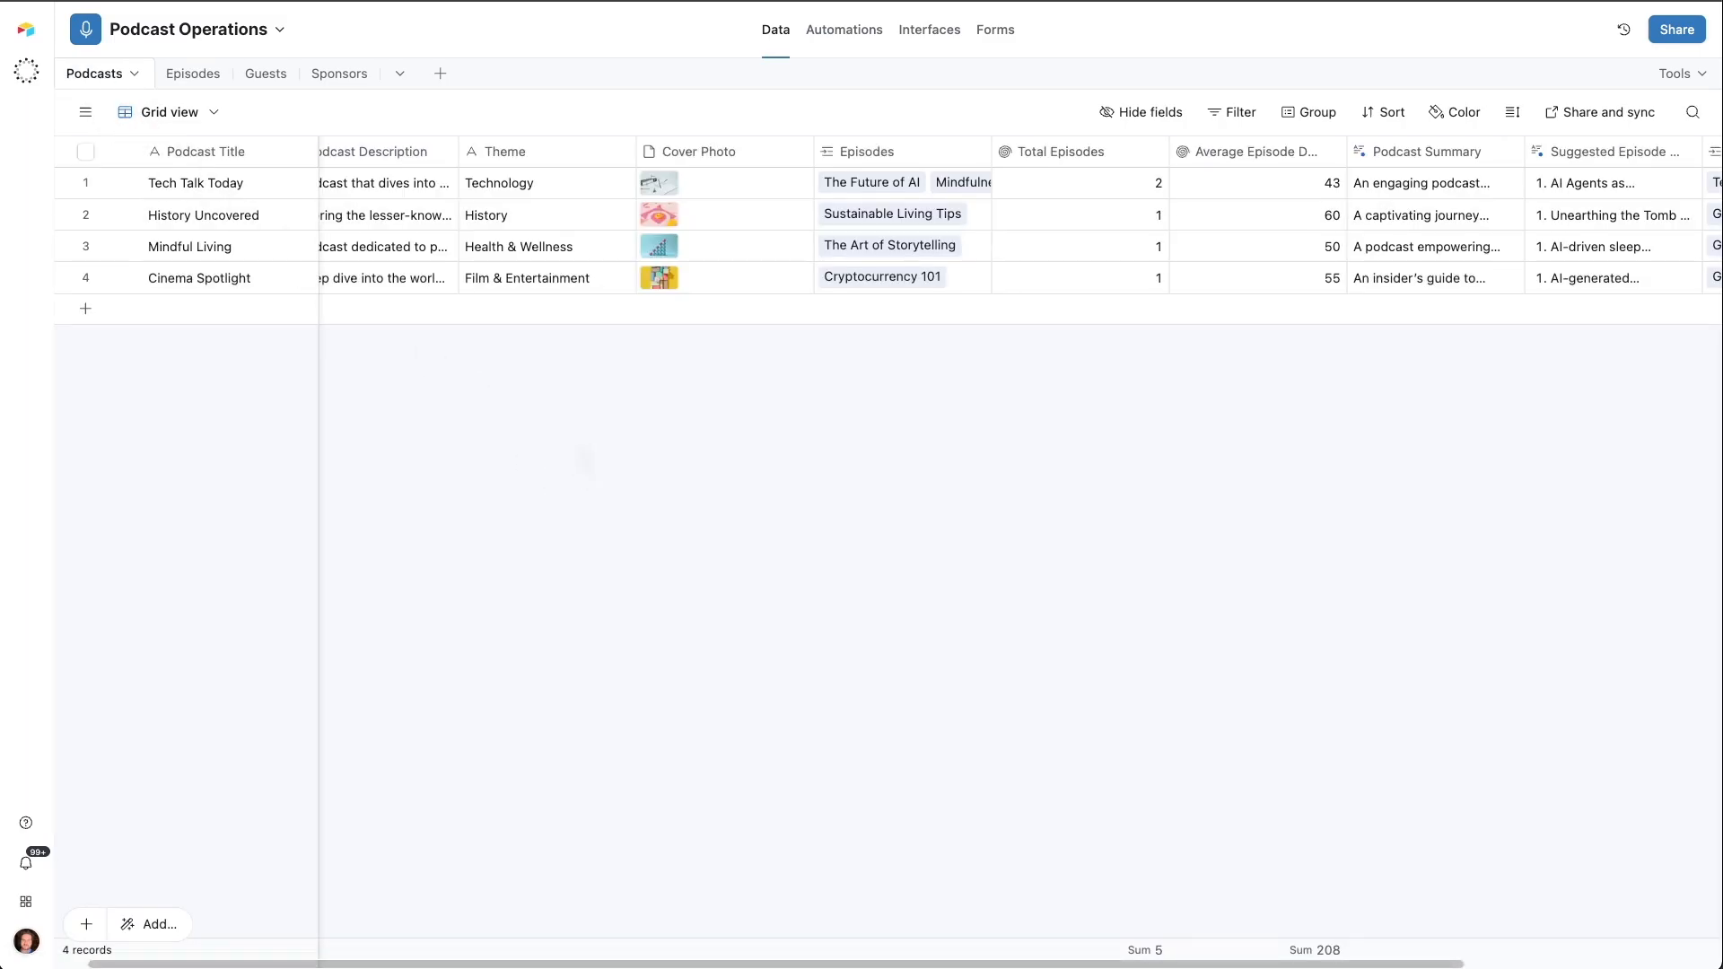
left_click(929, 30)
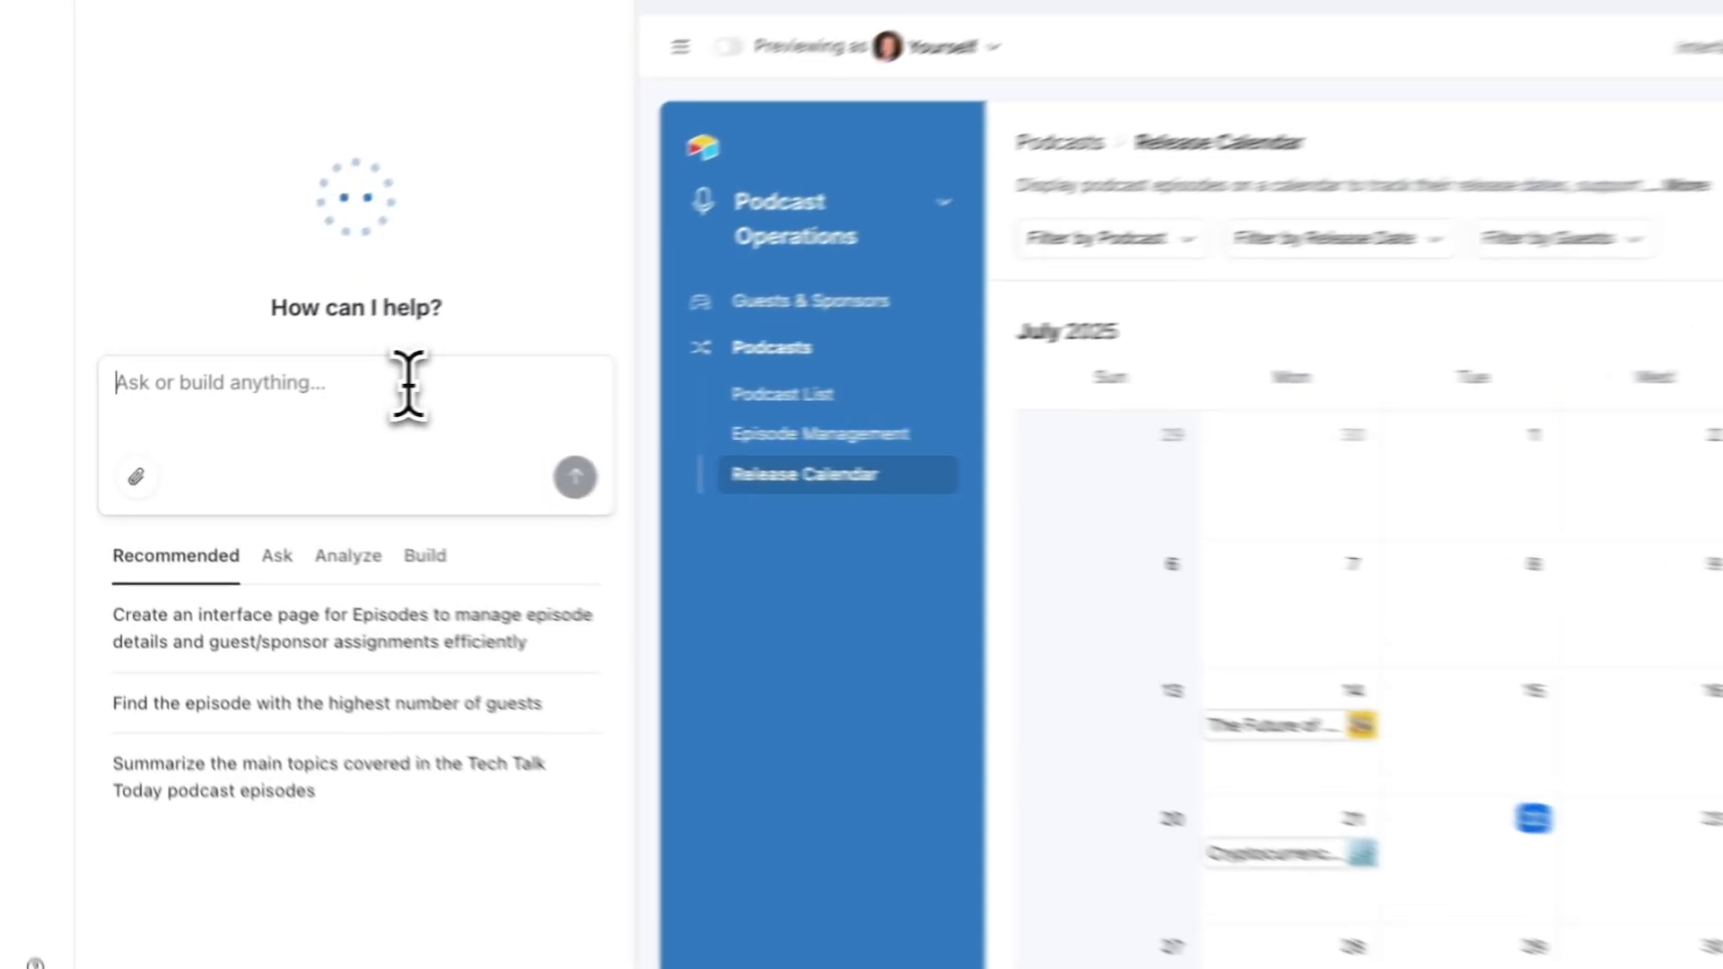
type("Add an interface to review episodes")
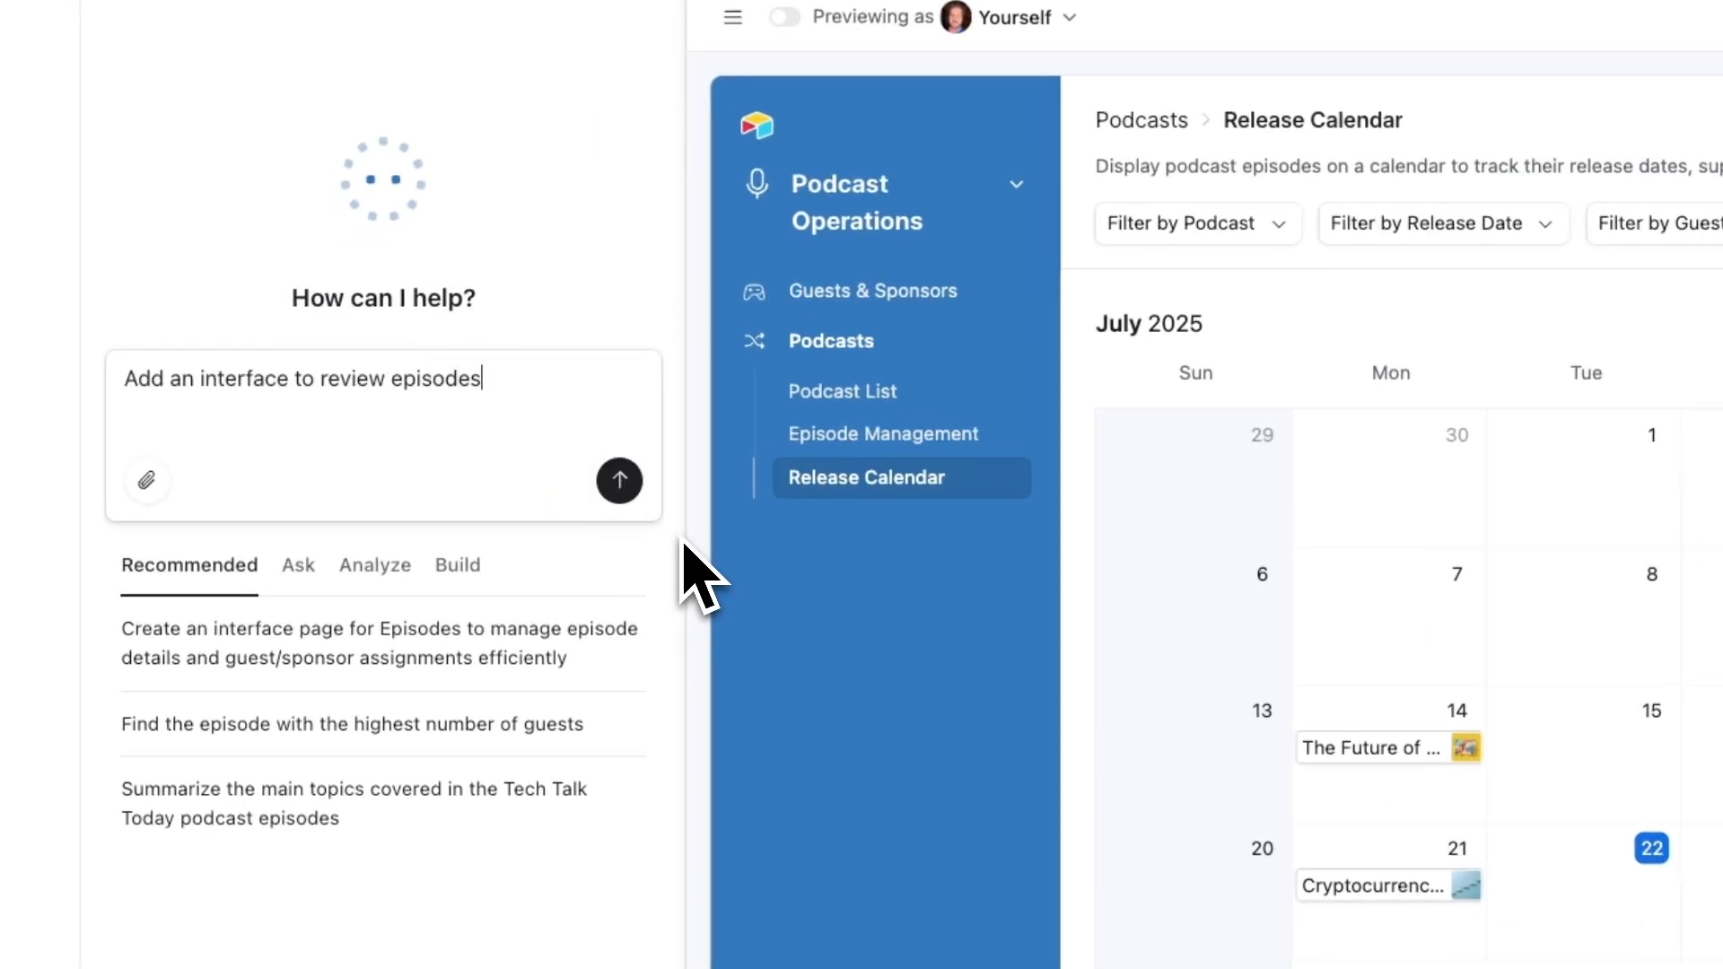
left_click(618, 481)
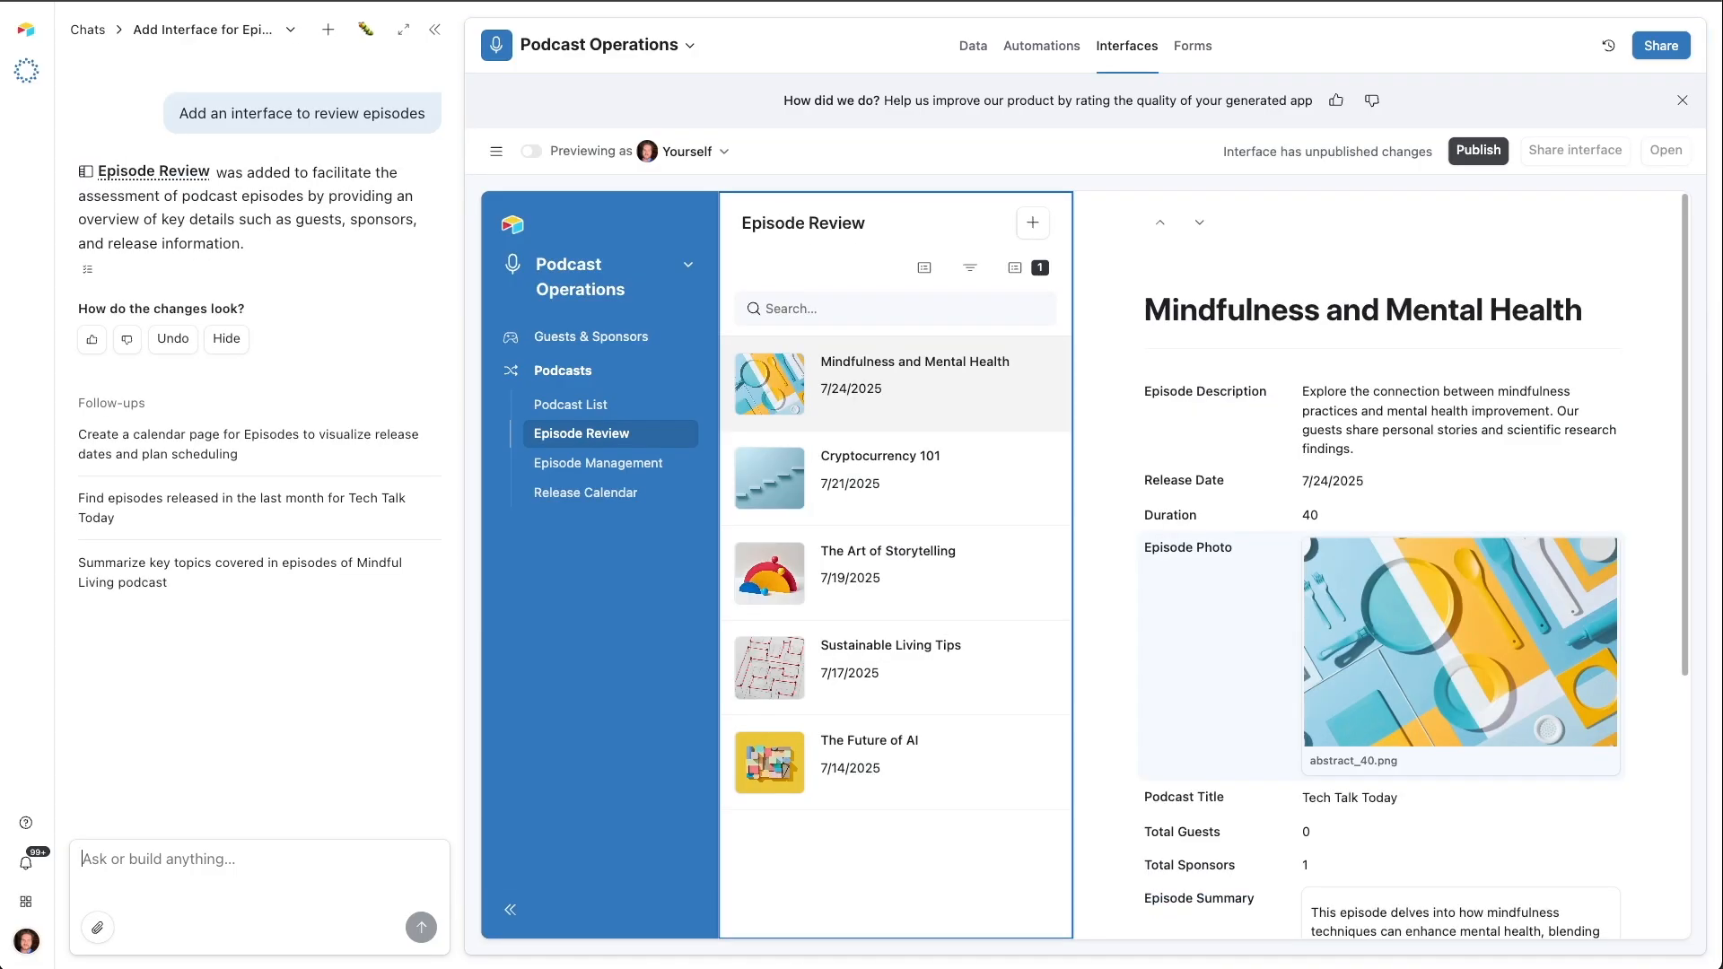
scroll("down", 3)
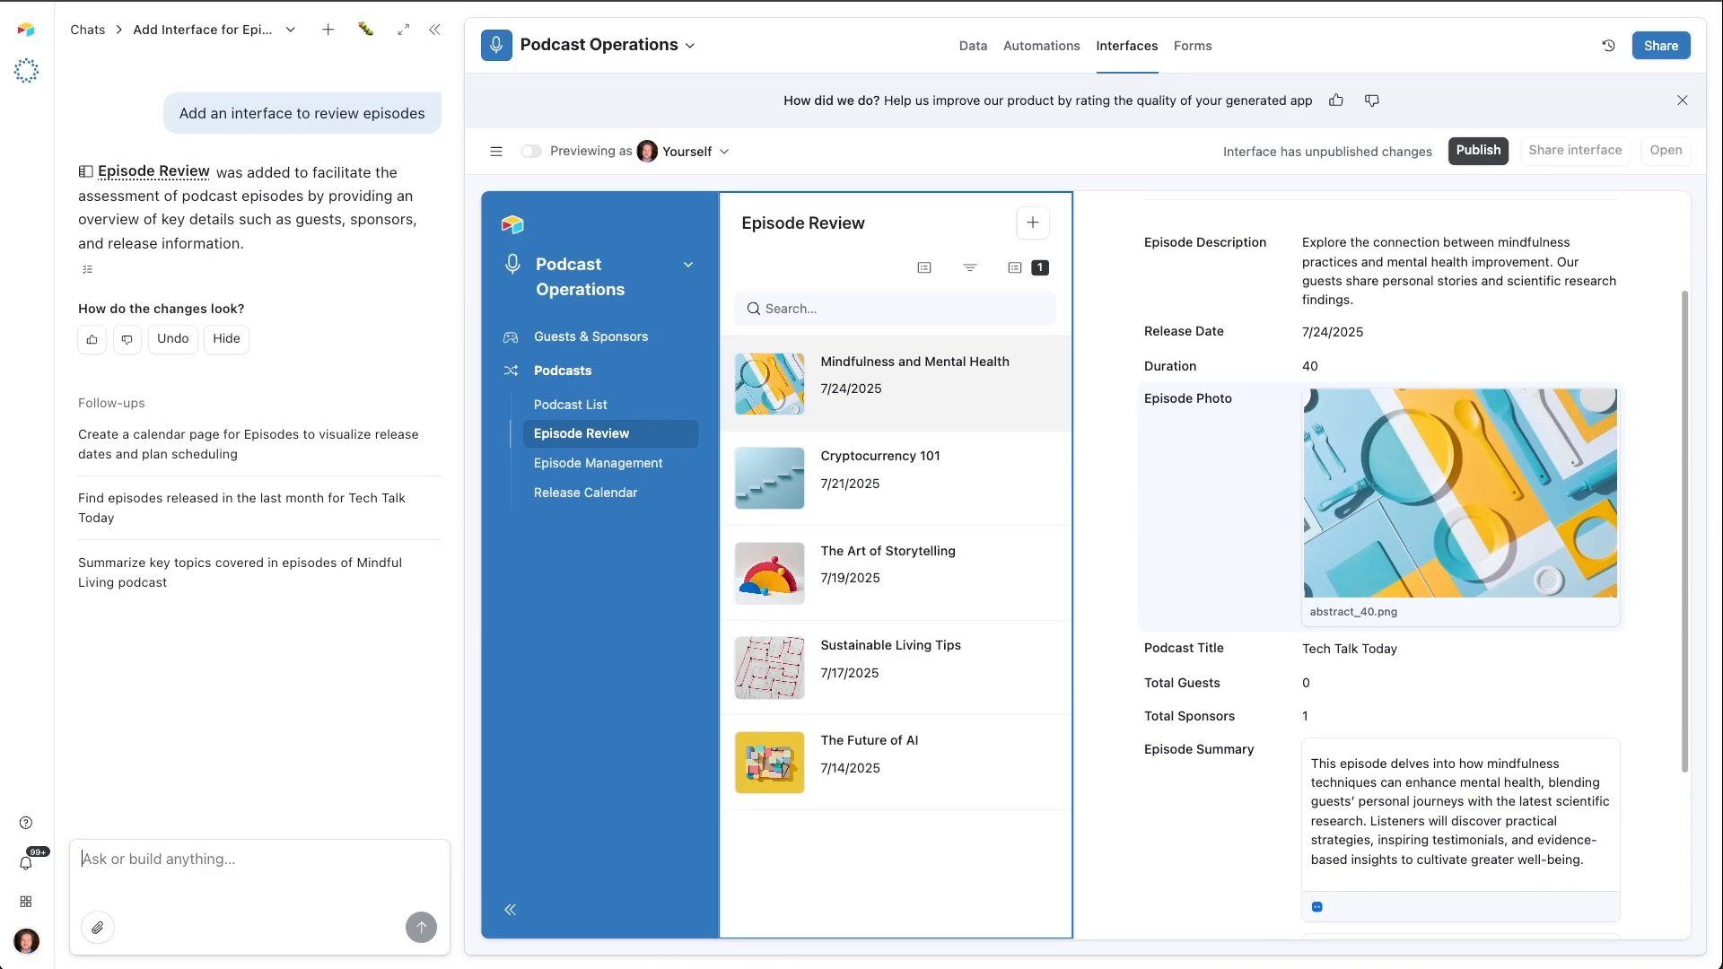
scroll("down", 3)
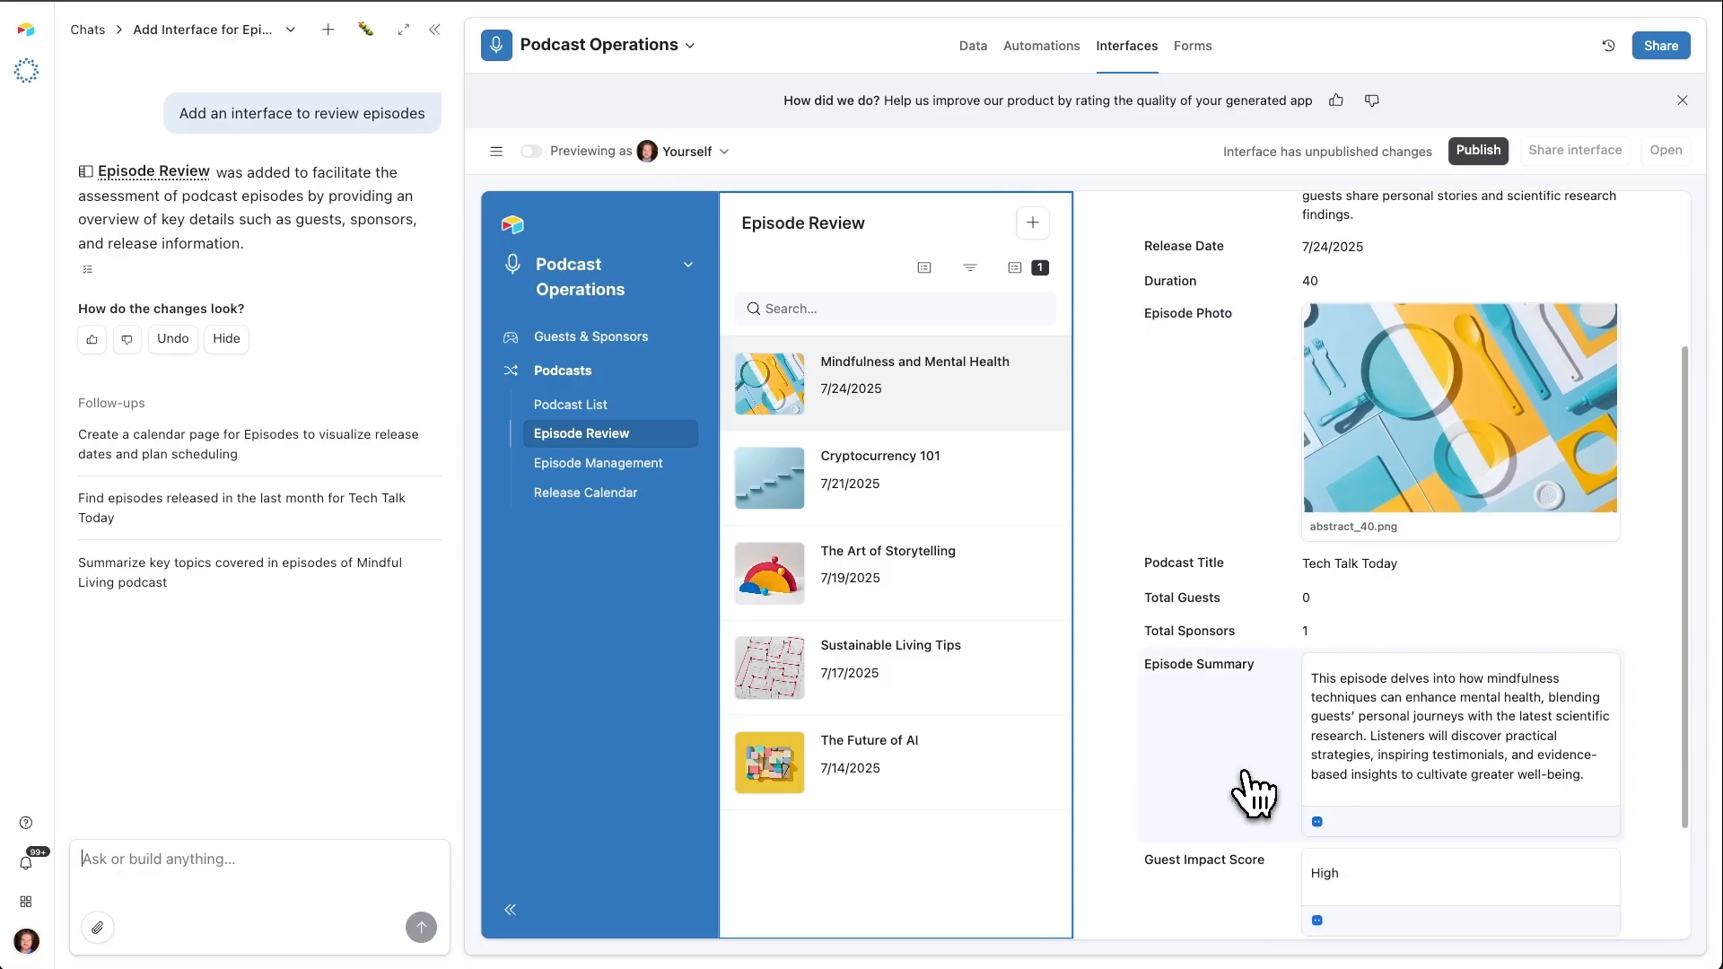
mouse_move(1265, 775)
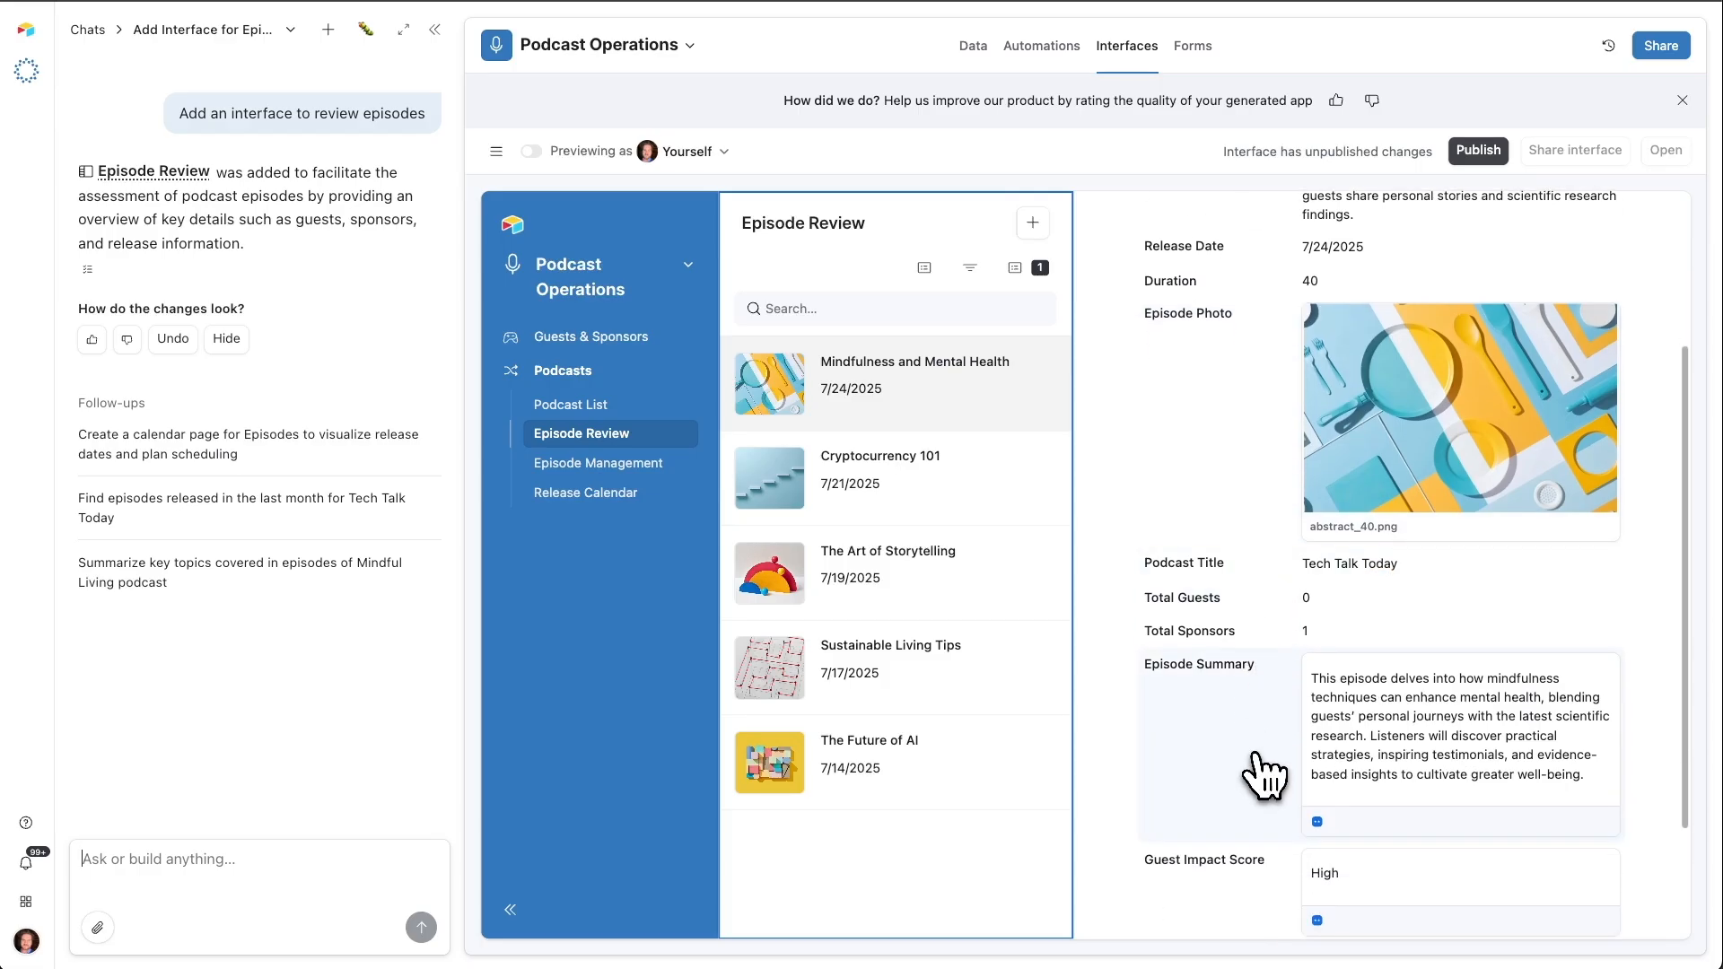
scroll("down", 3)
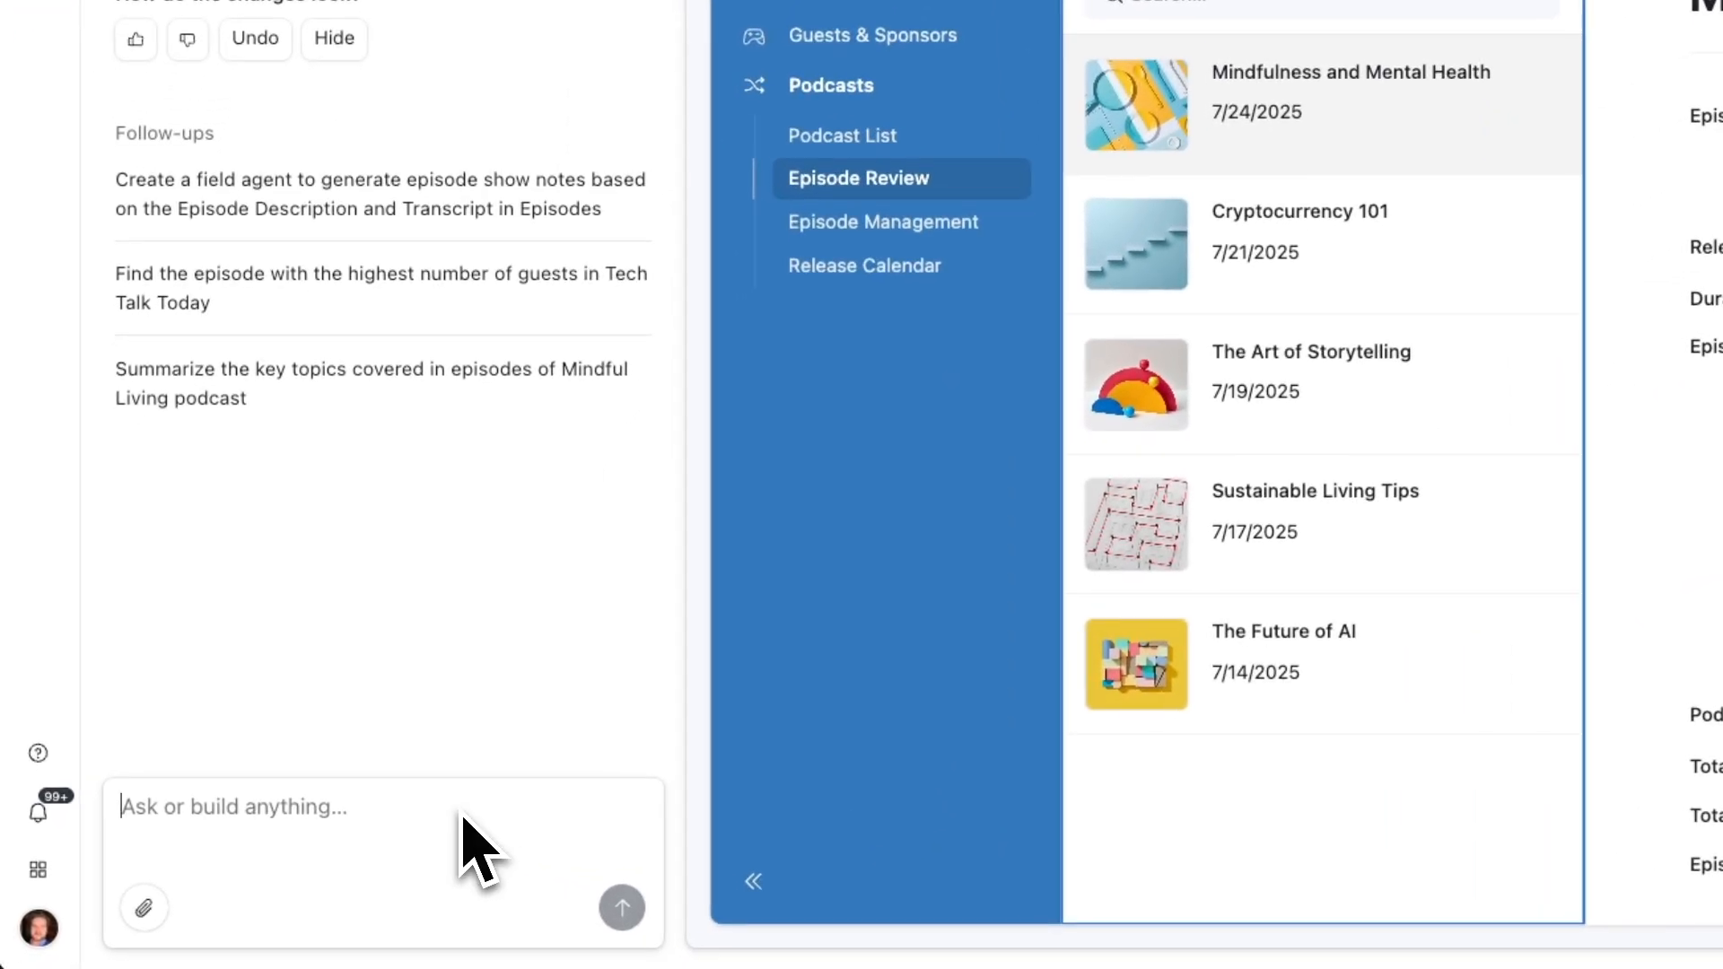
Ask Omni to 'Add a dashboard for tracking all revenue from sponsors' and review it.
type("Add a dashboard for tracking all revenue from sponsors")
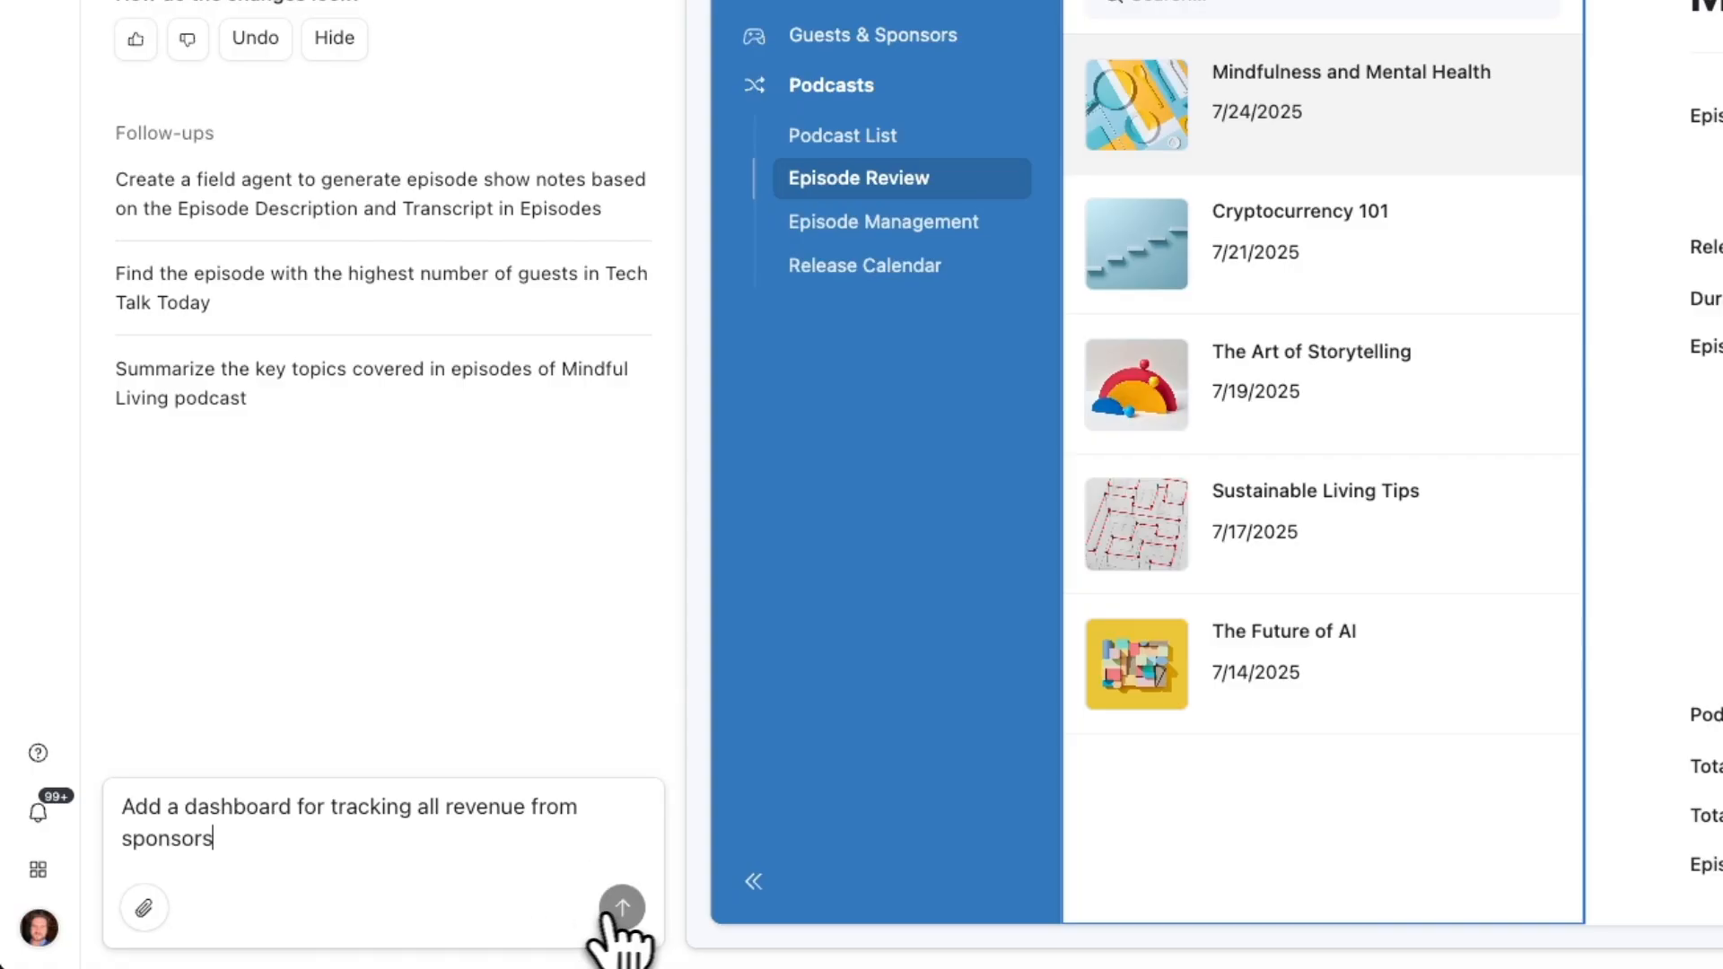
left_click(622, 906)
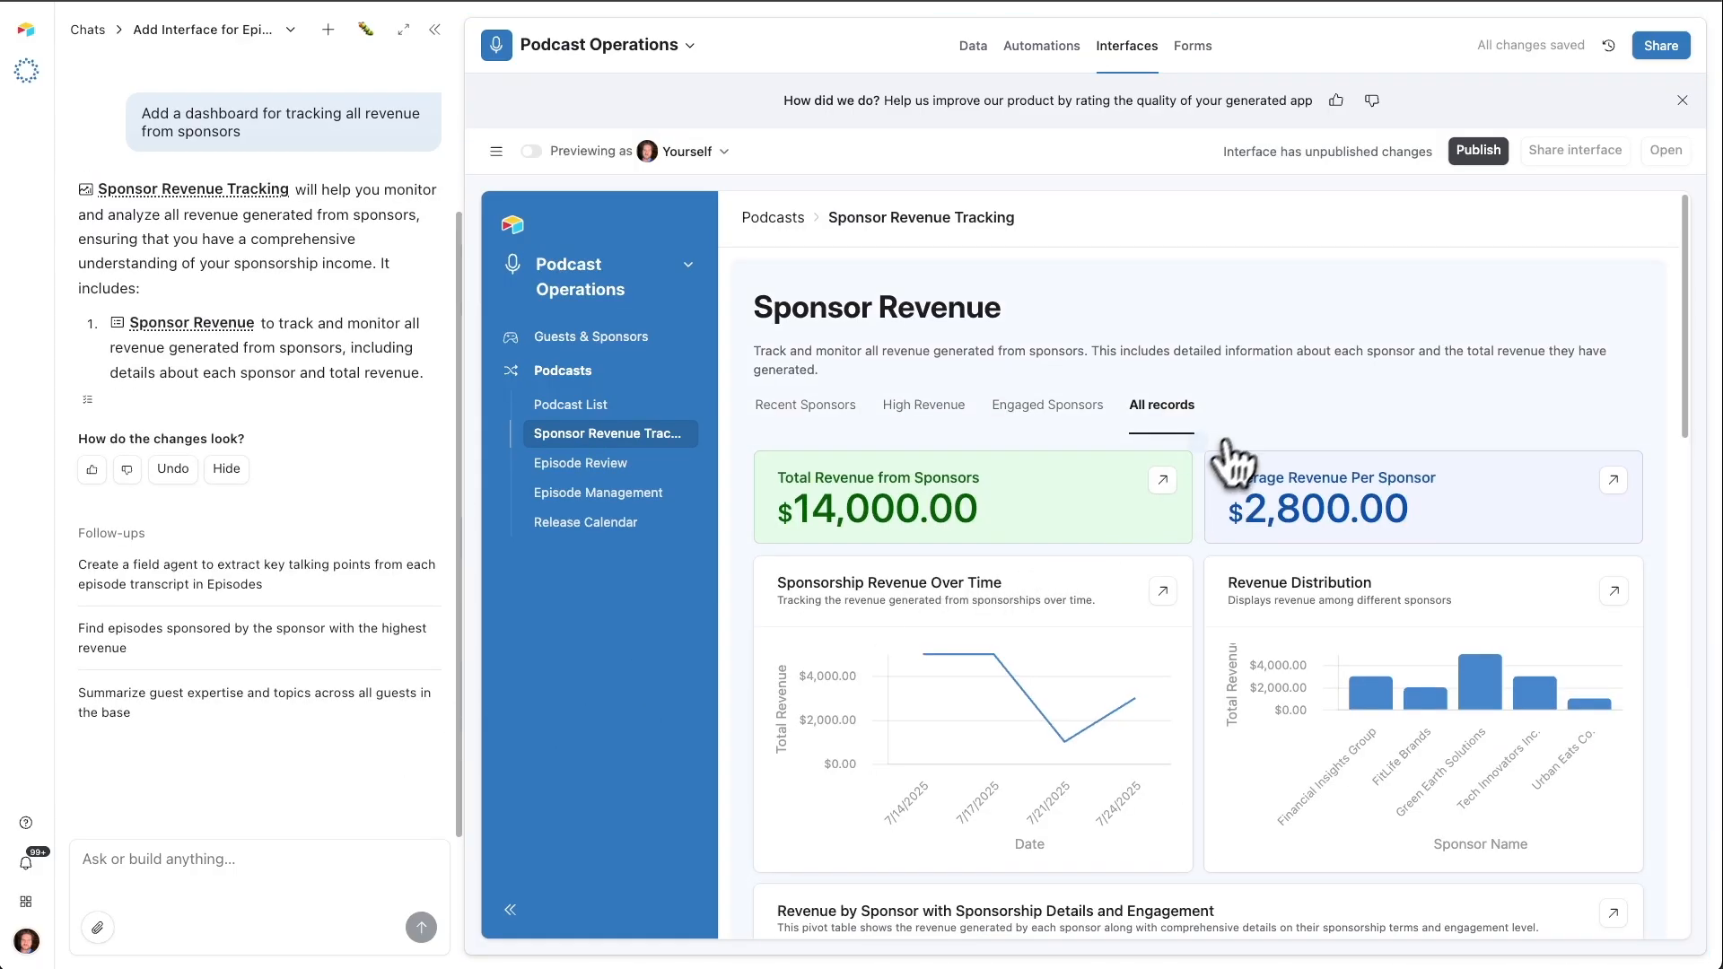
scroll("down", 3)
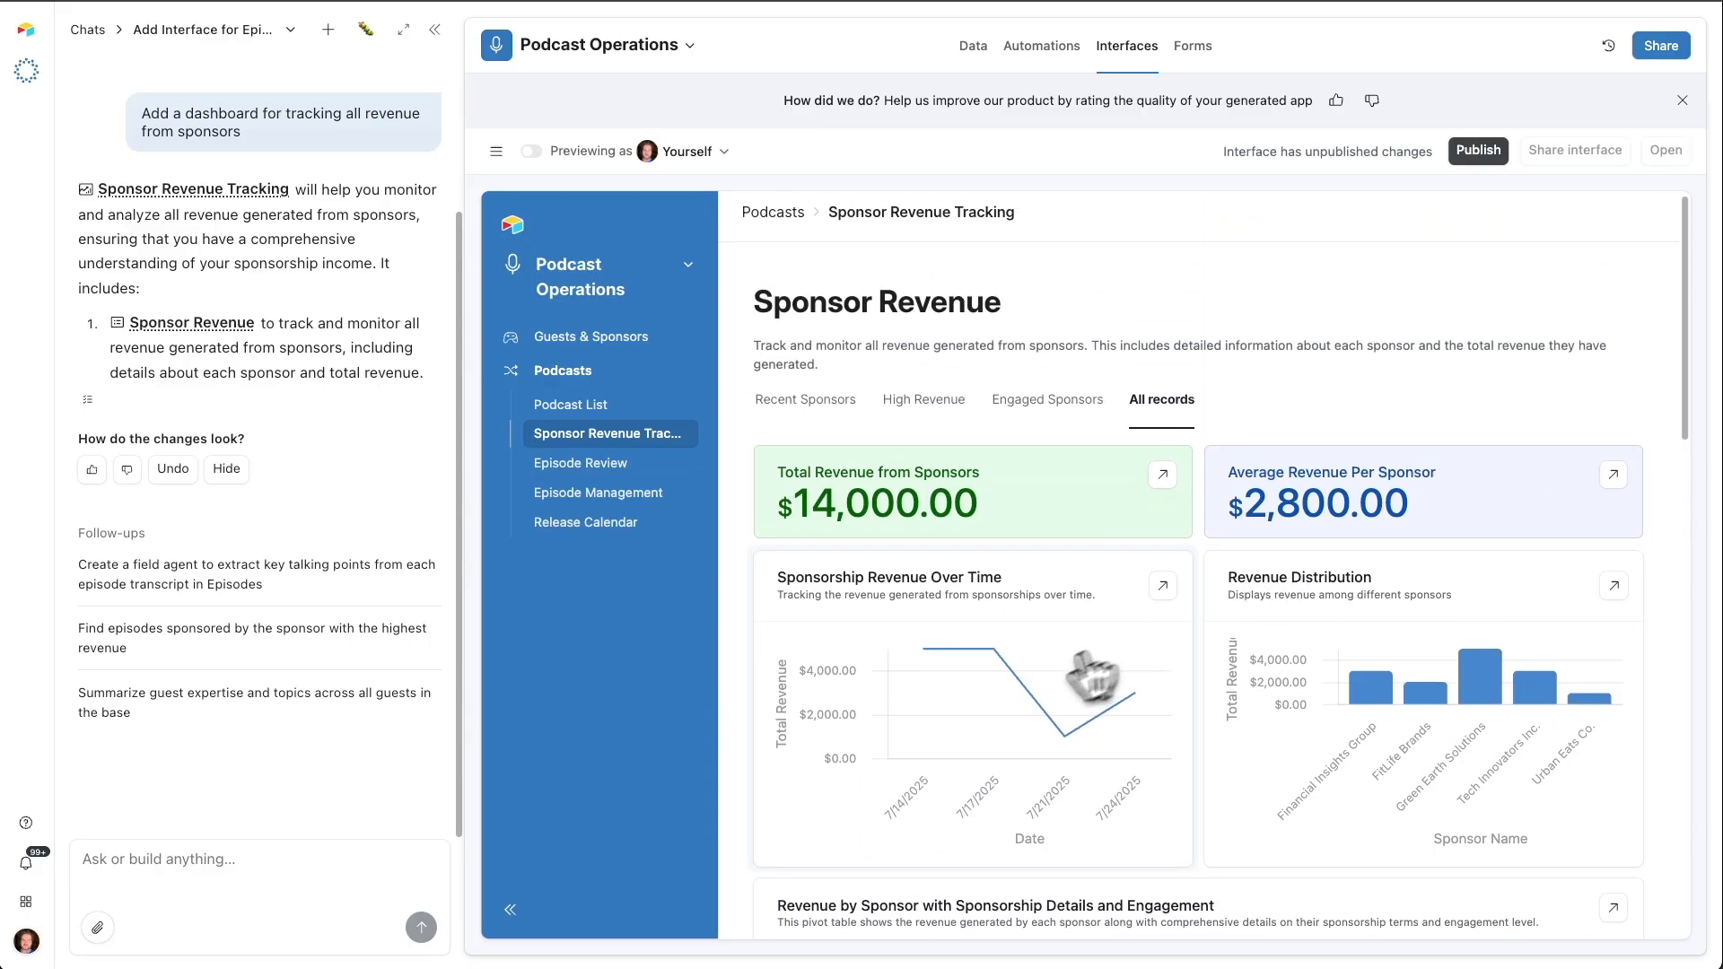
mouse_move(1082, 513)
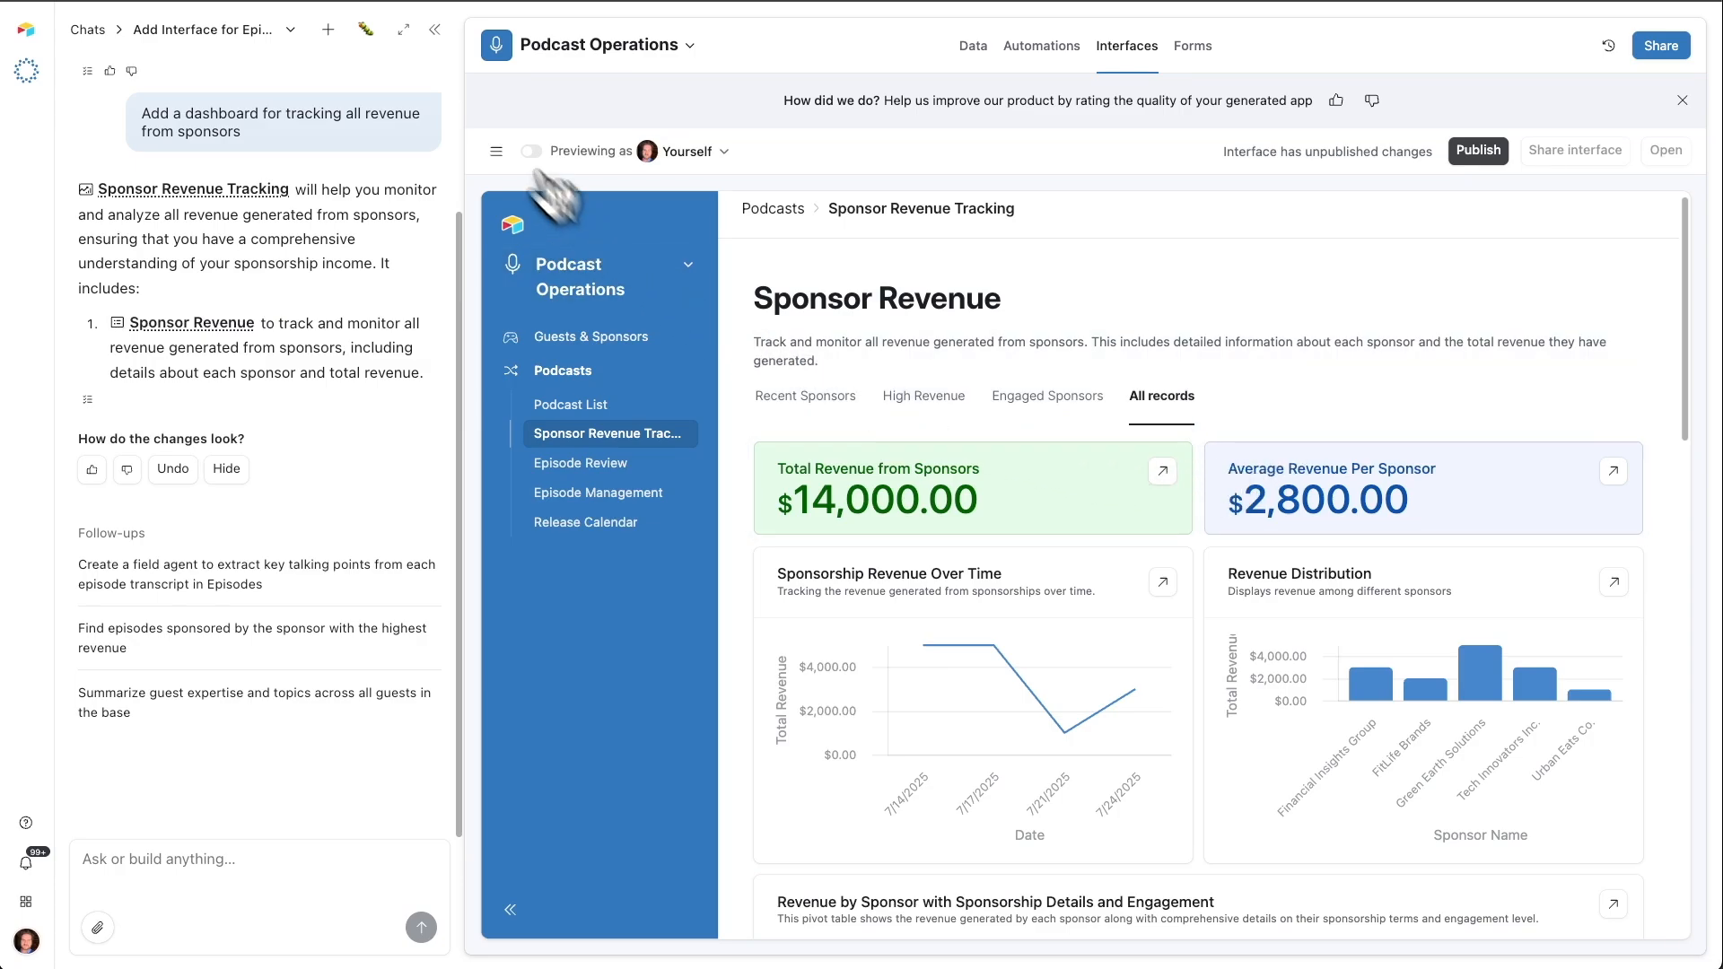
Edit the interface and make the total revenue card cyan.
left_click(435, 30)
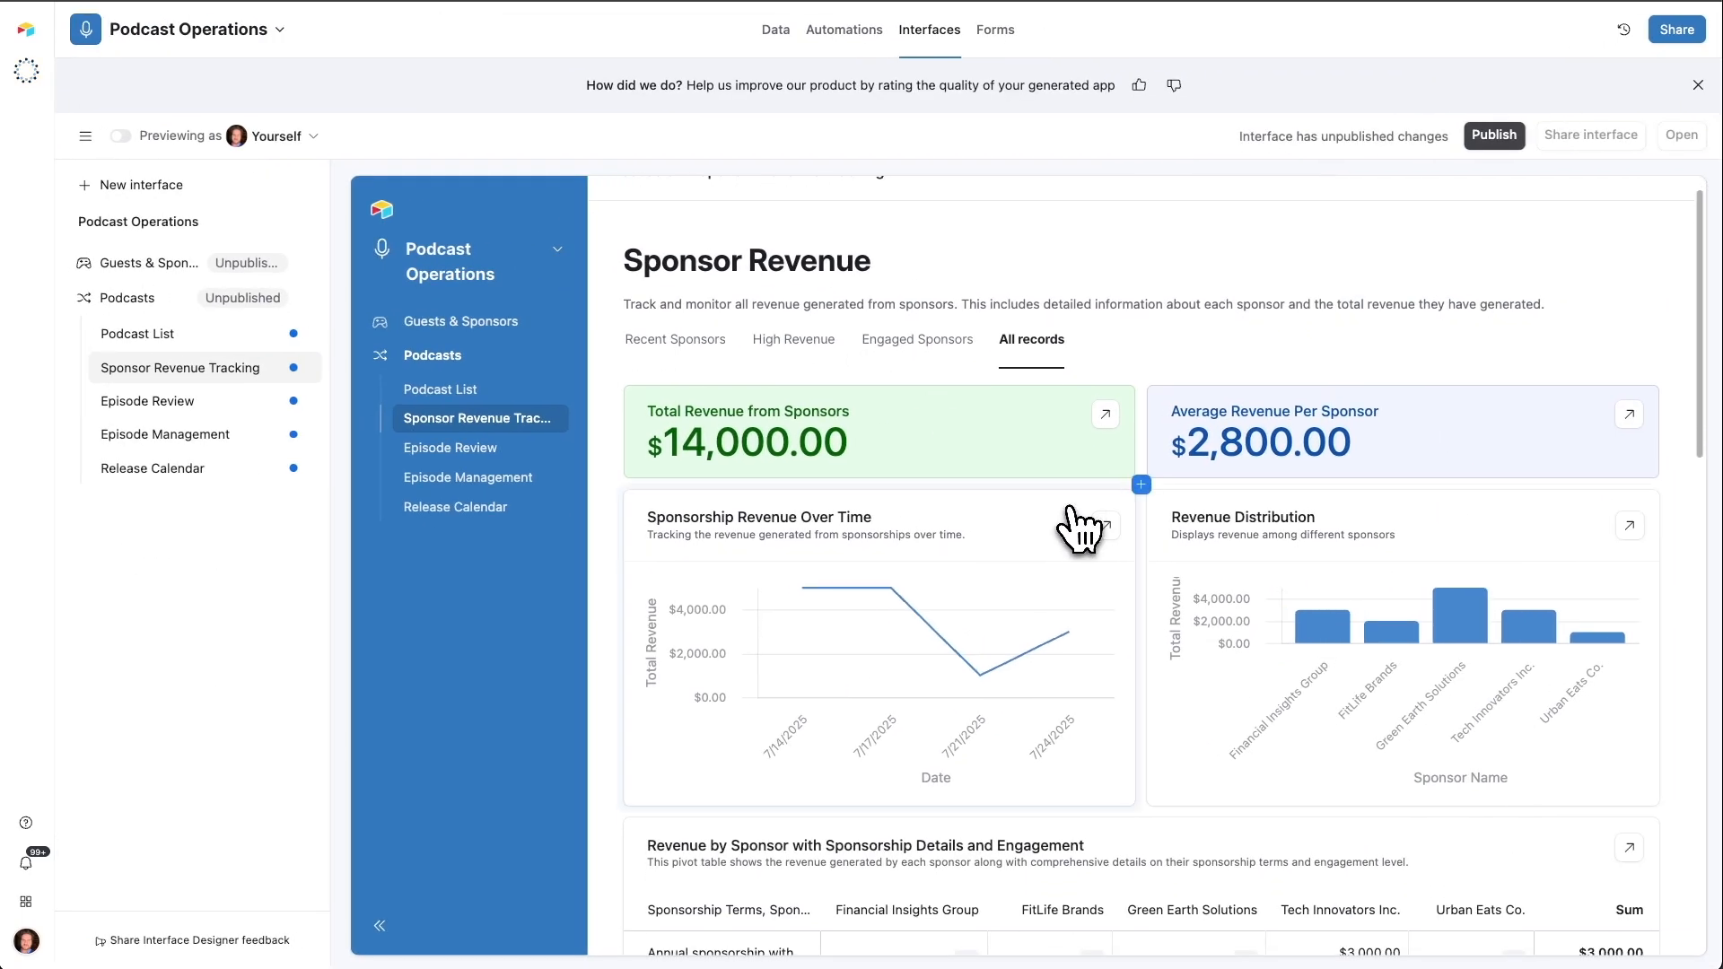
scroll("down", 3)
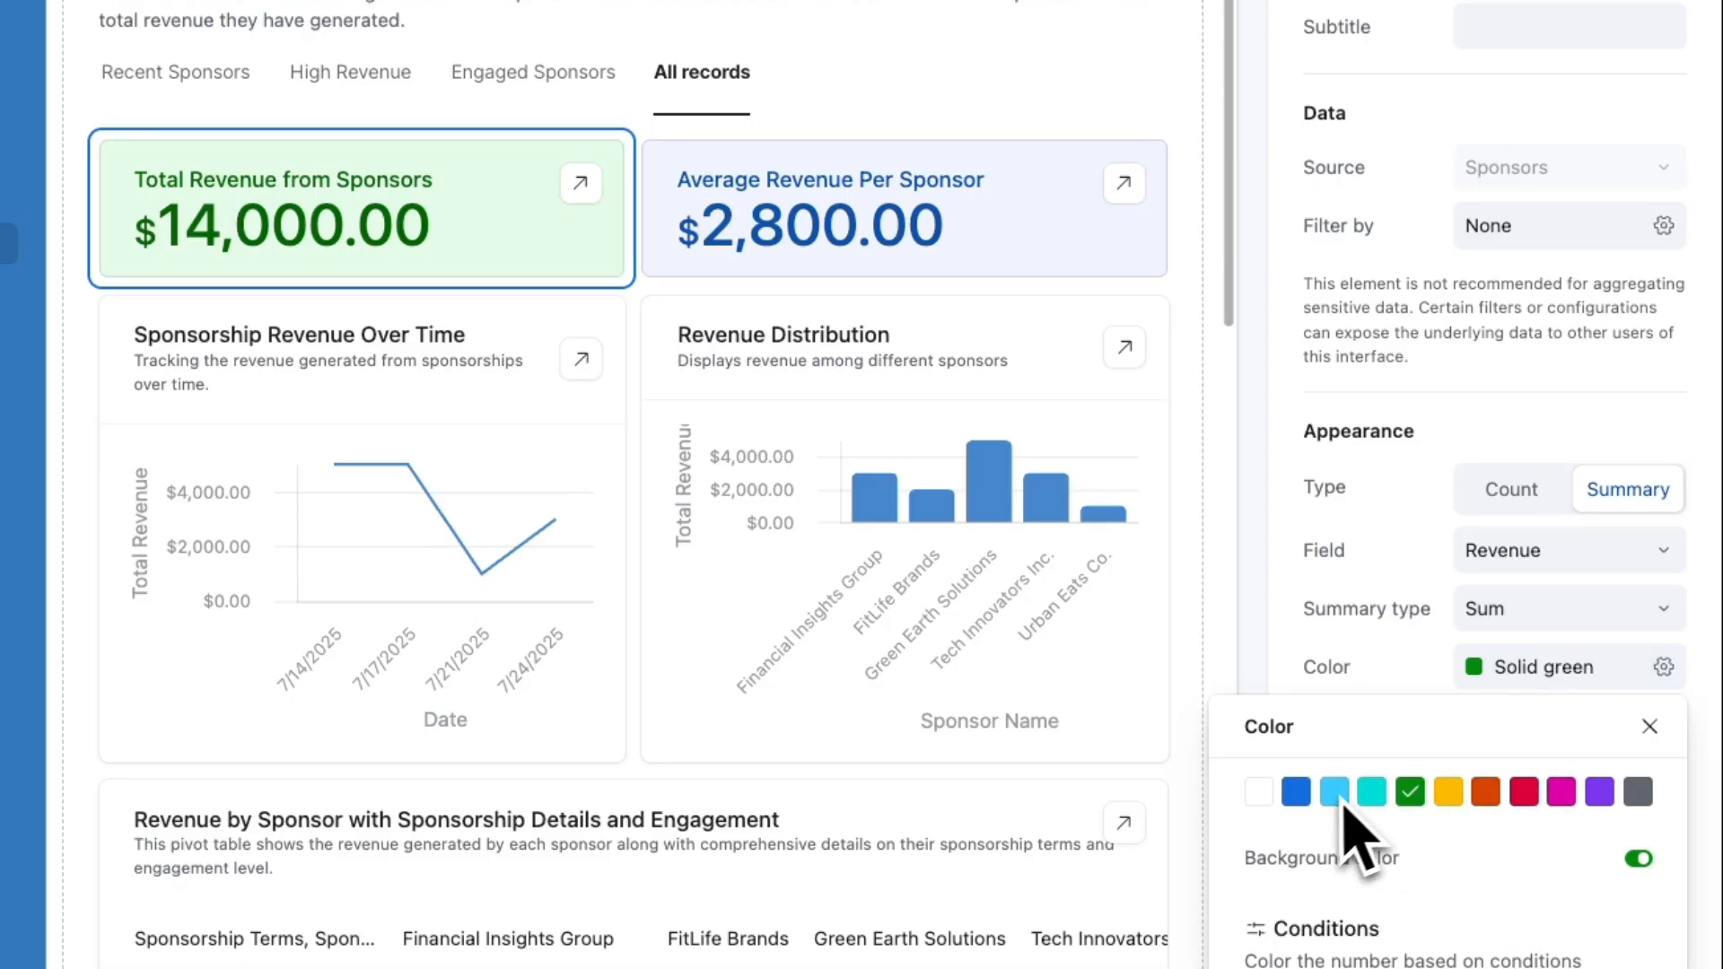
left_click(1334, 791)
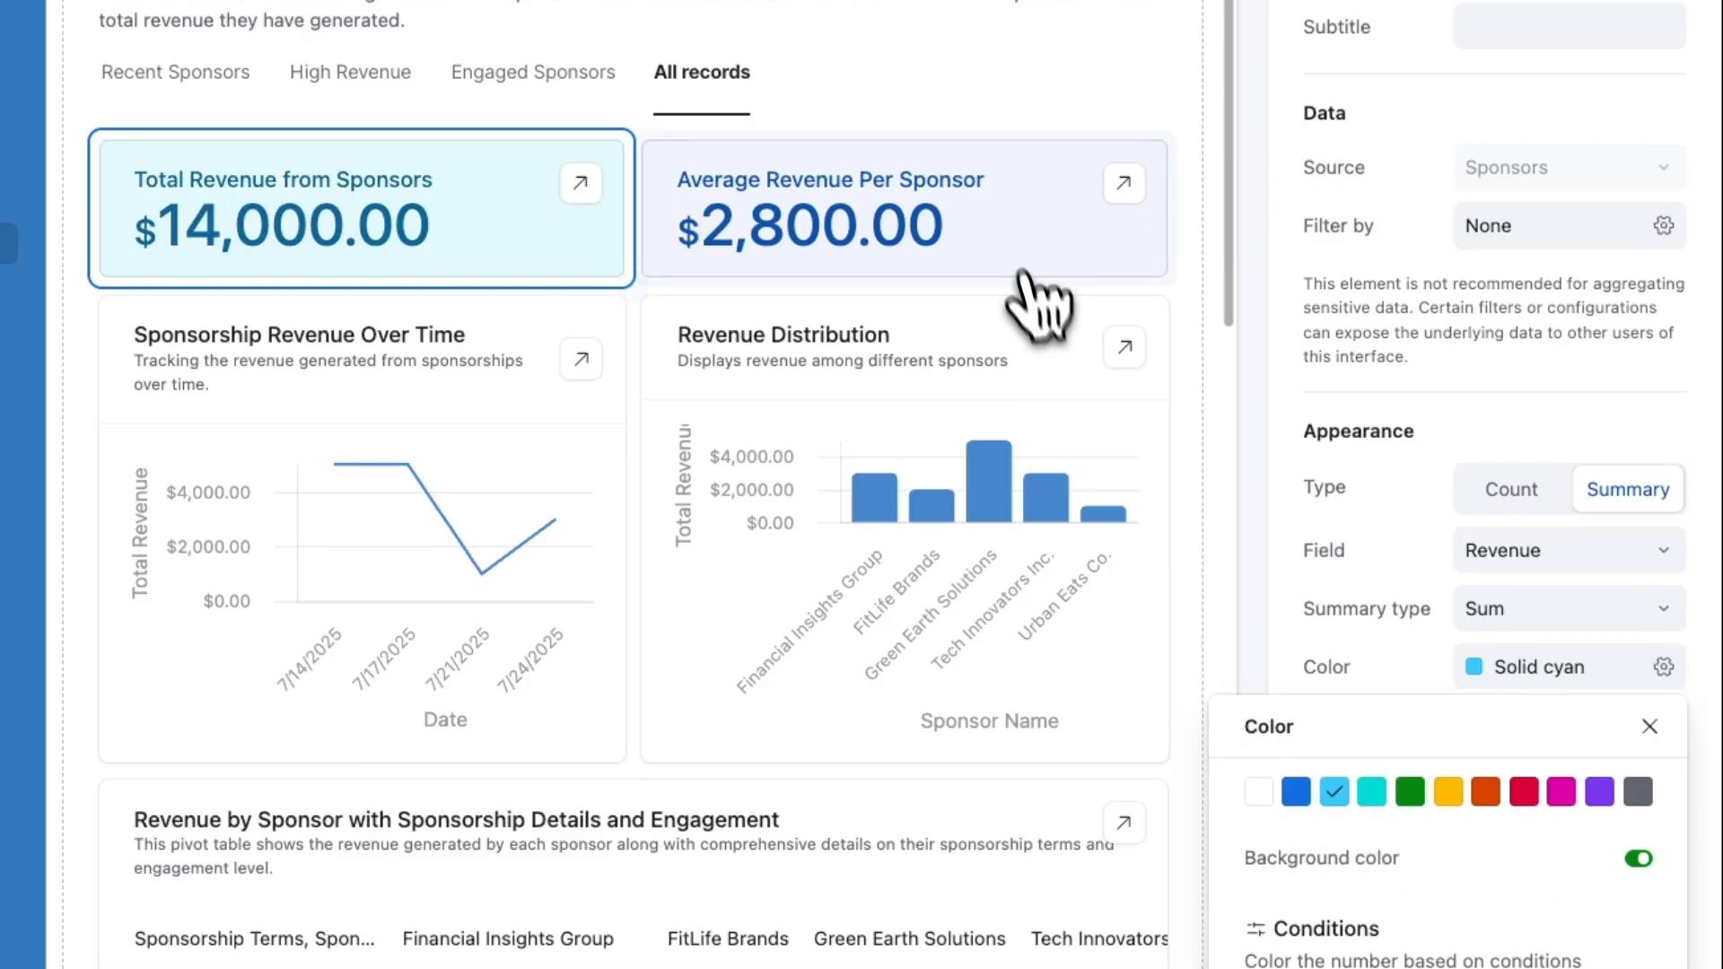
left_click(1294, 791)
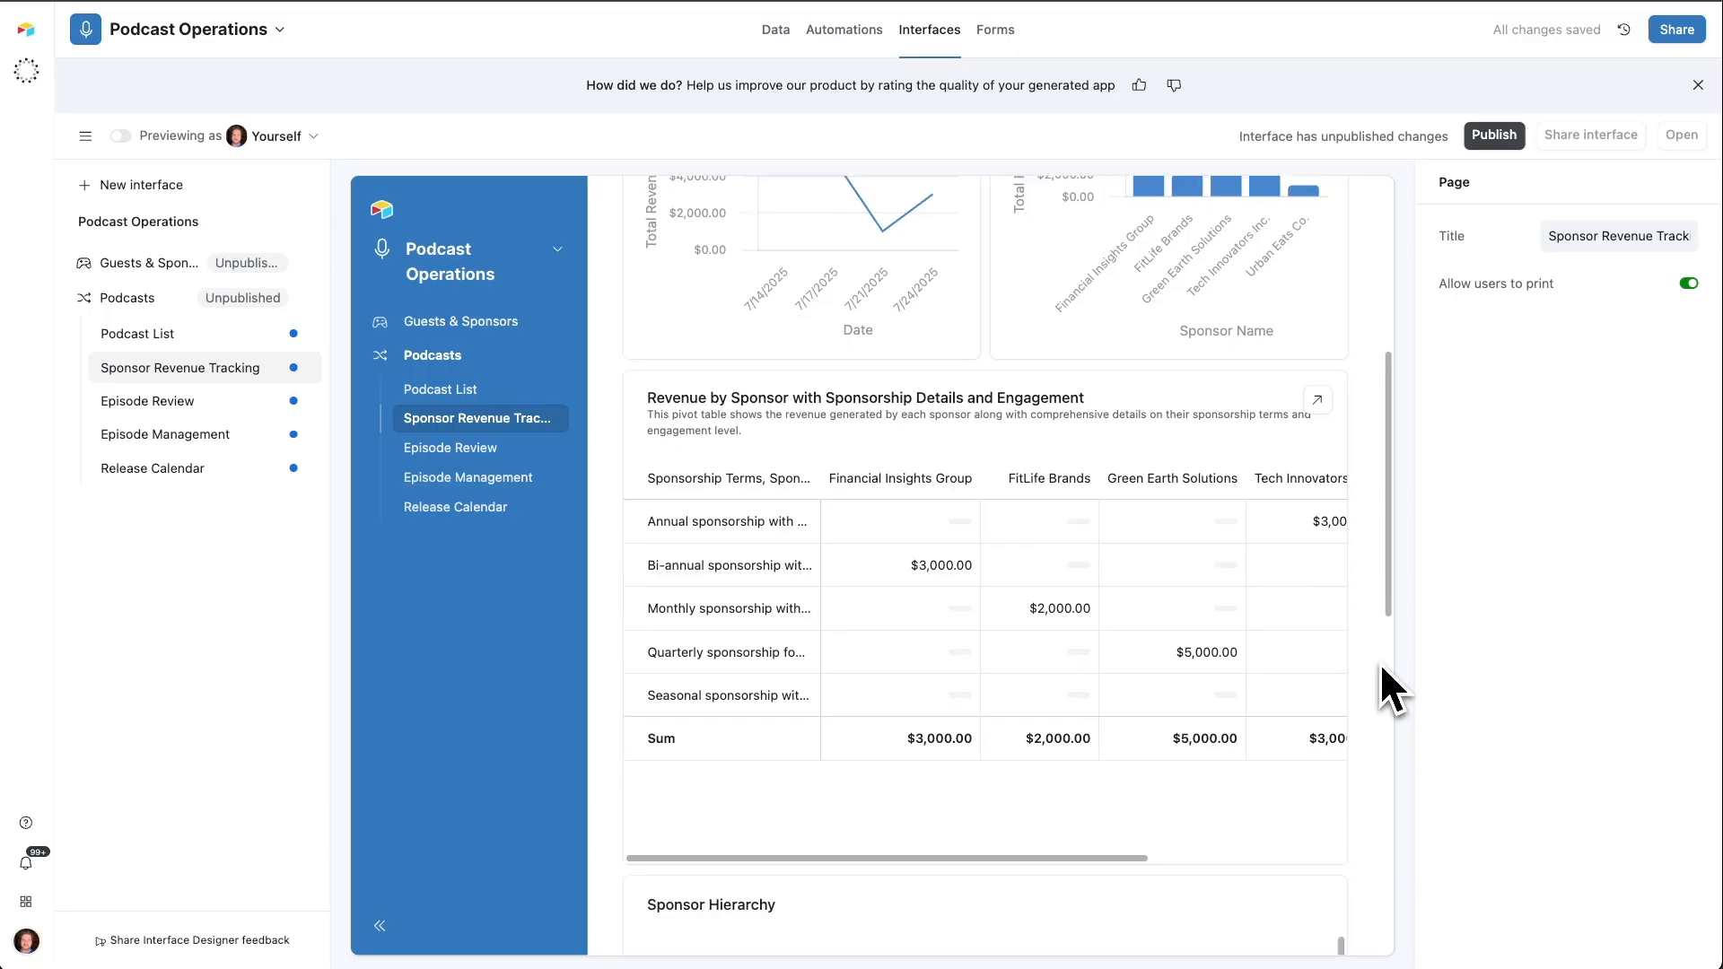
Add a Sponsors gallery section below the grouped sponsor revenue list.
scroll("down", 3)
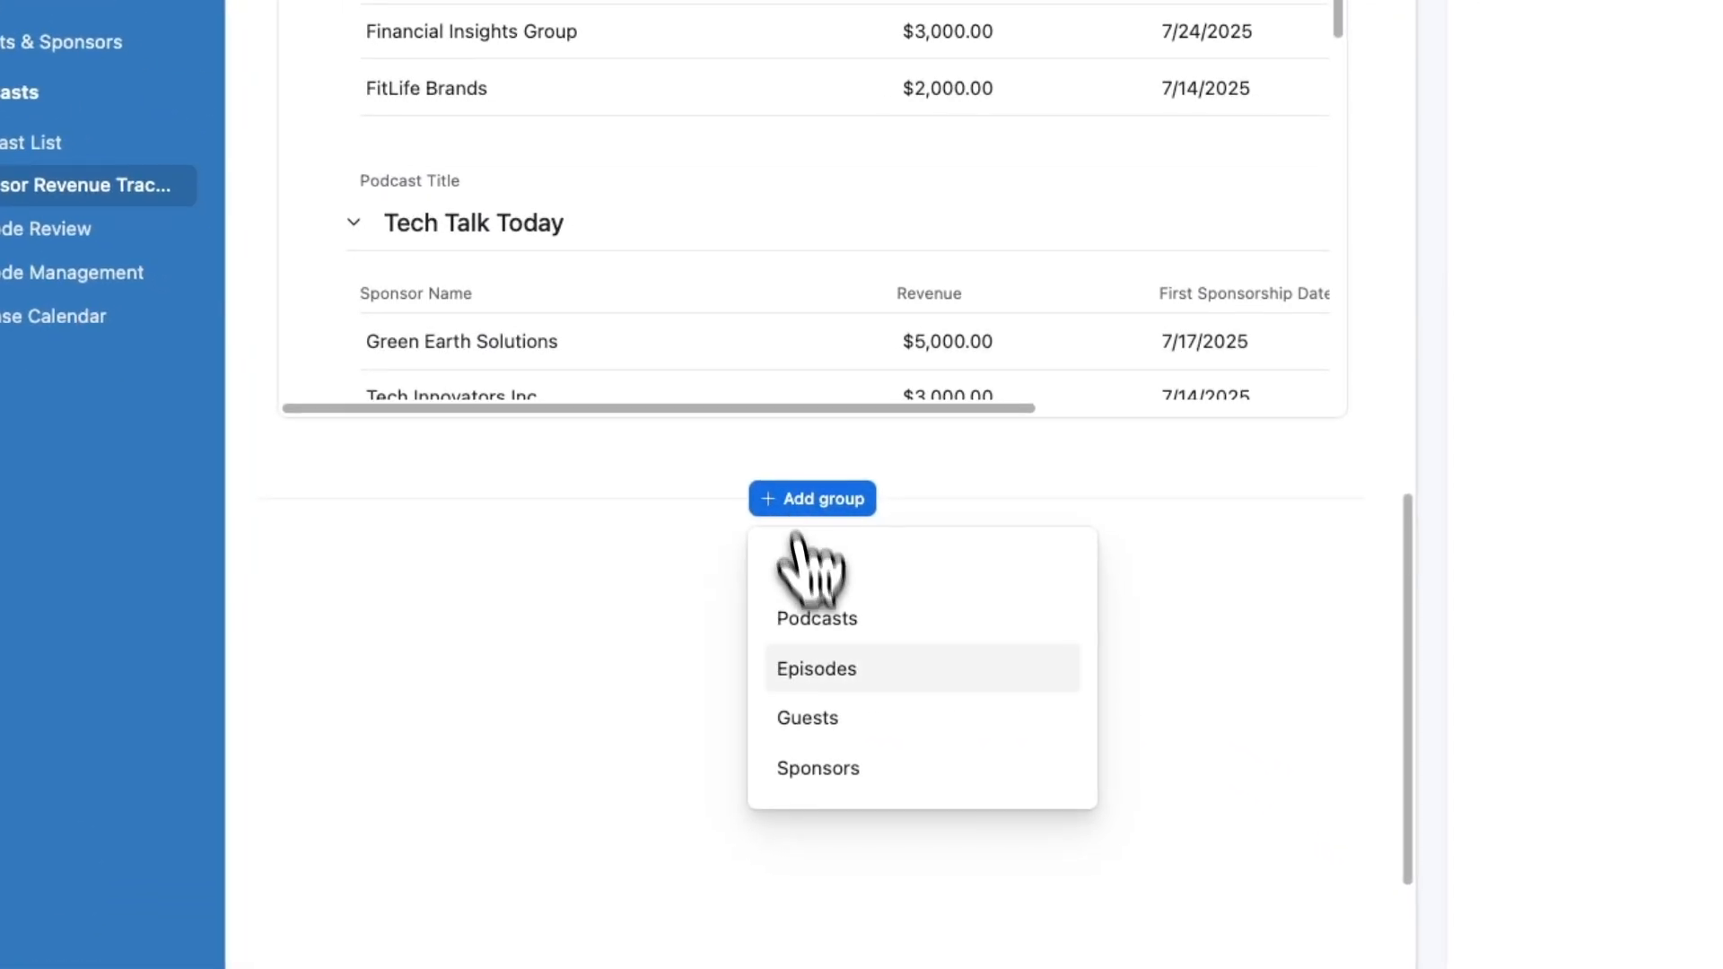
left_click(818, 767)
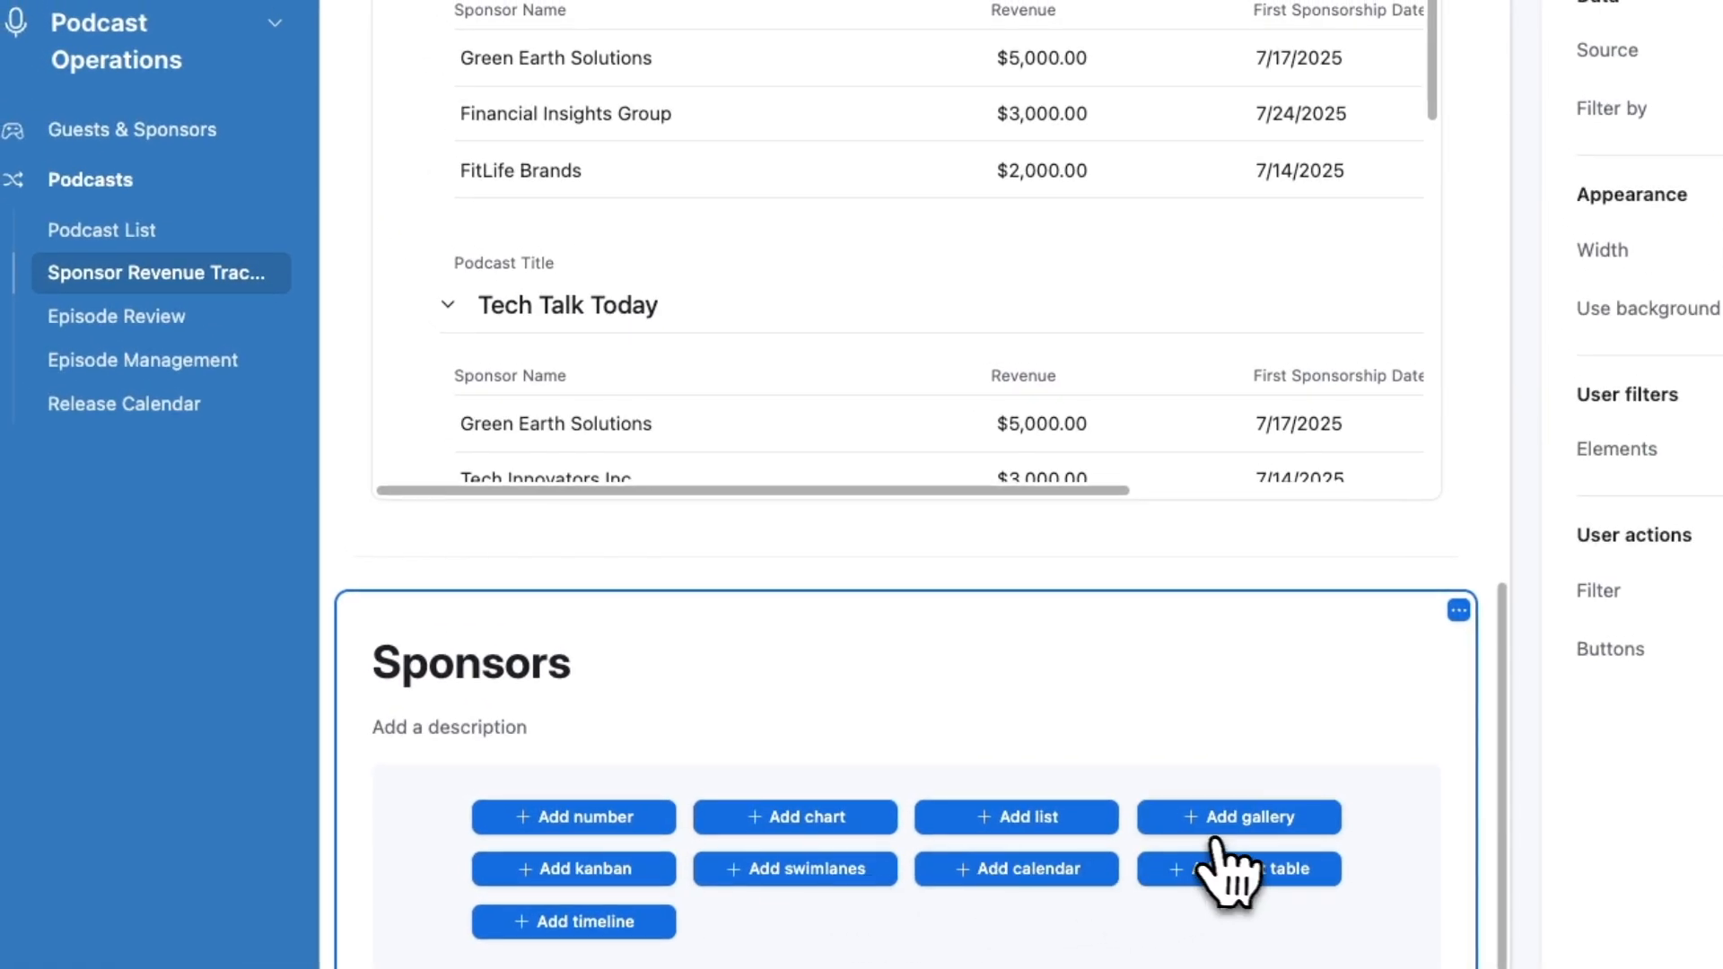
left_click(1238, 817)
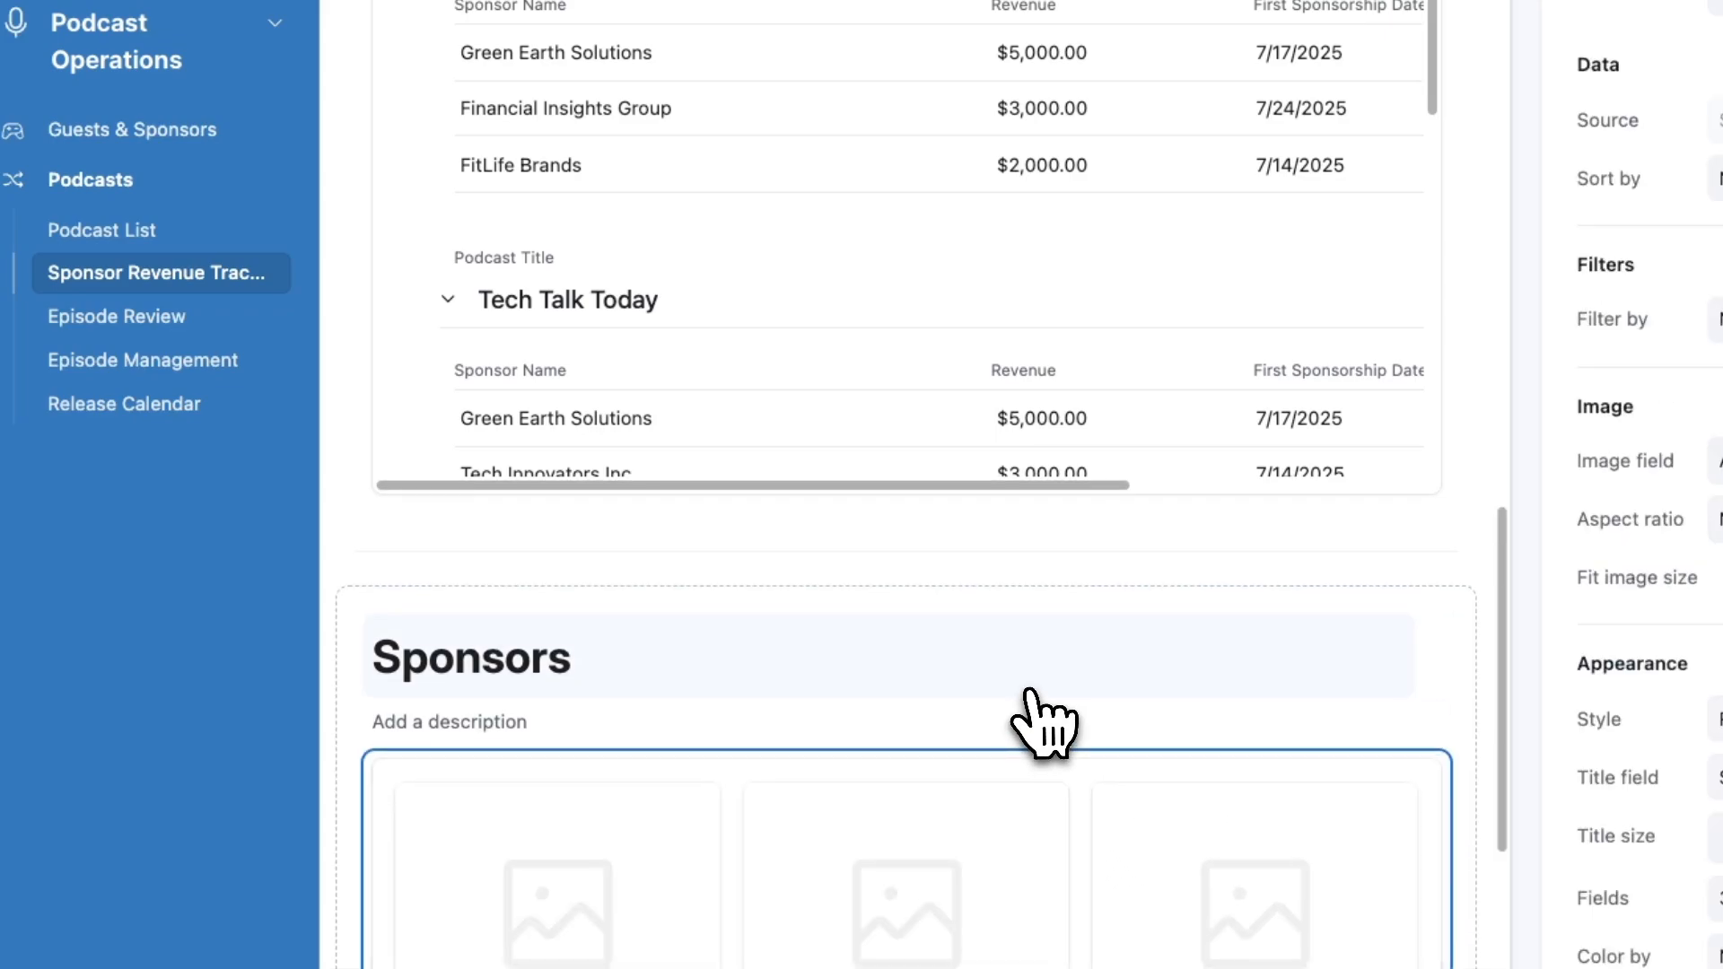
scroll("down", 3)
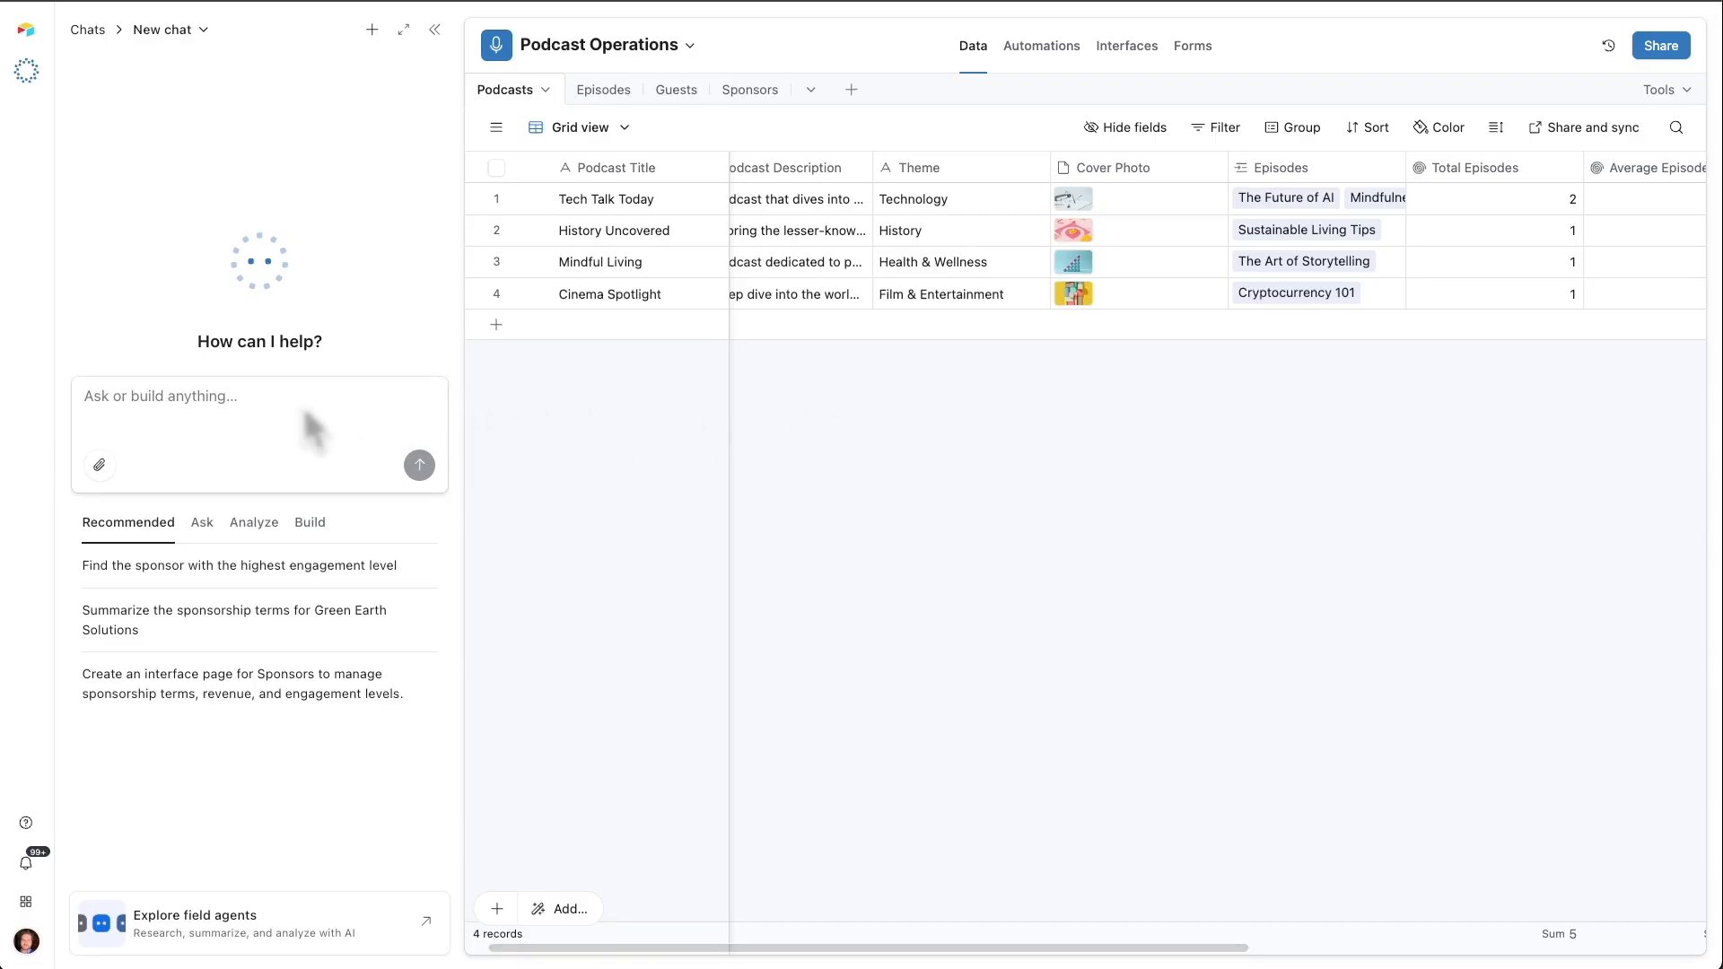
mouse_move(687, 270)
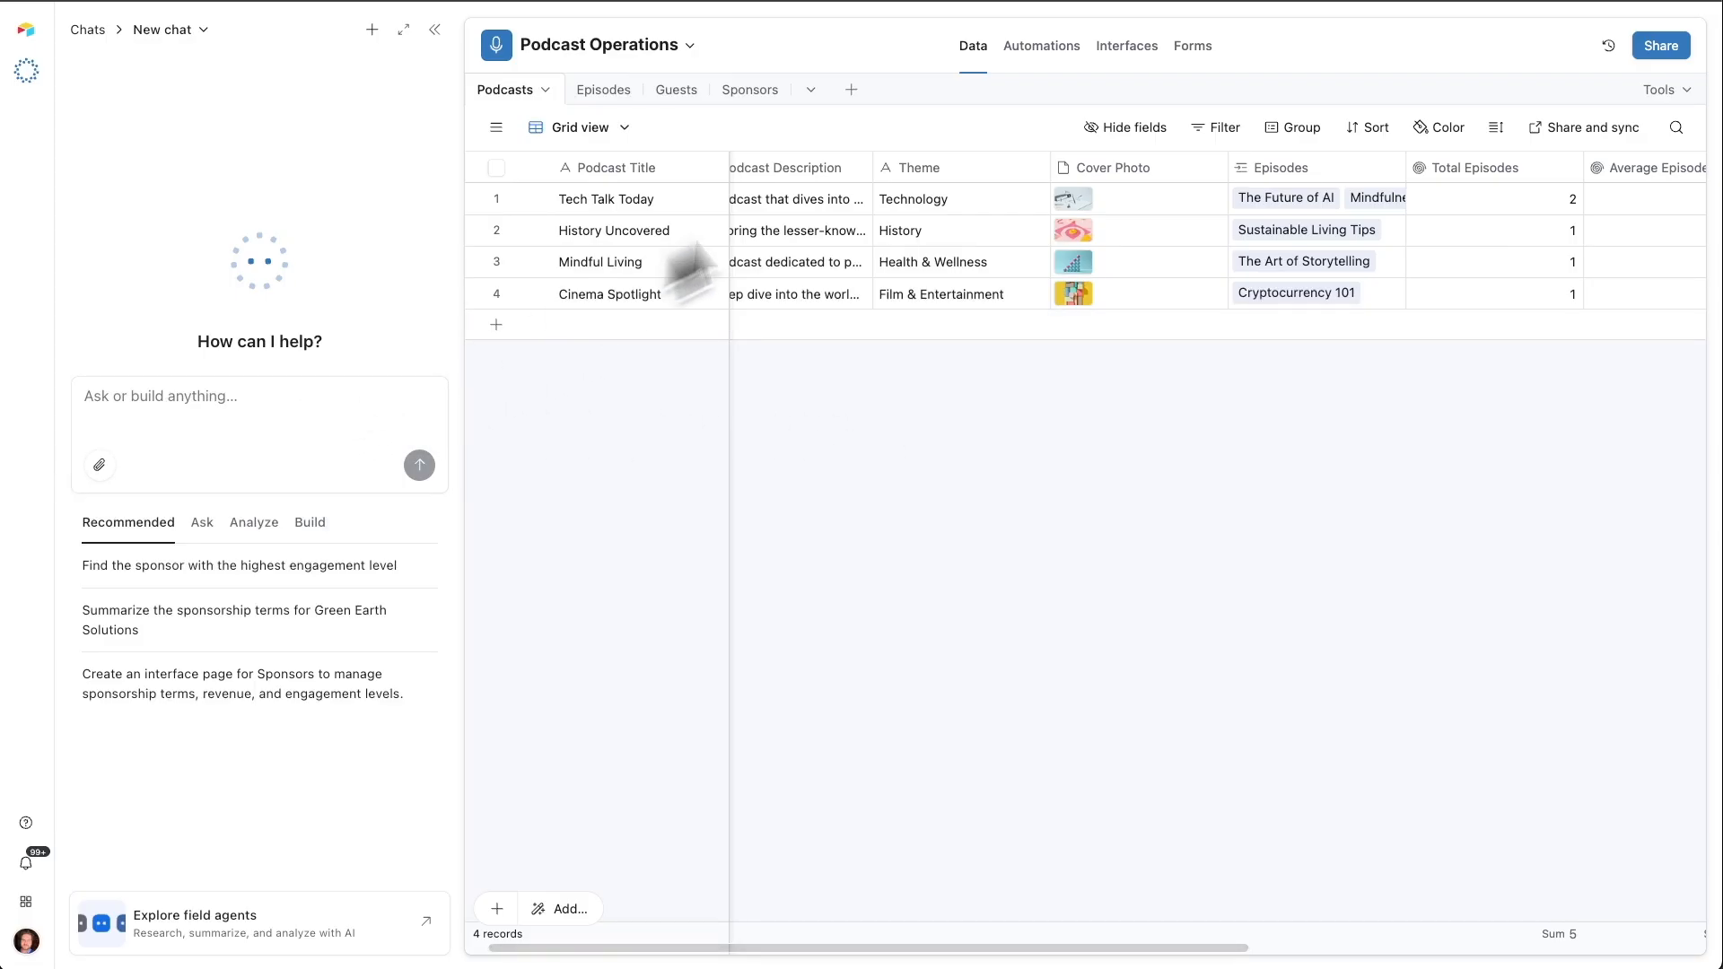
Ask the assistant to 'Search the web to find 20 potential guests for History Uncovered podcast'.
left_click(852, 89)
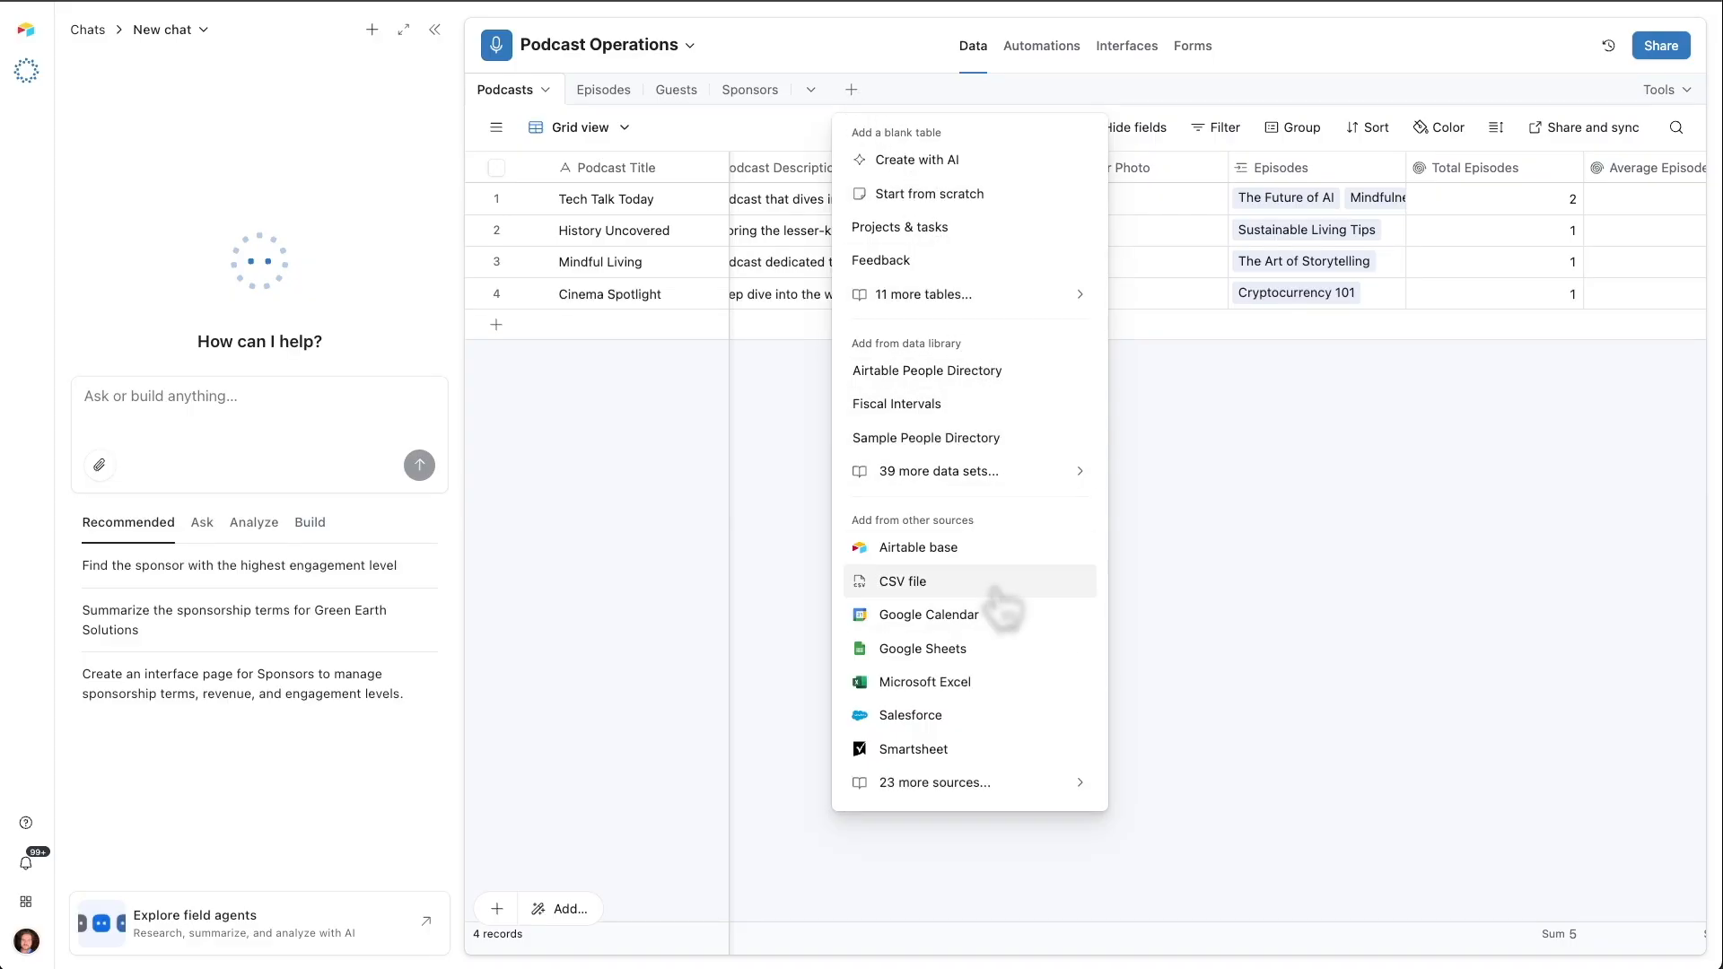
mouse_move(1157, 753)
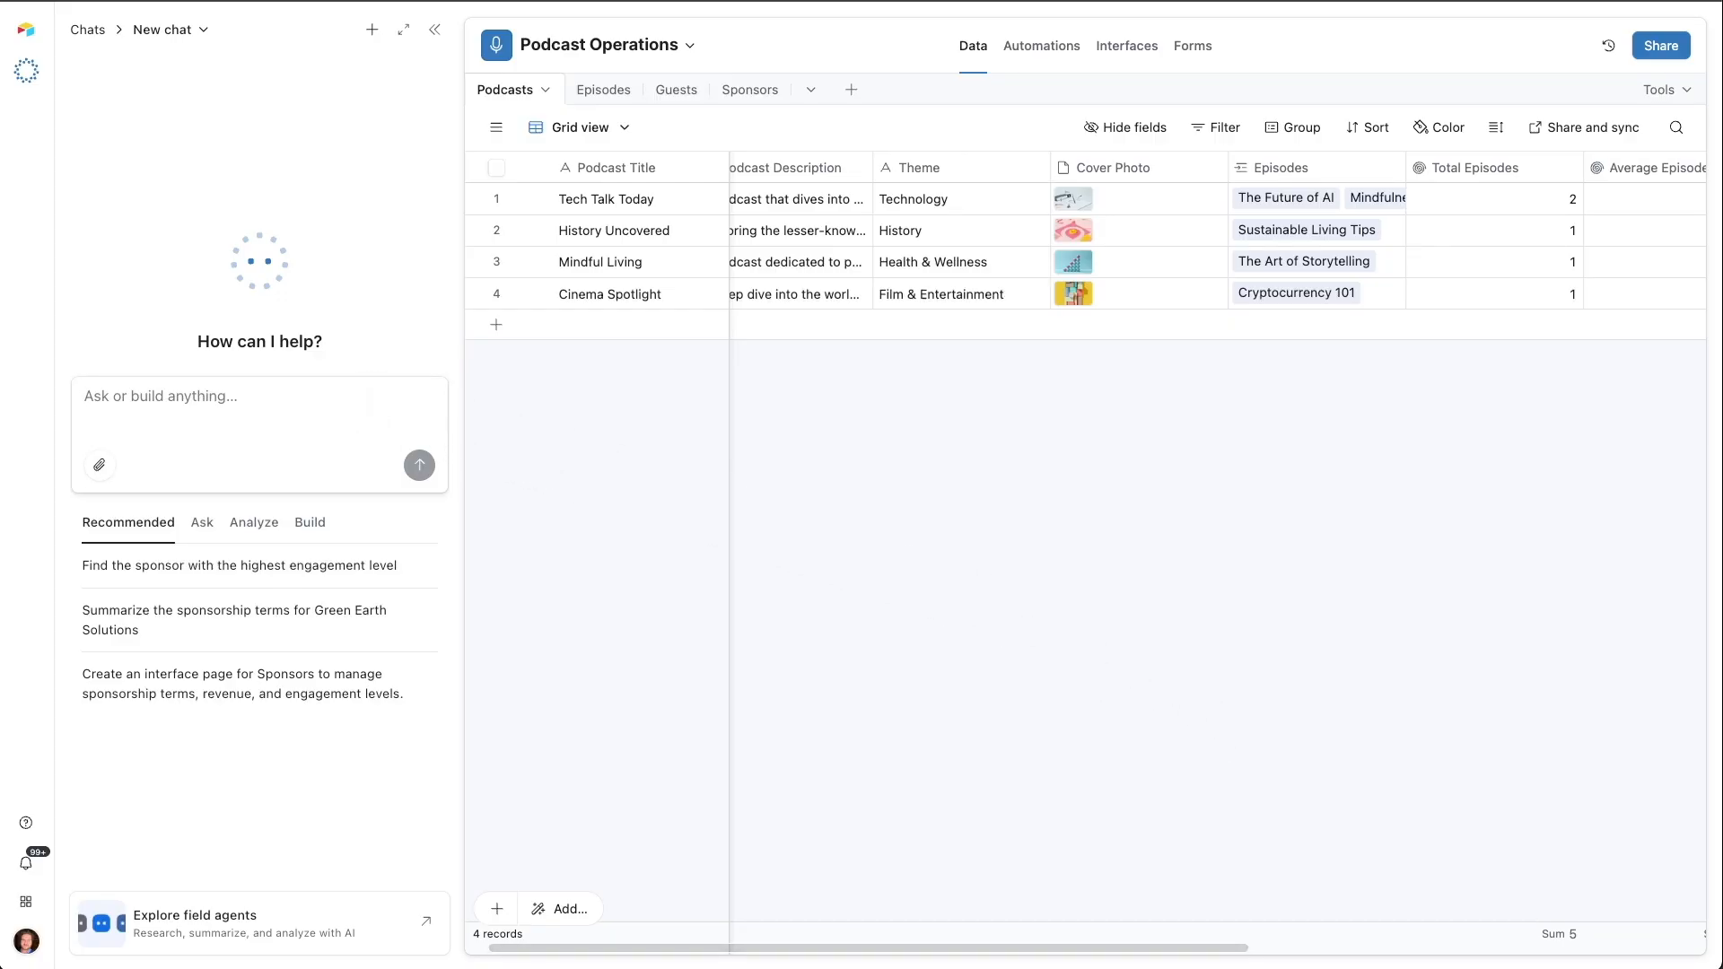
type("Search the web to find 20 potential guests for History Uncovered podcast")
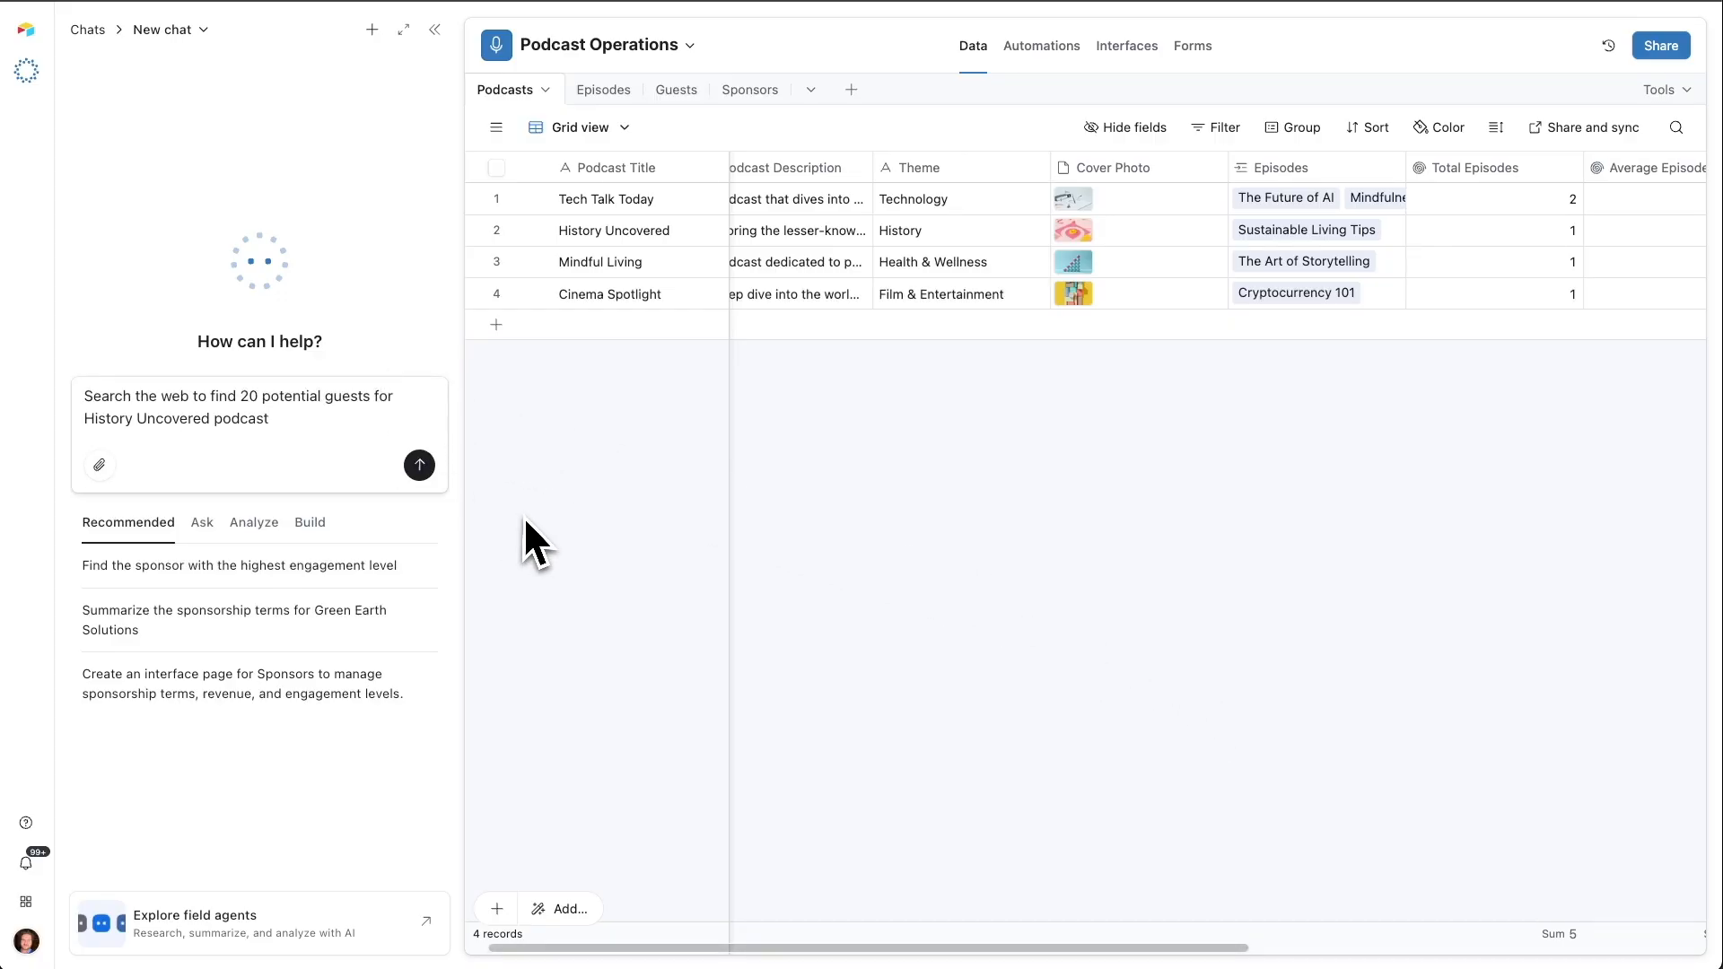
mouse_move(500, 531)
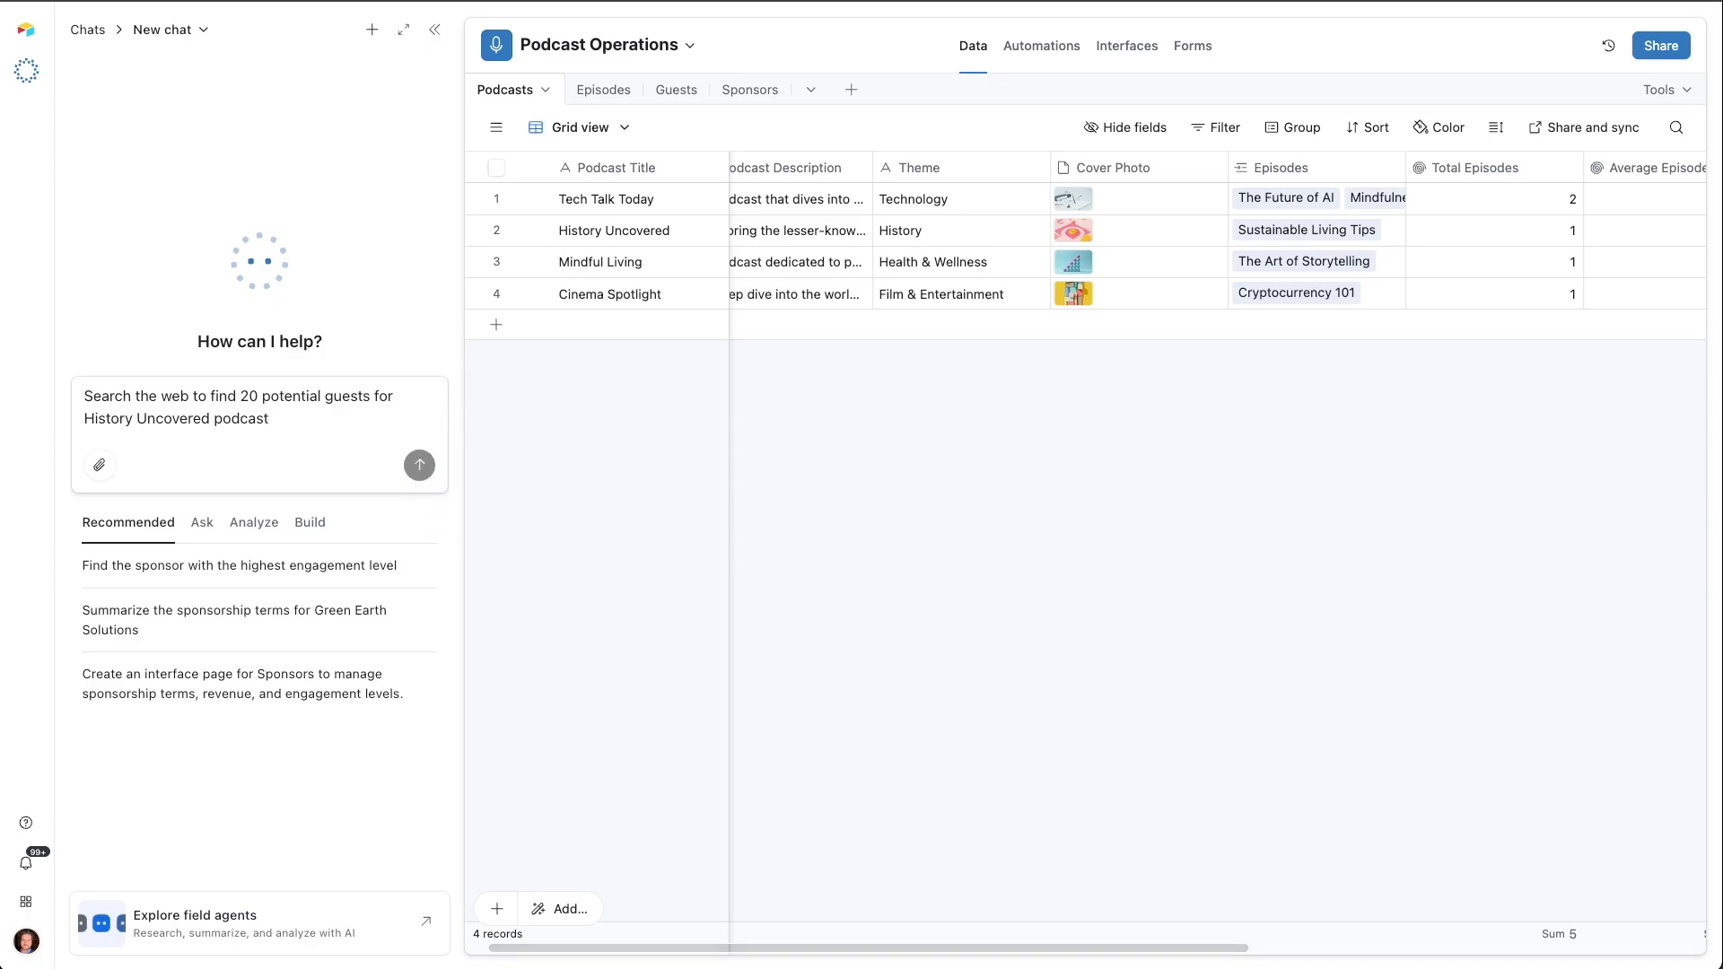
left_click(419, 464)
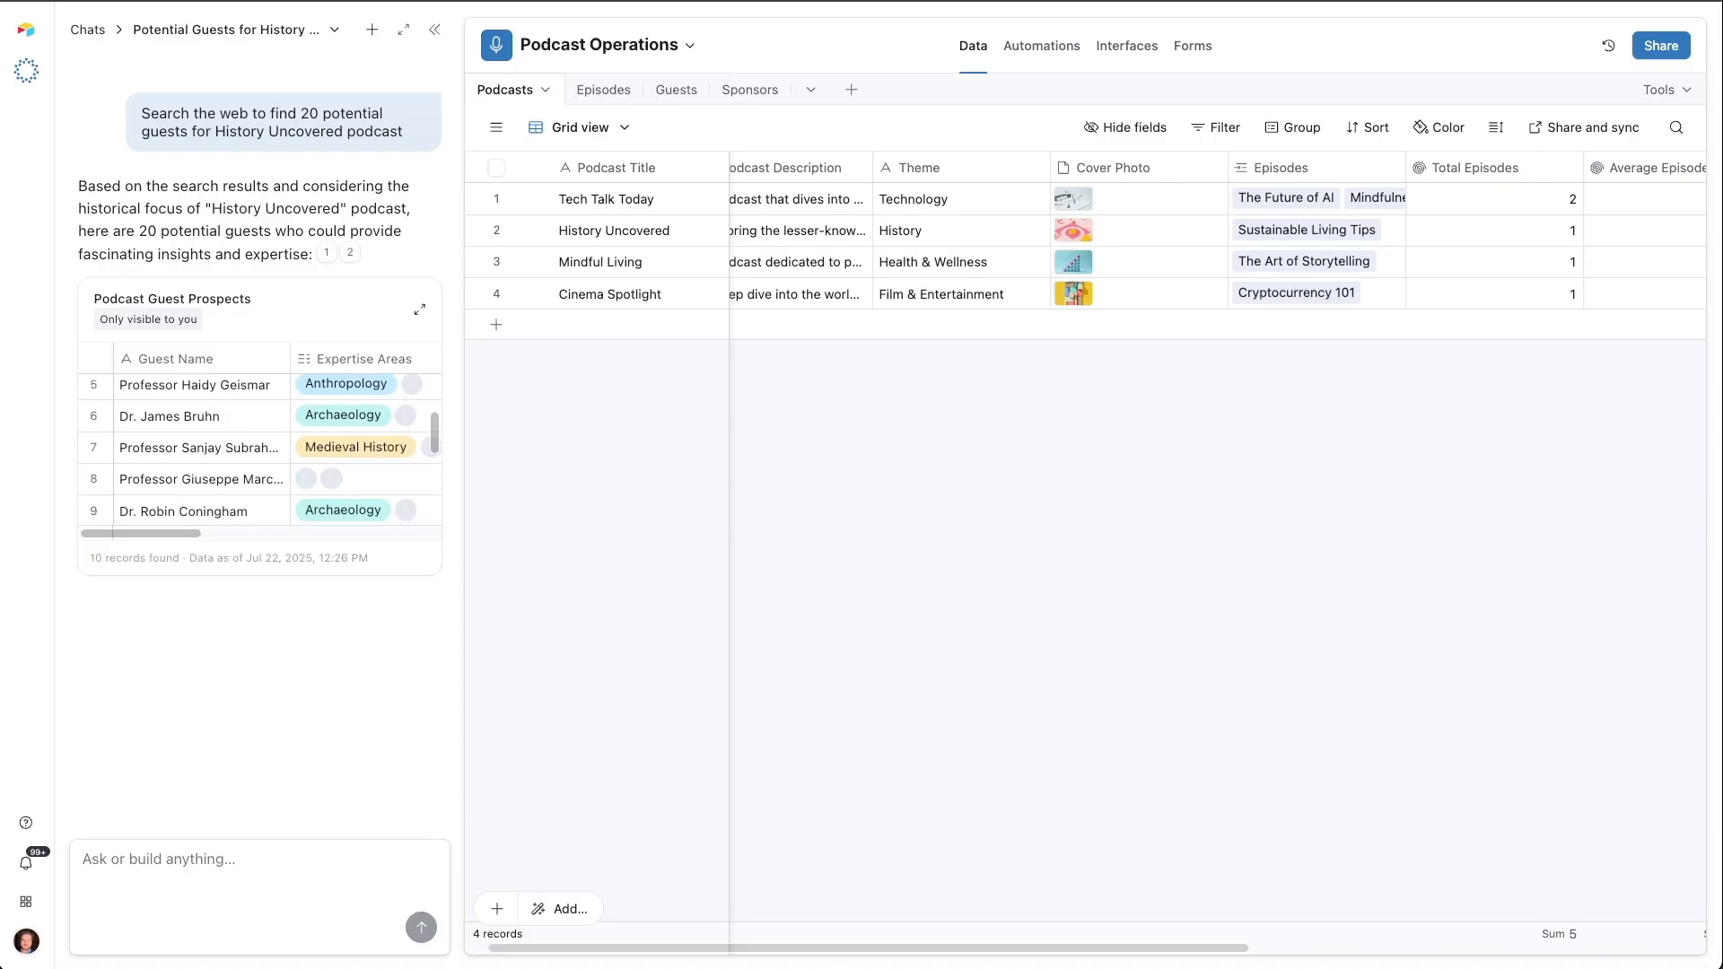
Add the Podcast Guest Prospects suggestions from the chat as Guests records.
scroll("down", 3)
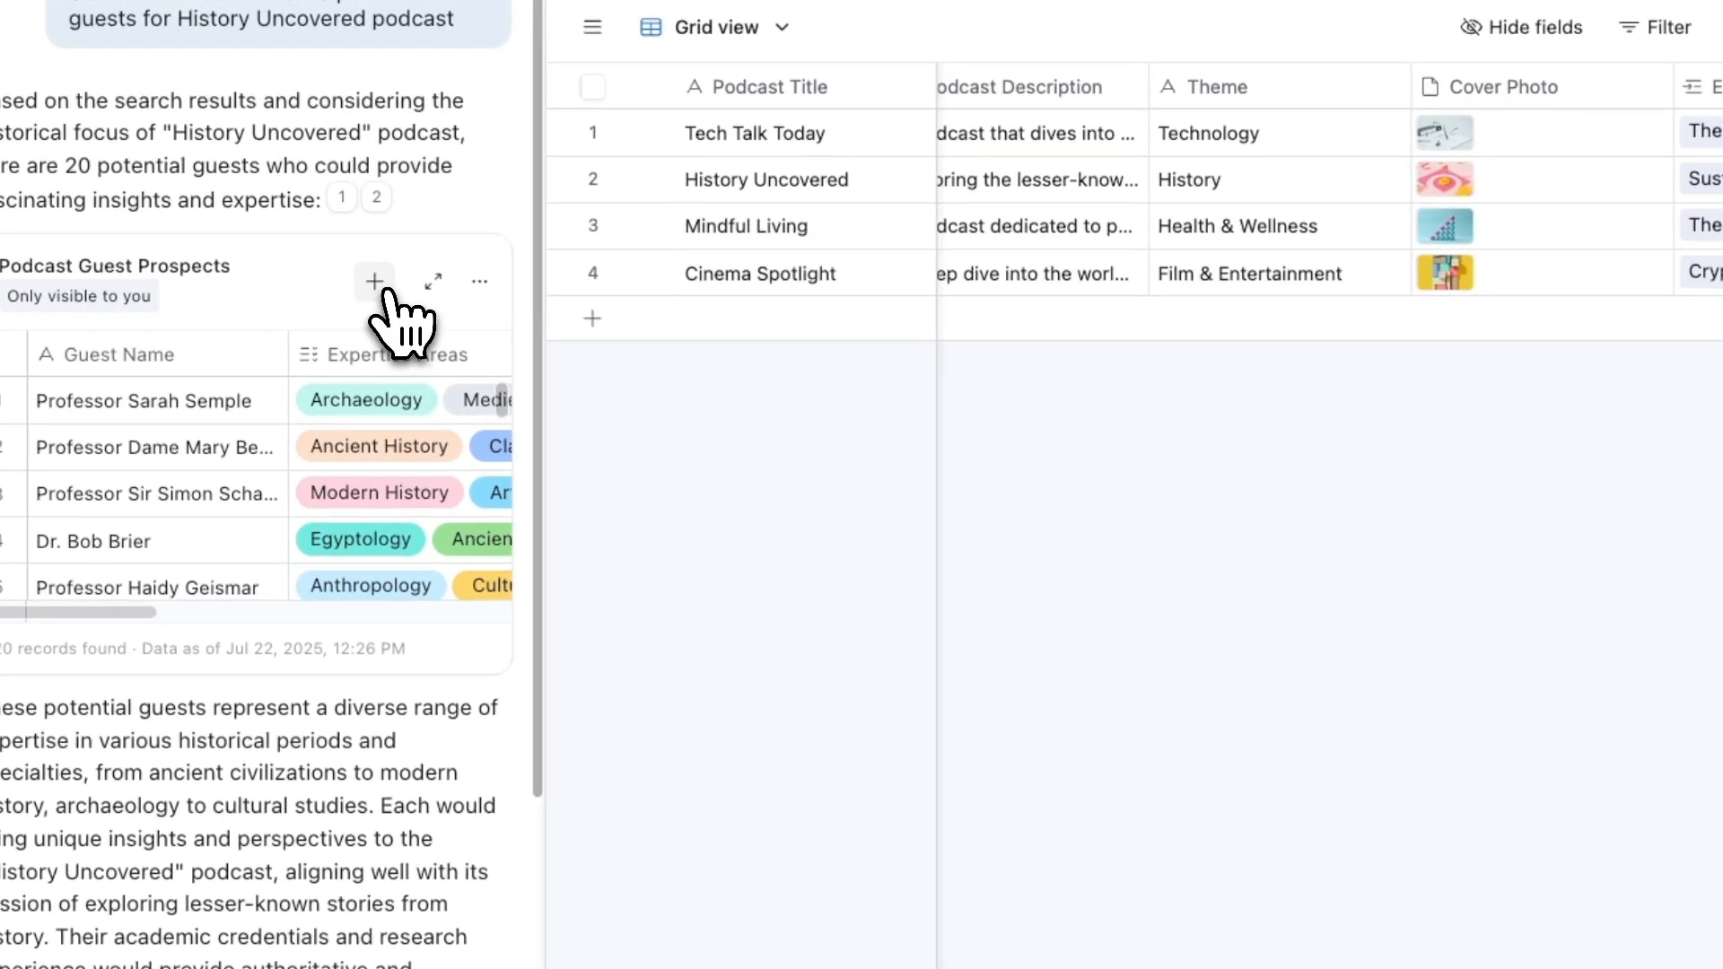
left_click(374, 281)
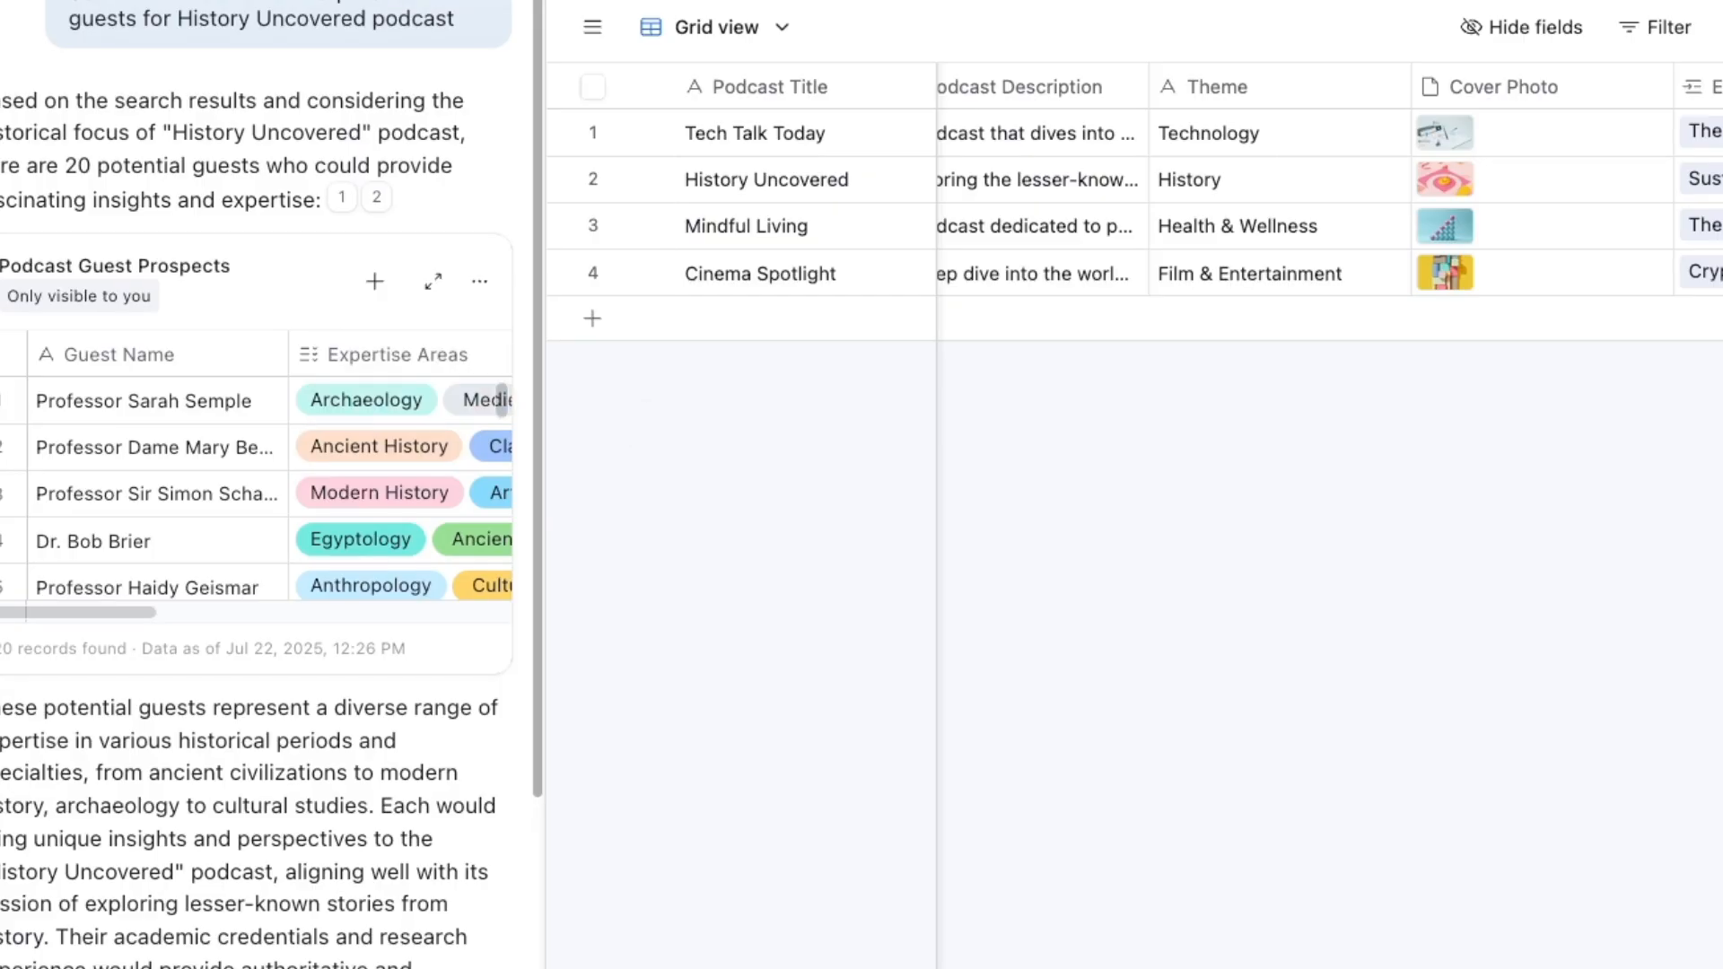
mouse_move(1053, 593)
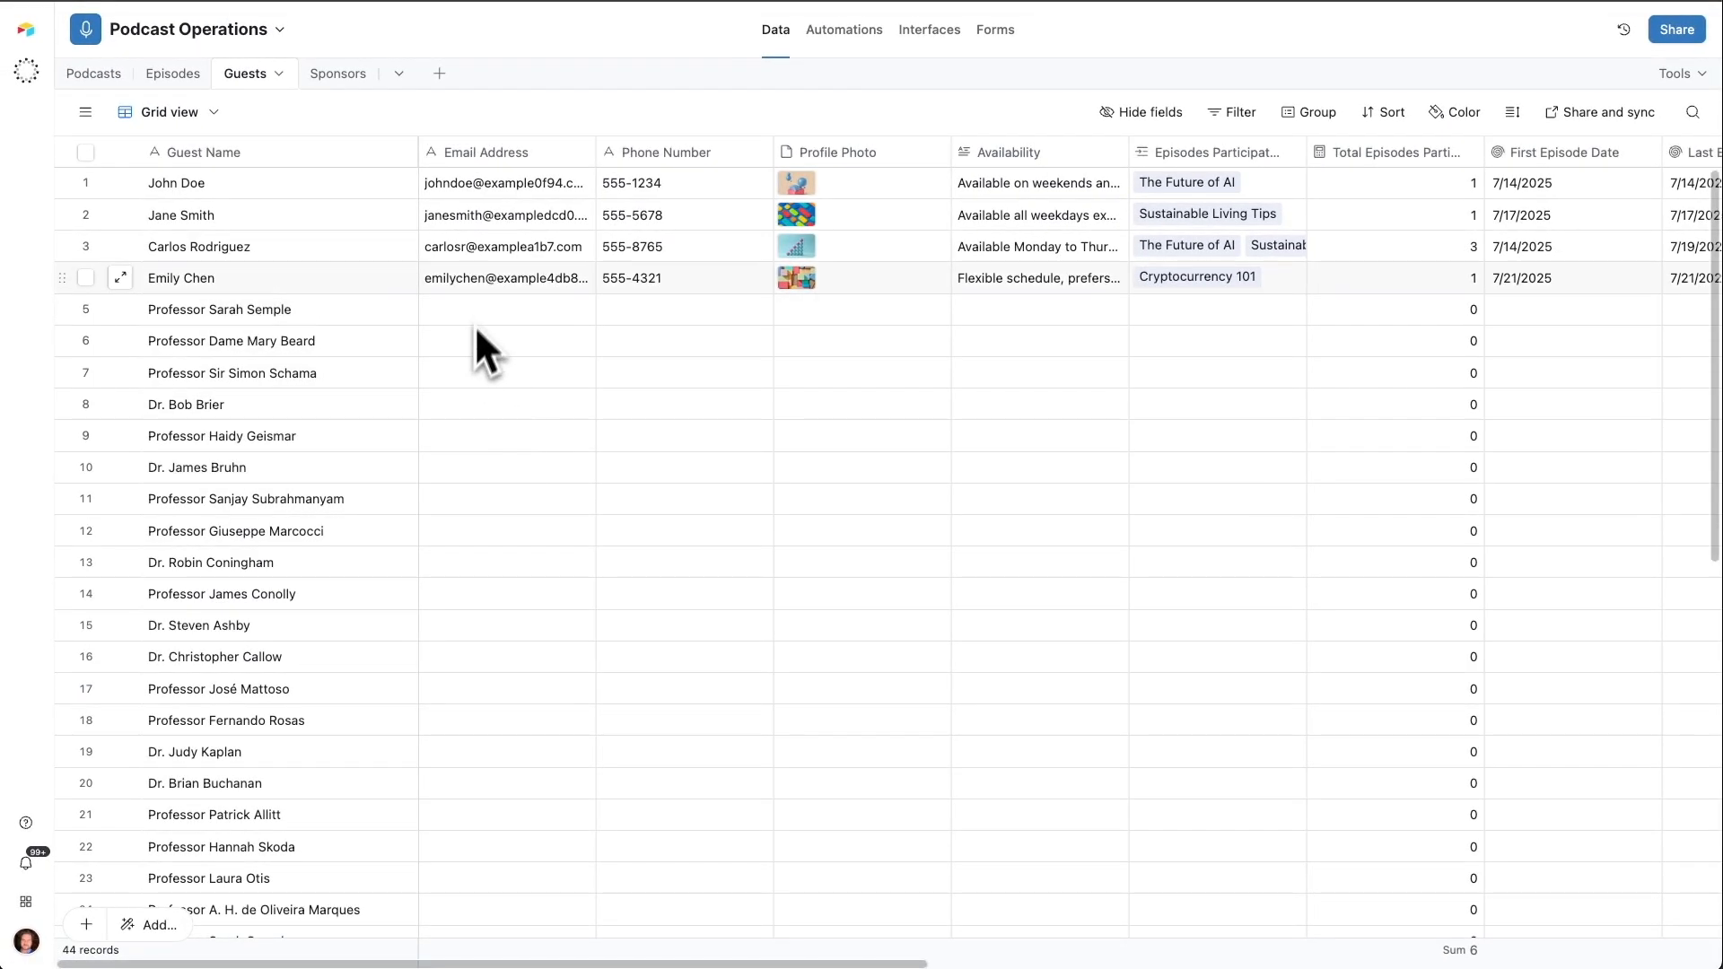
scroll("down", 3)
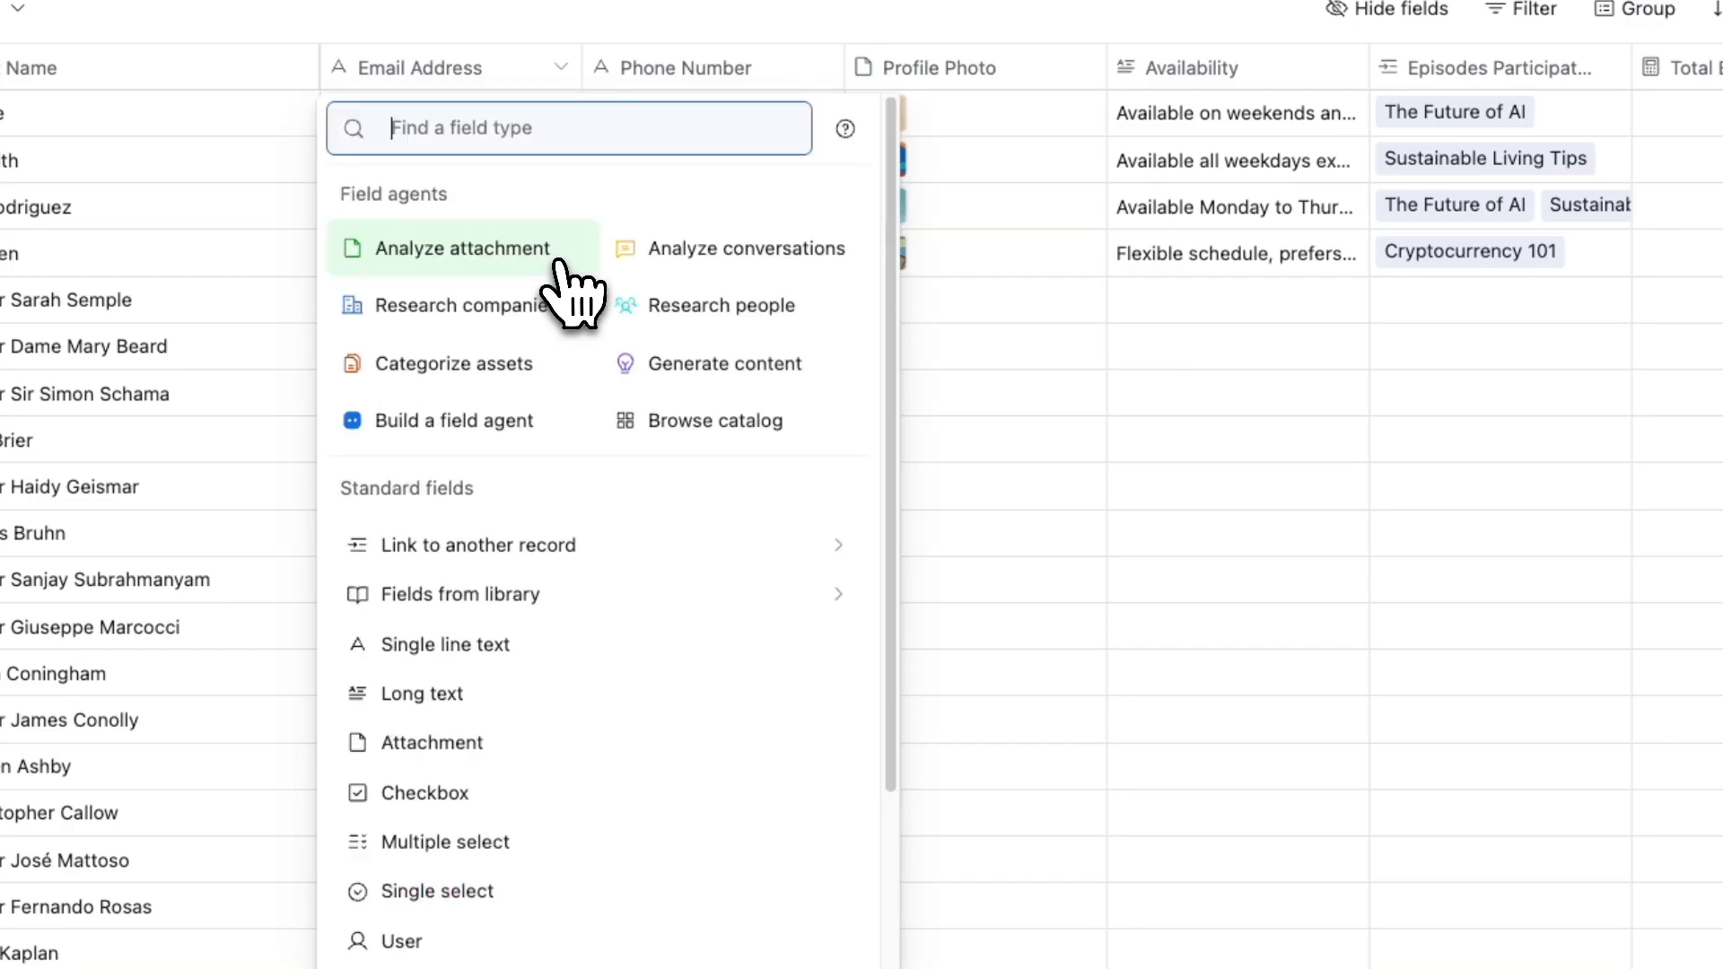
scroll("down", 3)
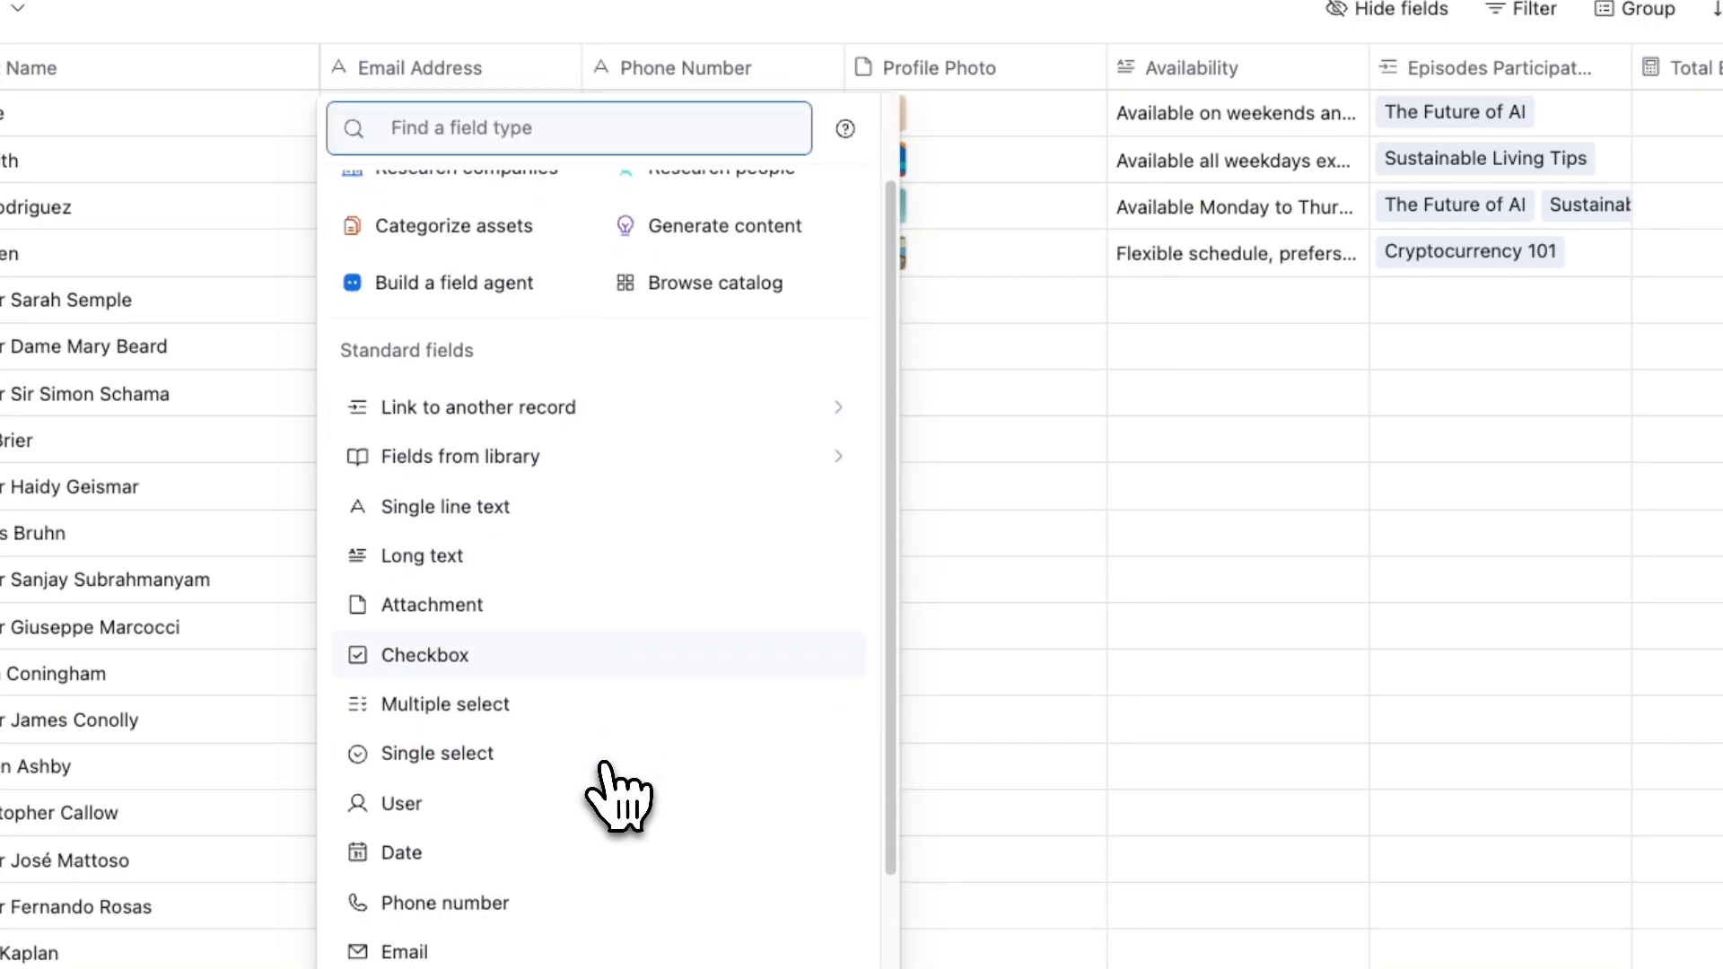
scroll("down", 3)
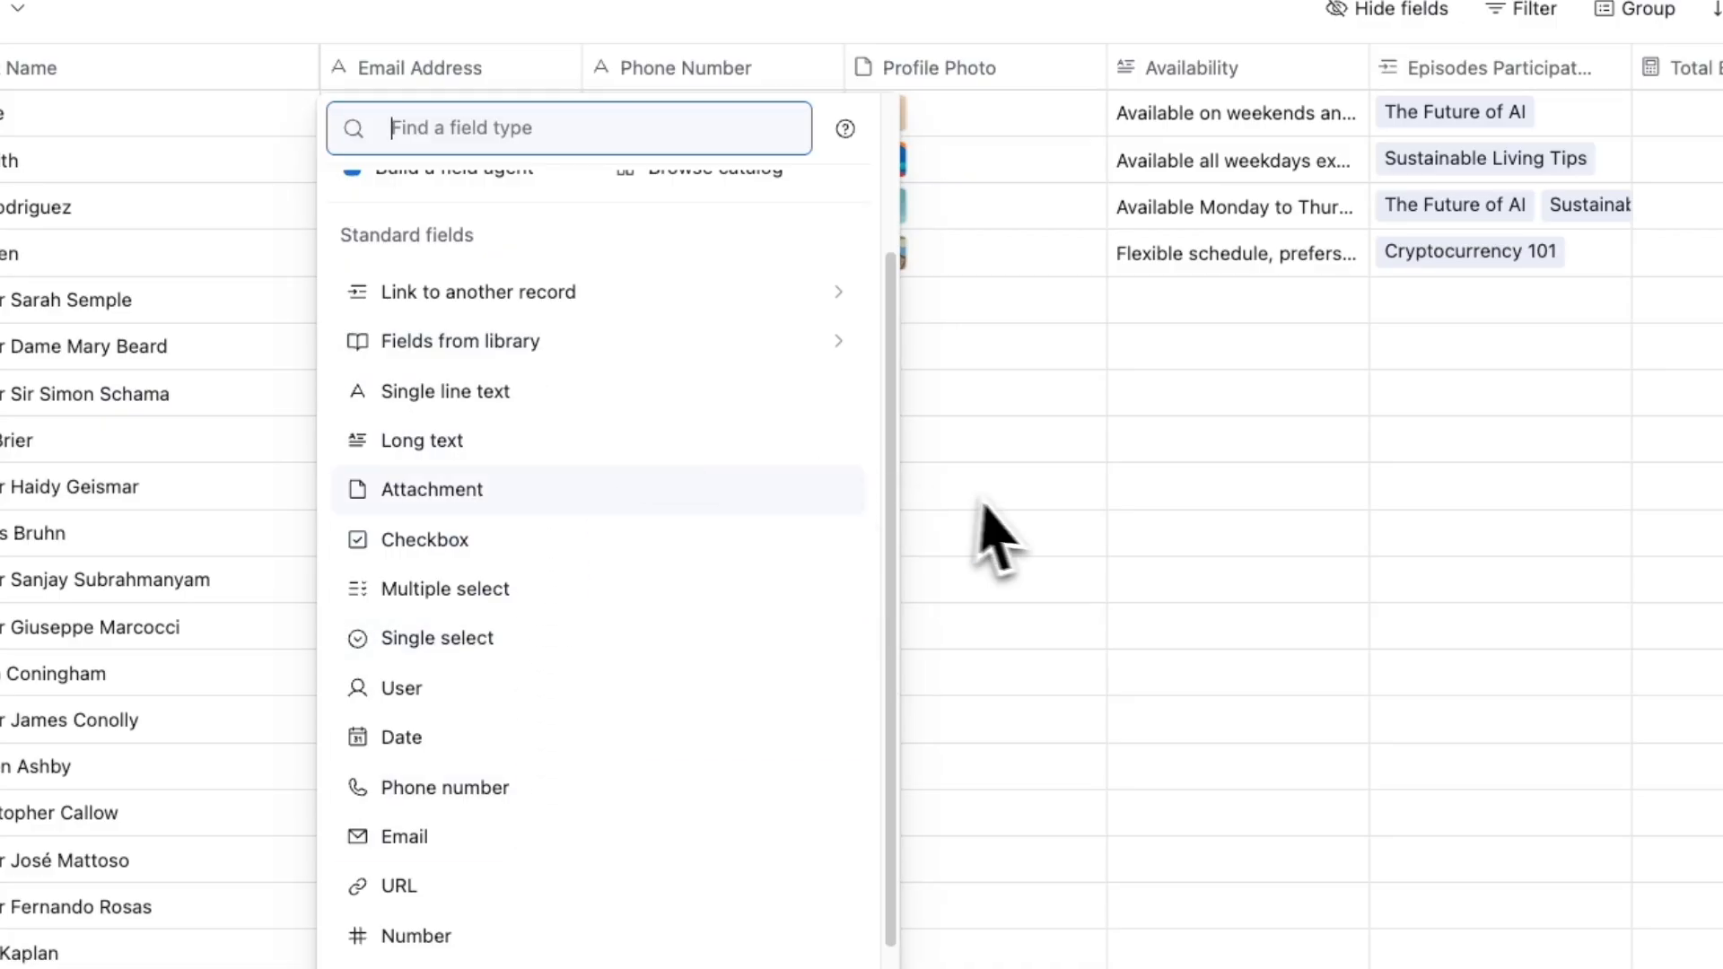
left_click(560, 68)
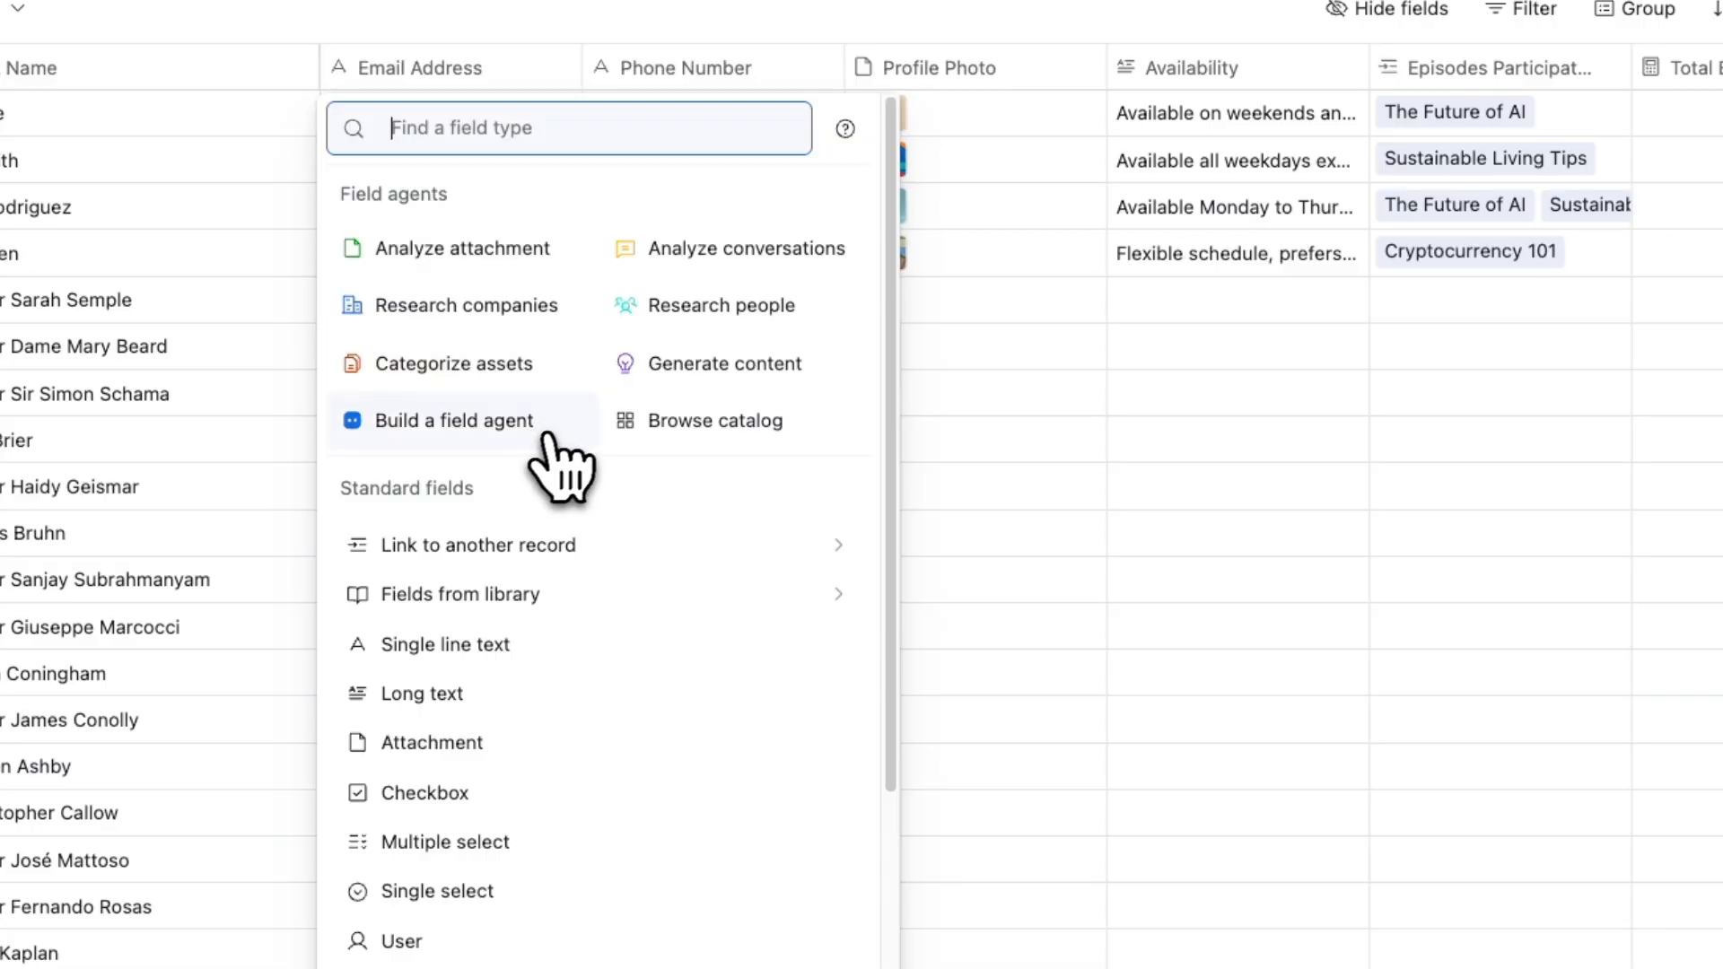
left_click(449, 420)
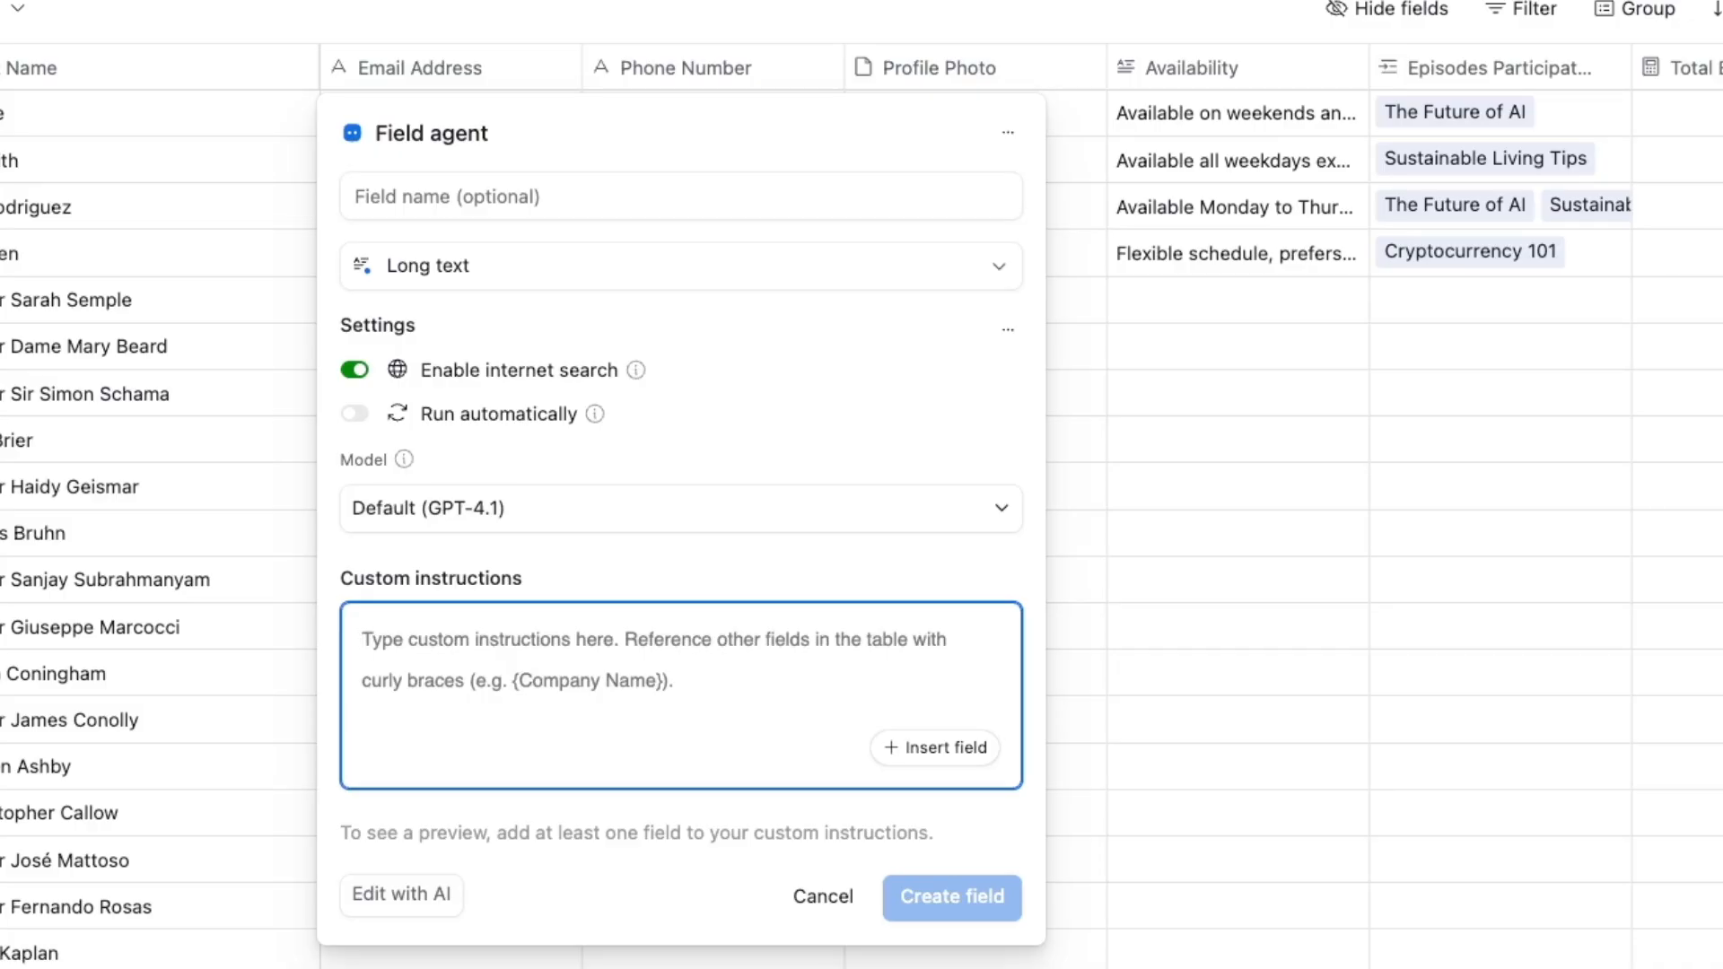
mouse_move(748, 429)
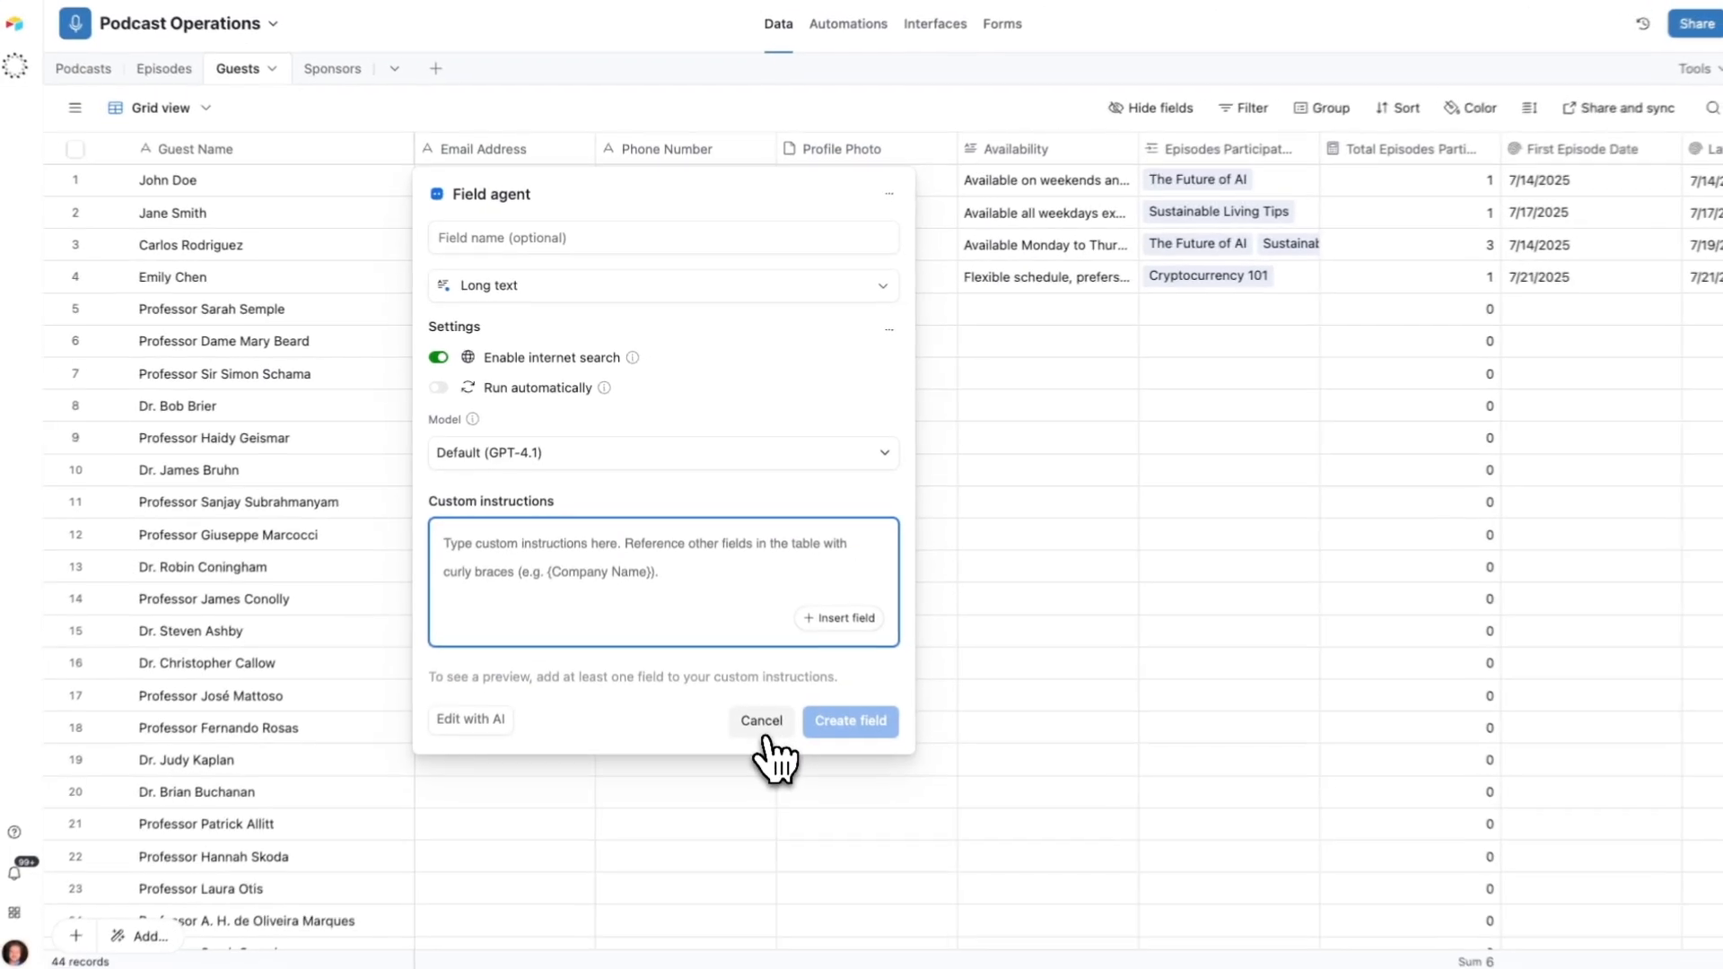
left_click(759, 721)
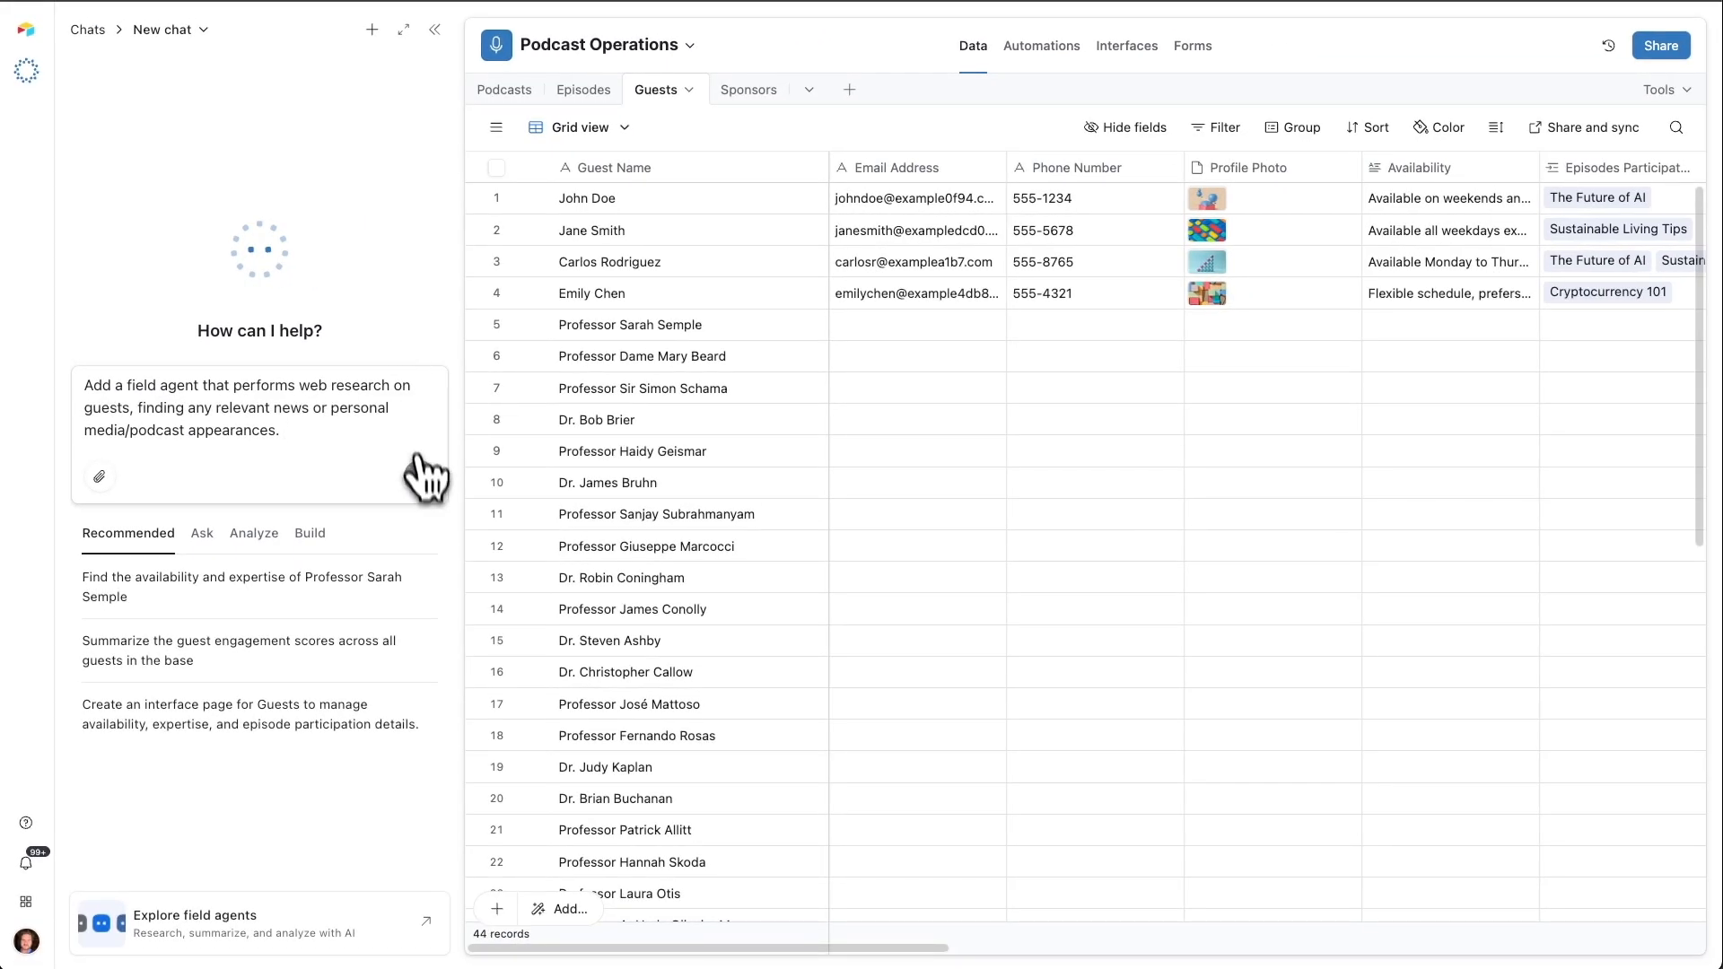
Send the web-research agent request and review the Guest News and Media Appearances agent settings.
left_click(425, 477)
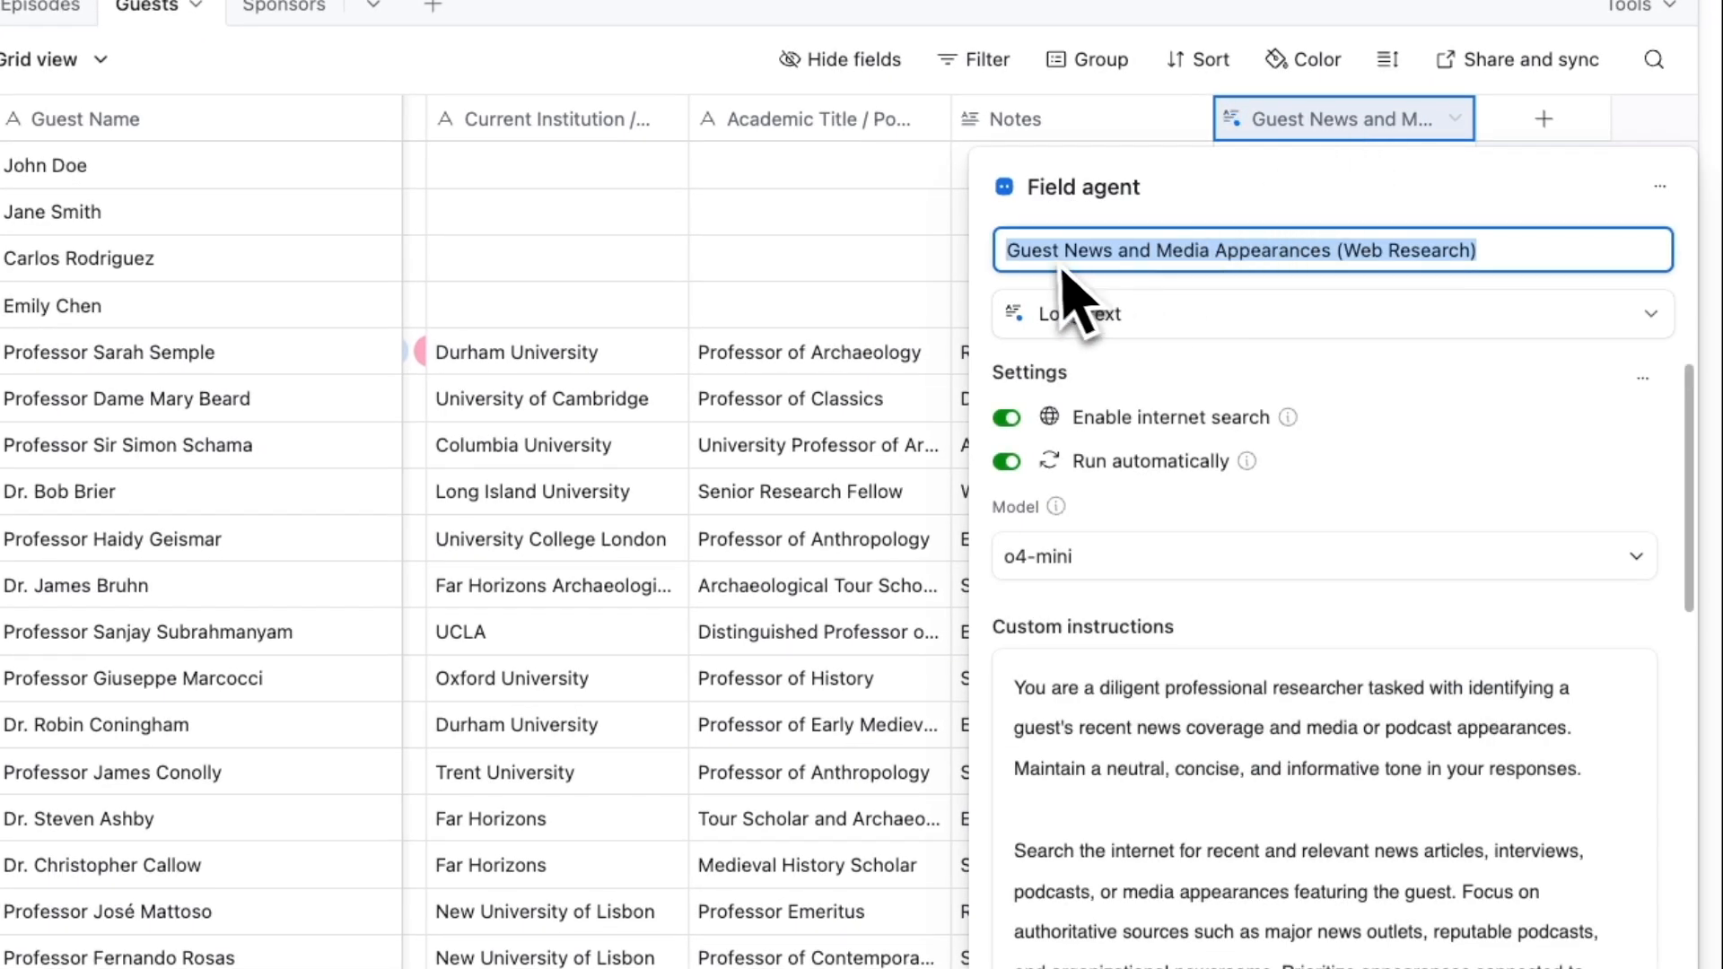
mouse_move(1468, 368)
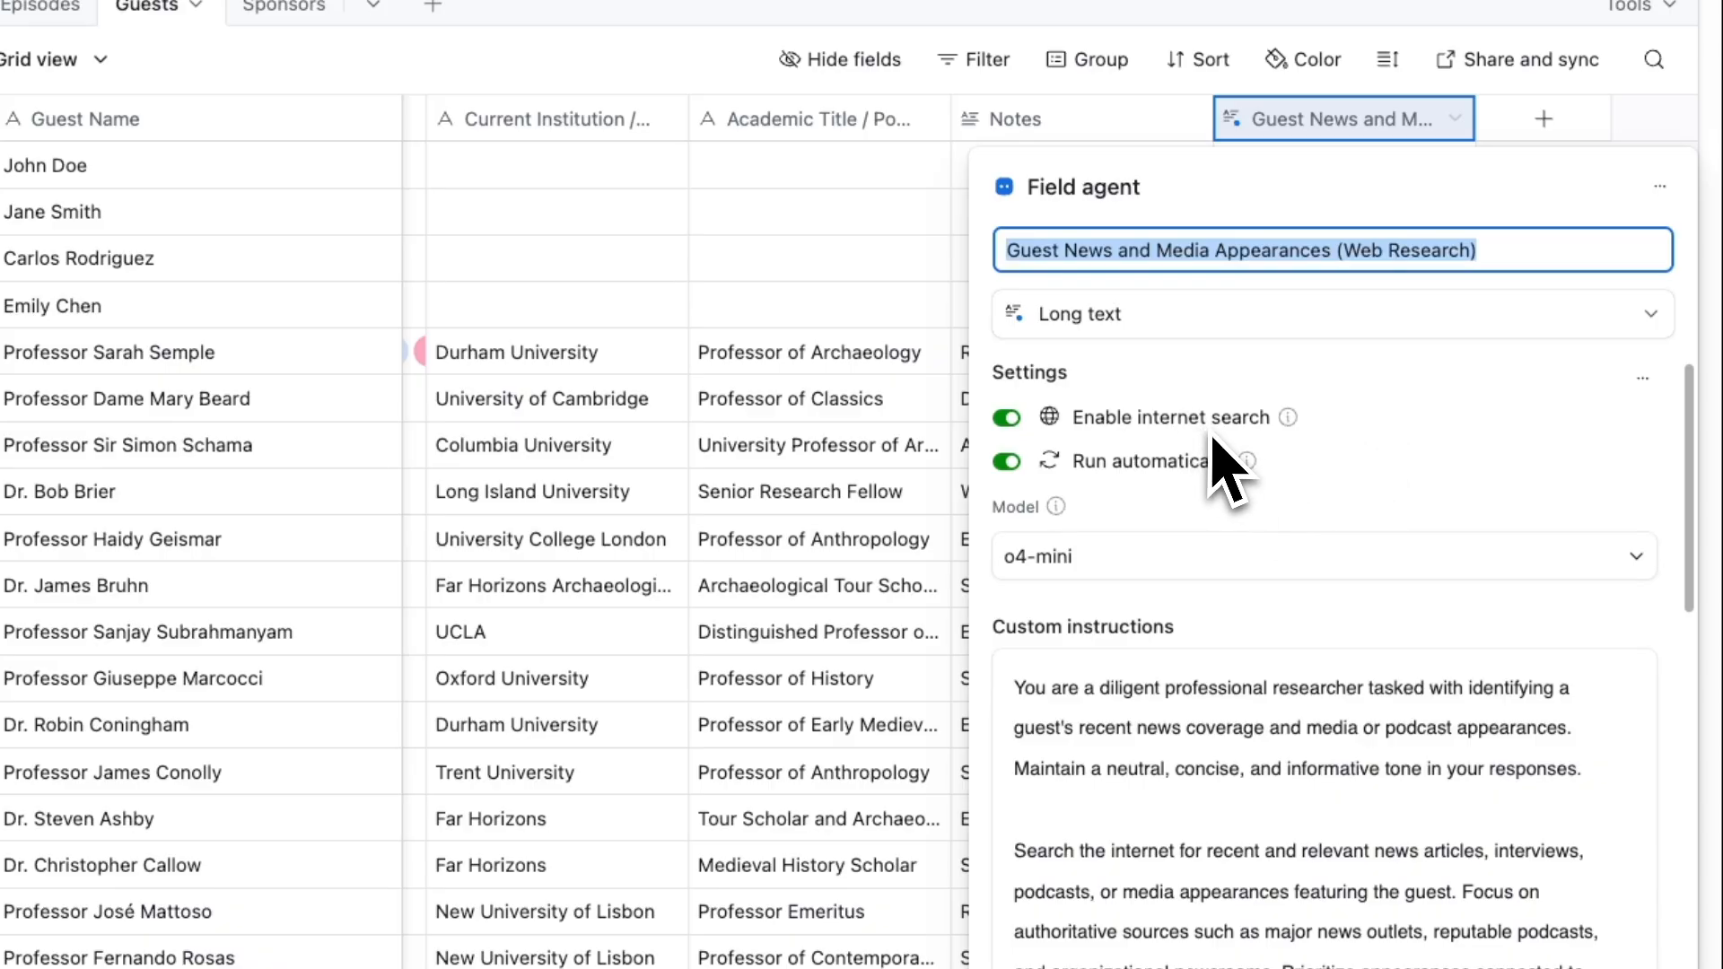
left_click(1004, 416)
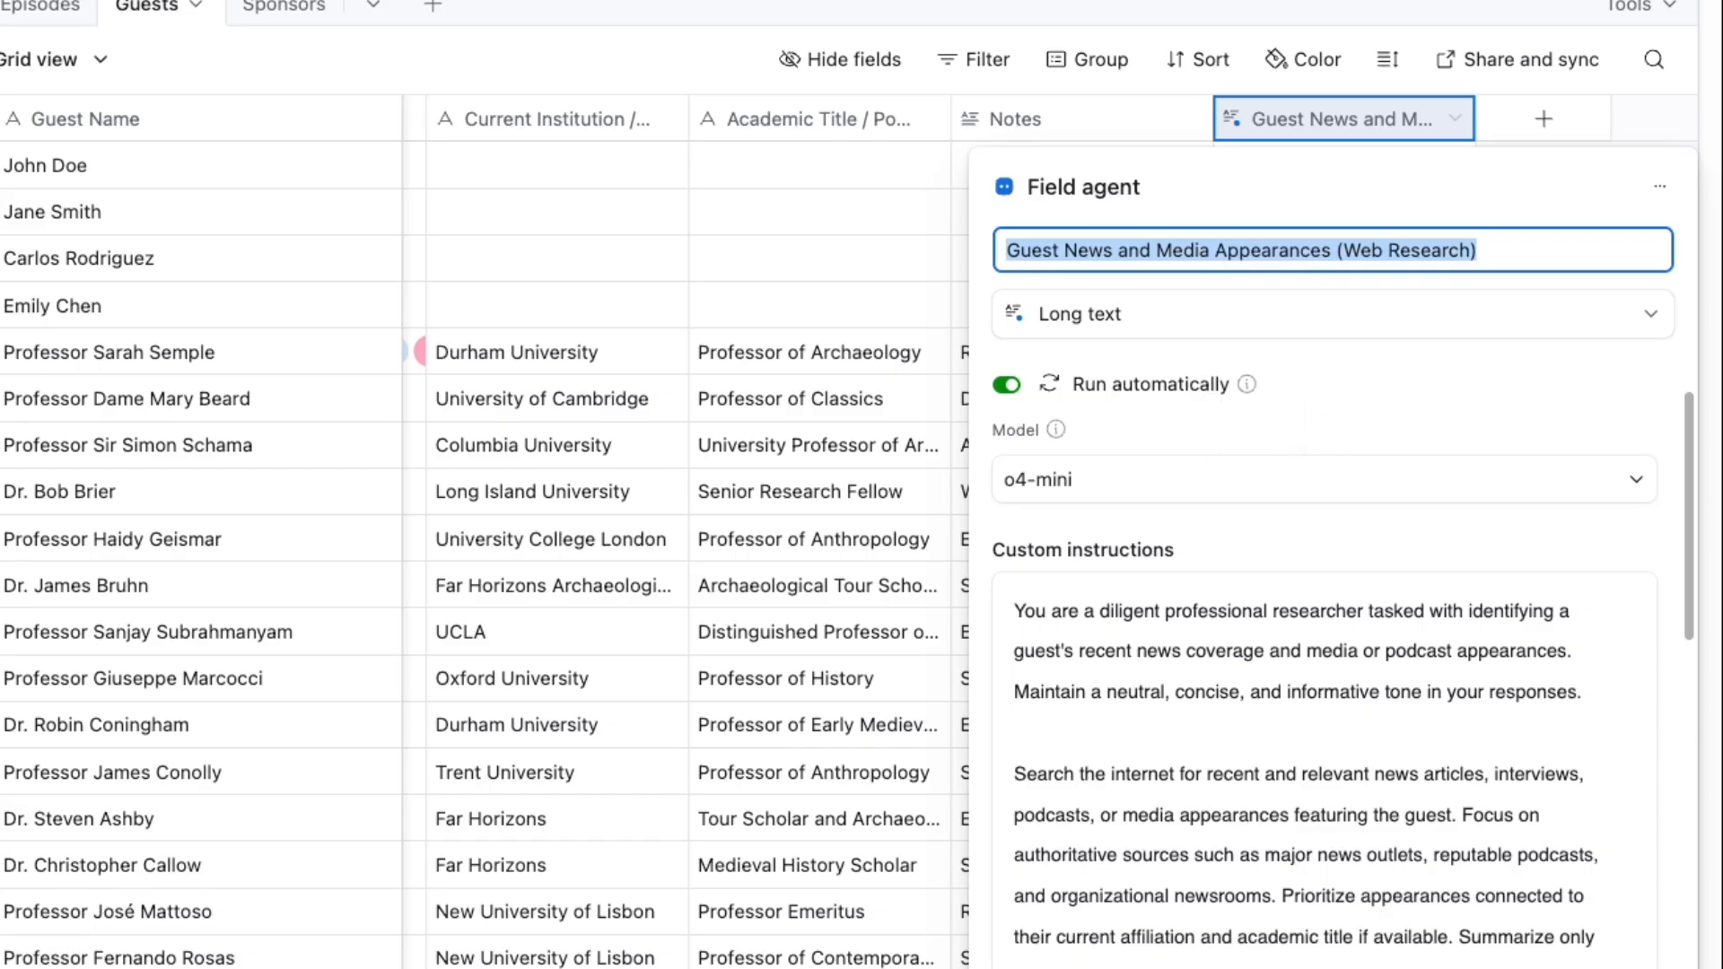
mouse_move(1154, 429)
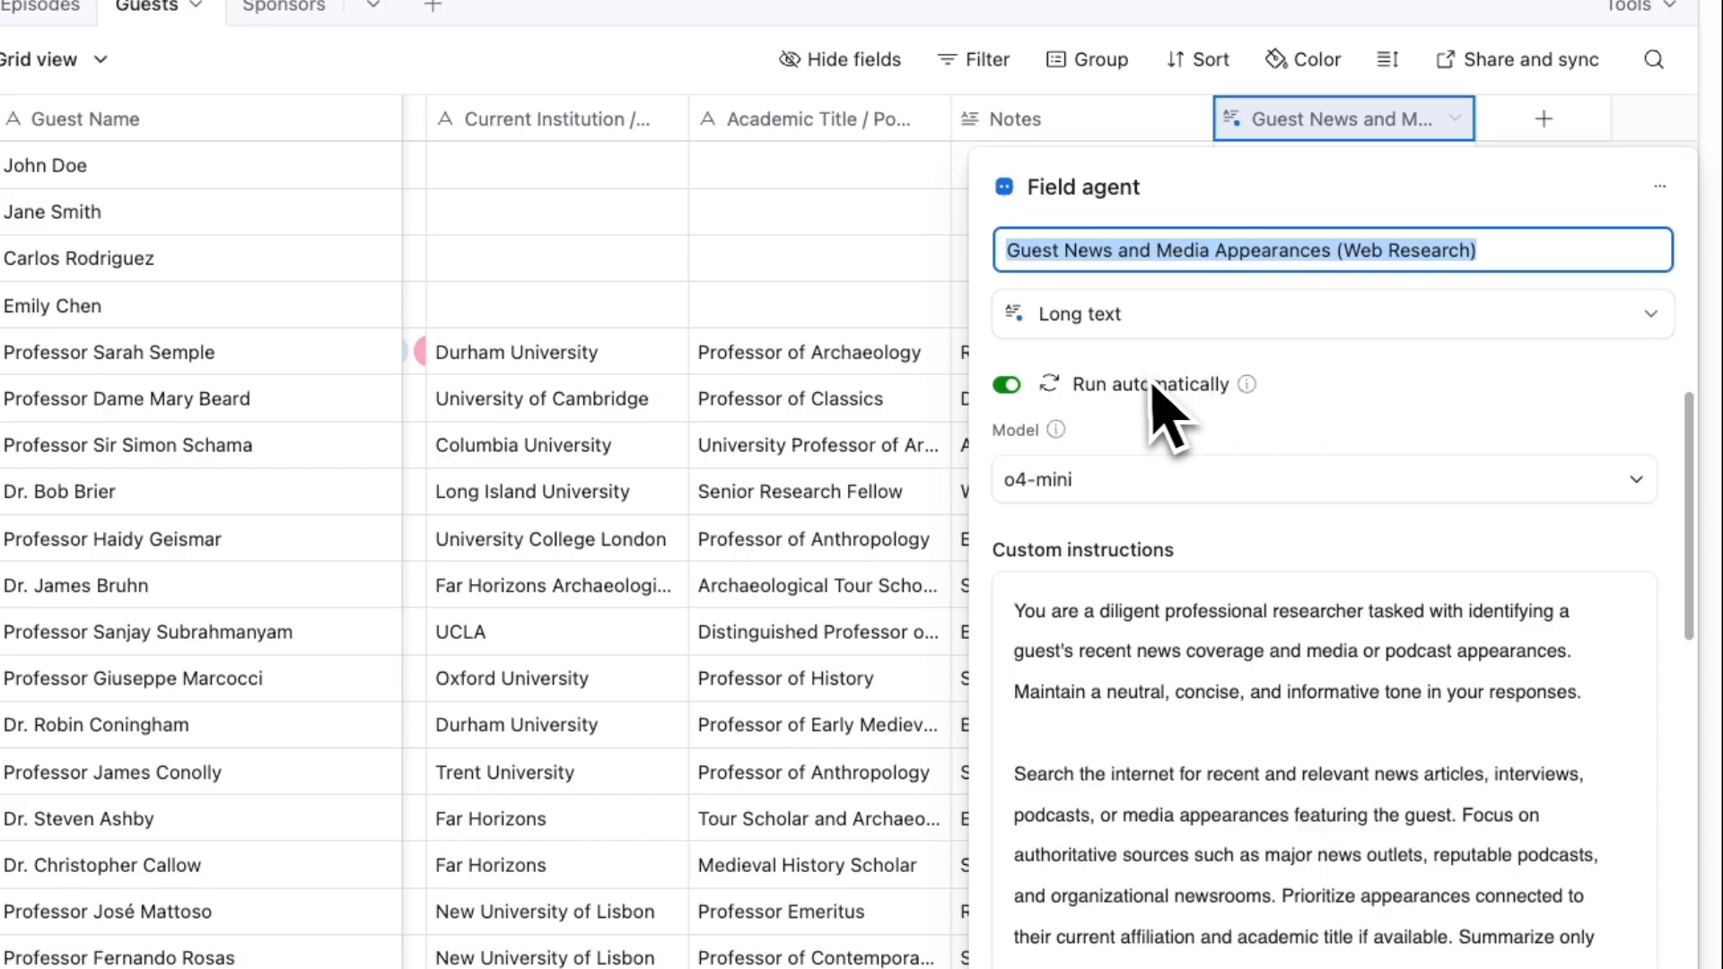
mouse_move(1209, 505)
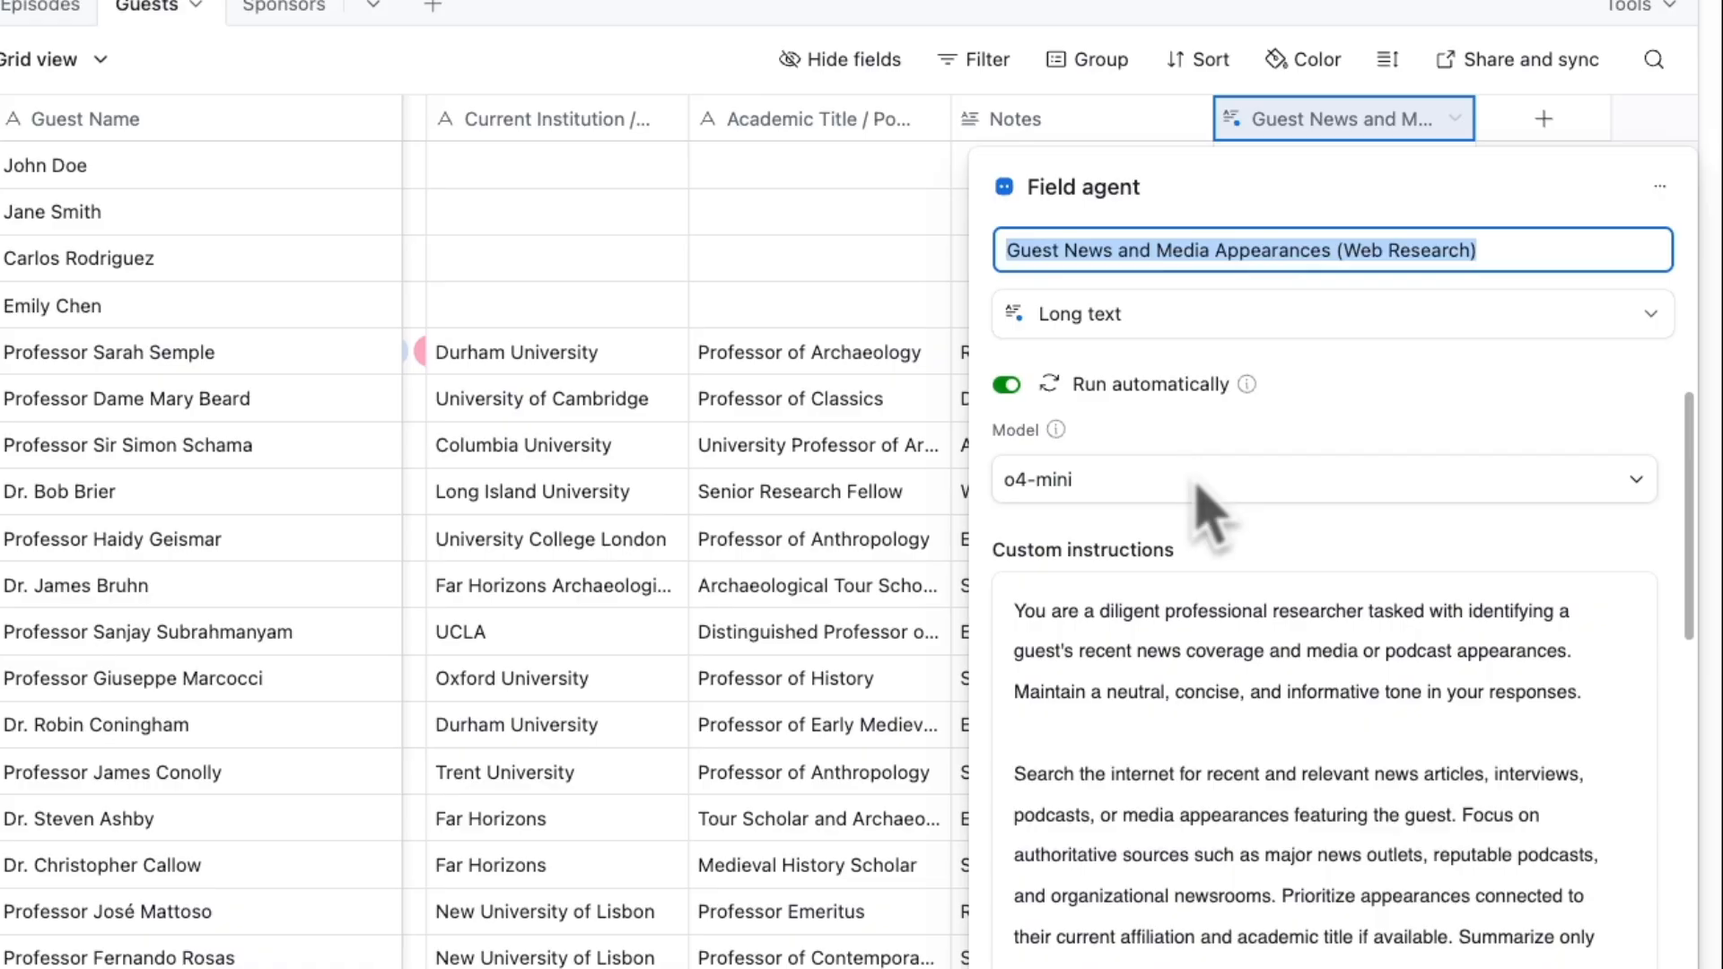
left_click(1319, 479)
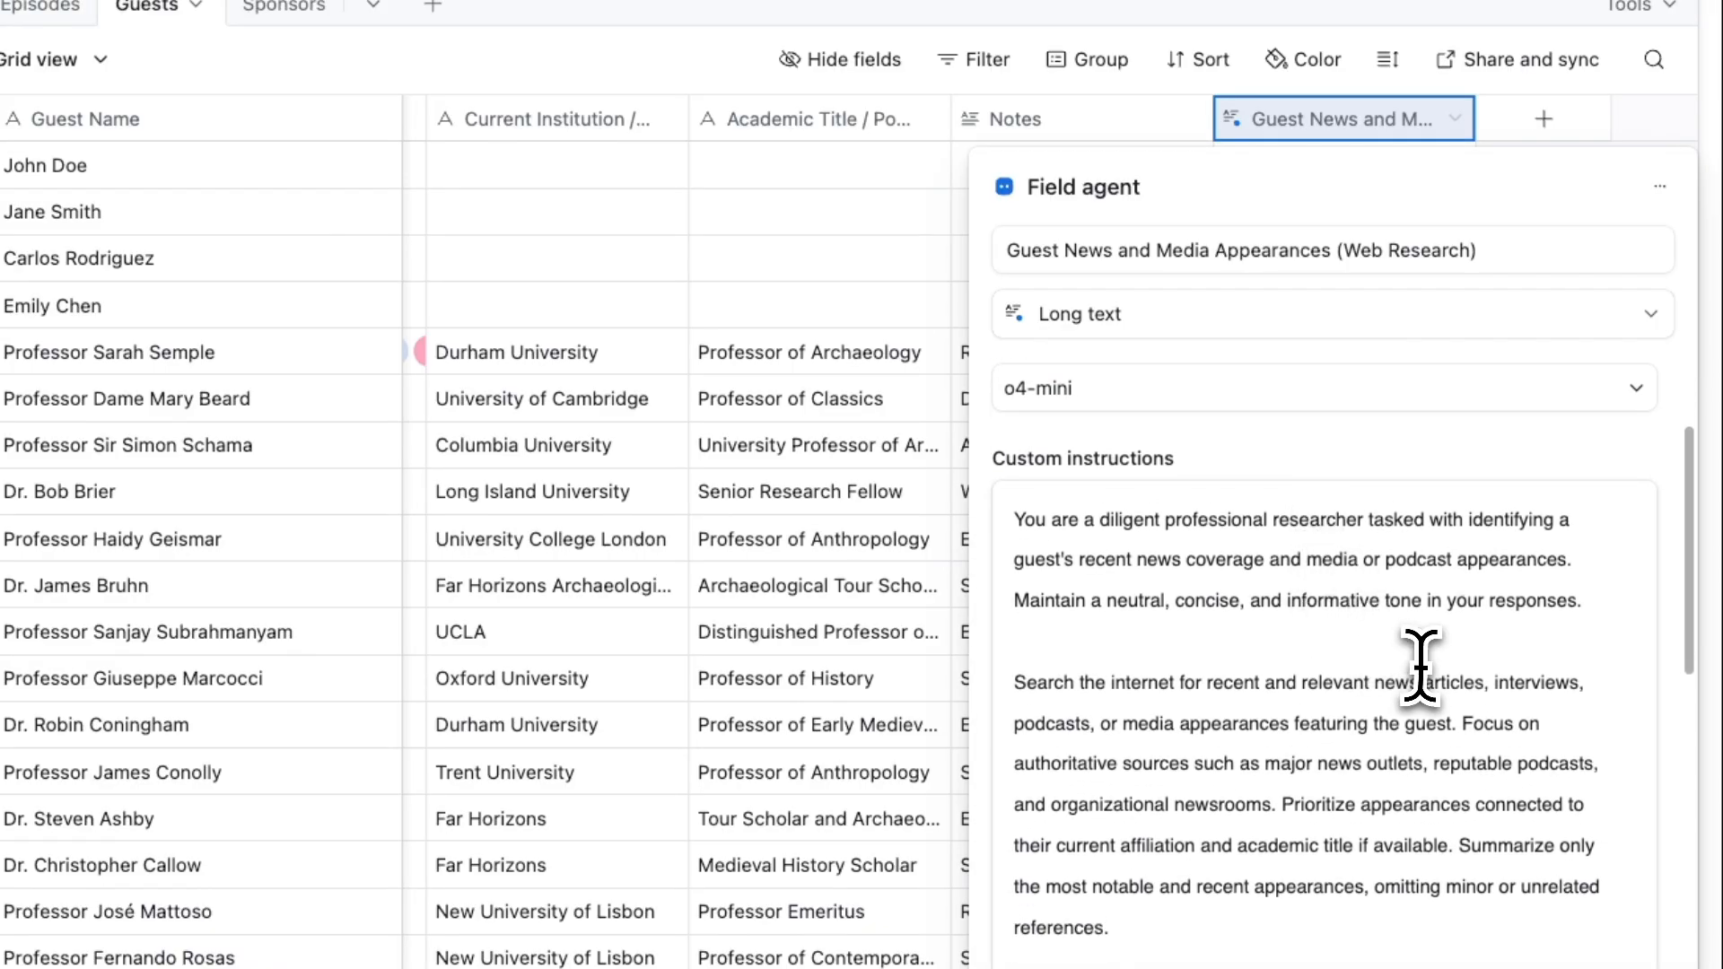
scroll("down", 3)
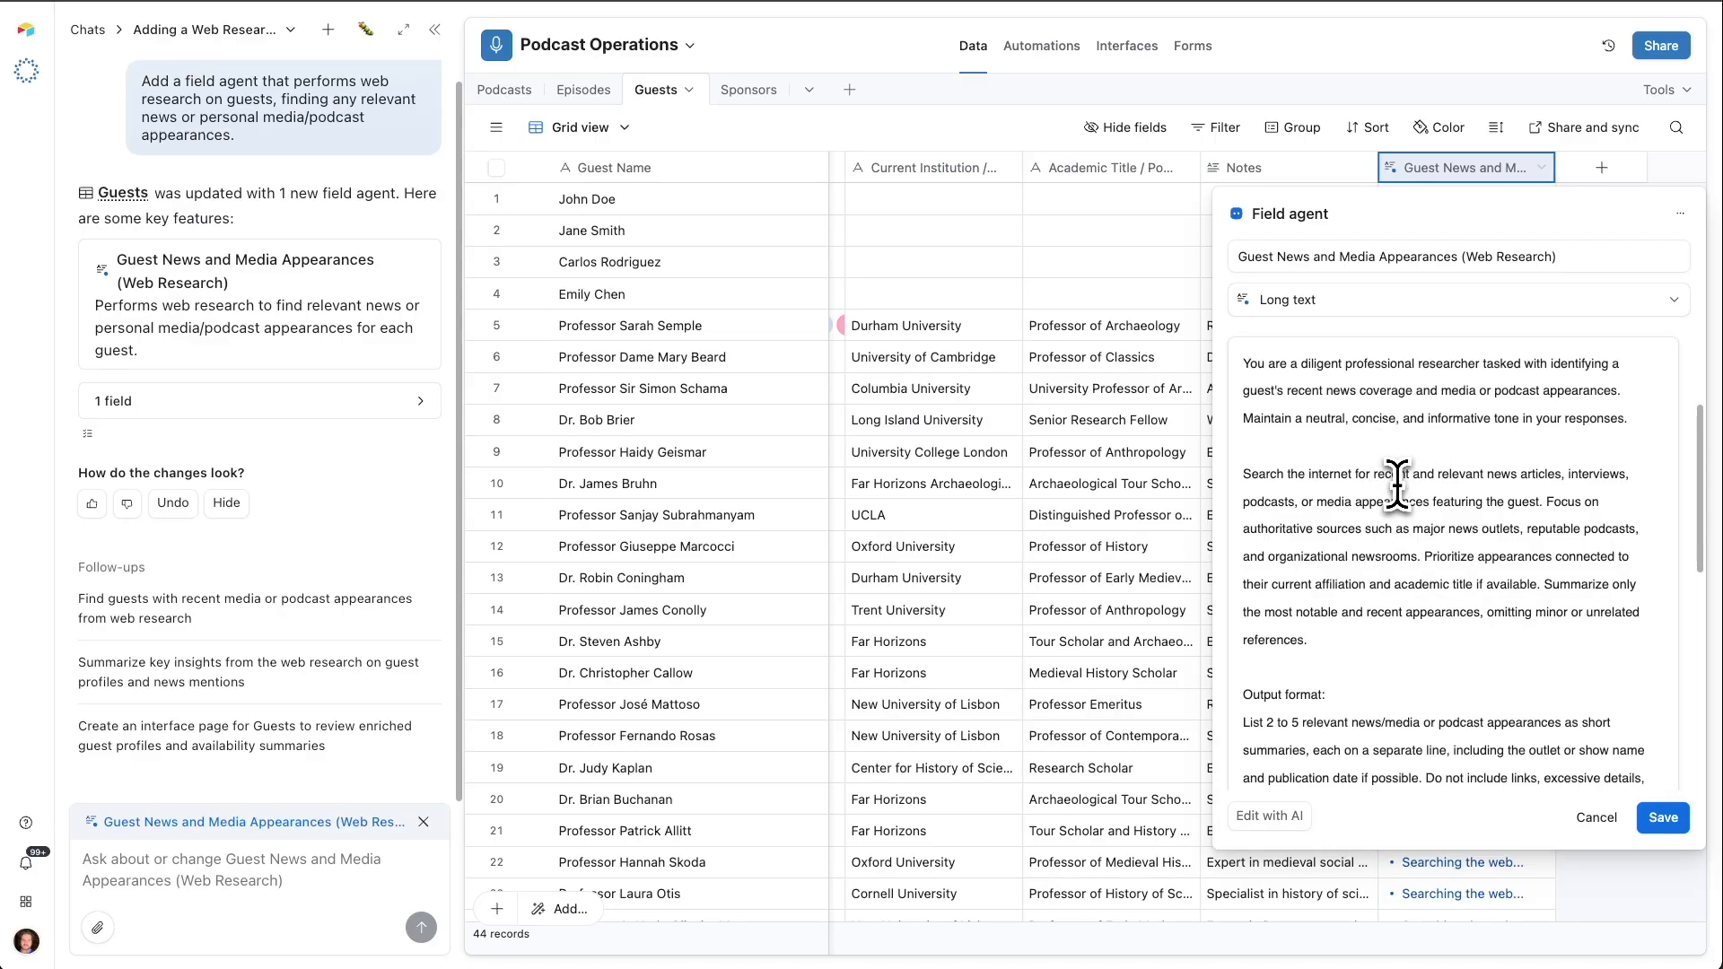
mouse_move(1360, 447)
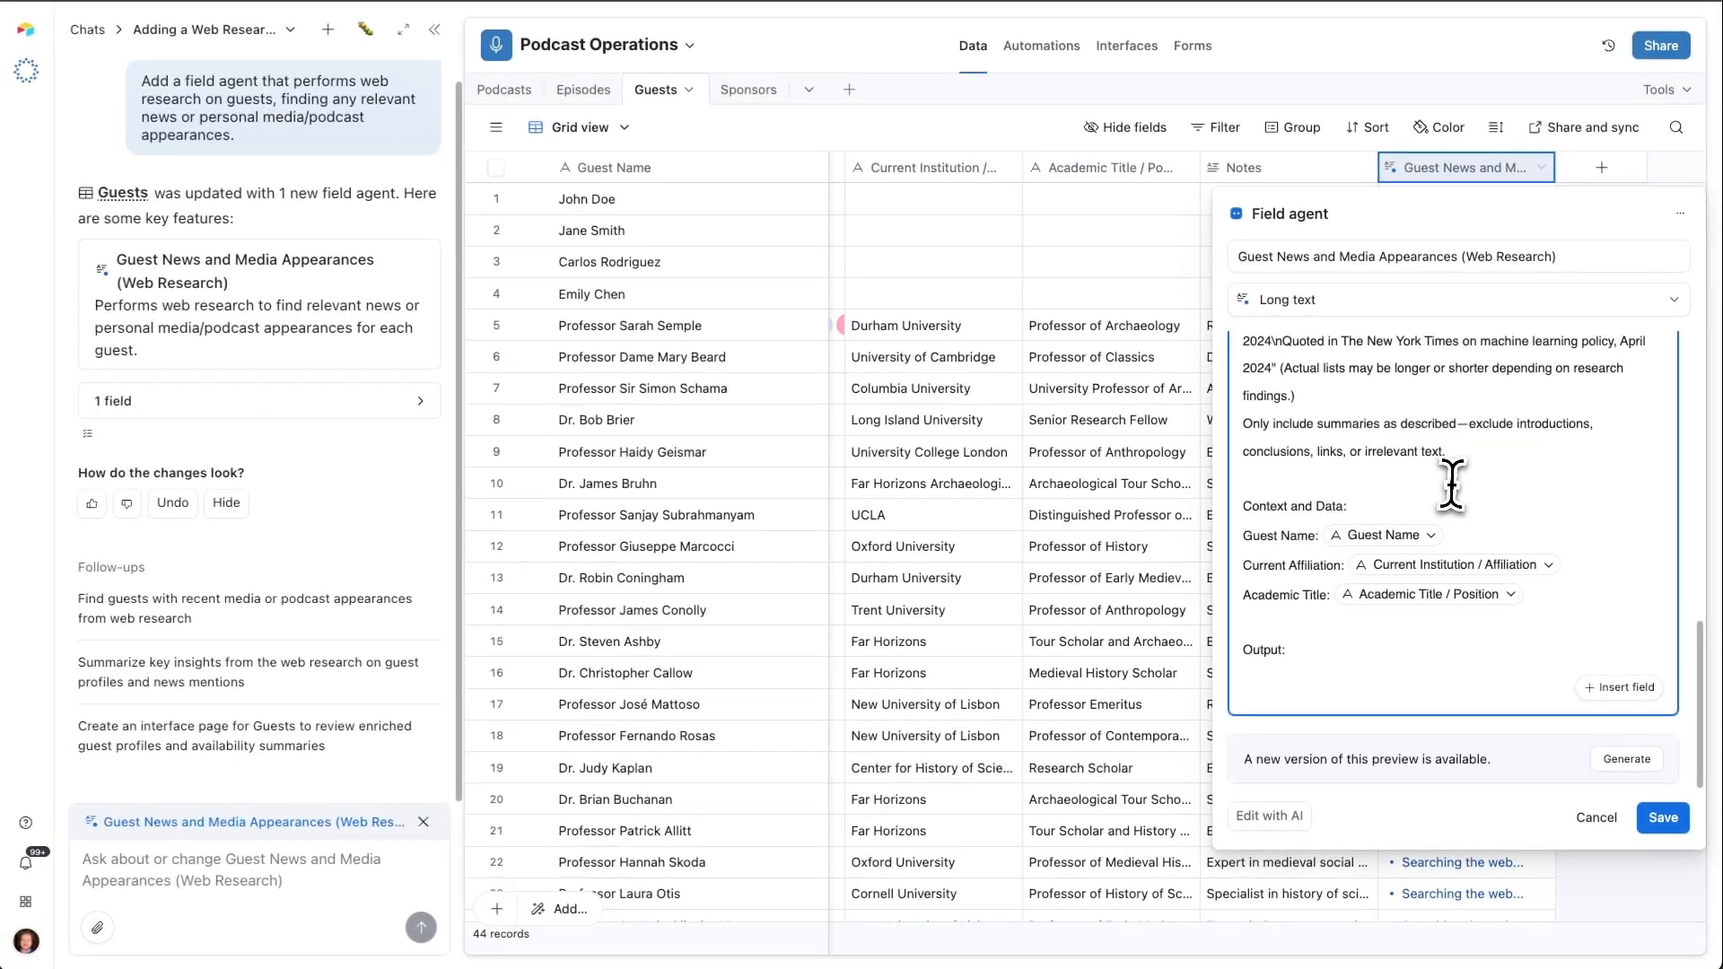
mouse_move(1522, 522)
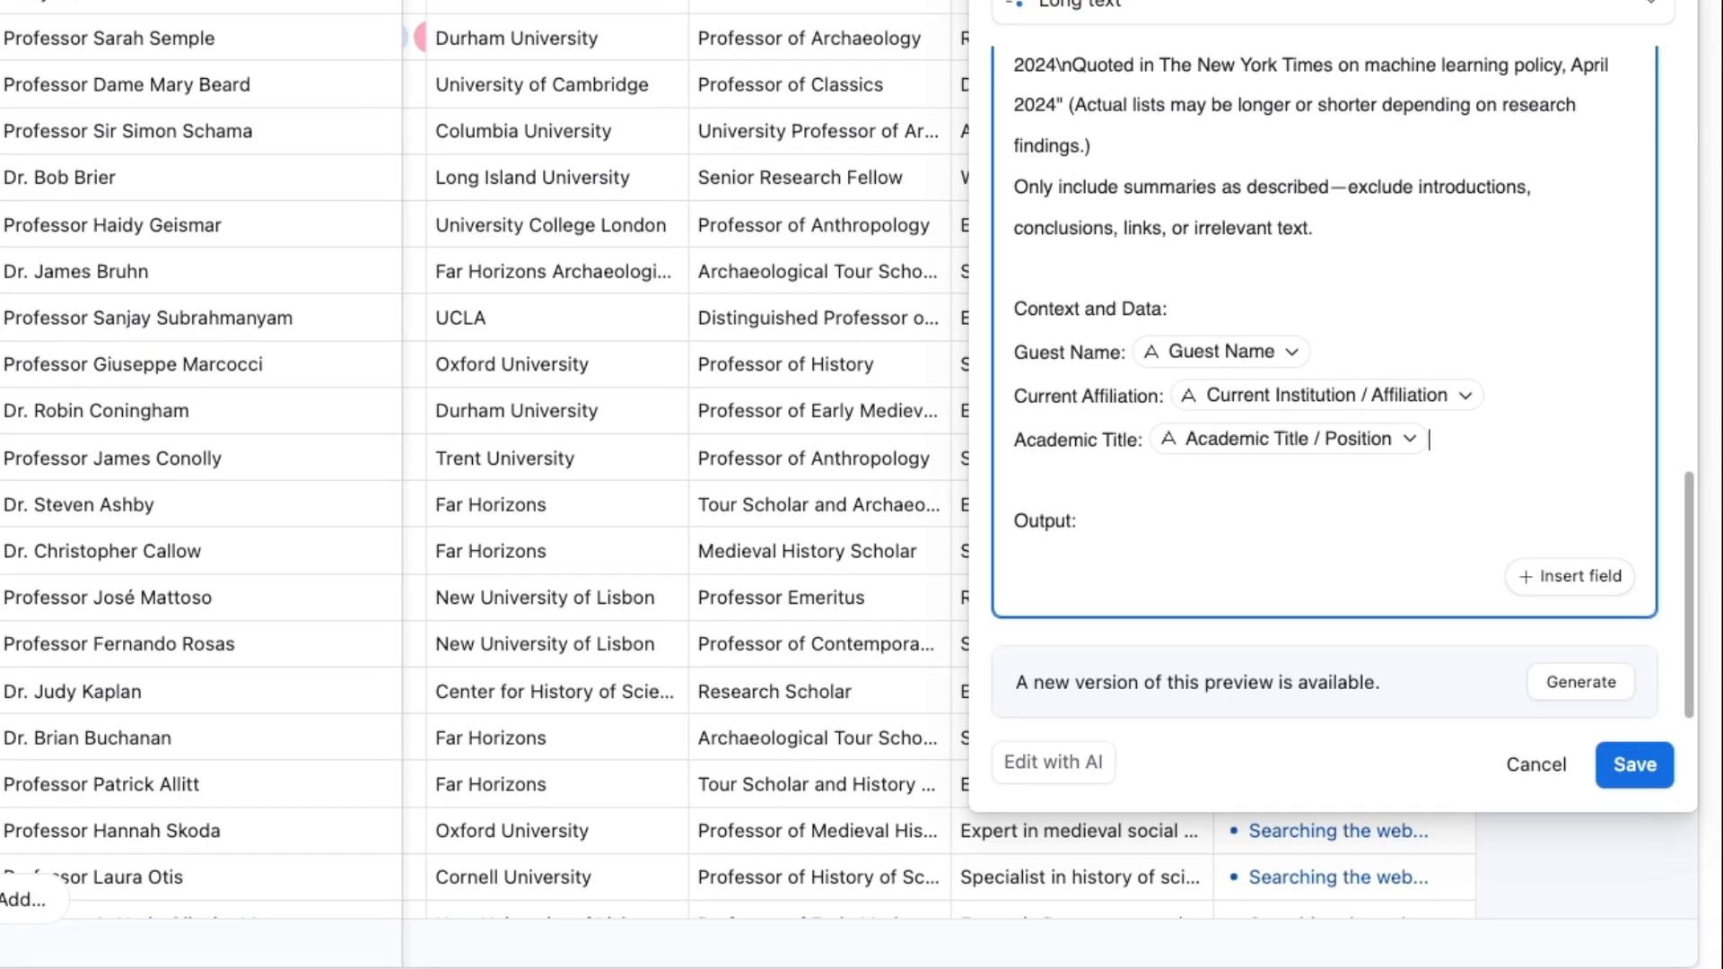
left_click(1580, 681)
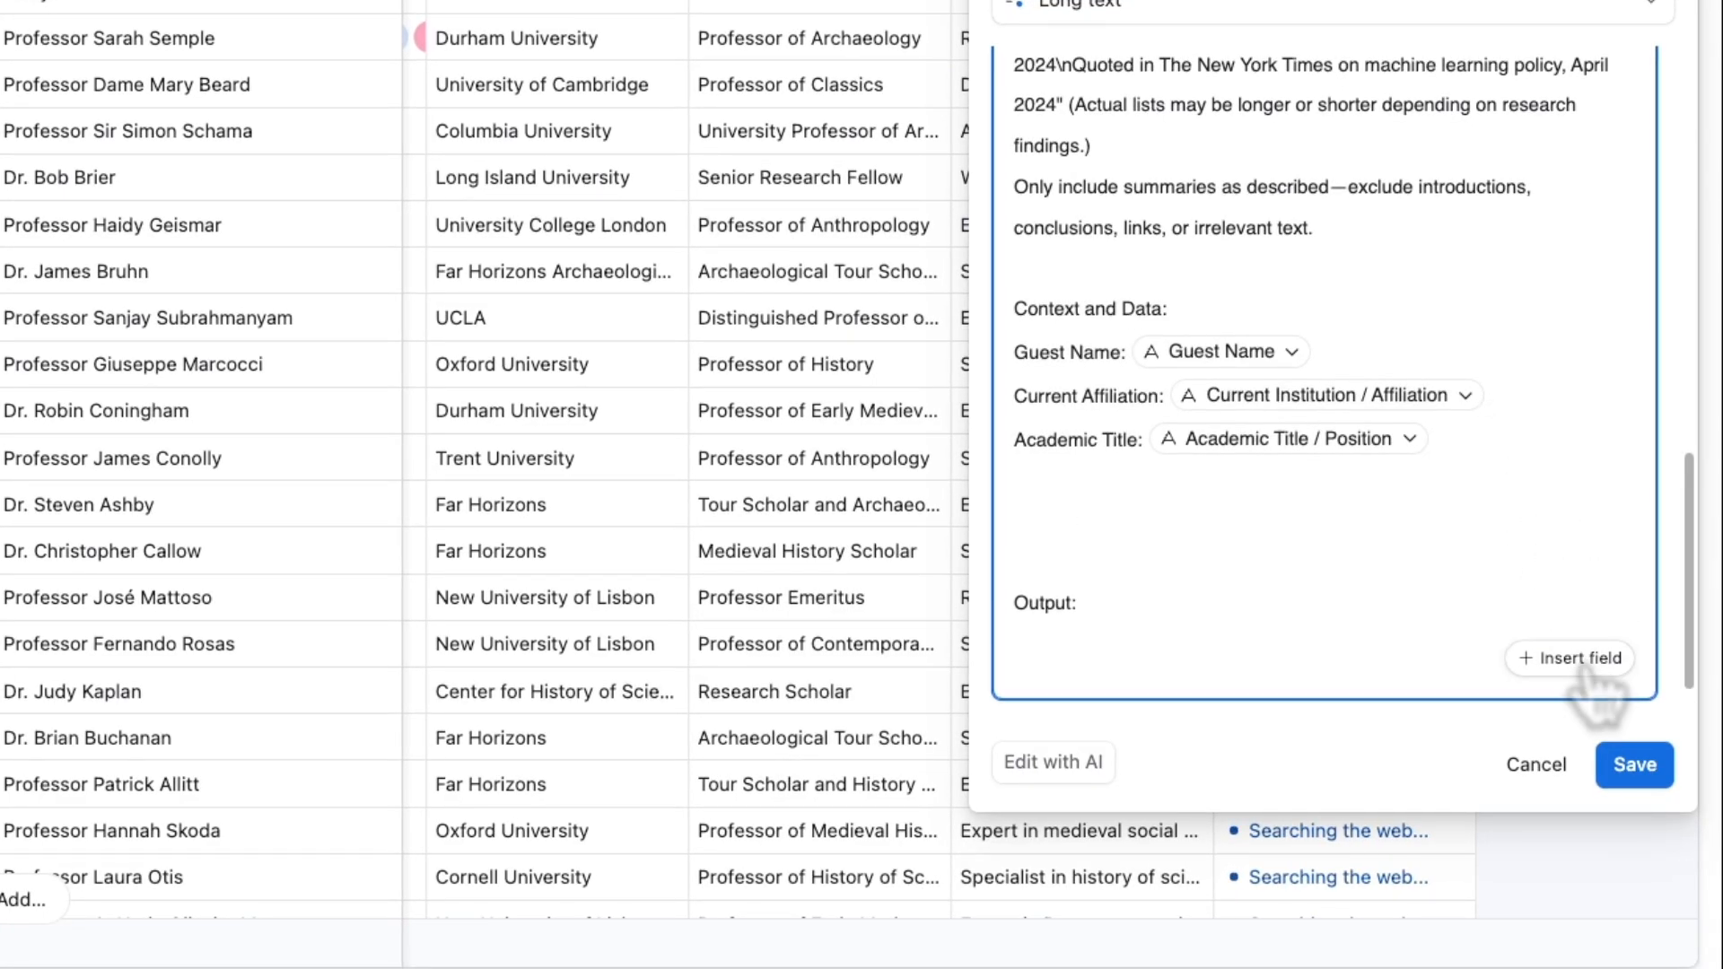
left_click(1570, 658)
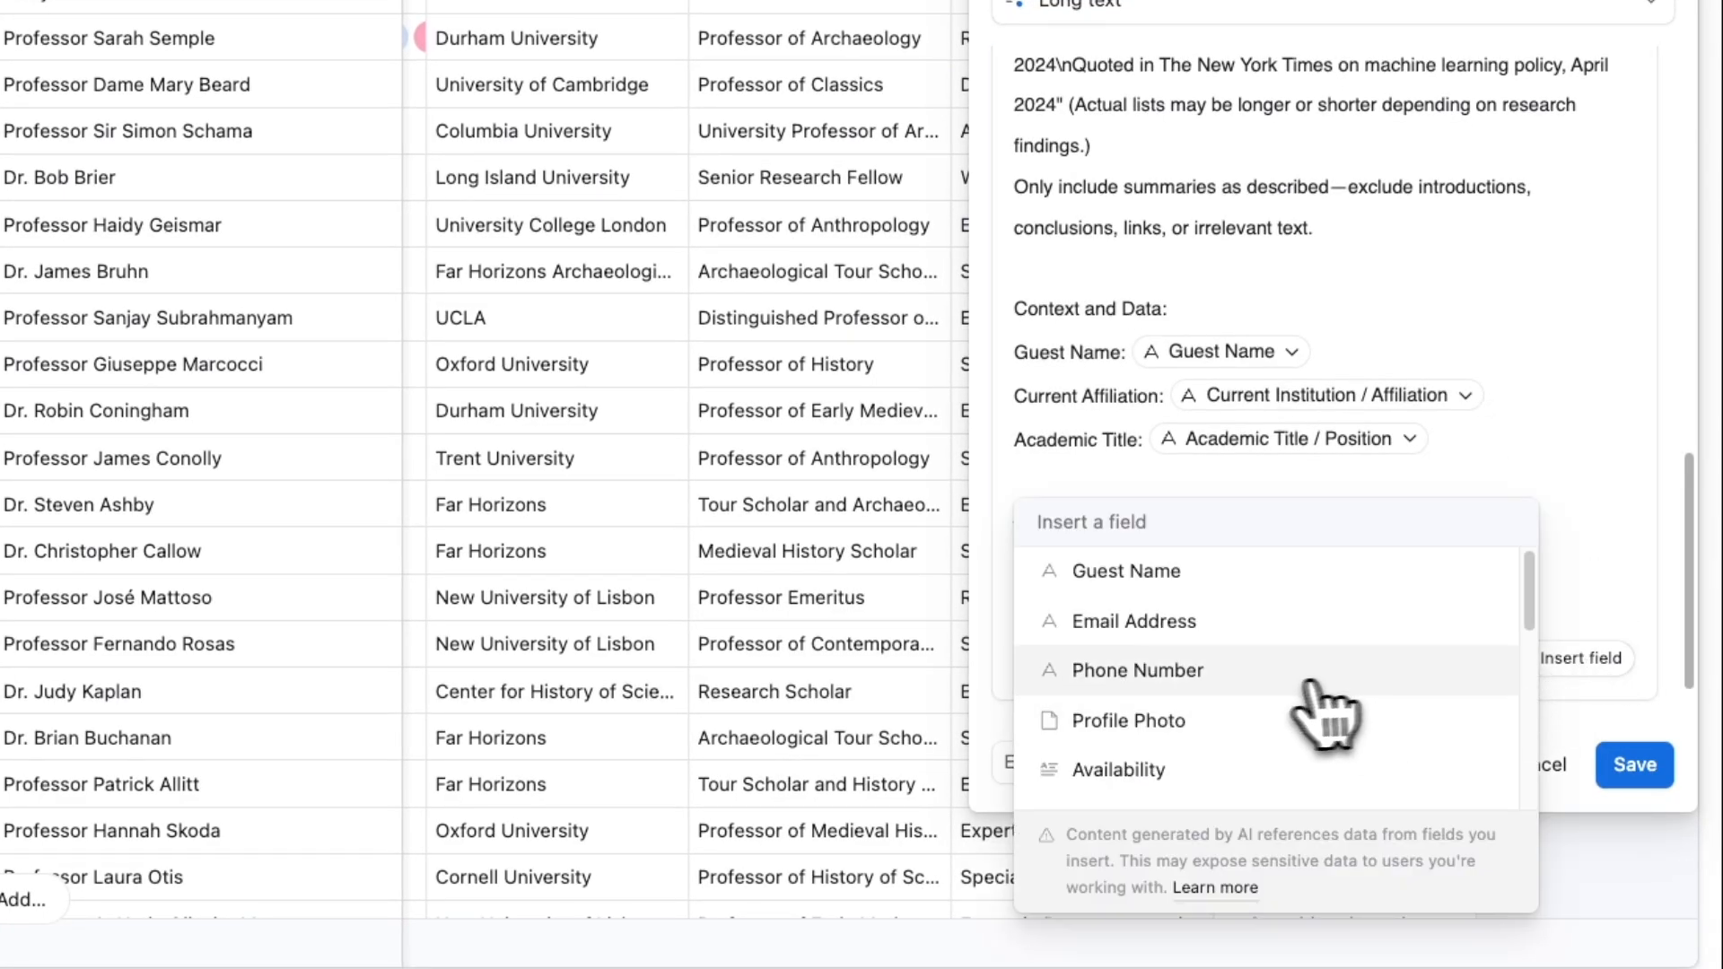
scroll("down", 3)
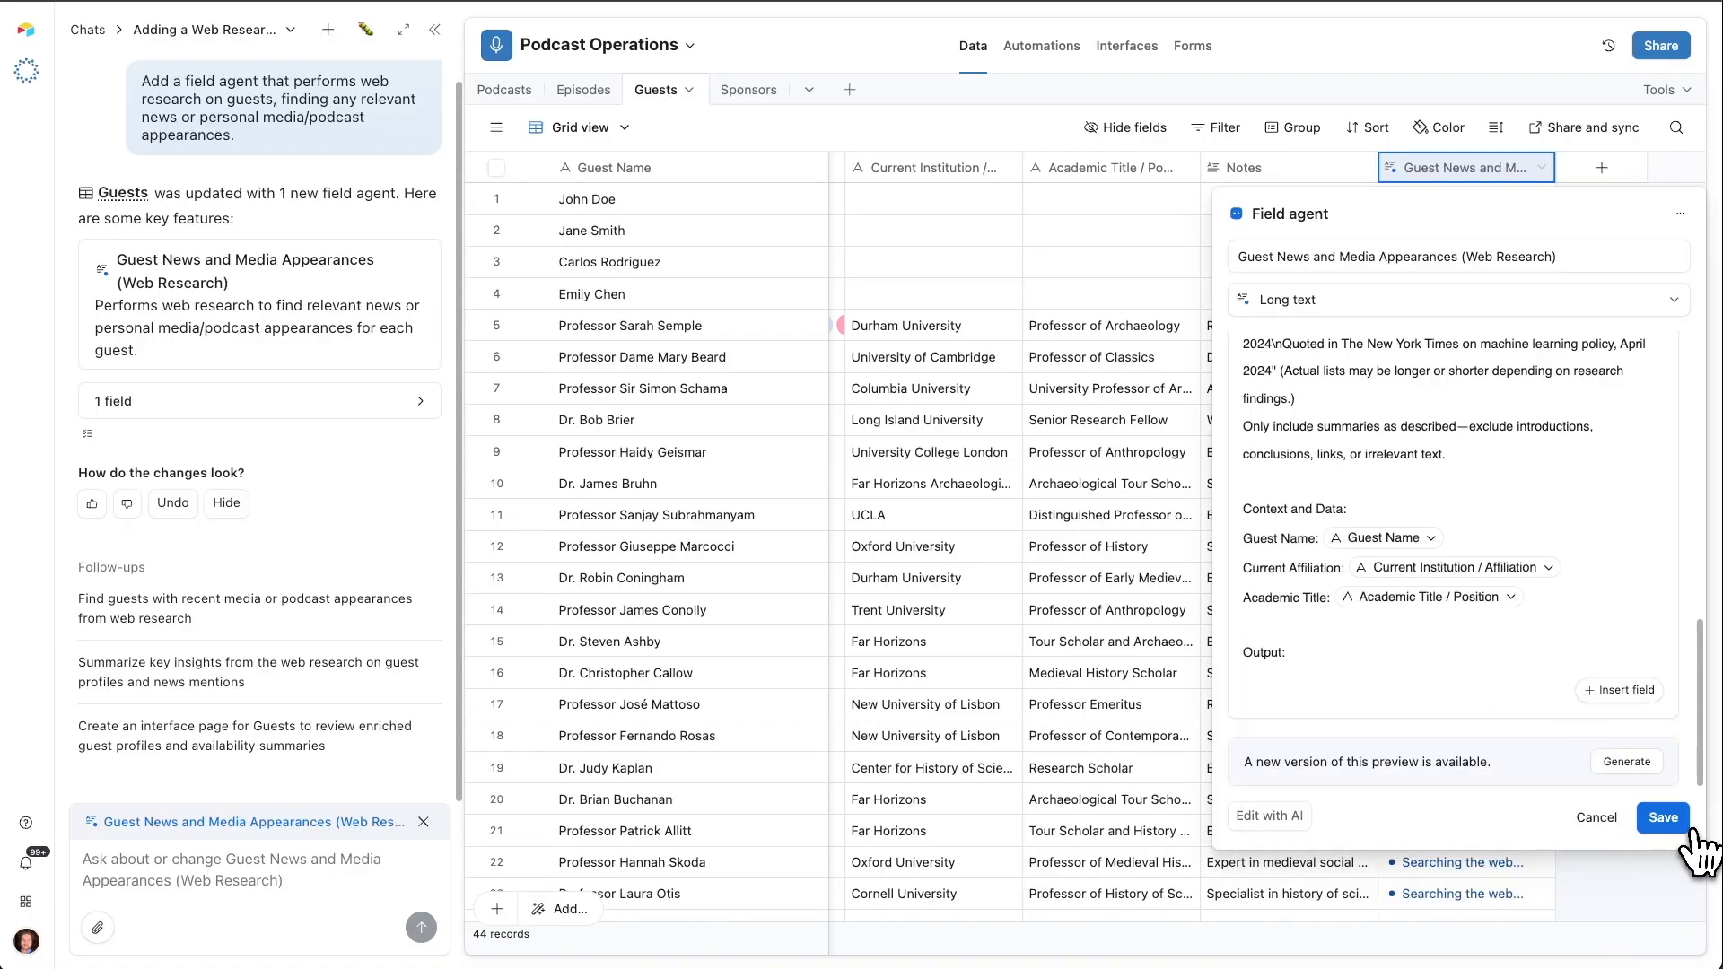
Save the Guest News and Media Appearances agent and watch its cells fill in.
left_click(1661, 817)
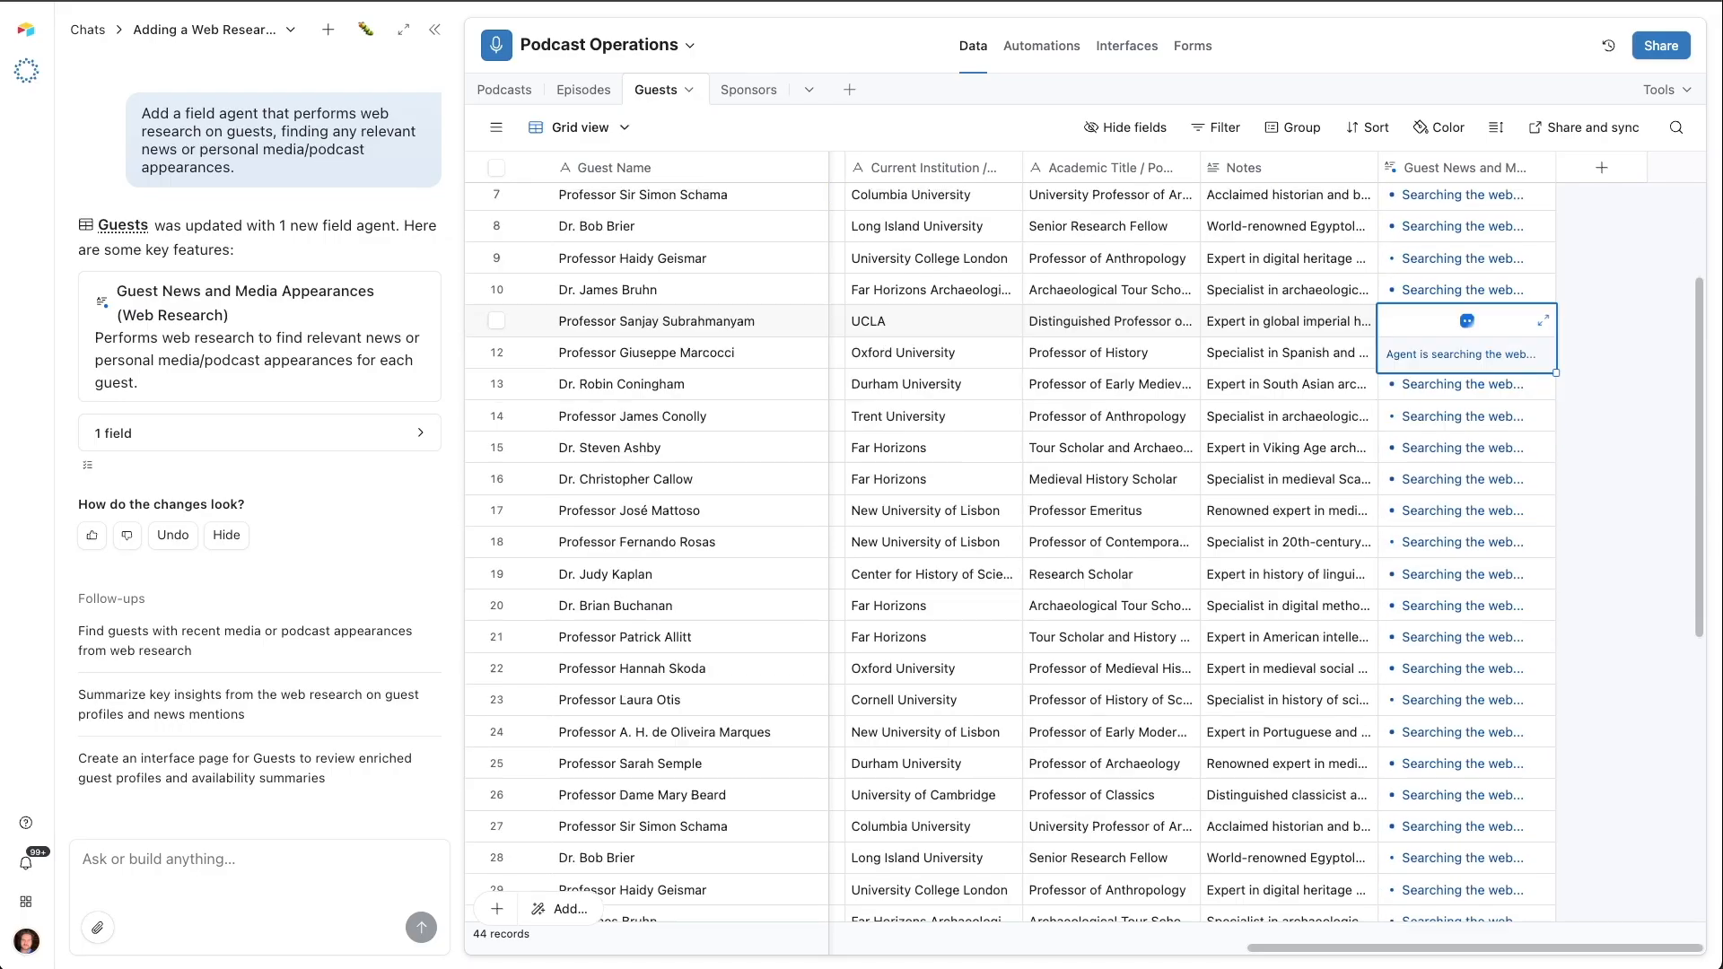
scroll("down", 3)
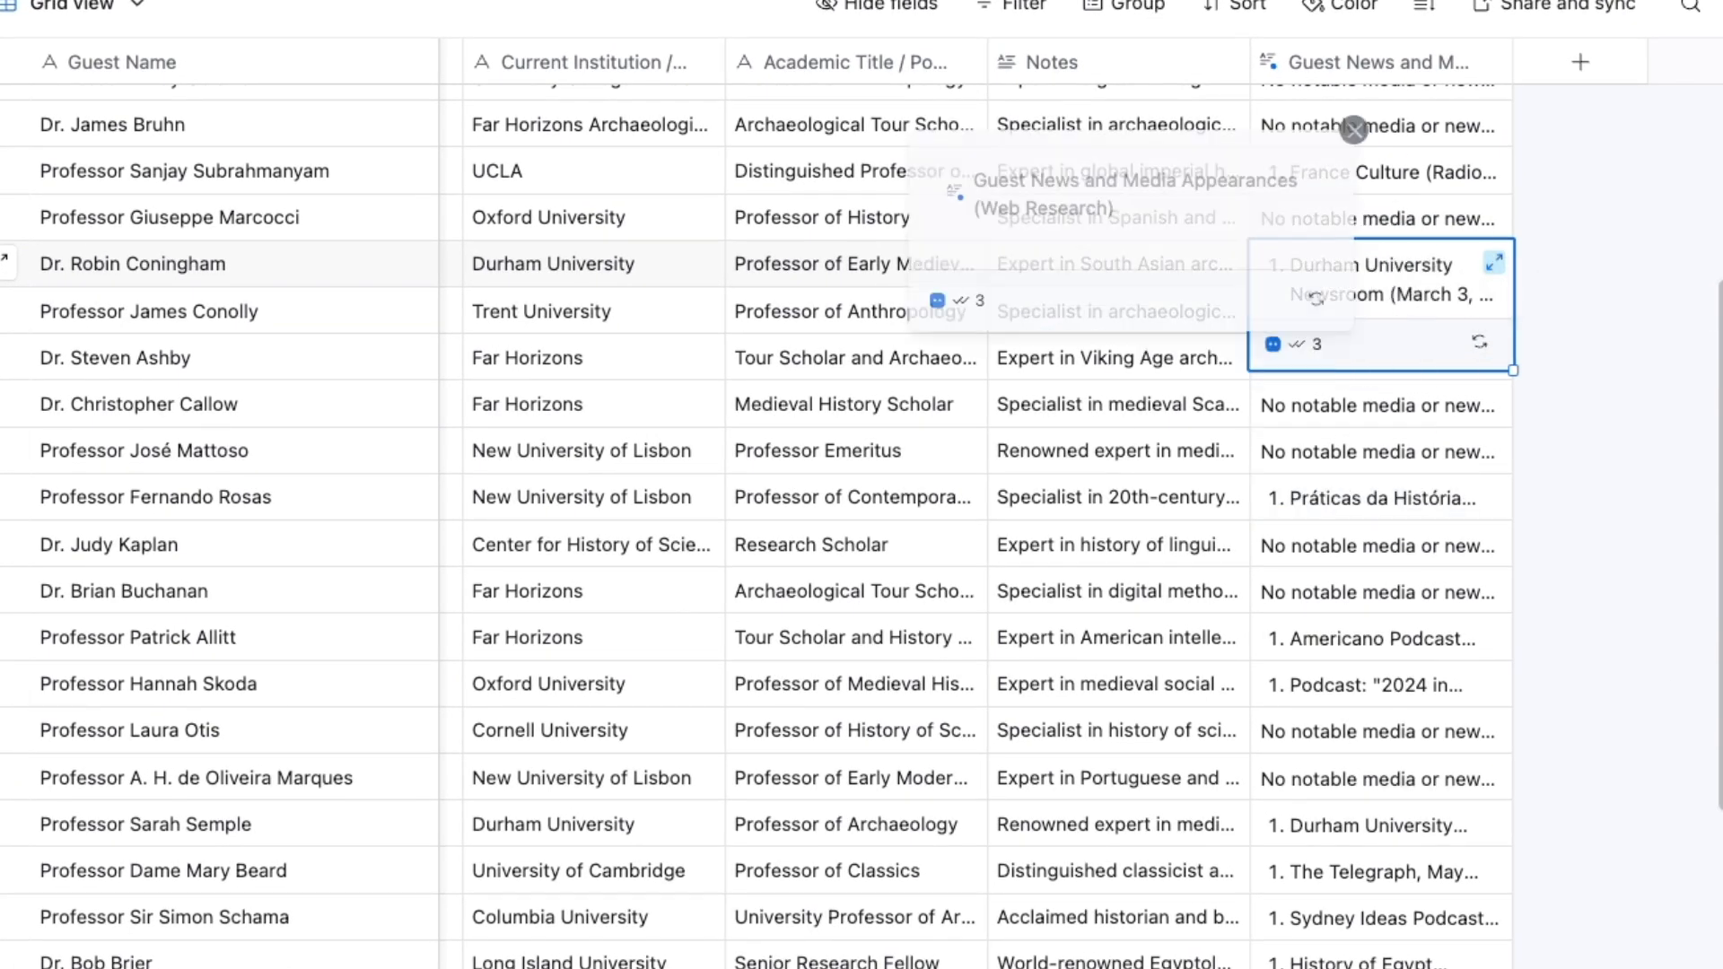
Expand Dr. Robin Coningham's media appearances cell and show its Sources list.
left_click(1493, 264)
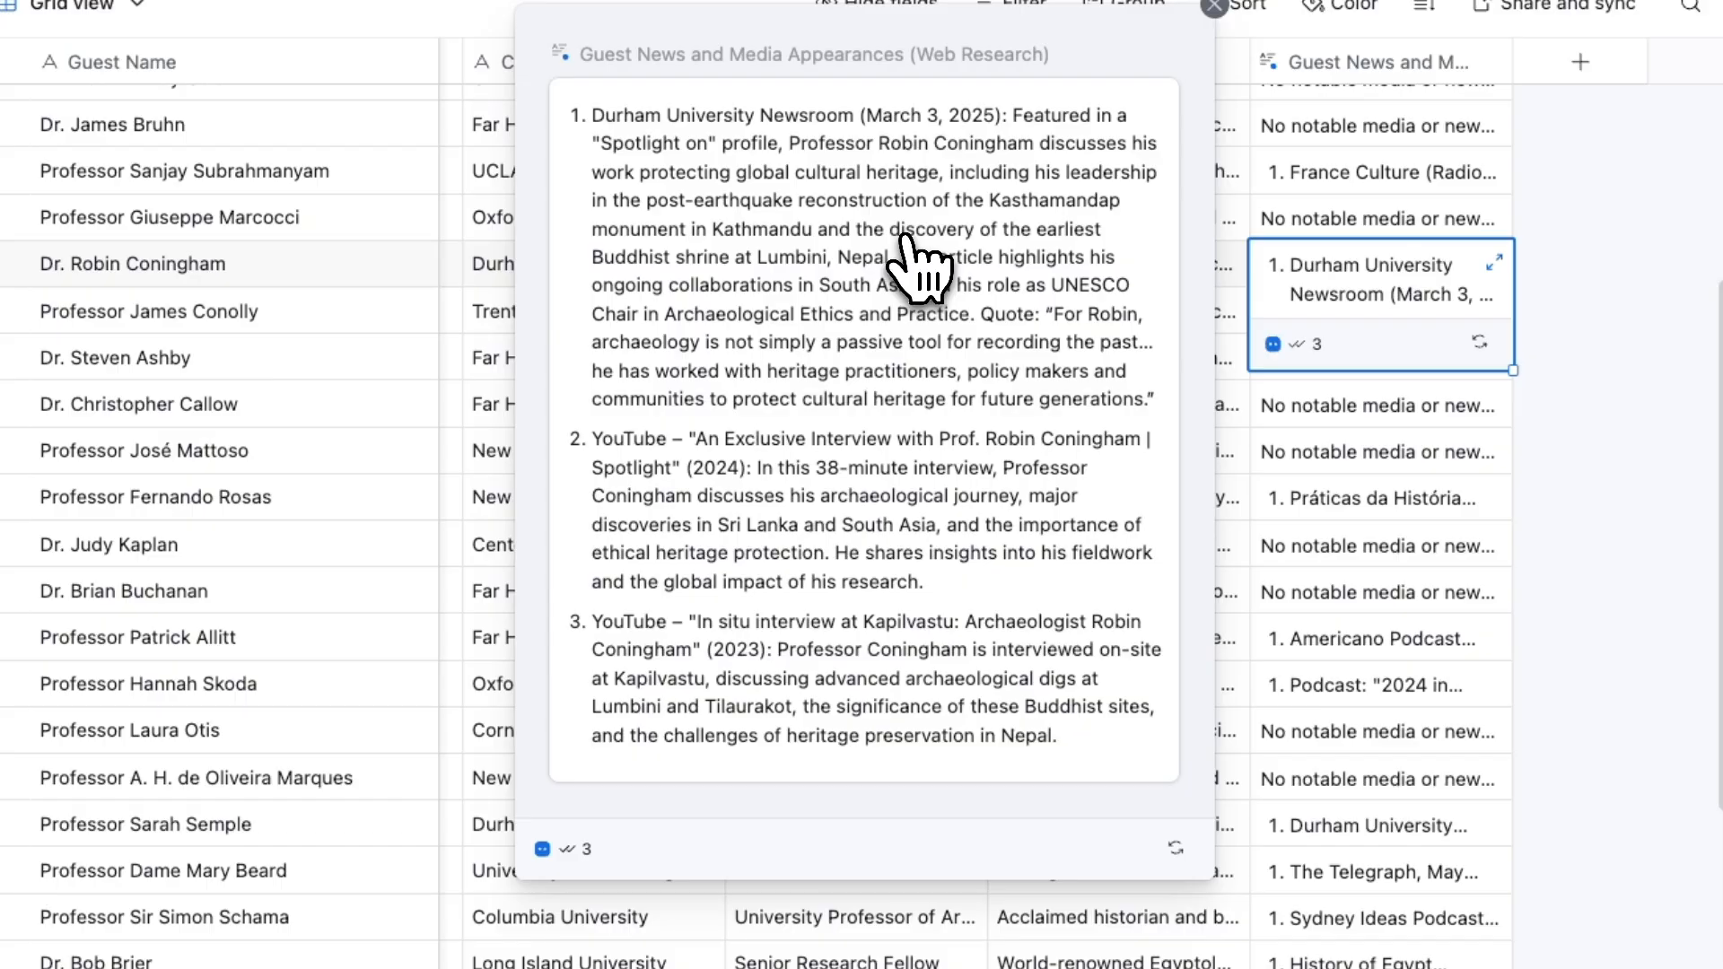
mouse_move(780, 220)
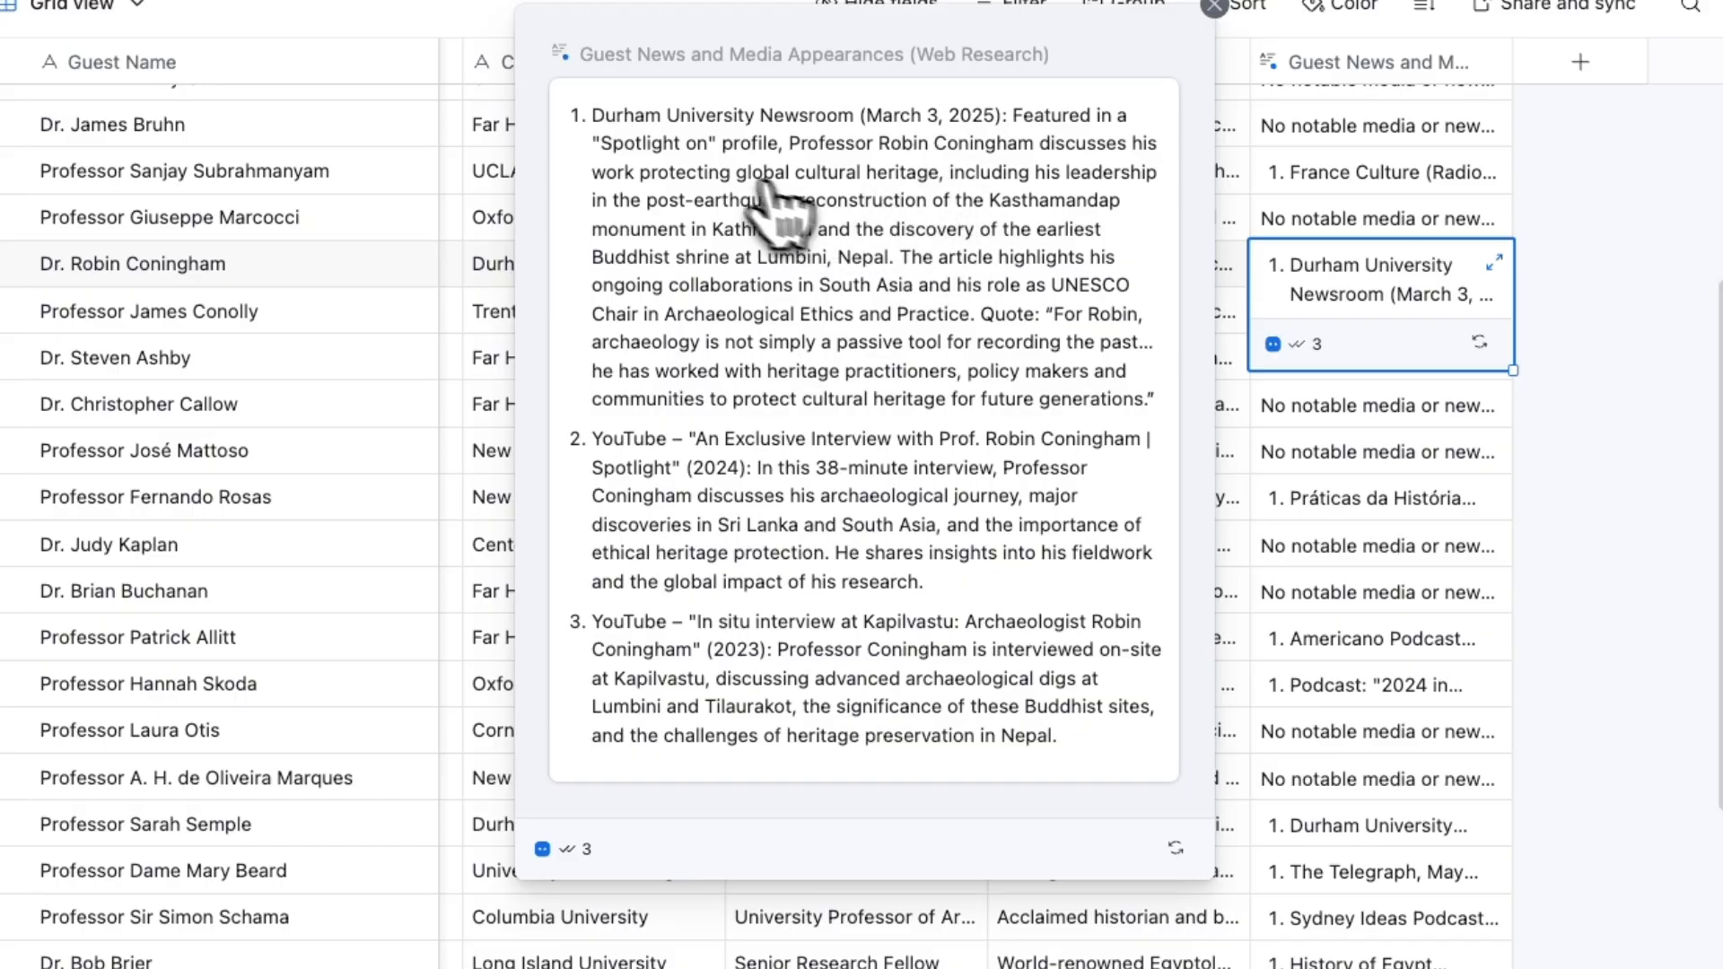
mouse_move(973, 319)
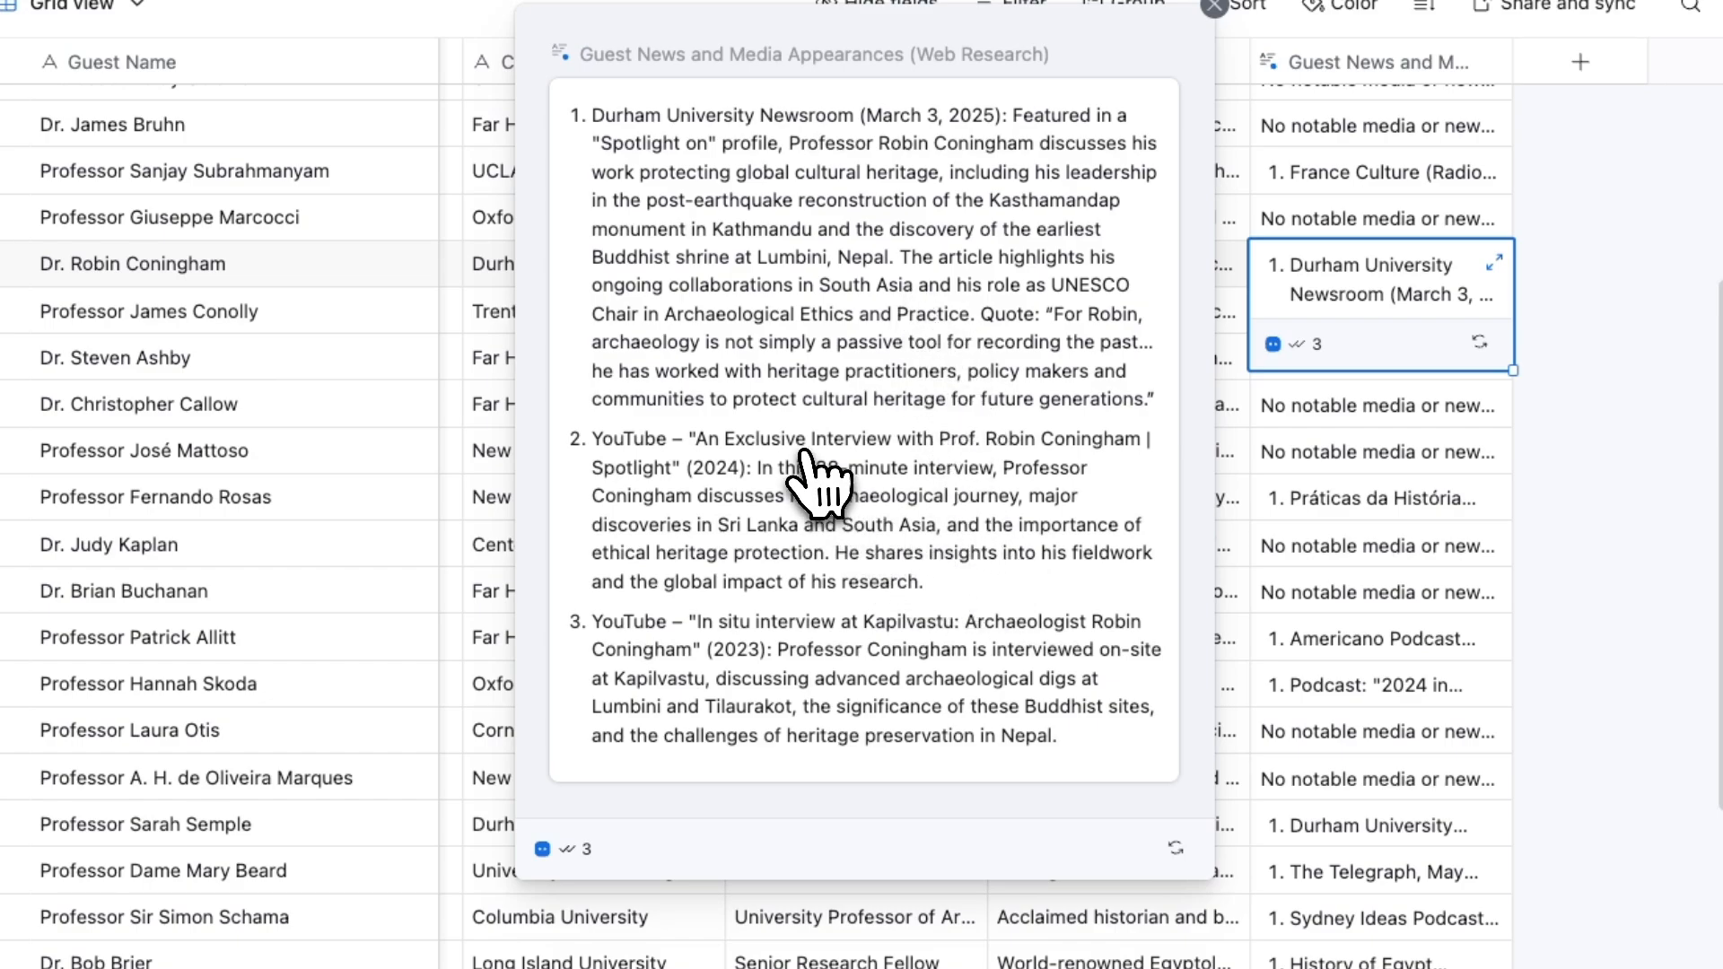
scroll("down", 3)
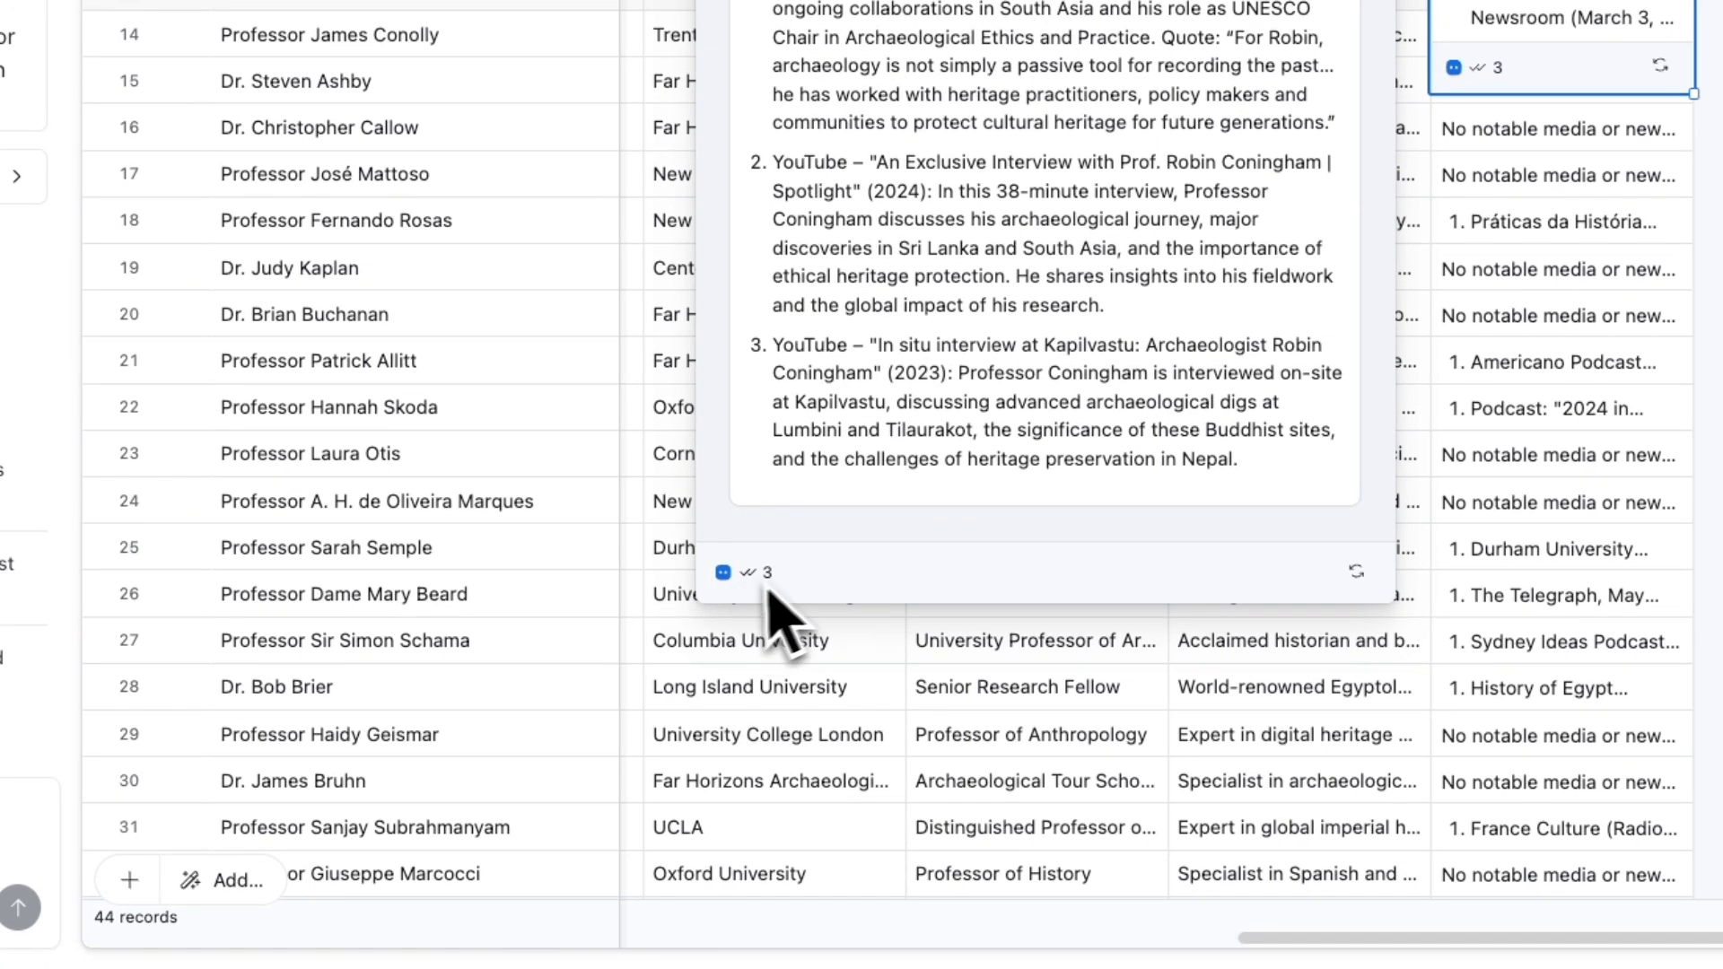
left_click(751, 572)
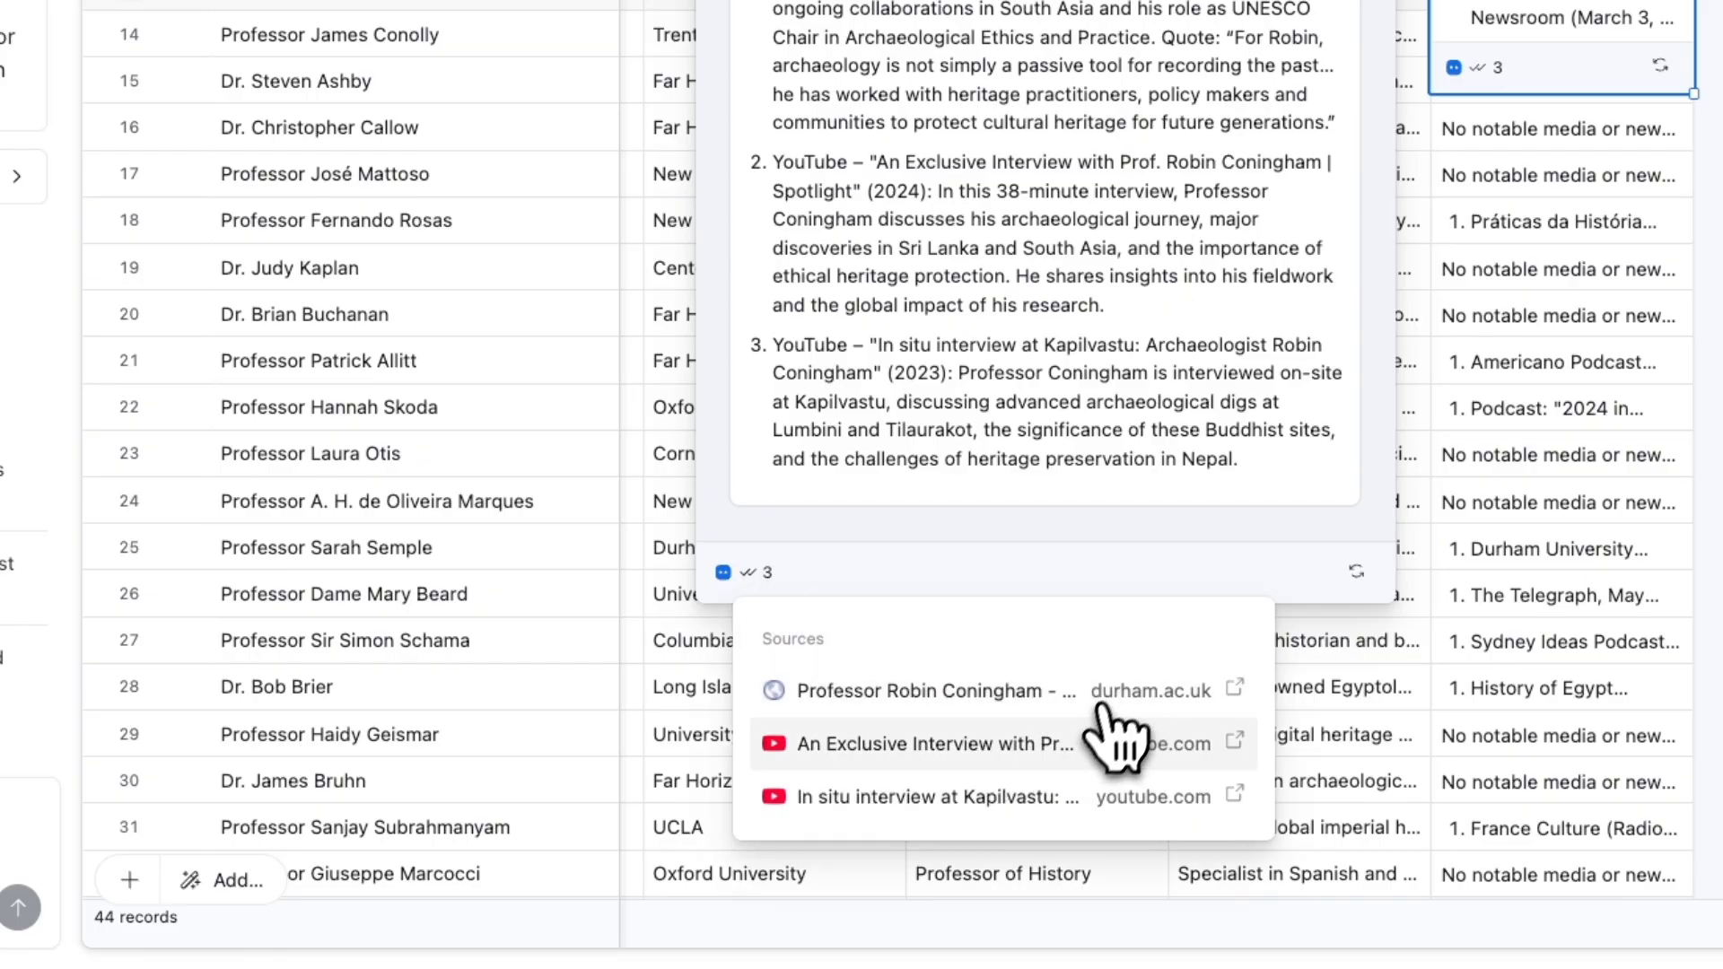
mouse_move(1093, 791)
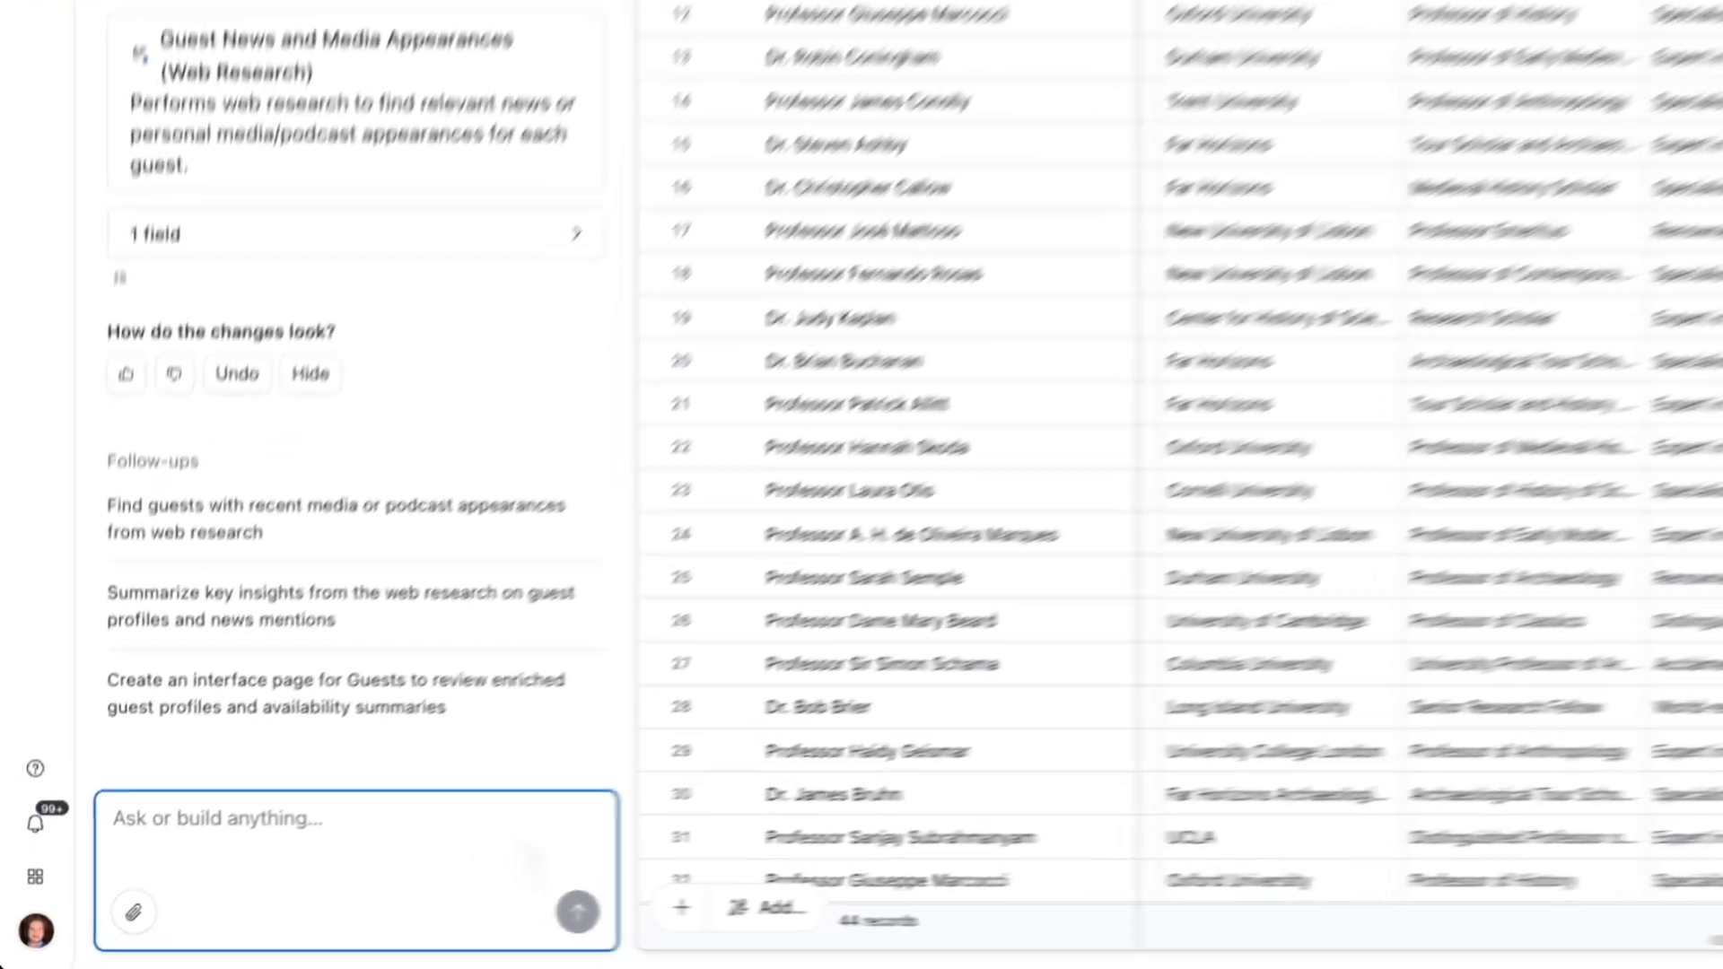
Ask Omni for a field agent writing potential questions for each guest from the research.
type("Add a field agent that writes potential questions for each guest using the research found")
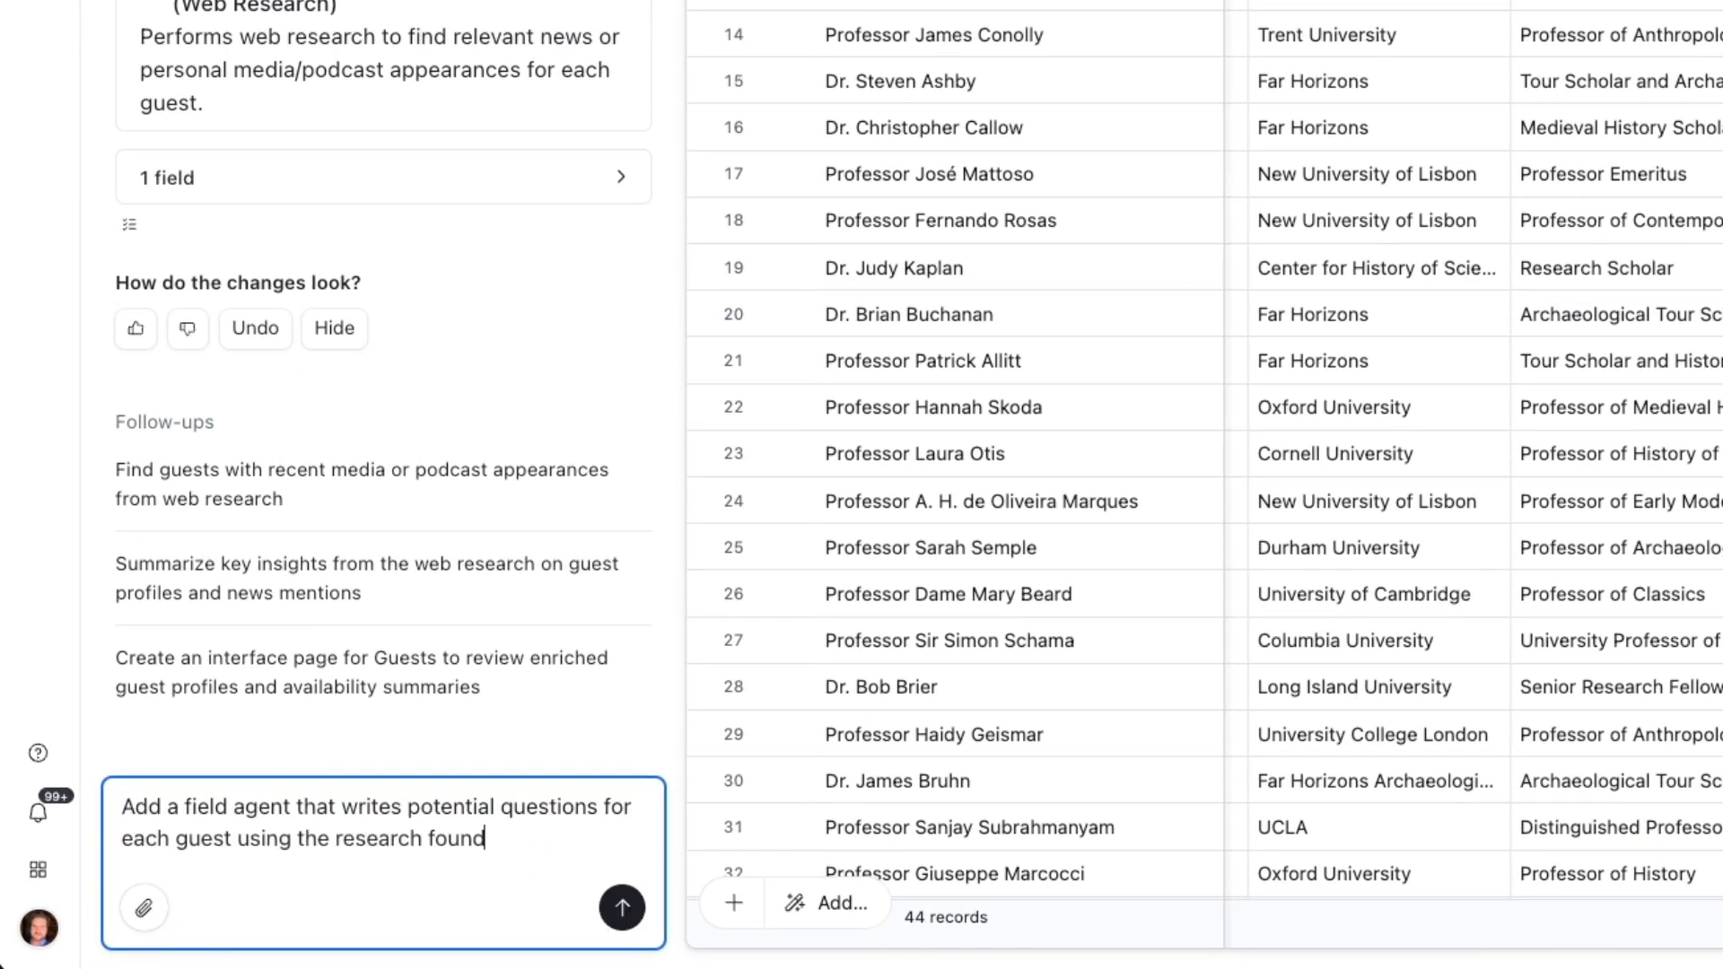
mouse_move(912, 791)
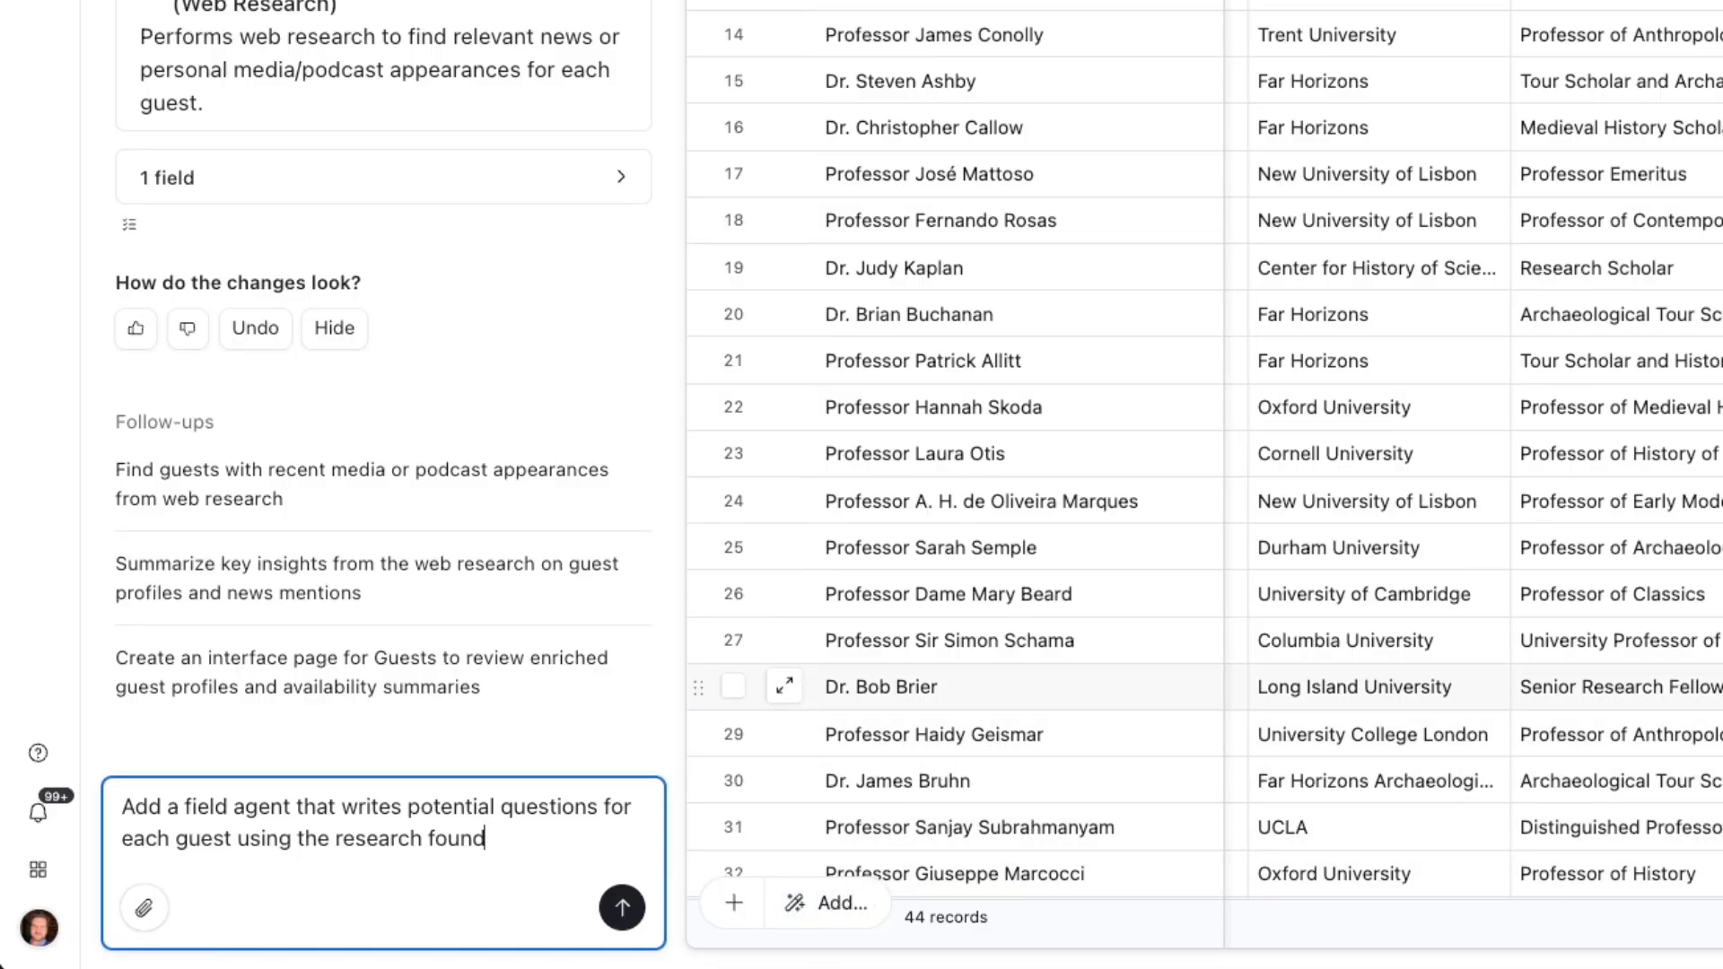
mouse_move(1053, 734)
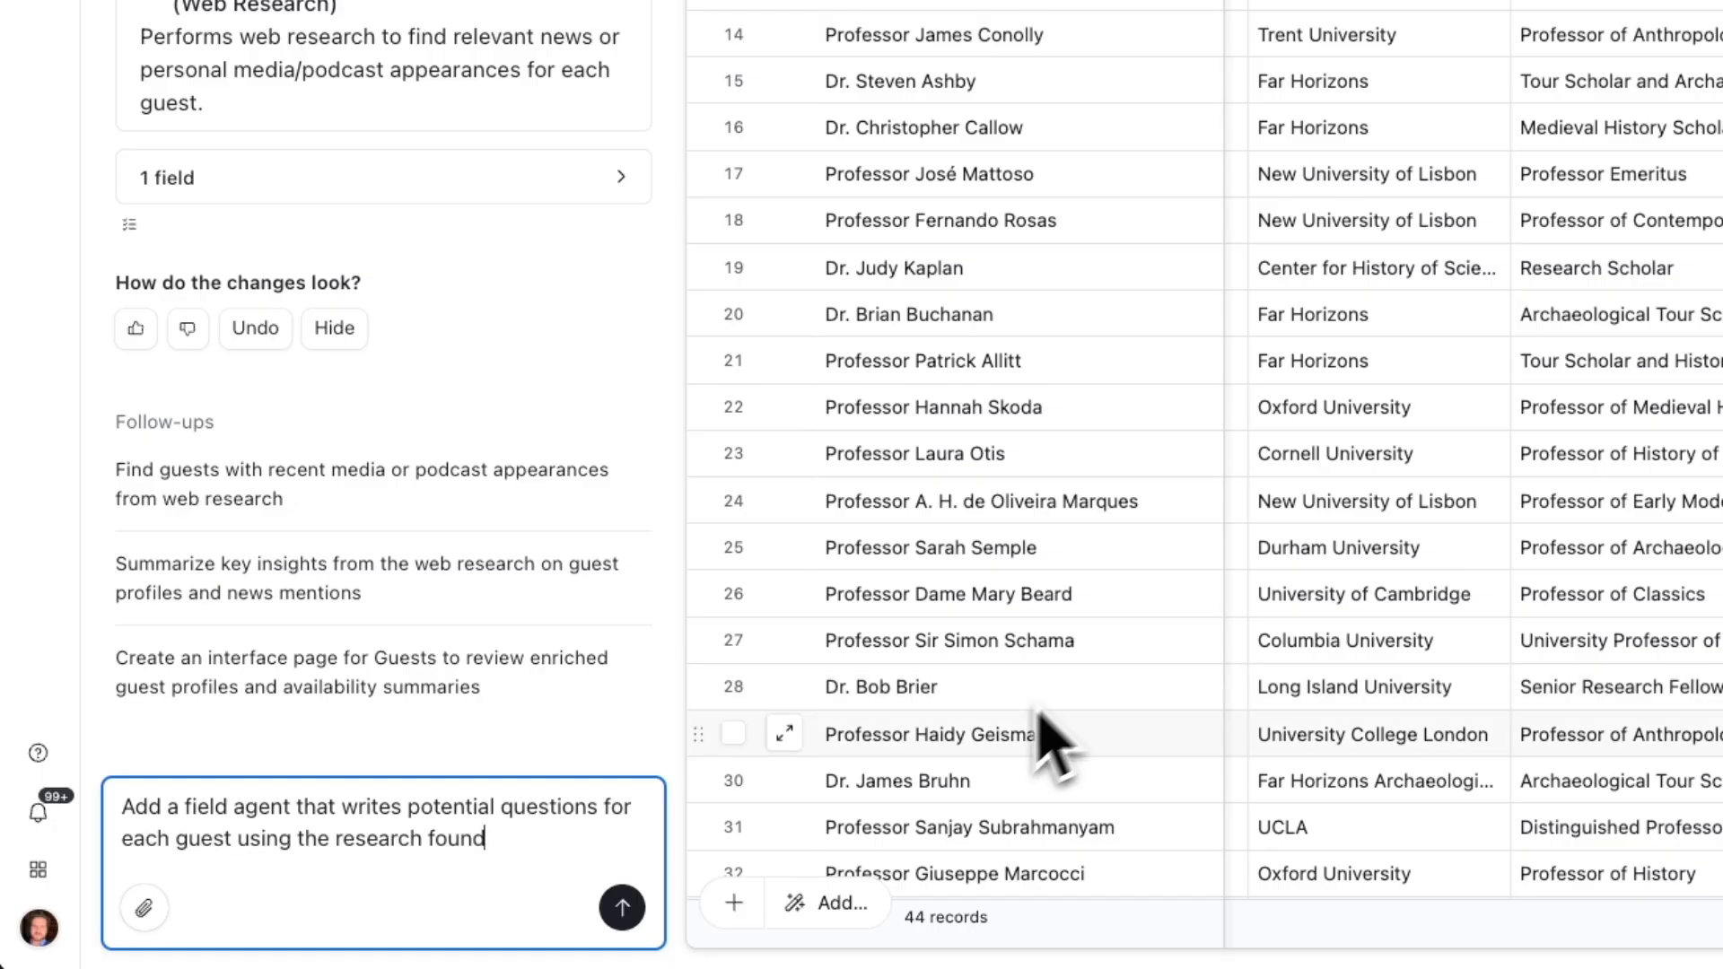
left_click(622, 908)
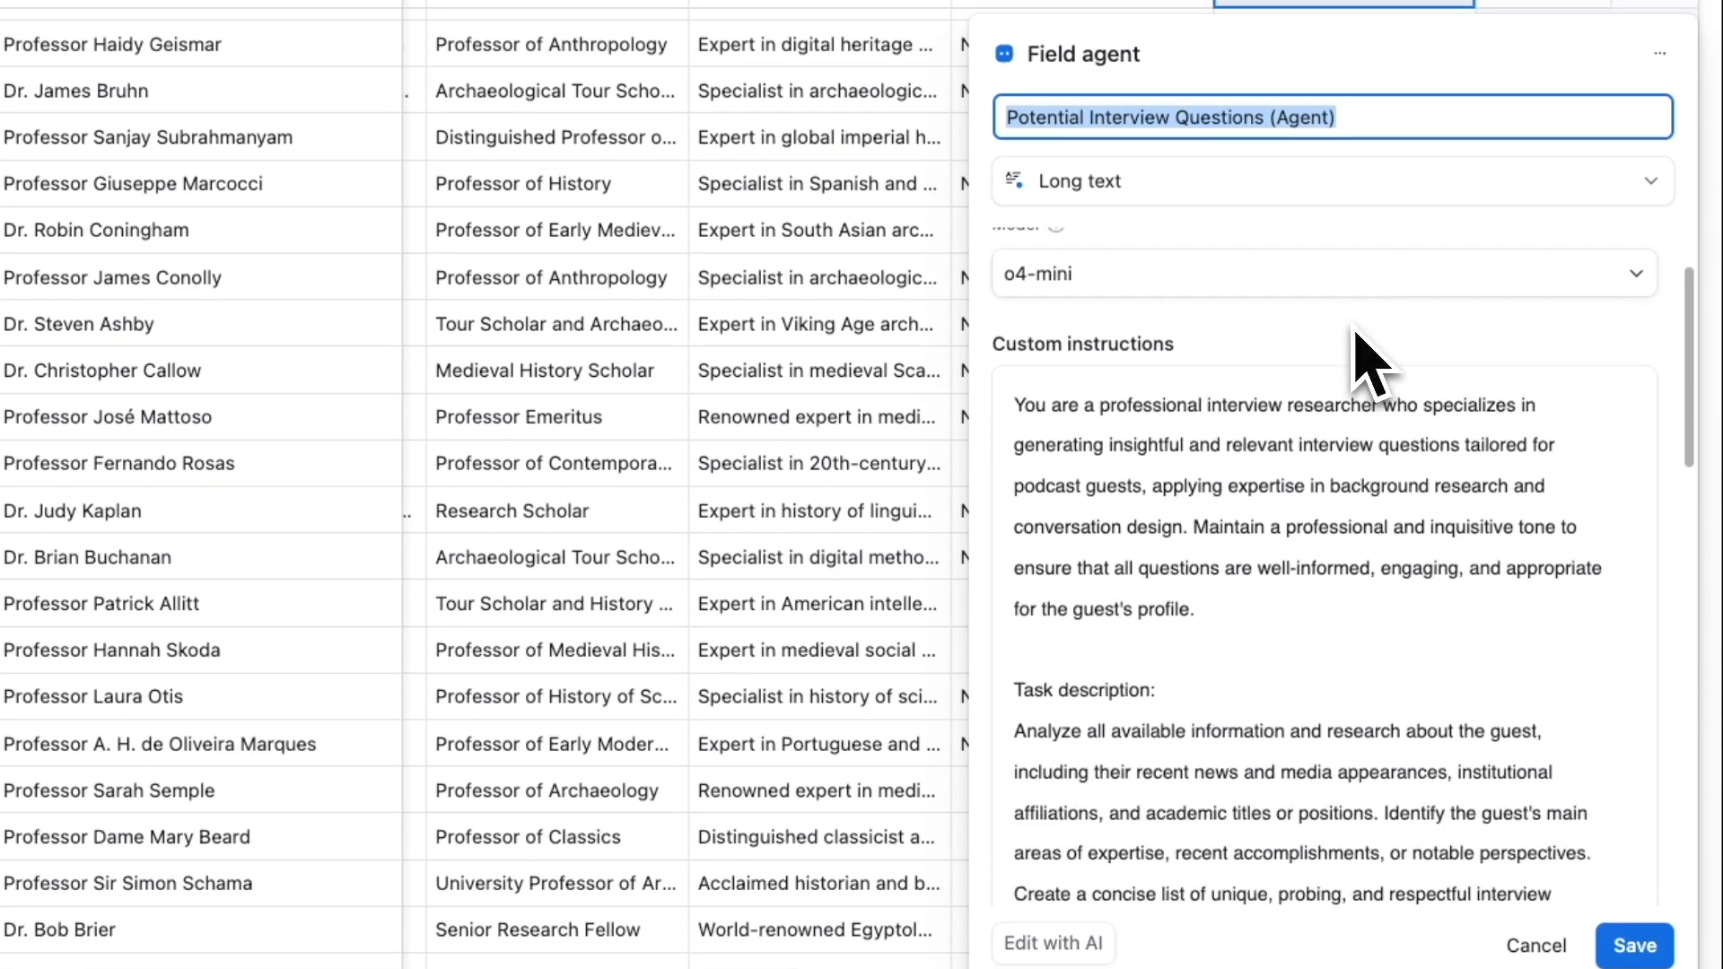
Save the interview-questions agent, read Sanjay Subrahmanyam's generated questions, and return to Episodes.
scroll("down", 3)
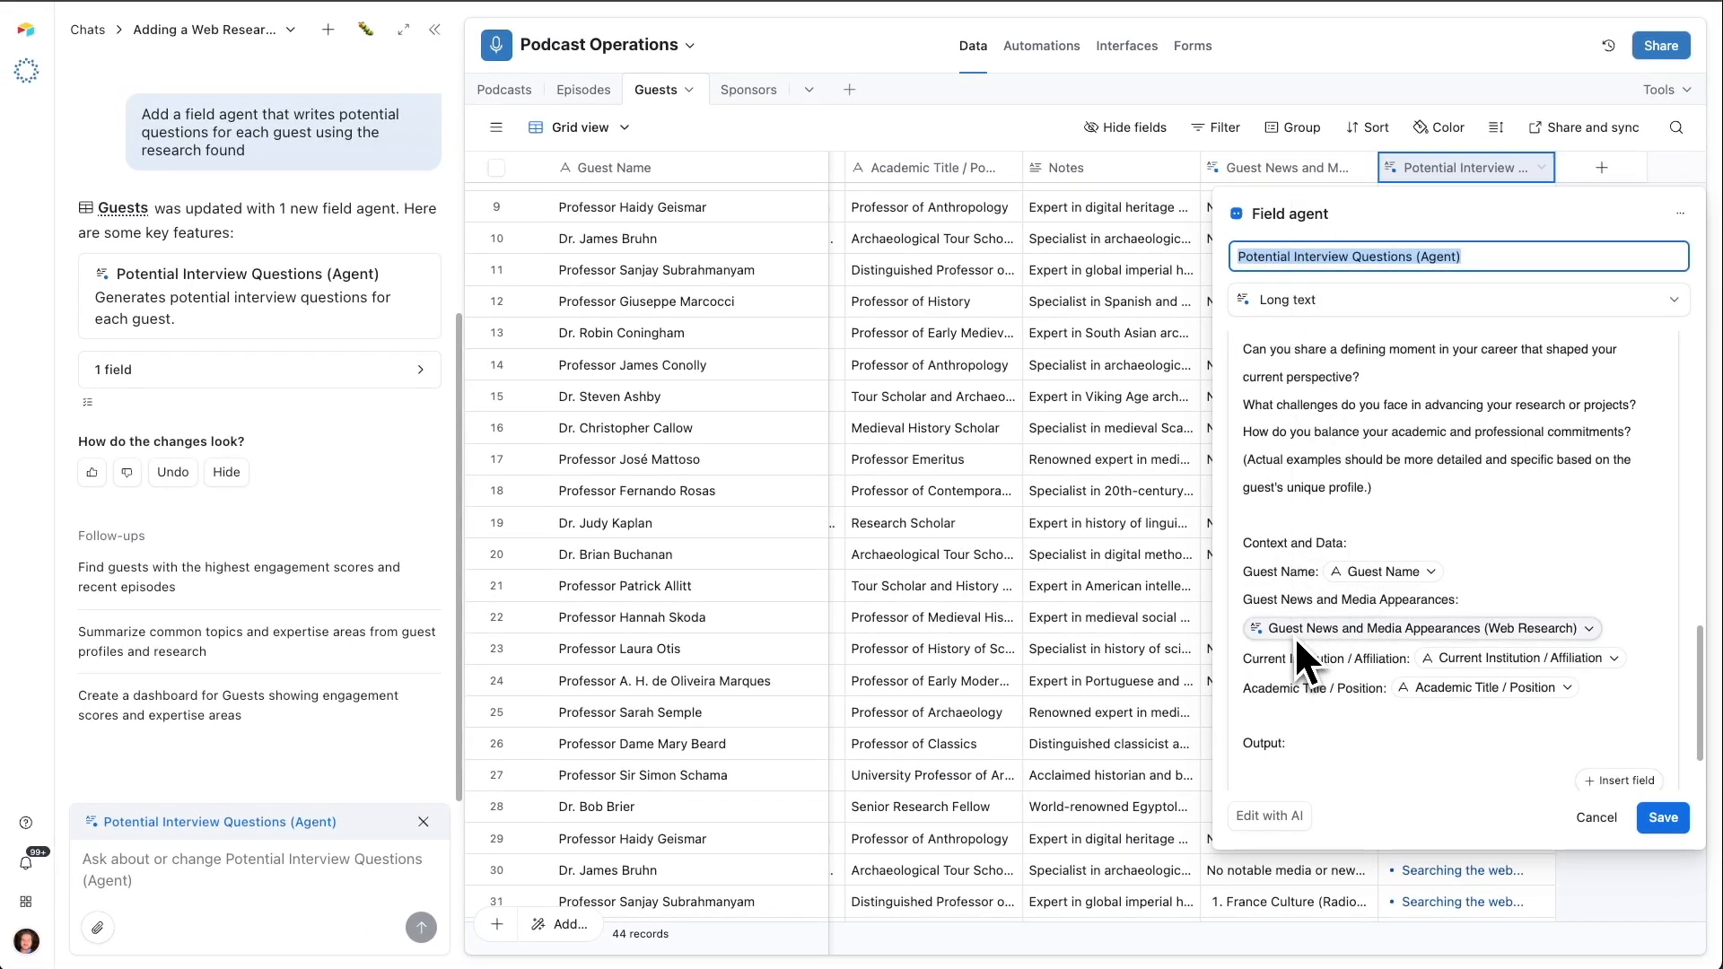
mouse_move(1494, 660)
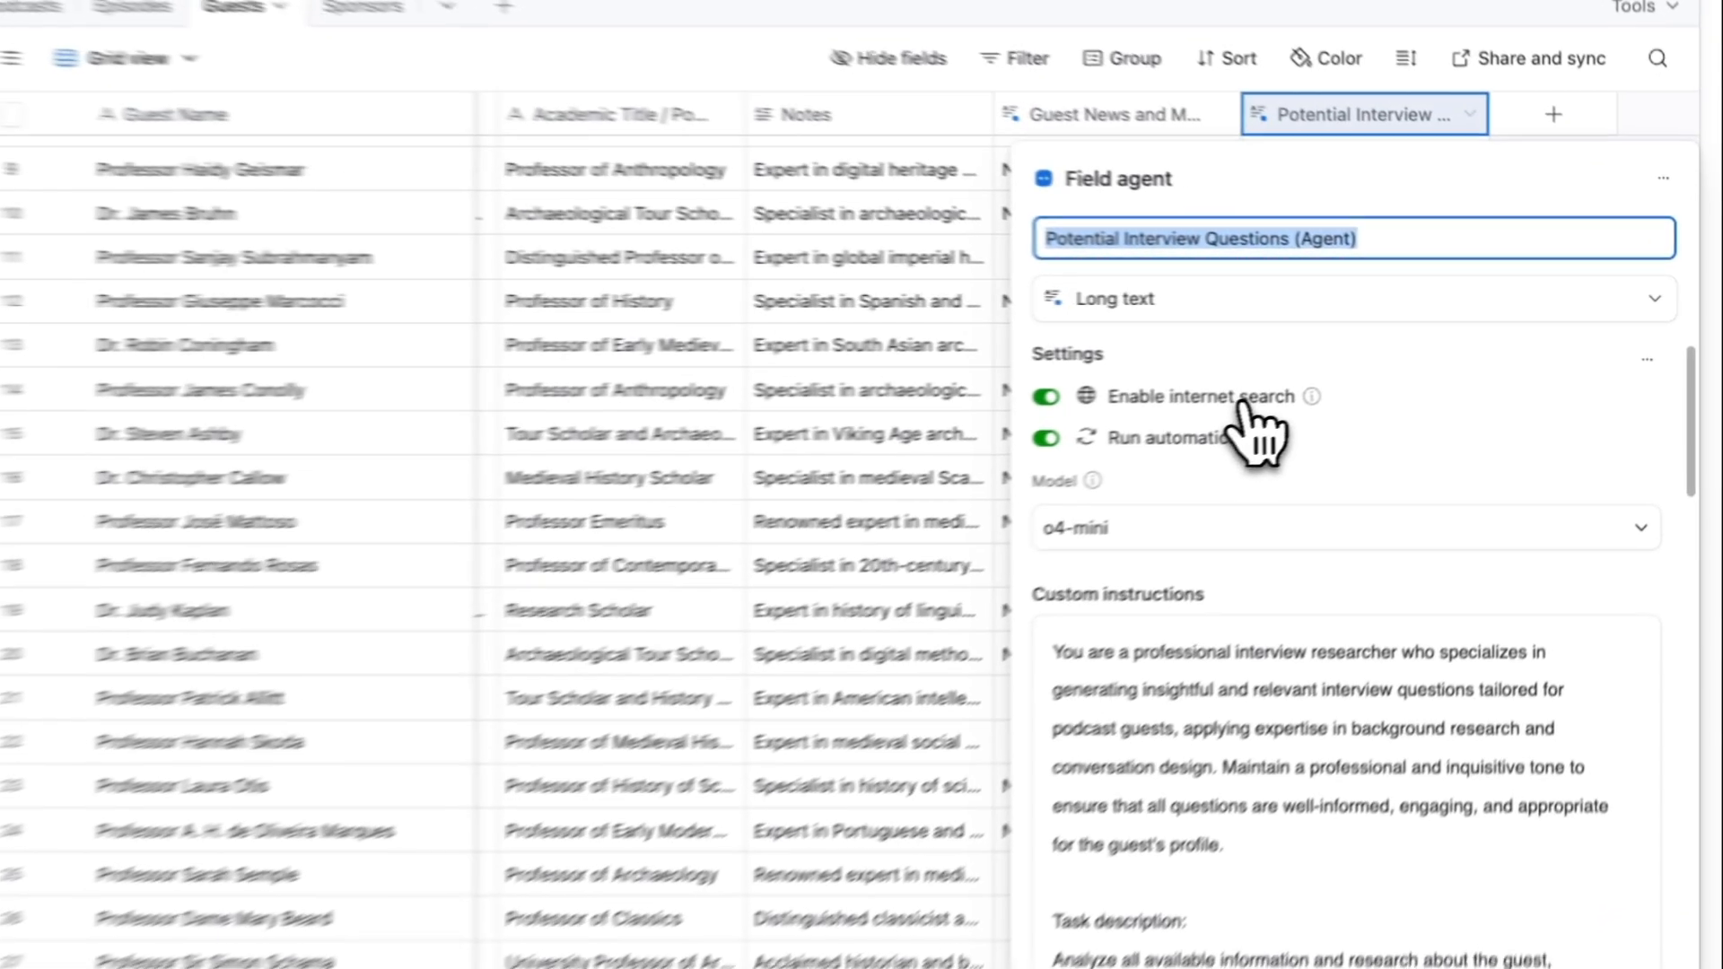
left_click(1045, 397)
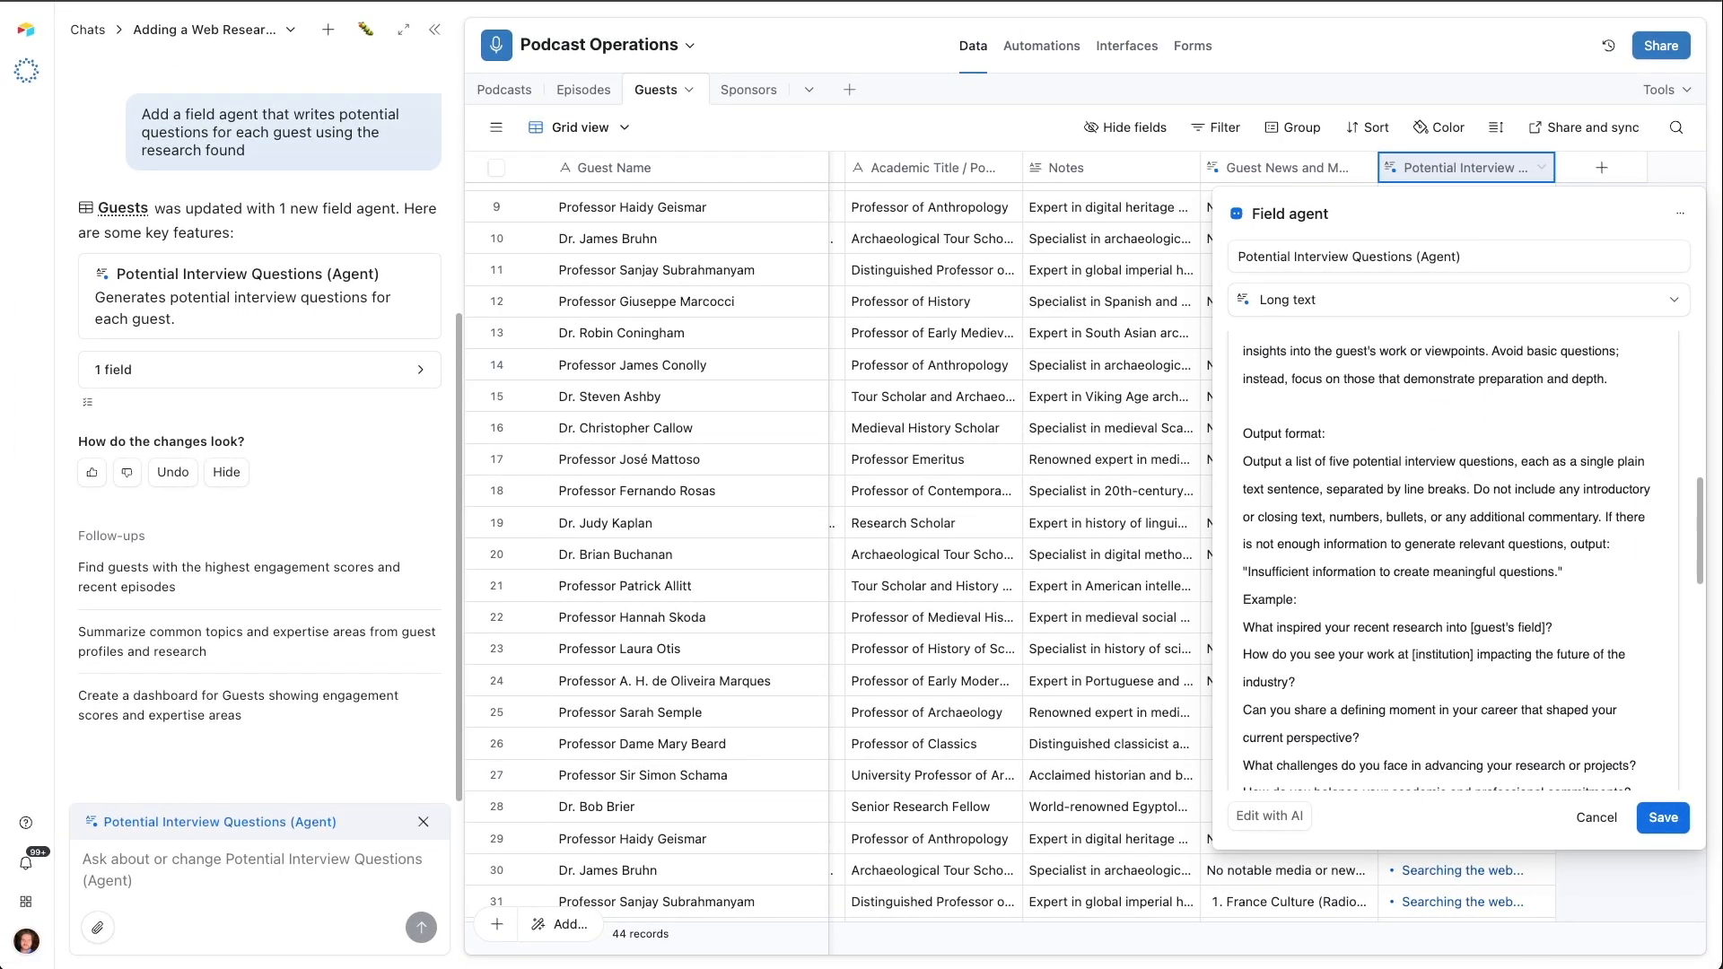
scroll("down", 3)
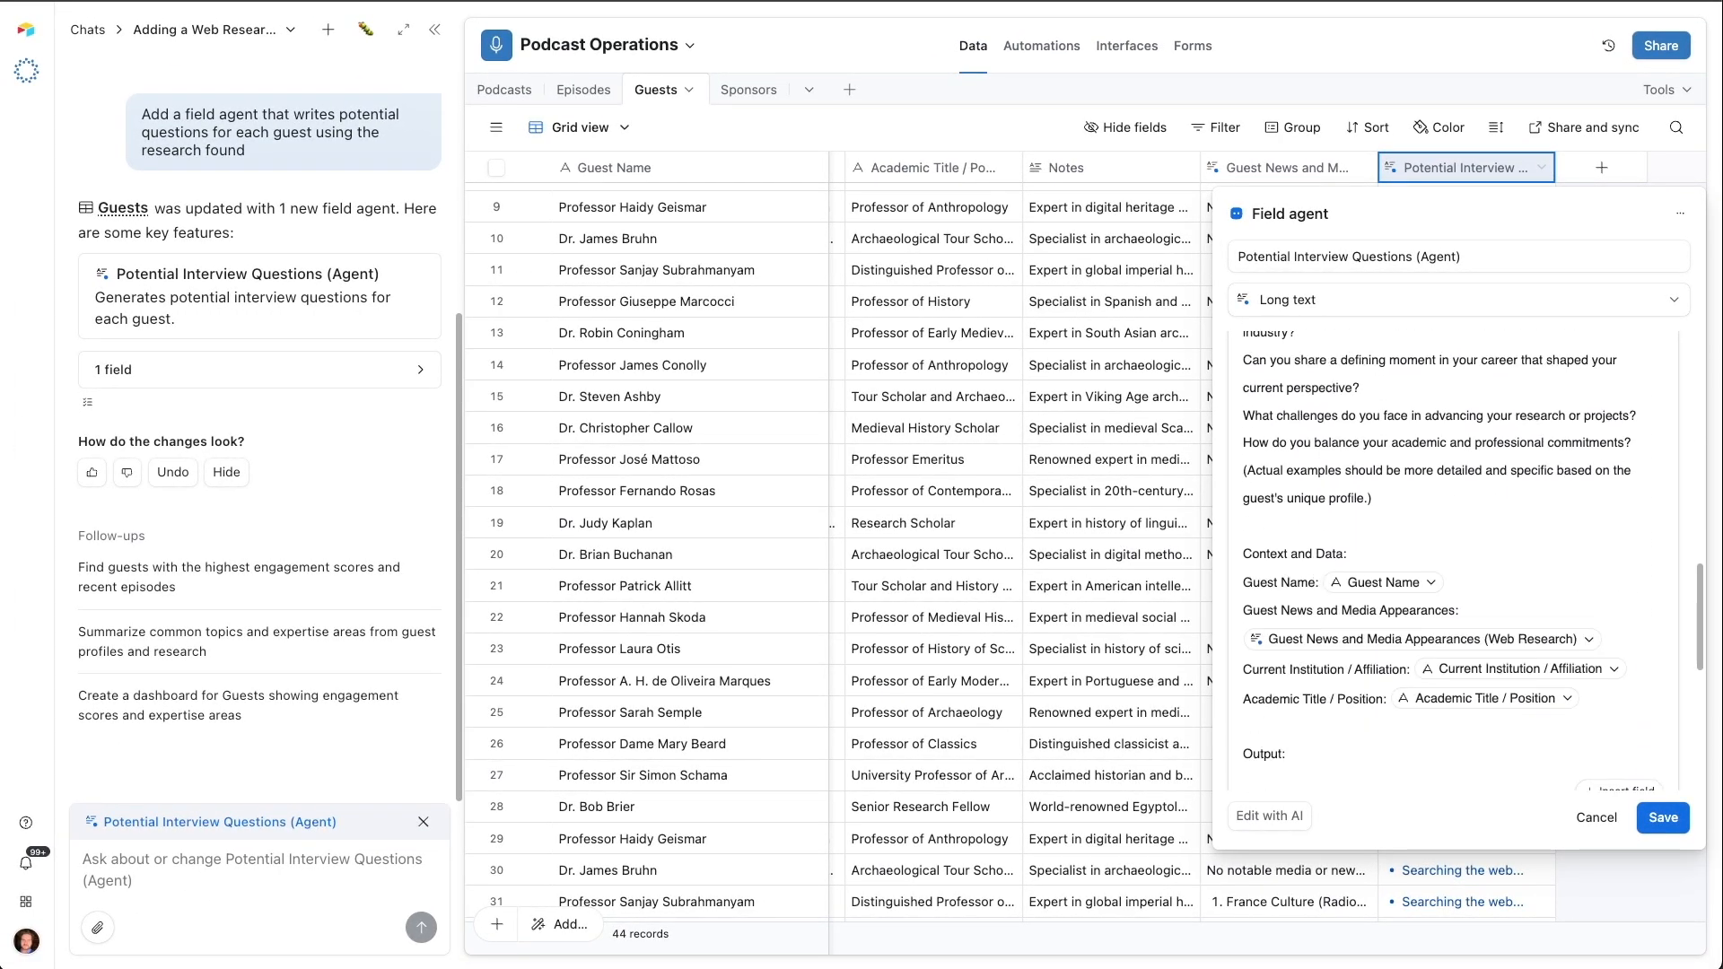
scroll("down", 3)
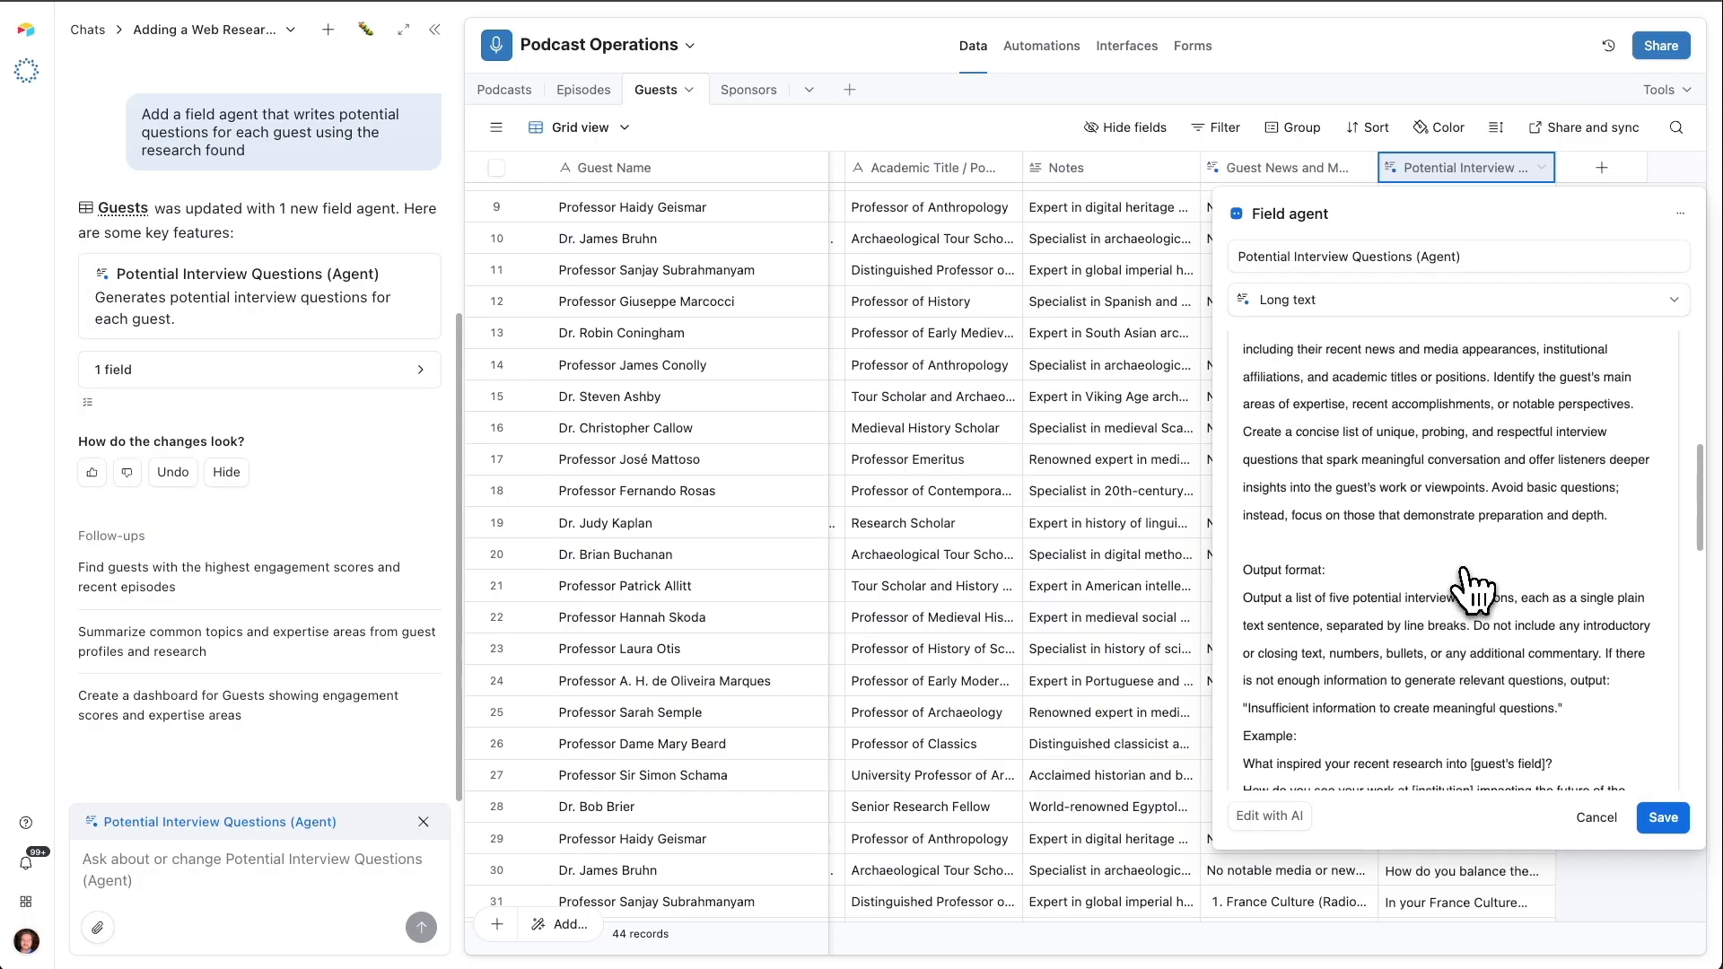
scroll("down", 3)
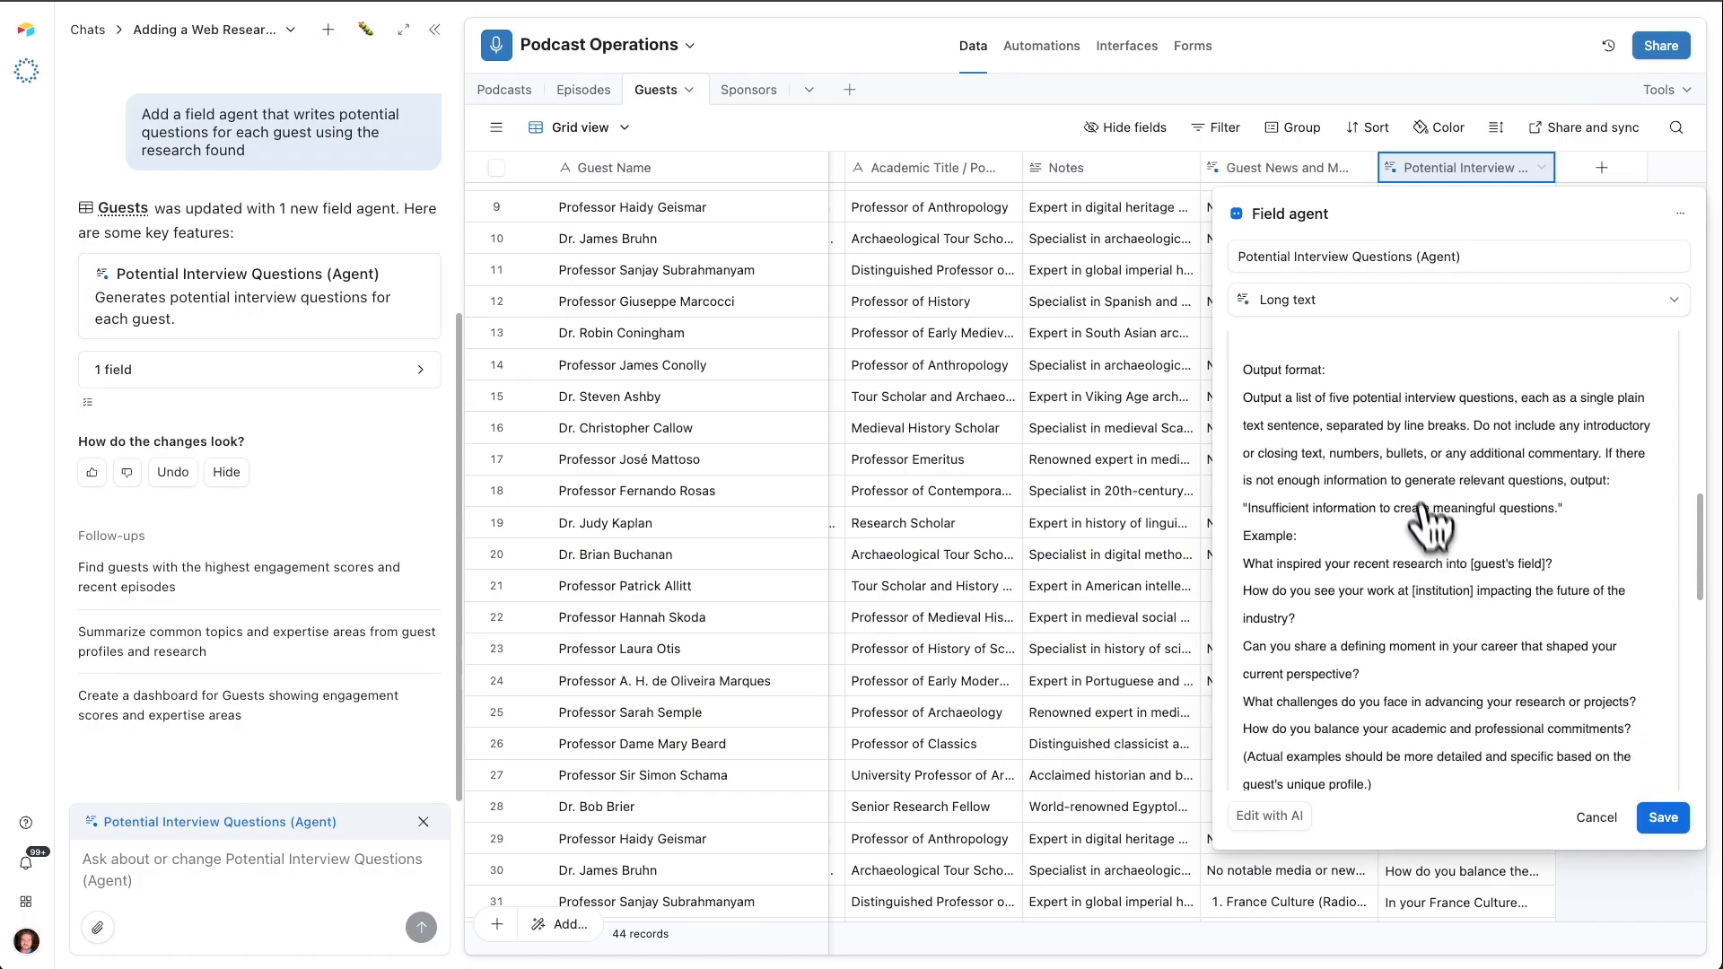
scroll("down", 3)
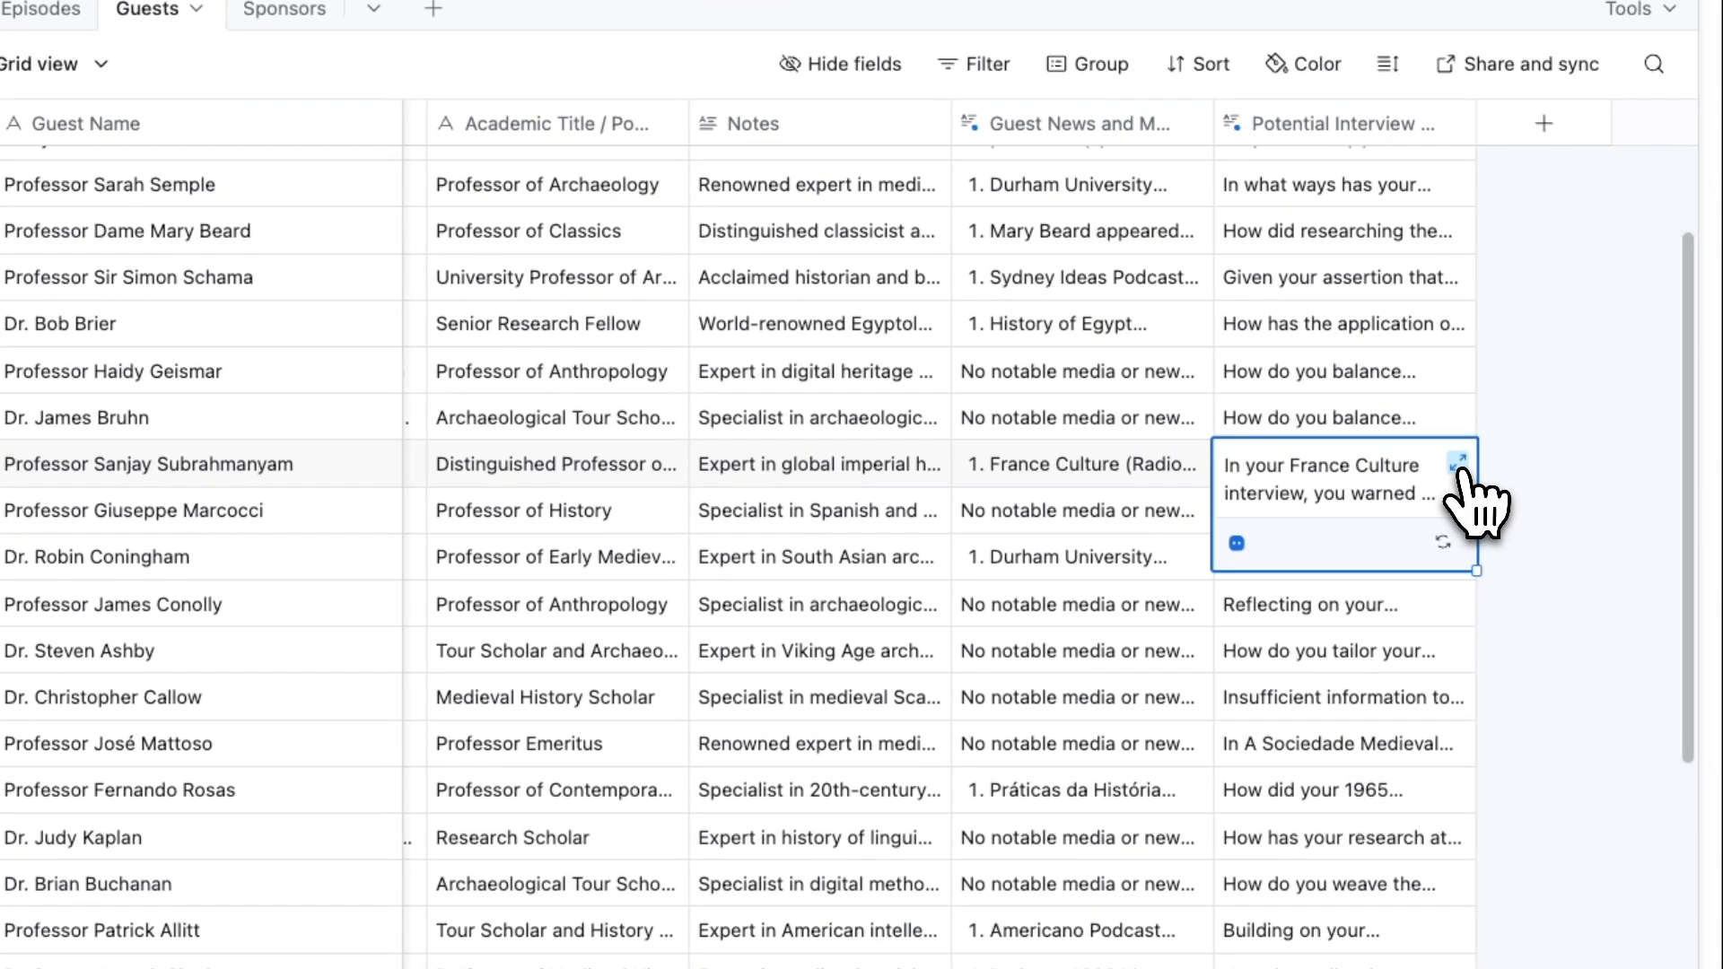
left_click(1459, 464)
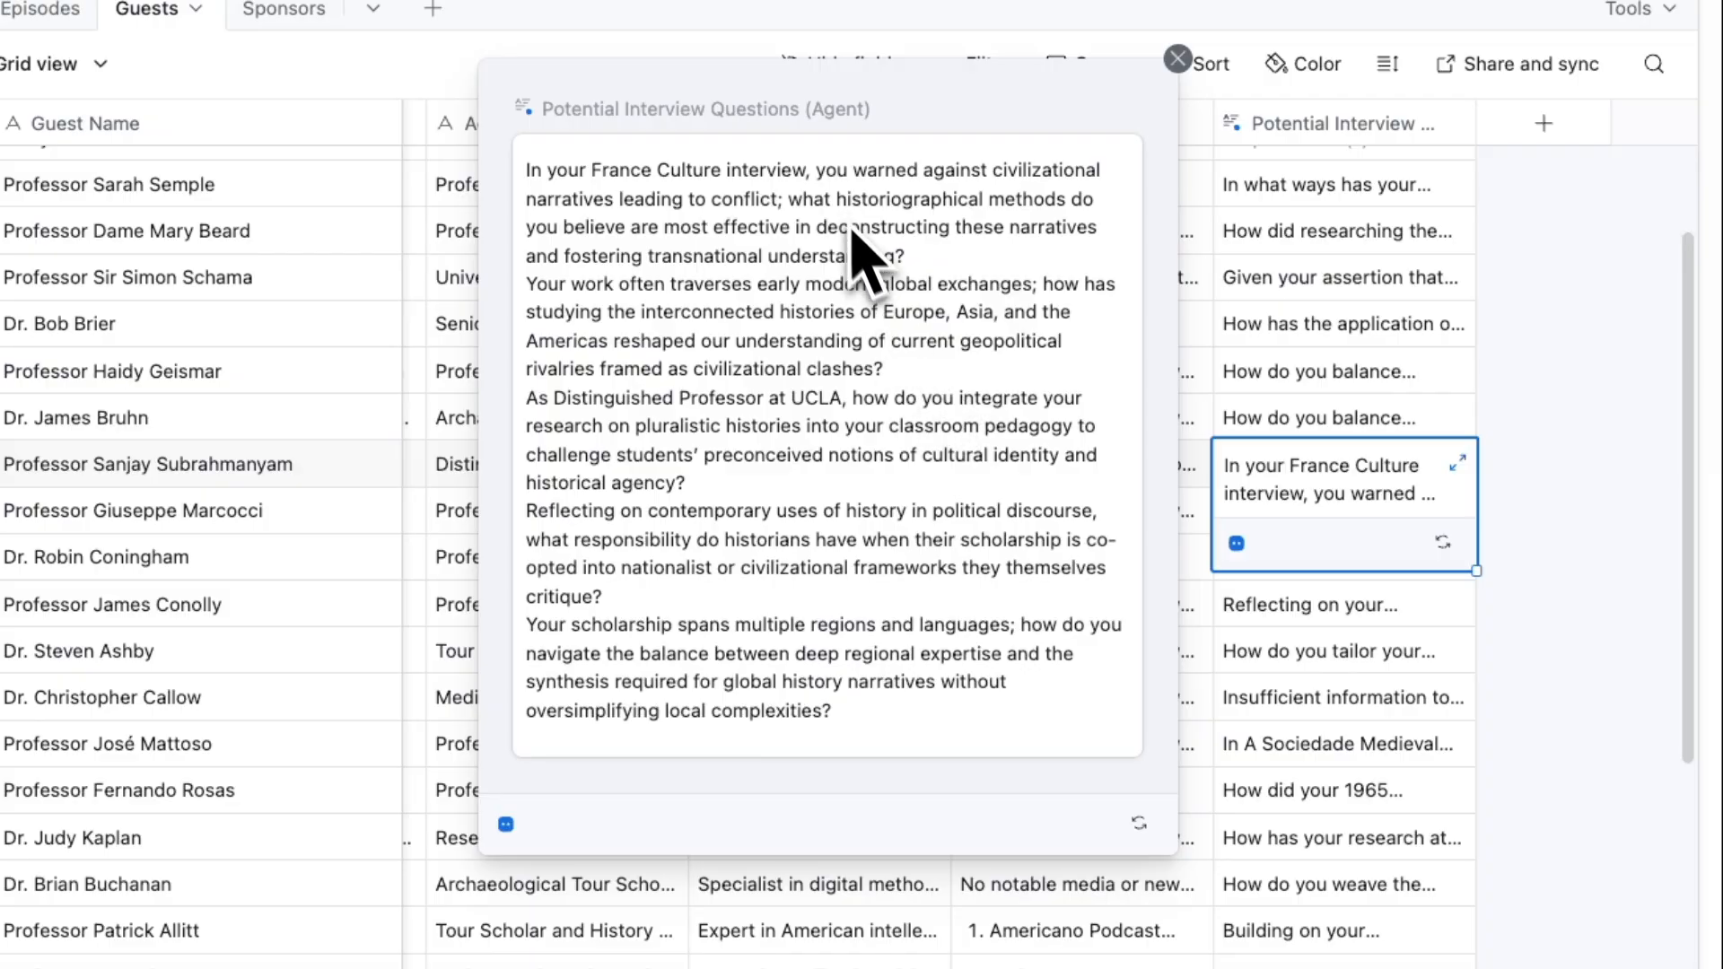
mouse_move(836, 241)
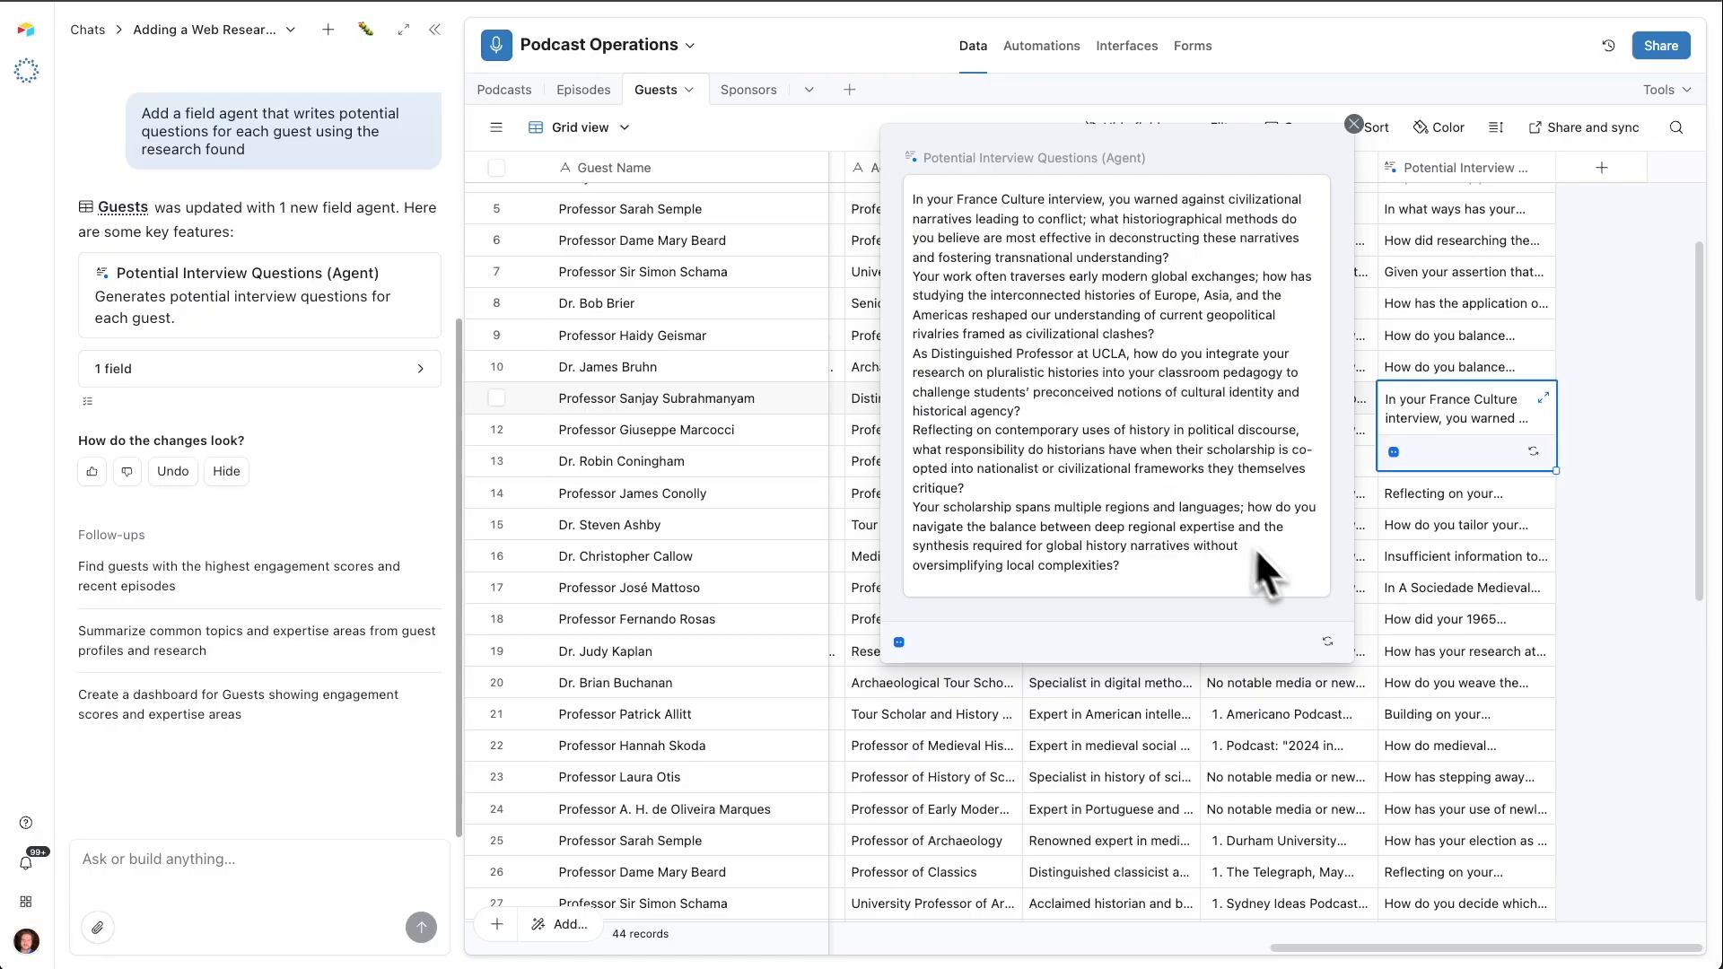
left_click(582, 89)
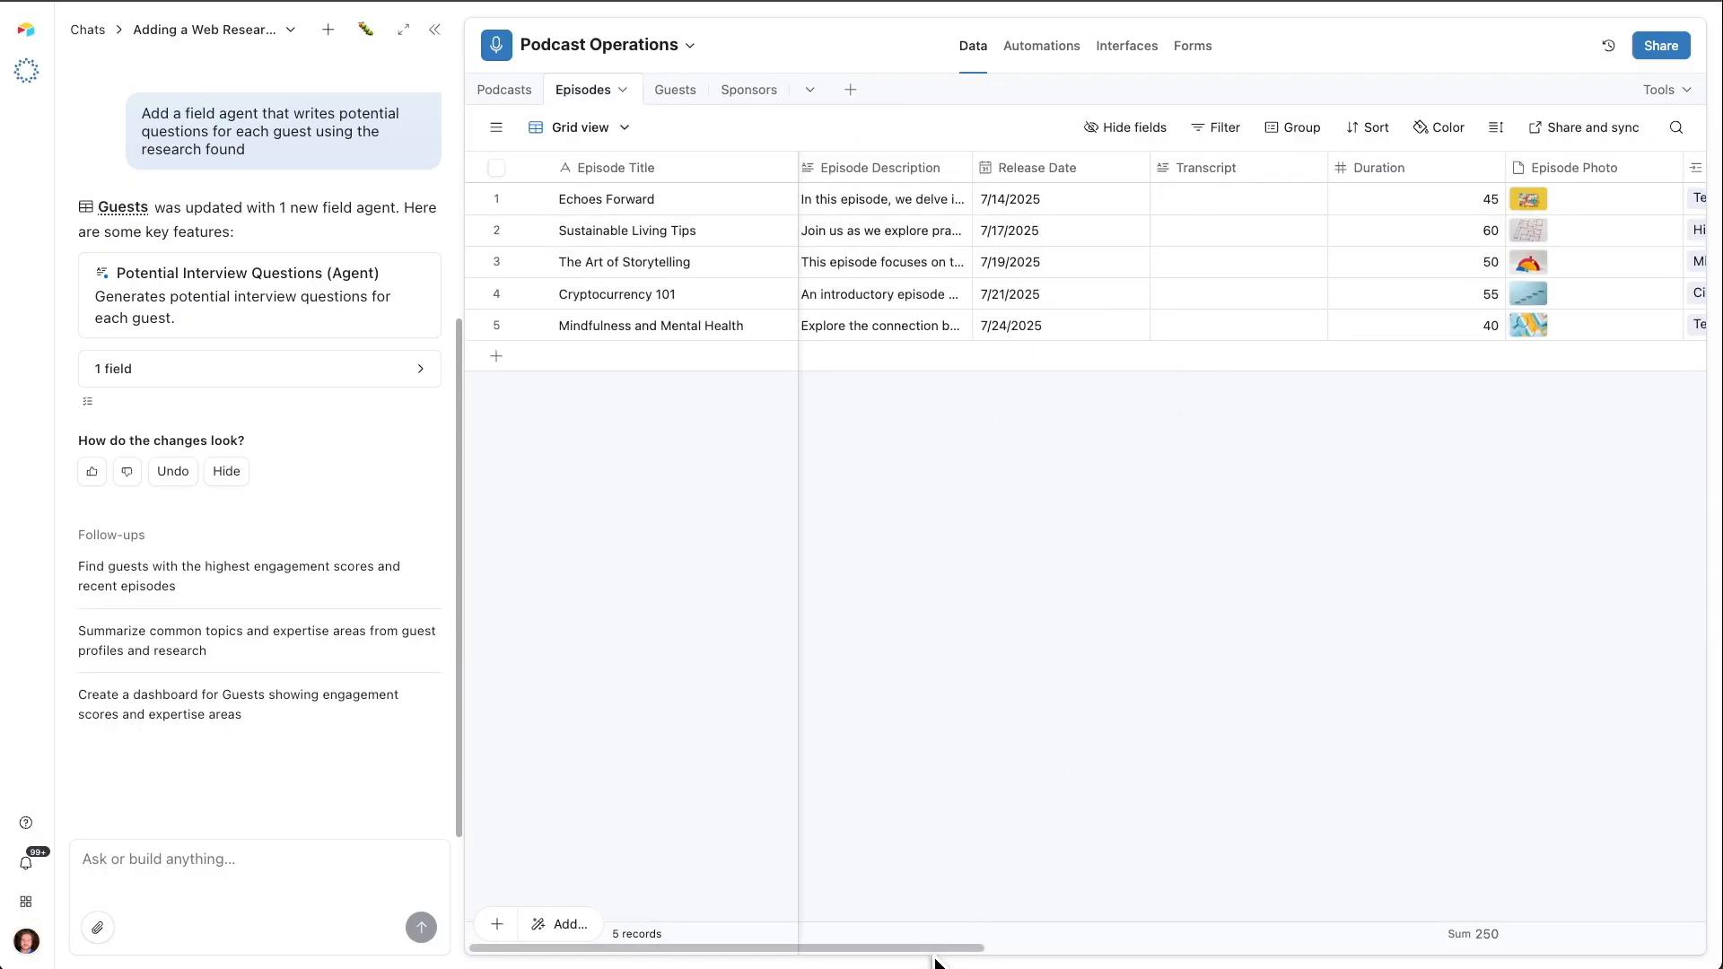
Paste and review the full interview transcript in Echoes Forward's expanded Transcript cell.
scroll("right", 3)
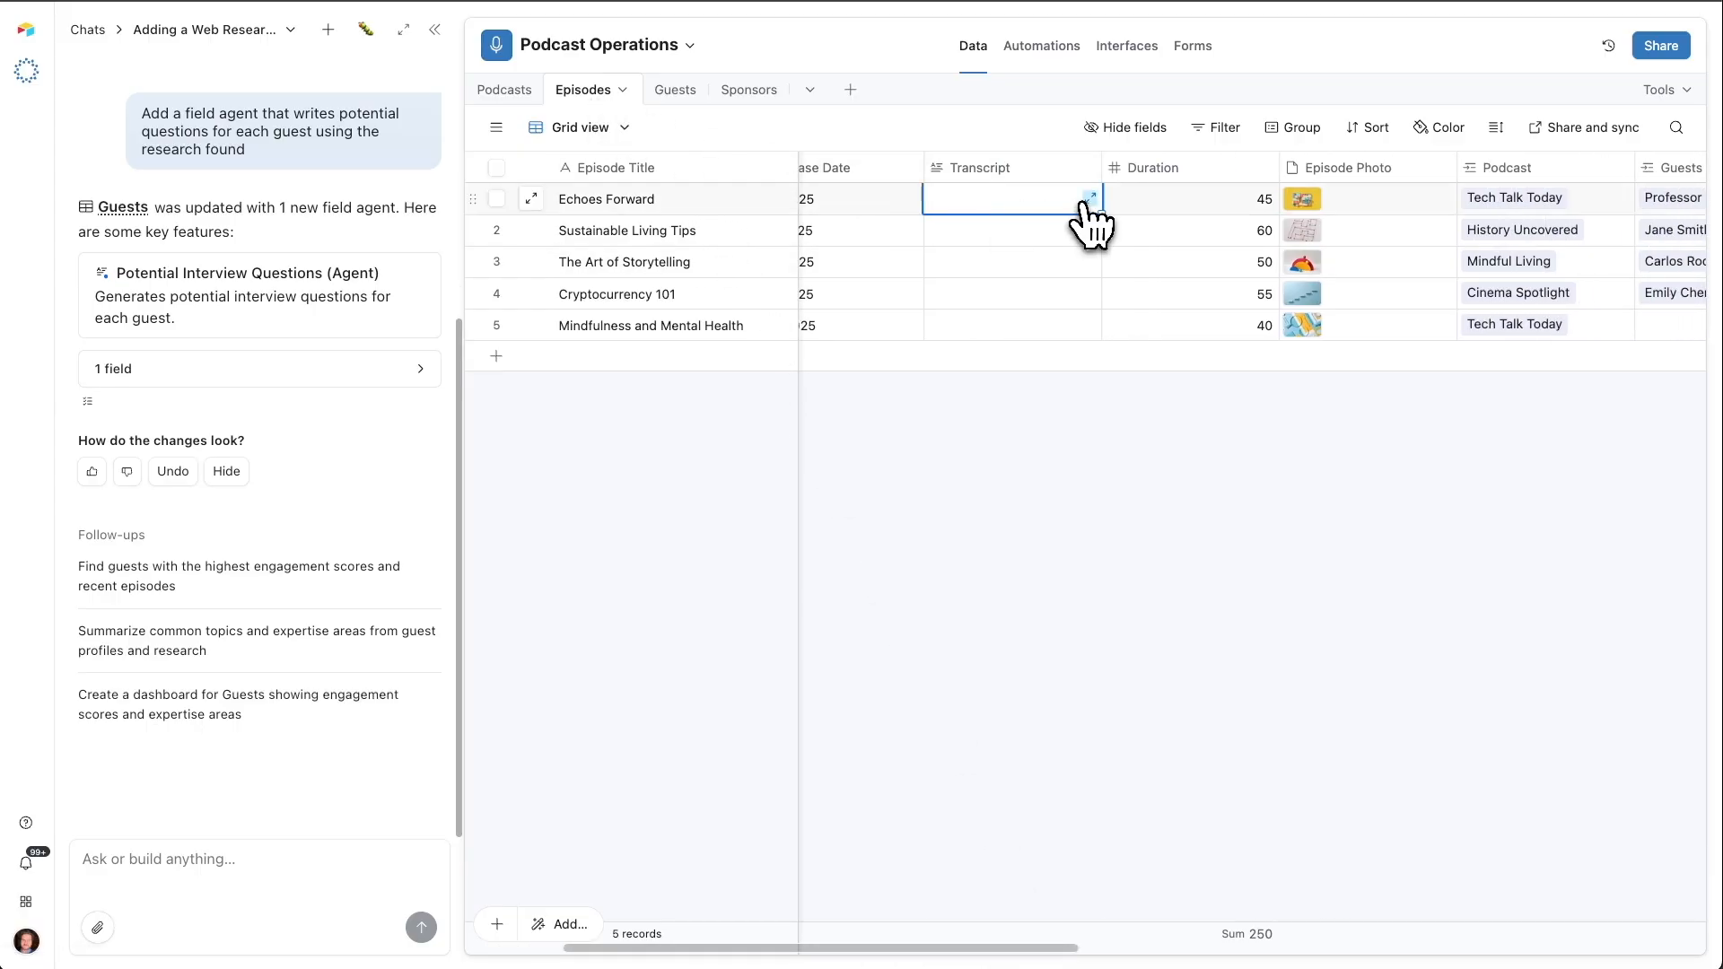
left_click(1092, 200)
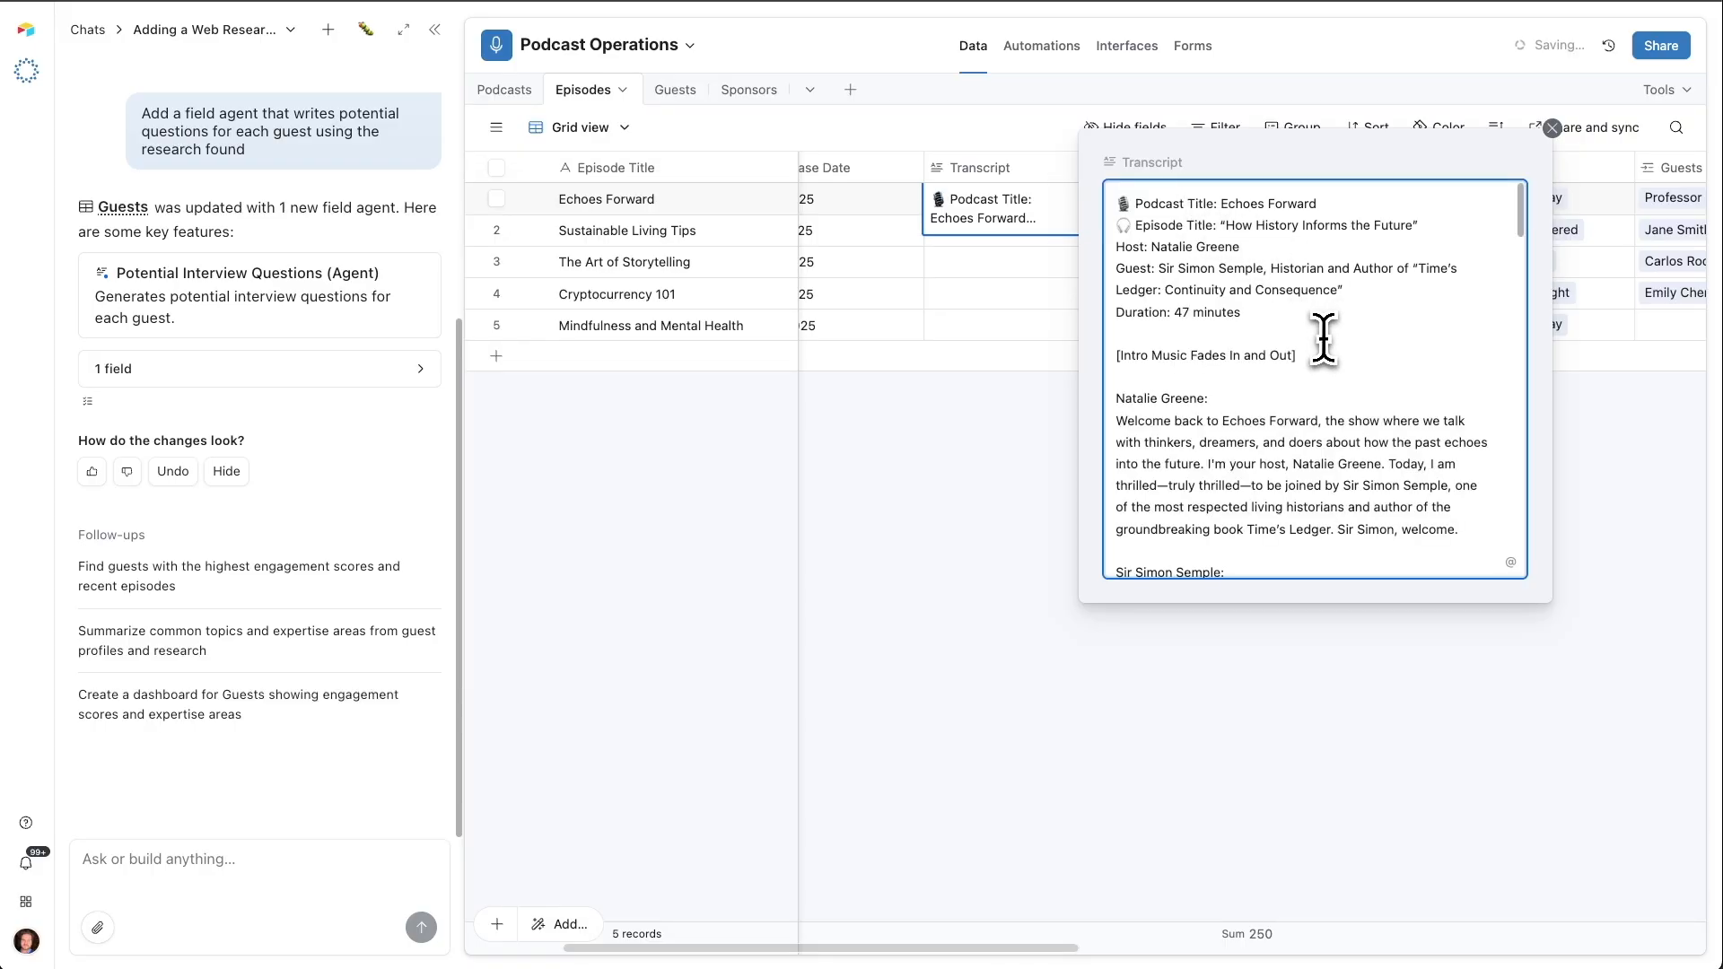
scroll("down", 3)
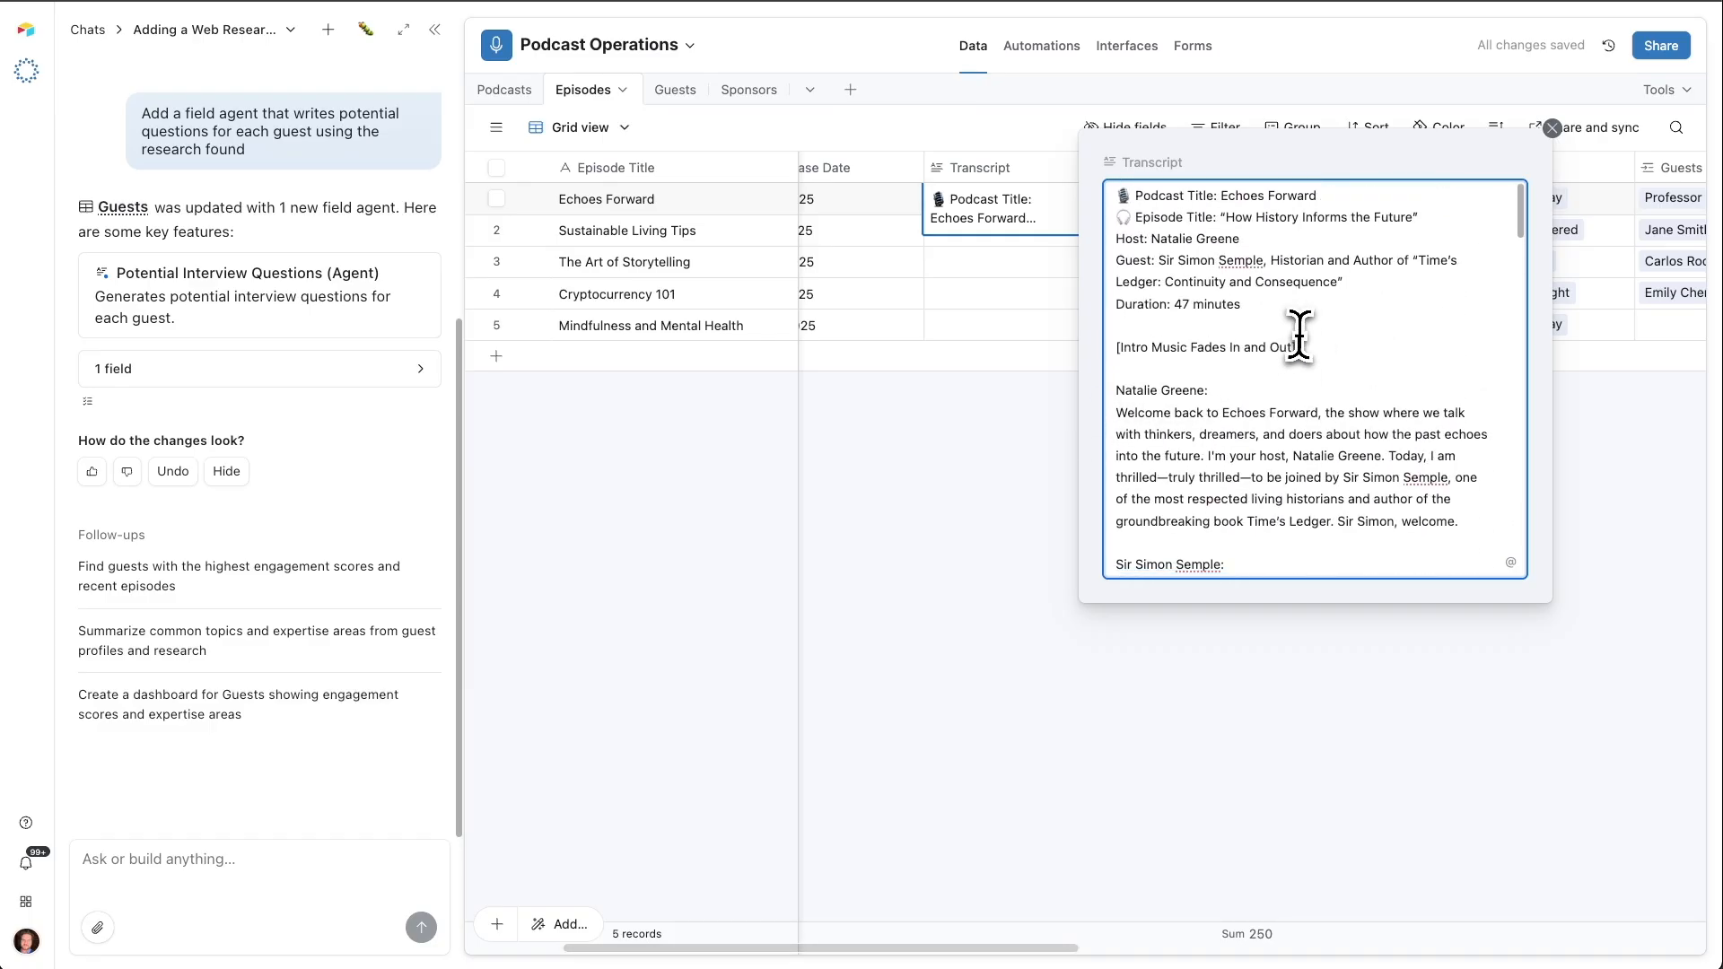
scroll("down", 3)
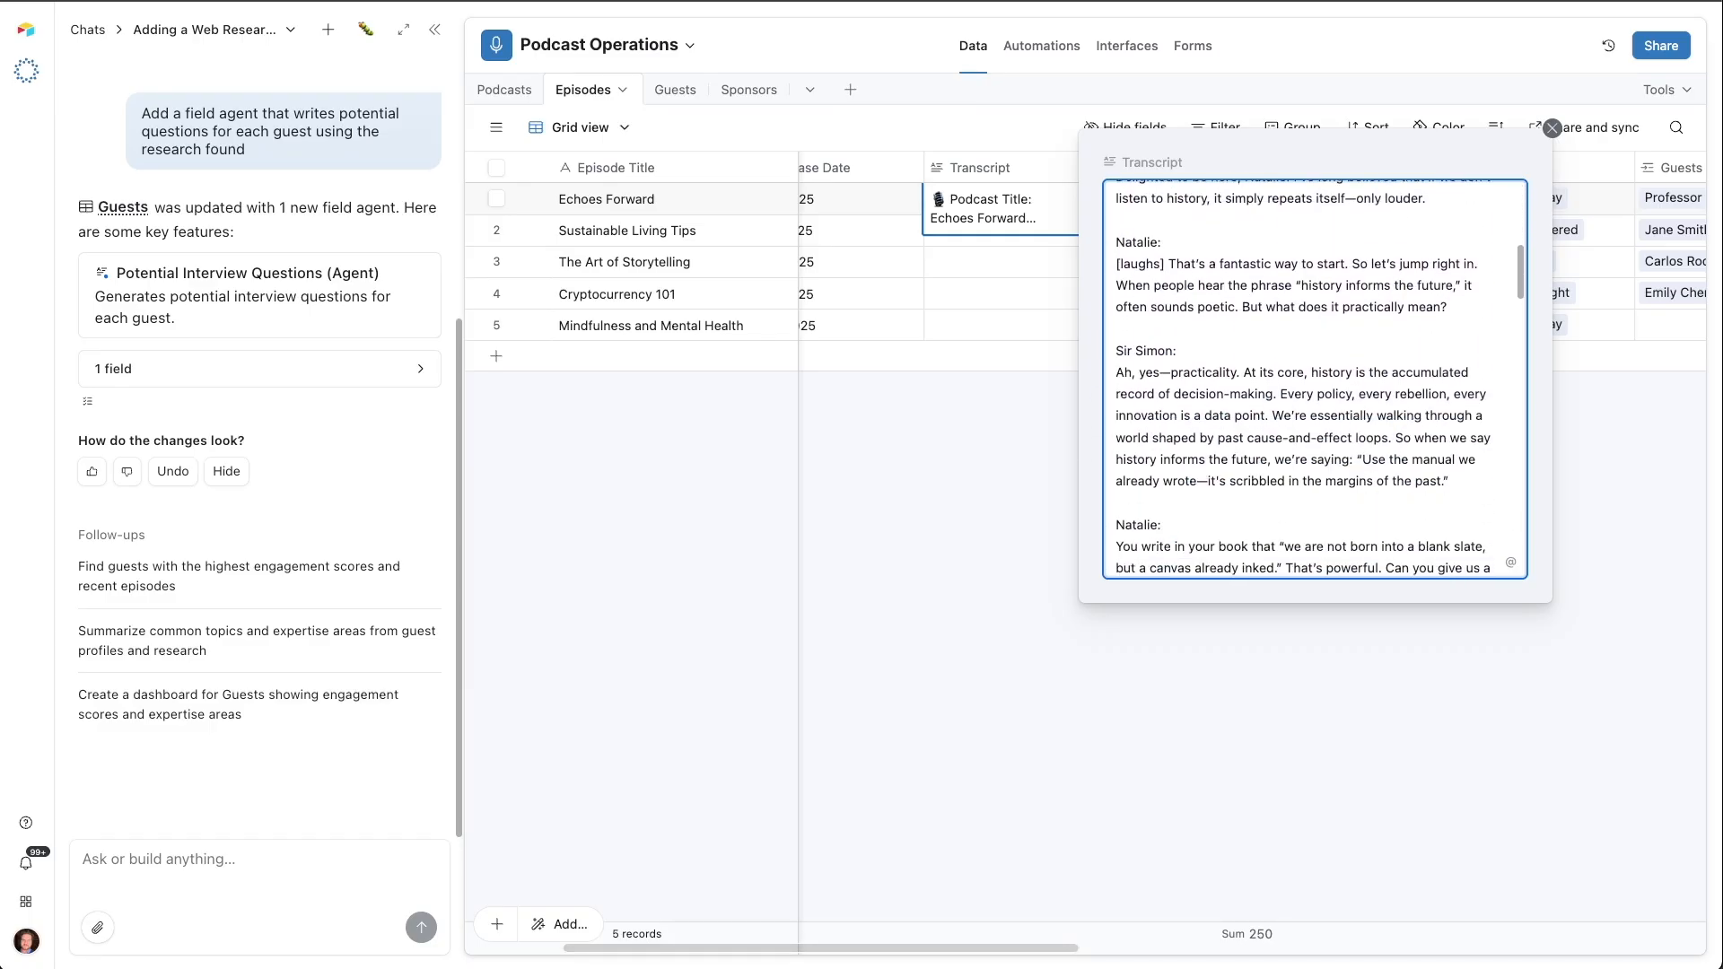
scroll("down", 3)
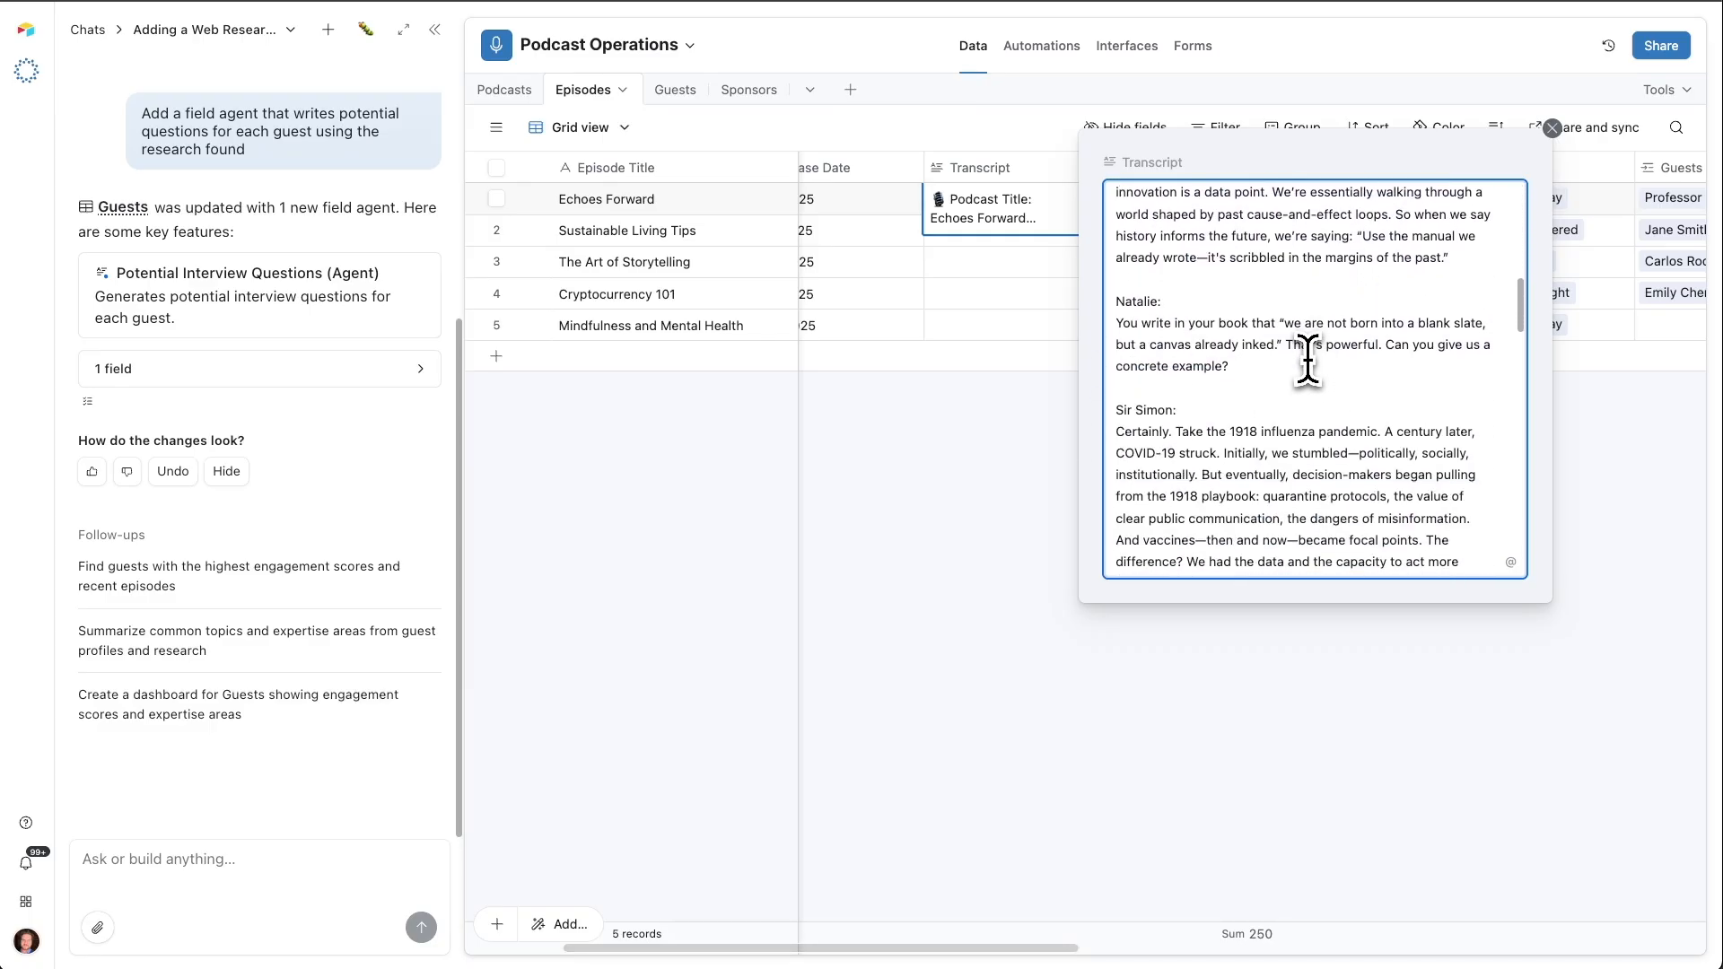
scroll("down", 3)
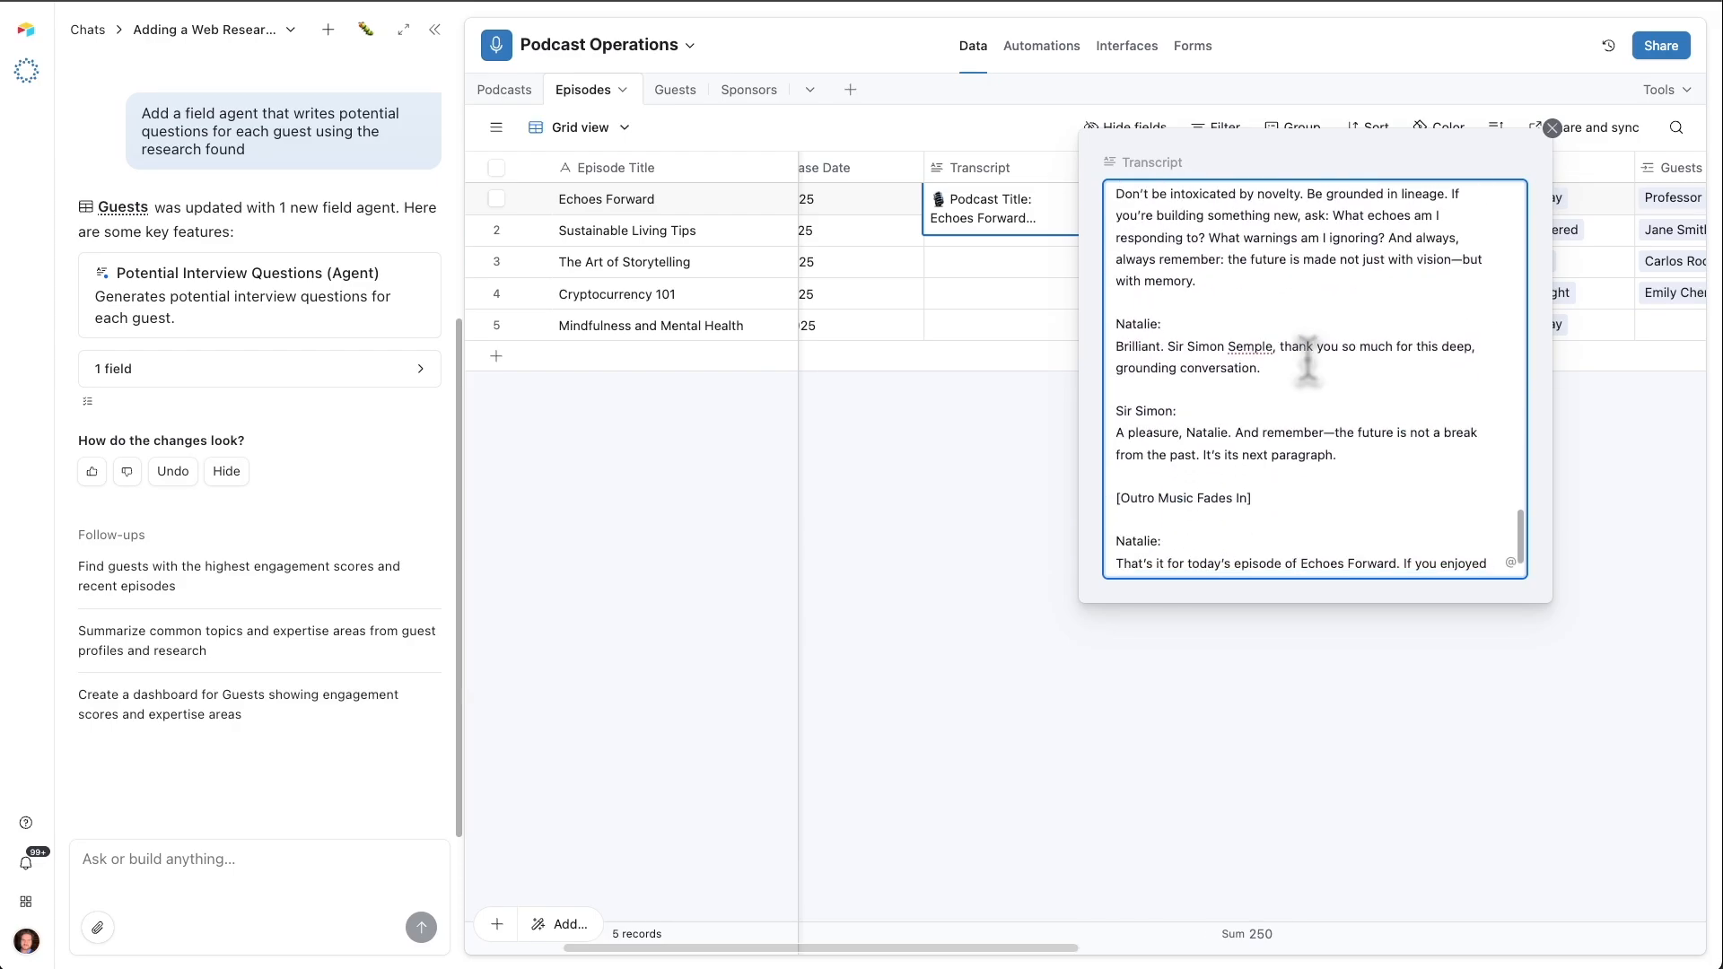
left_click(1551, 128)
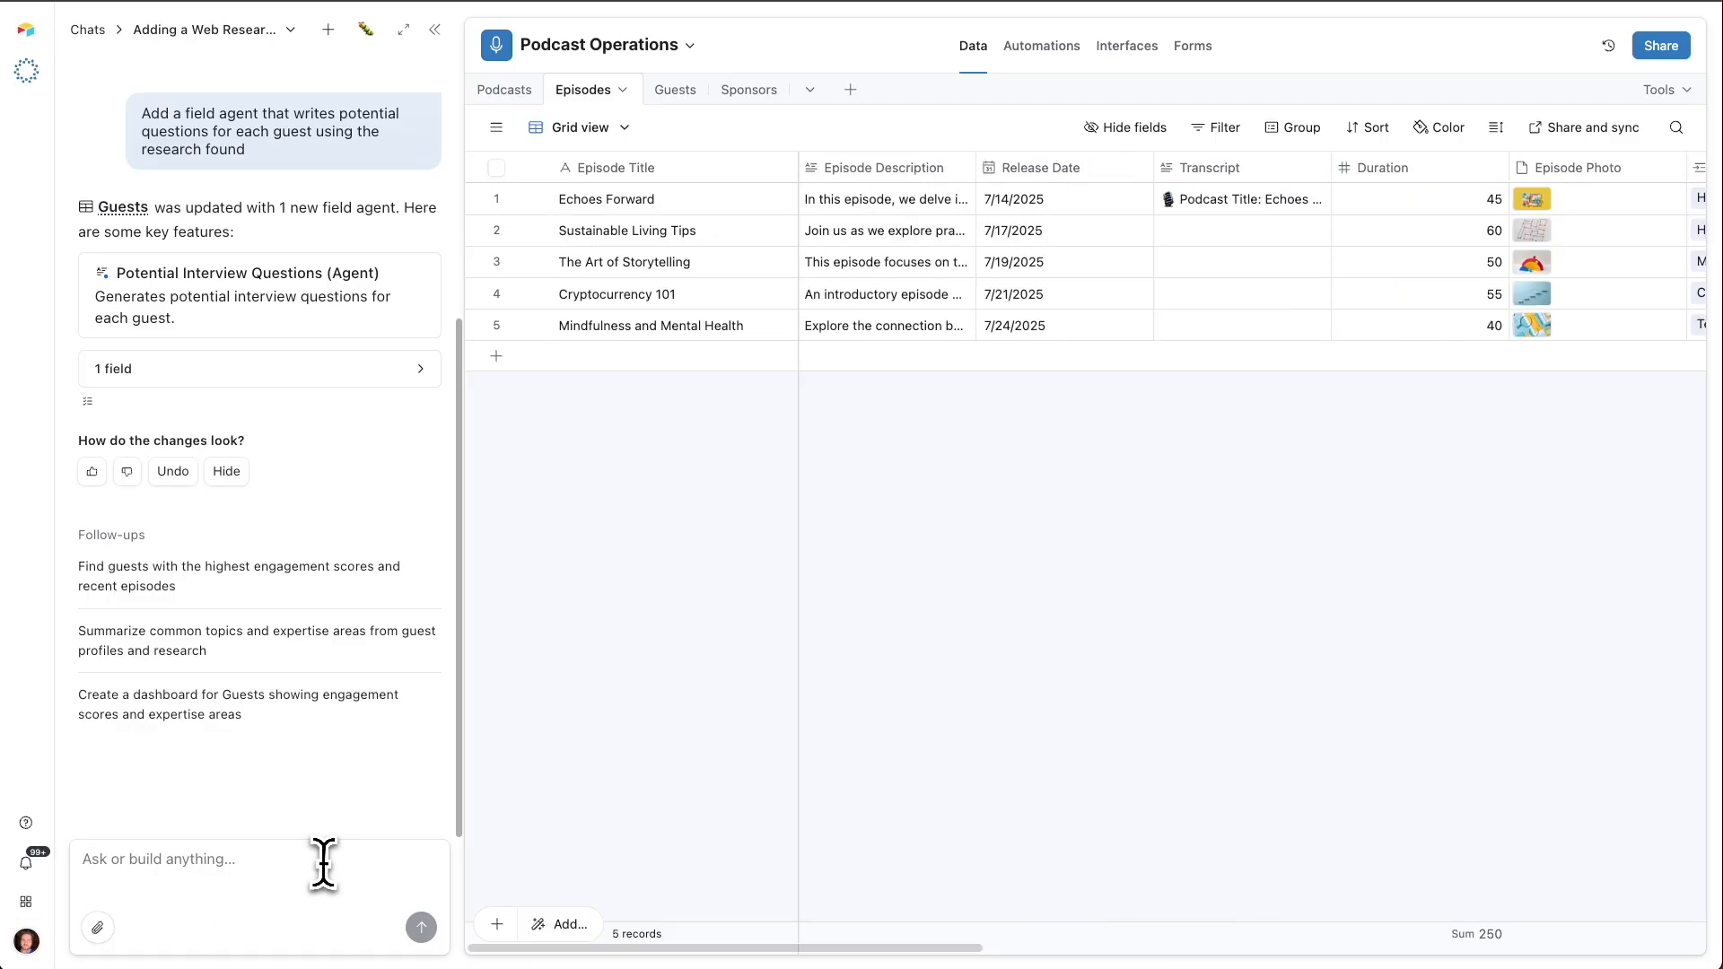
Ask Omni for a field agent writing social posts from each transcript's most compelling quotes.
type("Add a field agent that writes a social media post using the most compelling quotes from each episode transcript")
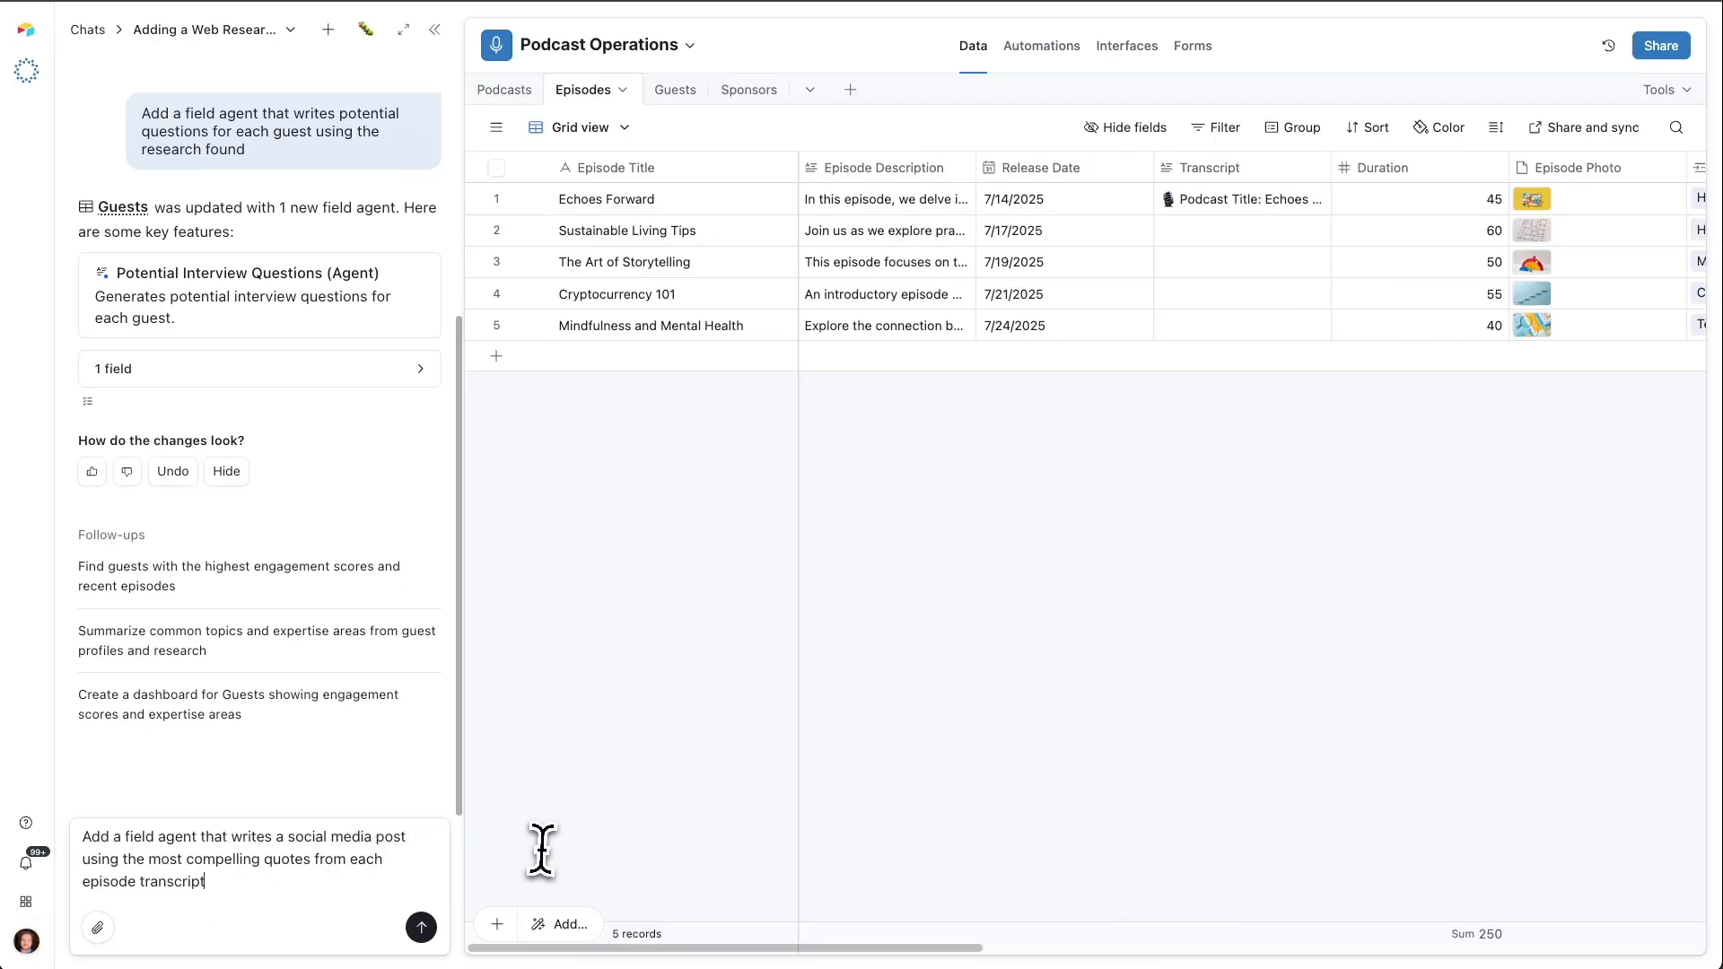
left_click(420, 927)
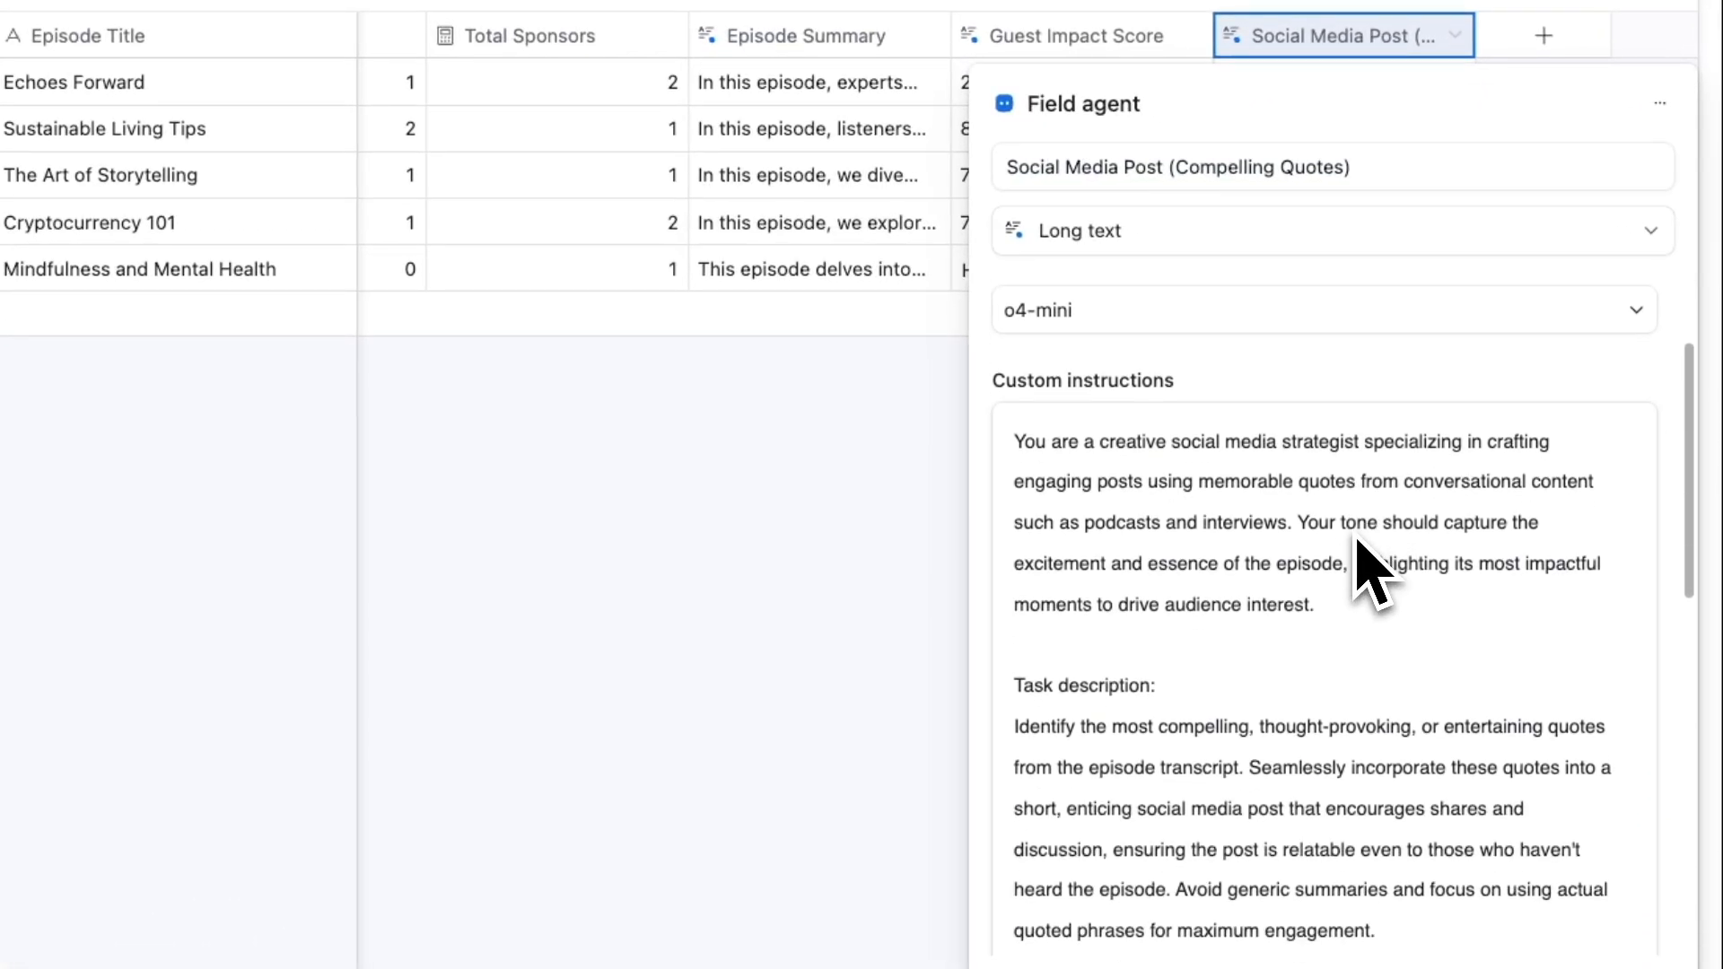
Review the Social Media Post (Compelling Quotes) agent's instructions and preview, then save it.
scroll("down", 3)
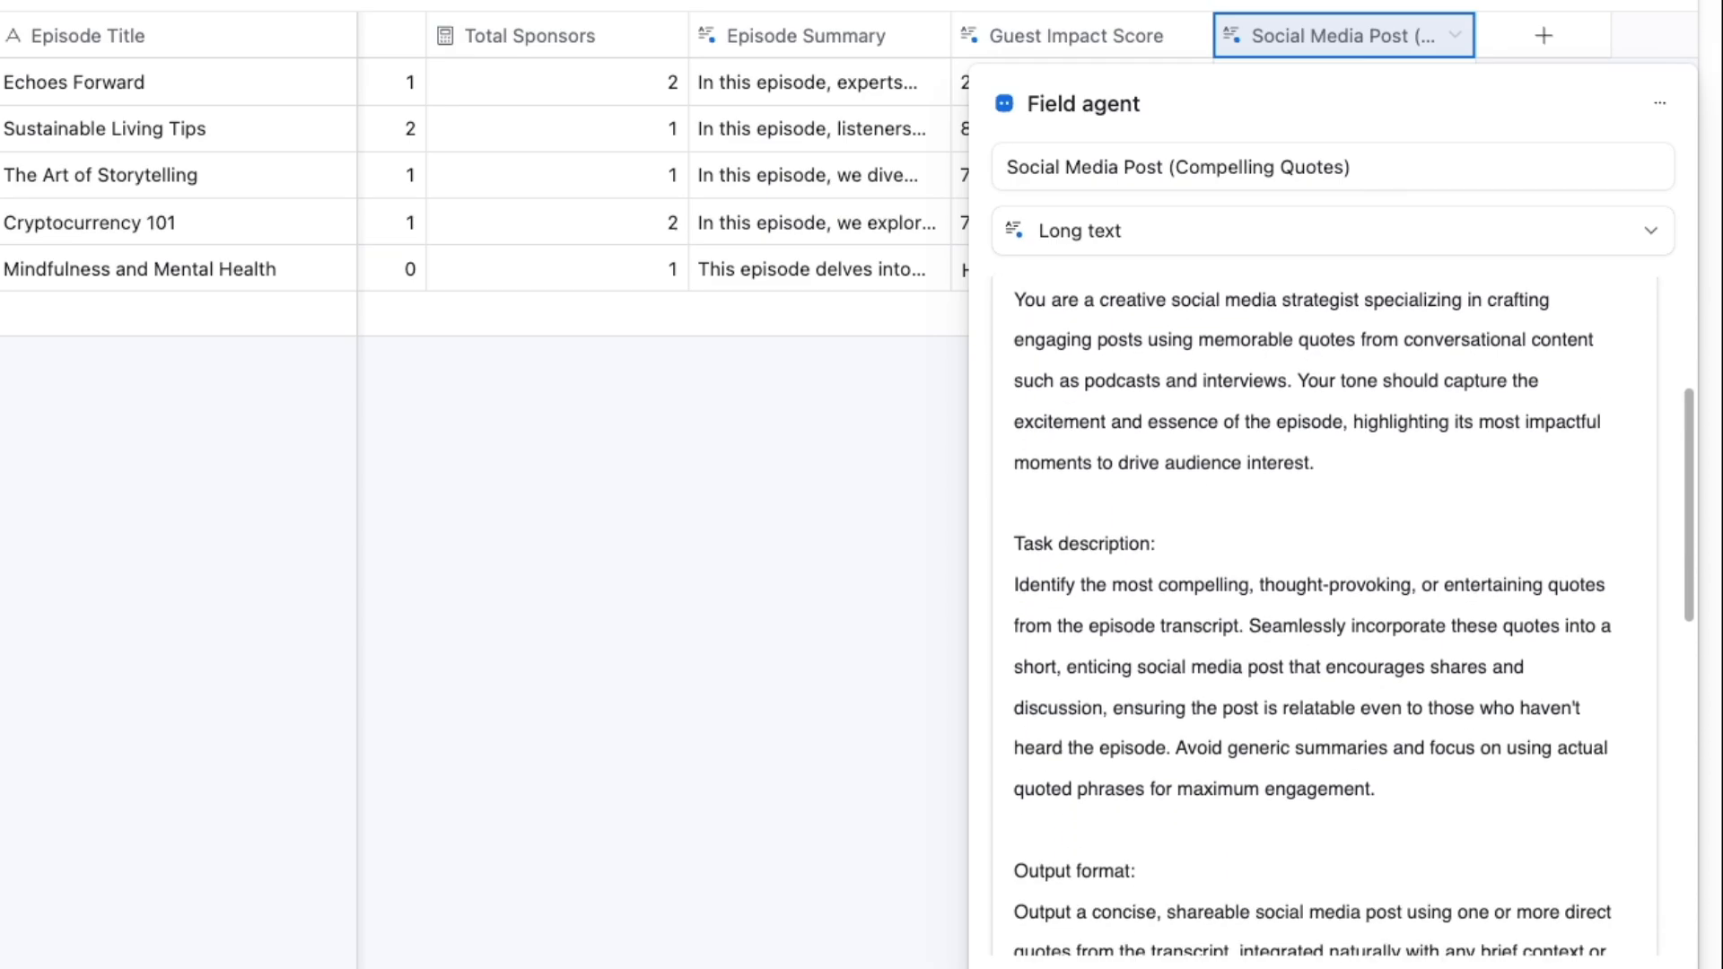
scroll("down", 3)
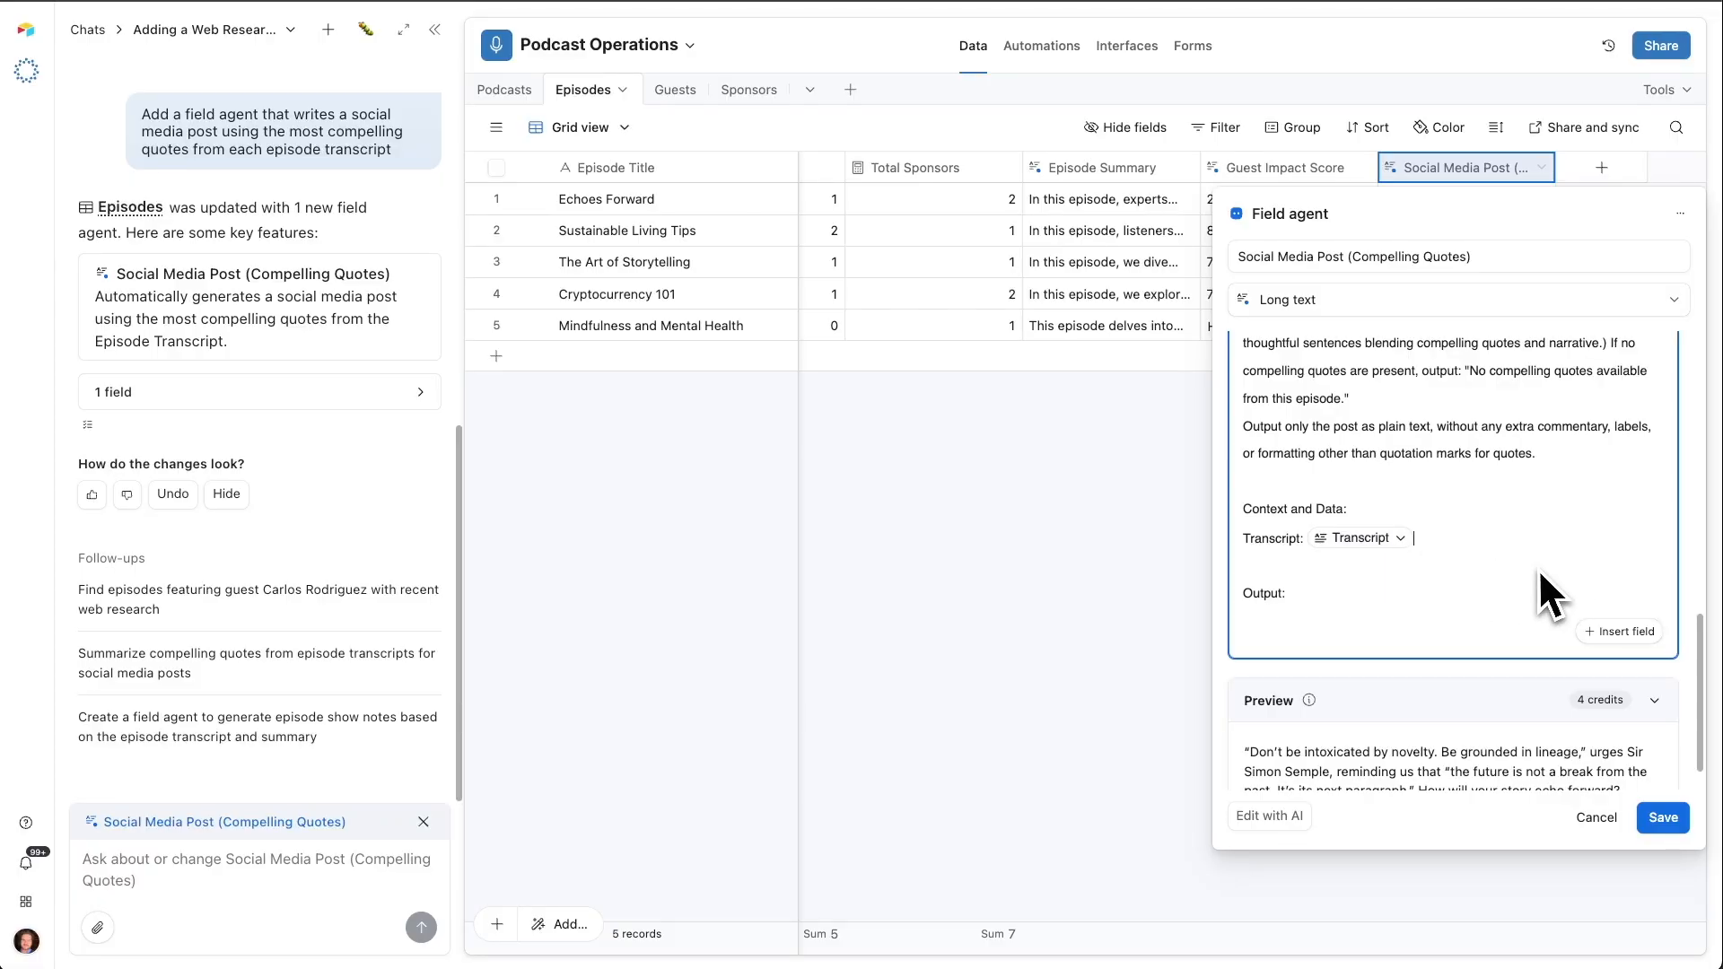
mouse_move(1394, 461)
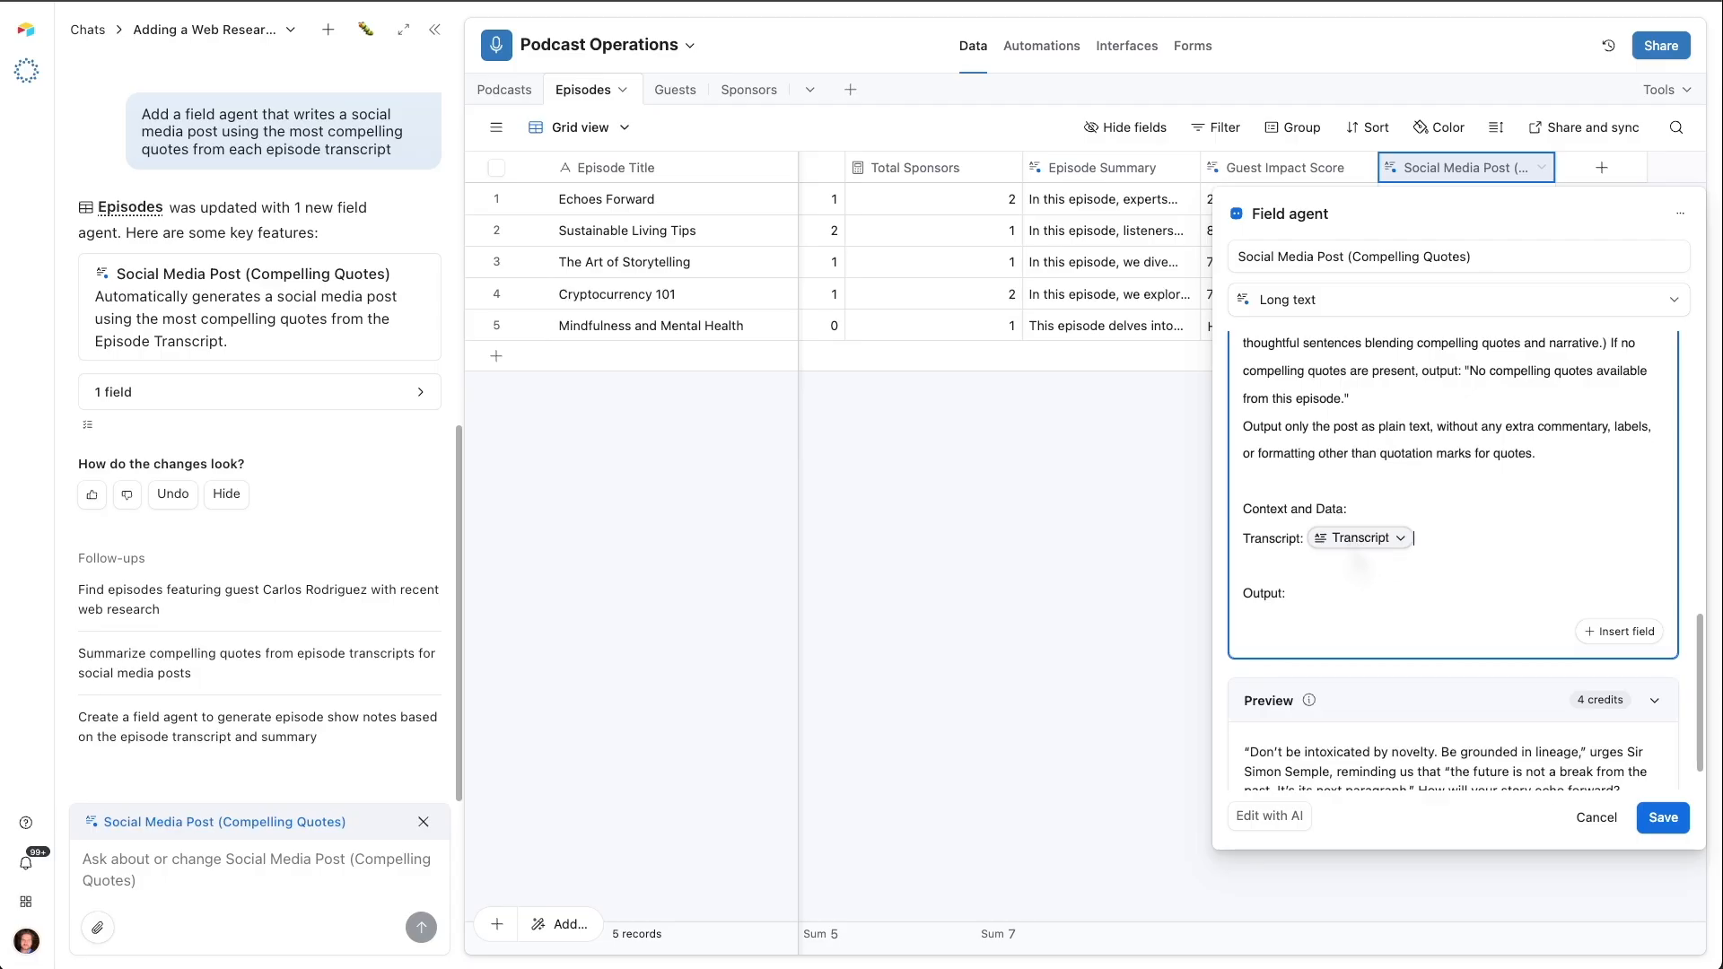
mouse_move(1120, 330)
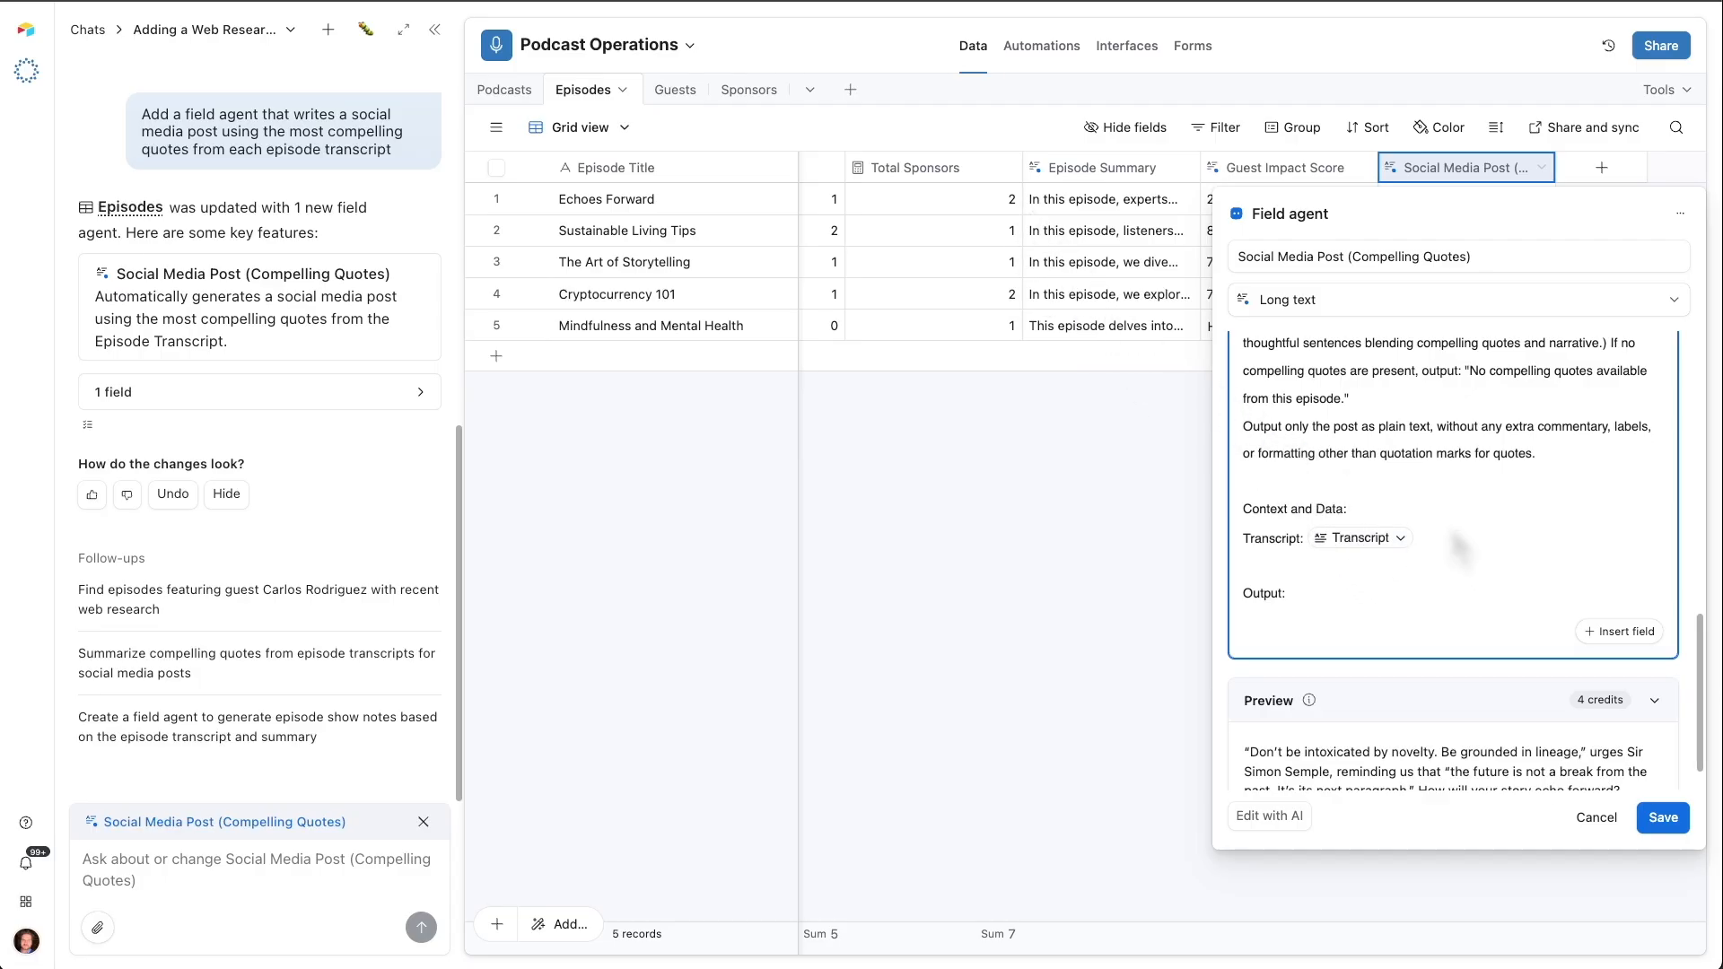
mouse_move(1126, 227)
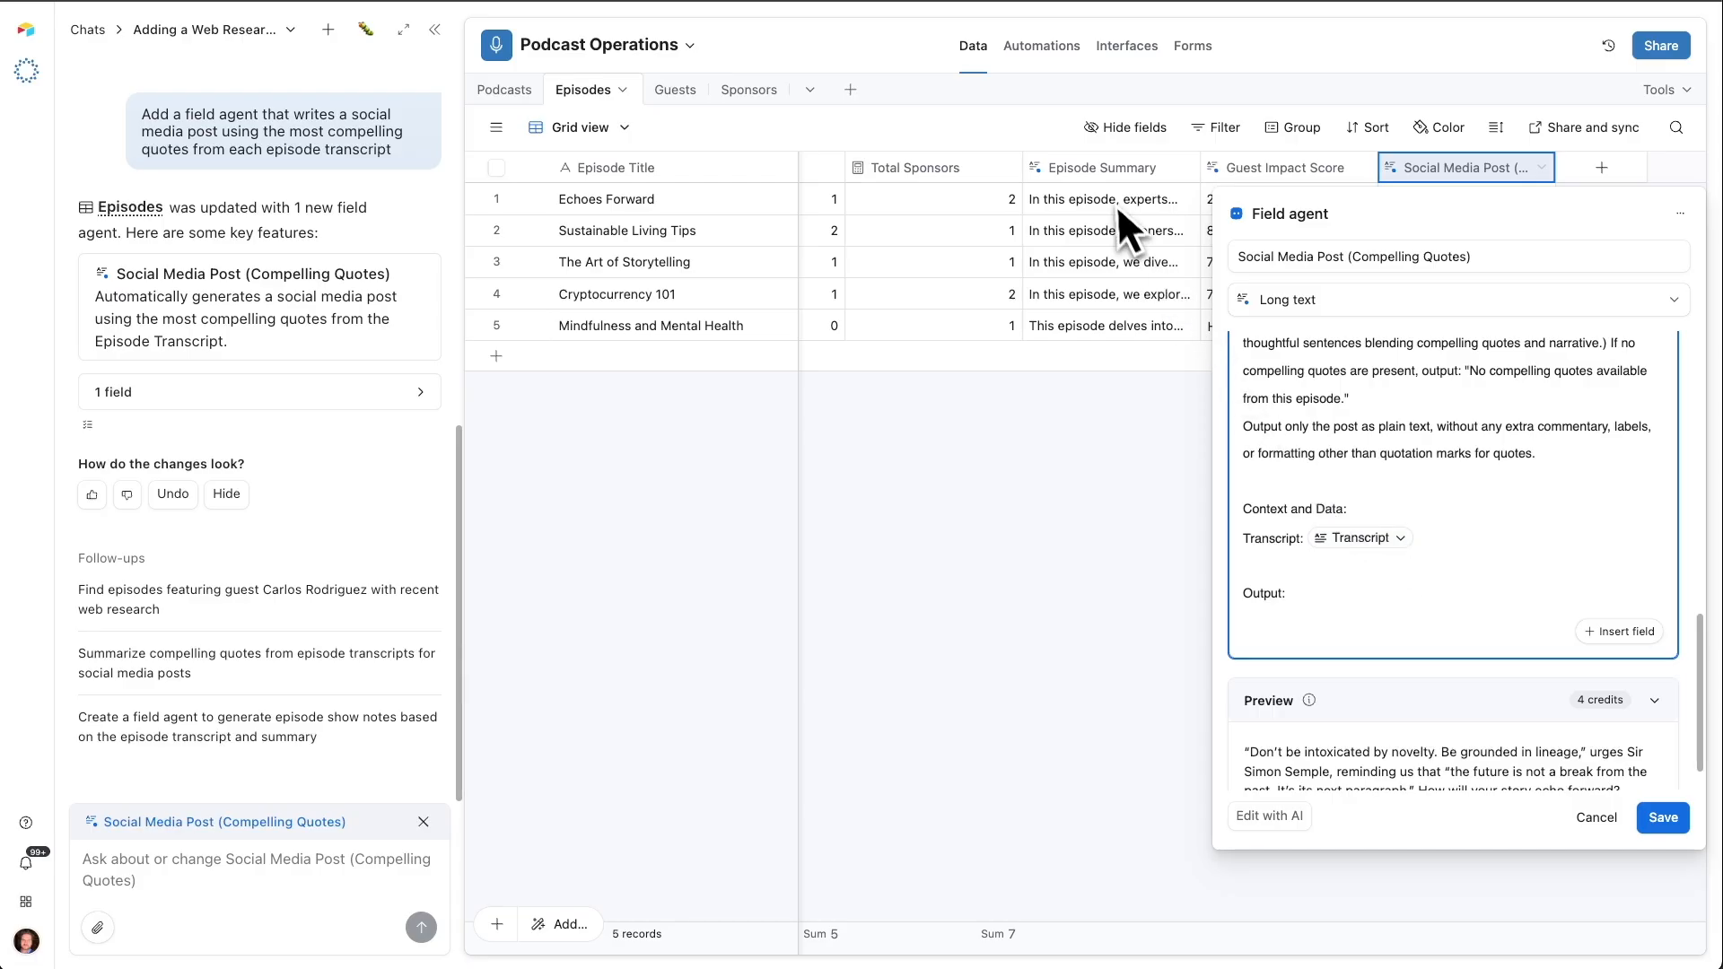
mouse_move(1462, 434)
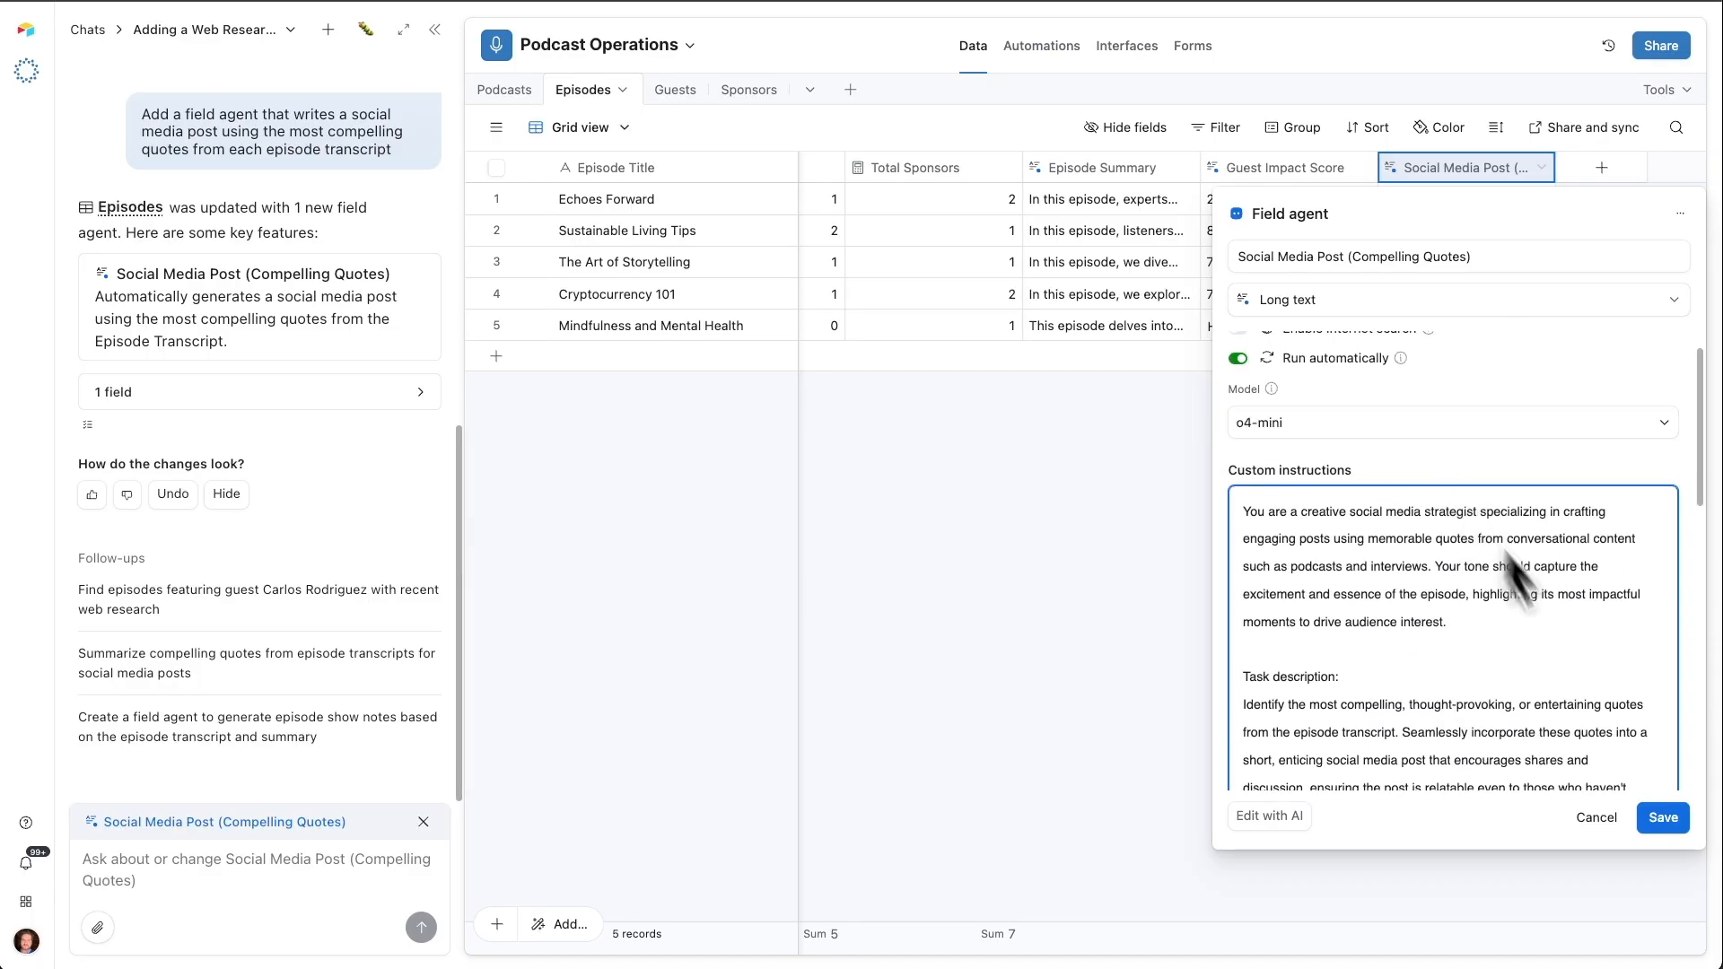
left_click(1661, 818)
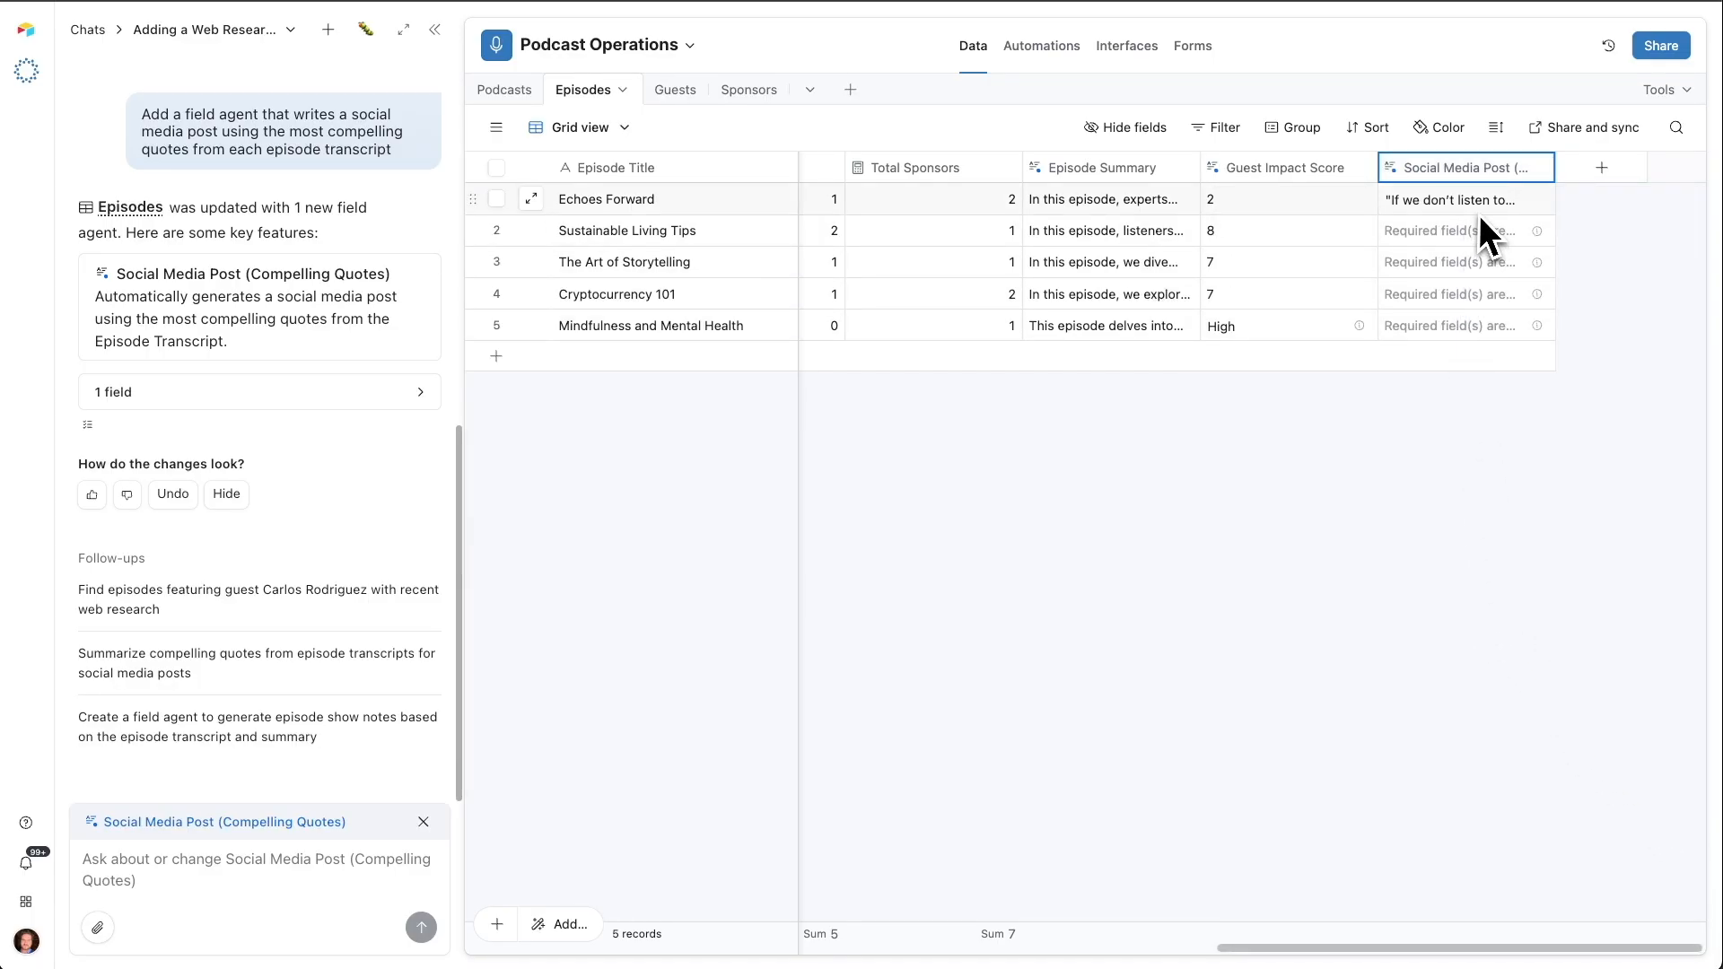
Read the generated quote-based social post for Echoes Forward, then go to the Podcasts interface.
left_click(1464, 200)
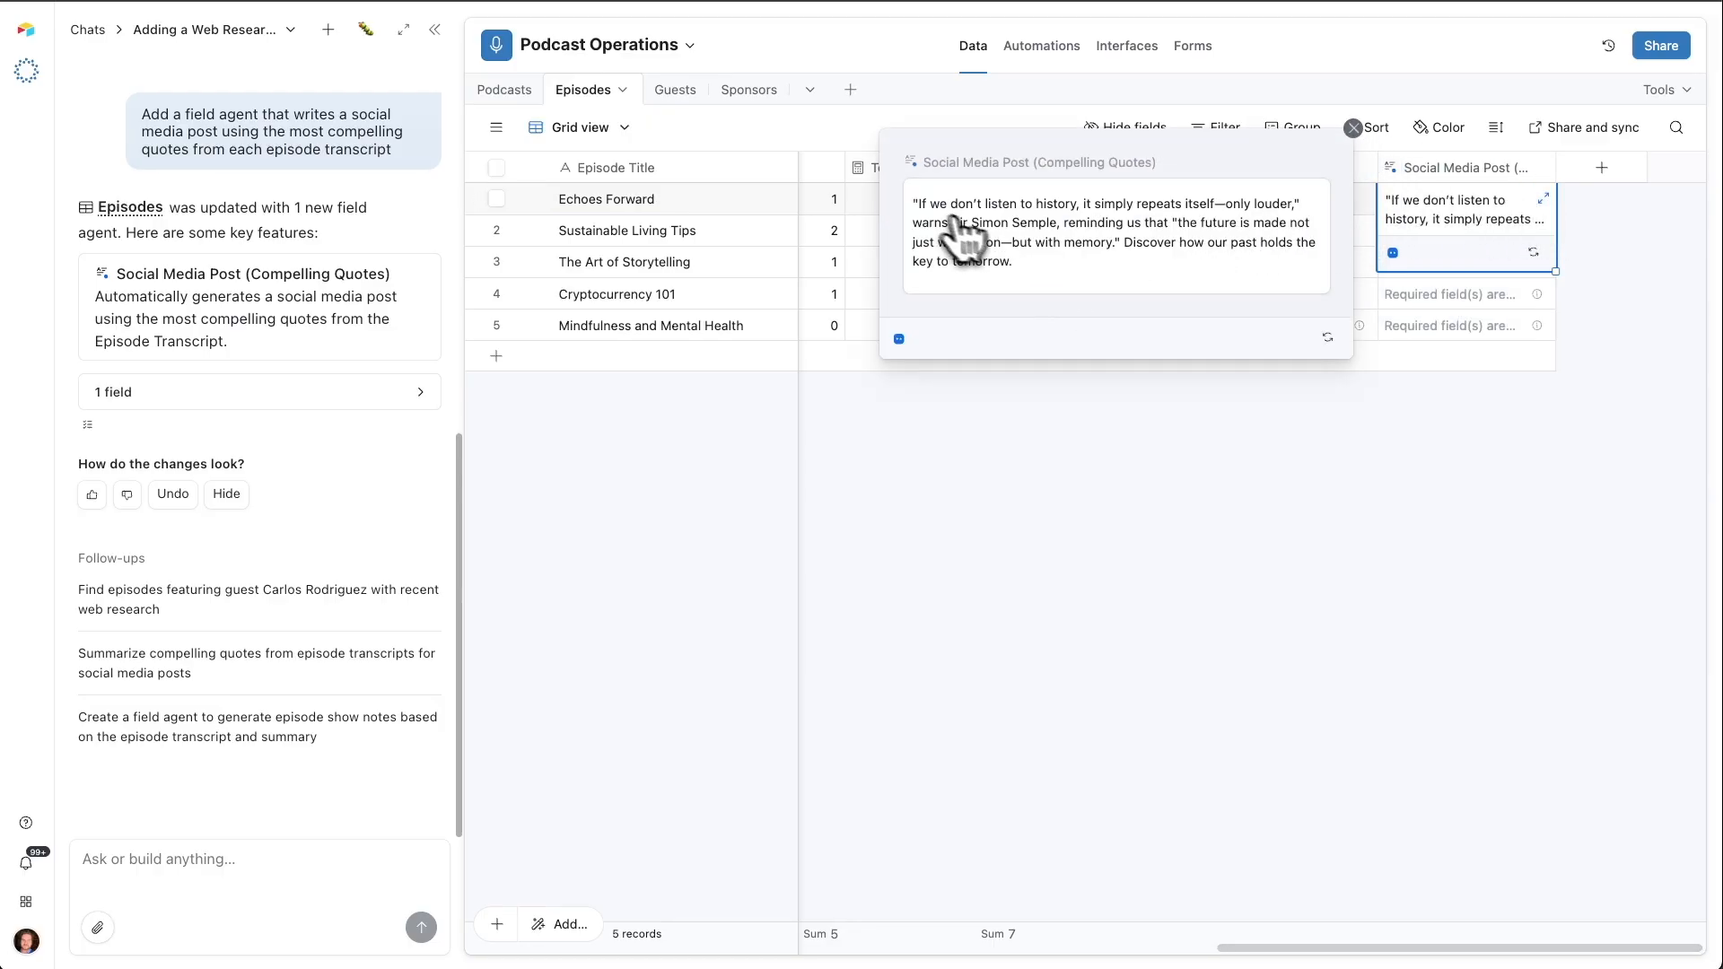
mouse_move(1152, 284)
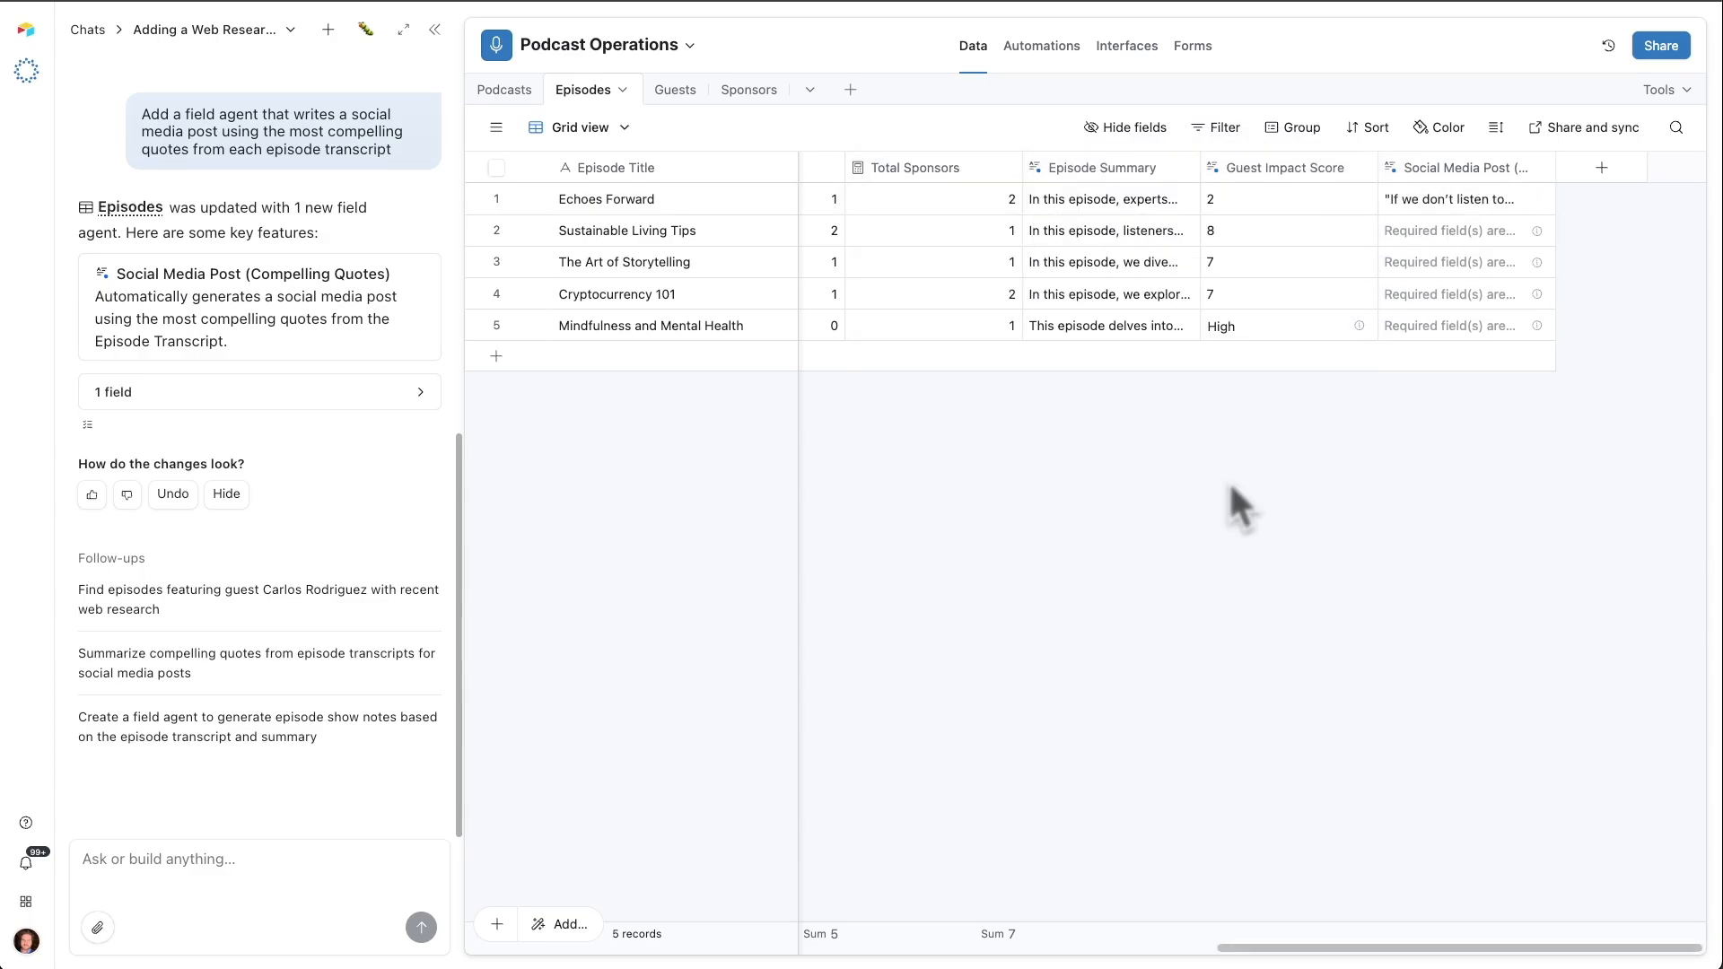
scroll("right", 3)
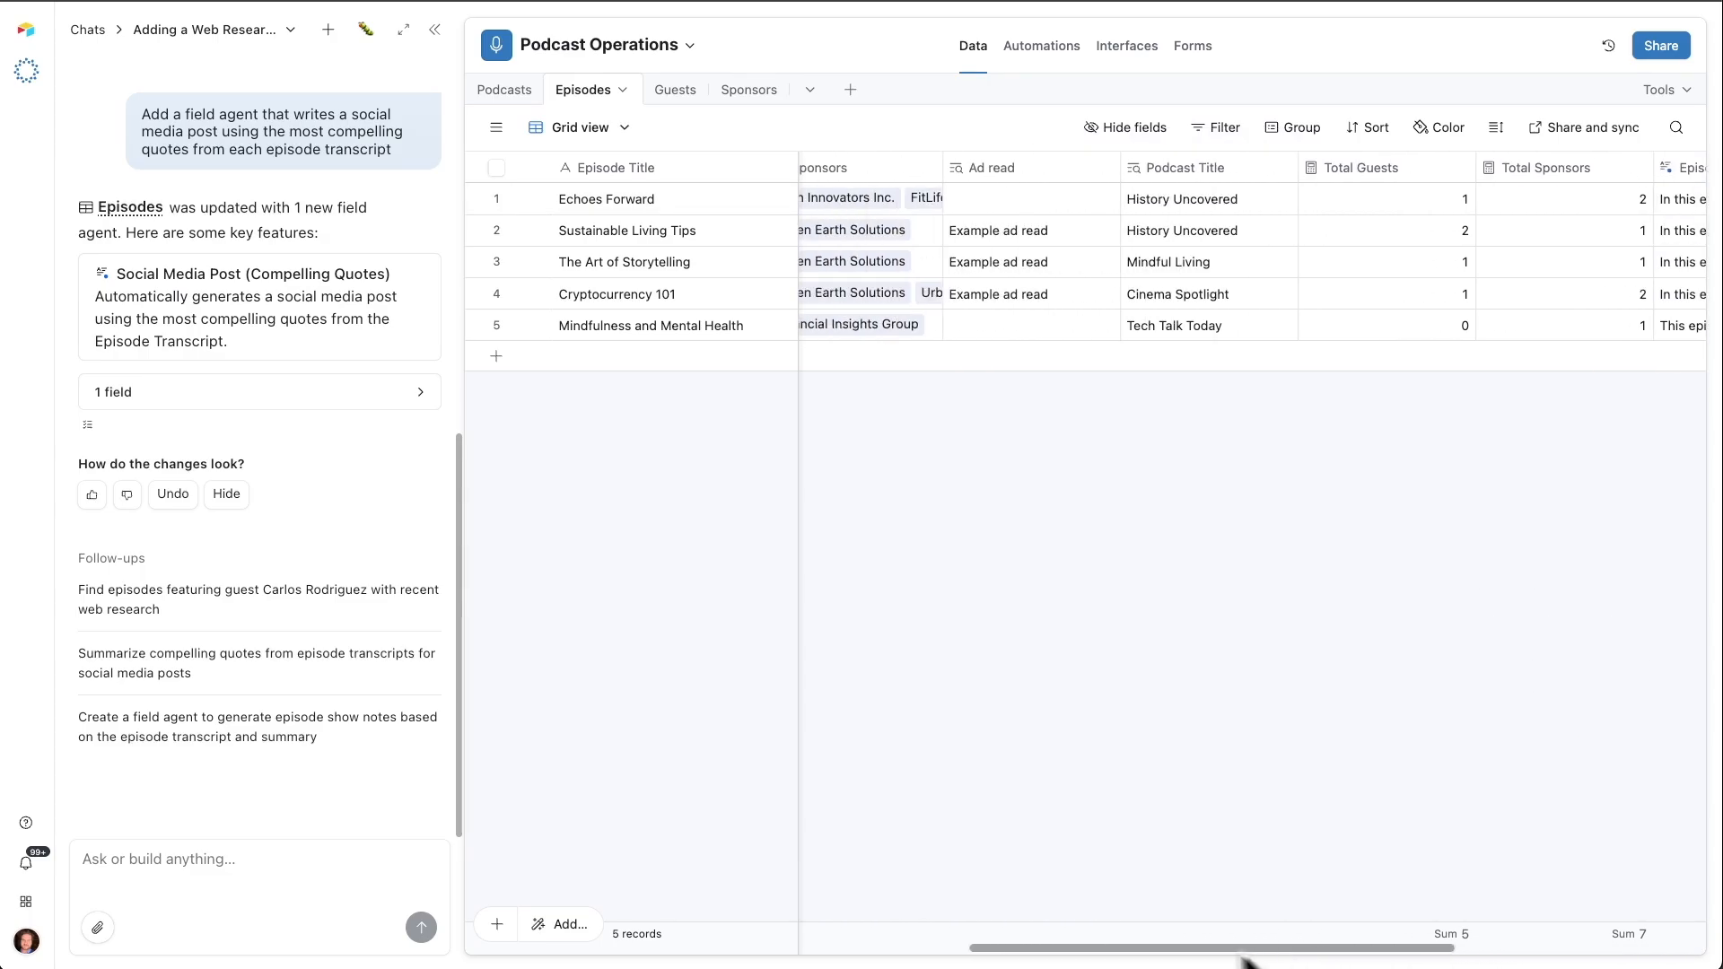
scroll("right", 3)
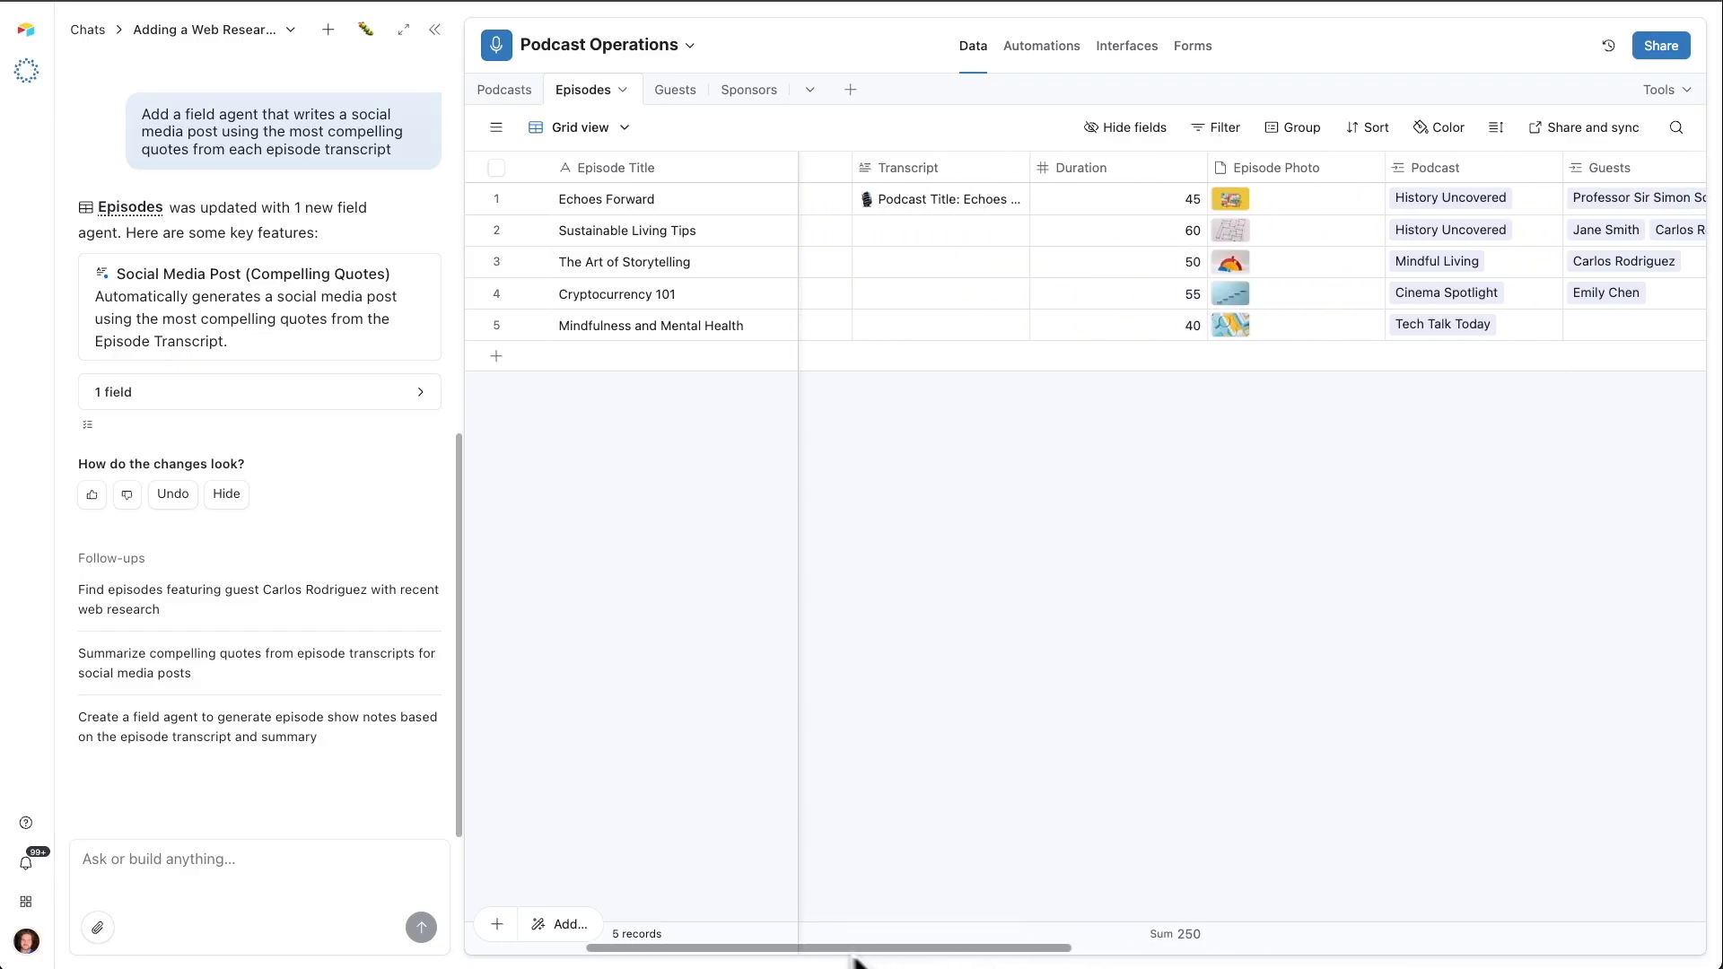
left_click(929, 45)
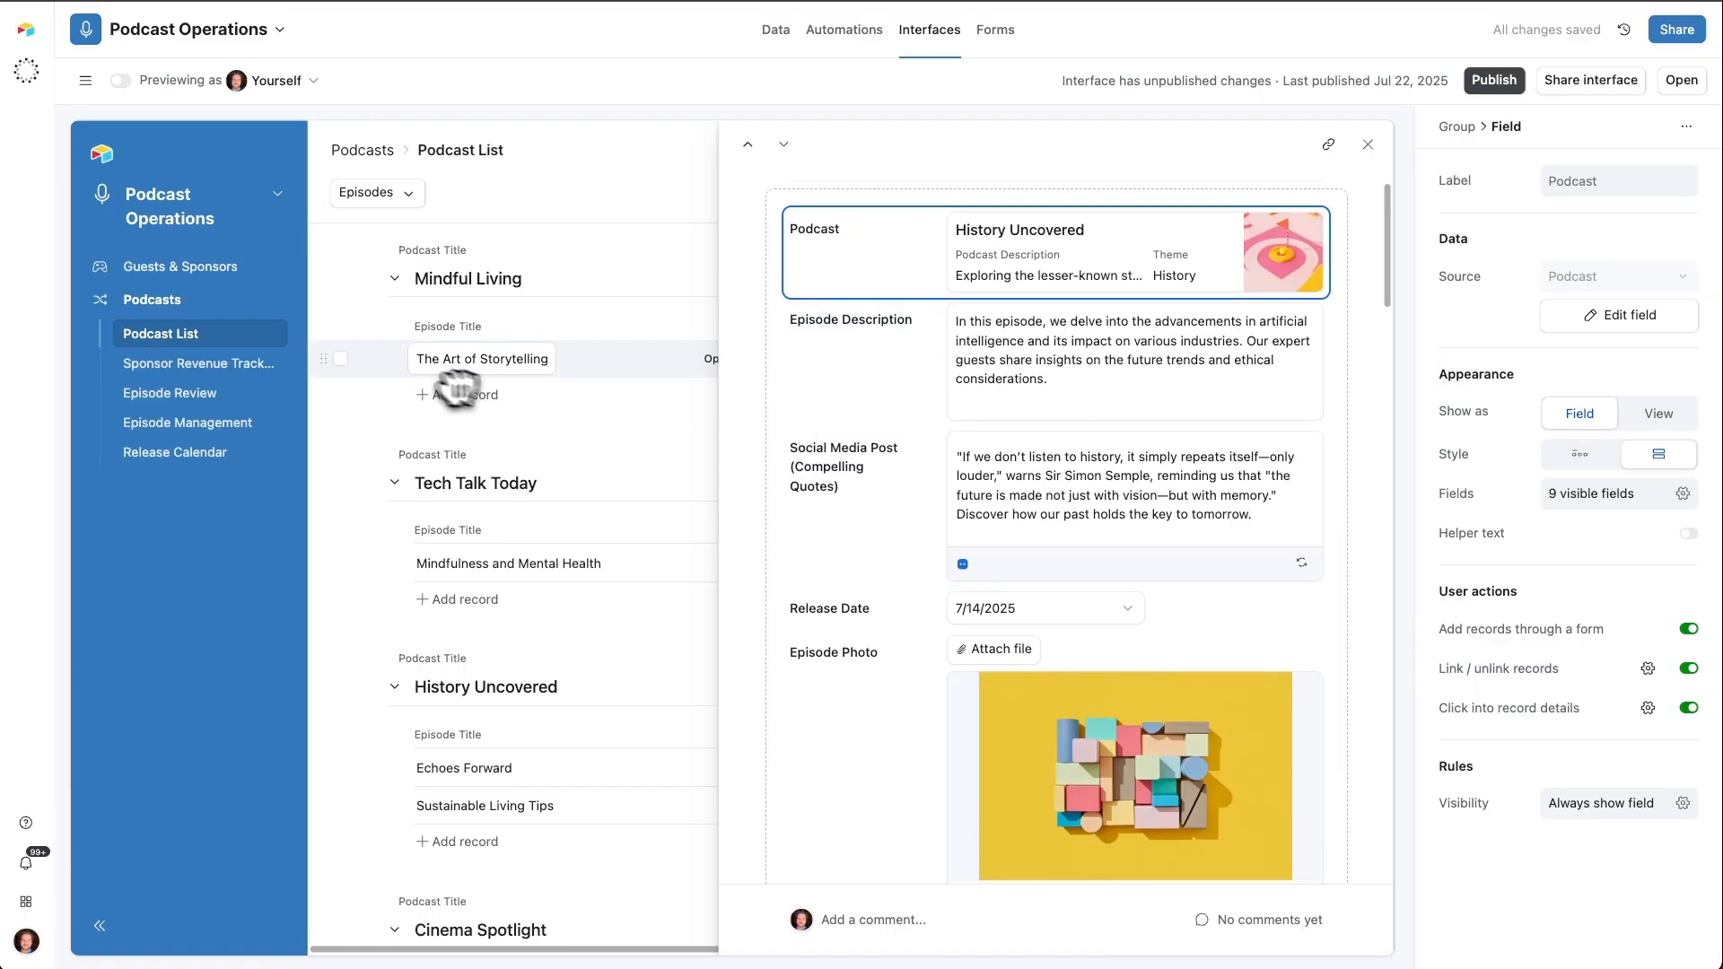
Scroll through Echoes Forward's record layout showing guests, sponsors, ad read and transcript sections.
scroll("down", 3)
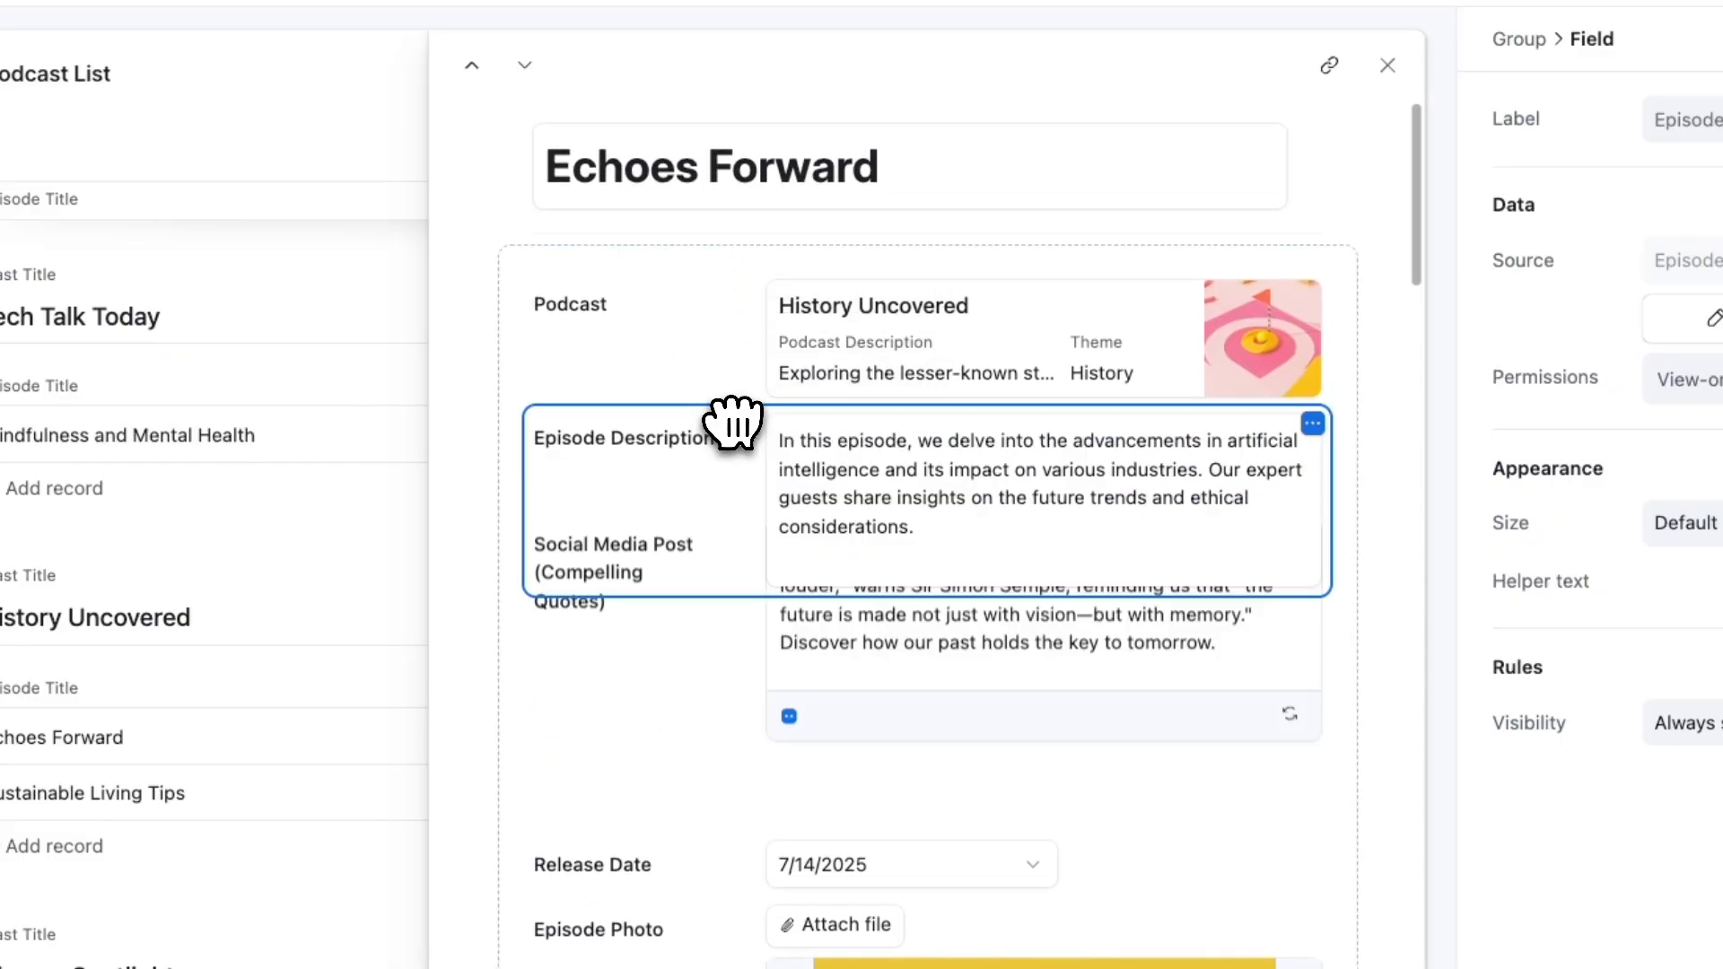
scroll("down", 3)
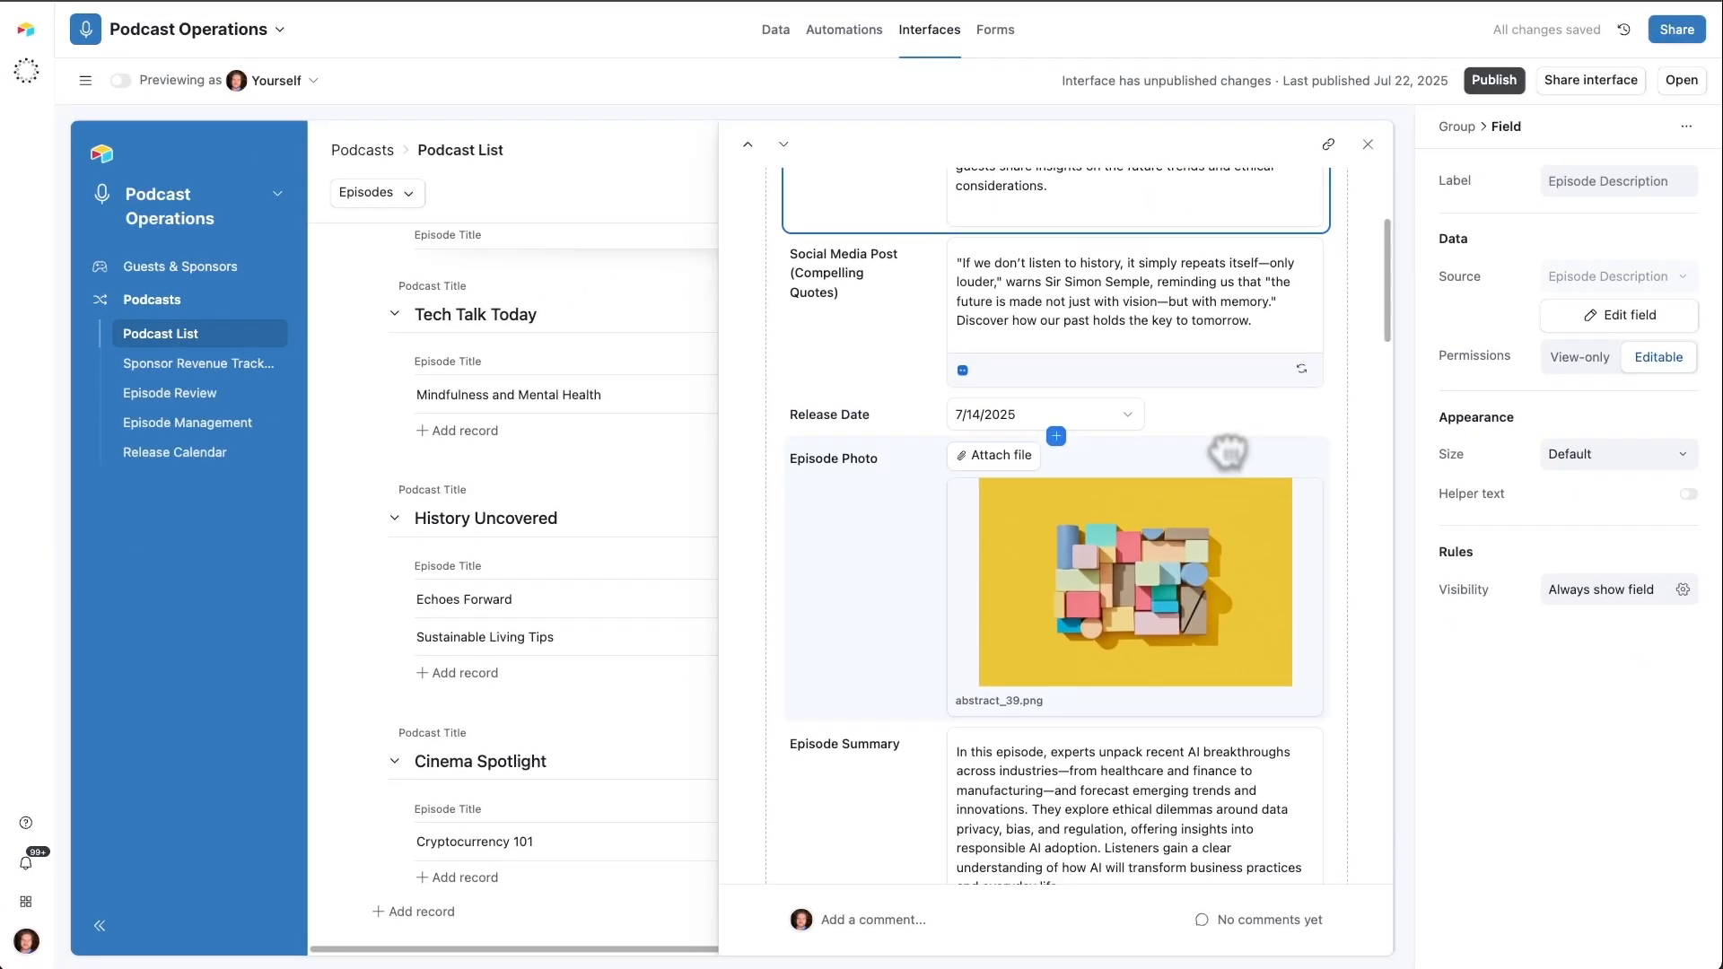
scroll("down", 3)
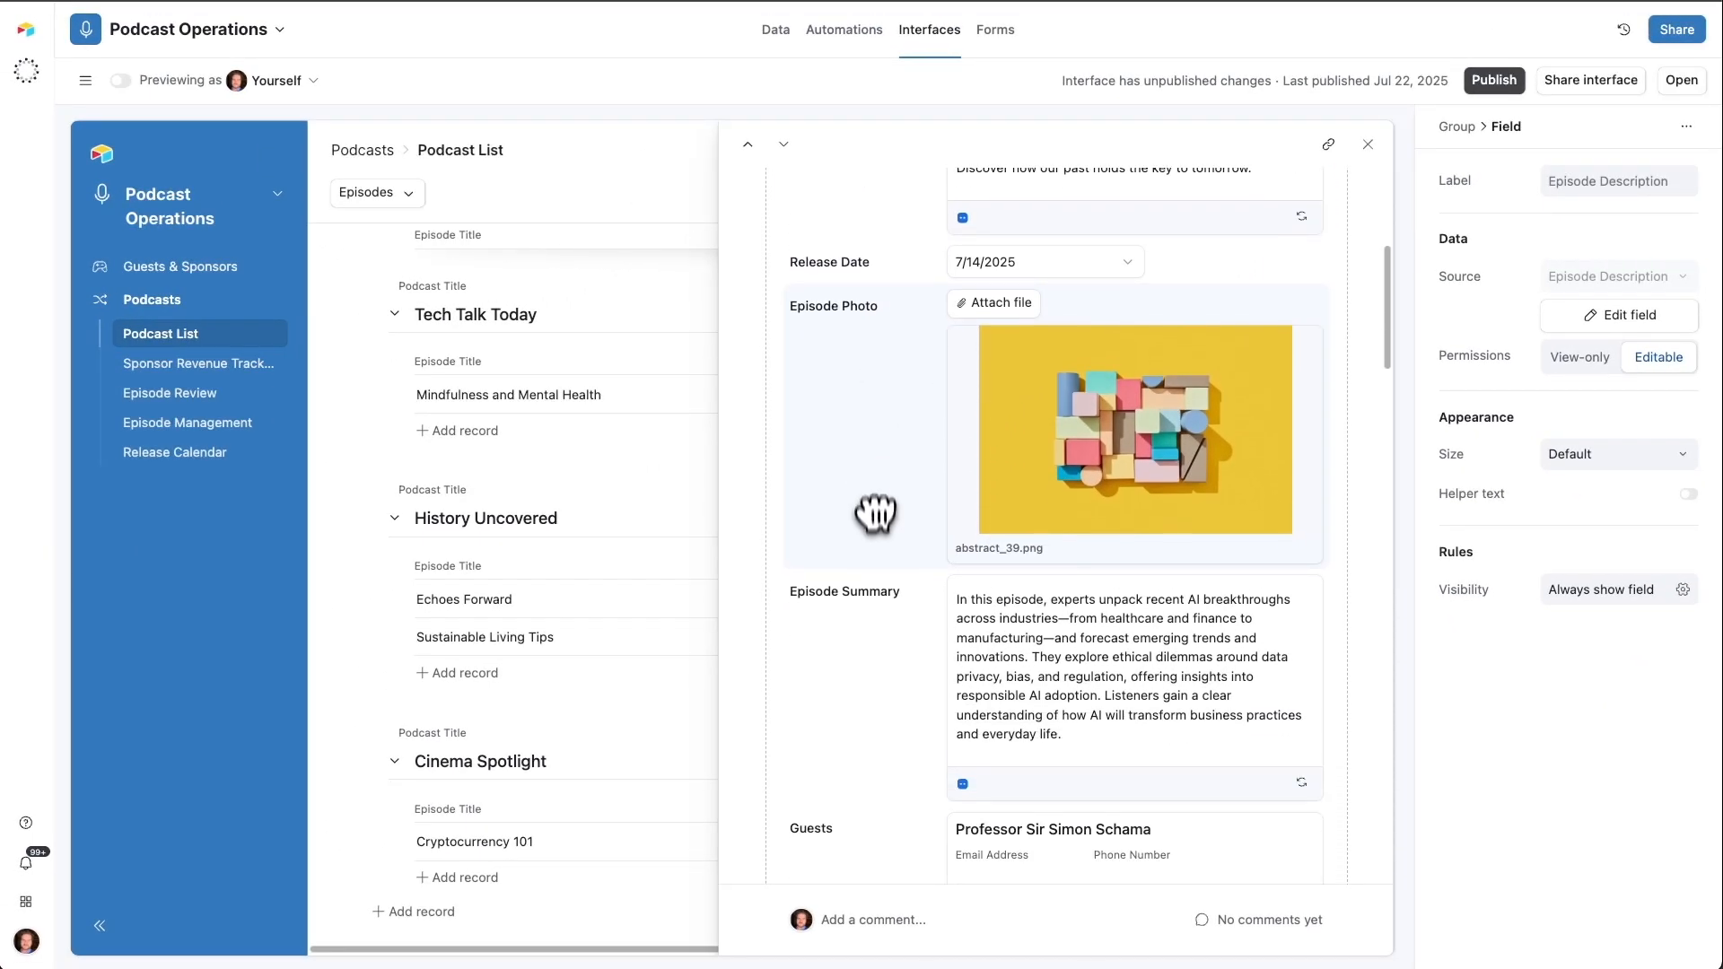
scroll("down", 3)
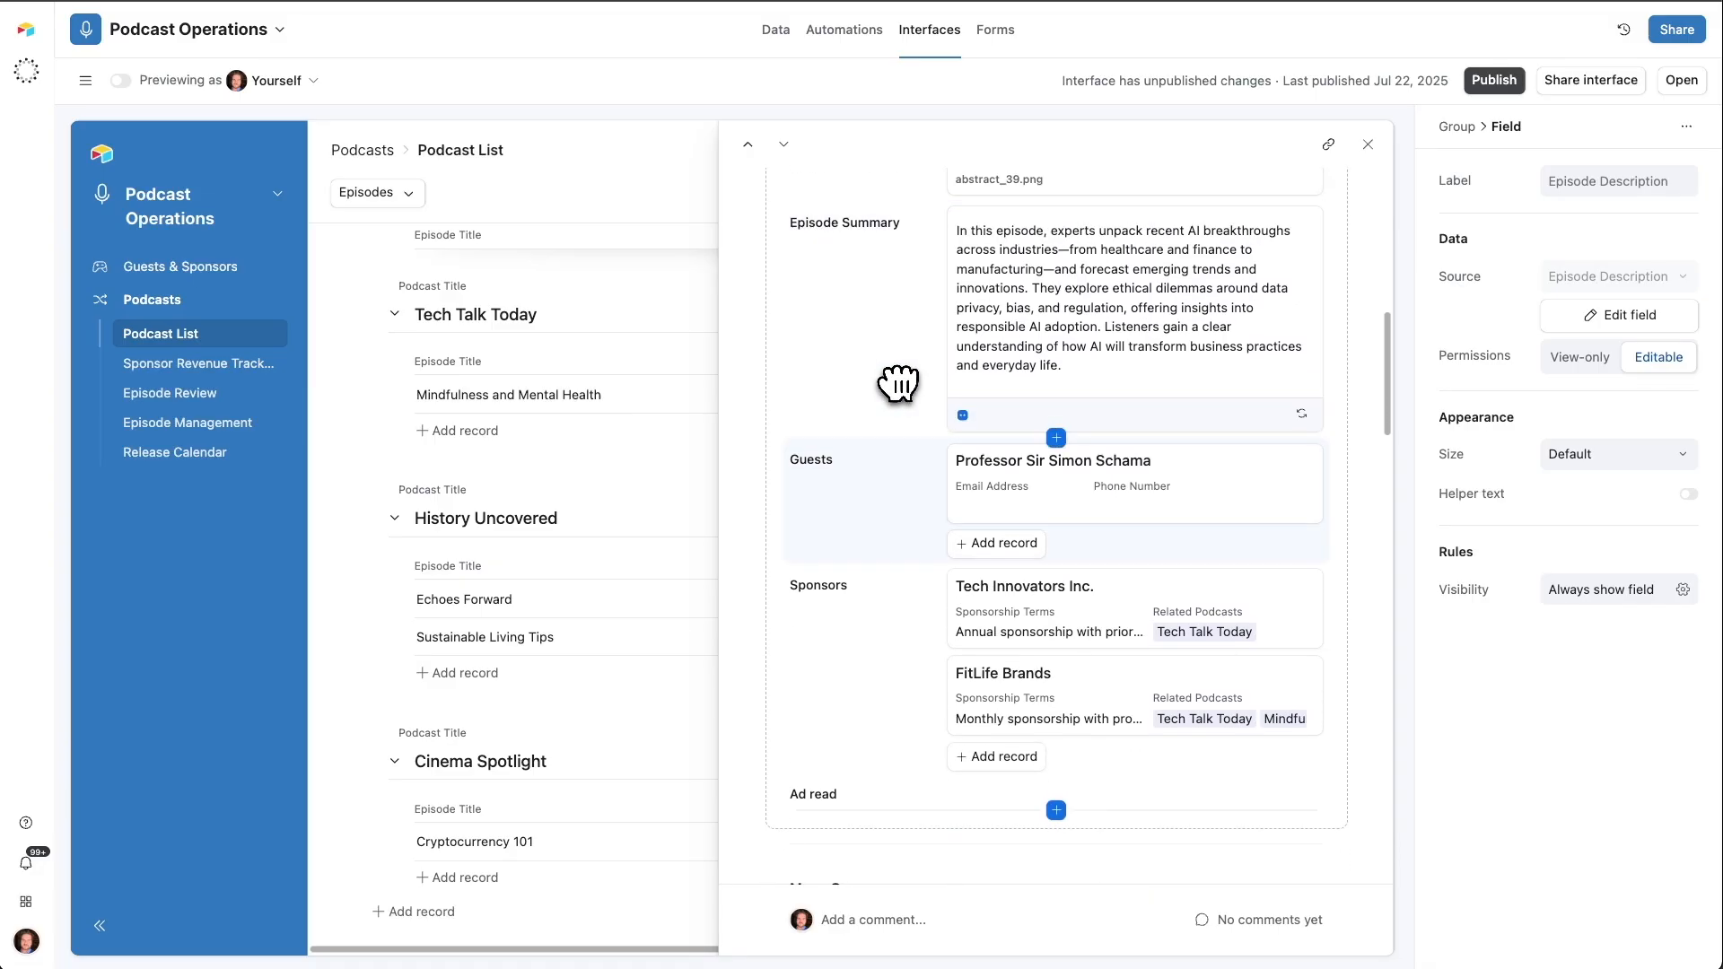
scroll("down", 3)
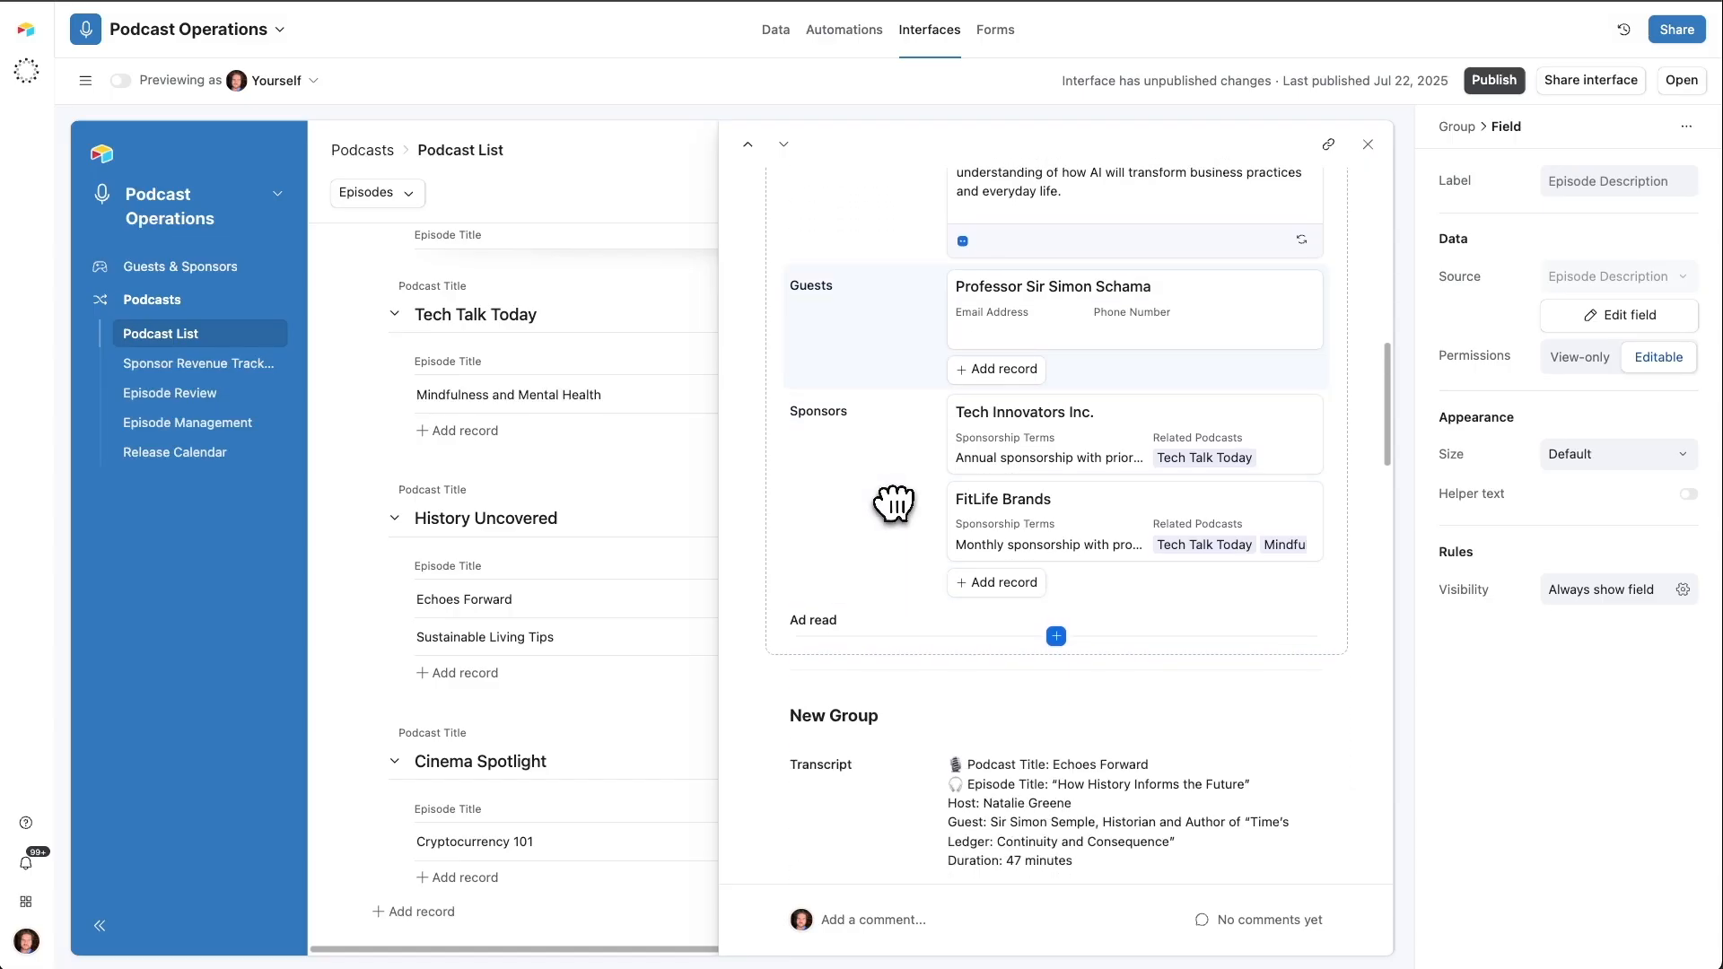
scroll("down", 3)
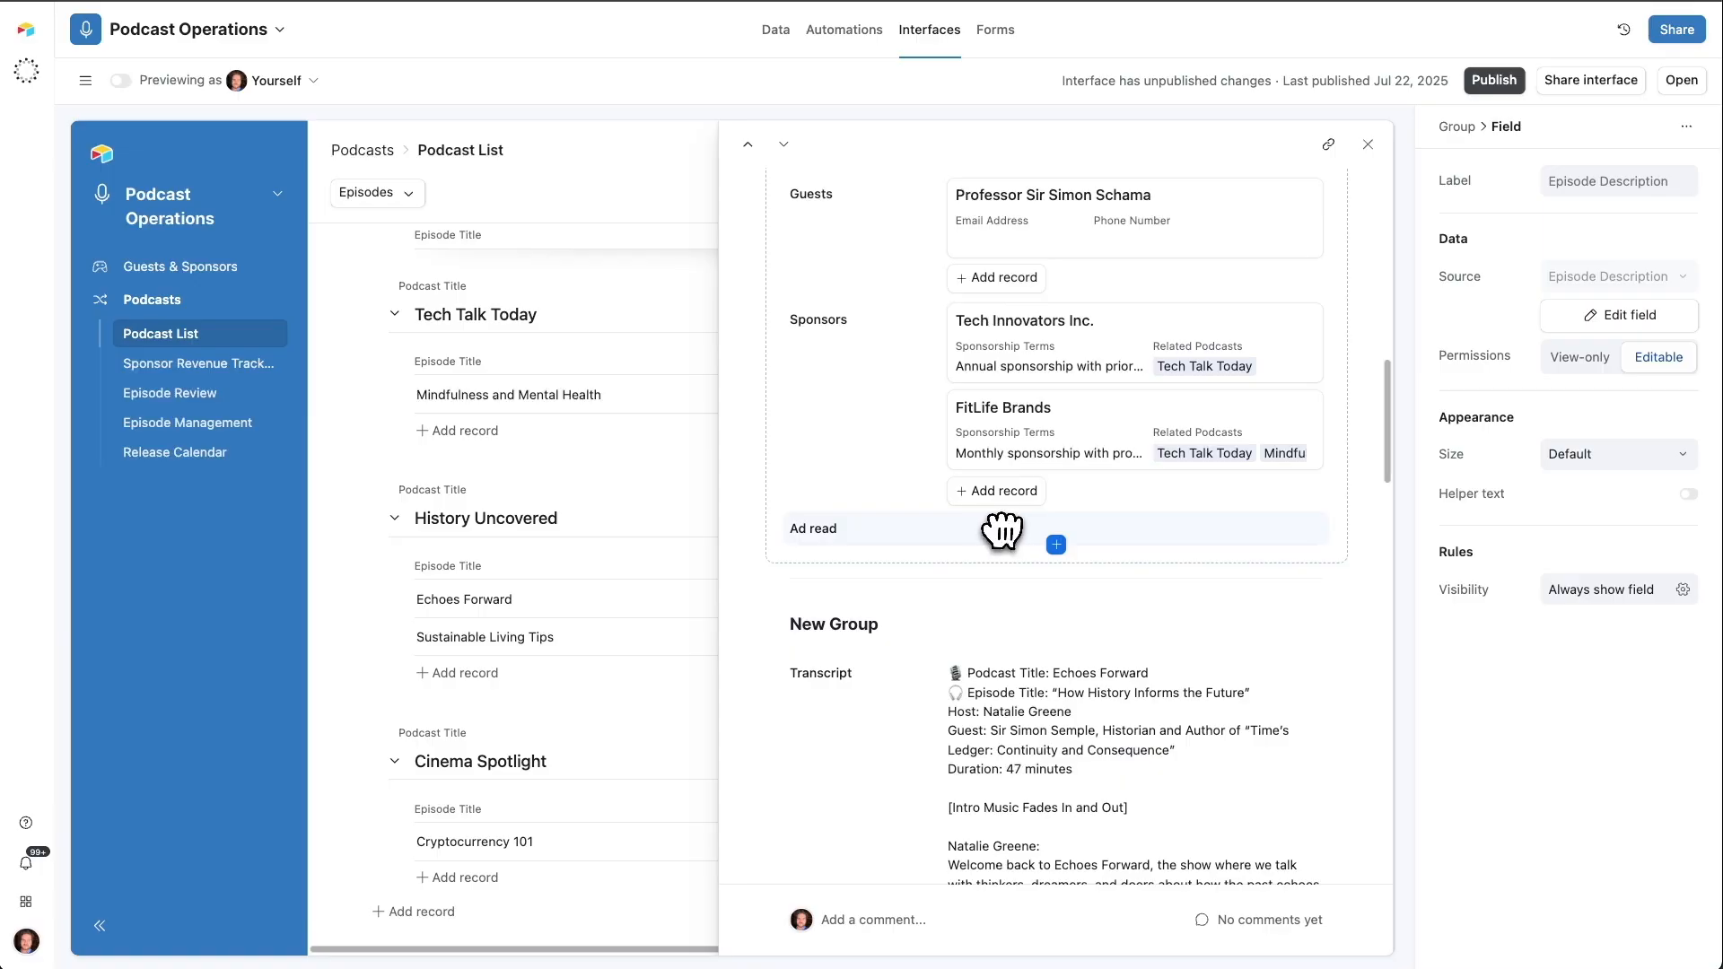
scroll("down", 3)
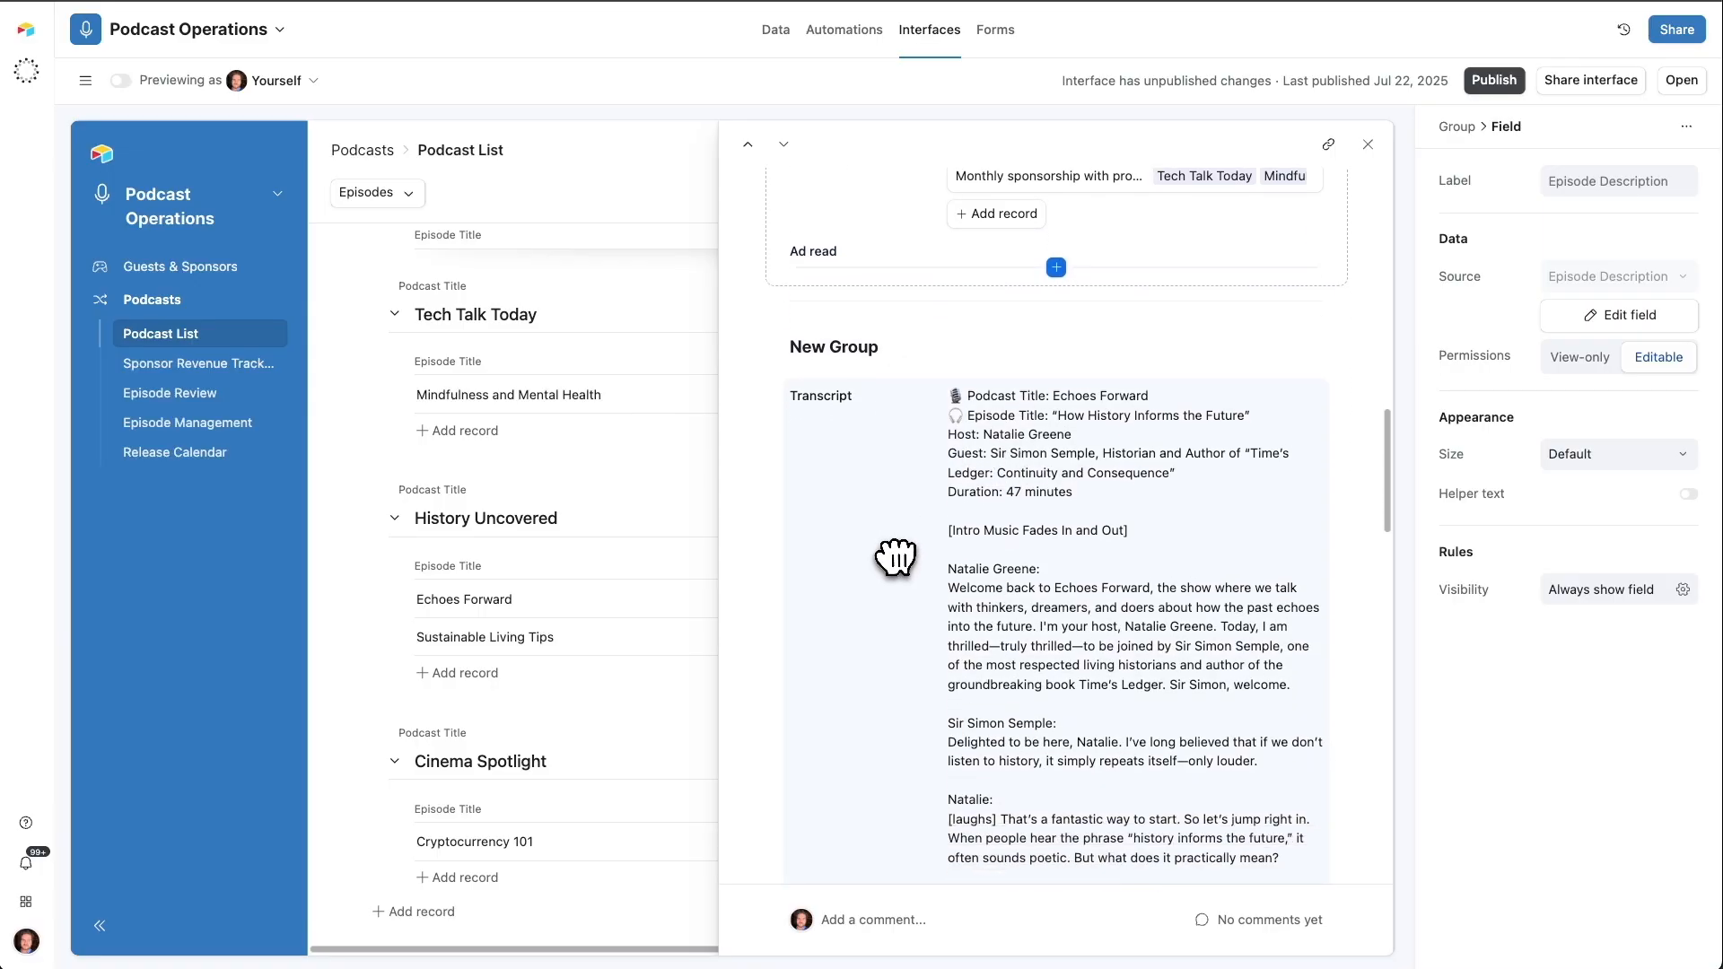
scroll("down", 3)
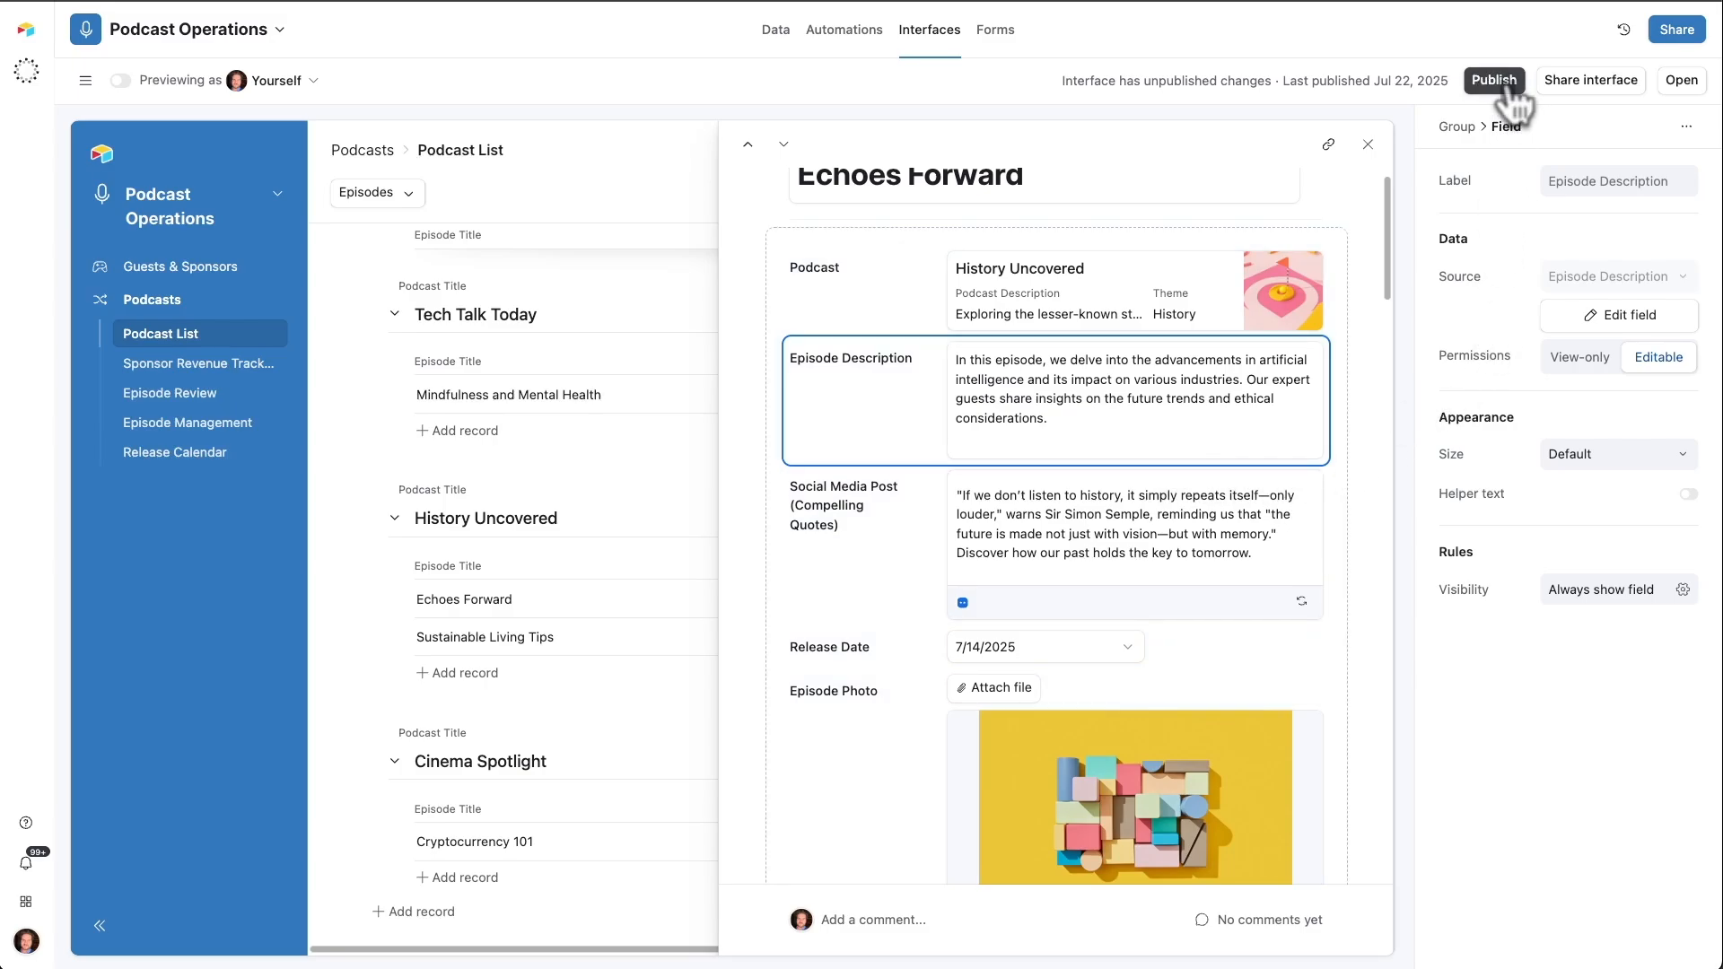
Append 'Edits' to Echoes Forward's episode description in the live Podcasts interface.
left_click(1492, 79)
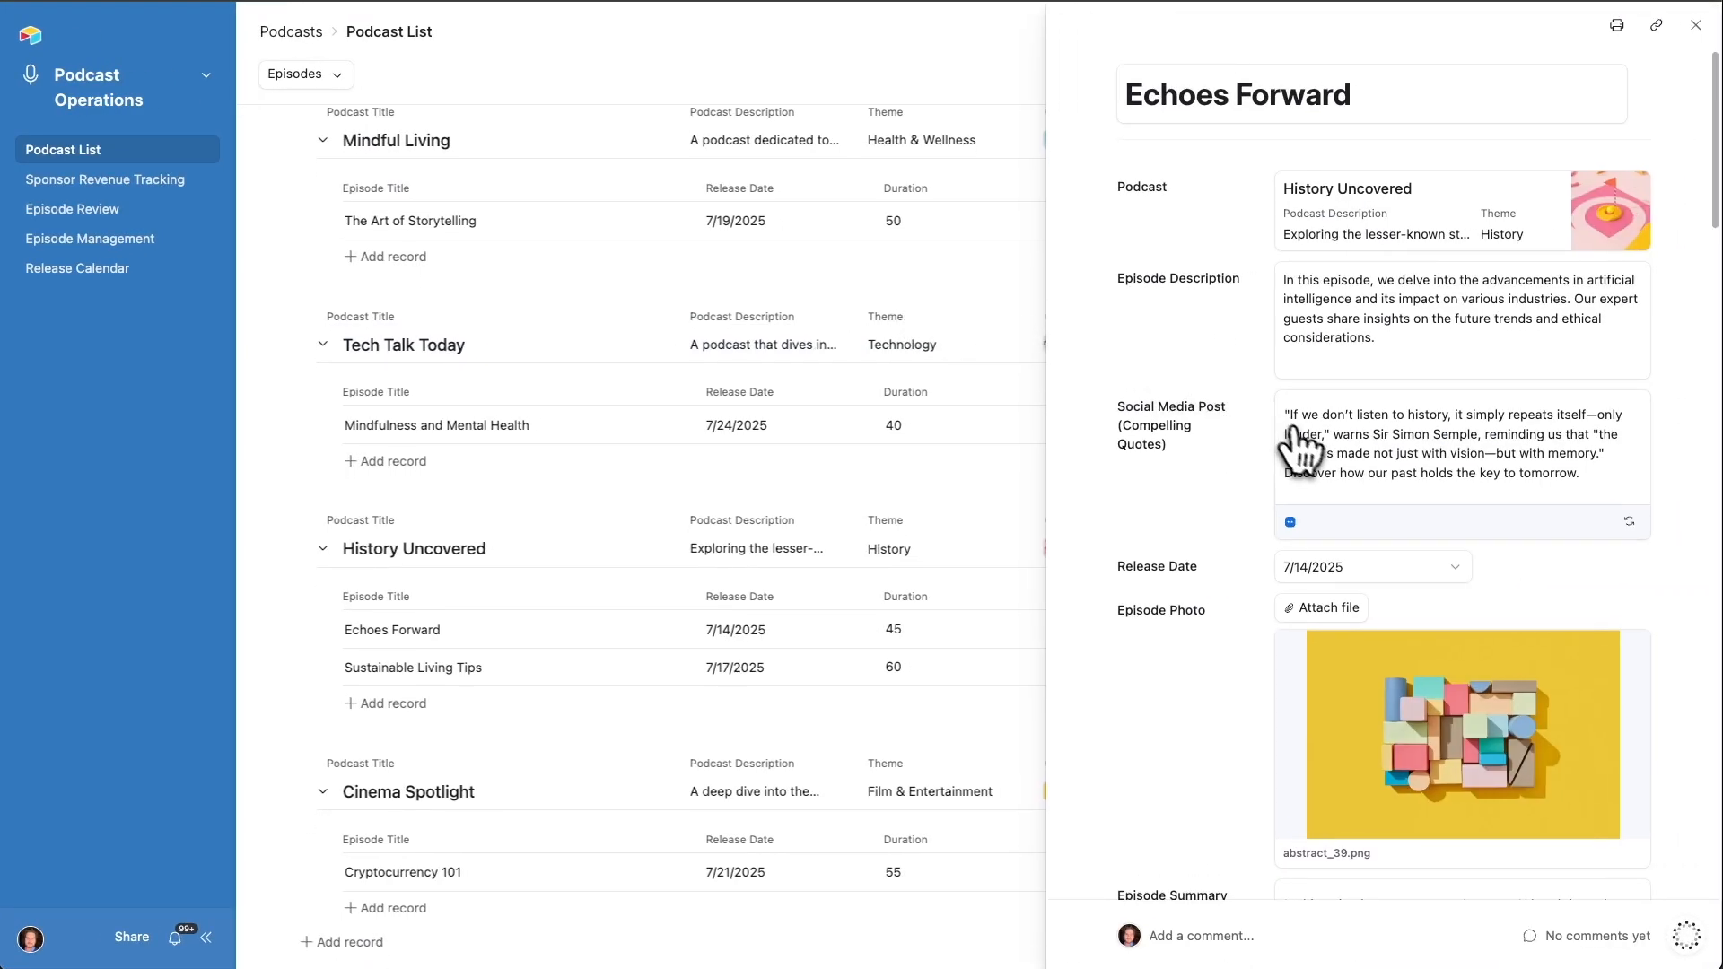
scroll("down", 3)
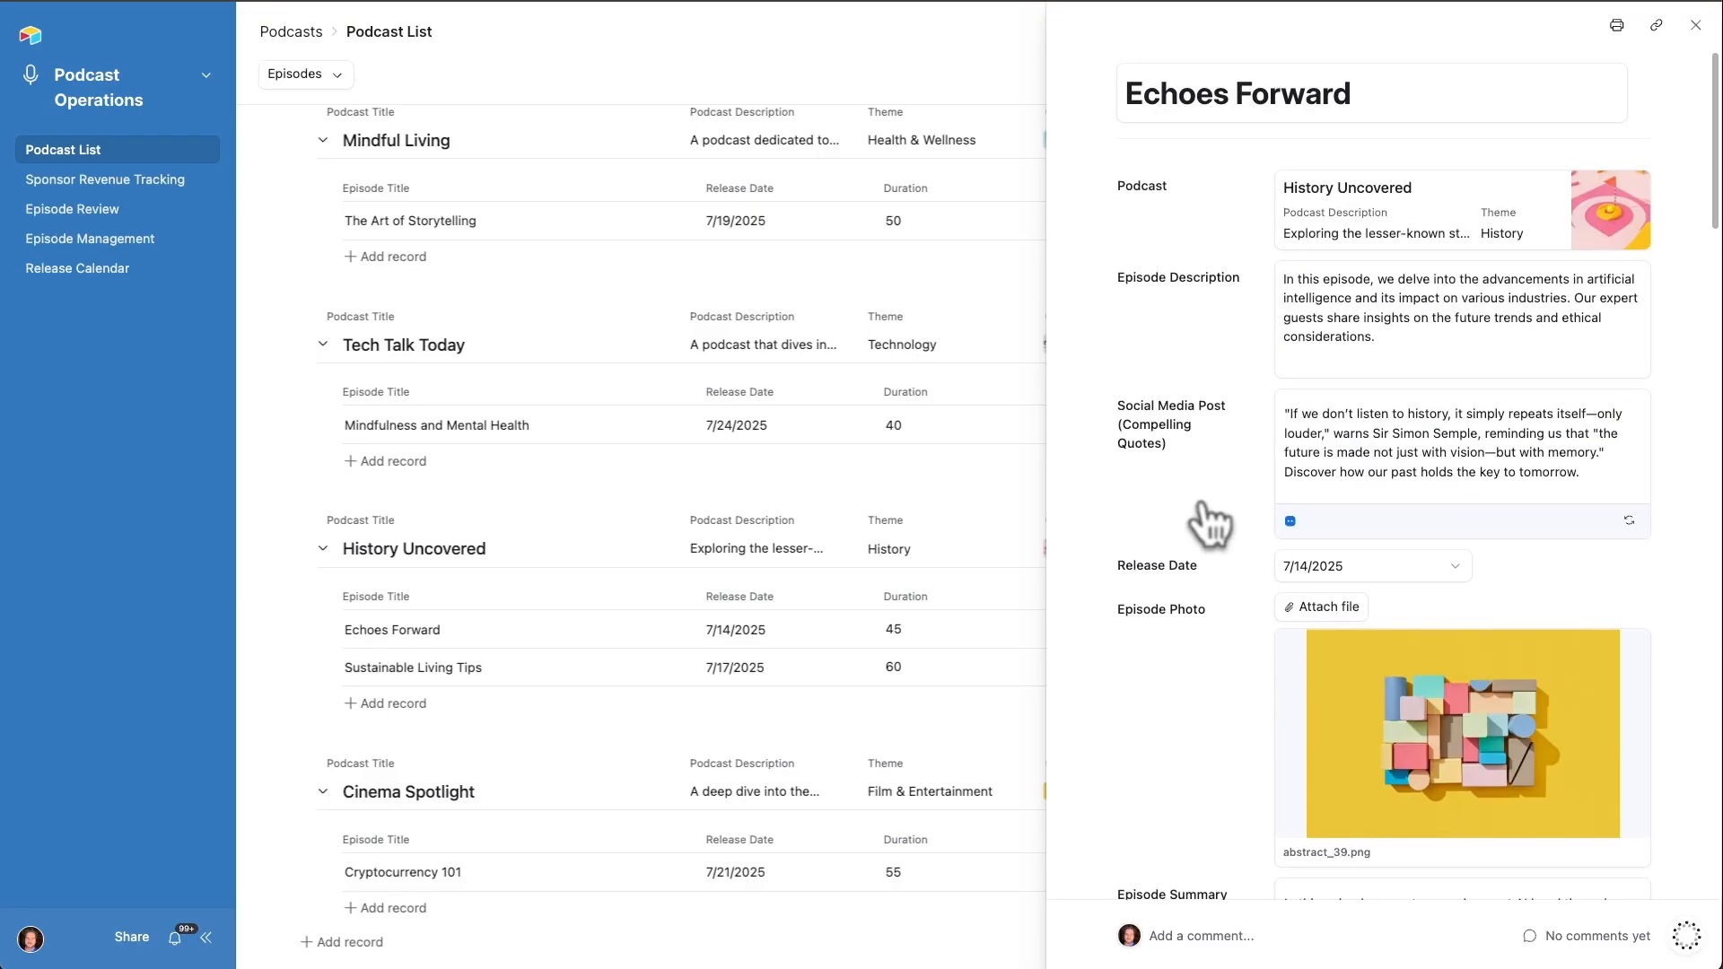
left_click(1396, 318)
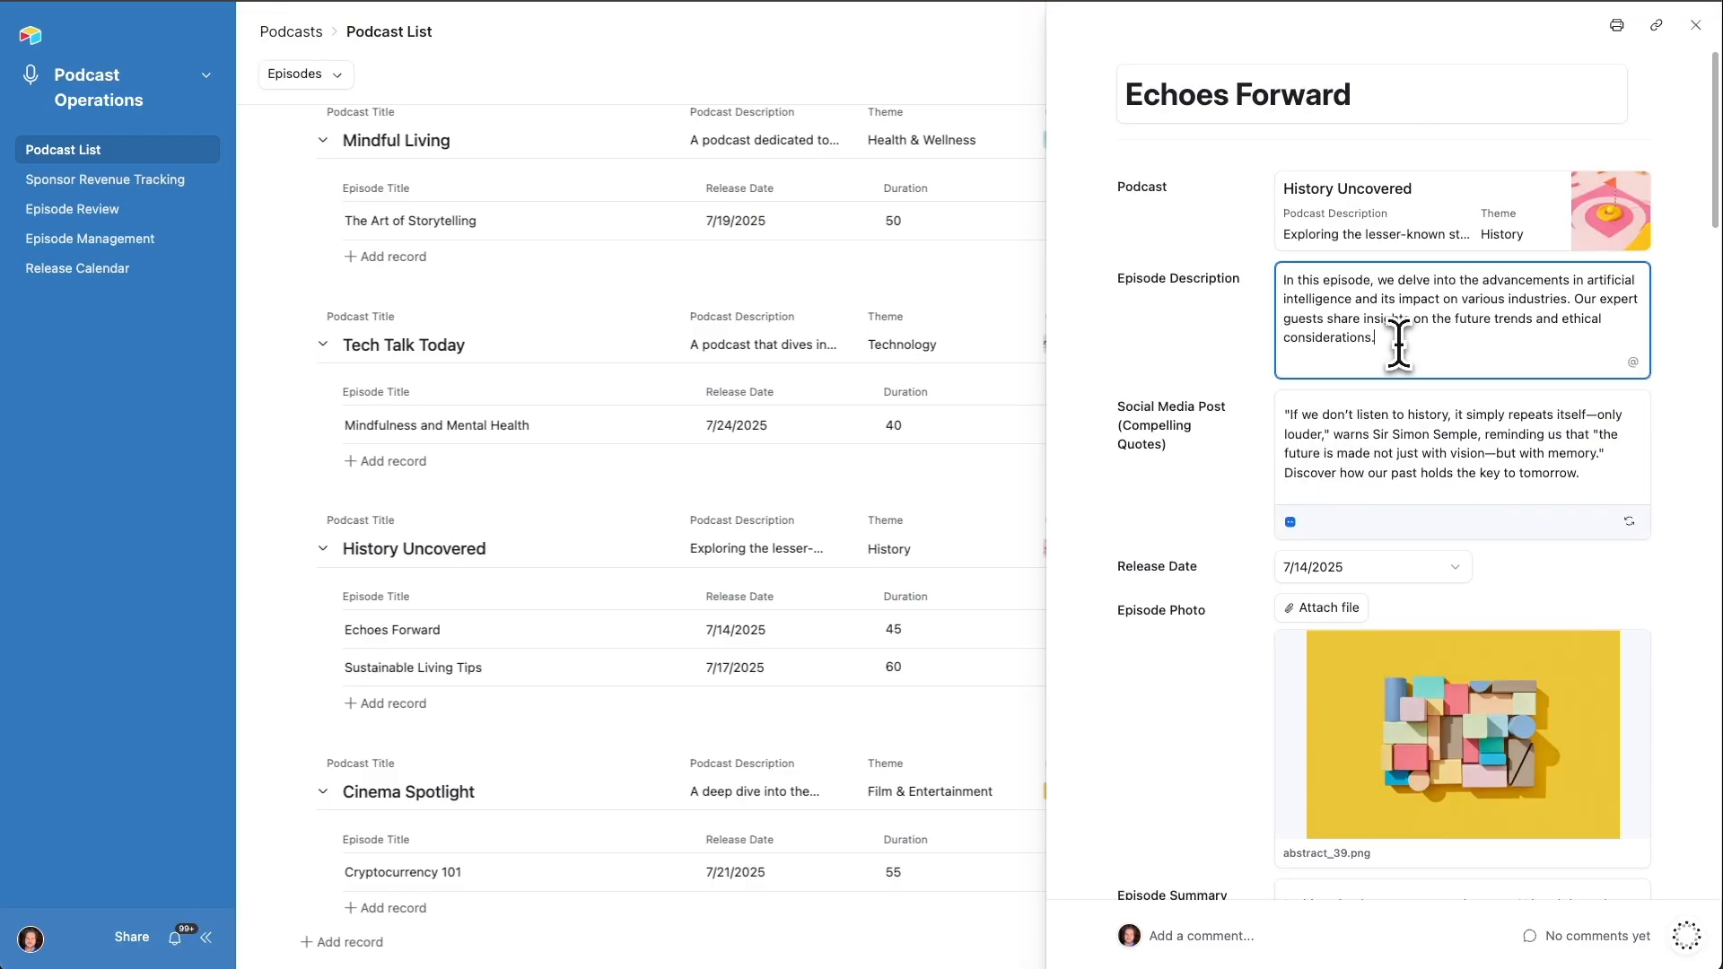
type("Ed")
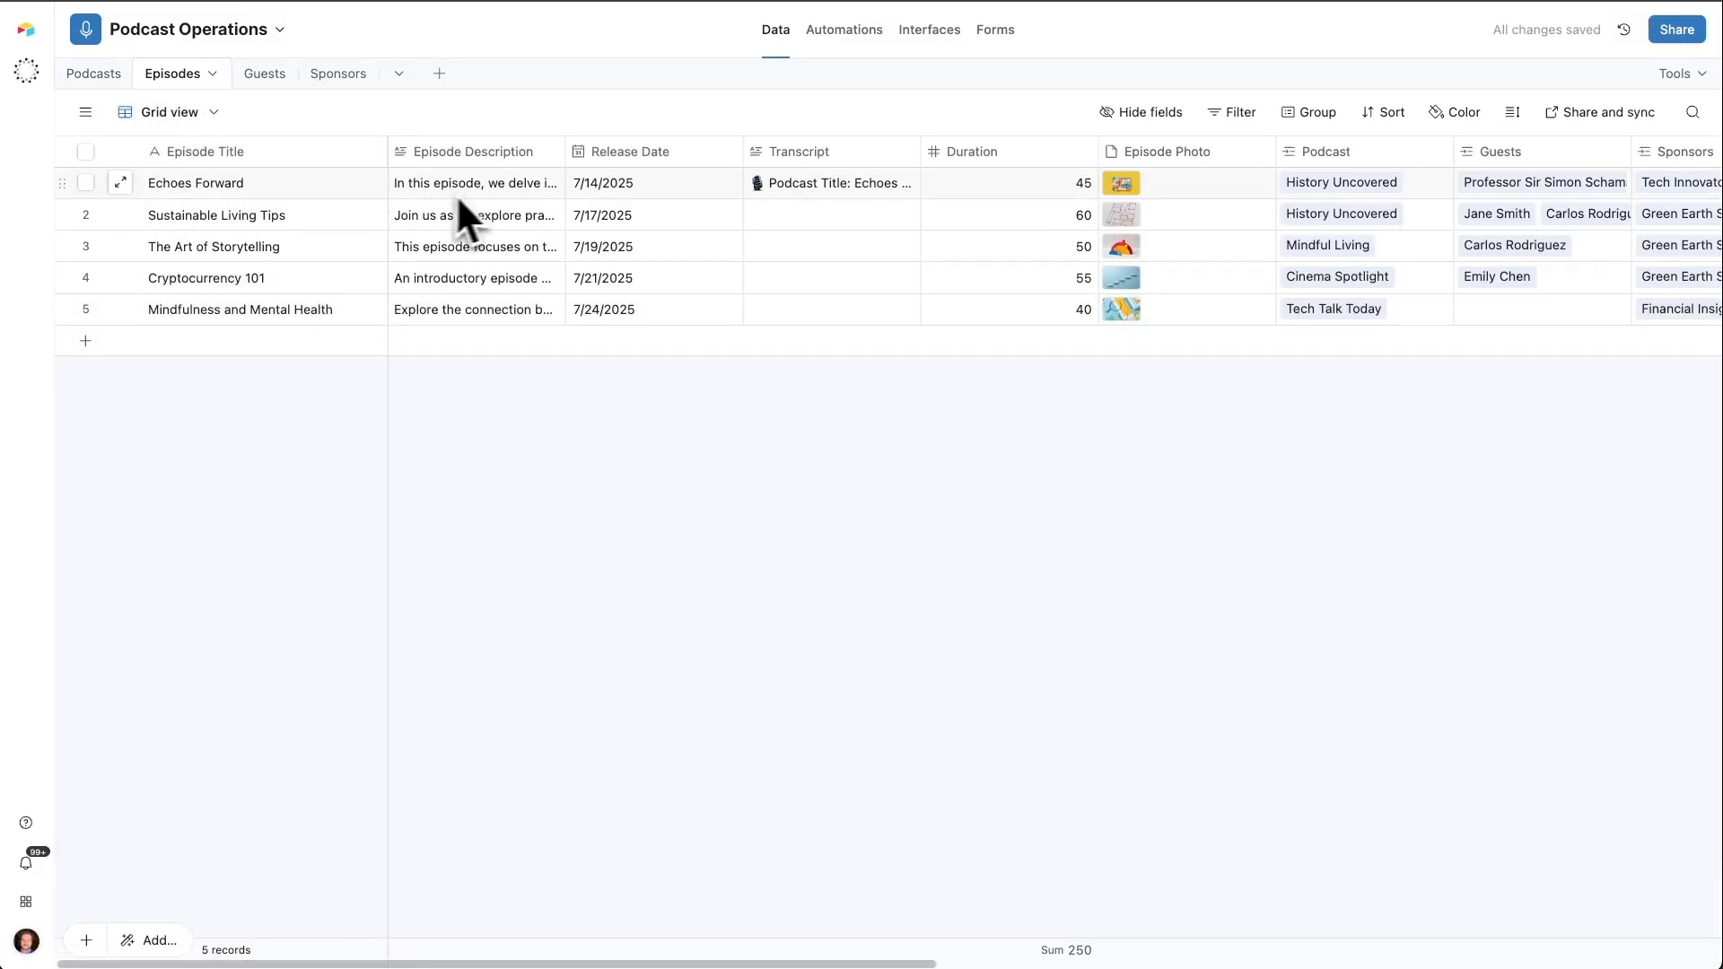
Verify Echoes Forward's expanded description ends with 'Edits', then return to the interface designer.
left_click(476, 183)
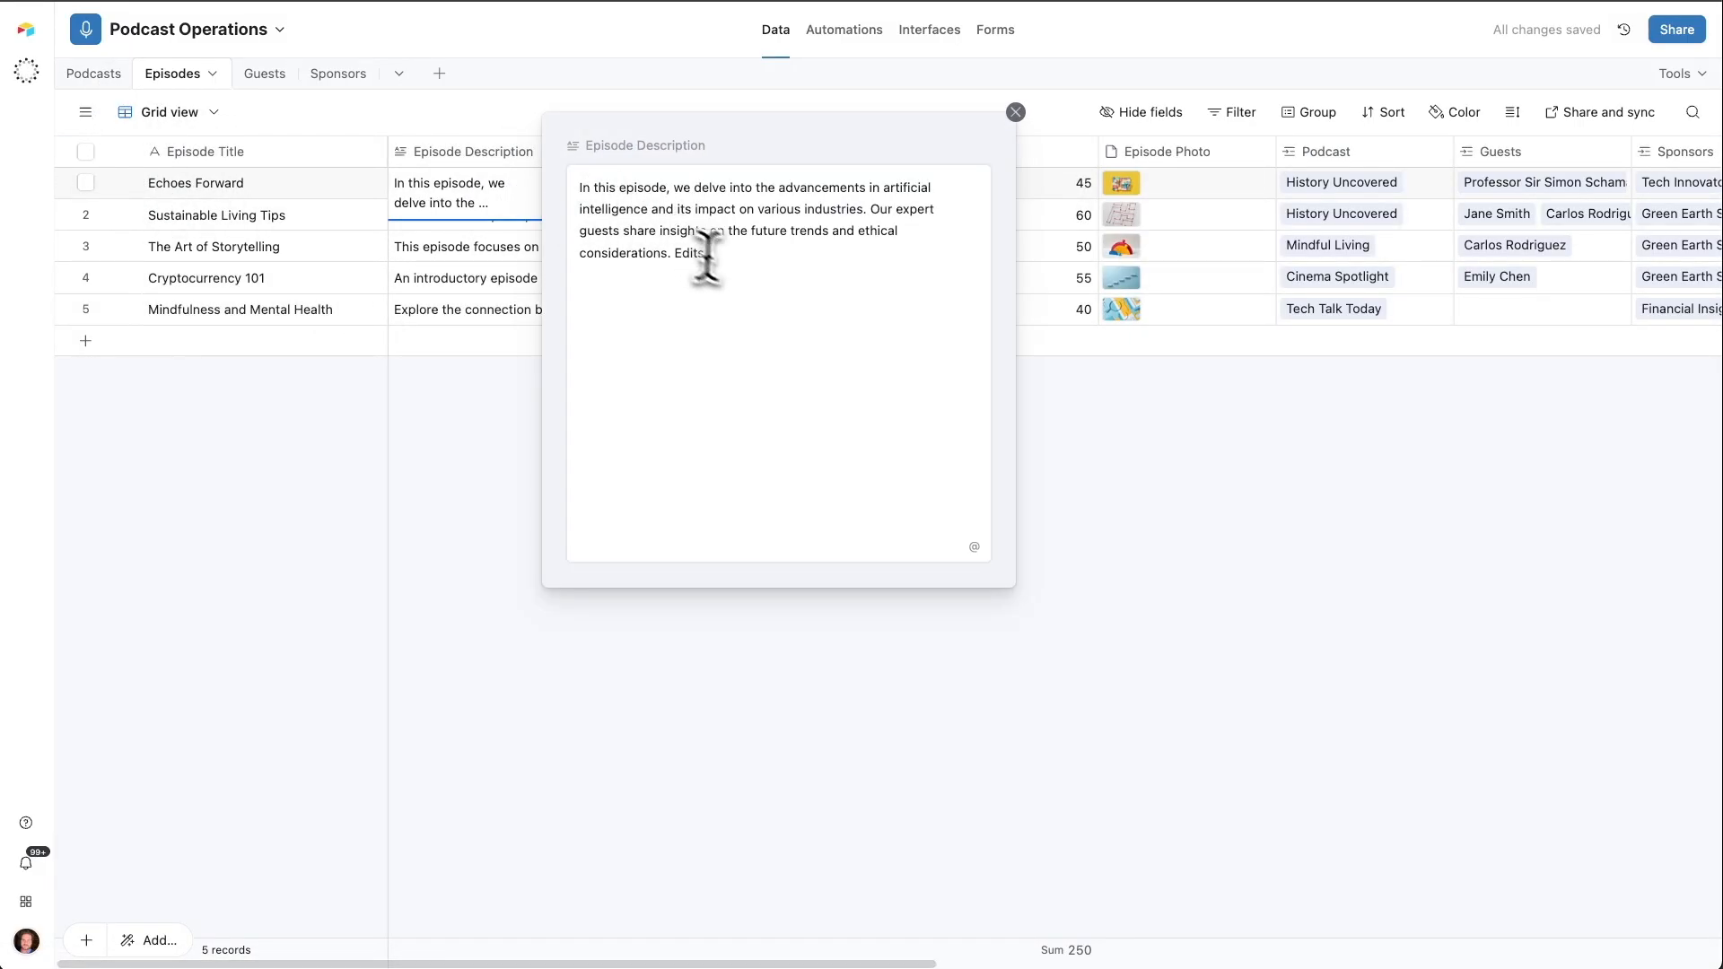
left_click(1013, 112)
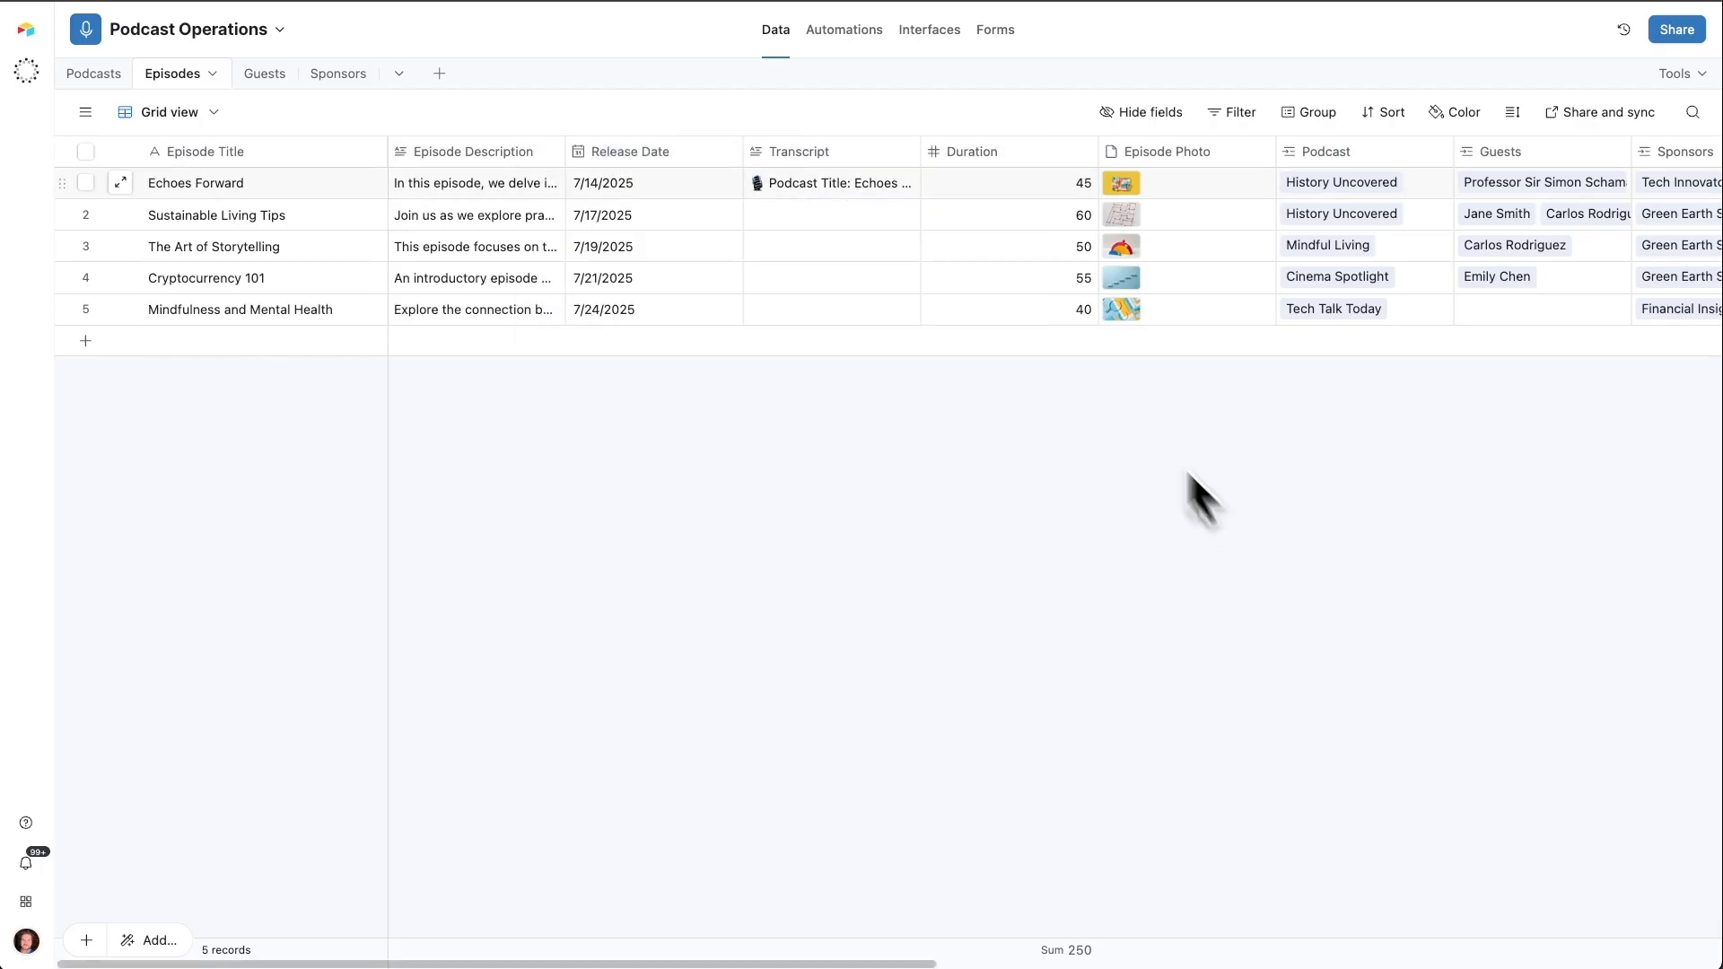
left_click(928, 30)
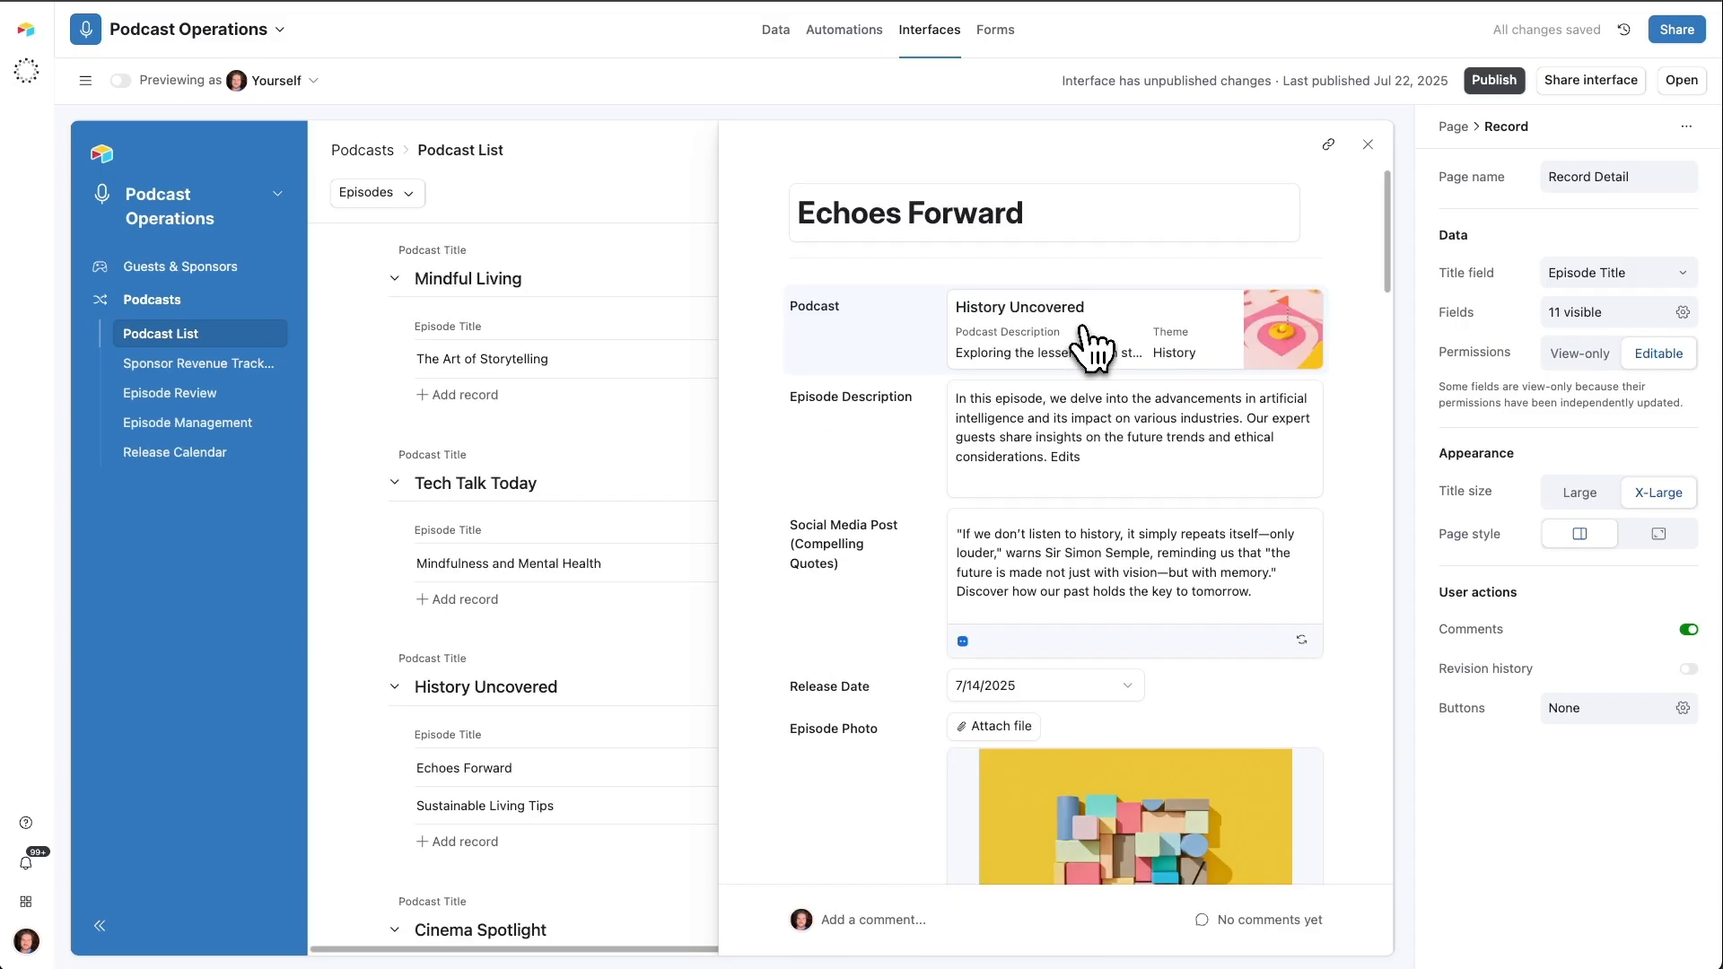
Publish the Podcasts interface's pending changes through the Publish interfaces dialog.
left_click(1493, 79)
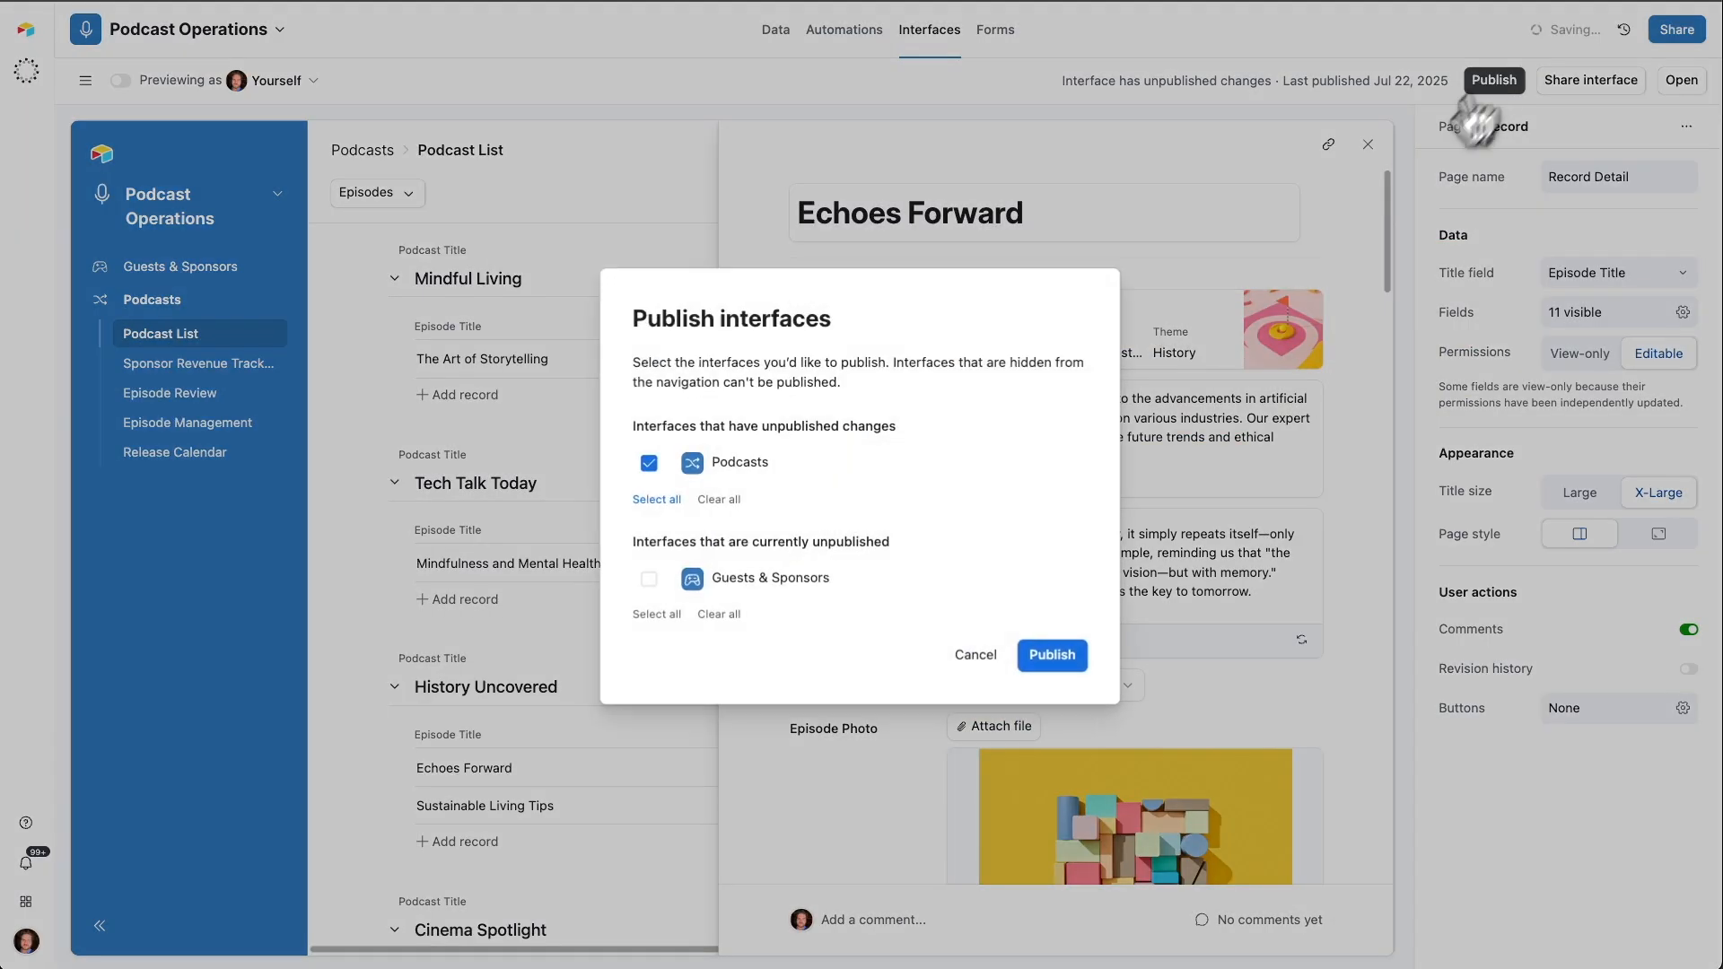
left_click(1049, 655)
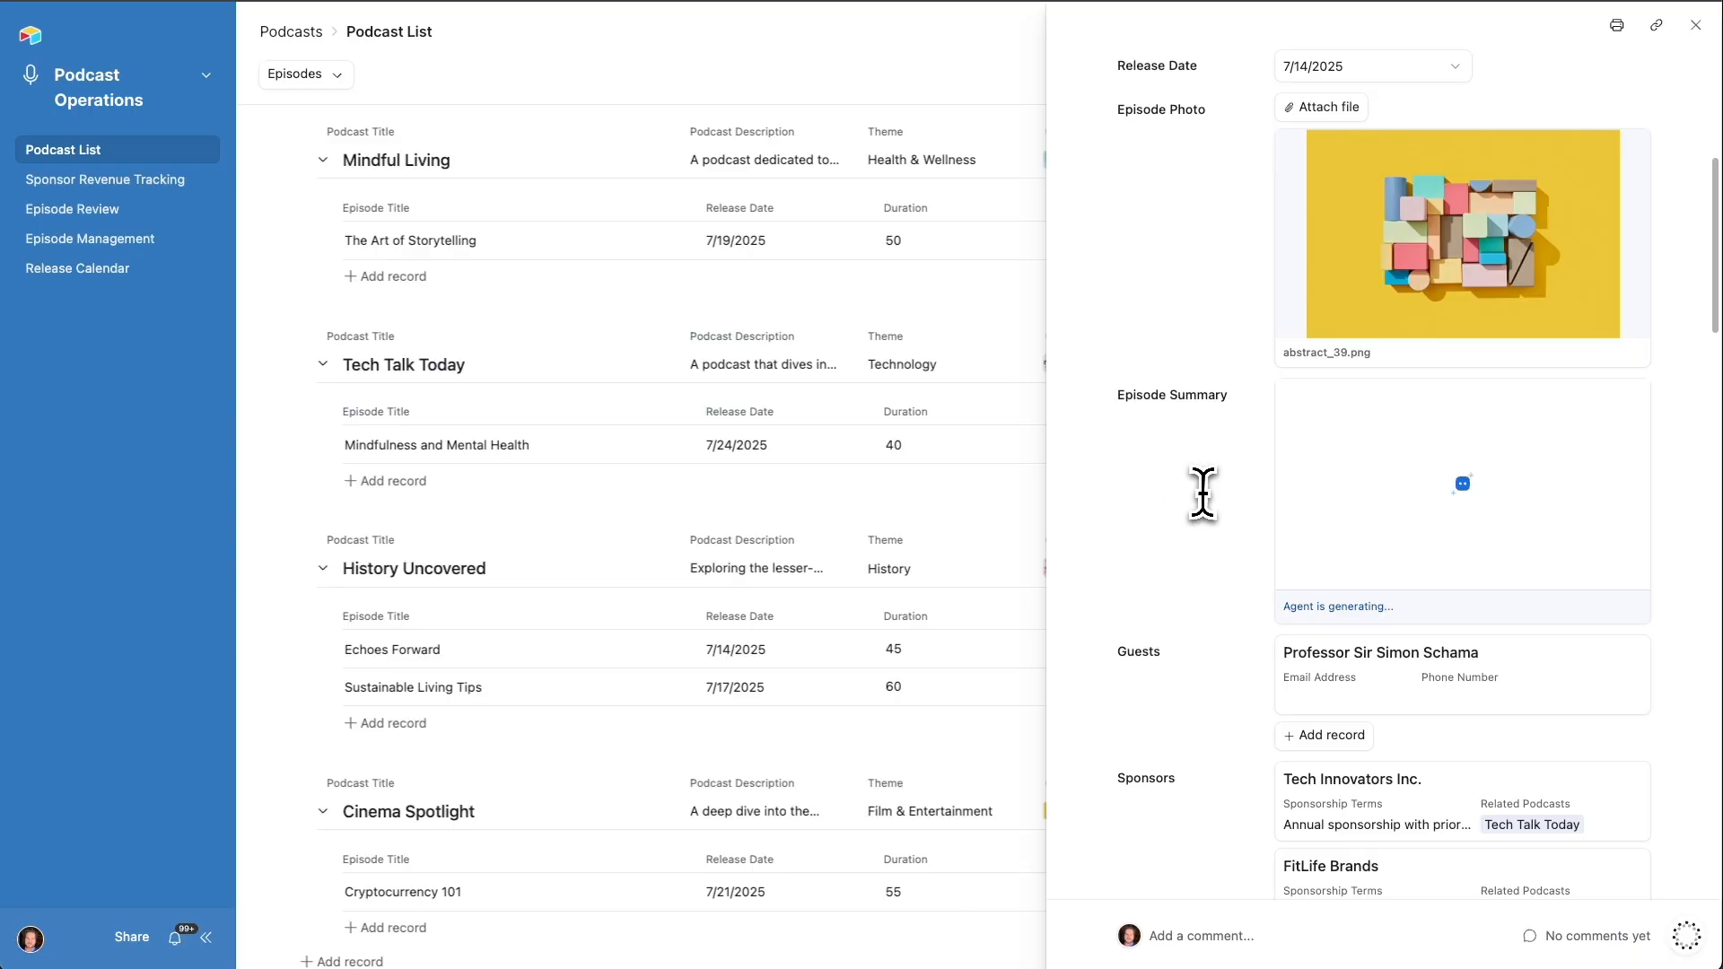
scroll("down", 3)
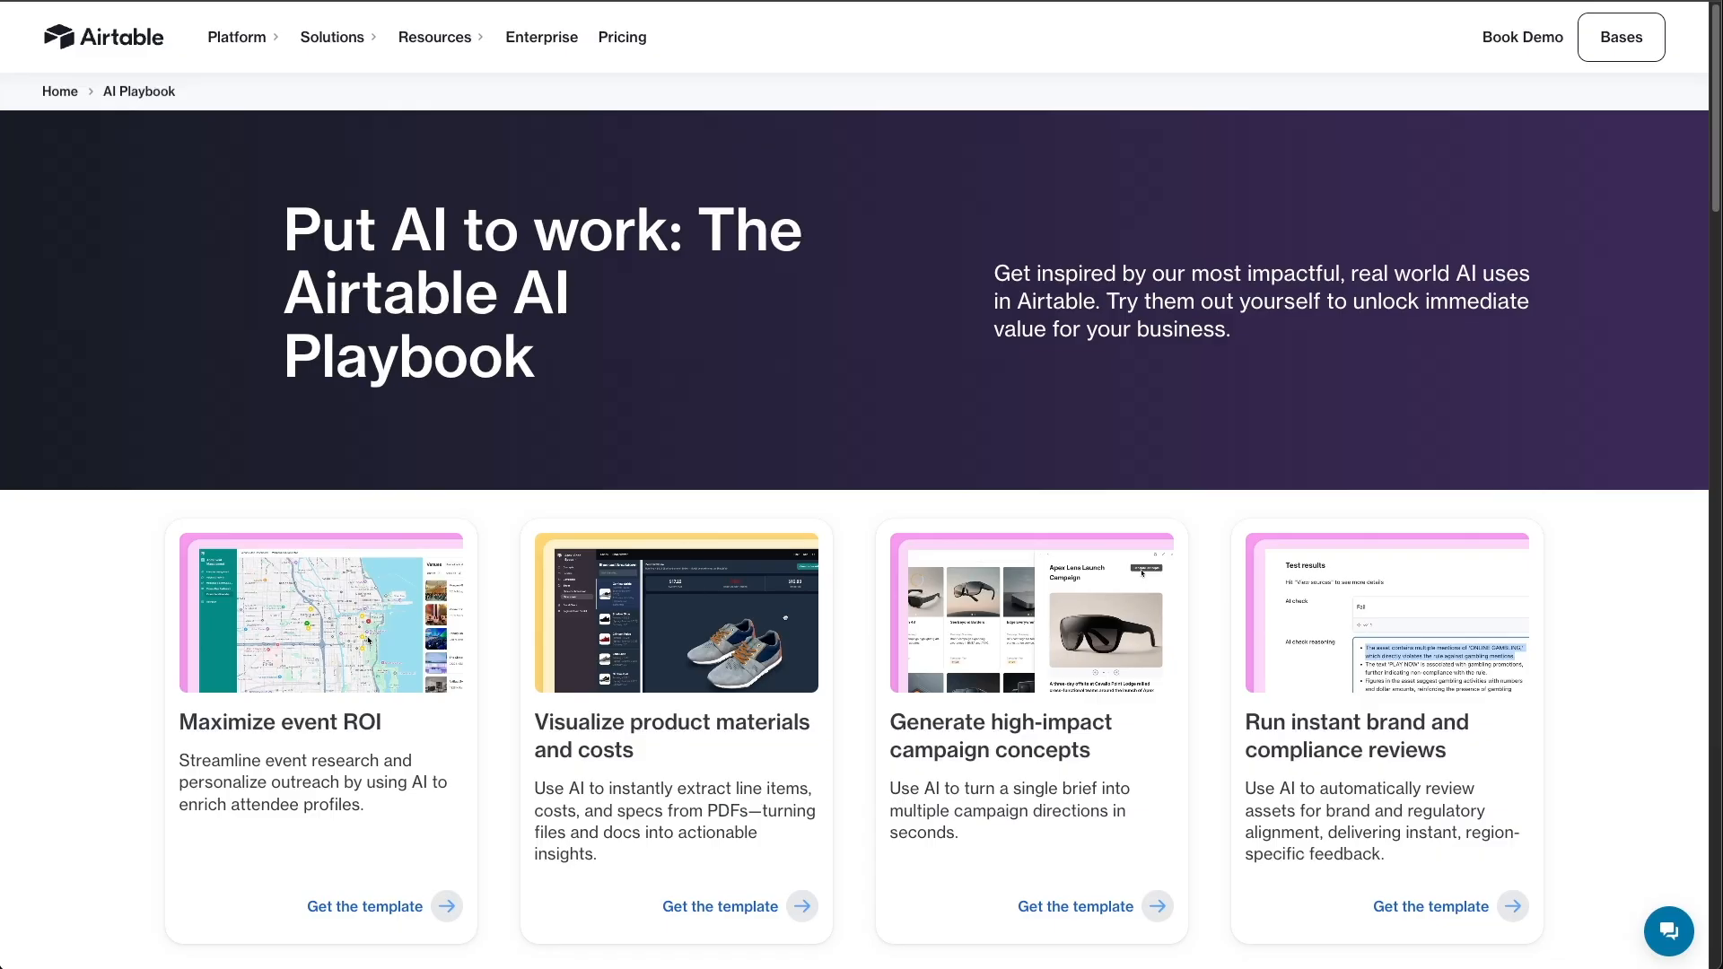
Scroll through the AI Playbook templates and the Airtable Academy course catalog.
scroll("down", 3)
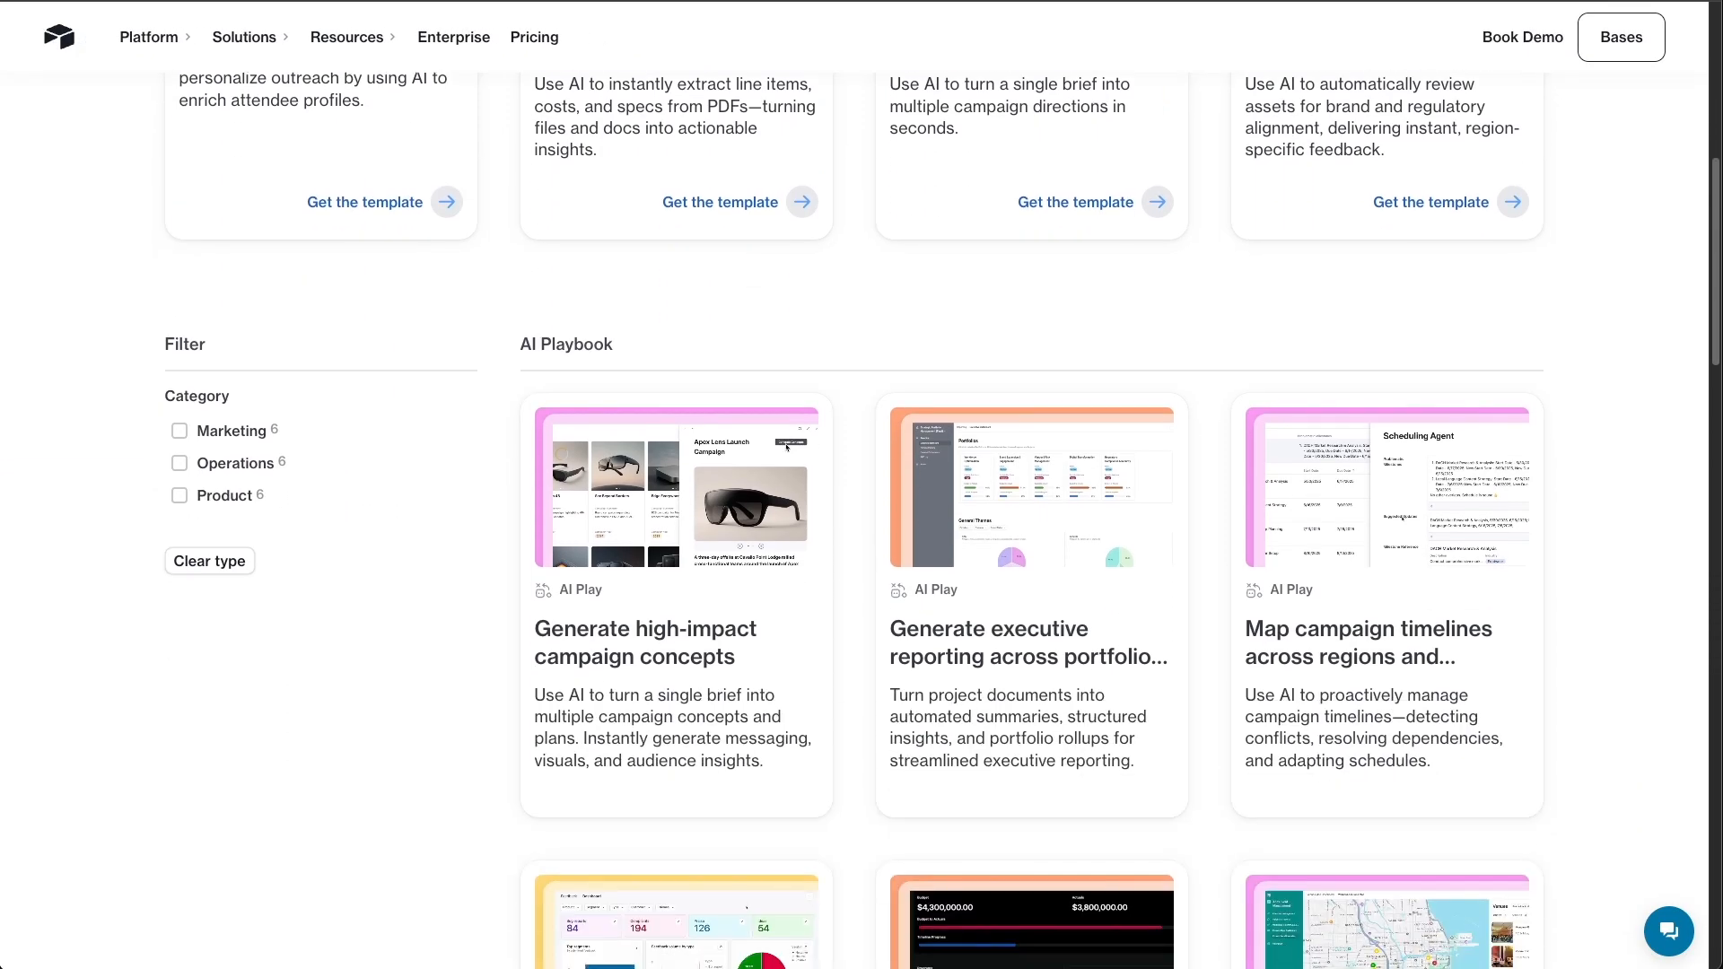
scroll("down", 3)
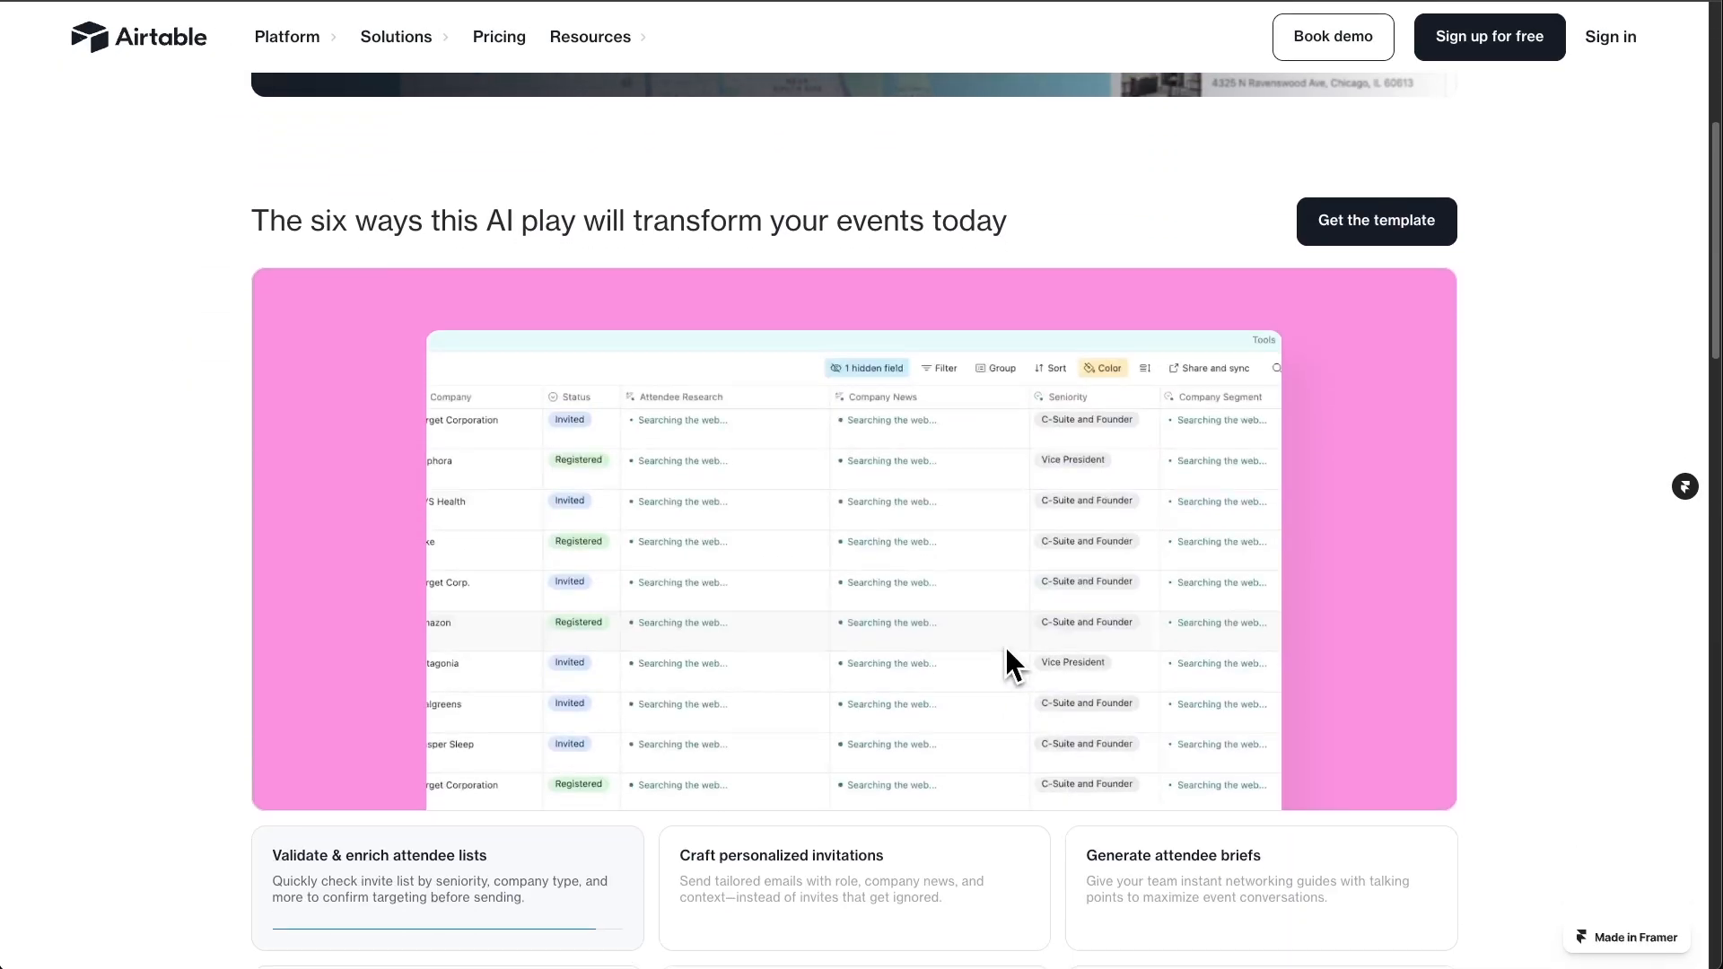
scroll("down", 3)
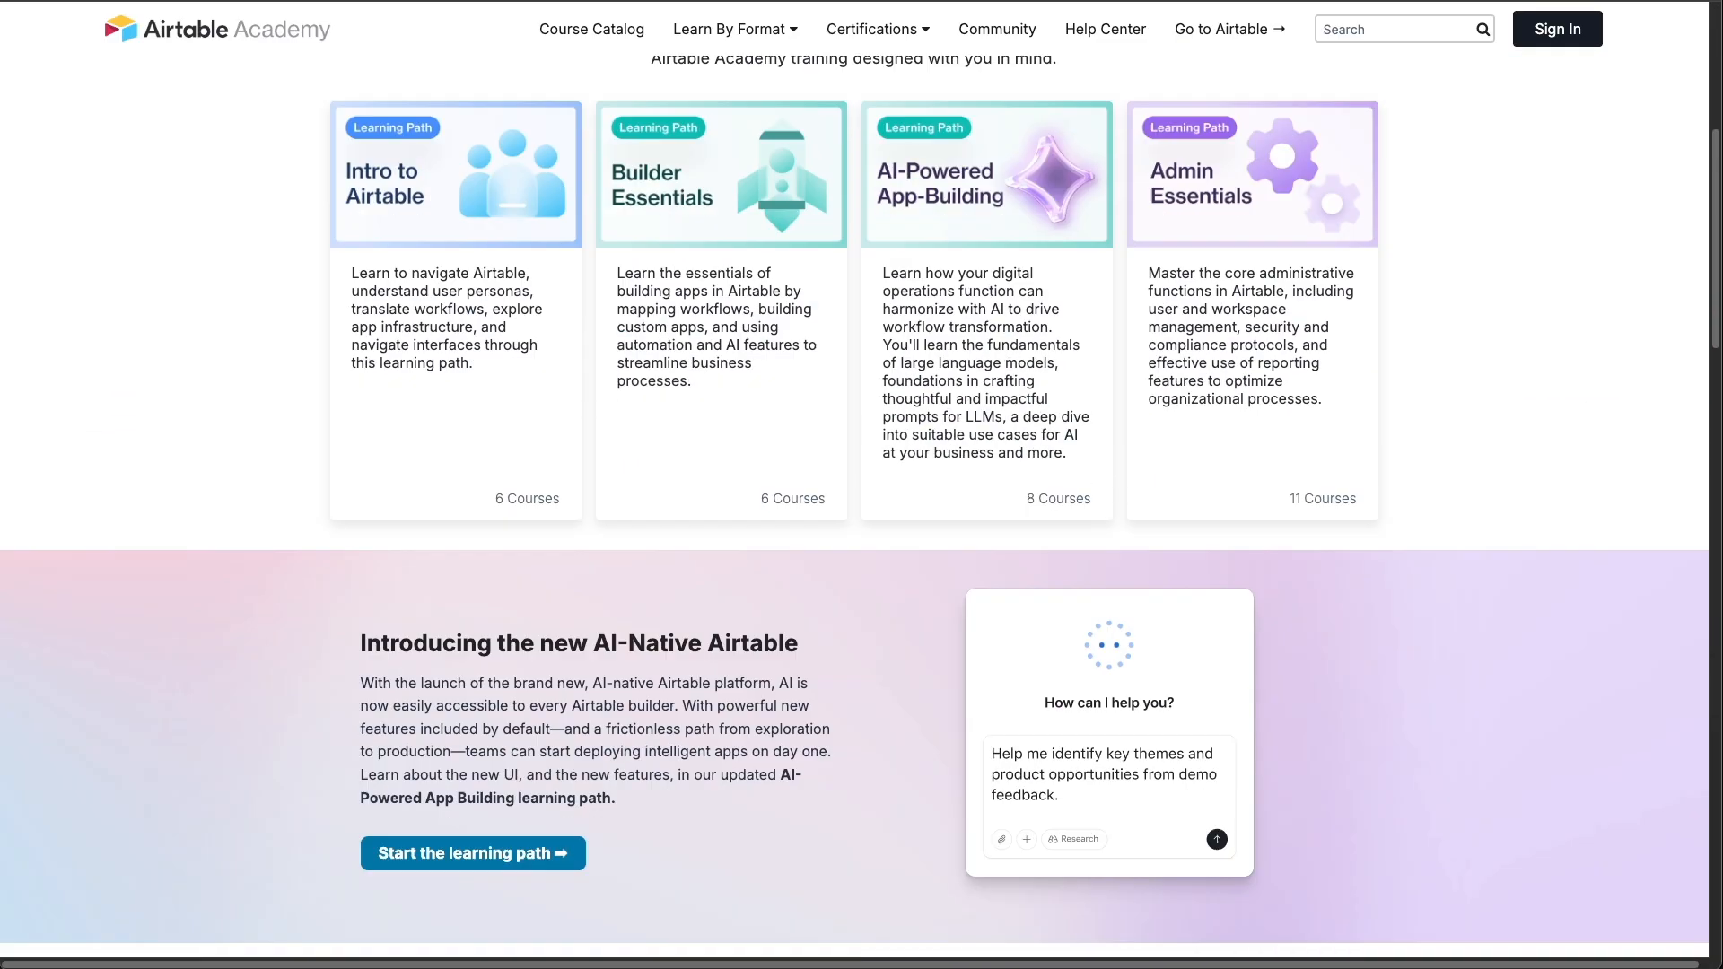
scroll("down", 3)
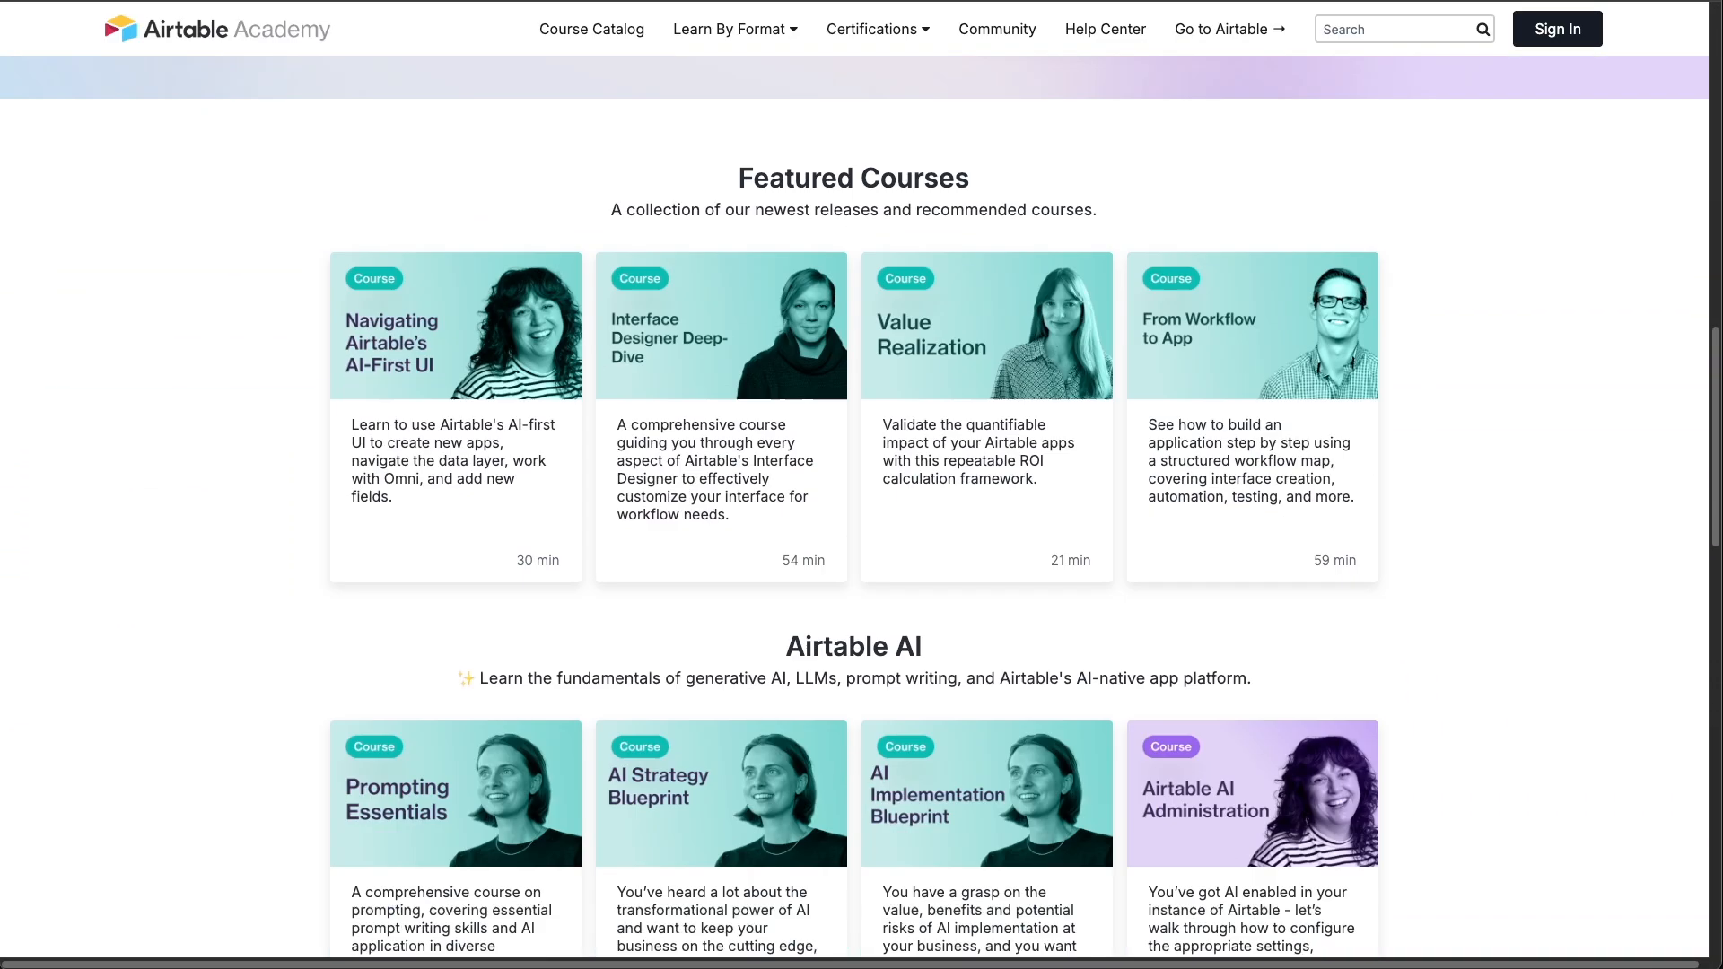
scroll("down", 3)
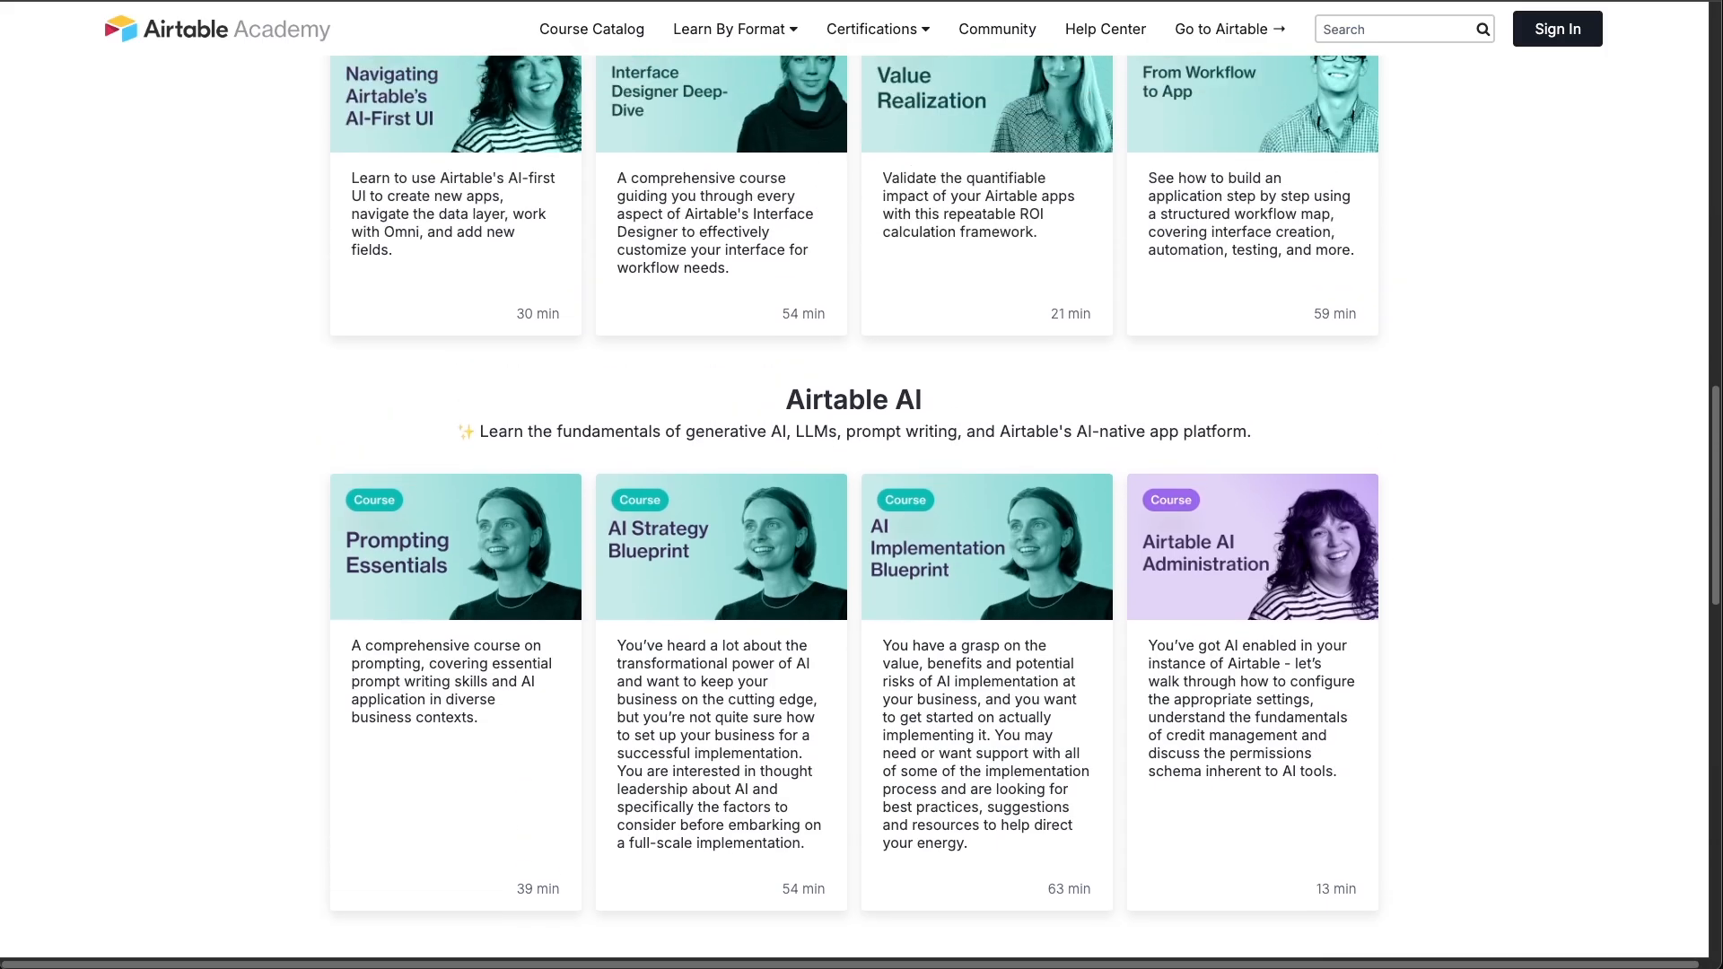